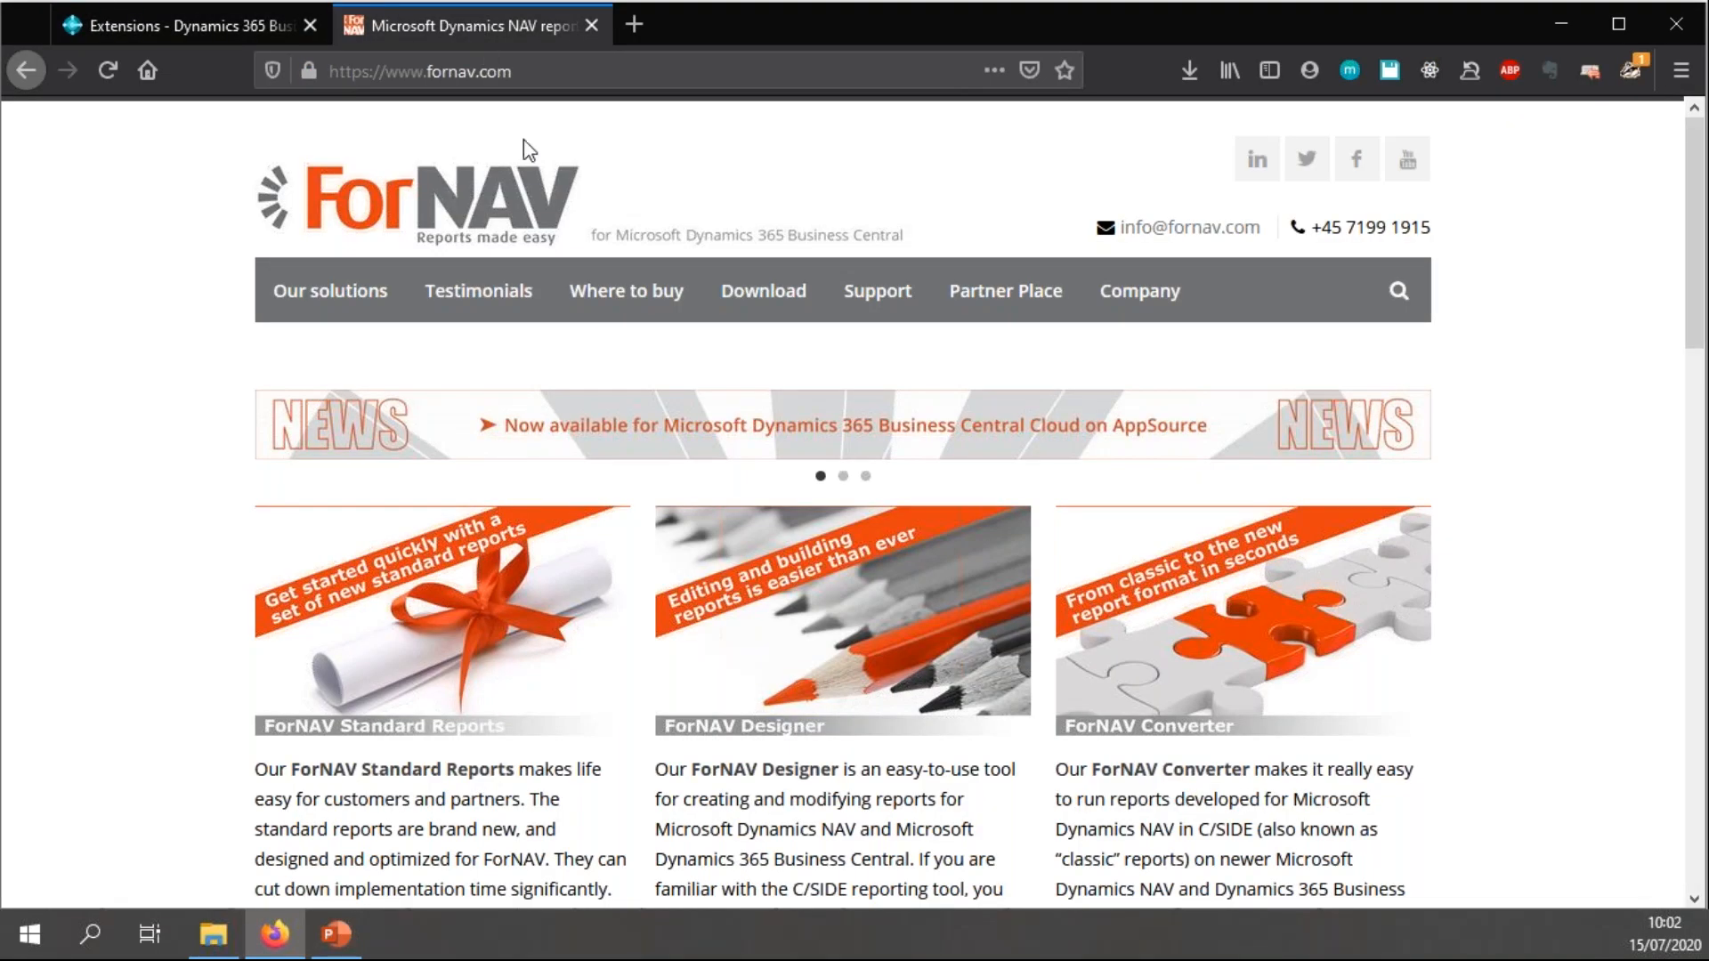
- Show the ForNAV Download page with the version 5.2.0.1924 link in view
left_click(763, 290)
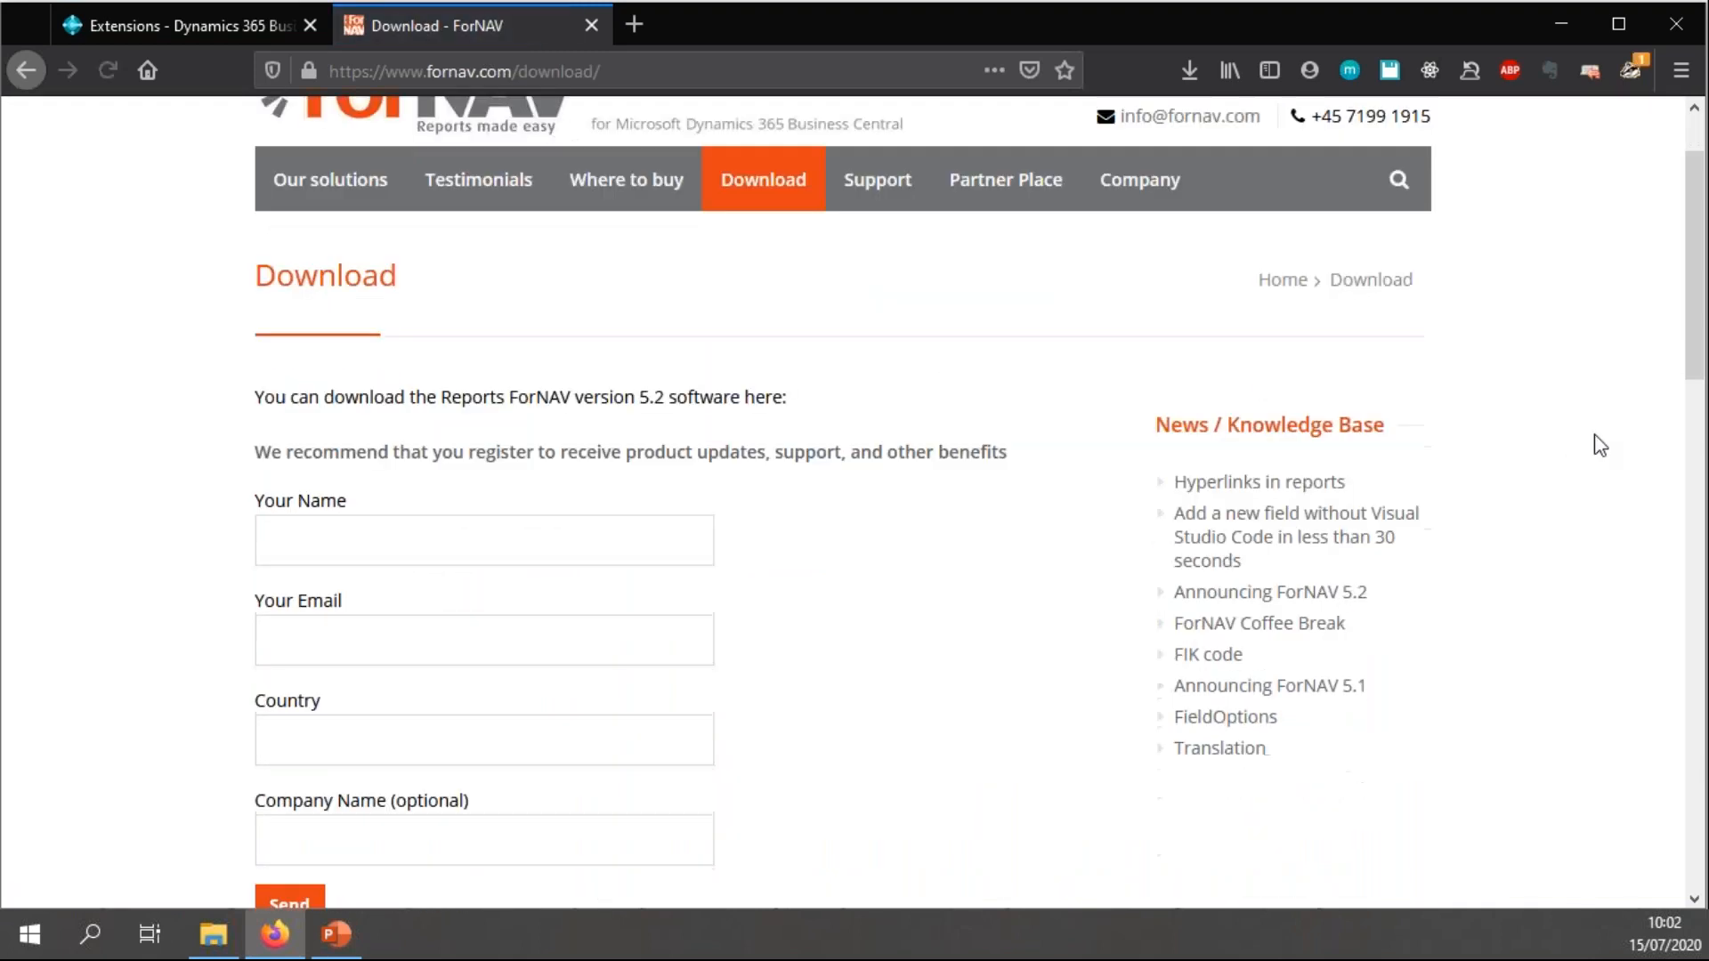
scroll("down", 3)
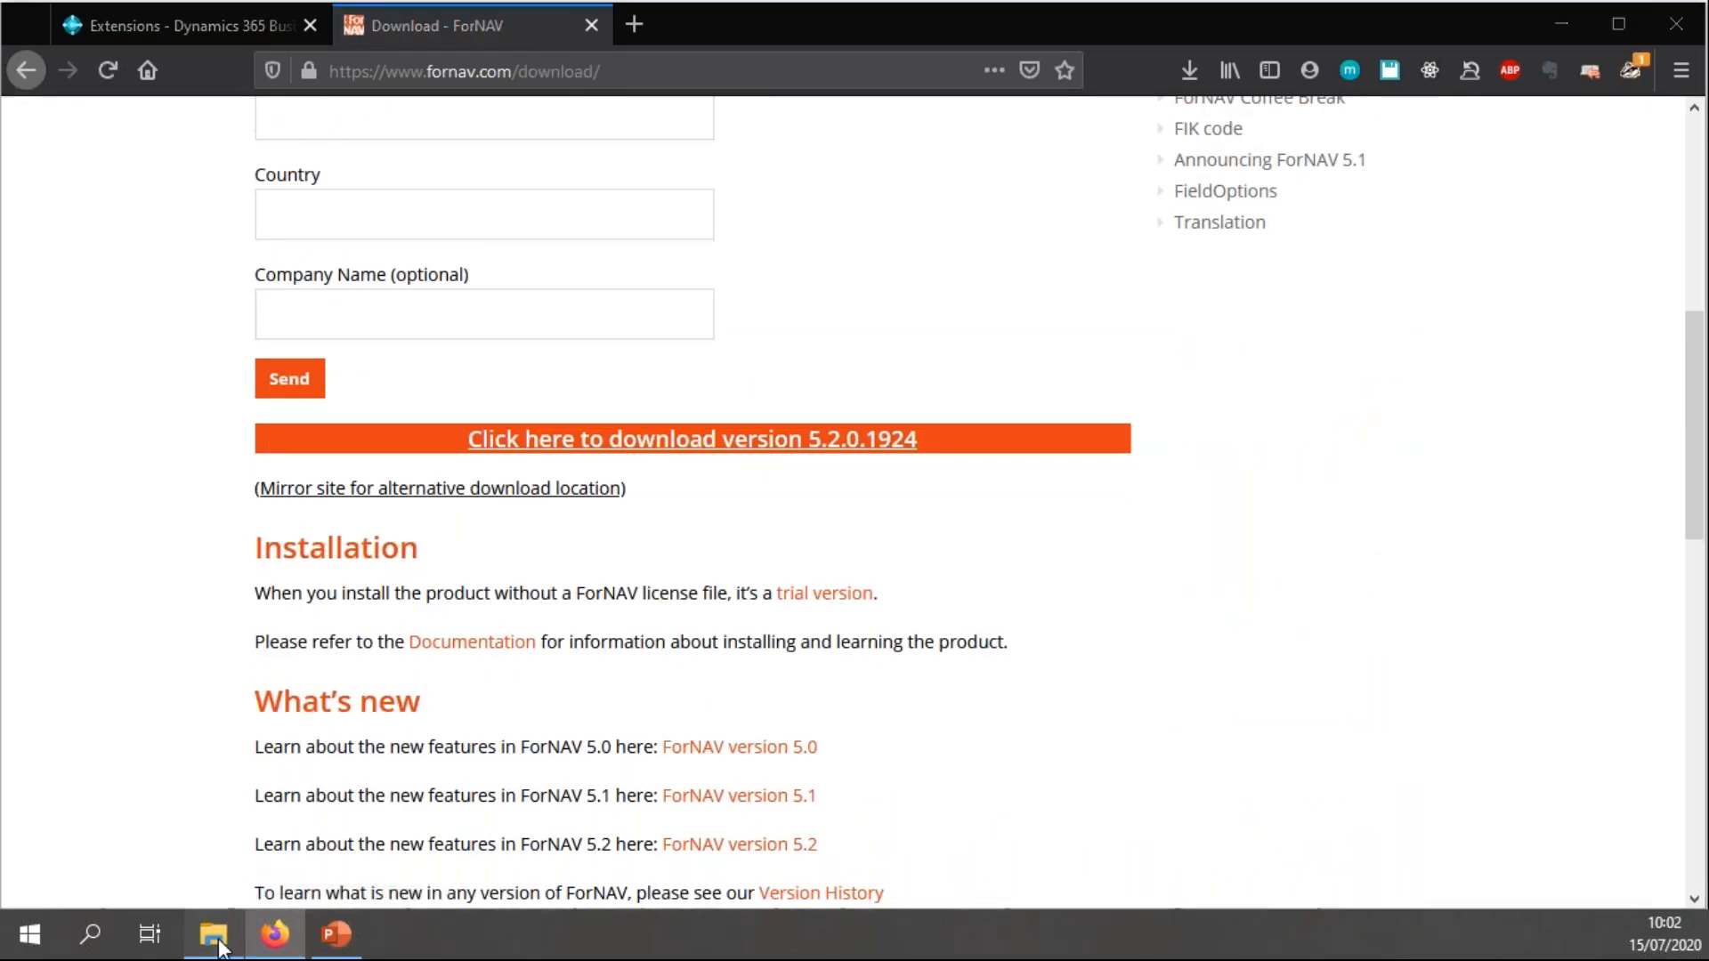
- Launch ReportsForNAV_5_2_0_1926.exe from Downloads and accept the license agreement
left_click(213, 935)
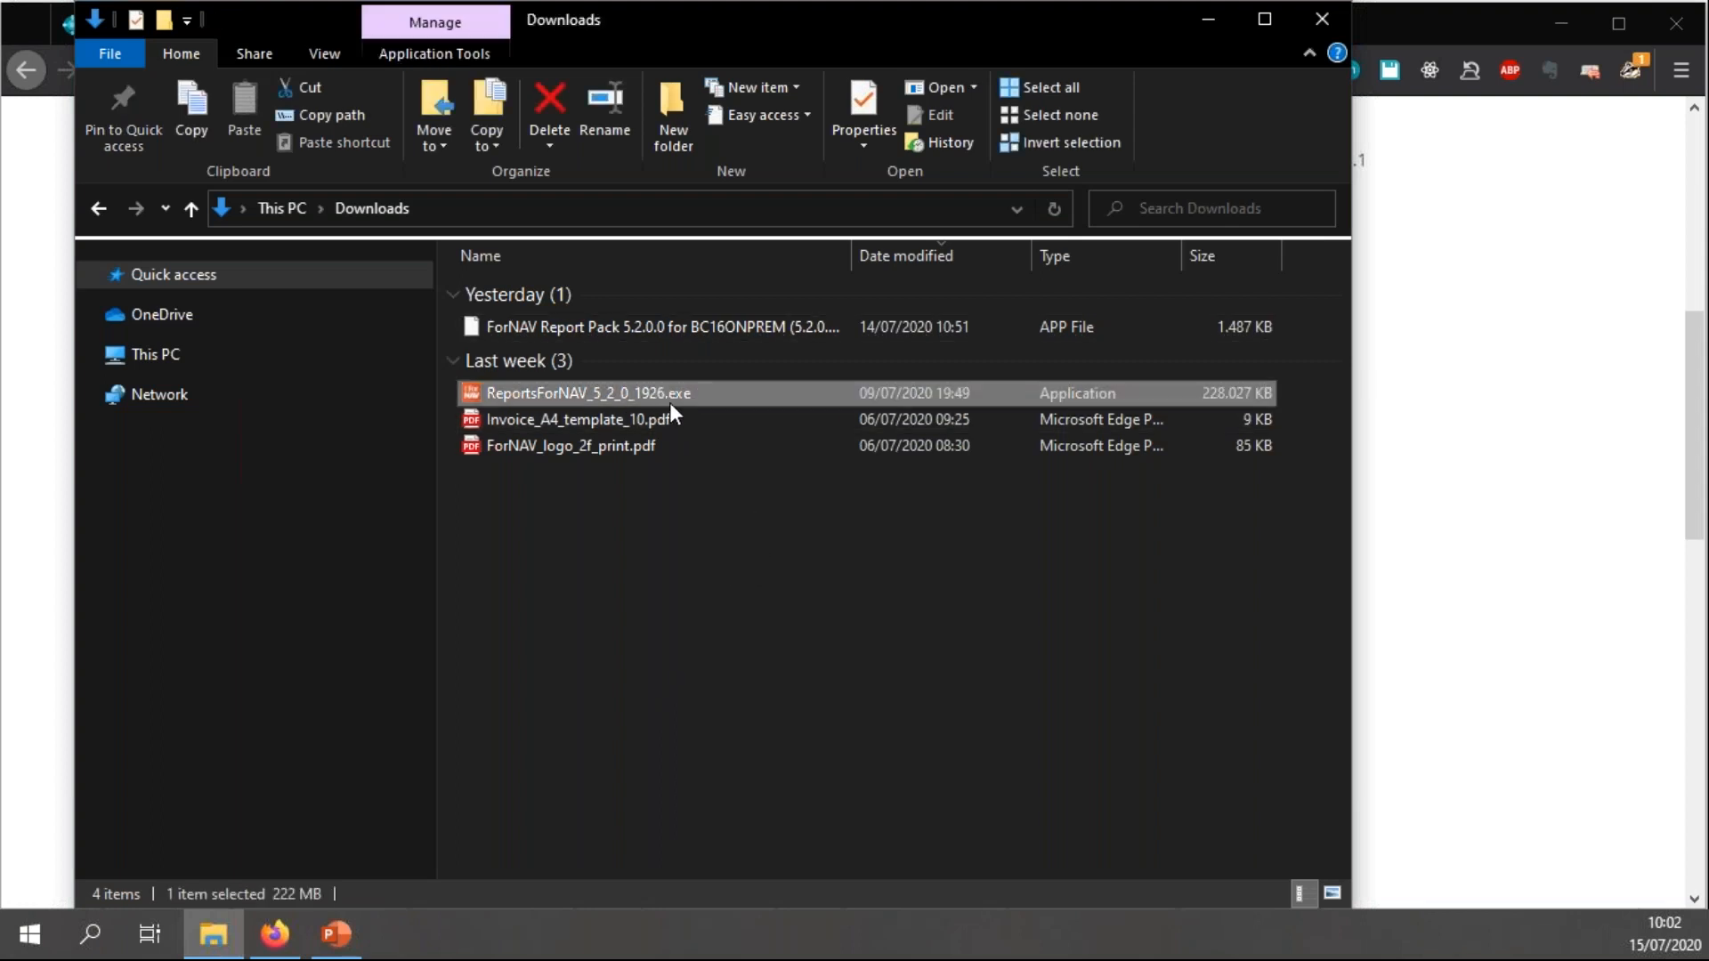
mouse_move(696, 425)
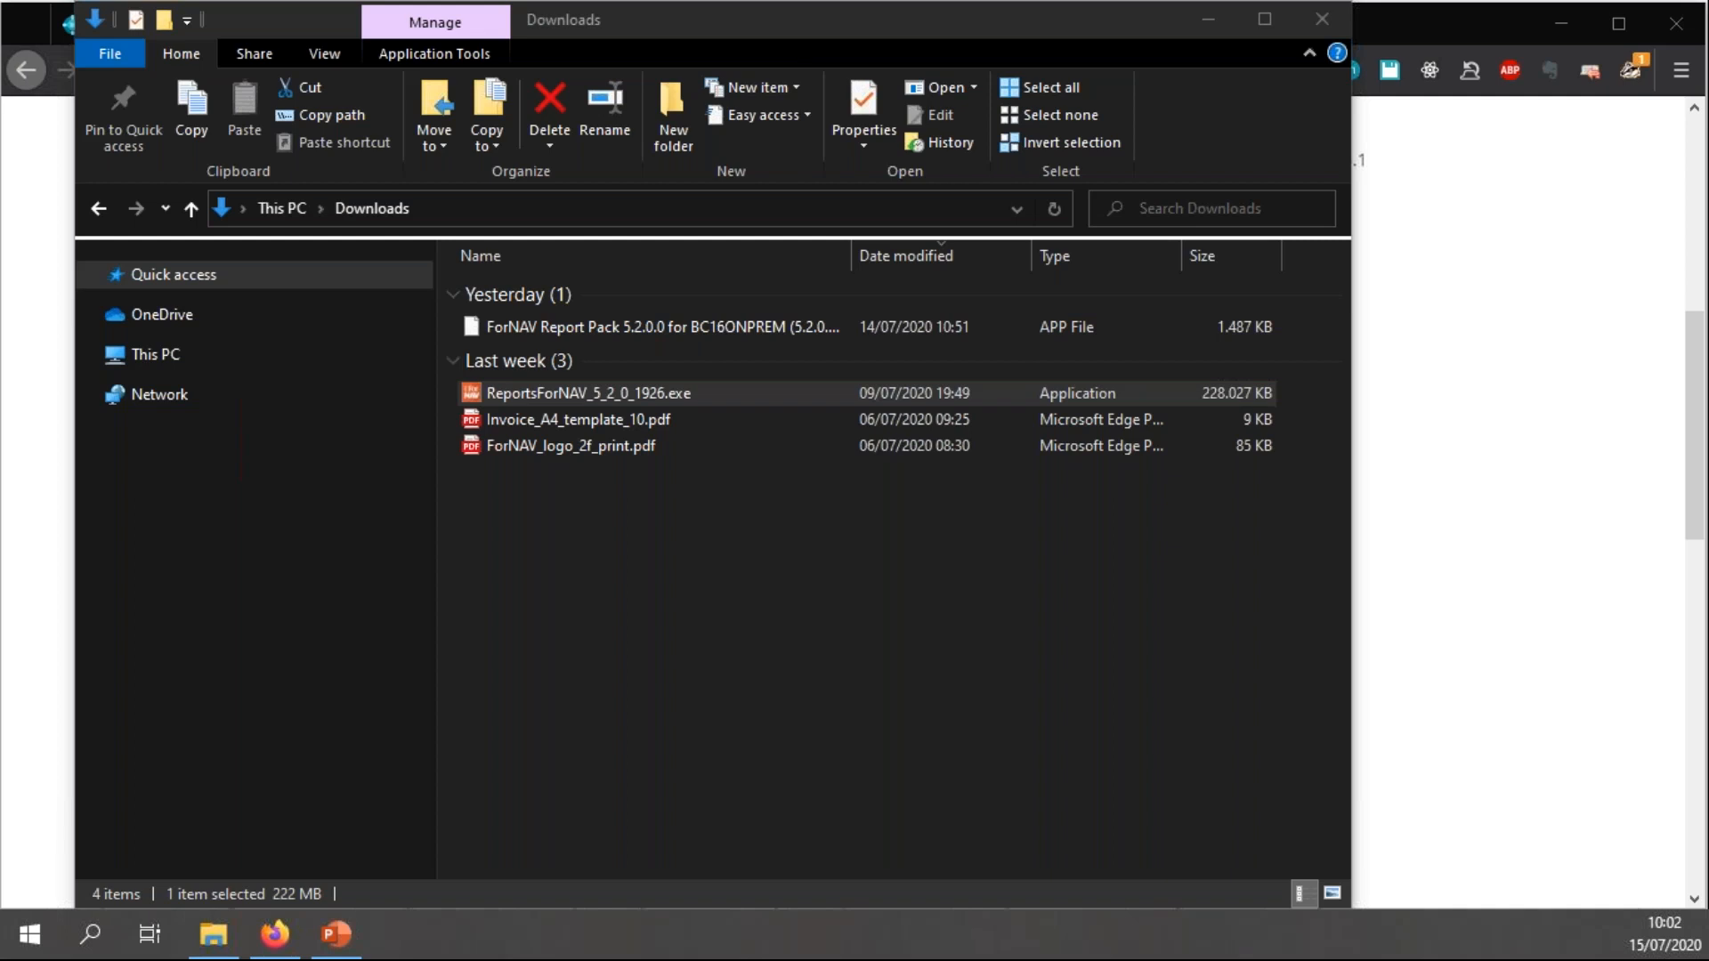
double_click(589, 391)
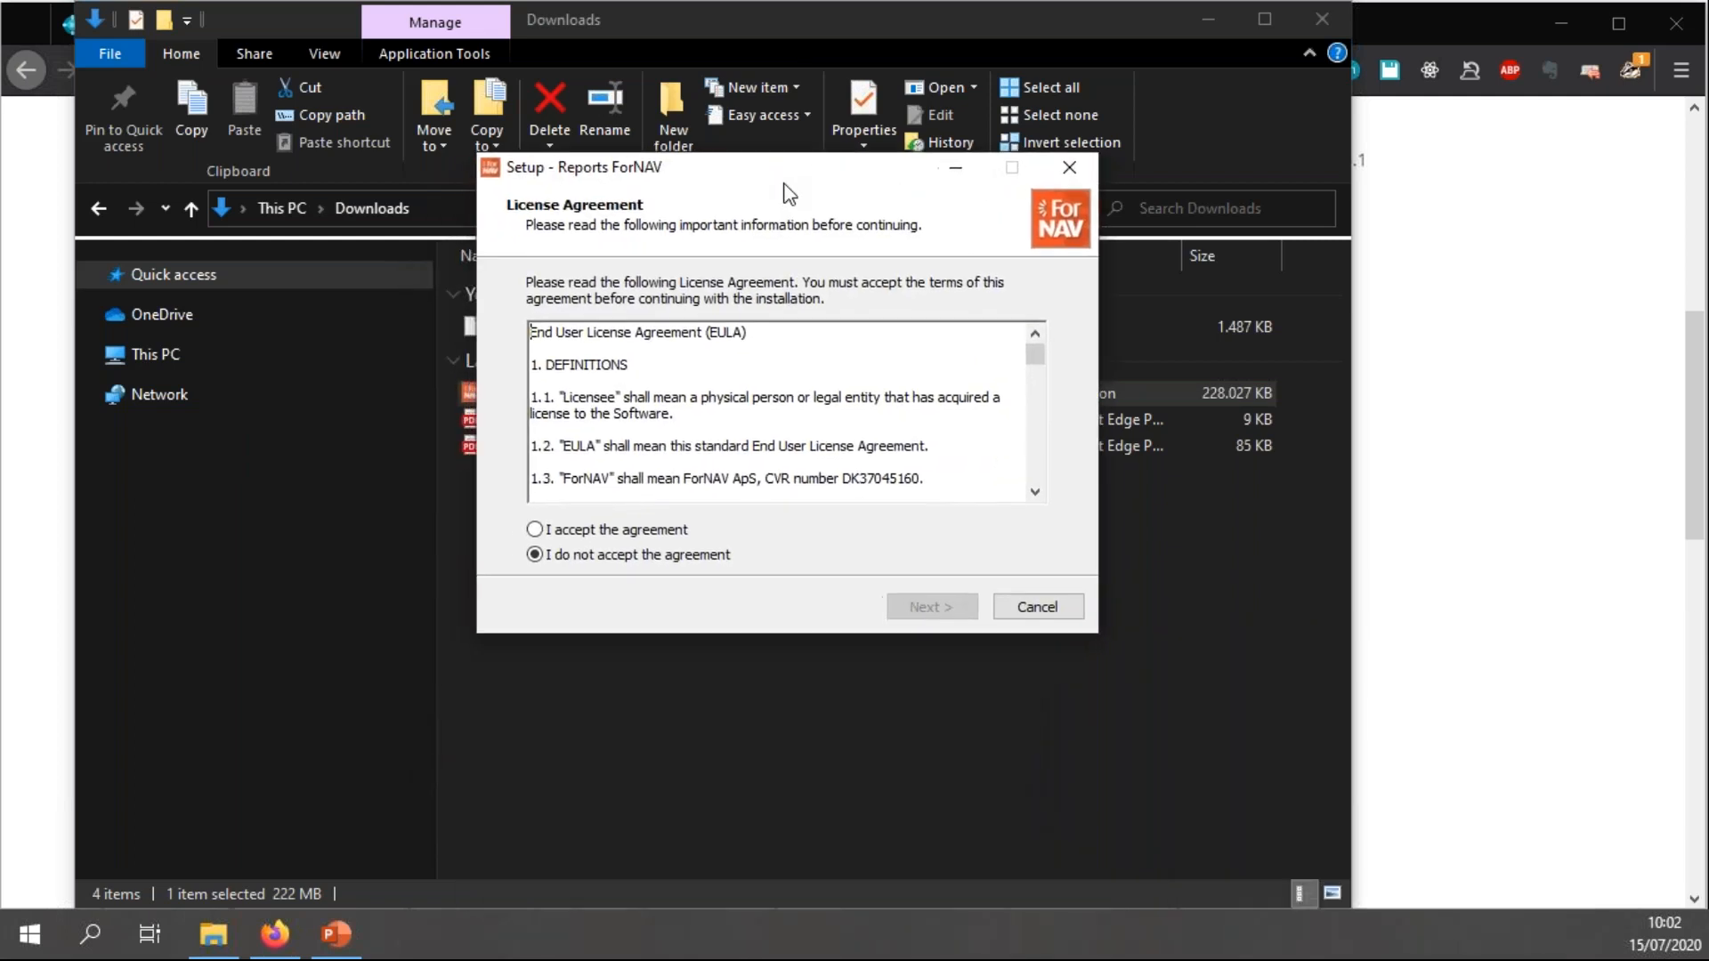
left_click(534, 529)
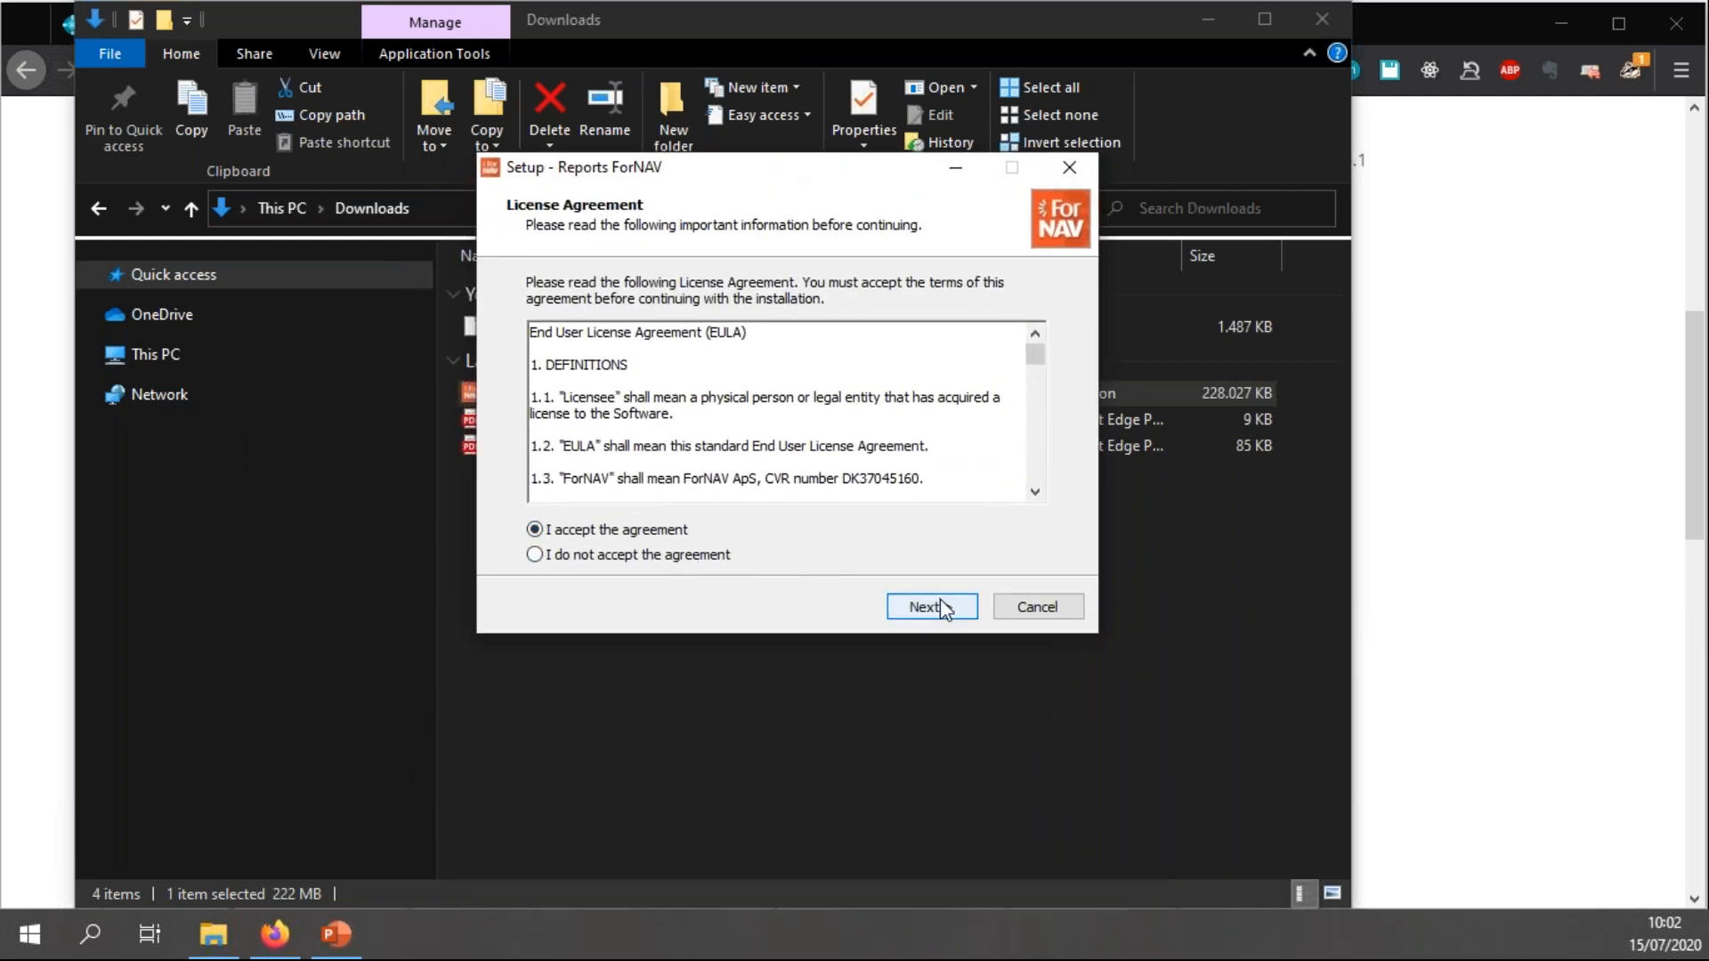
left_click(931, 607)
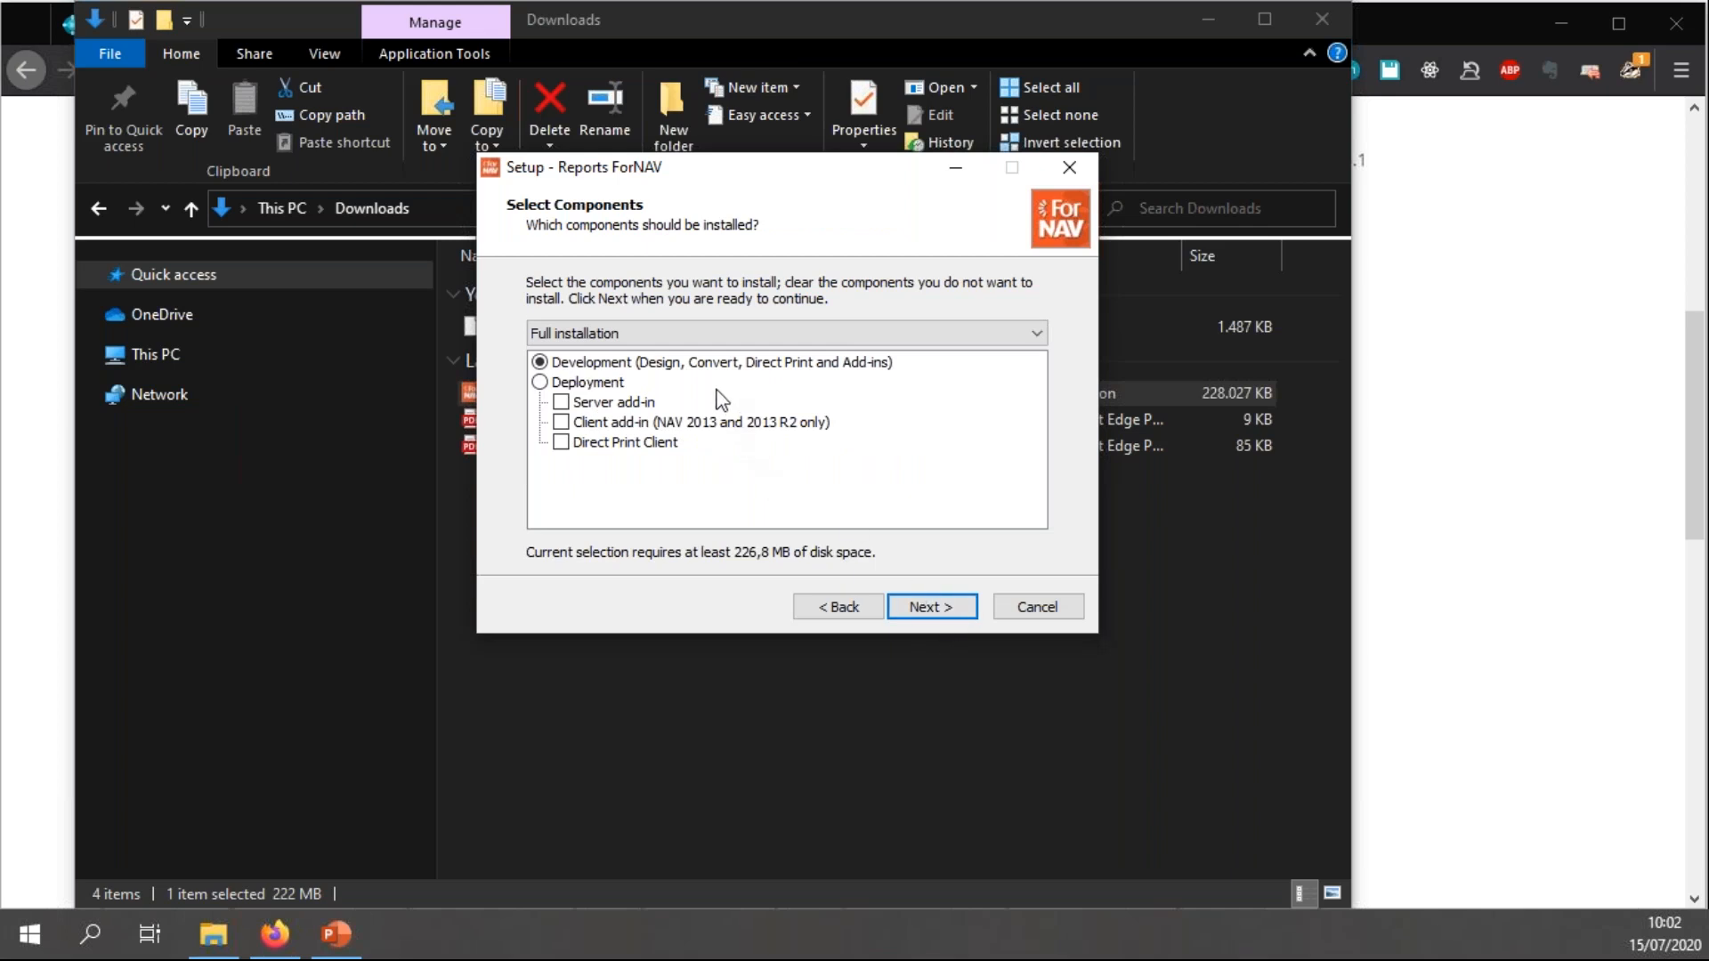
mouse_move(585, 360)
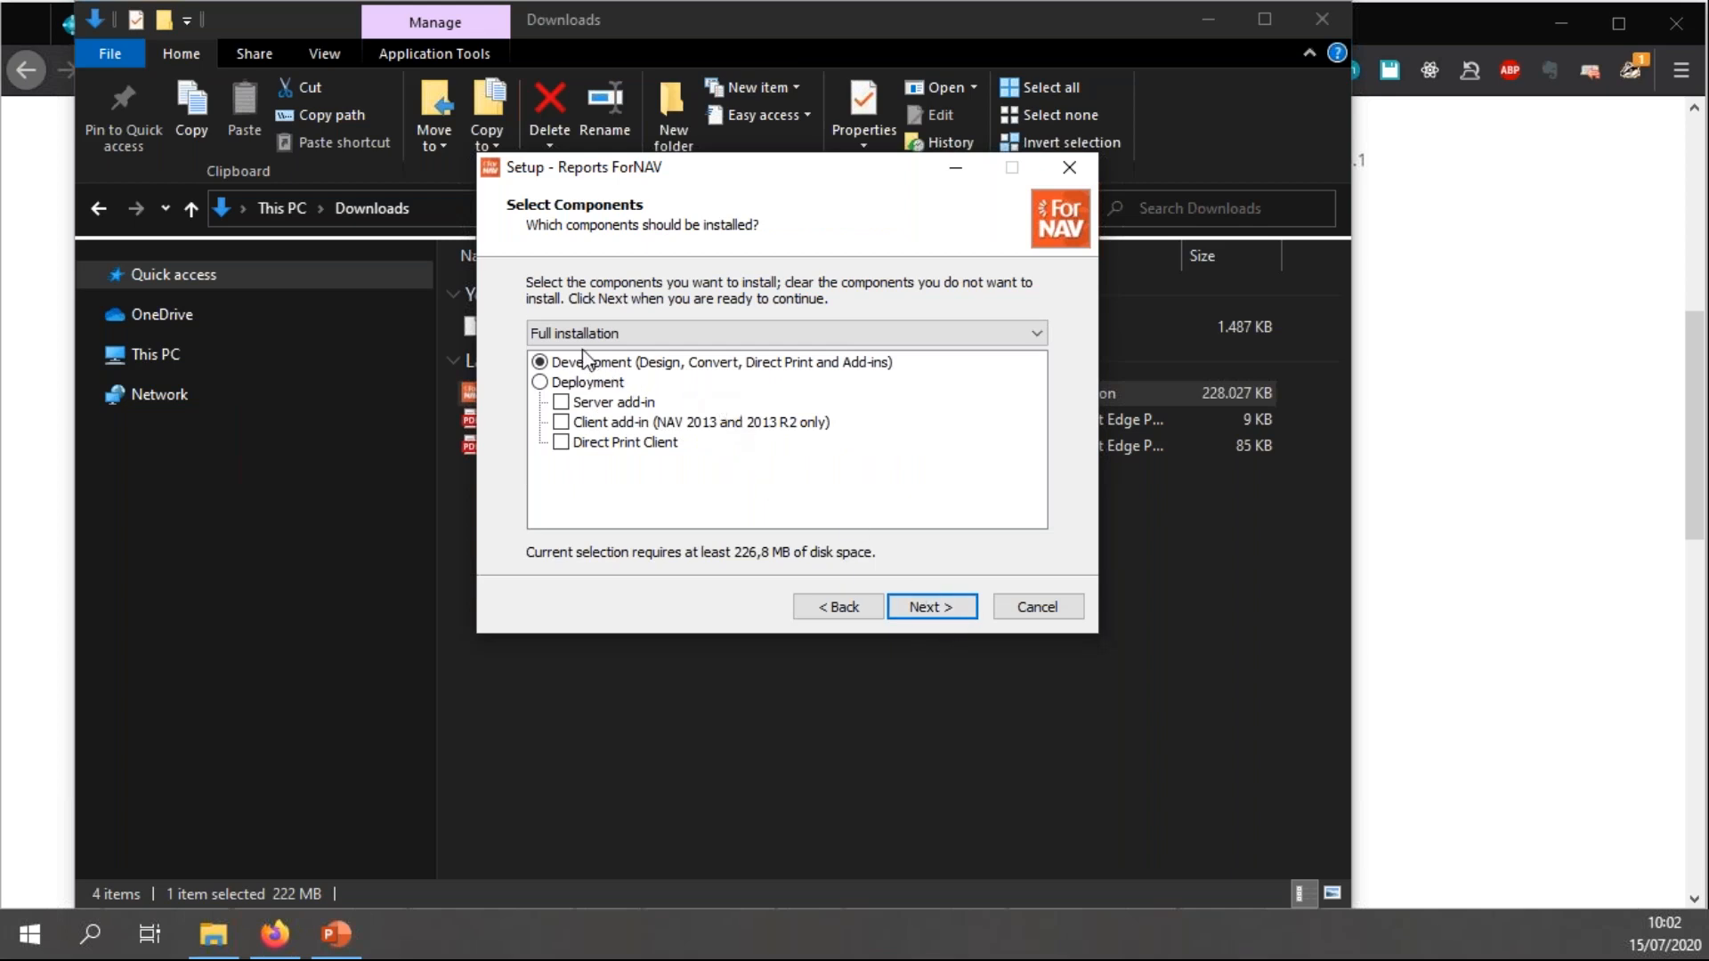
mouse_move(651, 375)
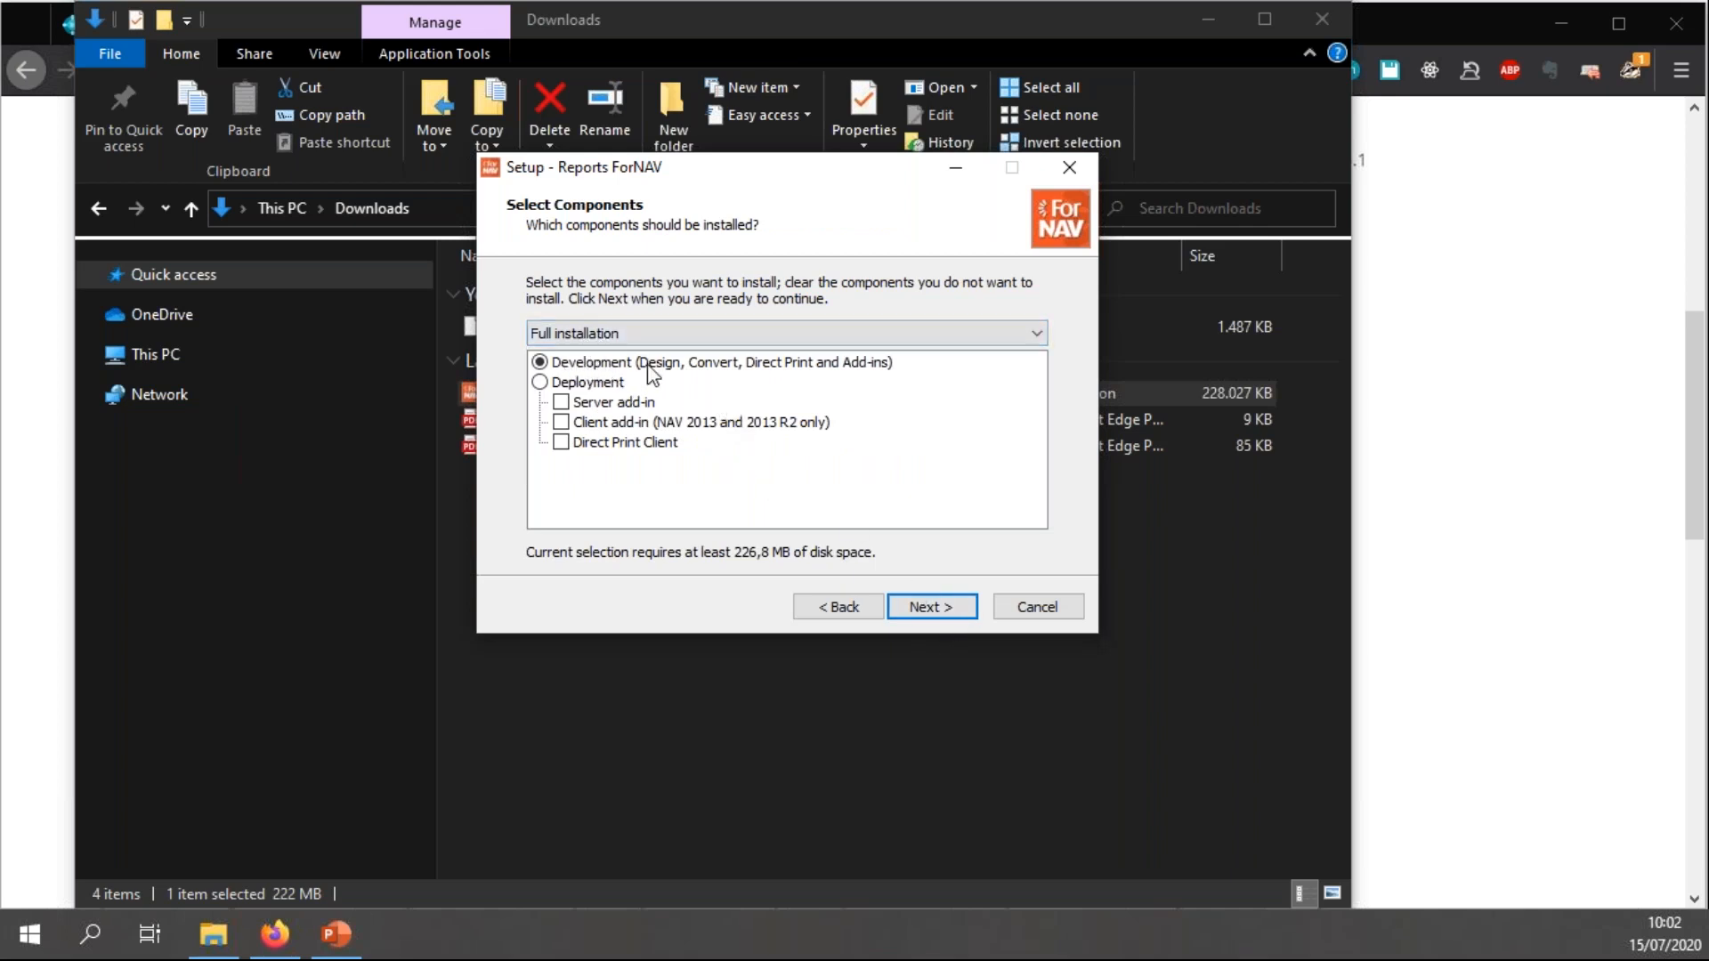
mouse_move(857, 377)
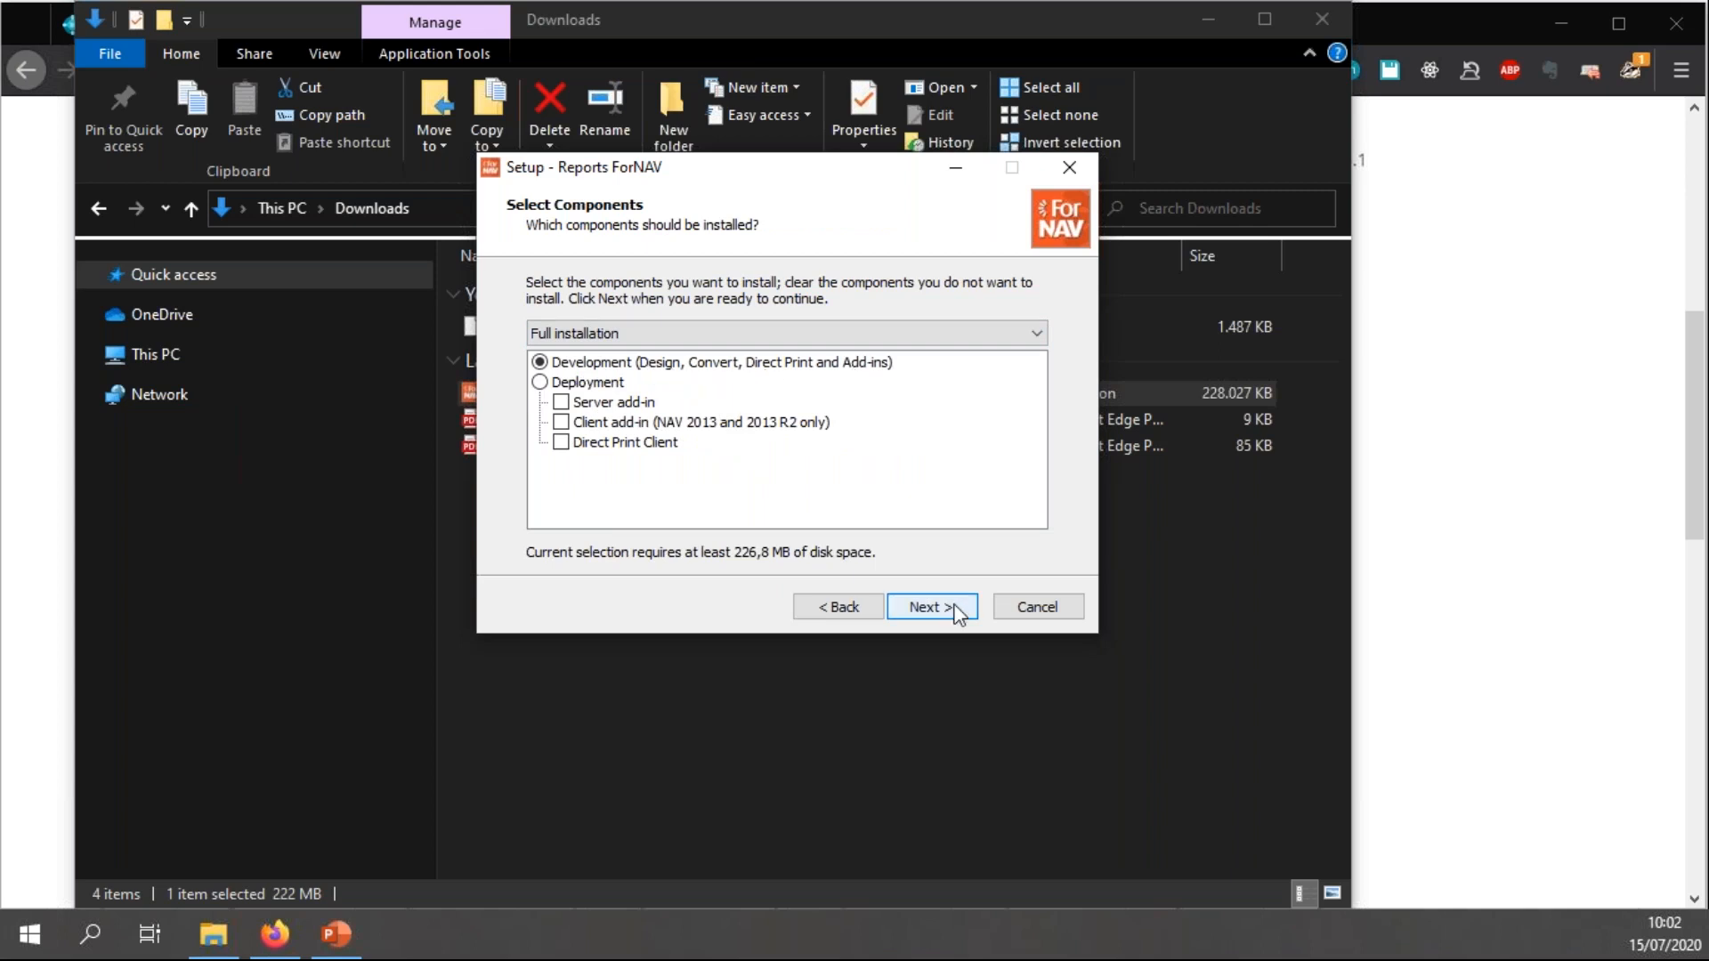
- Complete the full installation with the Development components and finish the wizard
left_click(924, 607)
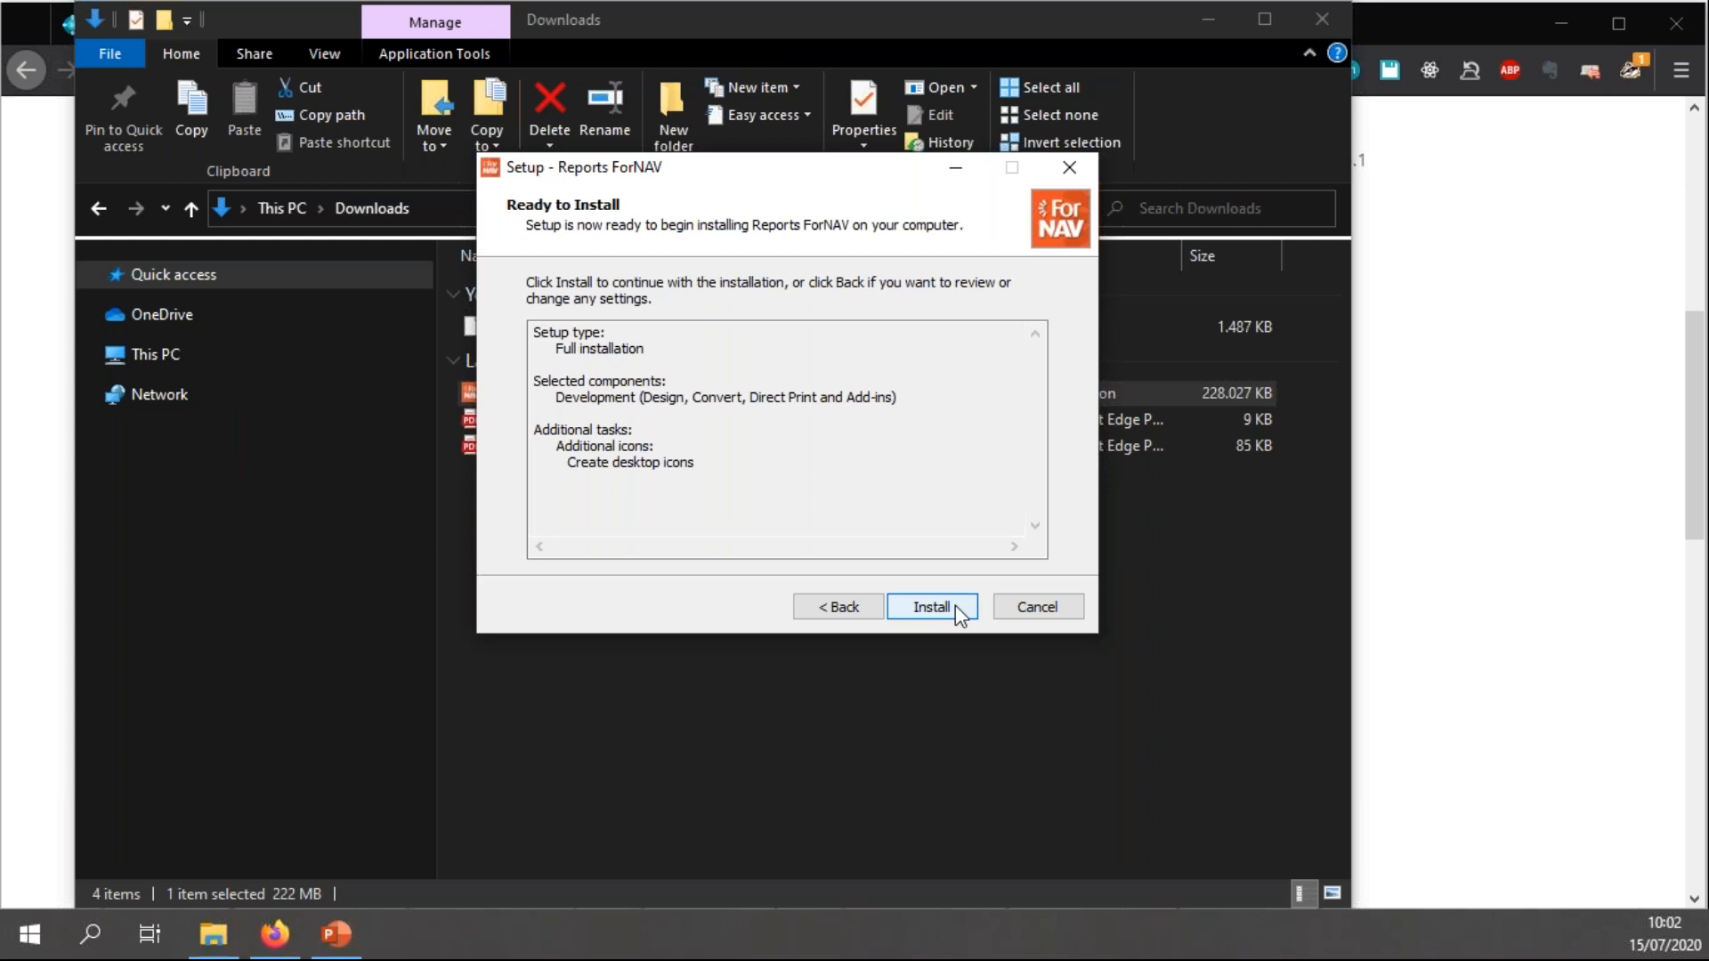
left_click(931, 607)
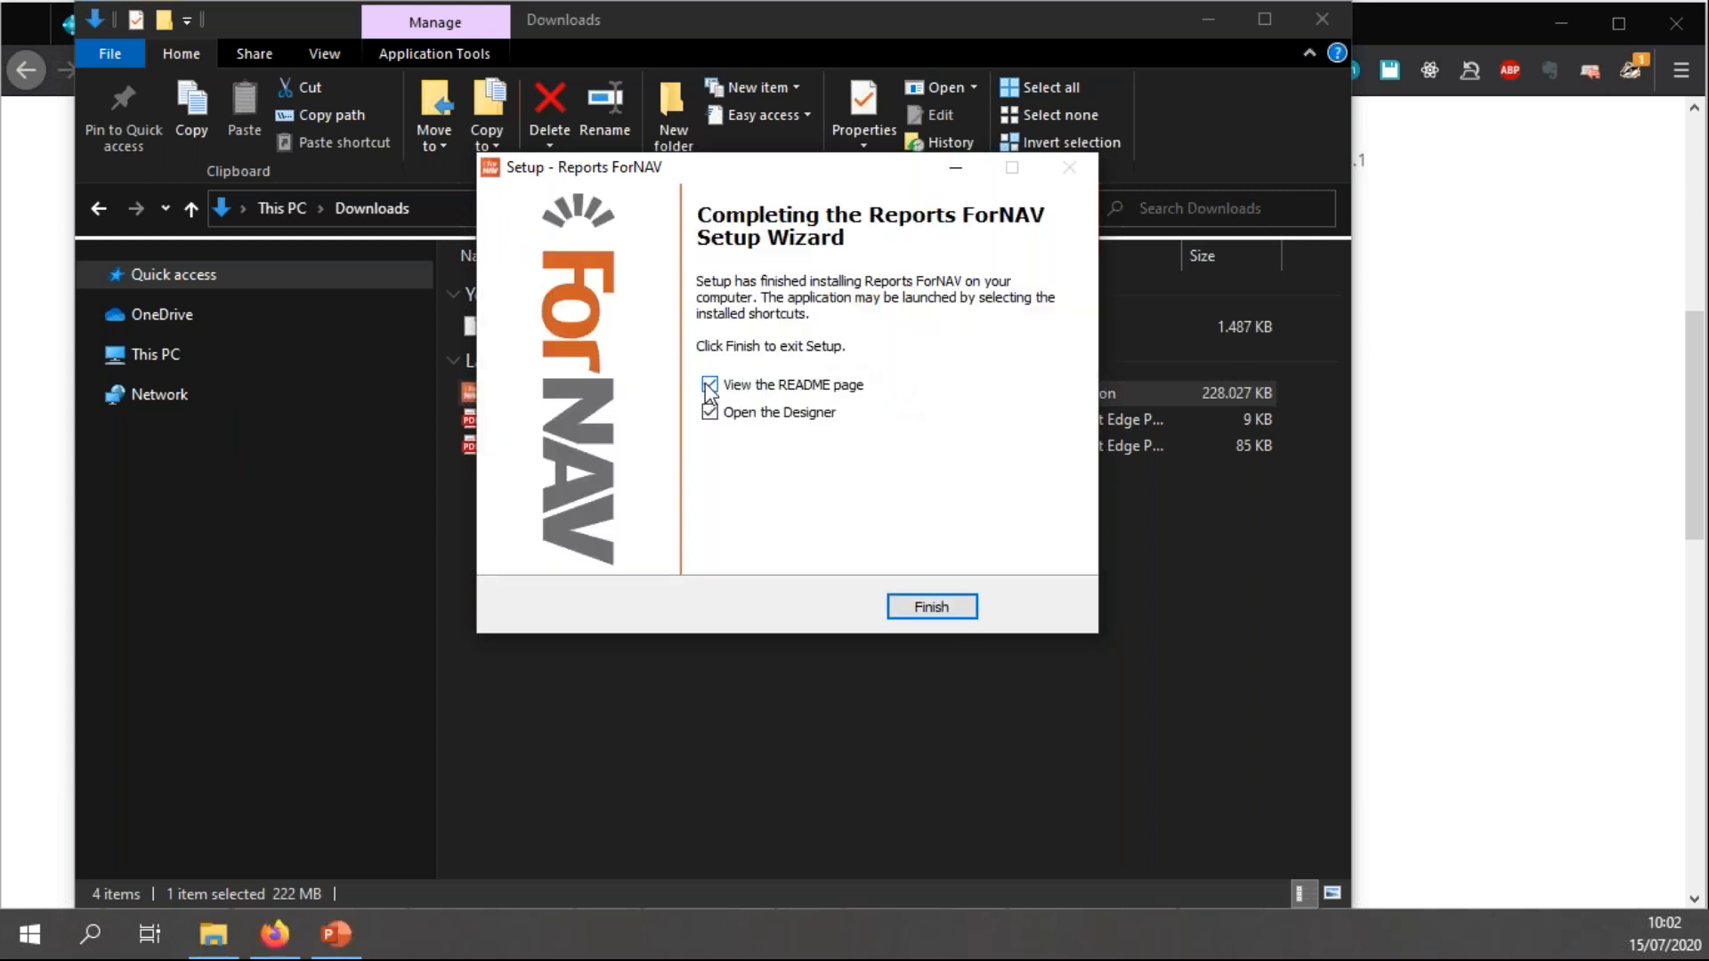
left_click(931, 607)
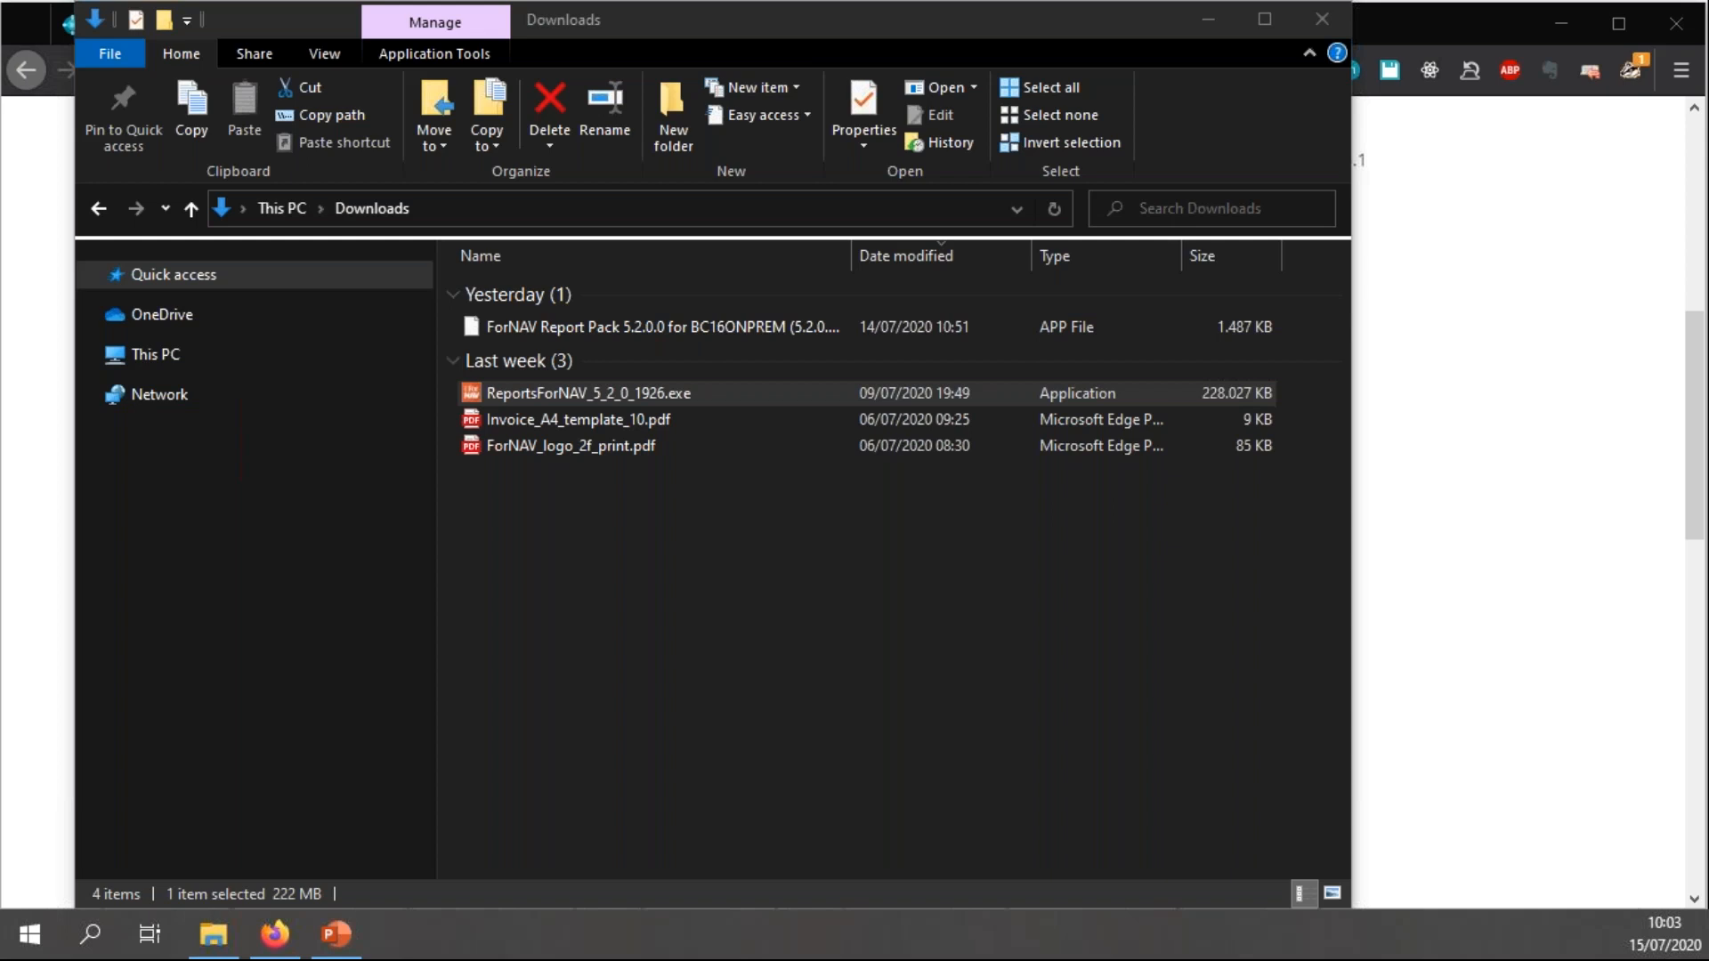
- Run ReportsForNAV_5_2_0_1926.exe again from Downloads and accept the license agreement
left_click(589, 392)
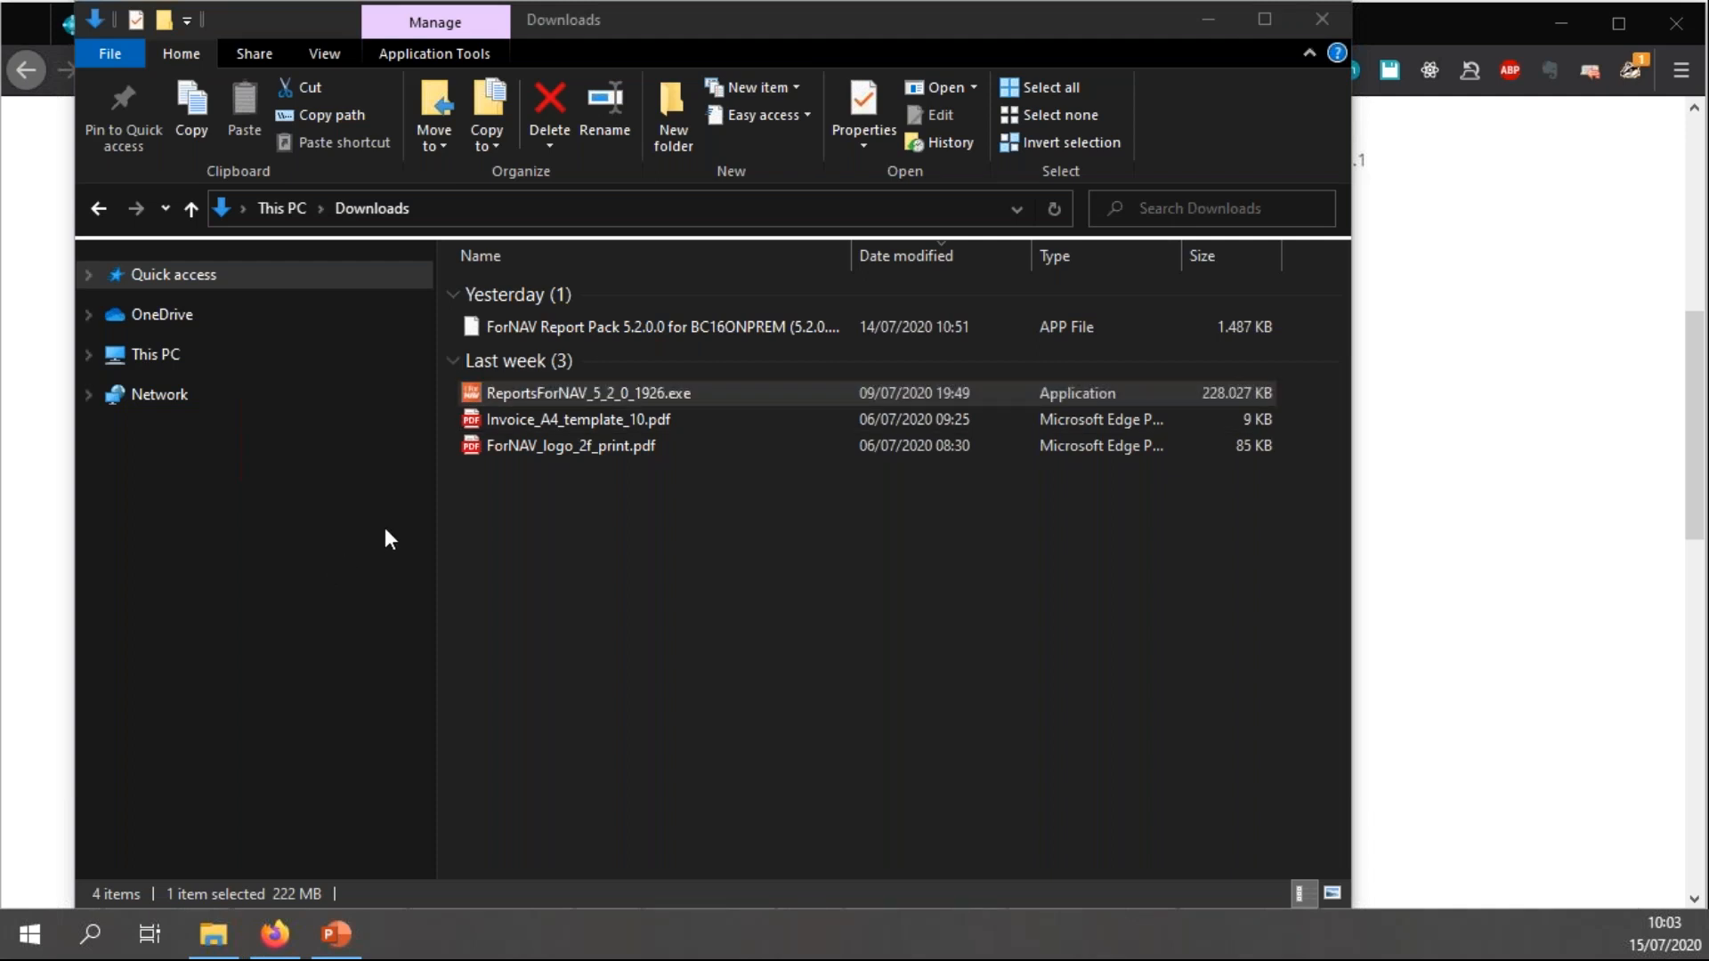
left_click(806, 575)
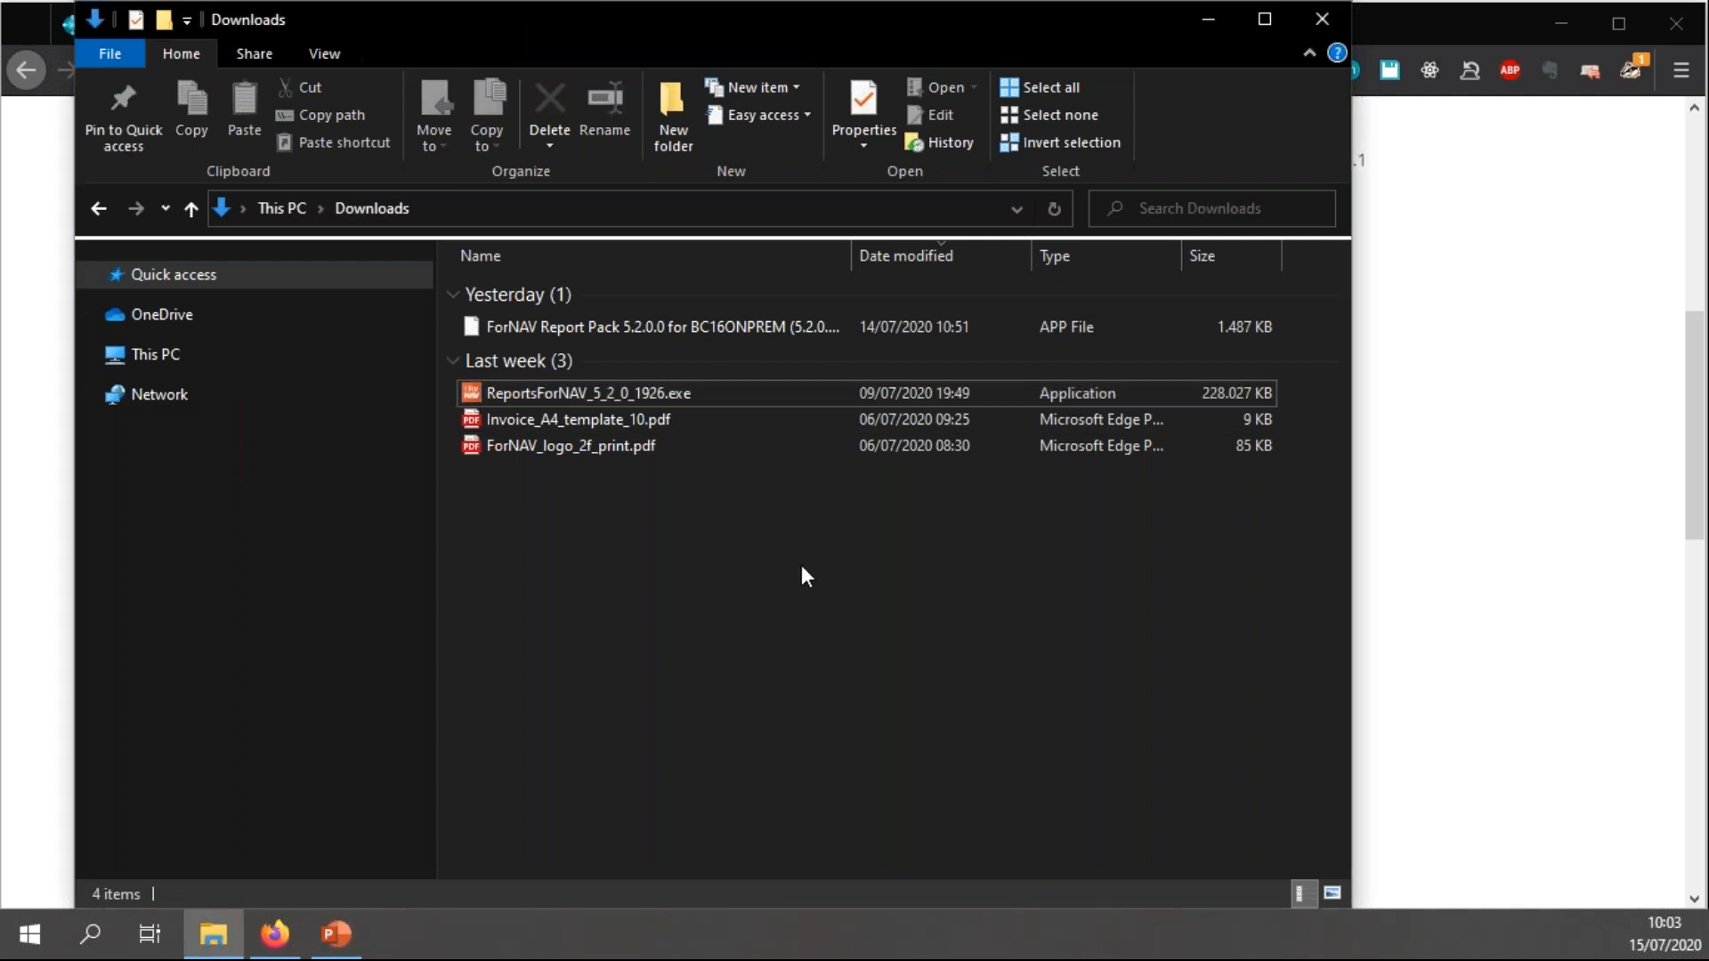
mouse_move(673, 457)
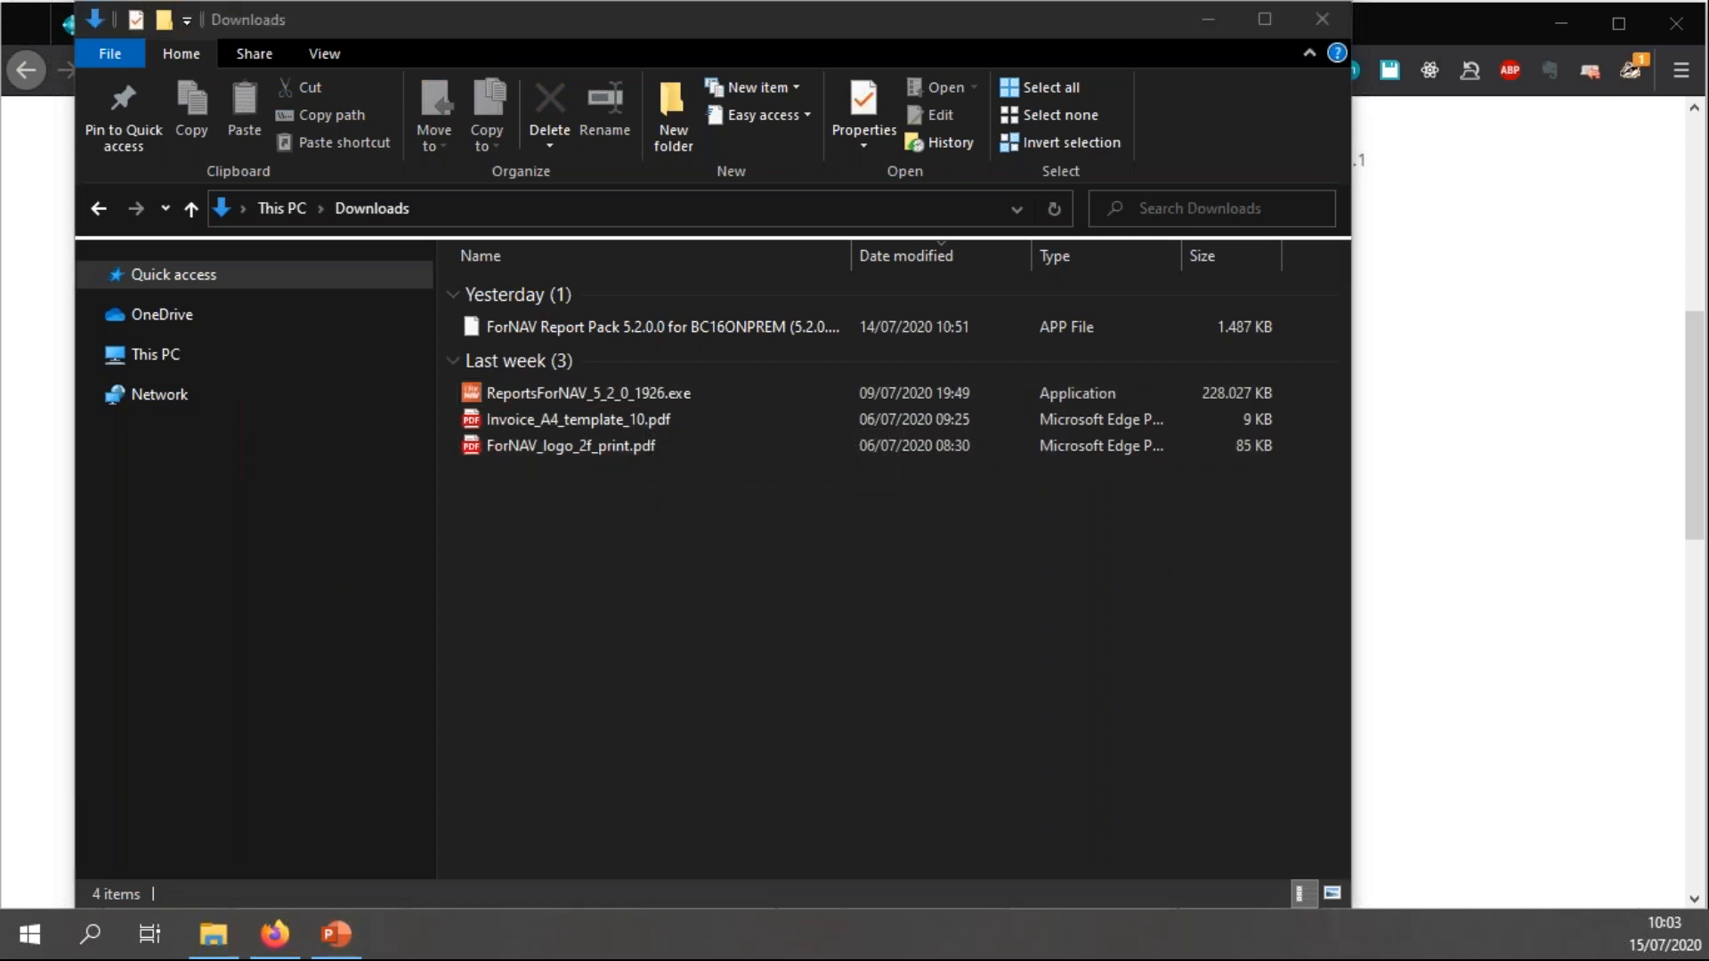
mouse_move(576, 418)
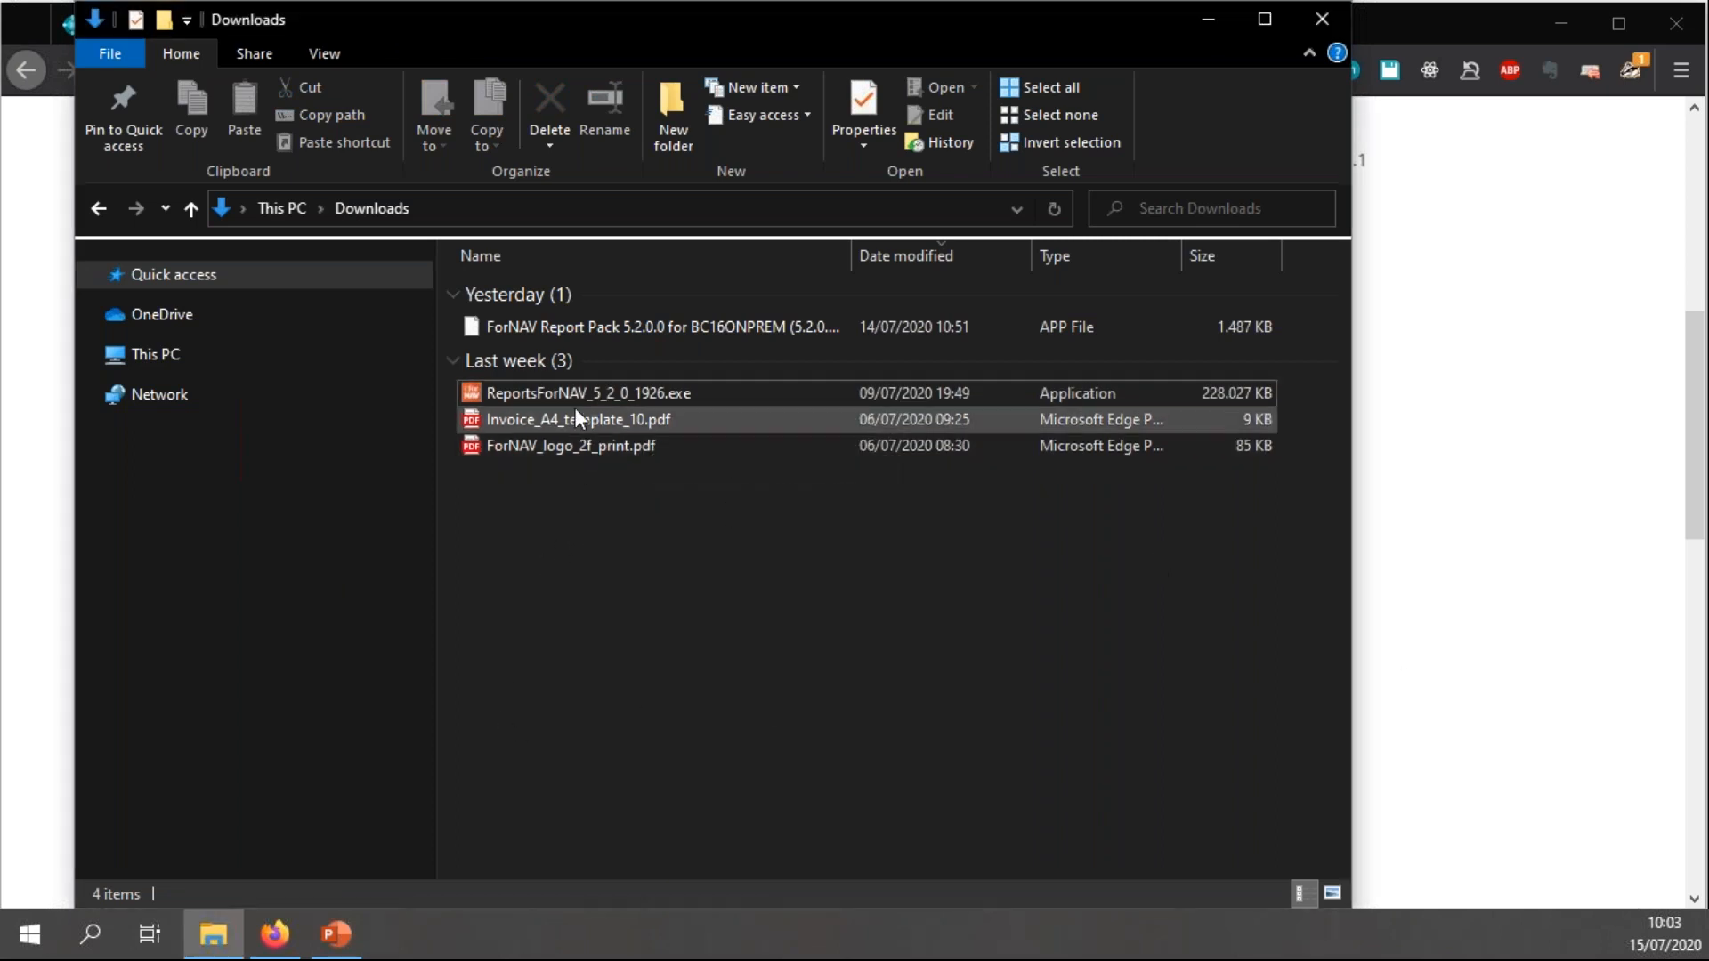
left_click(575, 392)
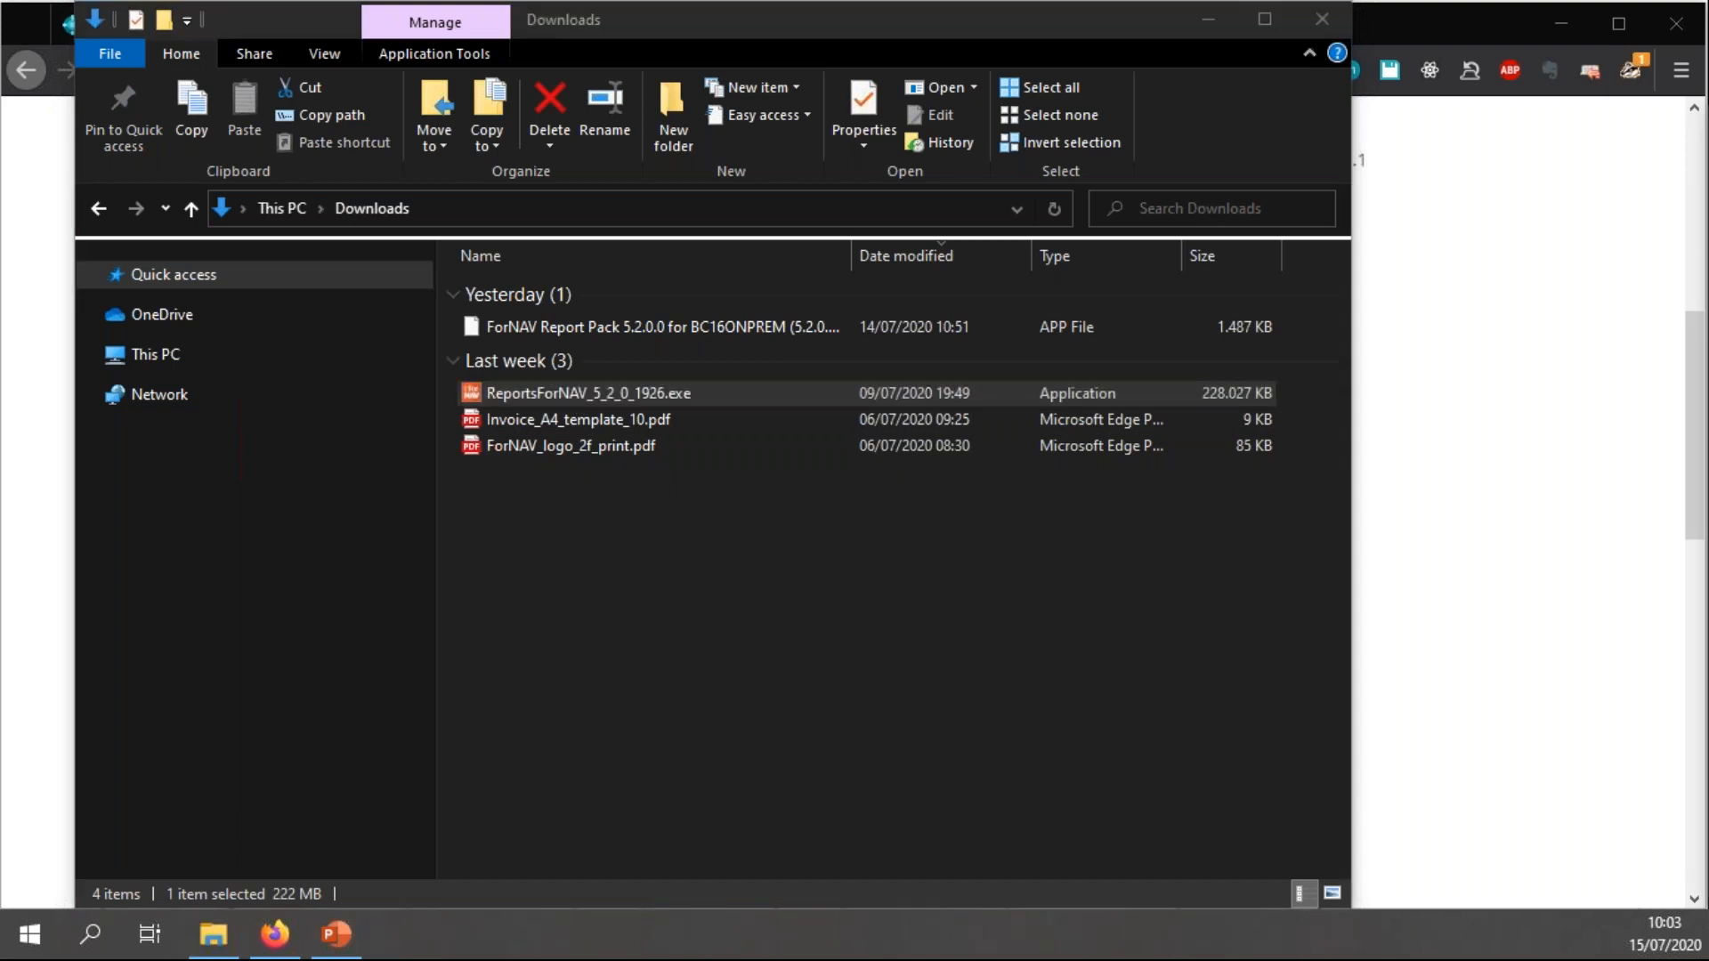
double_click(583, 394)
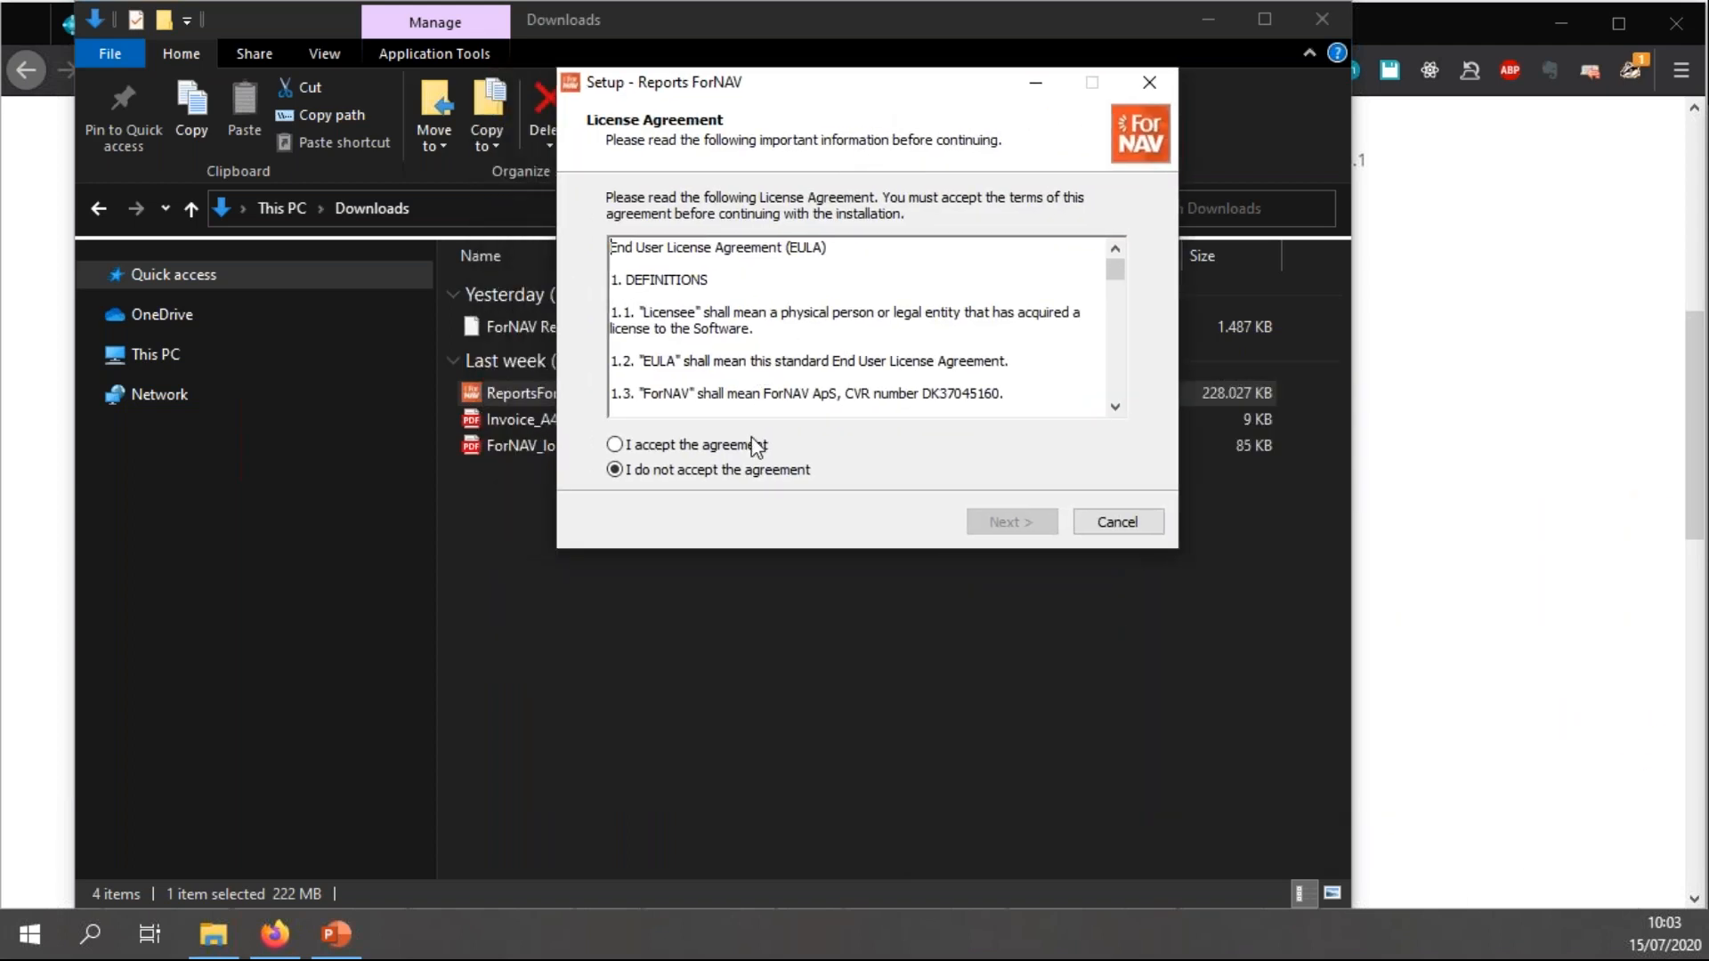
left_click(614, 445)
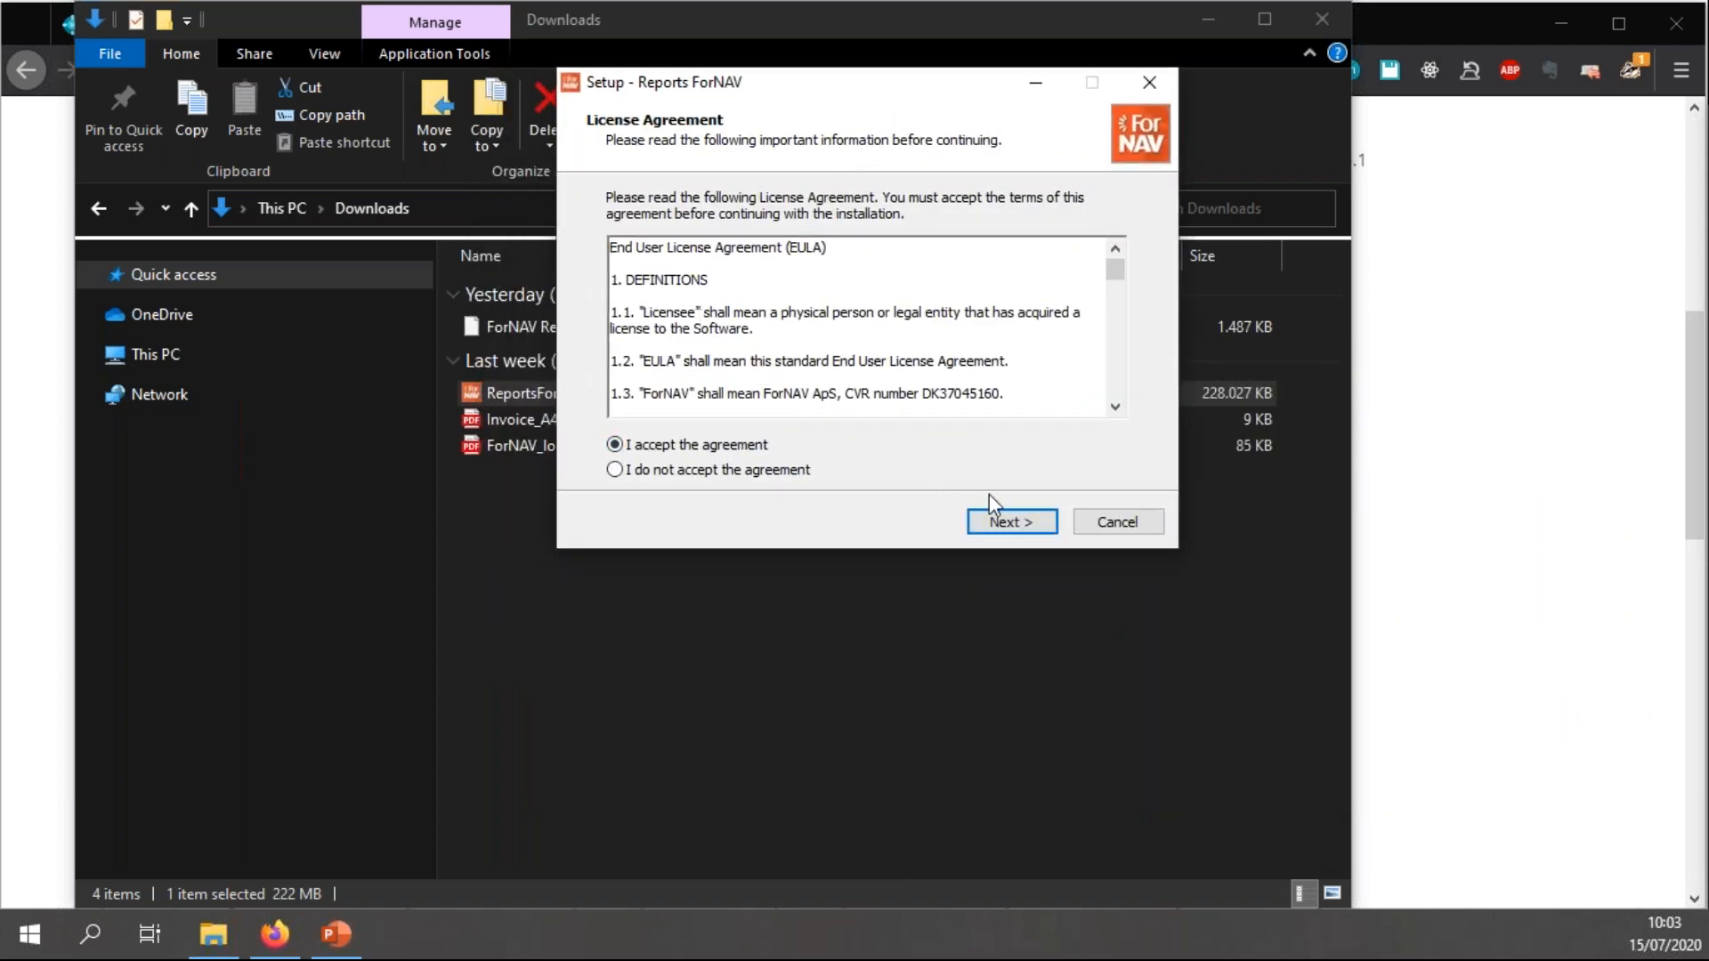
left_click(1009, 521)
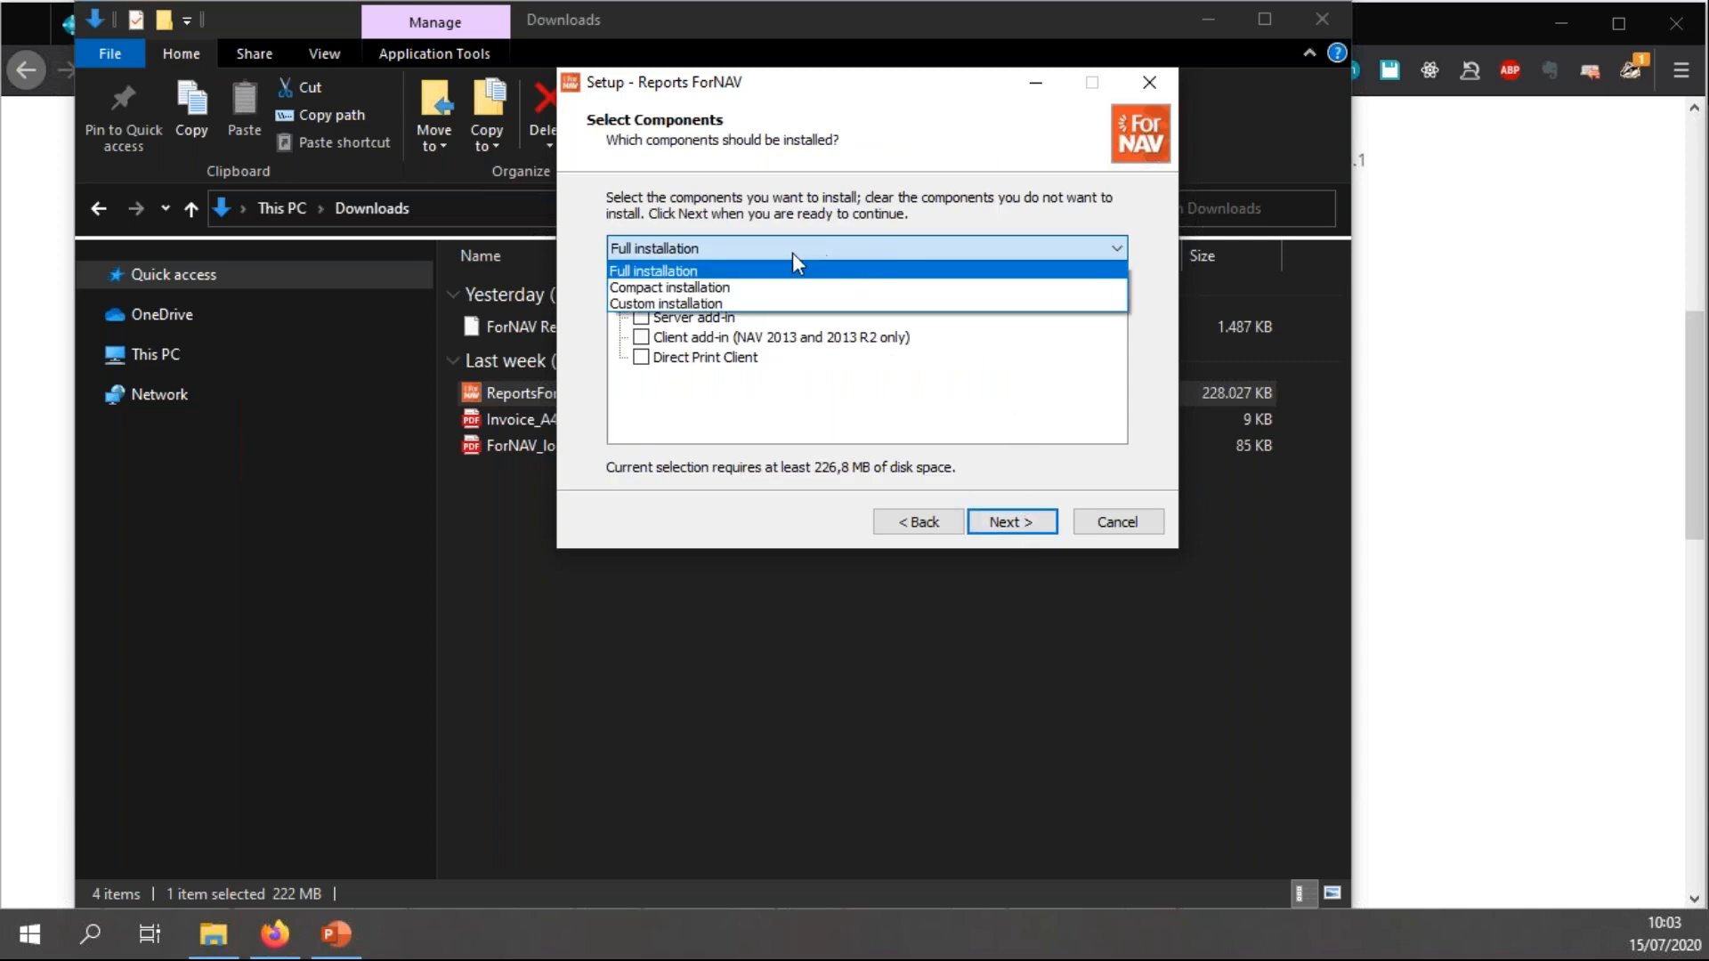
- Choose a custom installation without the Client add-in, review the summary, then cancel setup
left_click(669, 287)
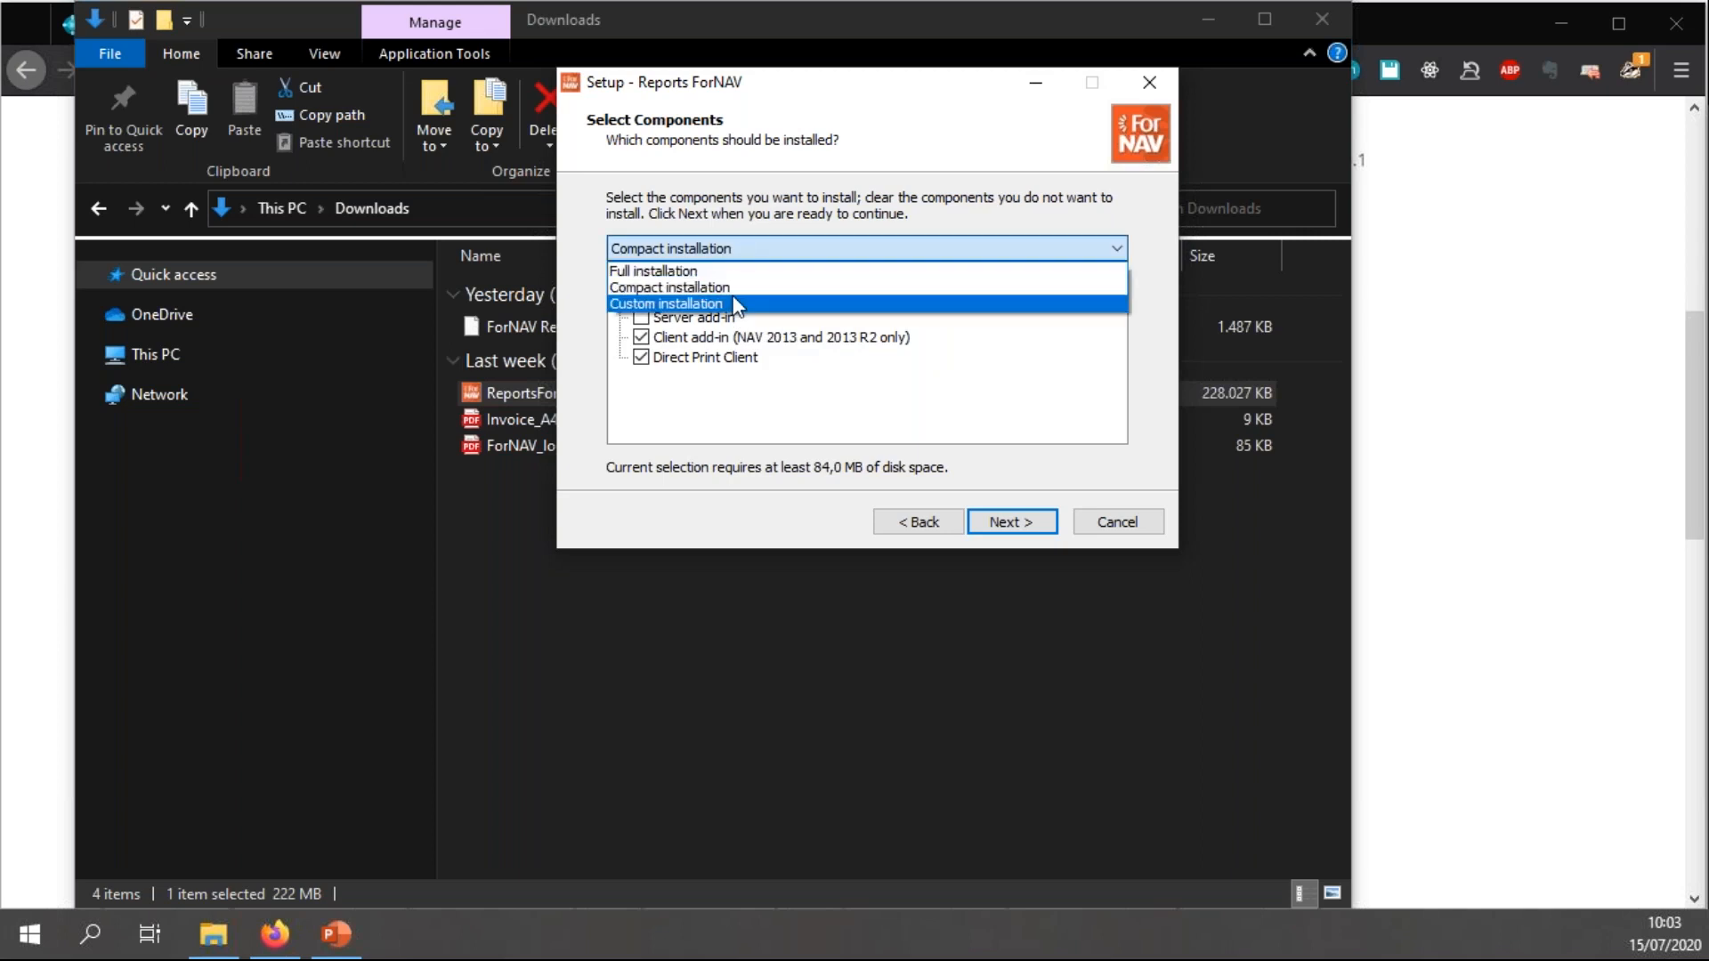
left_click(665, 303)
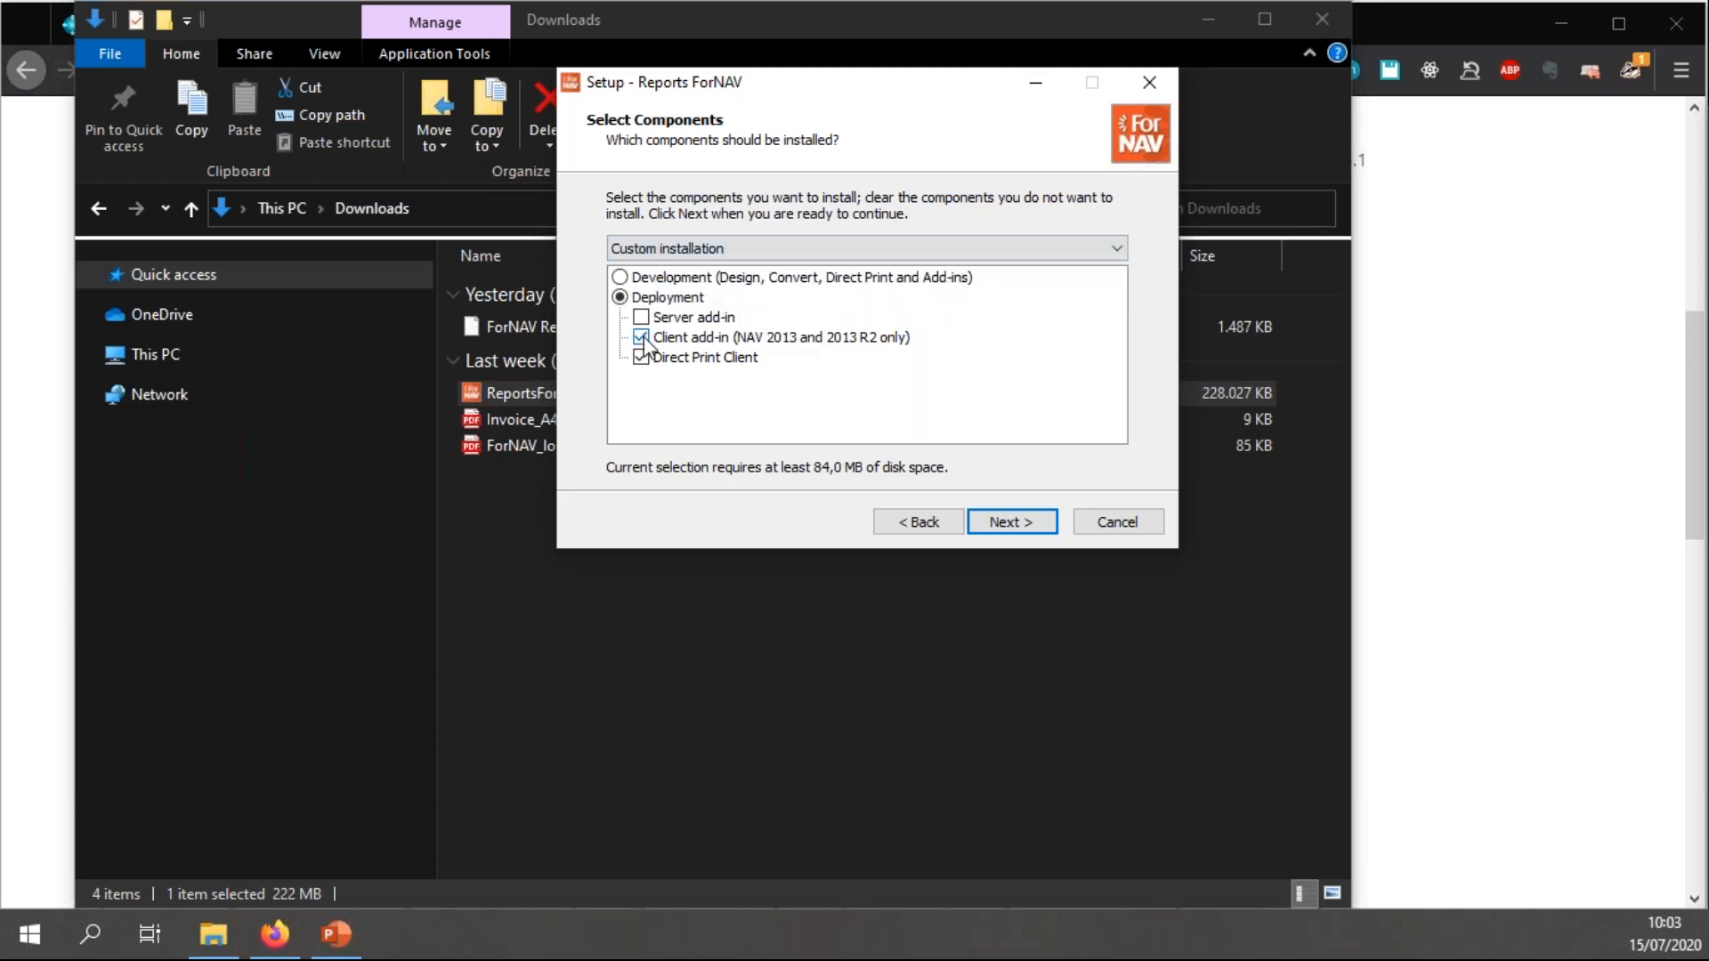
left_click(642, 317)
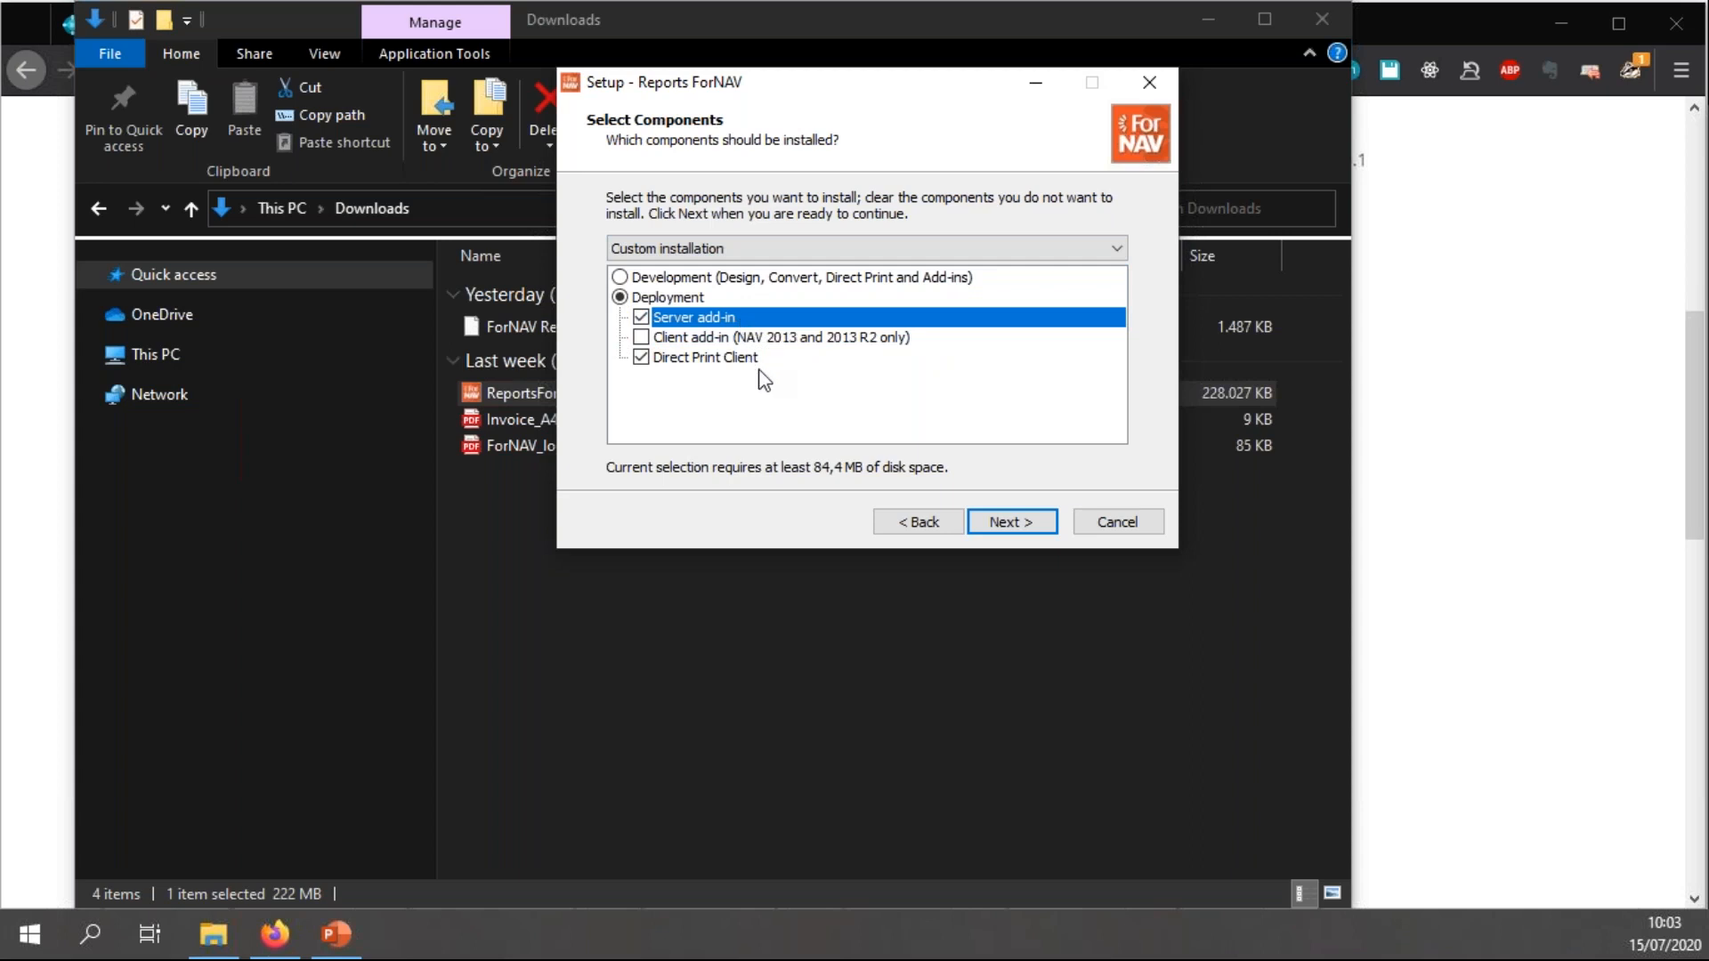
mouse_move(764, 350)
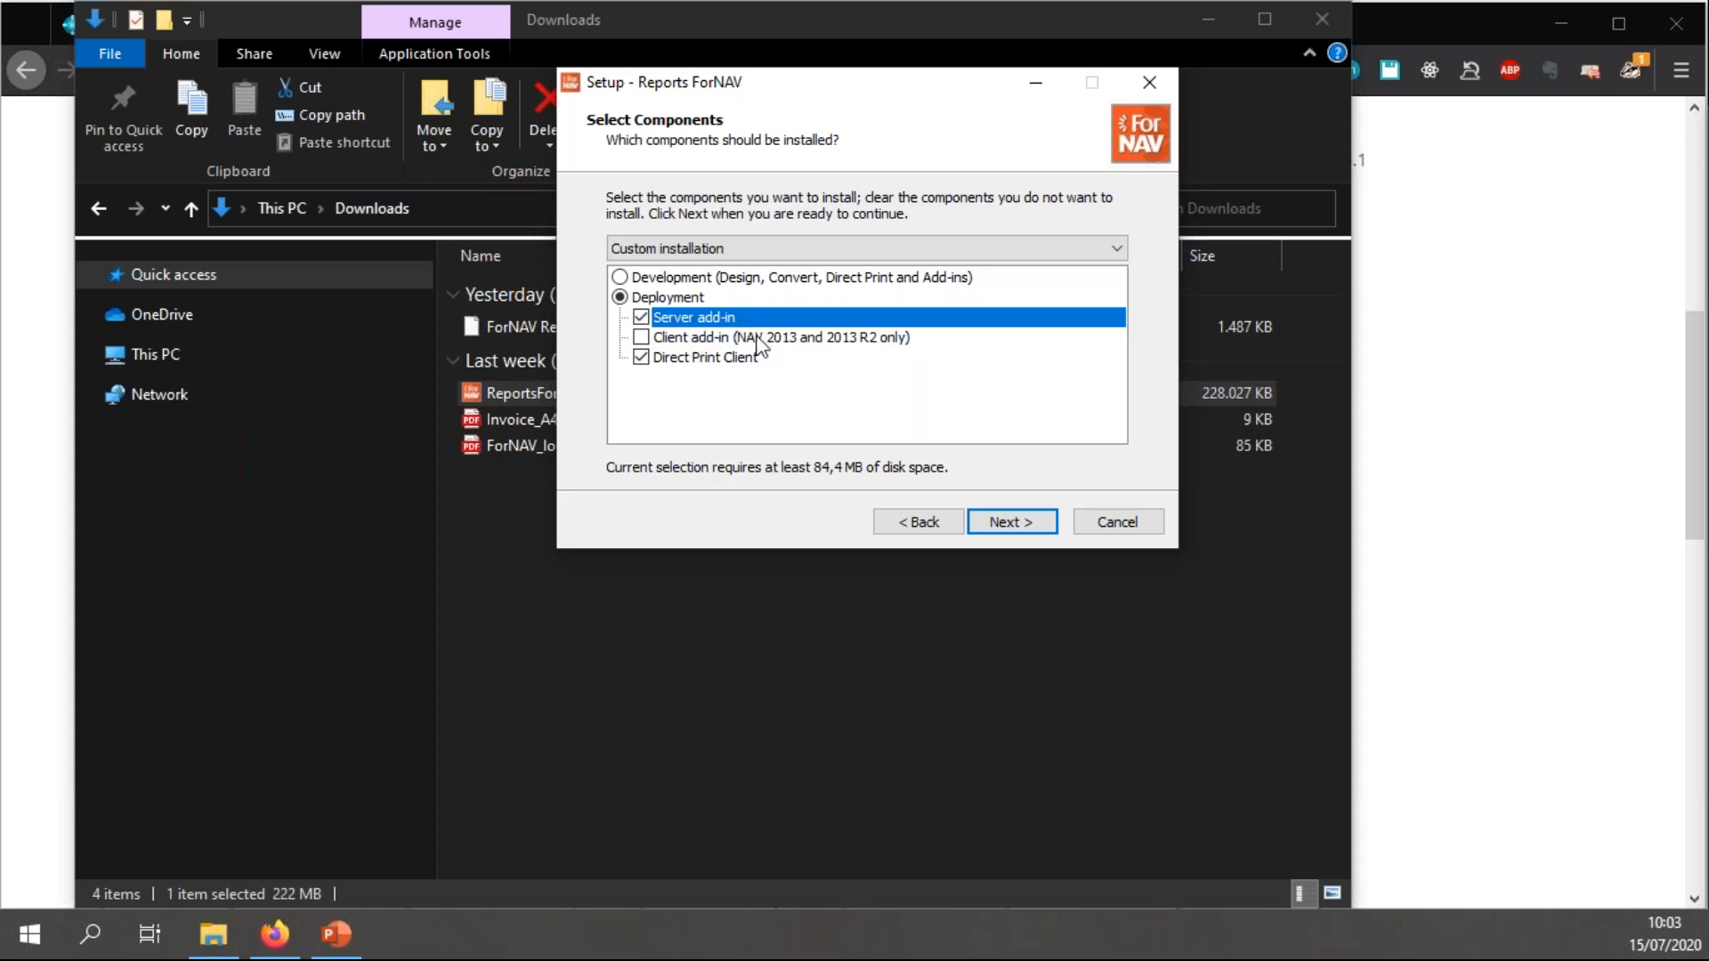
mouse_move(883, 356)
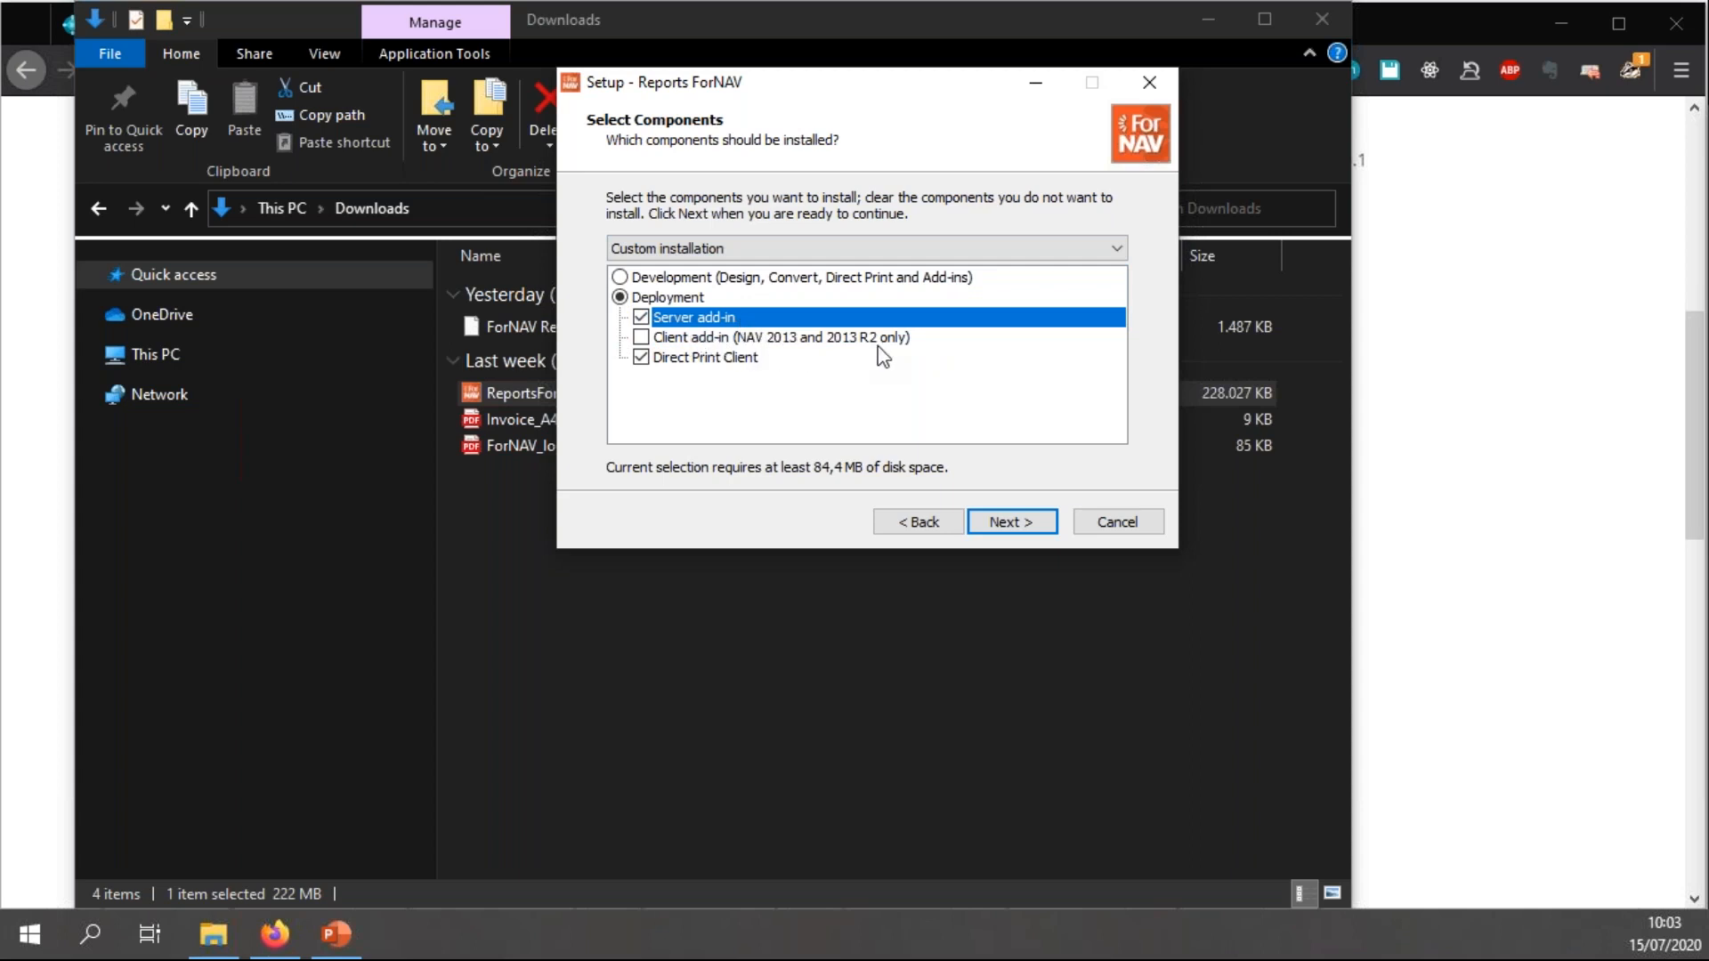
mouse_move(706, 377)
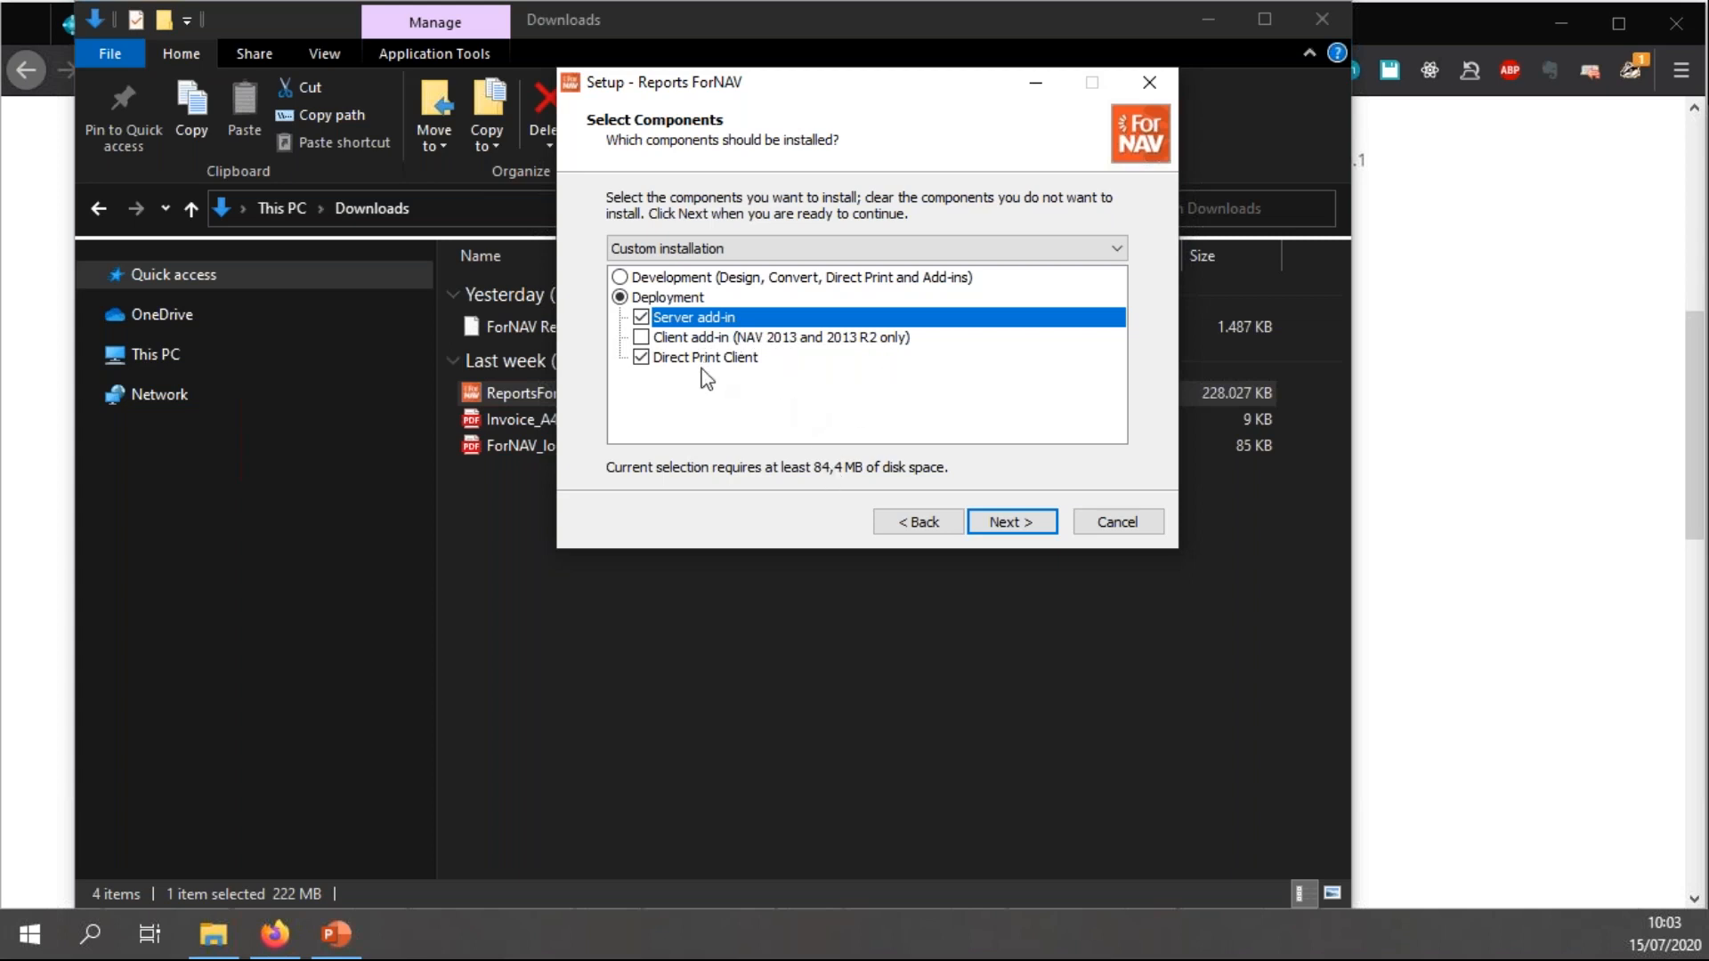
left_click(1011, 521)
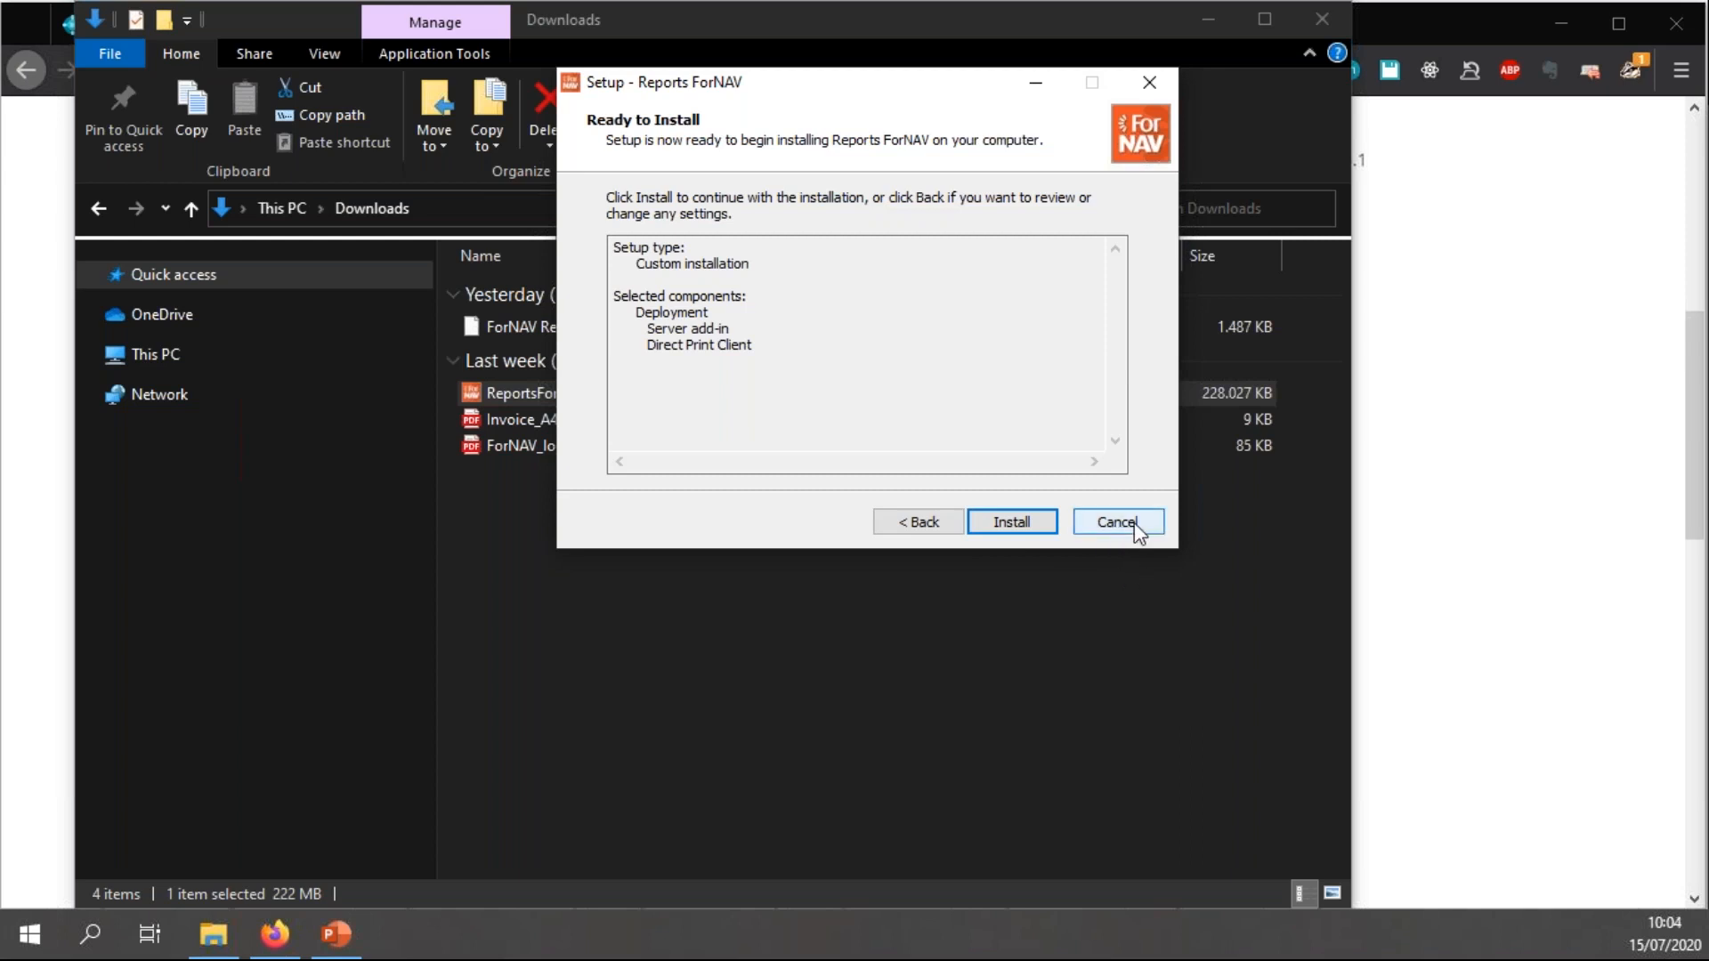
left_click(1114, 522)
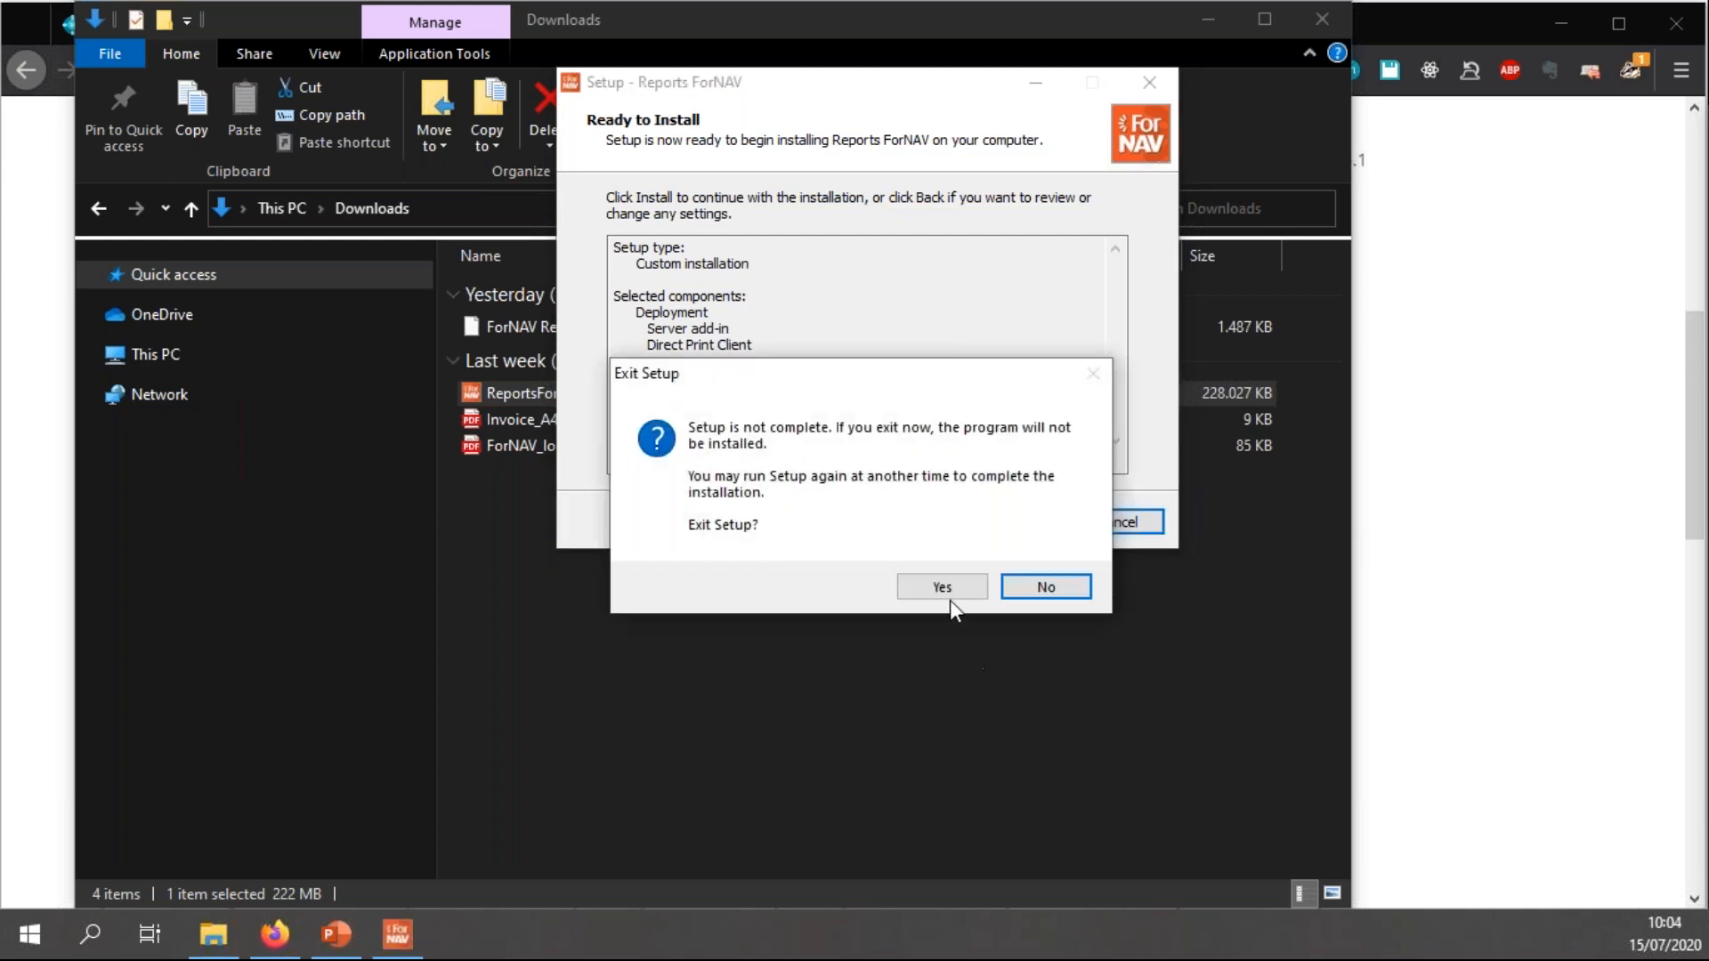
left_click(940, 586)
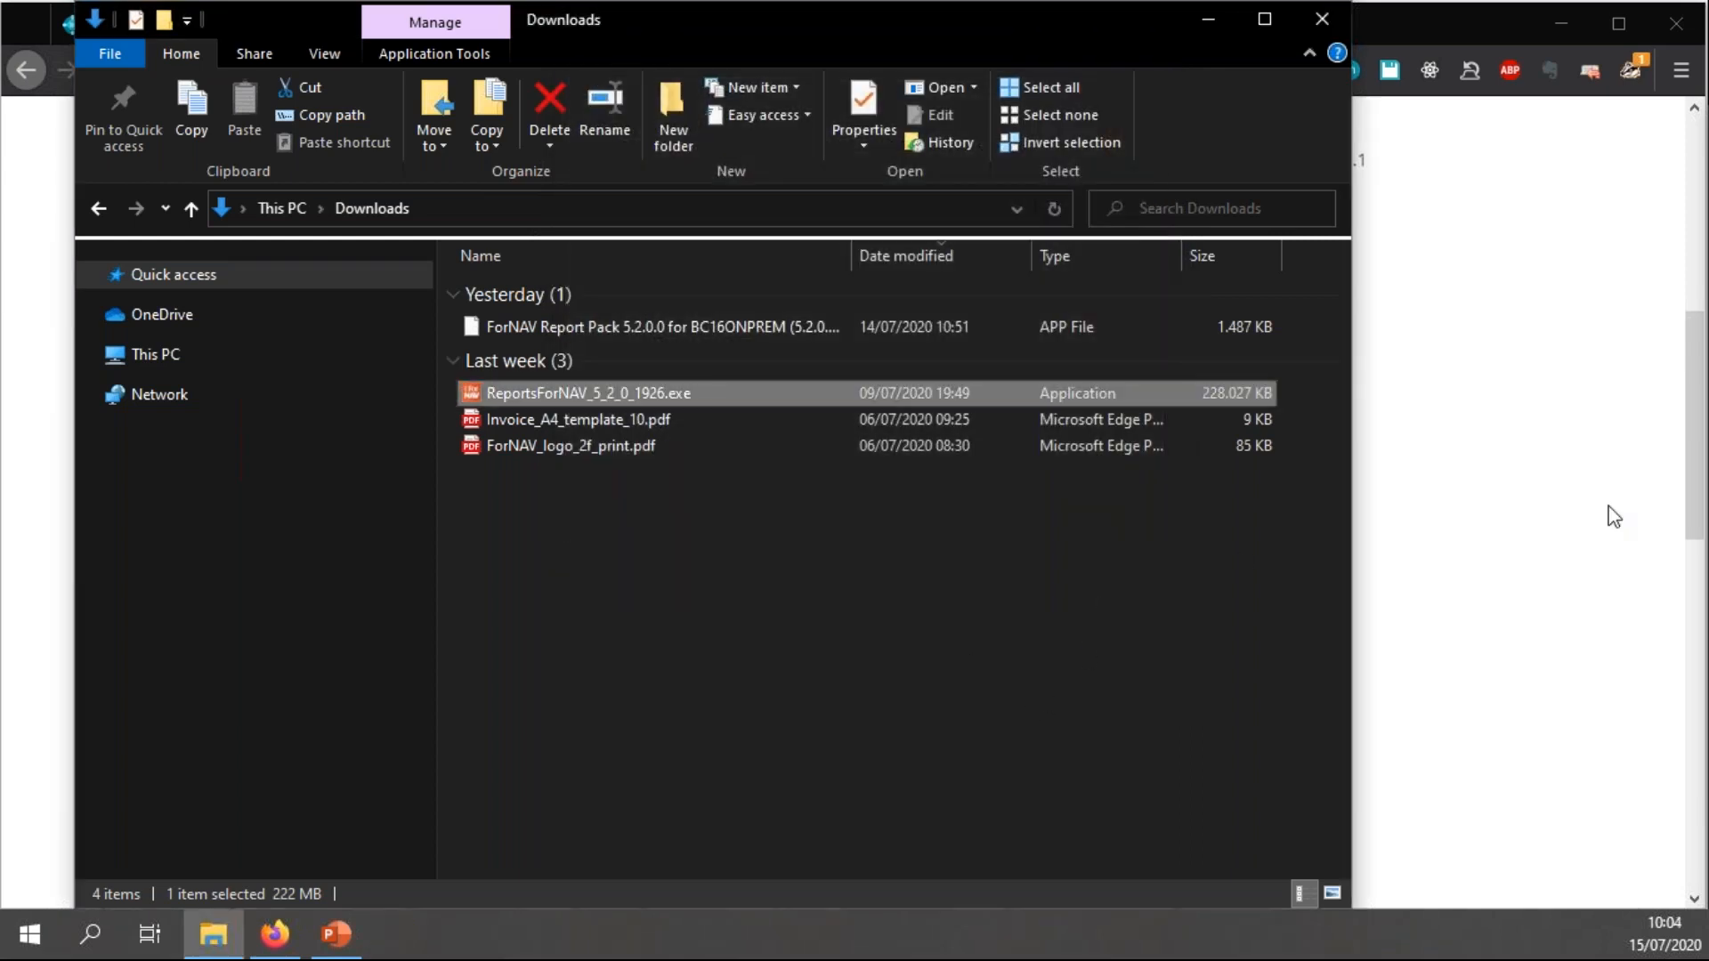
- Launch Reports ForNAV Designer and show its Settings with the Business Central connection
double_click(580, 393)
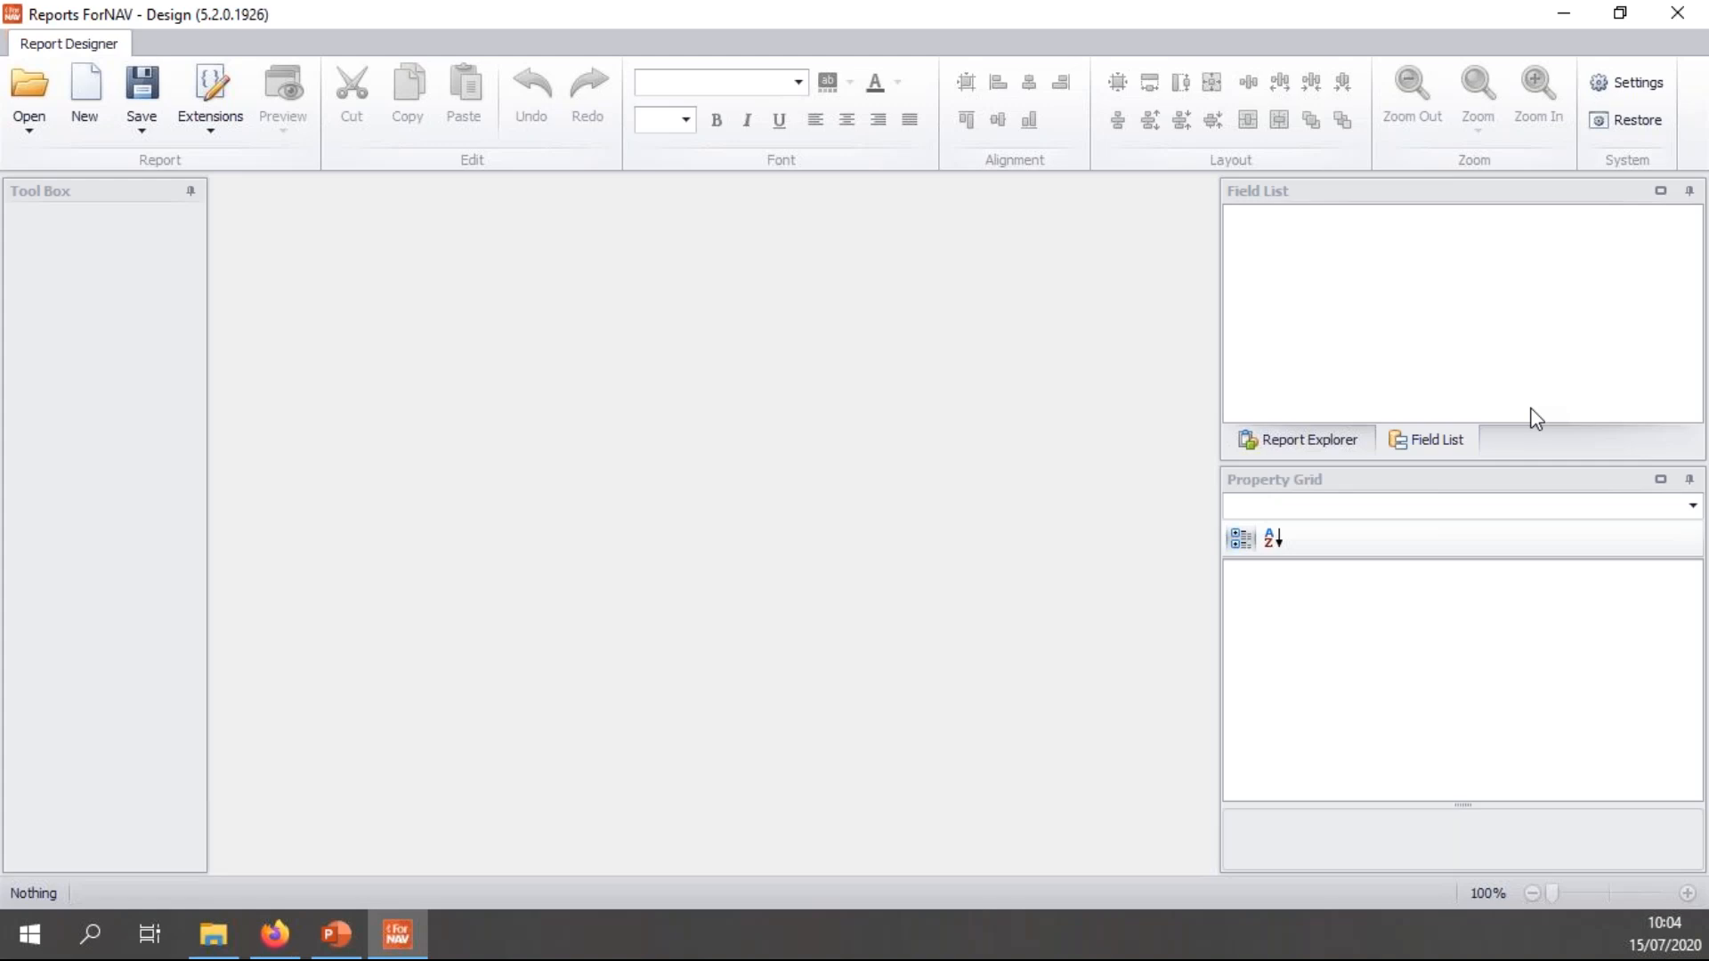
mouse_move(984, 424)
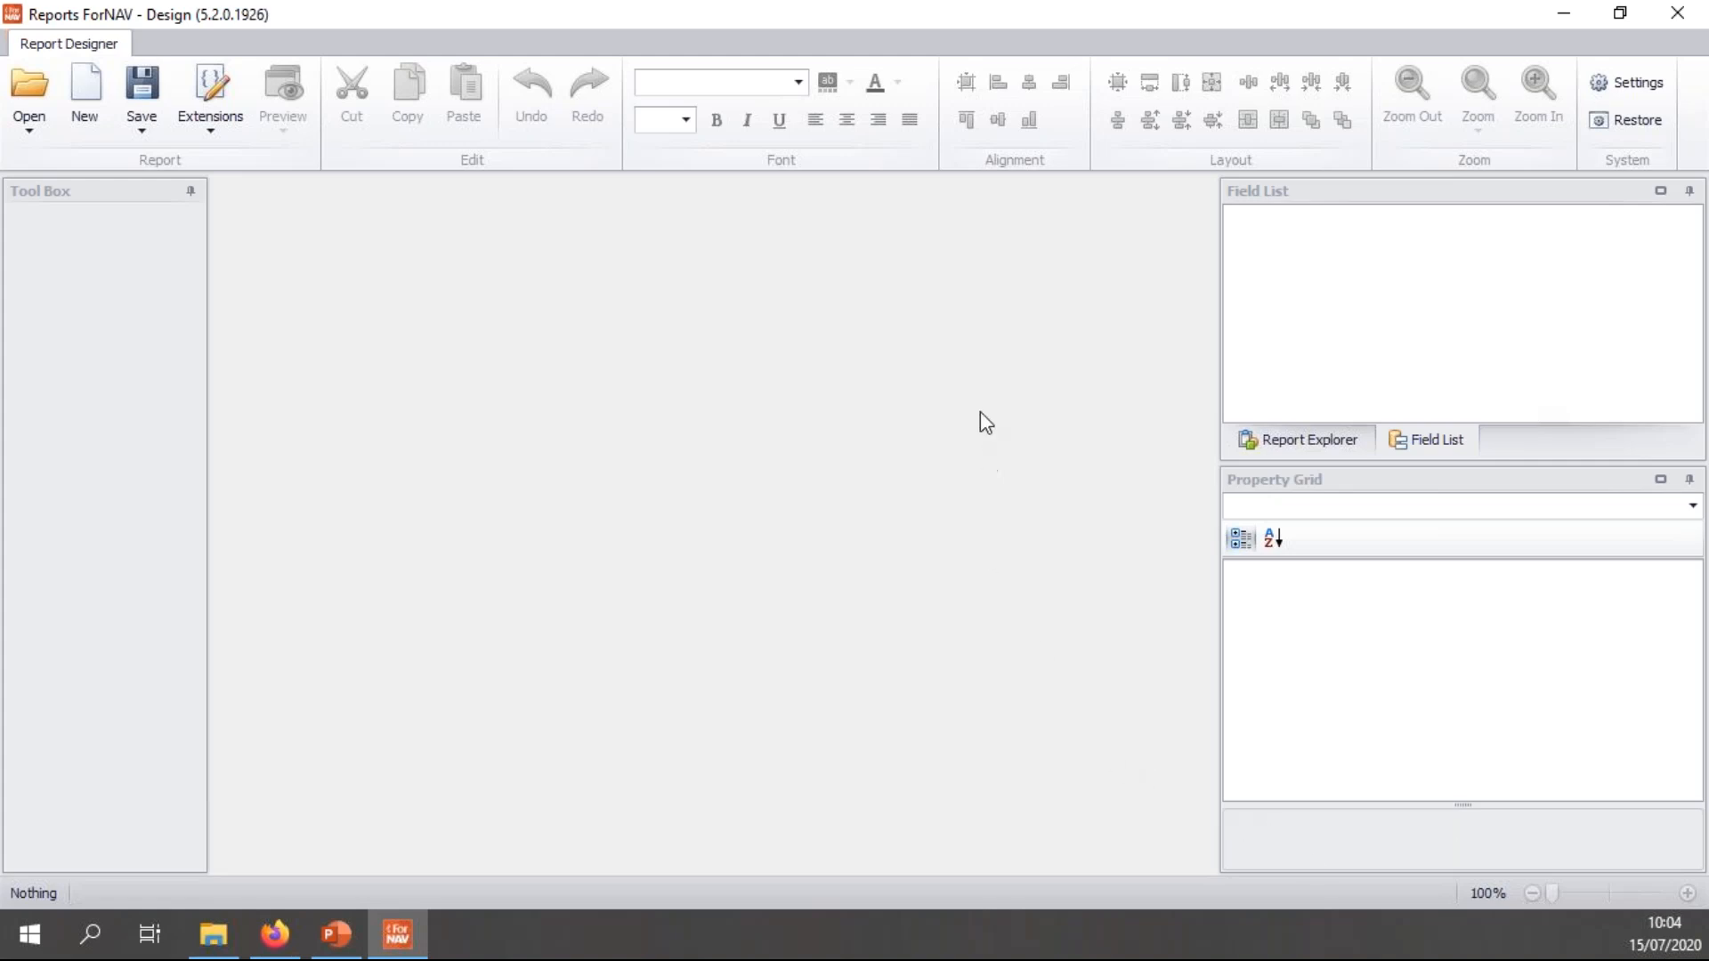
mouse_move(833, 320)
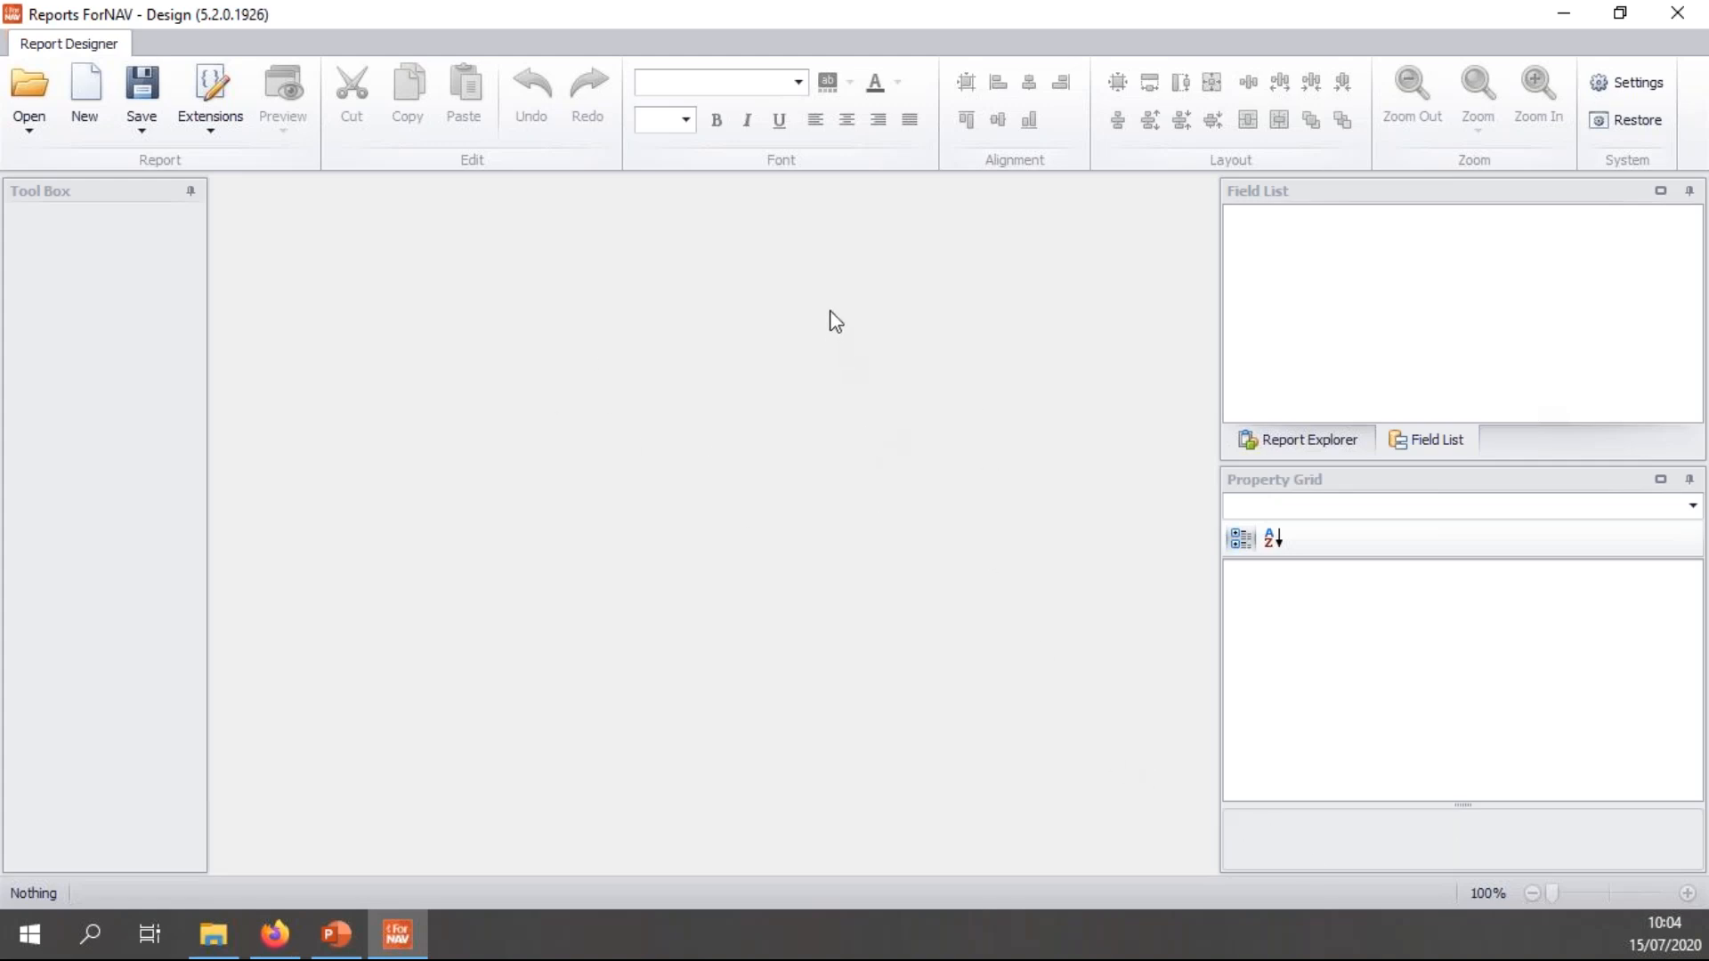
mouse_move(1628, 84)
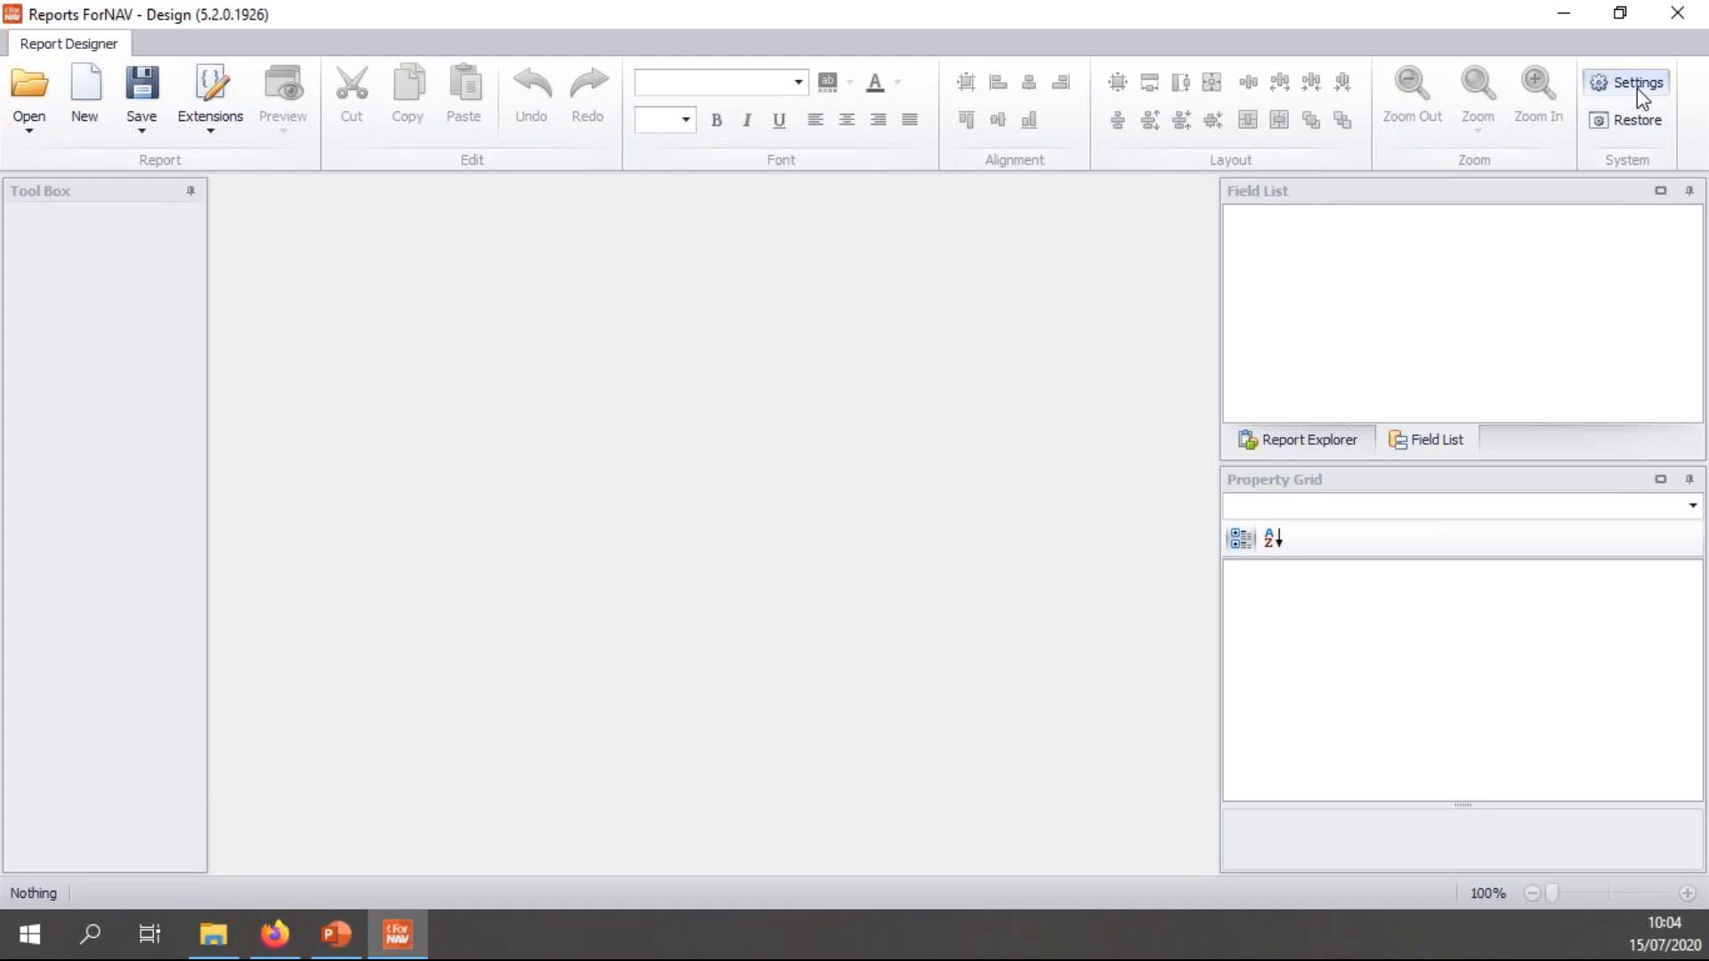
left_click(1634, 84)
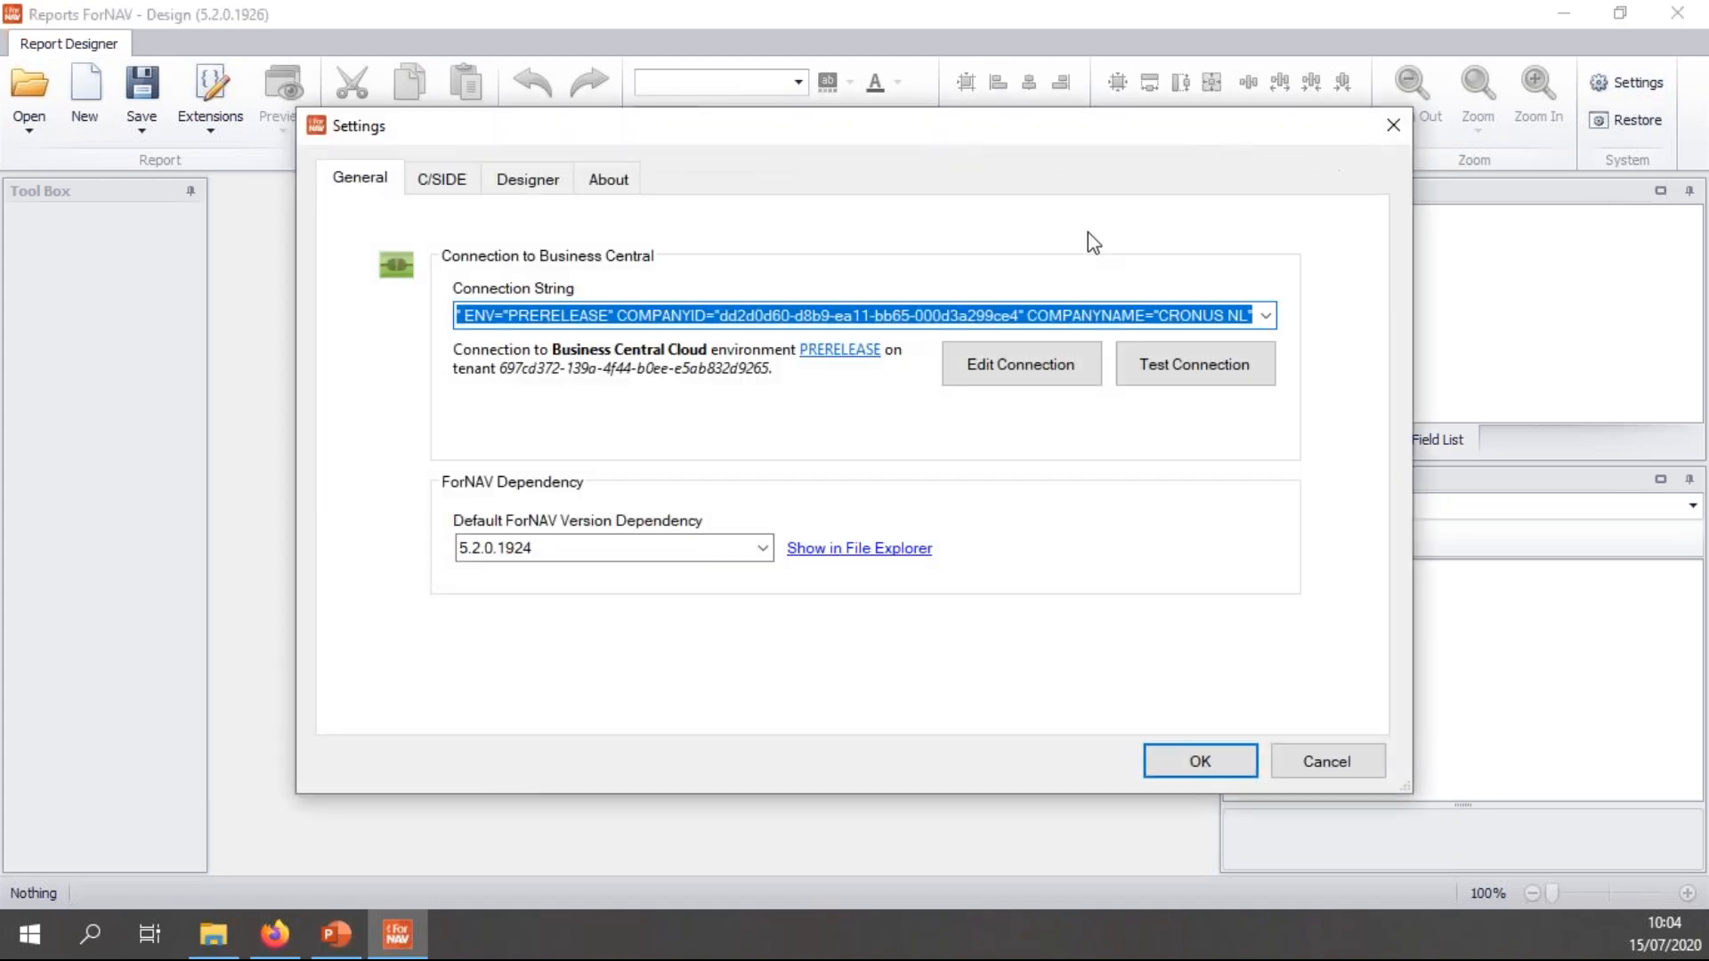
mouse_move(853, 491)
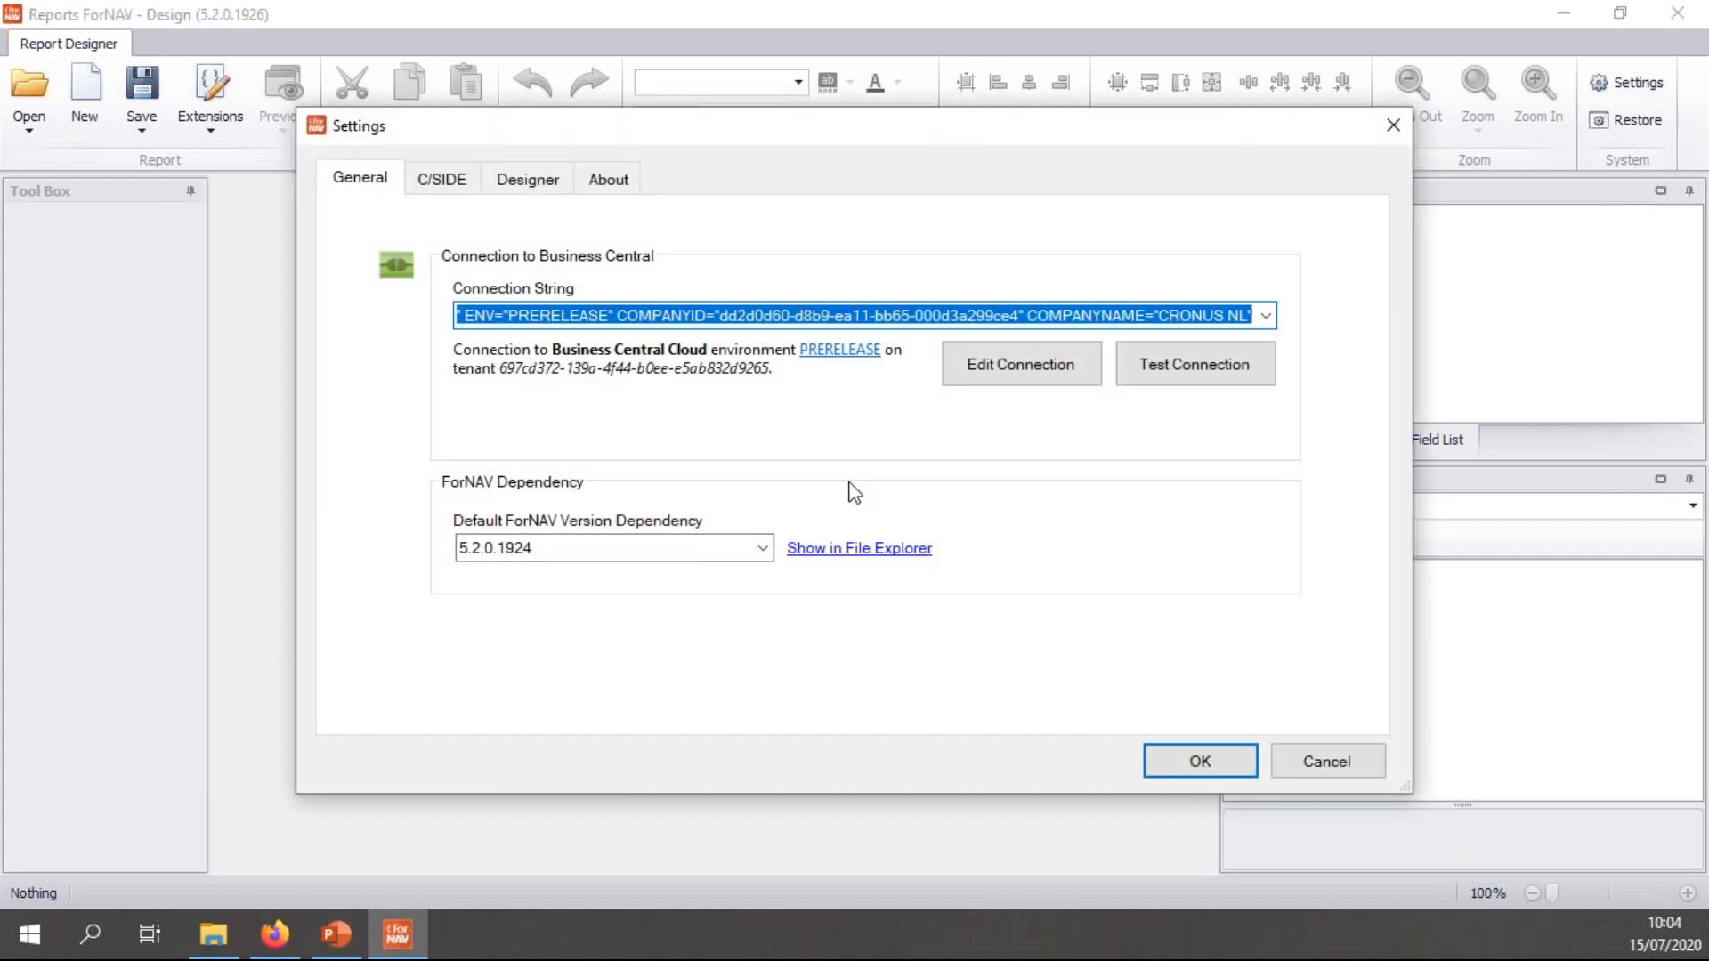
- Edit the connection as Coffeebreak for Business Central 16 - 2020 release wave 1
left_click(1020, 363)
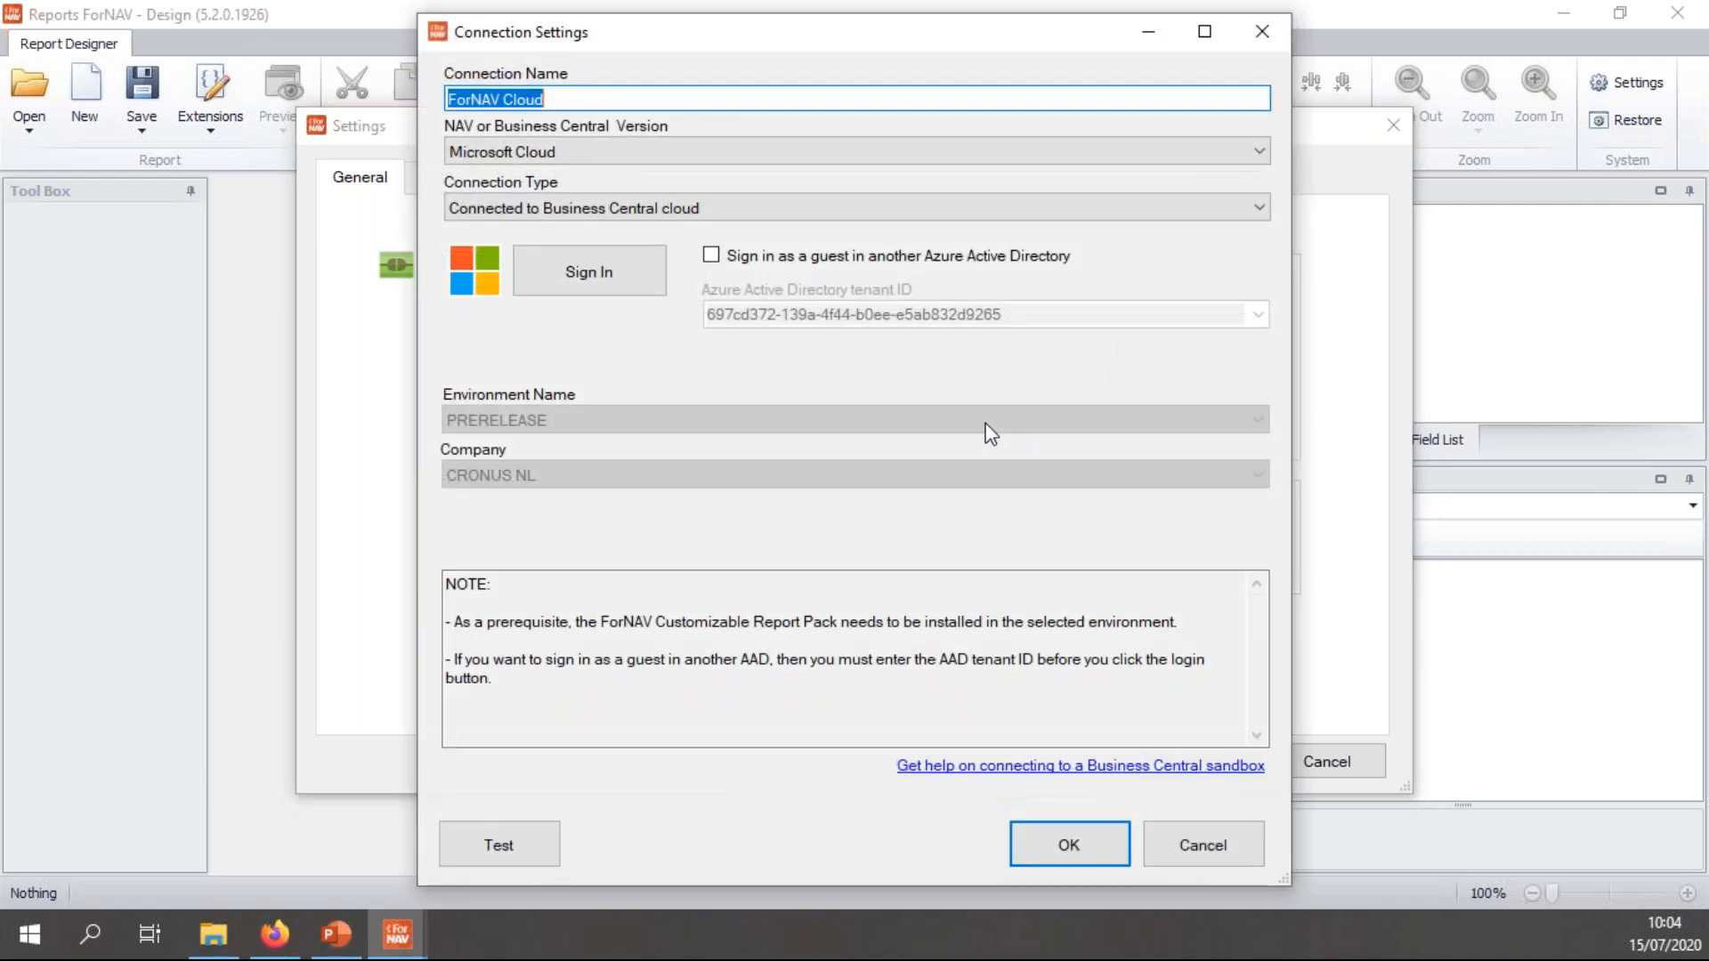
mouse_move(671, 448)
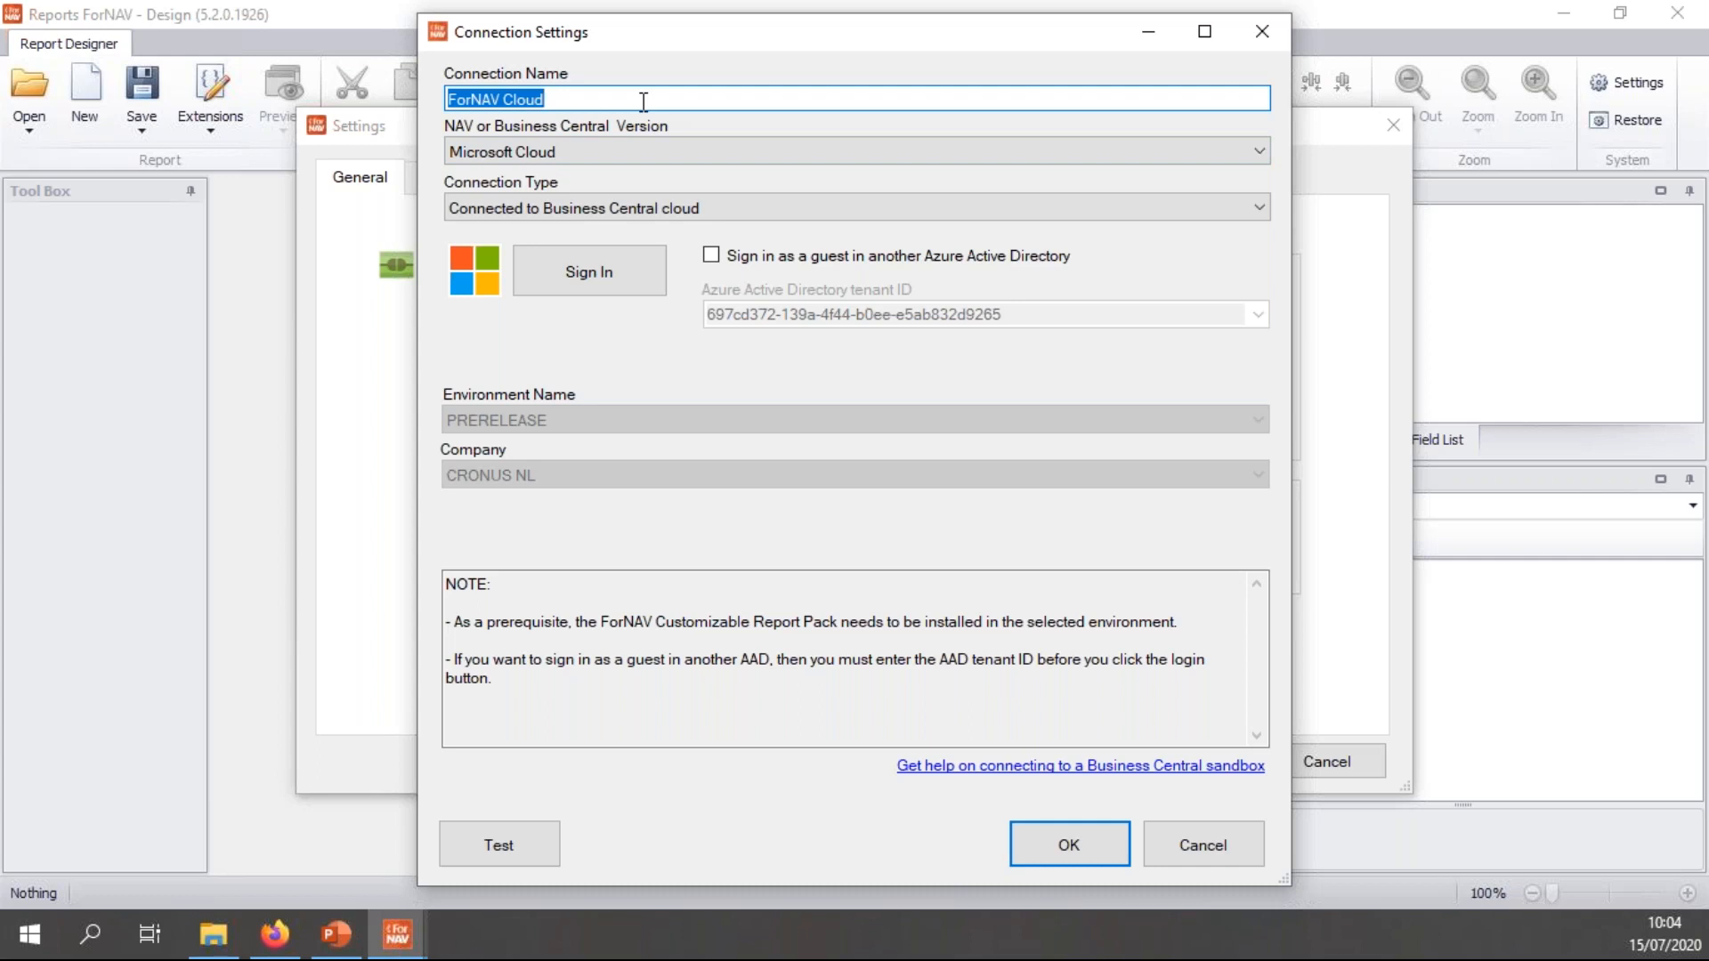
type("Coffee")
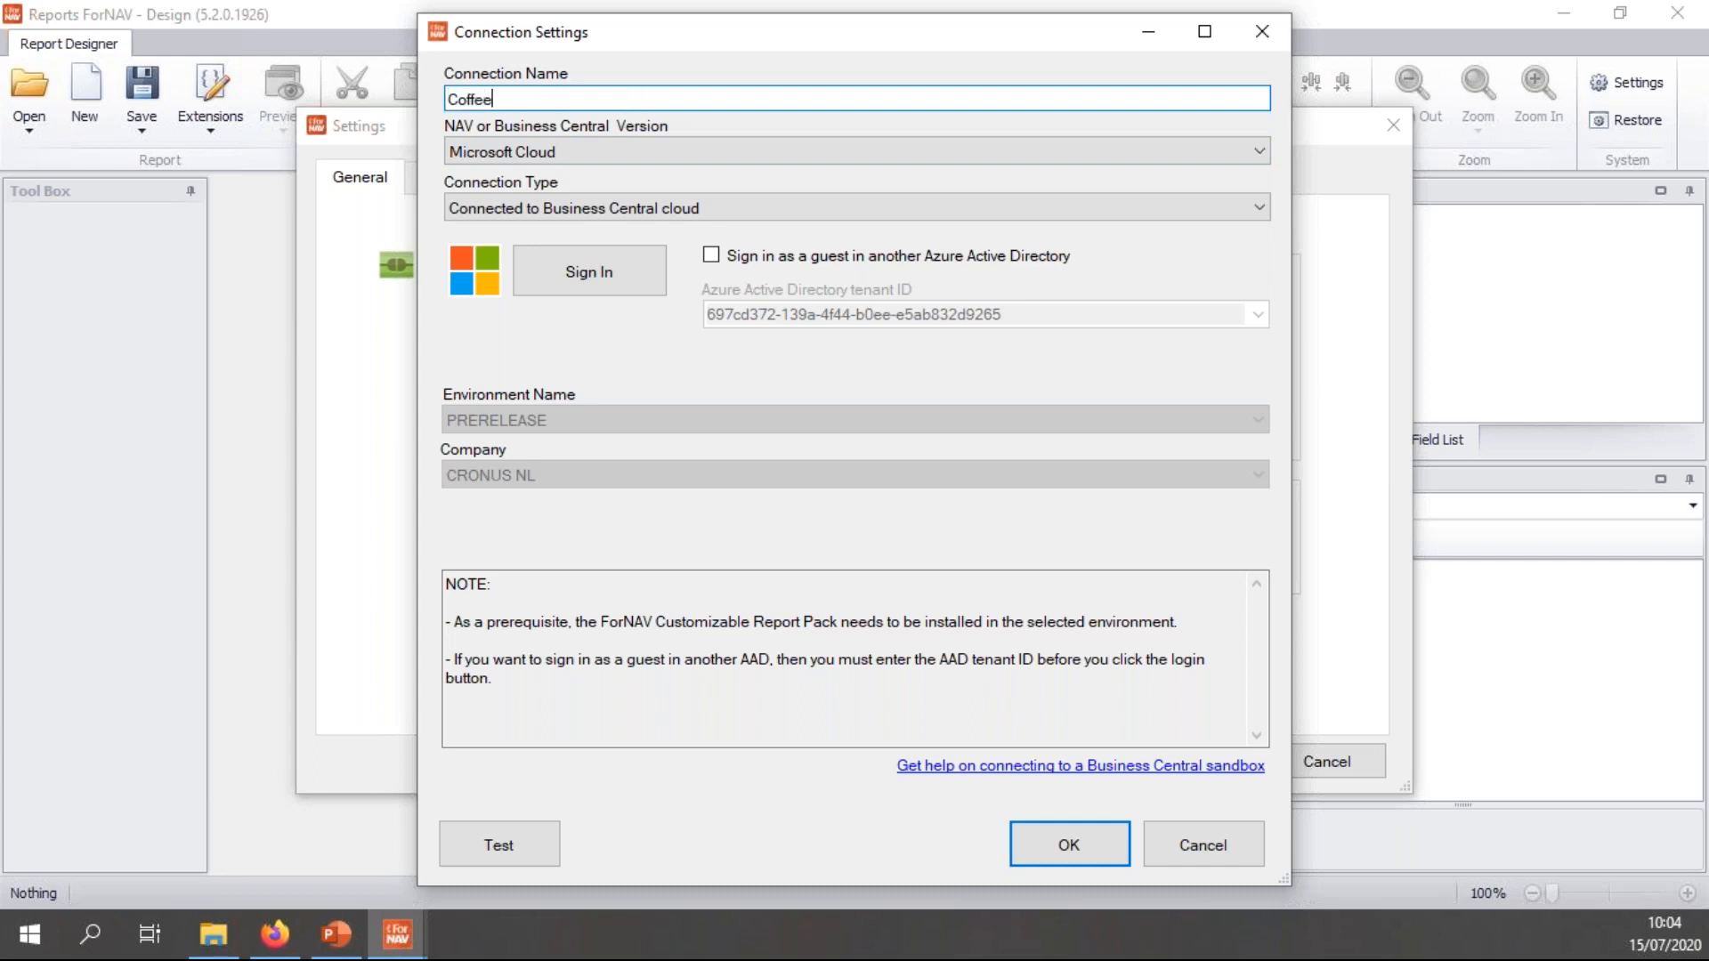
type("break")
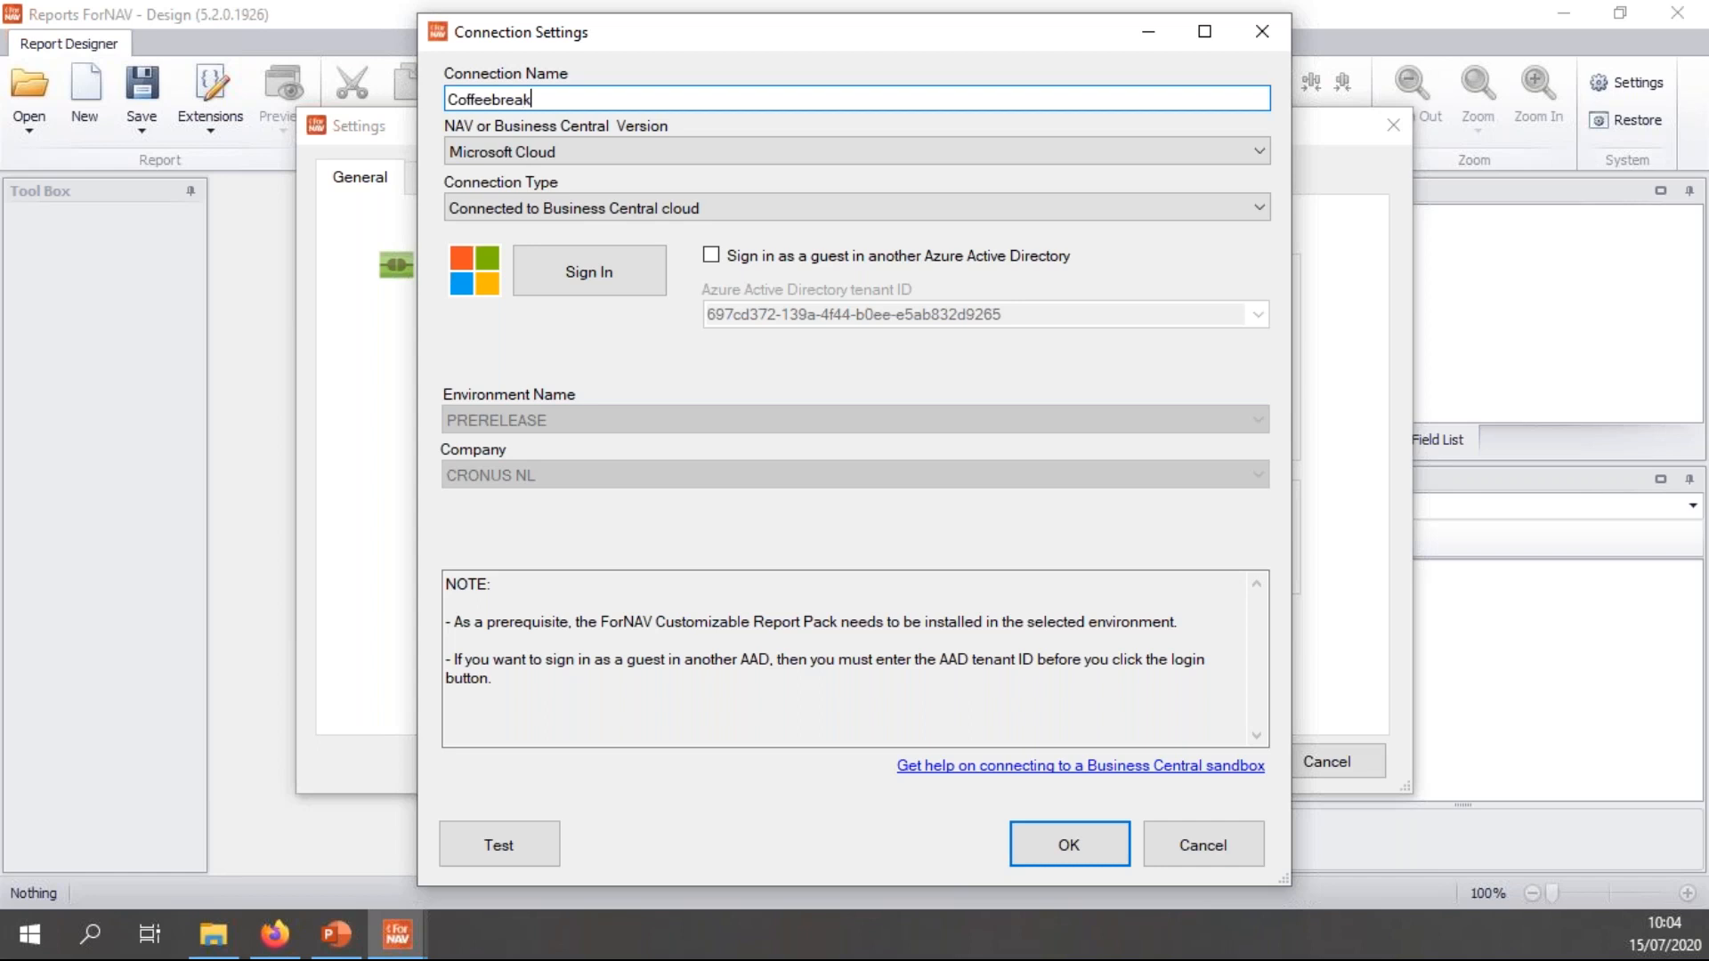
left_click(1253, 152)
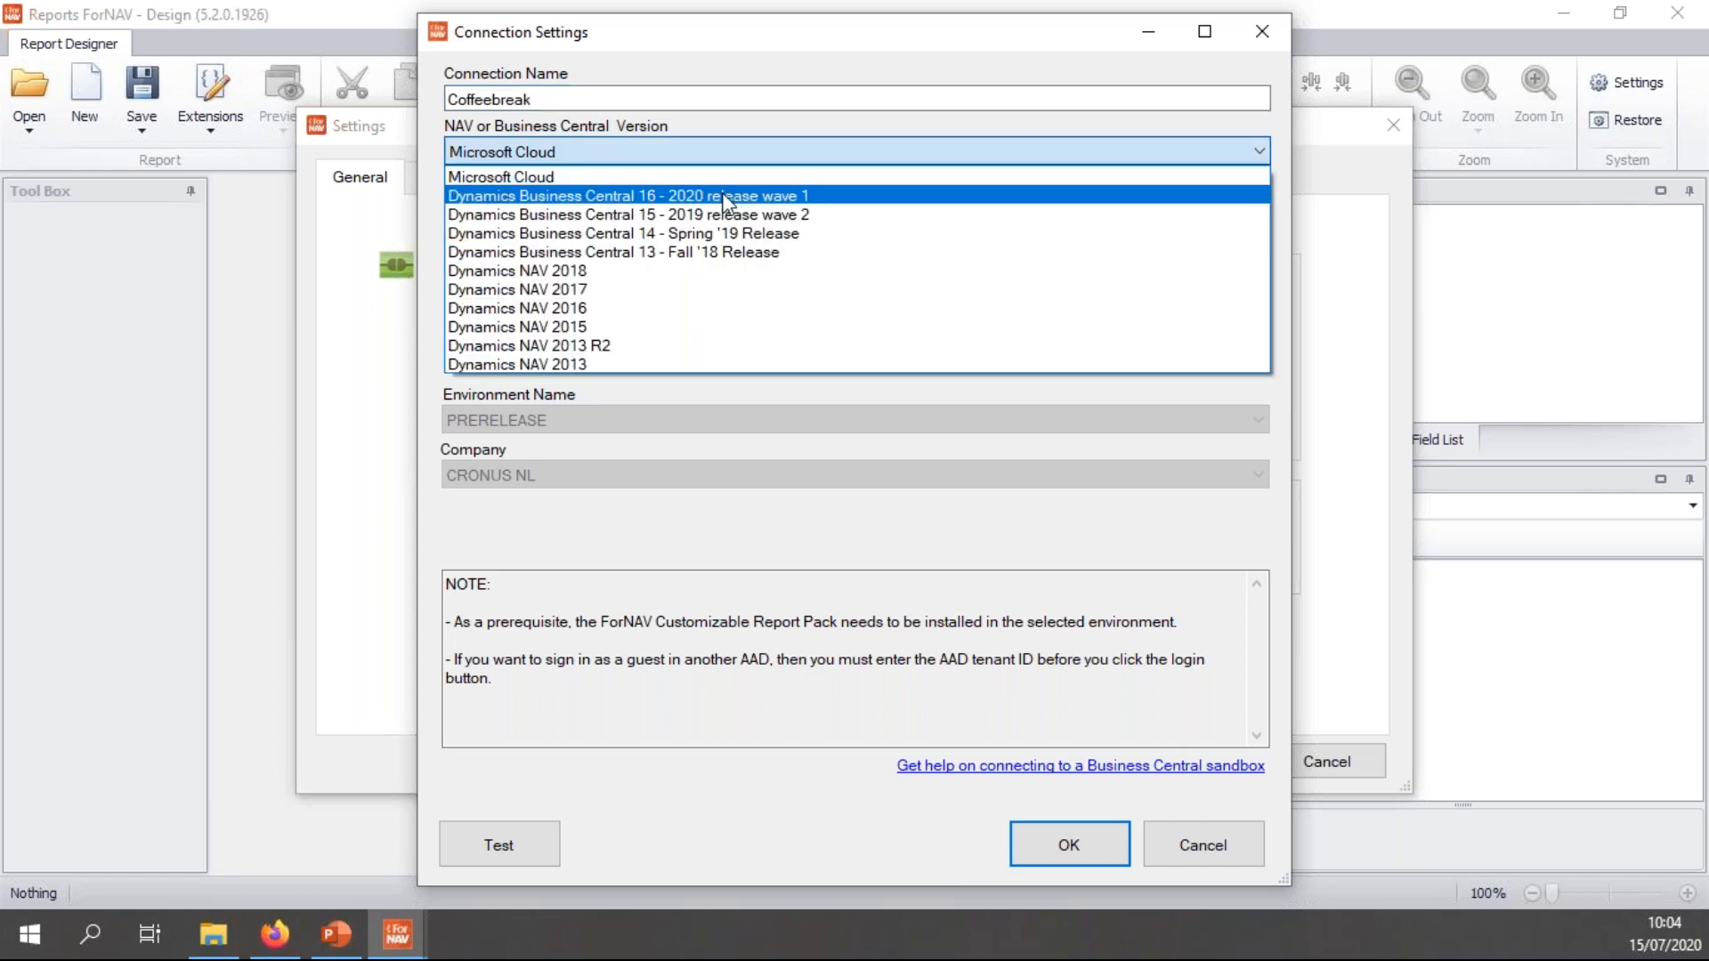
mouse_move(636, 203)
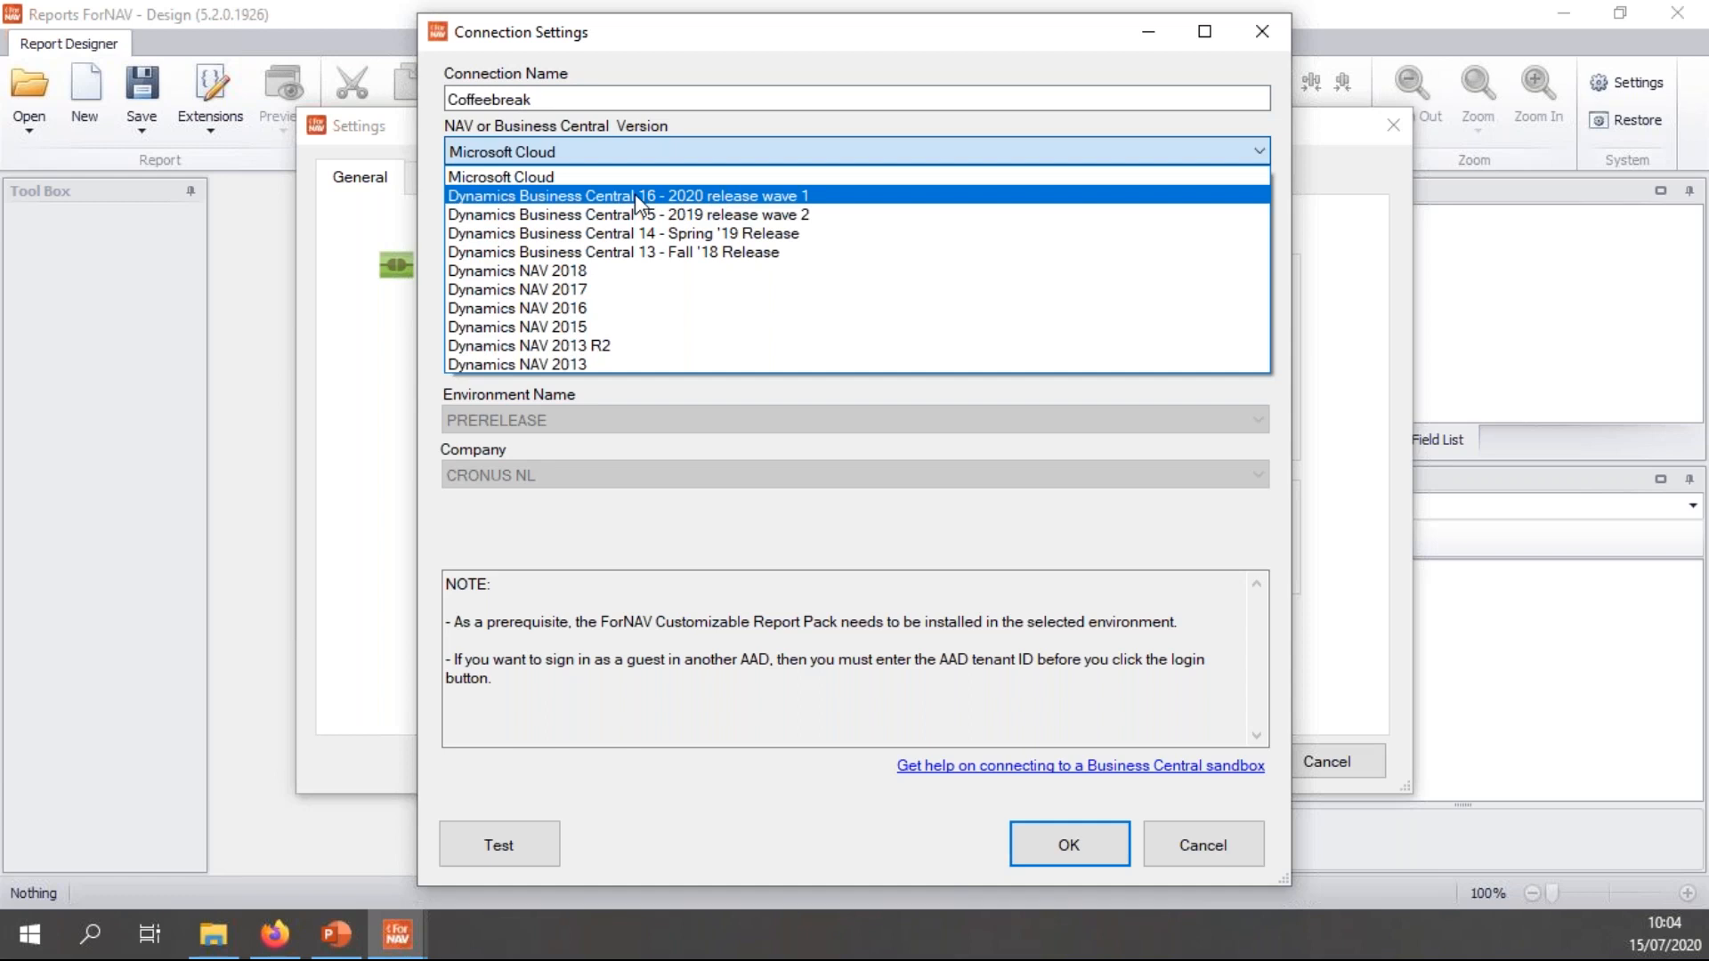
left_click(622, 196)
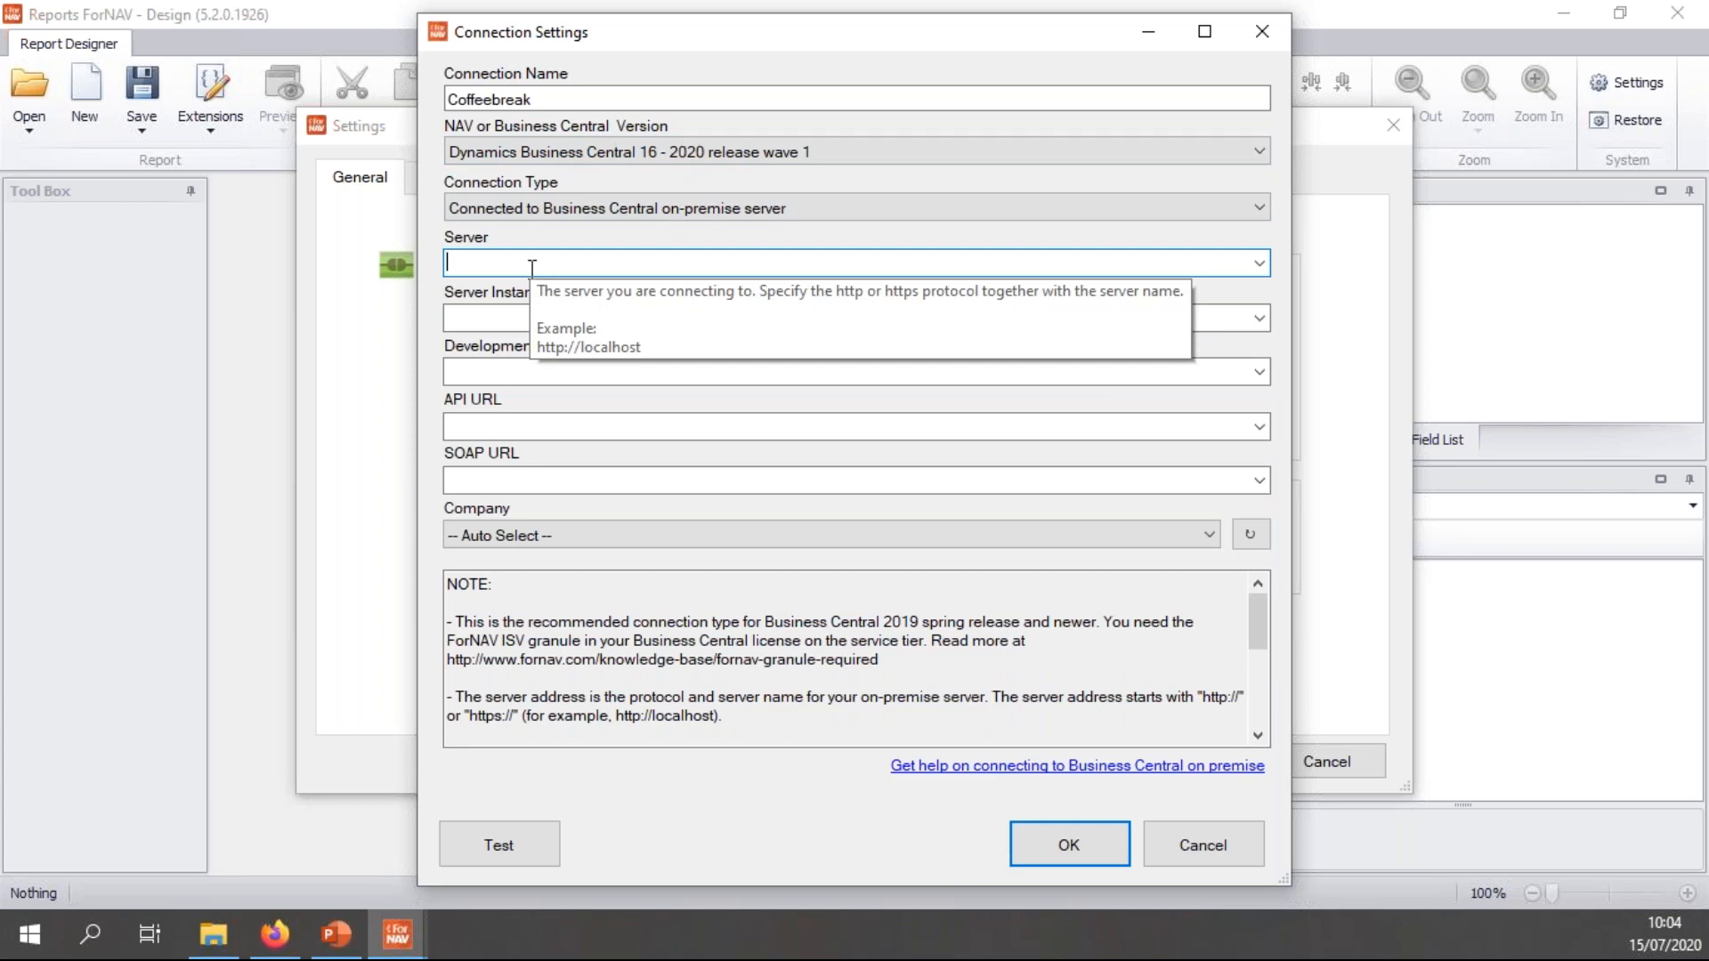
- Enter server bc160-fornav over HTTPS with instance bc, URLs auto-generated
type("bc160-")
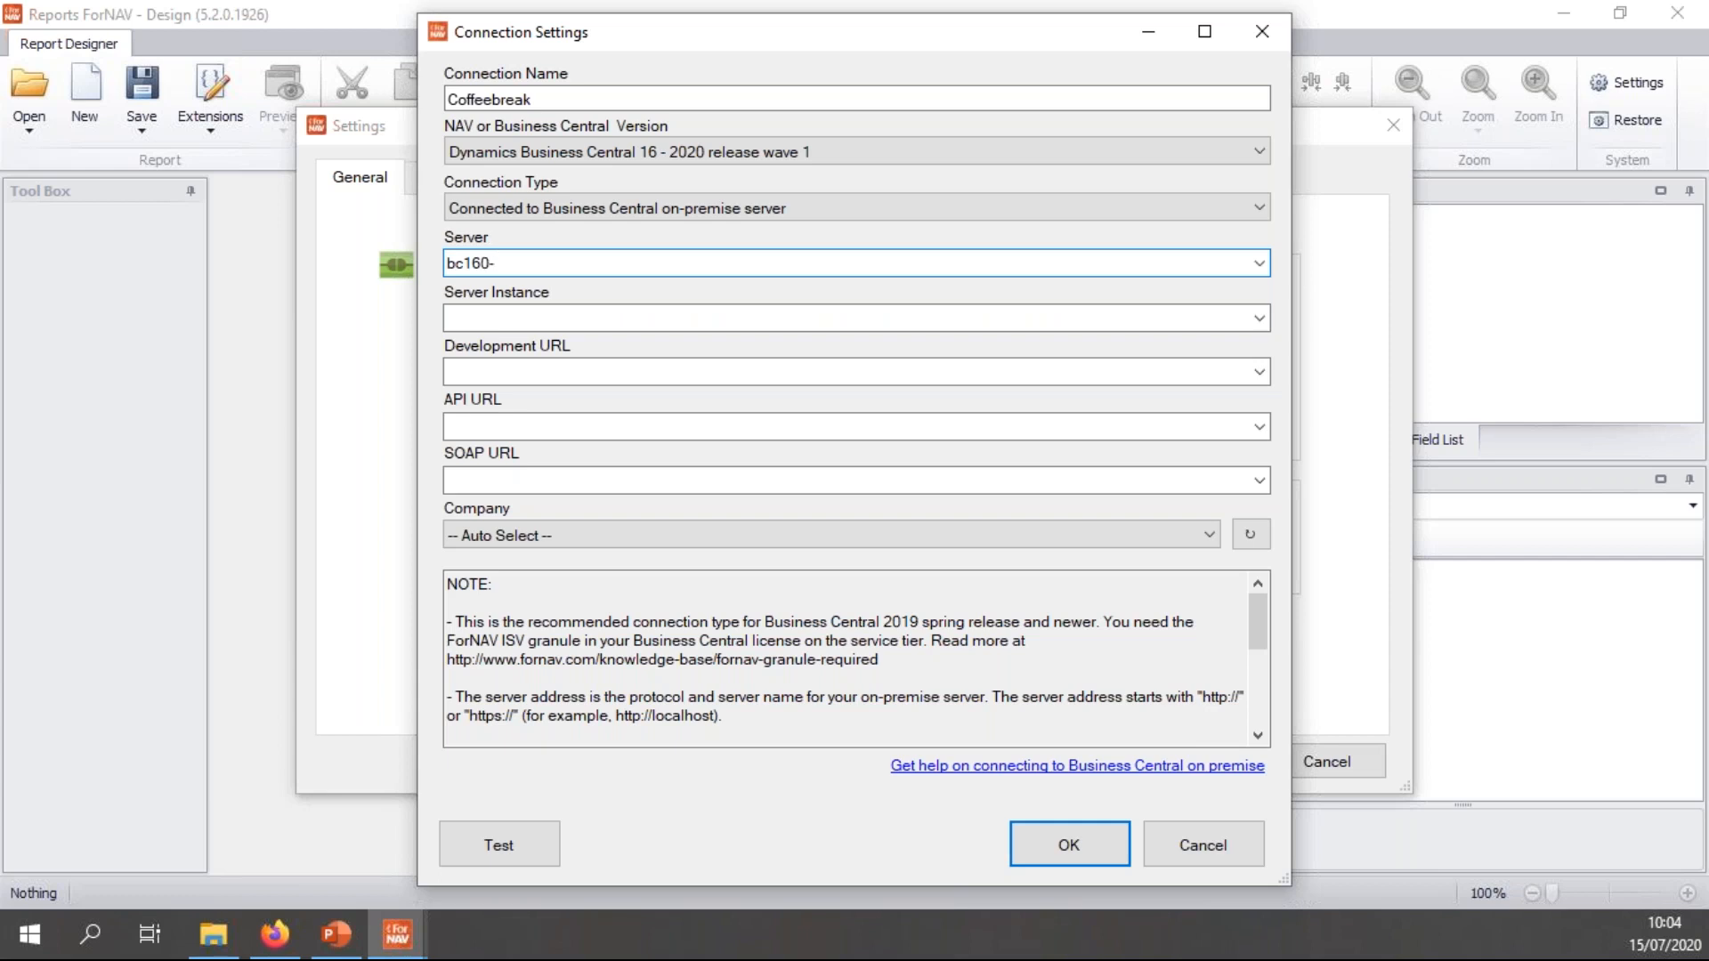
type("fornav")
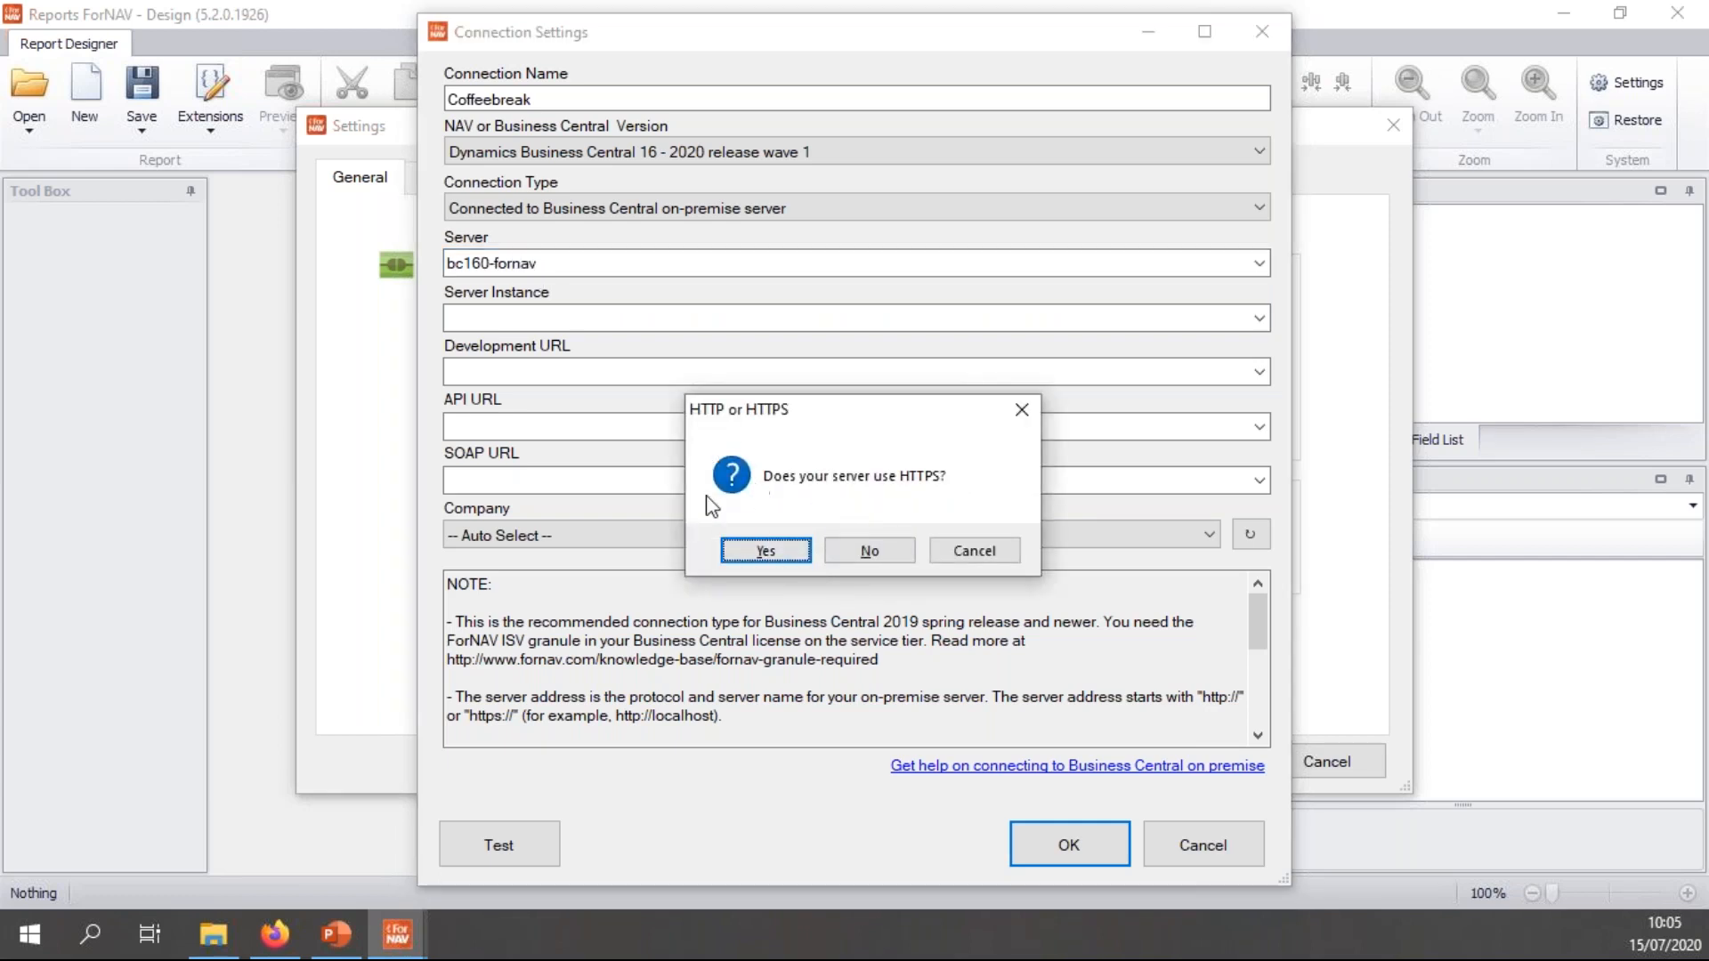
mouse_move(769, 524)
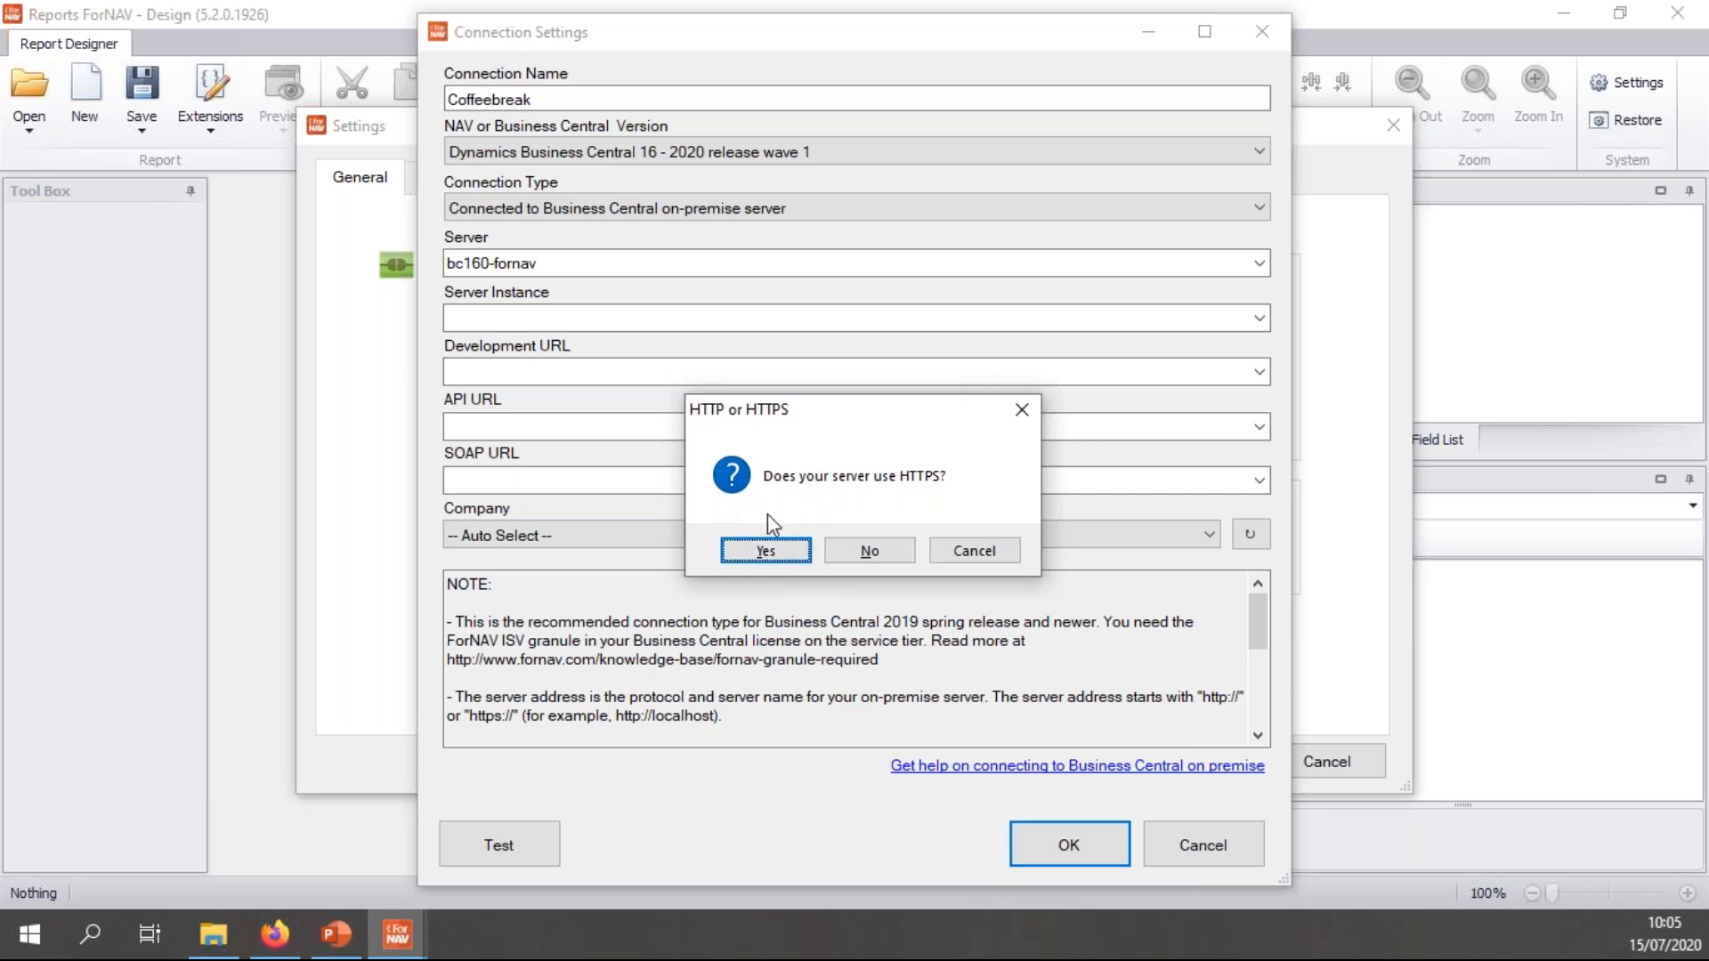
mouse_move(812, 485)
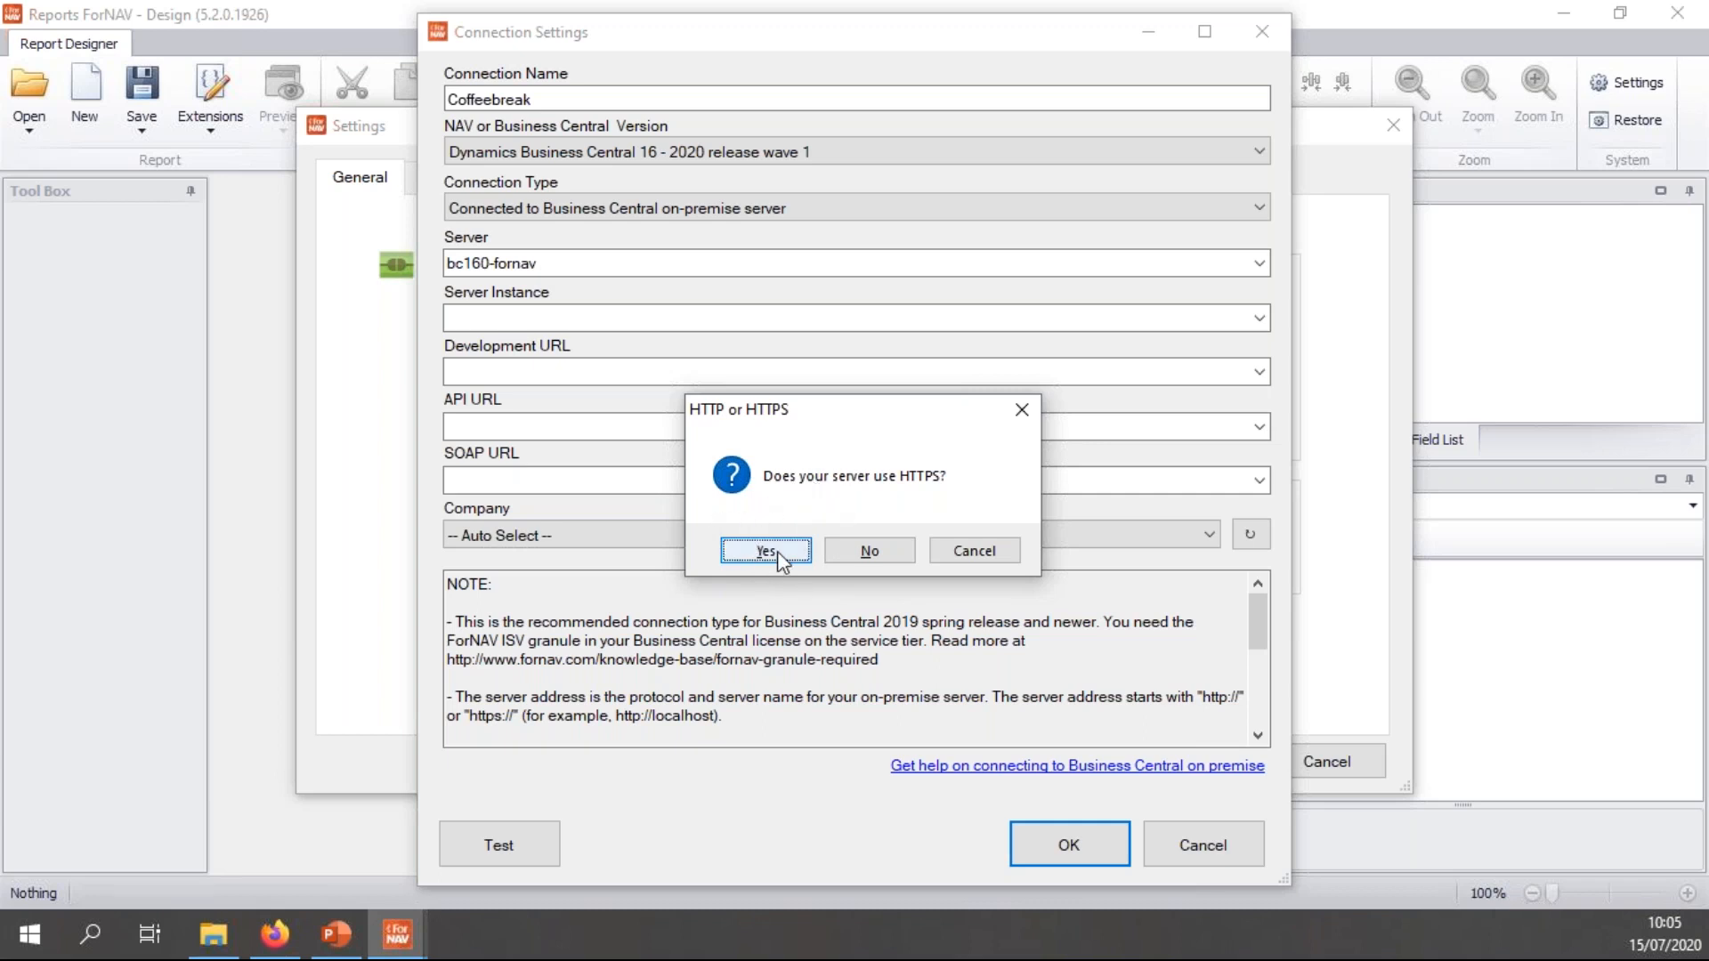
left_click(765, 550)
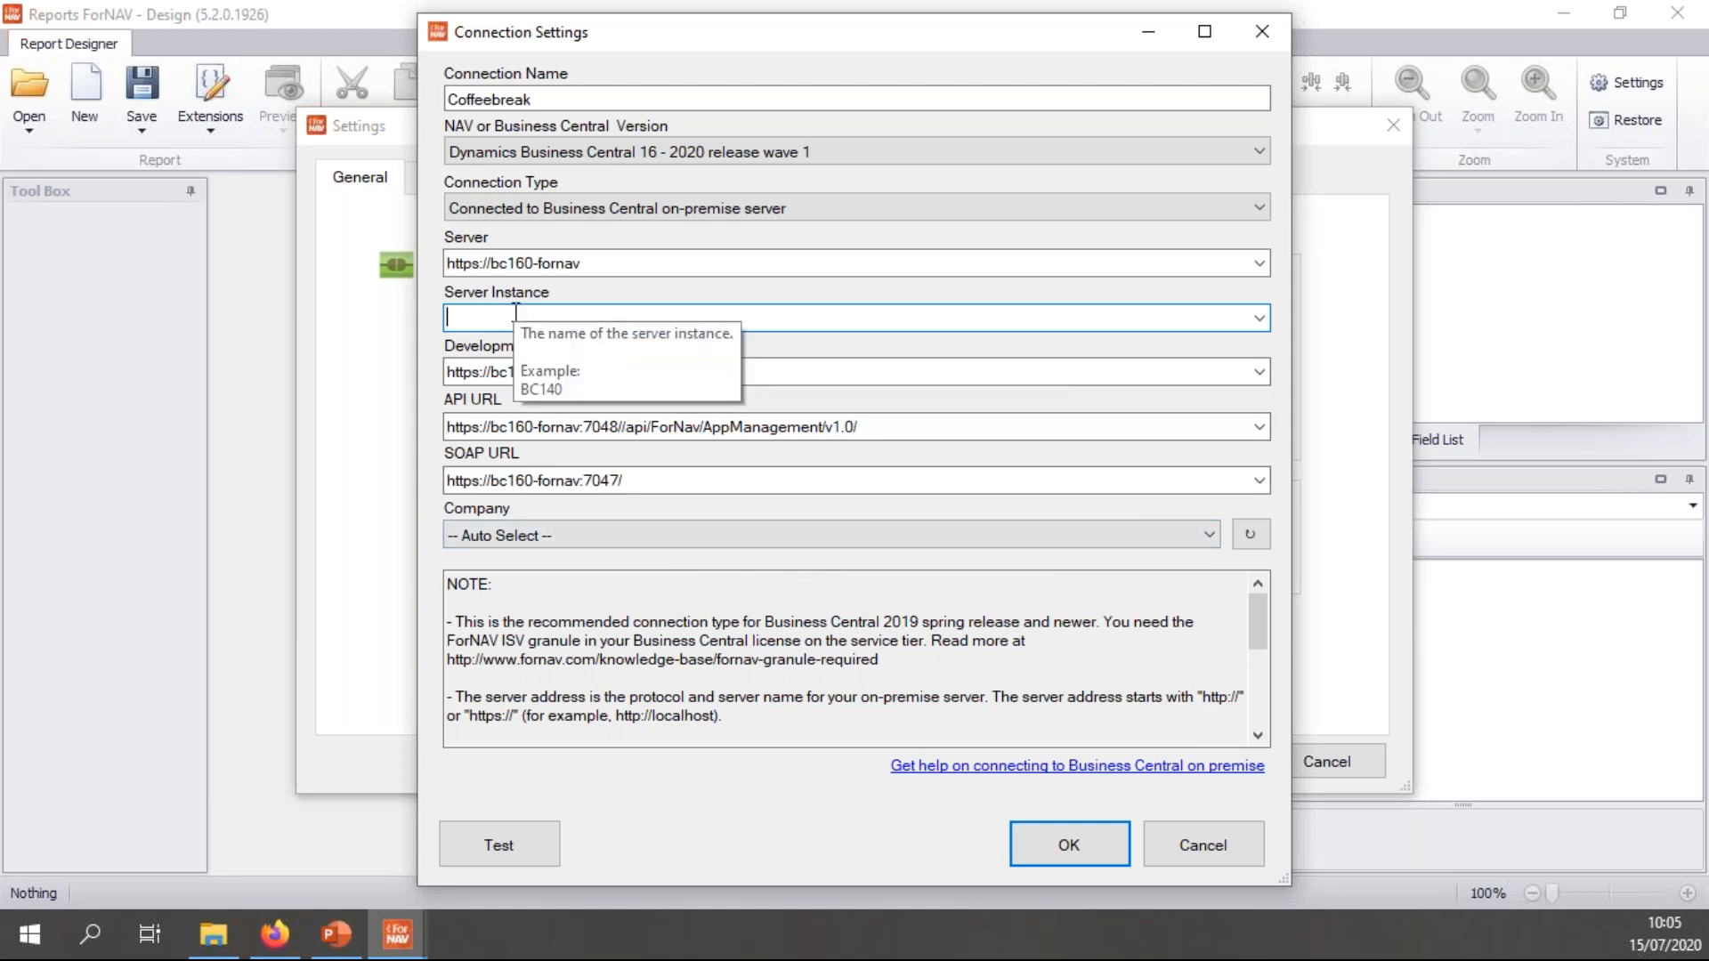
type("bc")
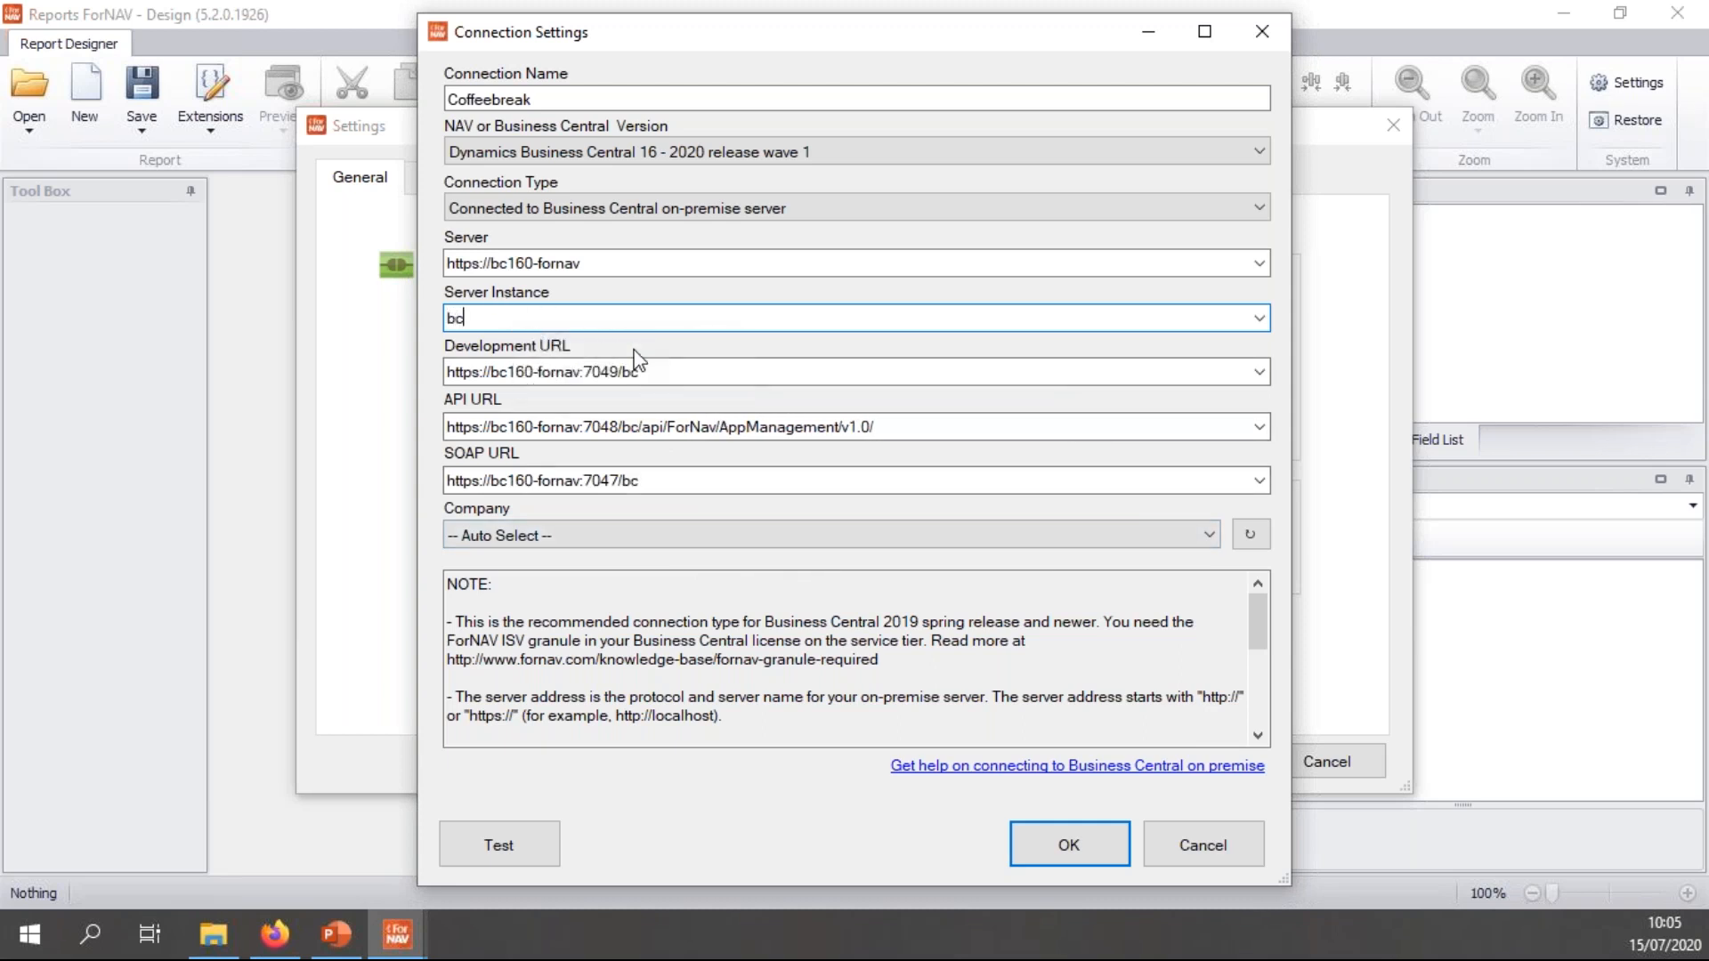
triple_click(541, 370)
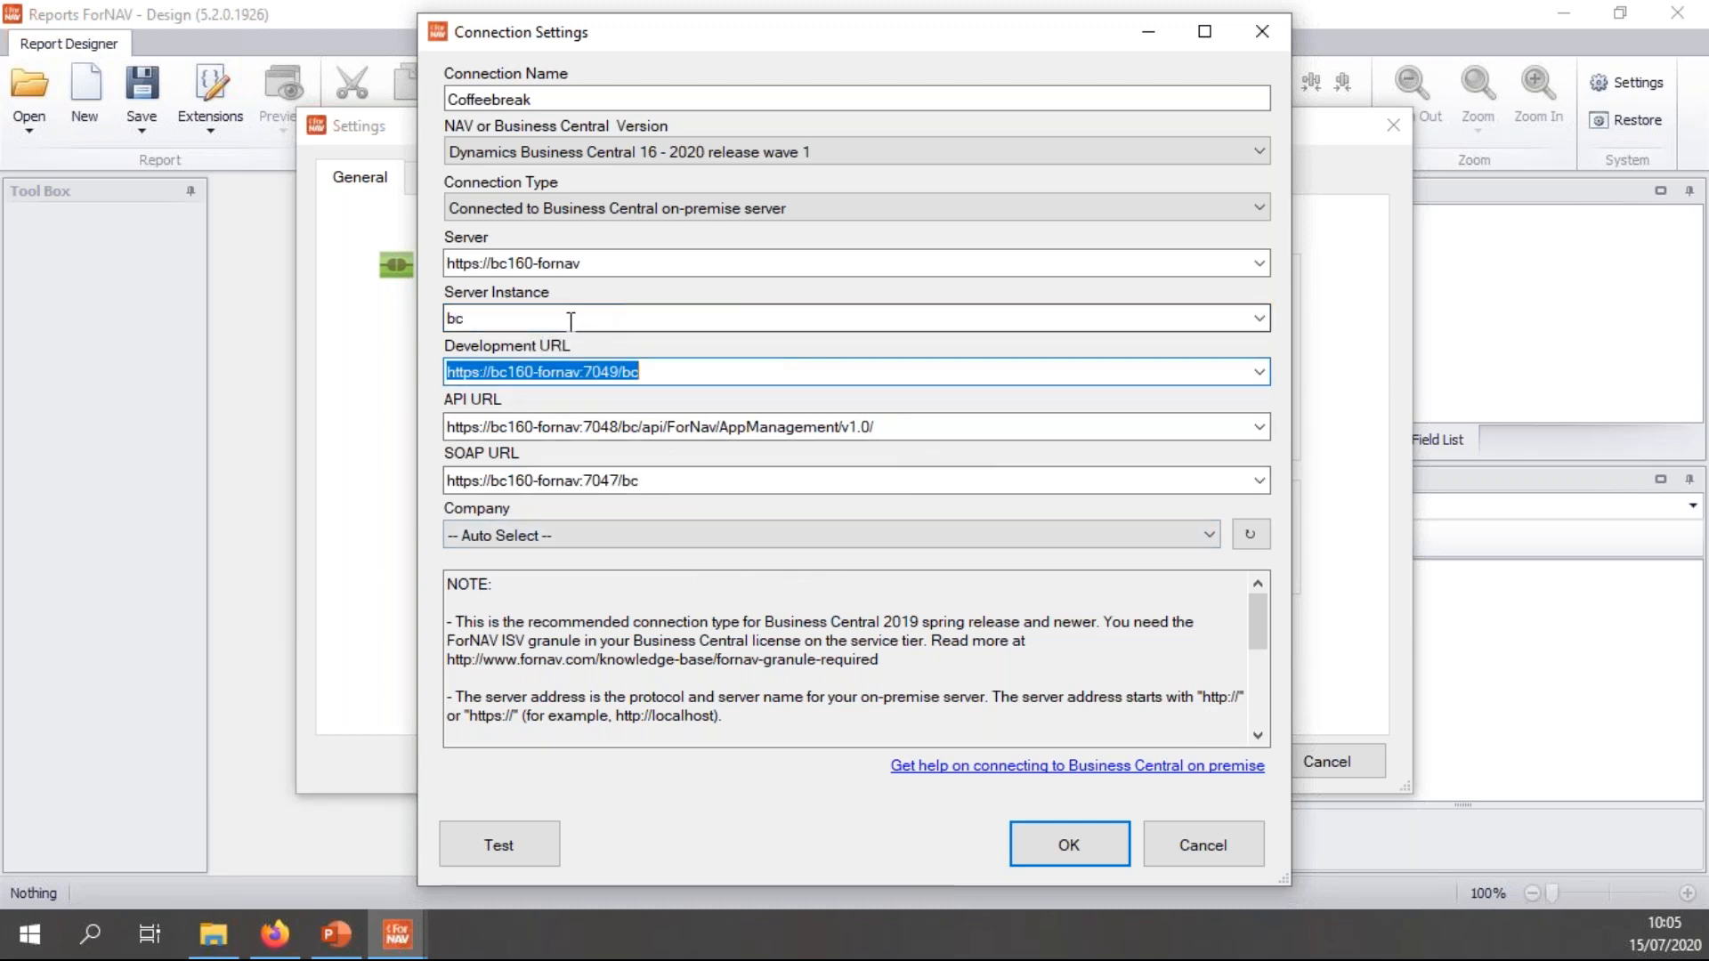
mouse_move(610, 318)
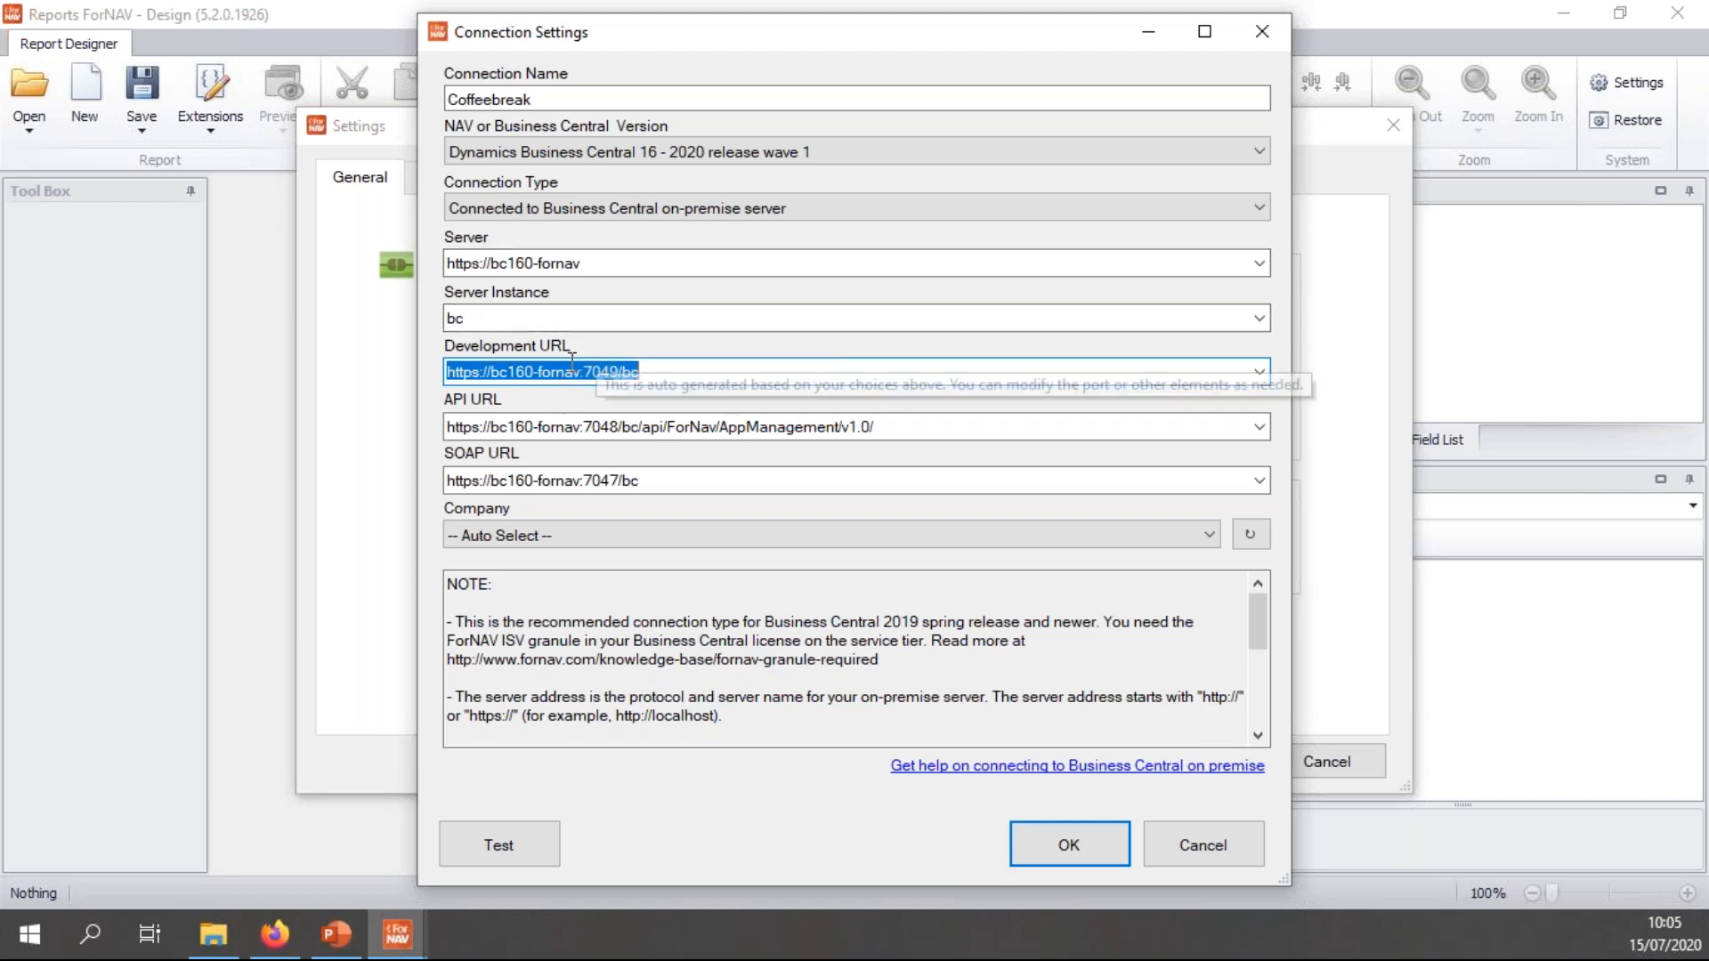
mouse_move(534, 425)
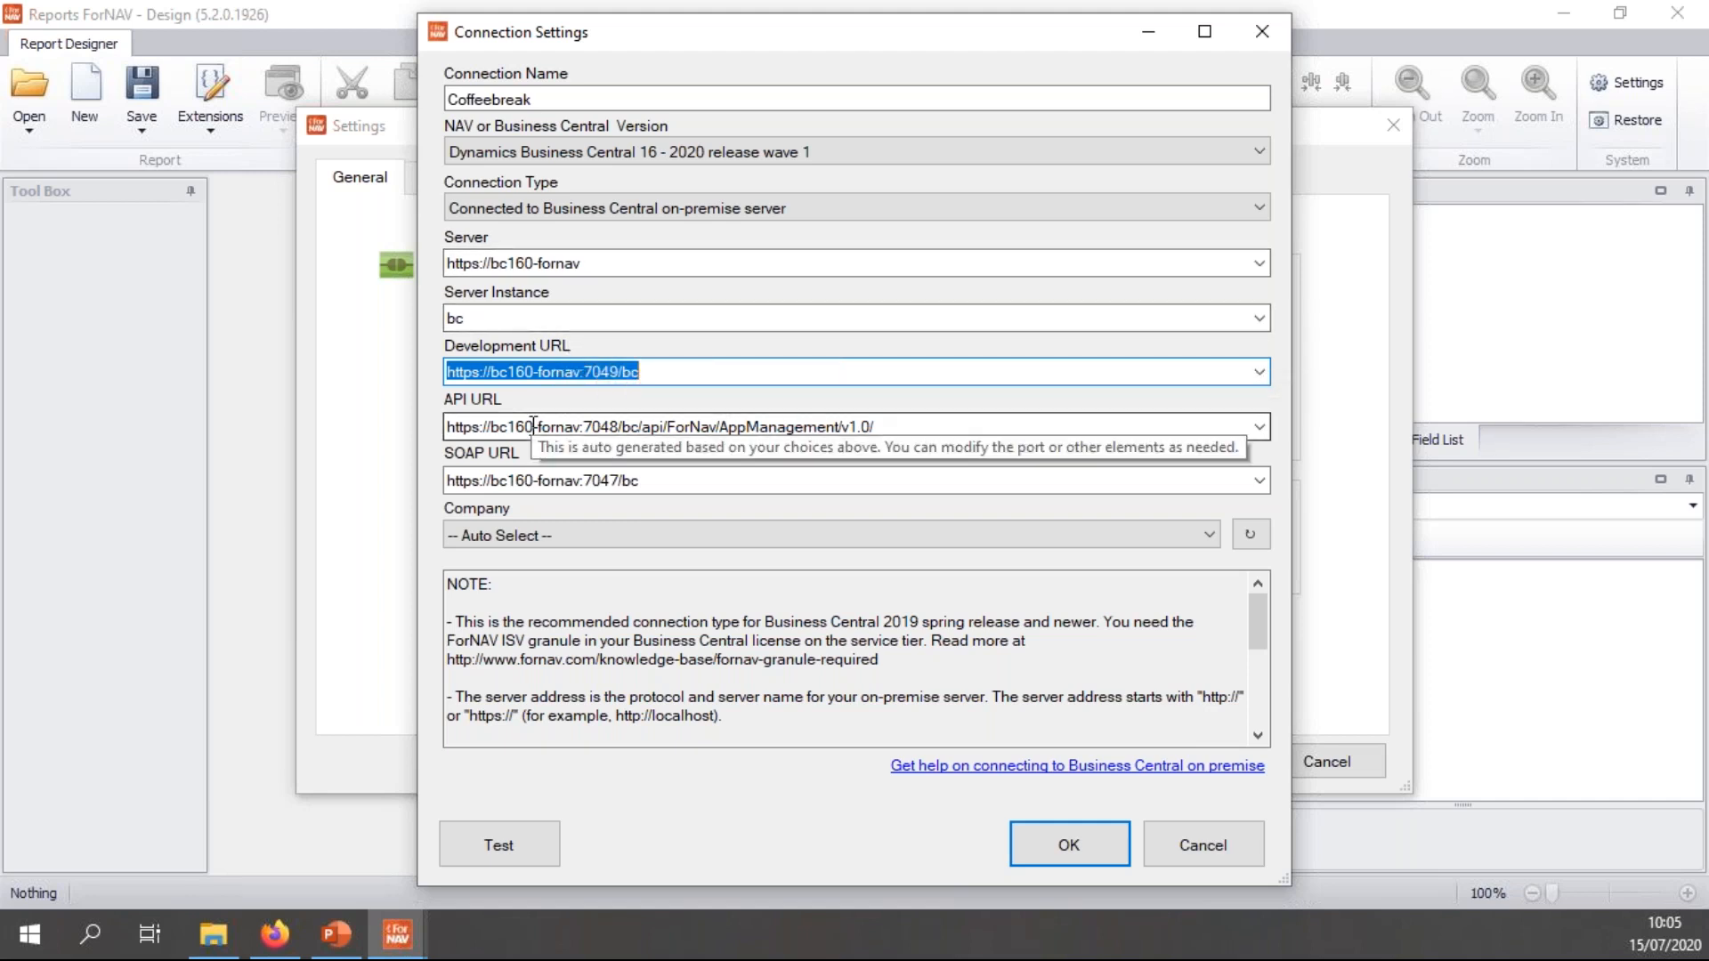
mouse_move(588, 479)
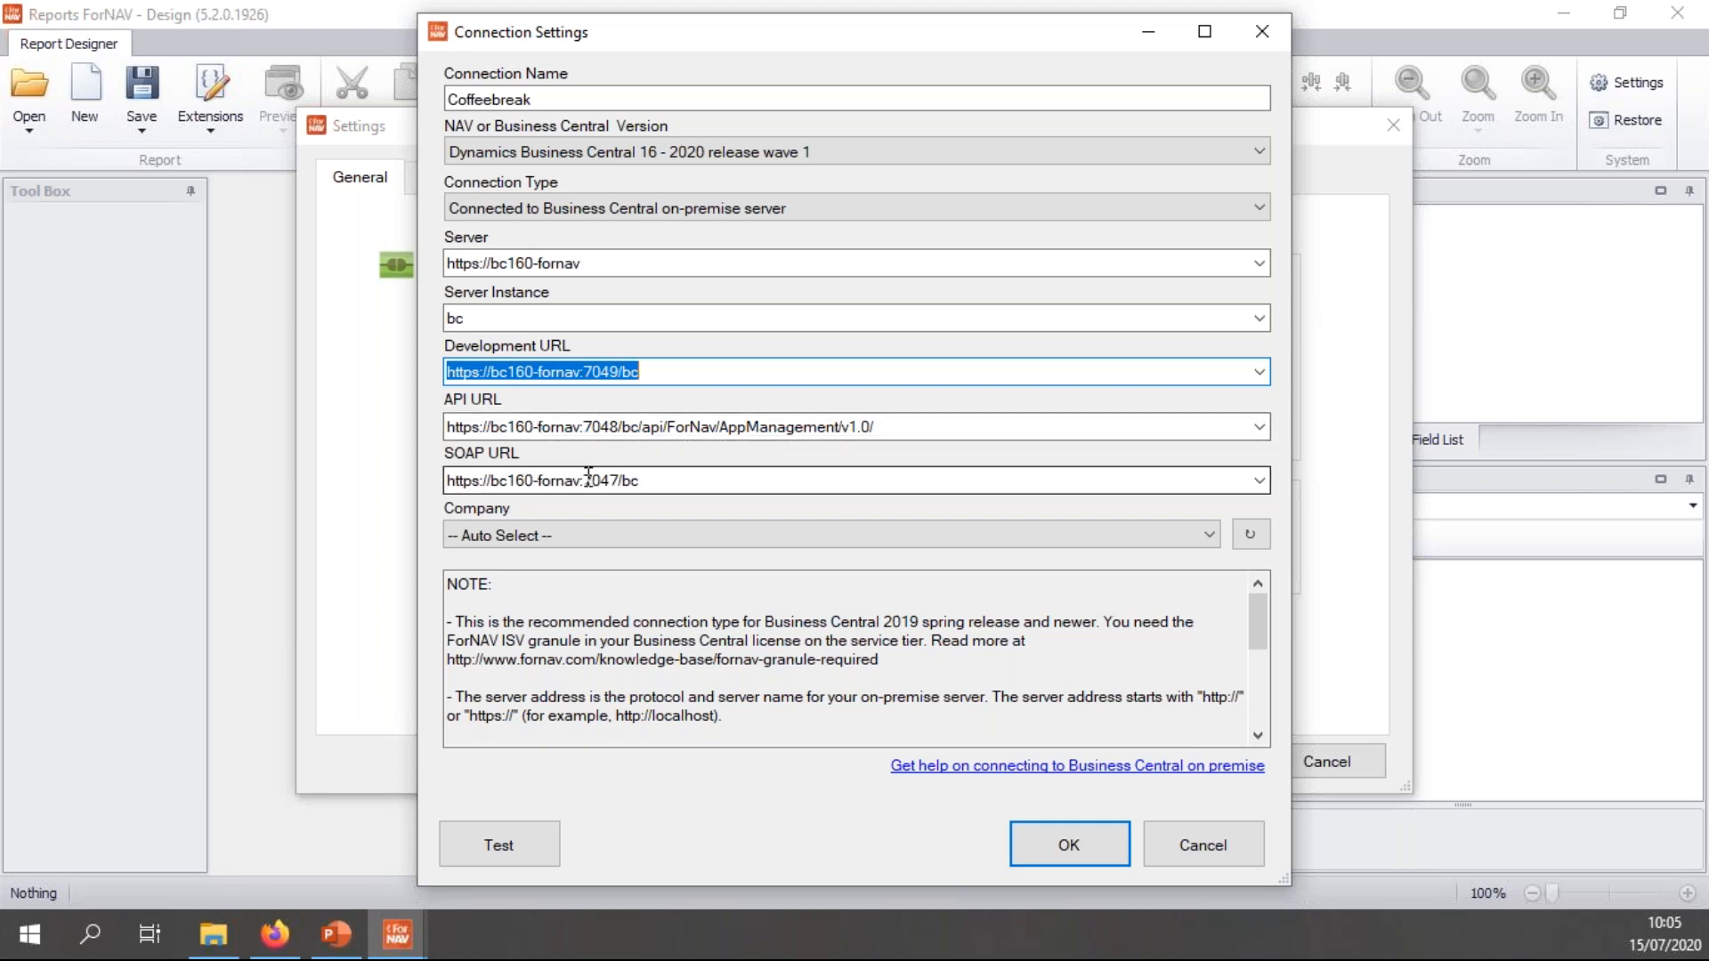
mouse_move(589, 372)
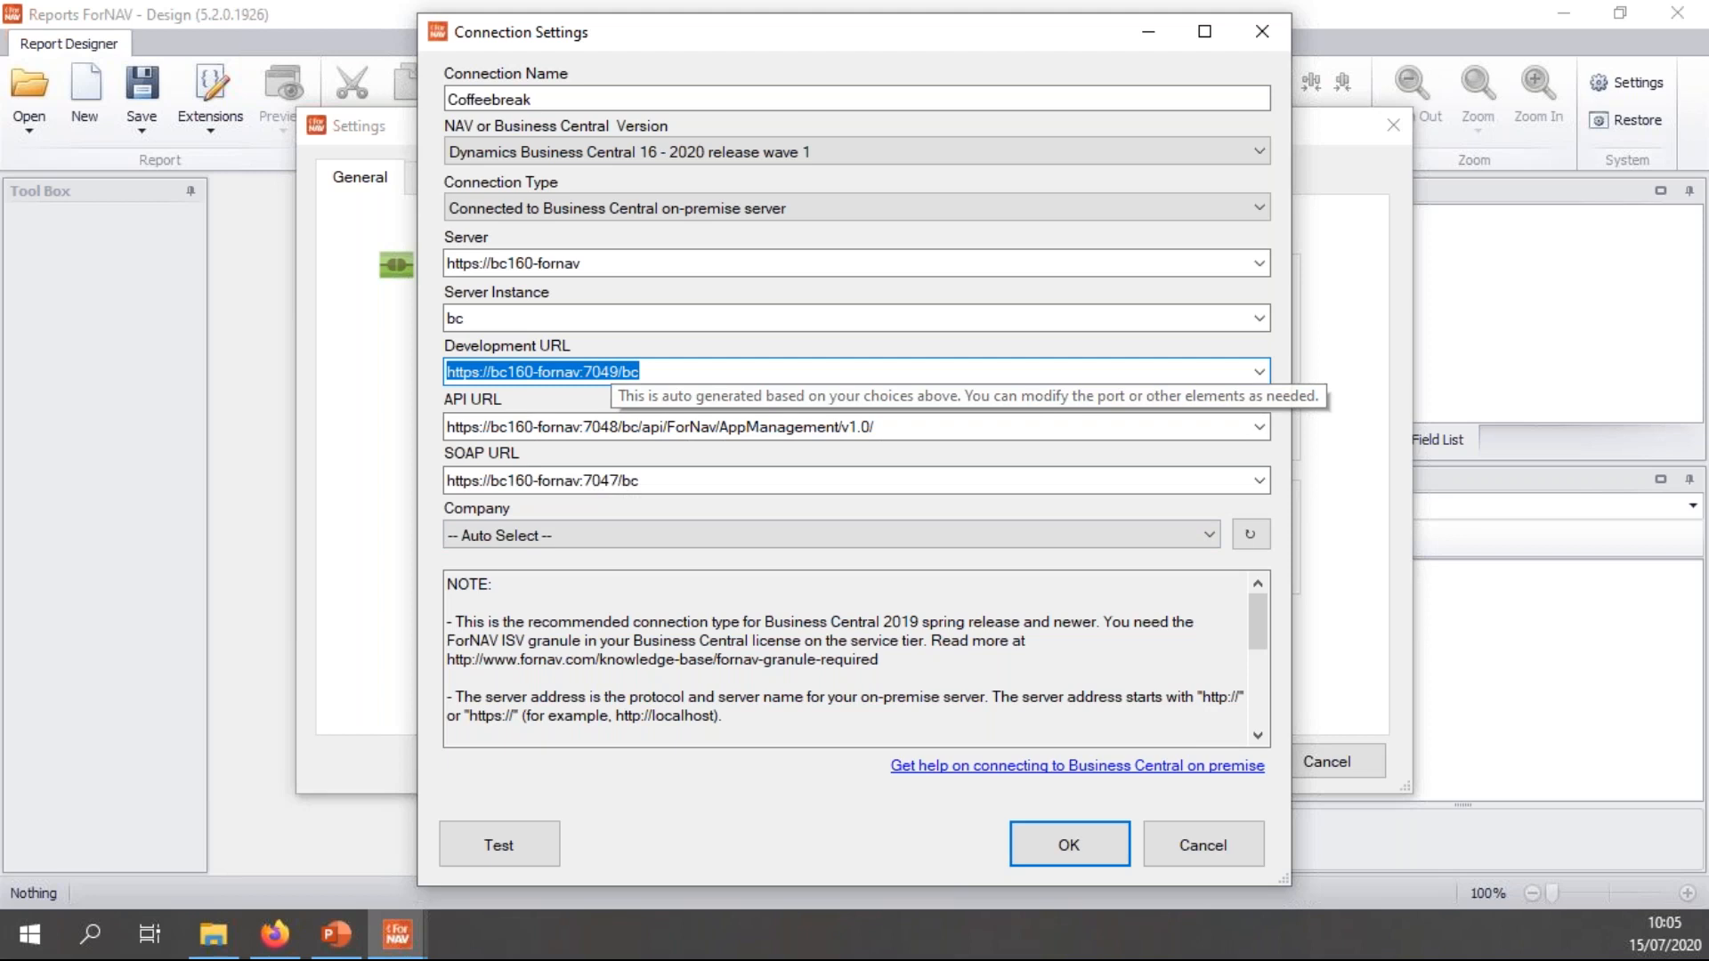
mouse_move(621, 481)
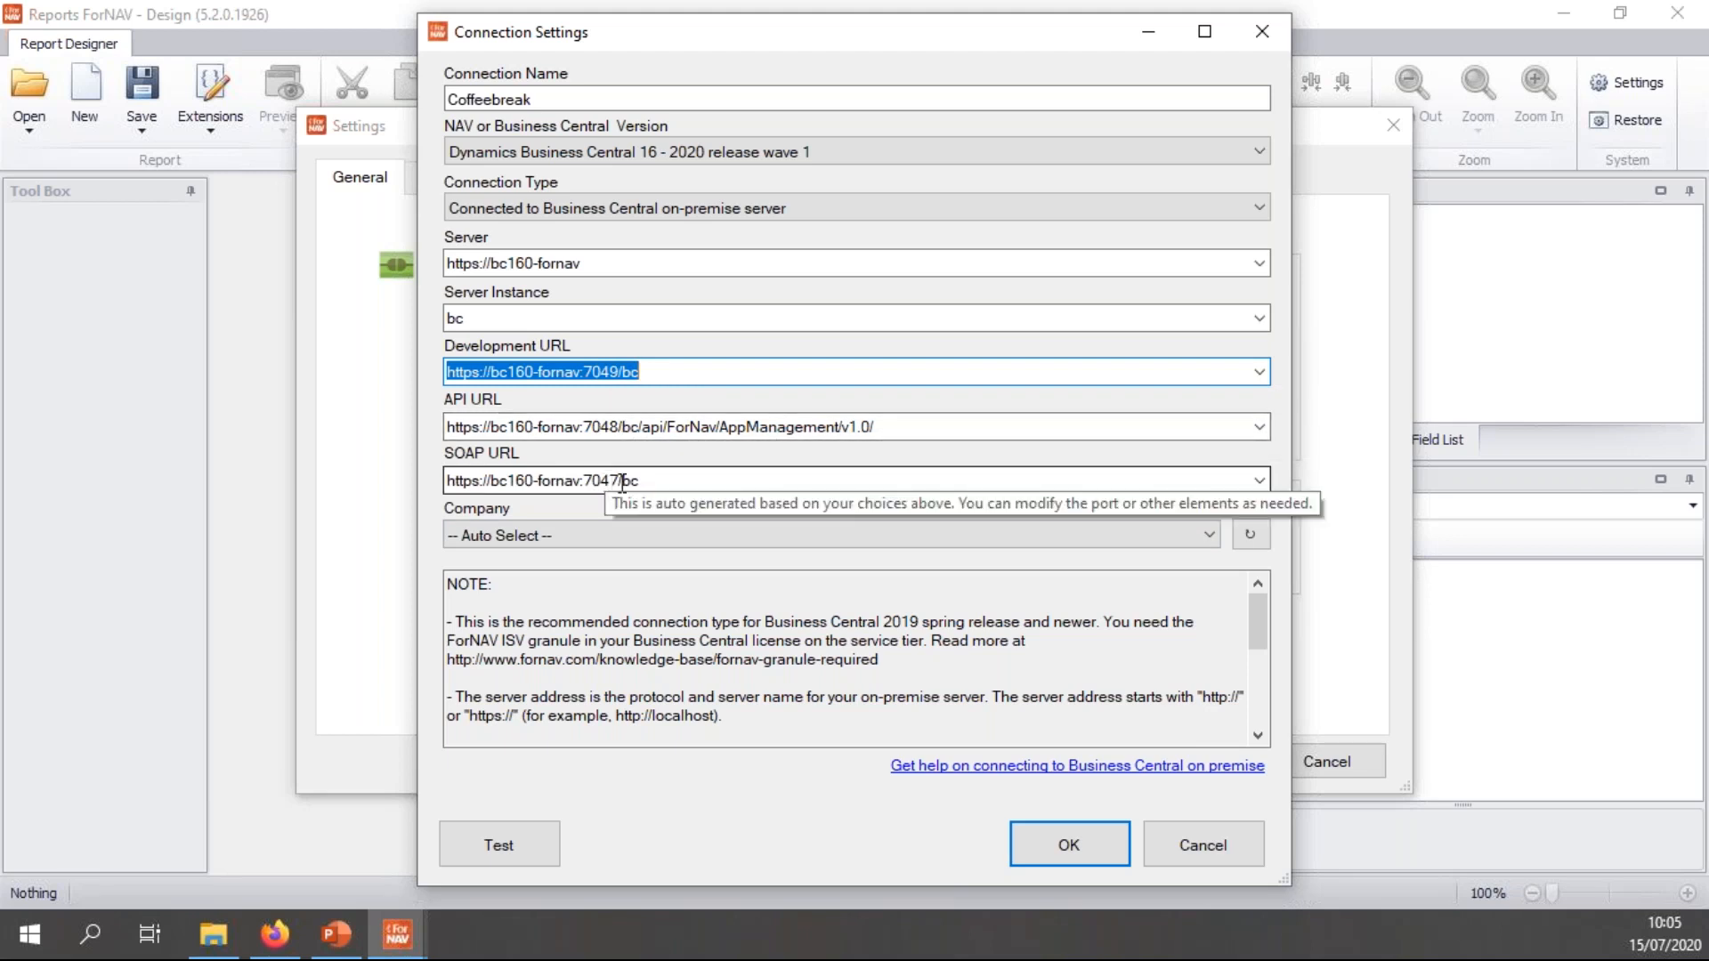
mouse_move(622, 372)
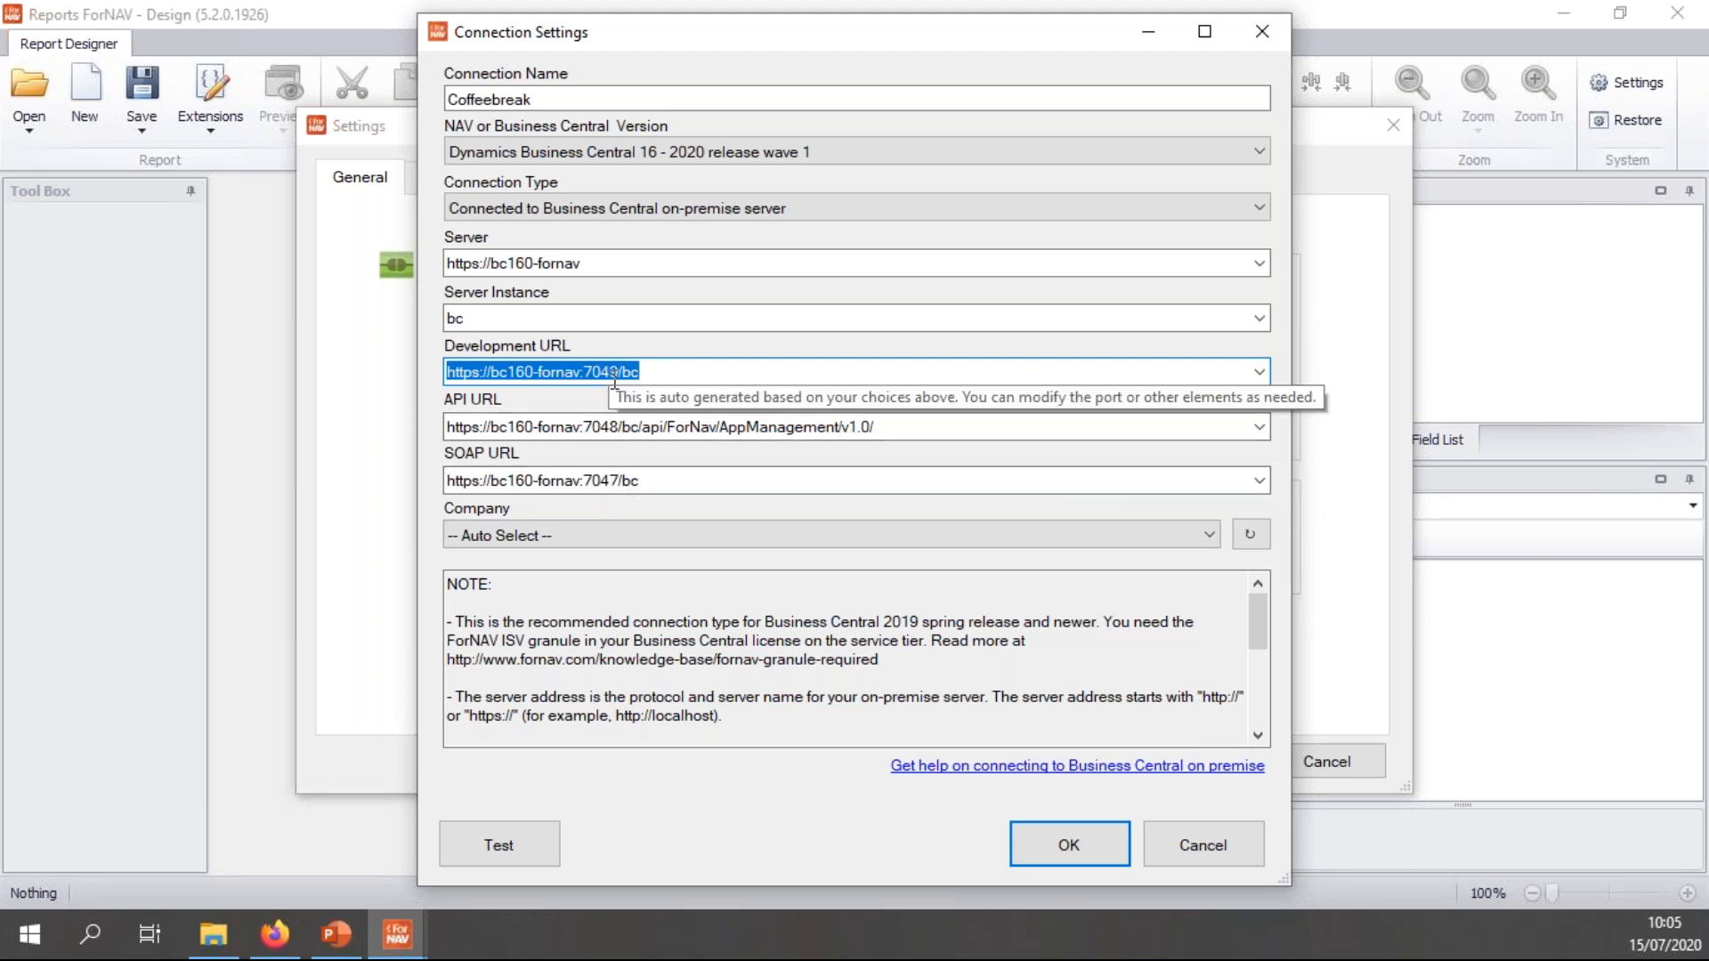
mouse_move(630, 411)
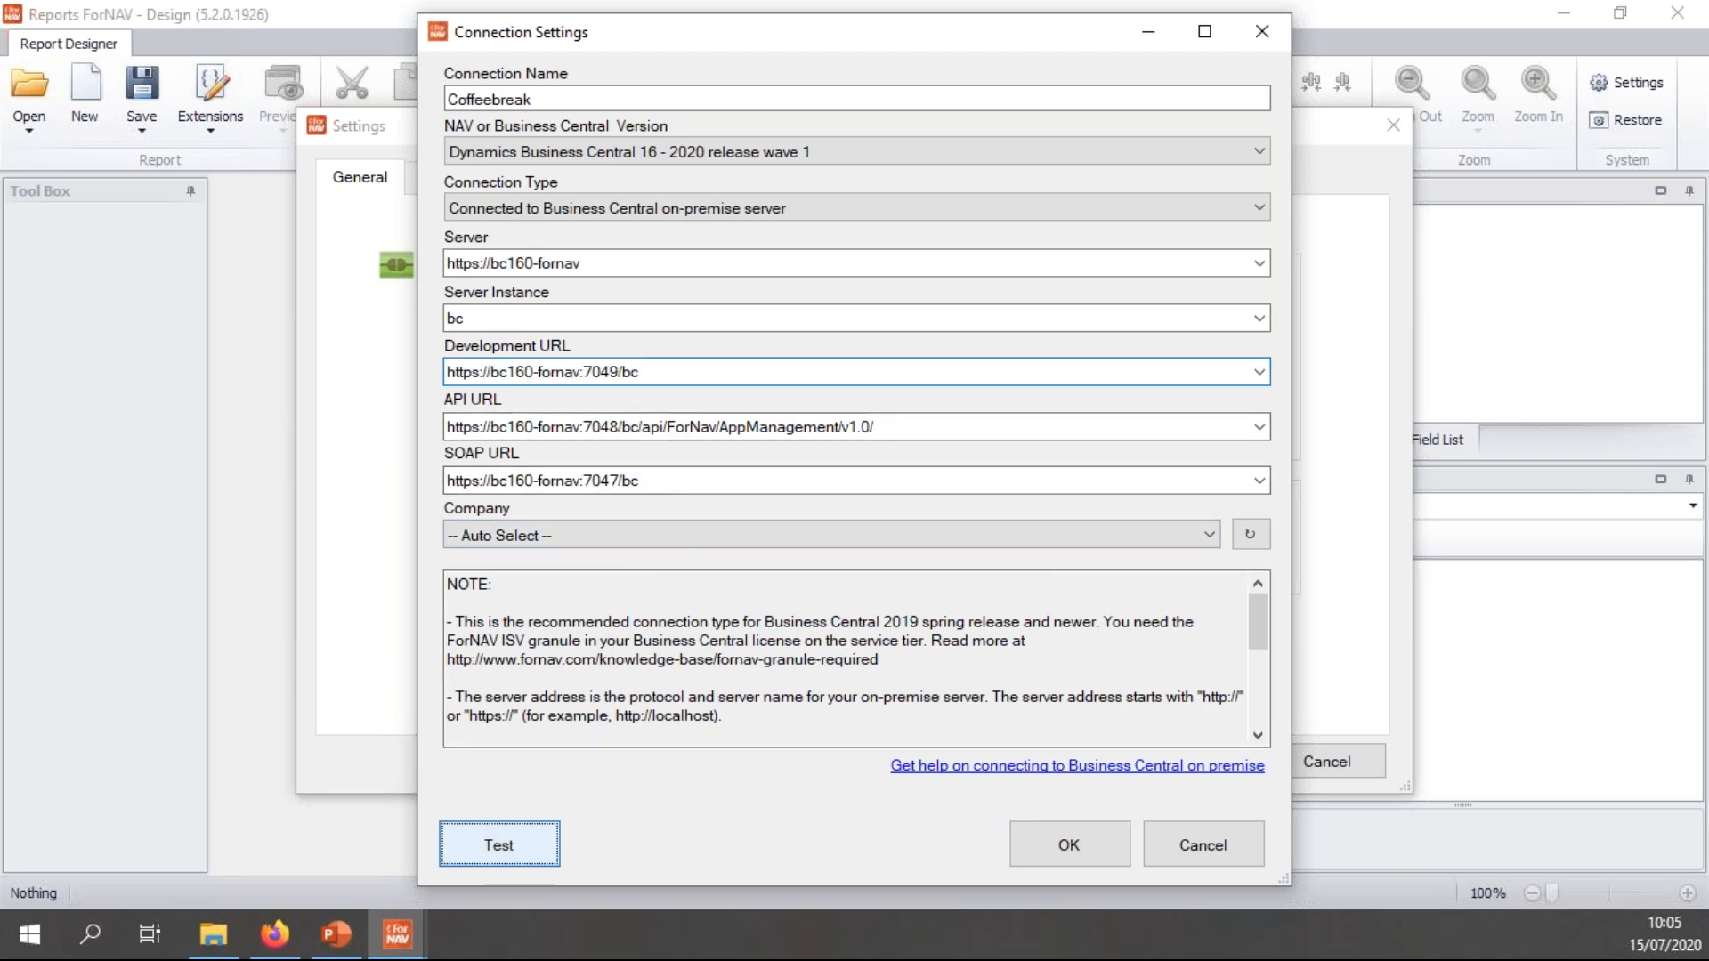
- Test the Coffeebreak connection as admin, installing the ForNAV Core Extension, and accept the settings
left_click(499, 843)
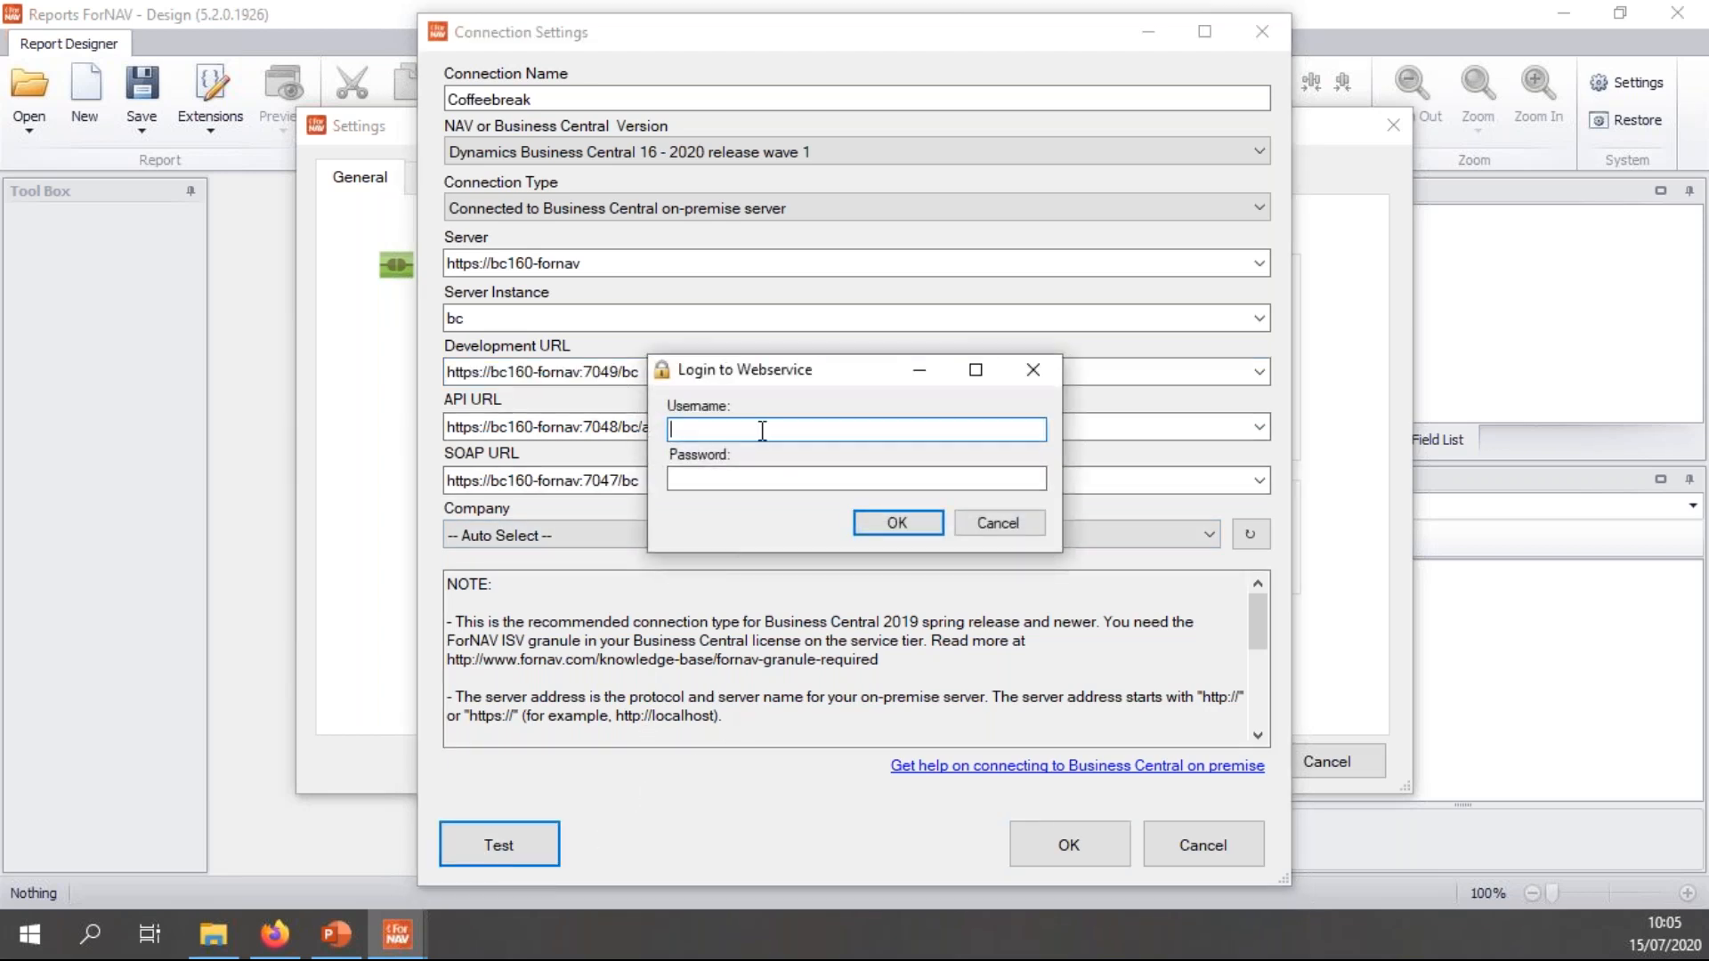
type("admin")
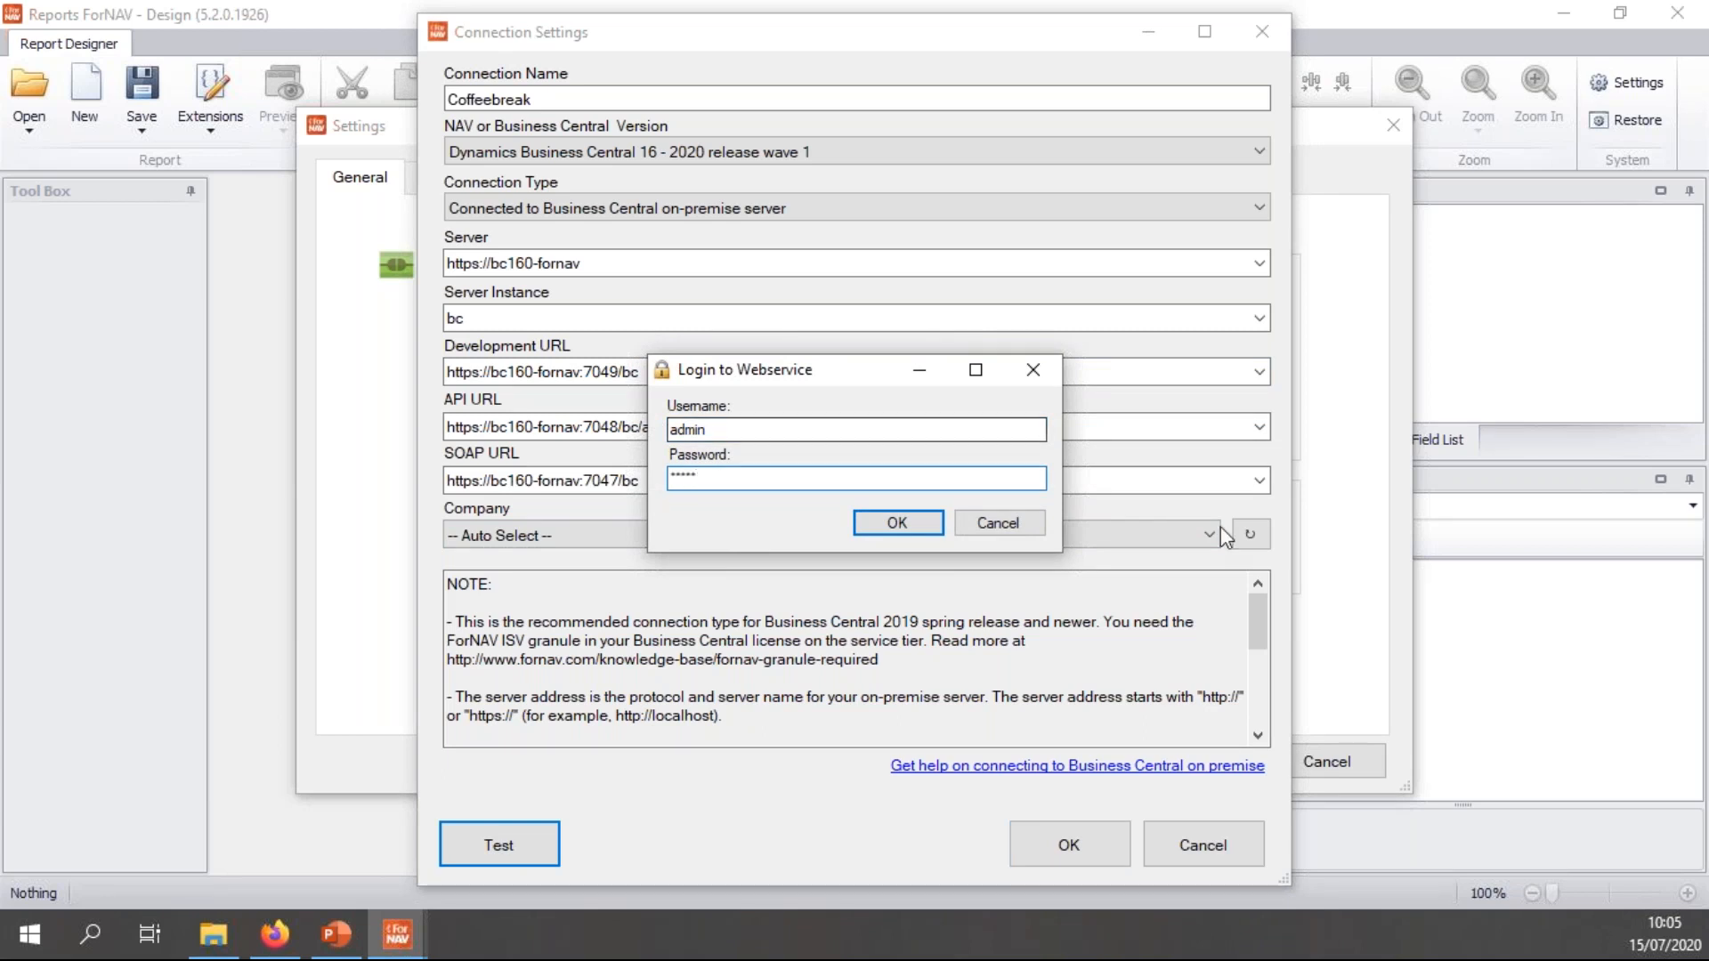
left_click(896, 524)
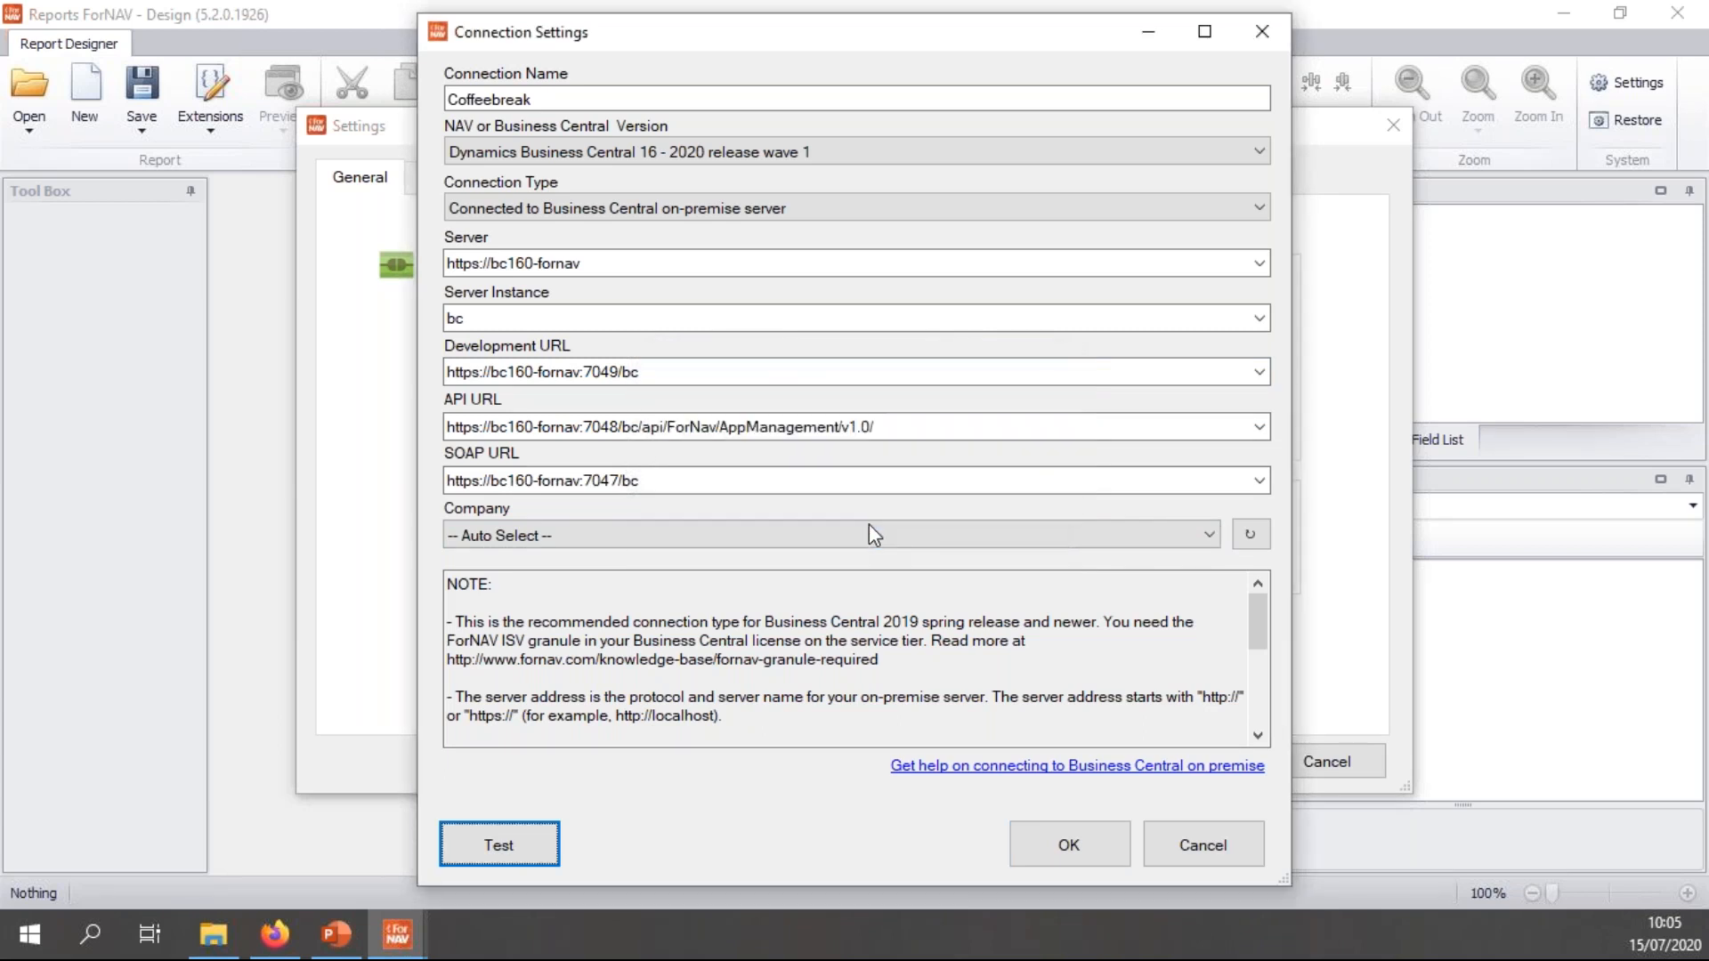
left_click(499, 844)
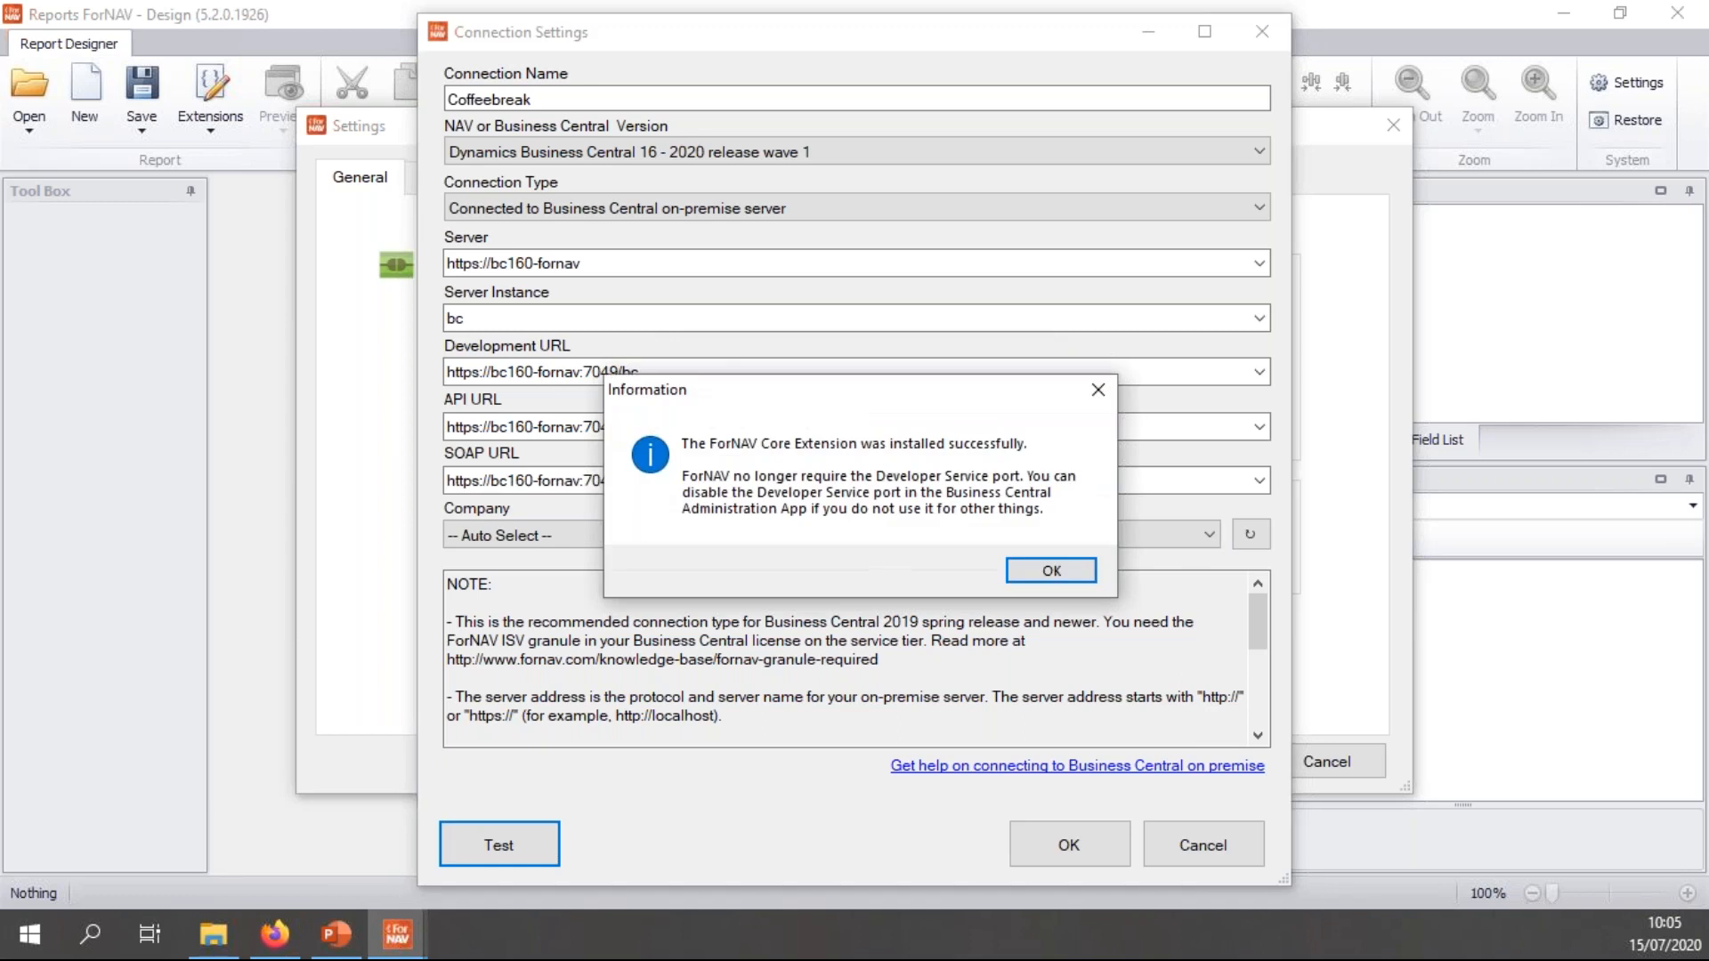
mouse_move(853, 529)
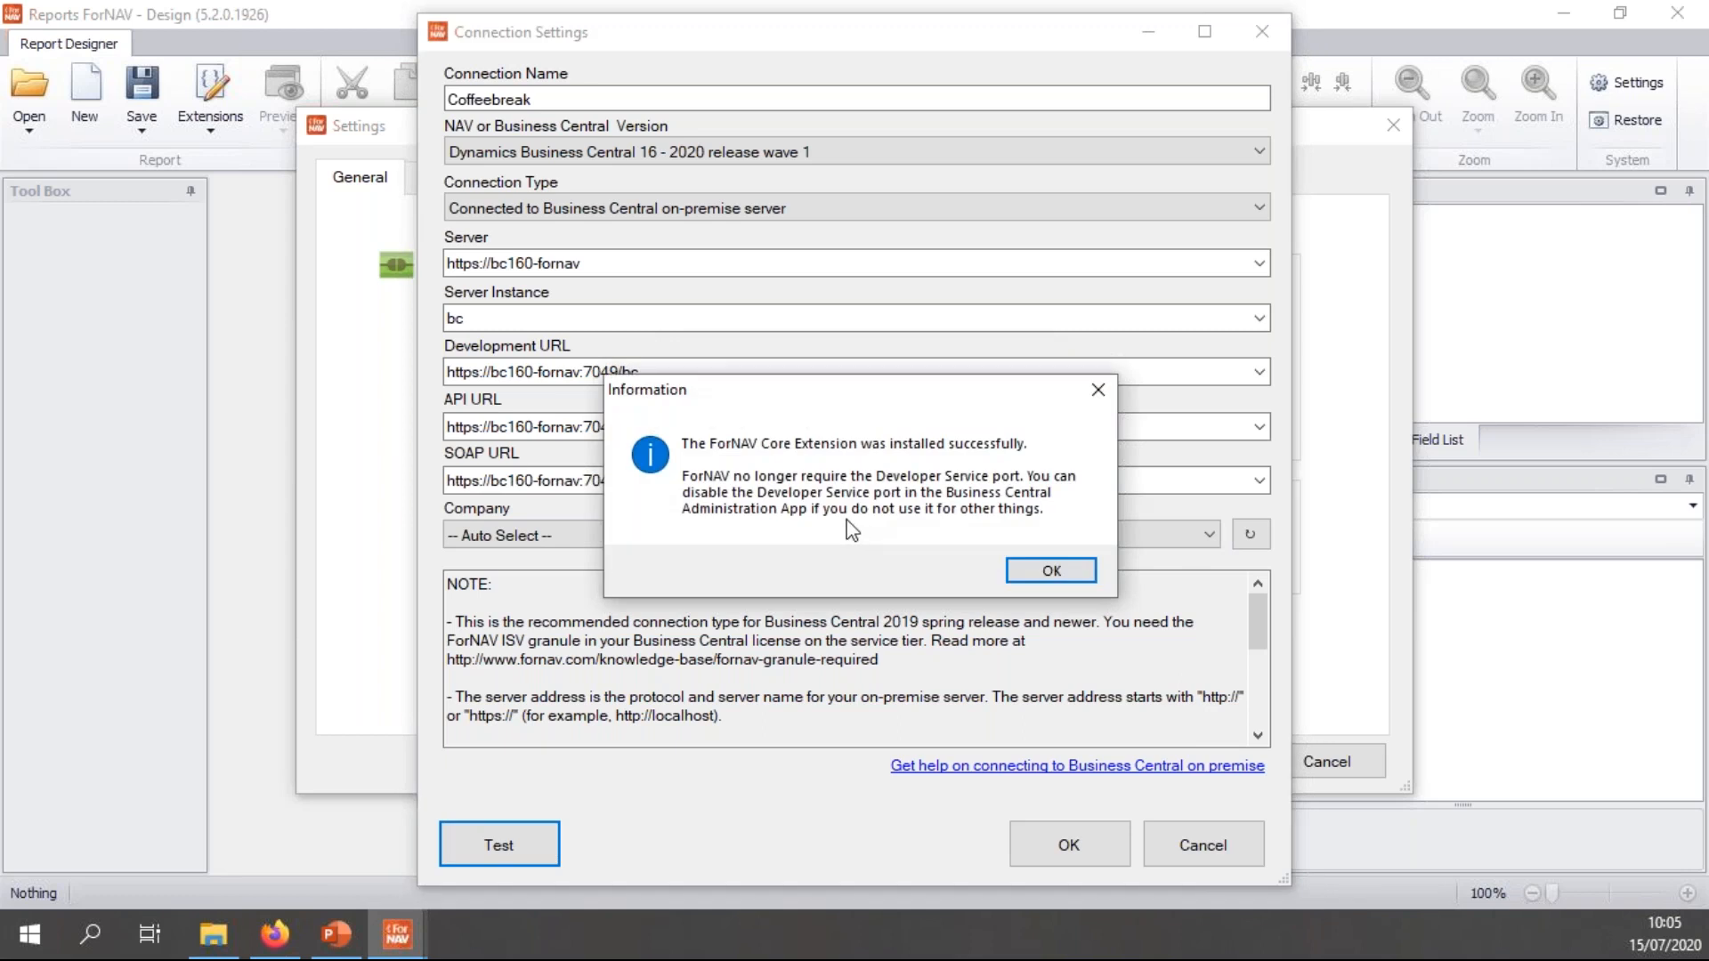
mouse_move(906, 495)
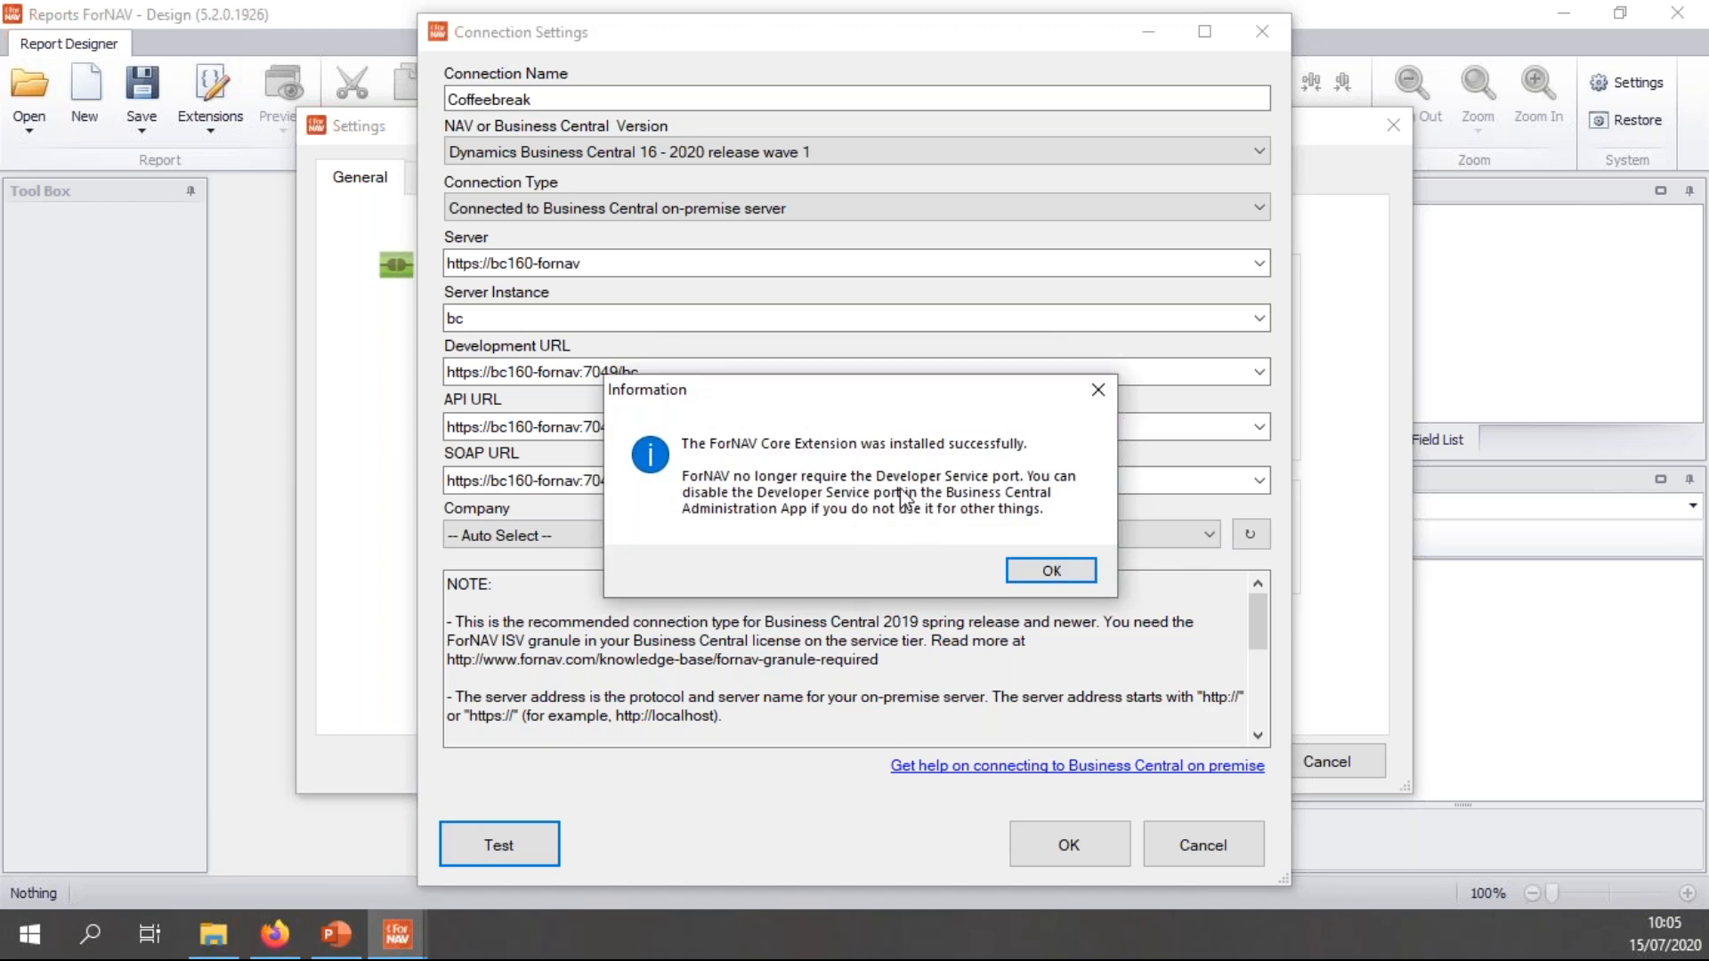
mouse_move(793, 511)
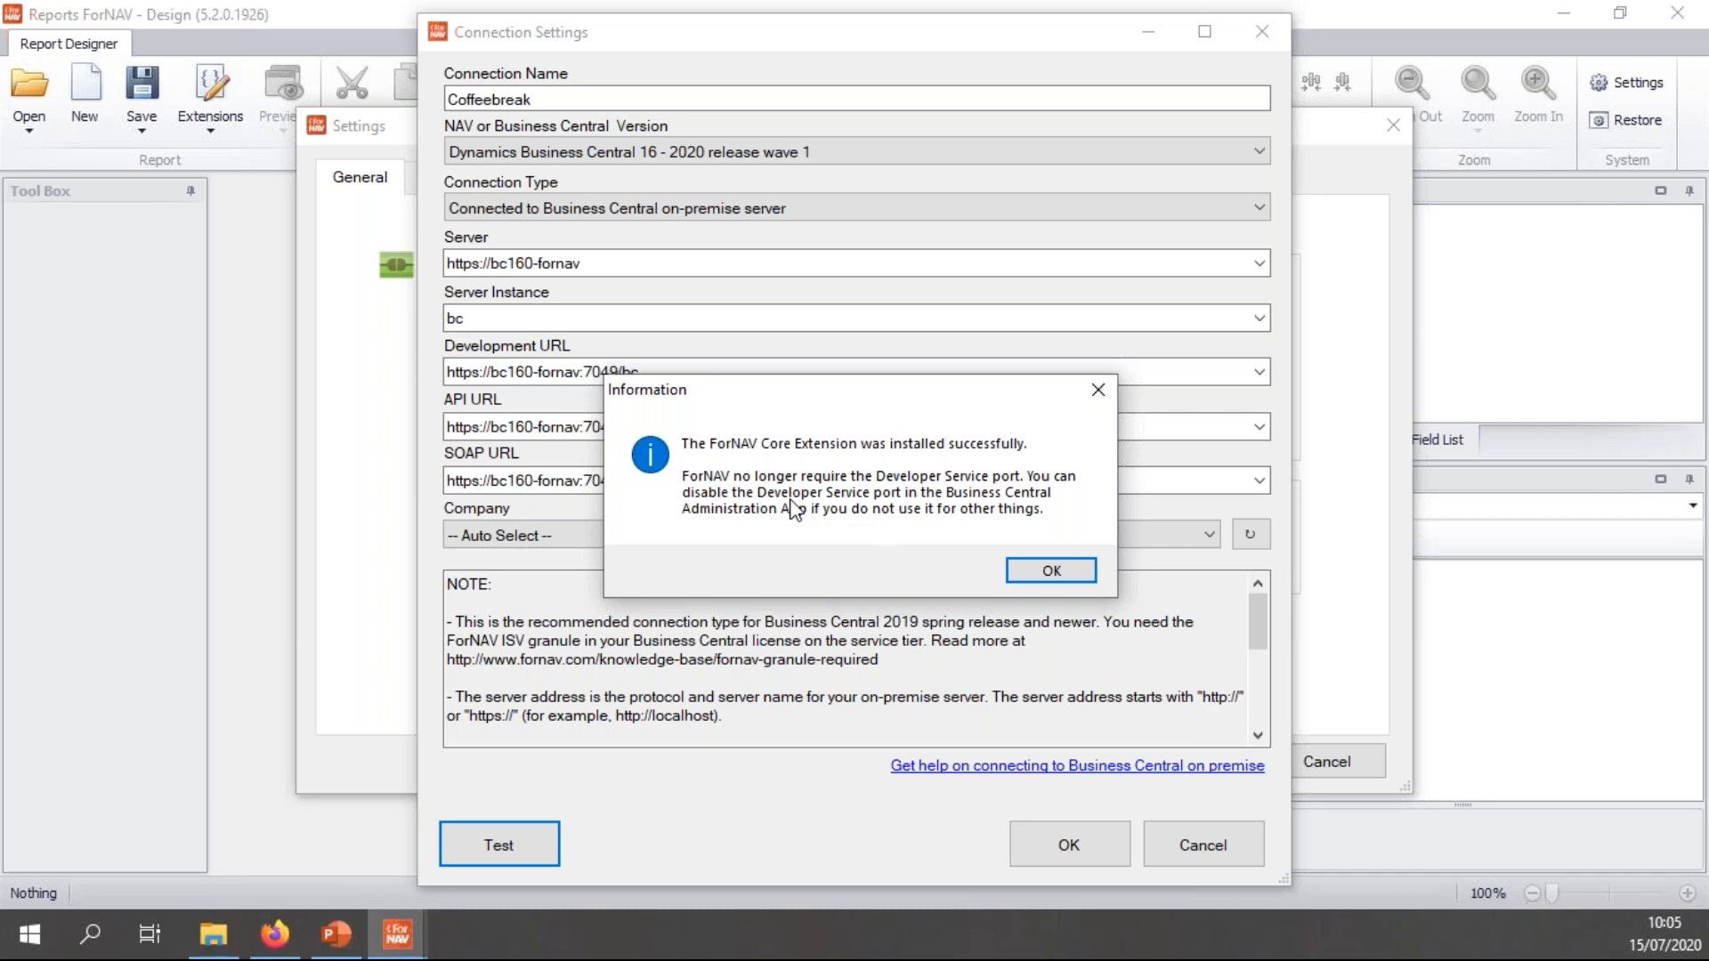
mouse_move(843, 556)
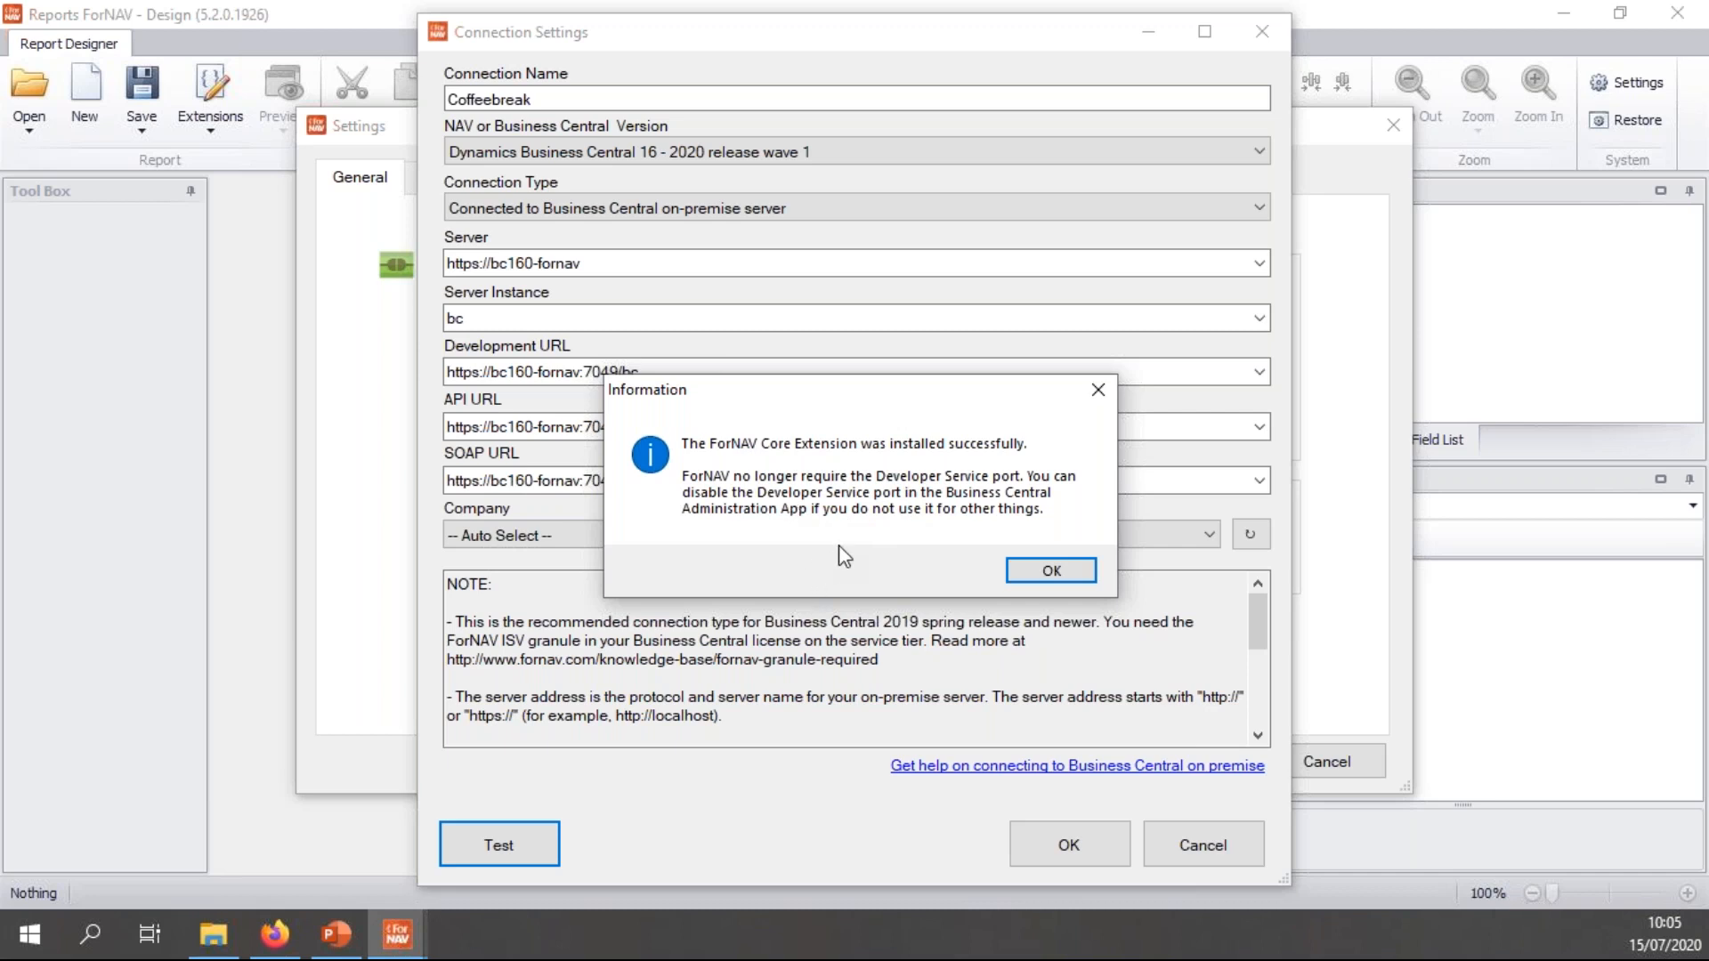
mouse_move(914, 548)
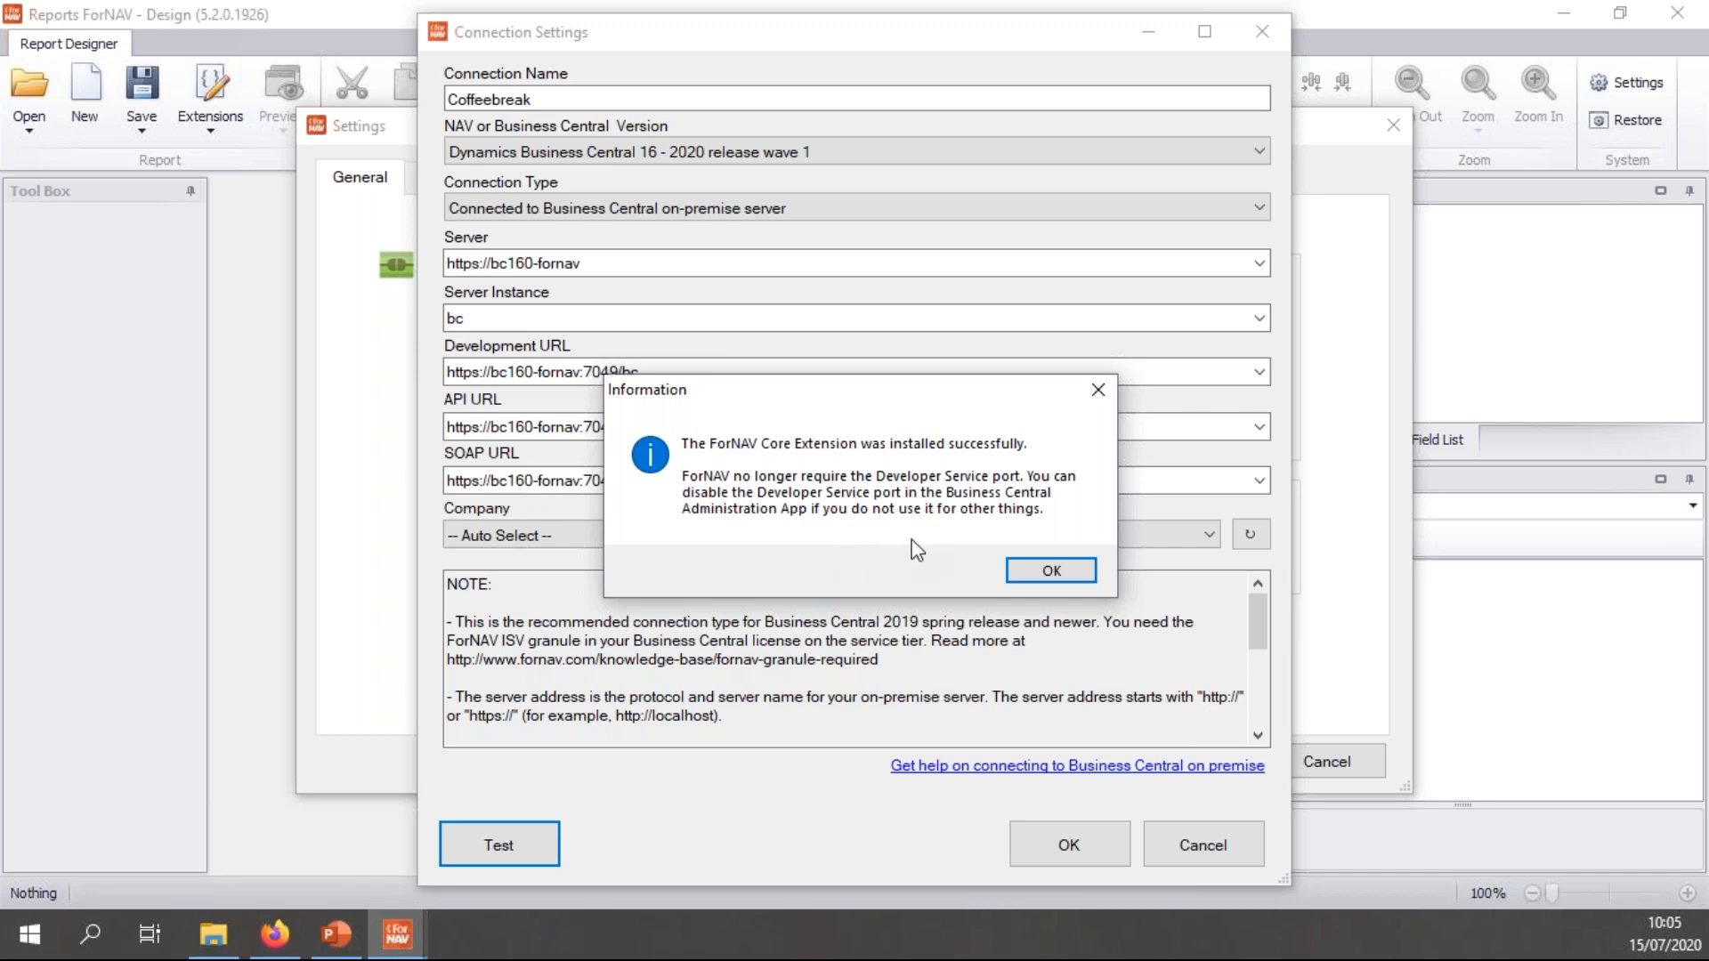
mouse_move(1031, 546)
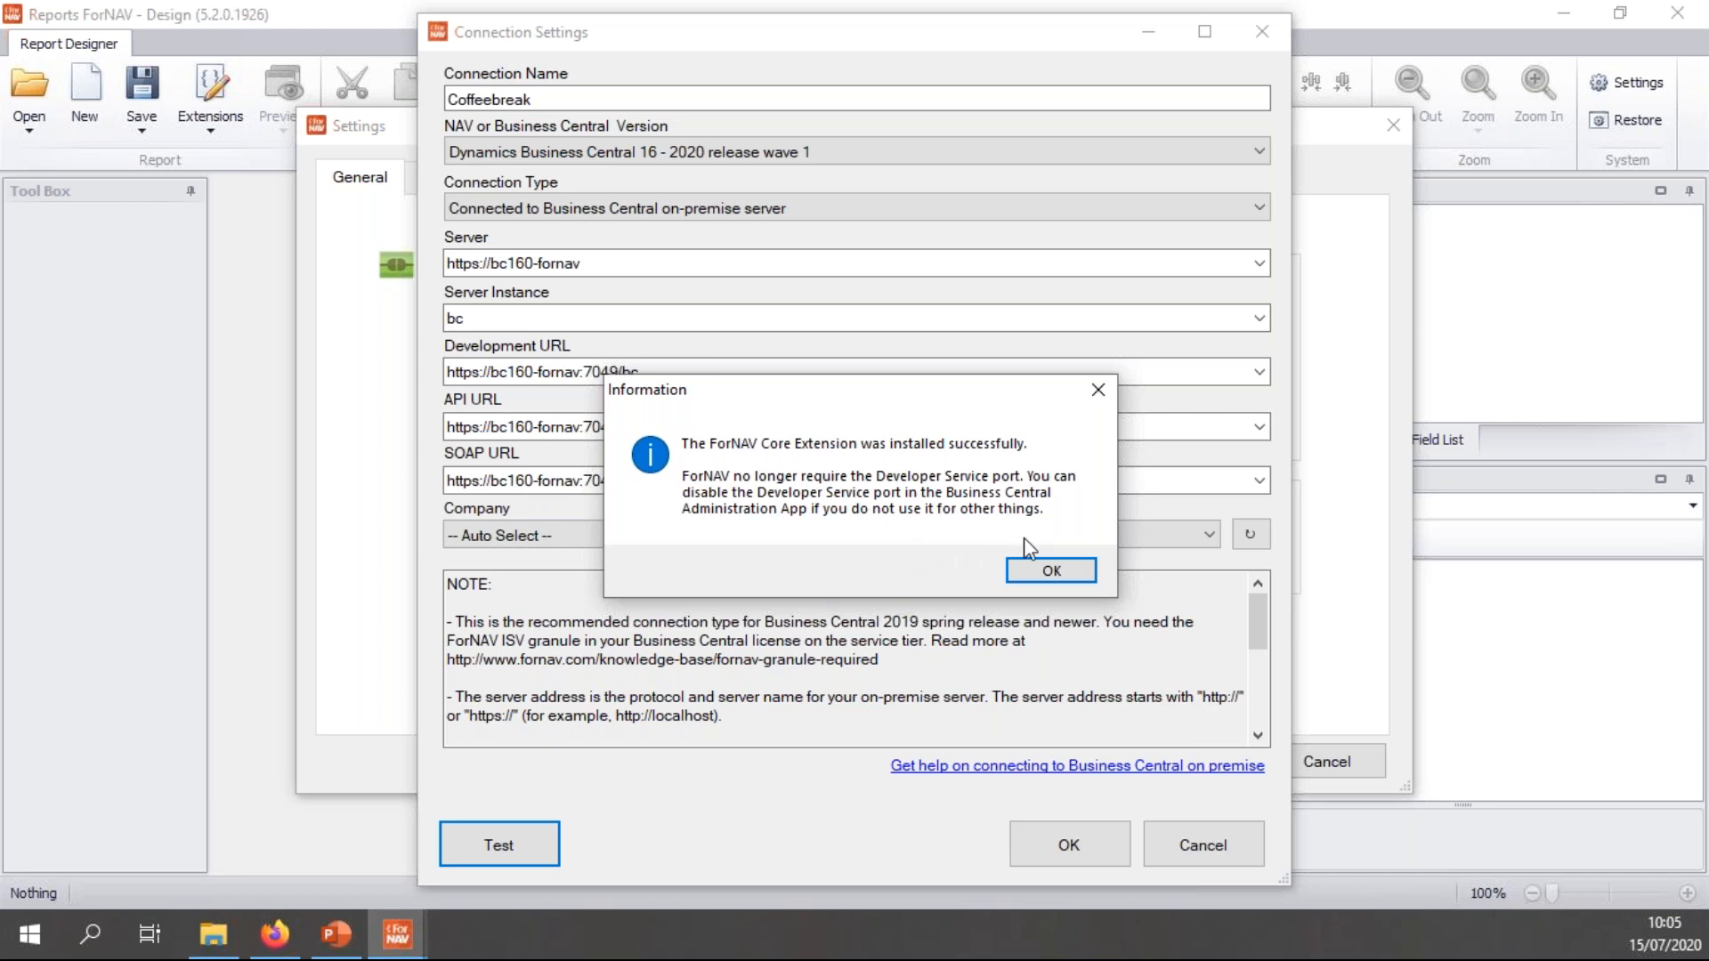
mouse_move(1050, 570)
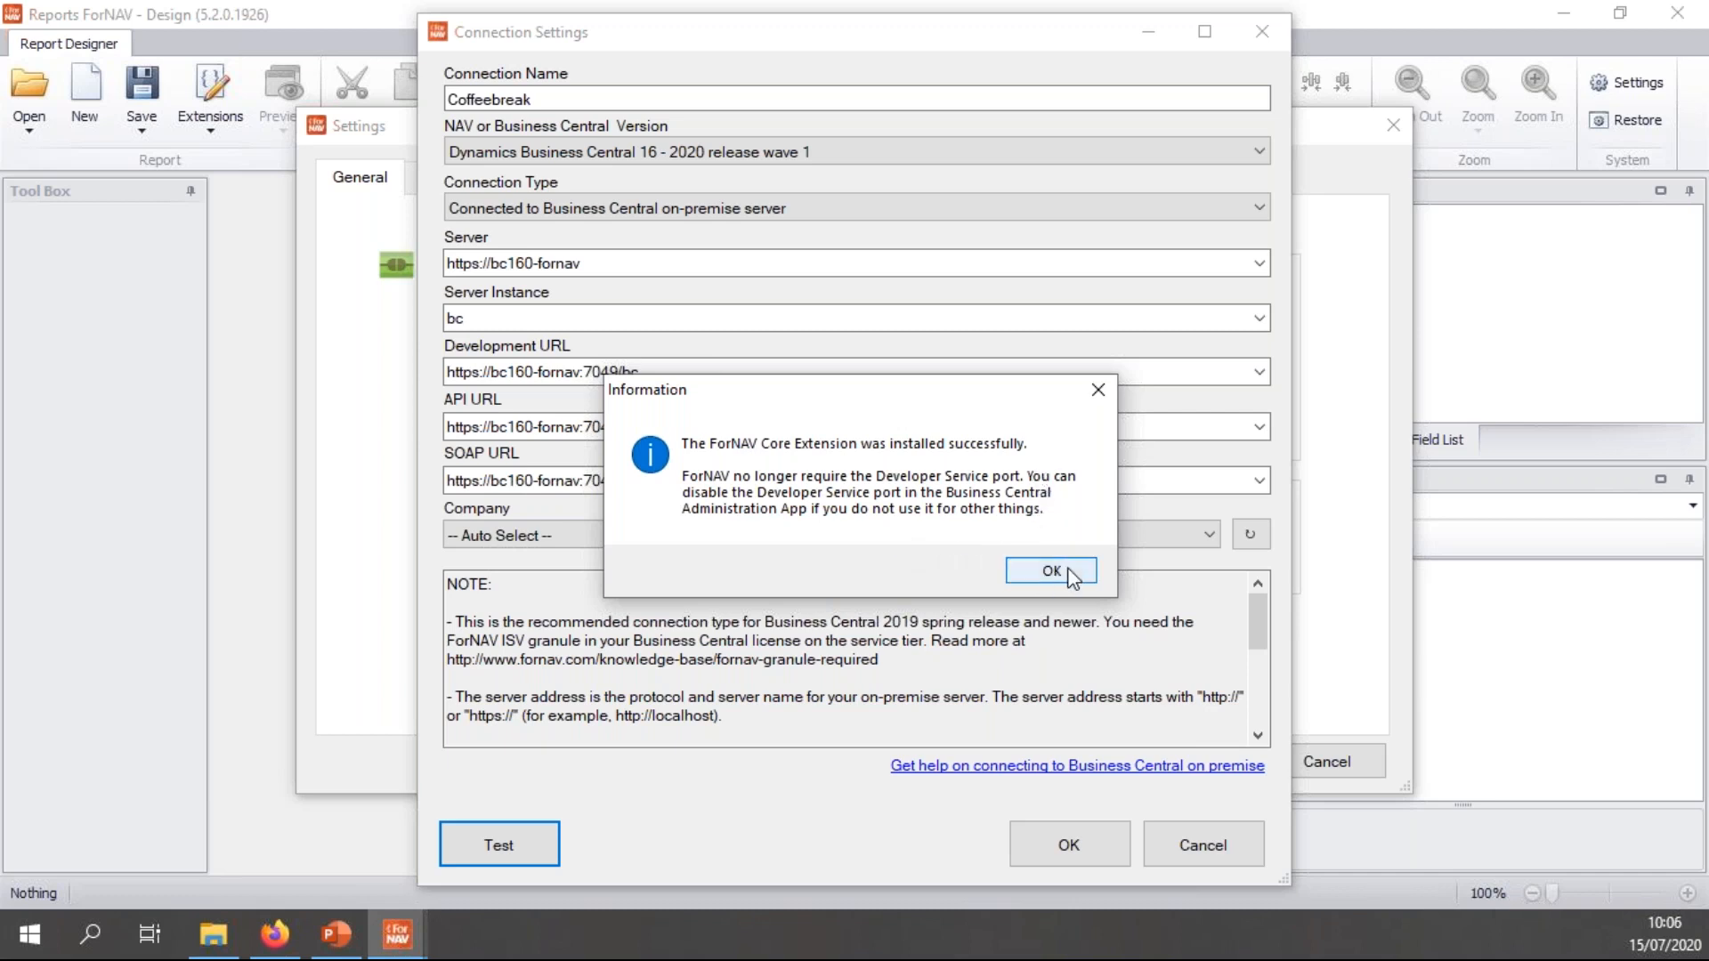
left_click(1050, 570)
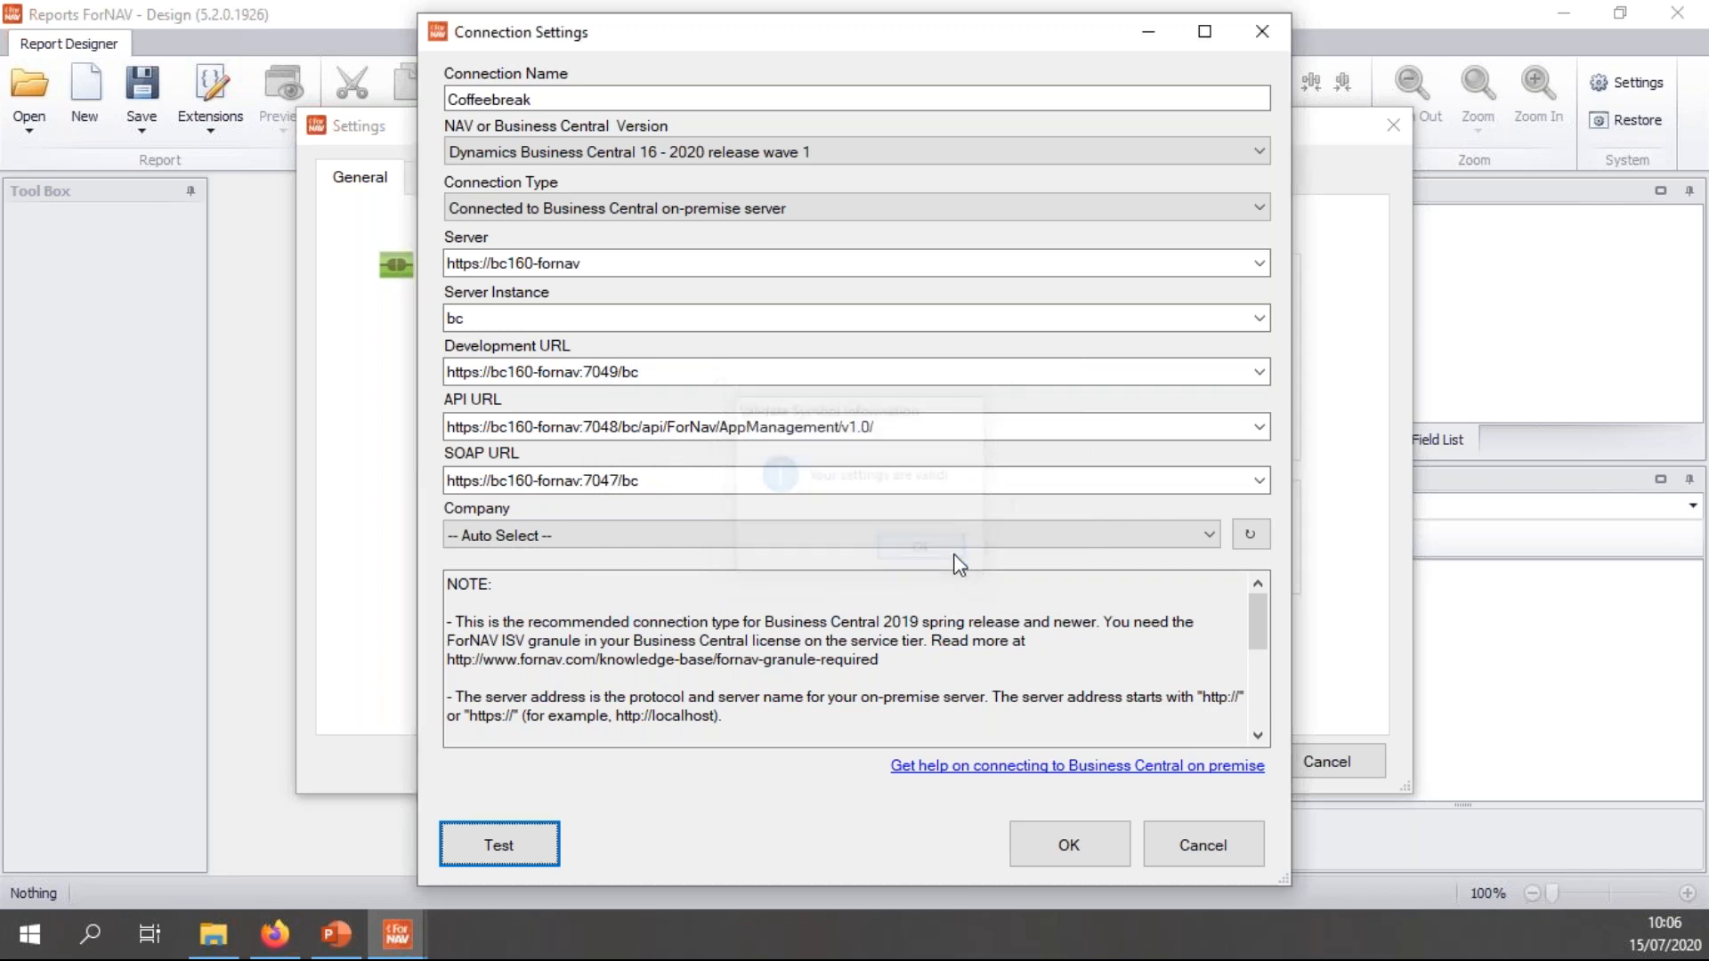
left_click(1067, 844)
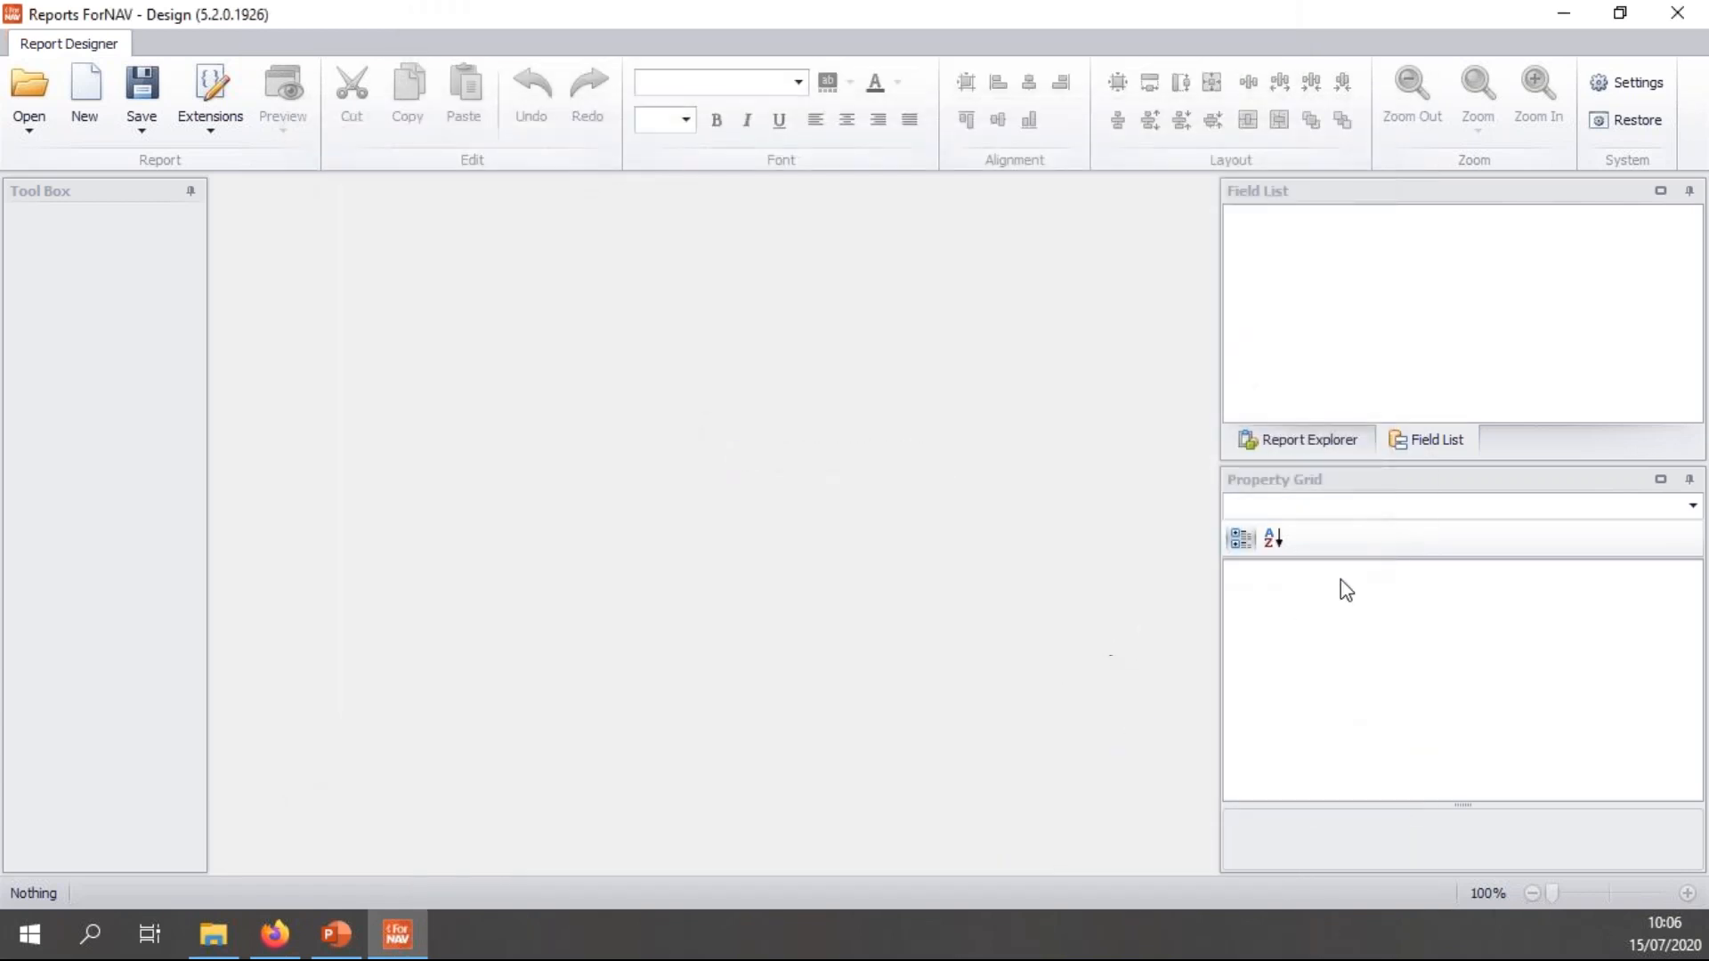
- Close the settings window, leaving the designer idle
left_click(334, 934)
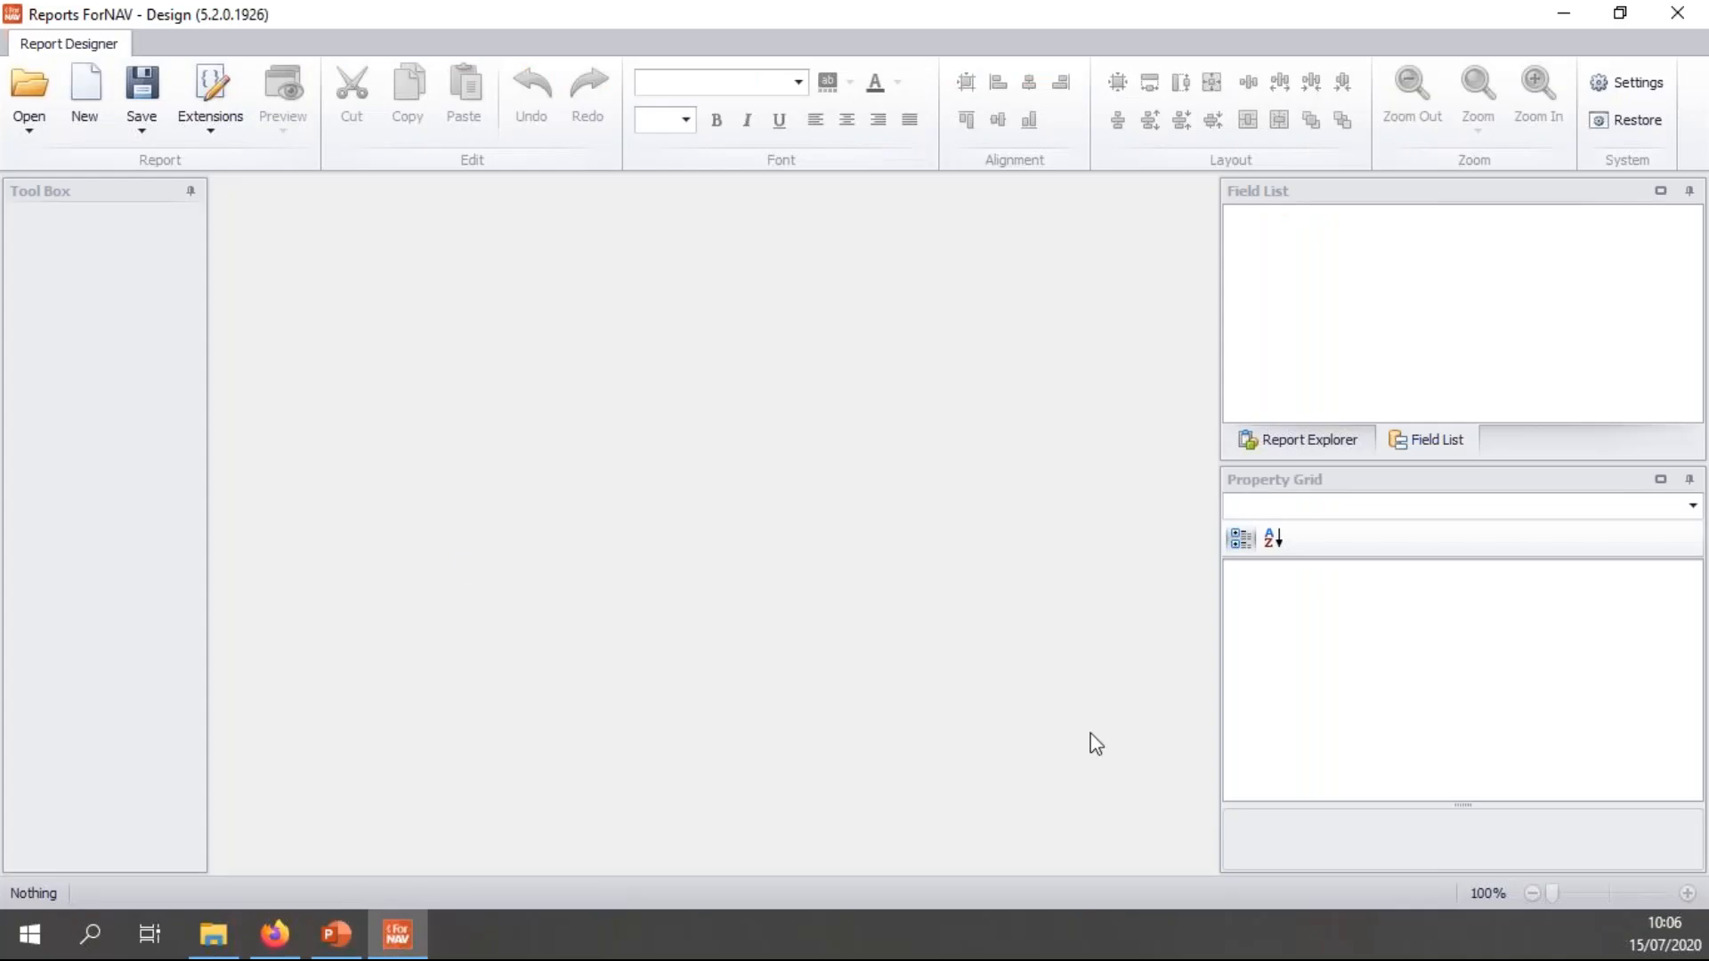
mouse_move(566, 309)
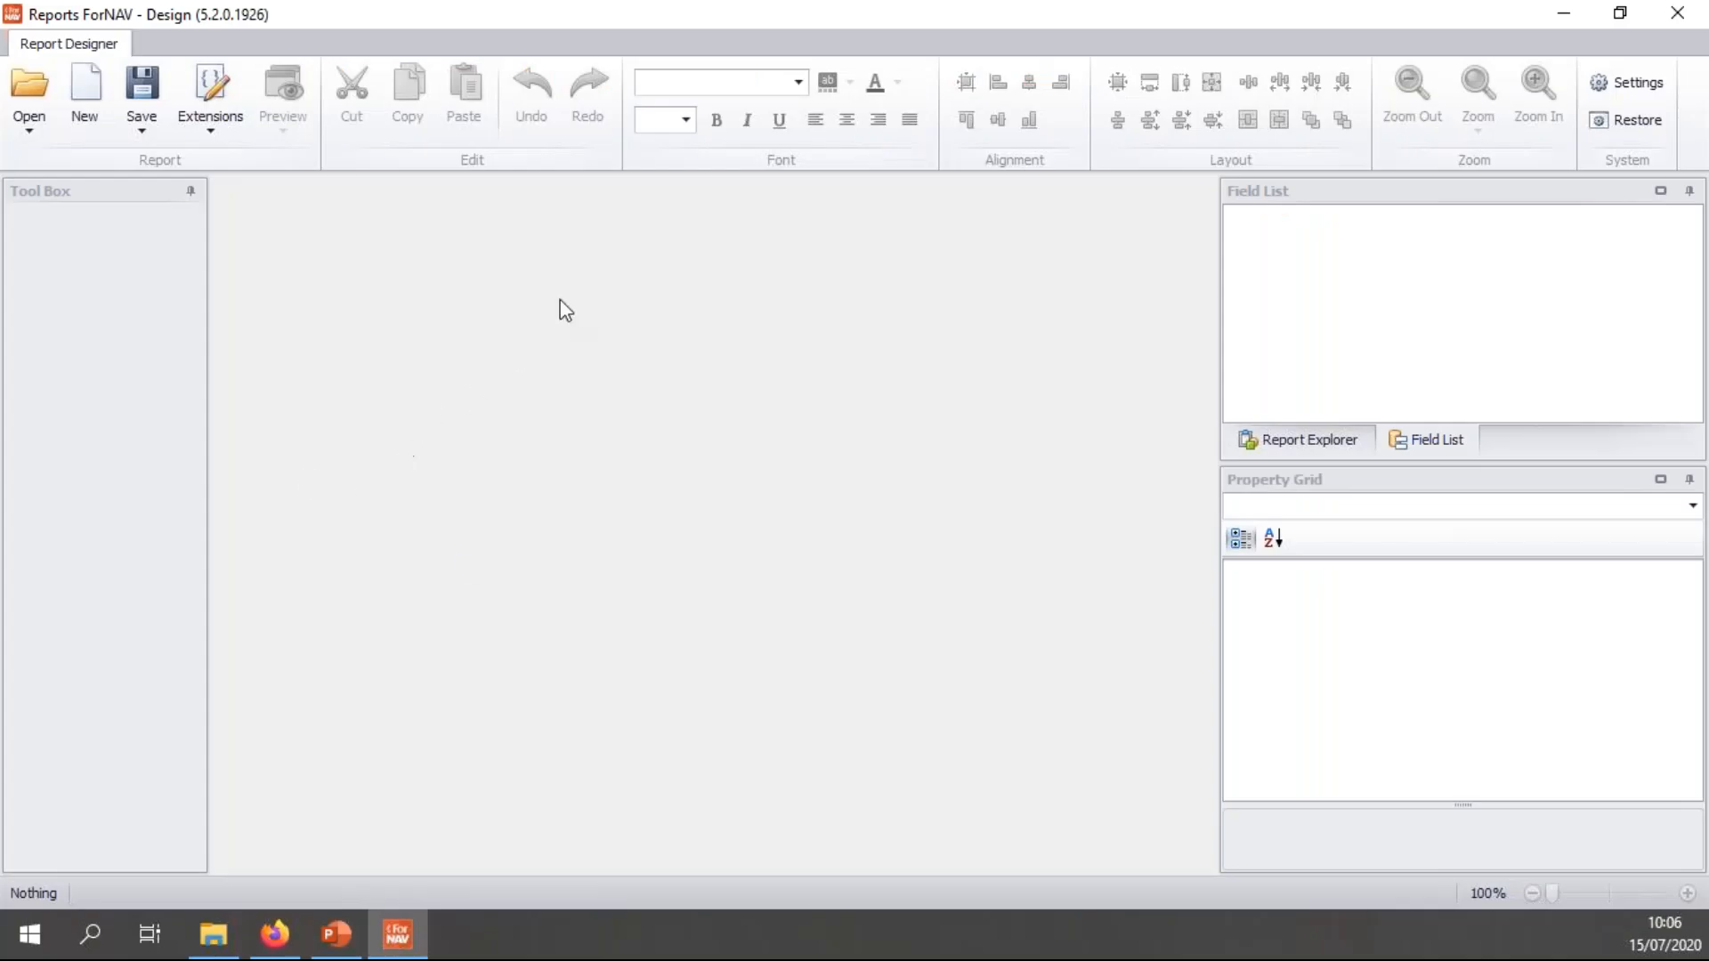
mouse_move(86, 93)
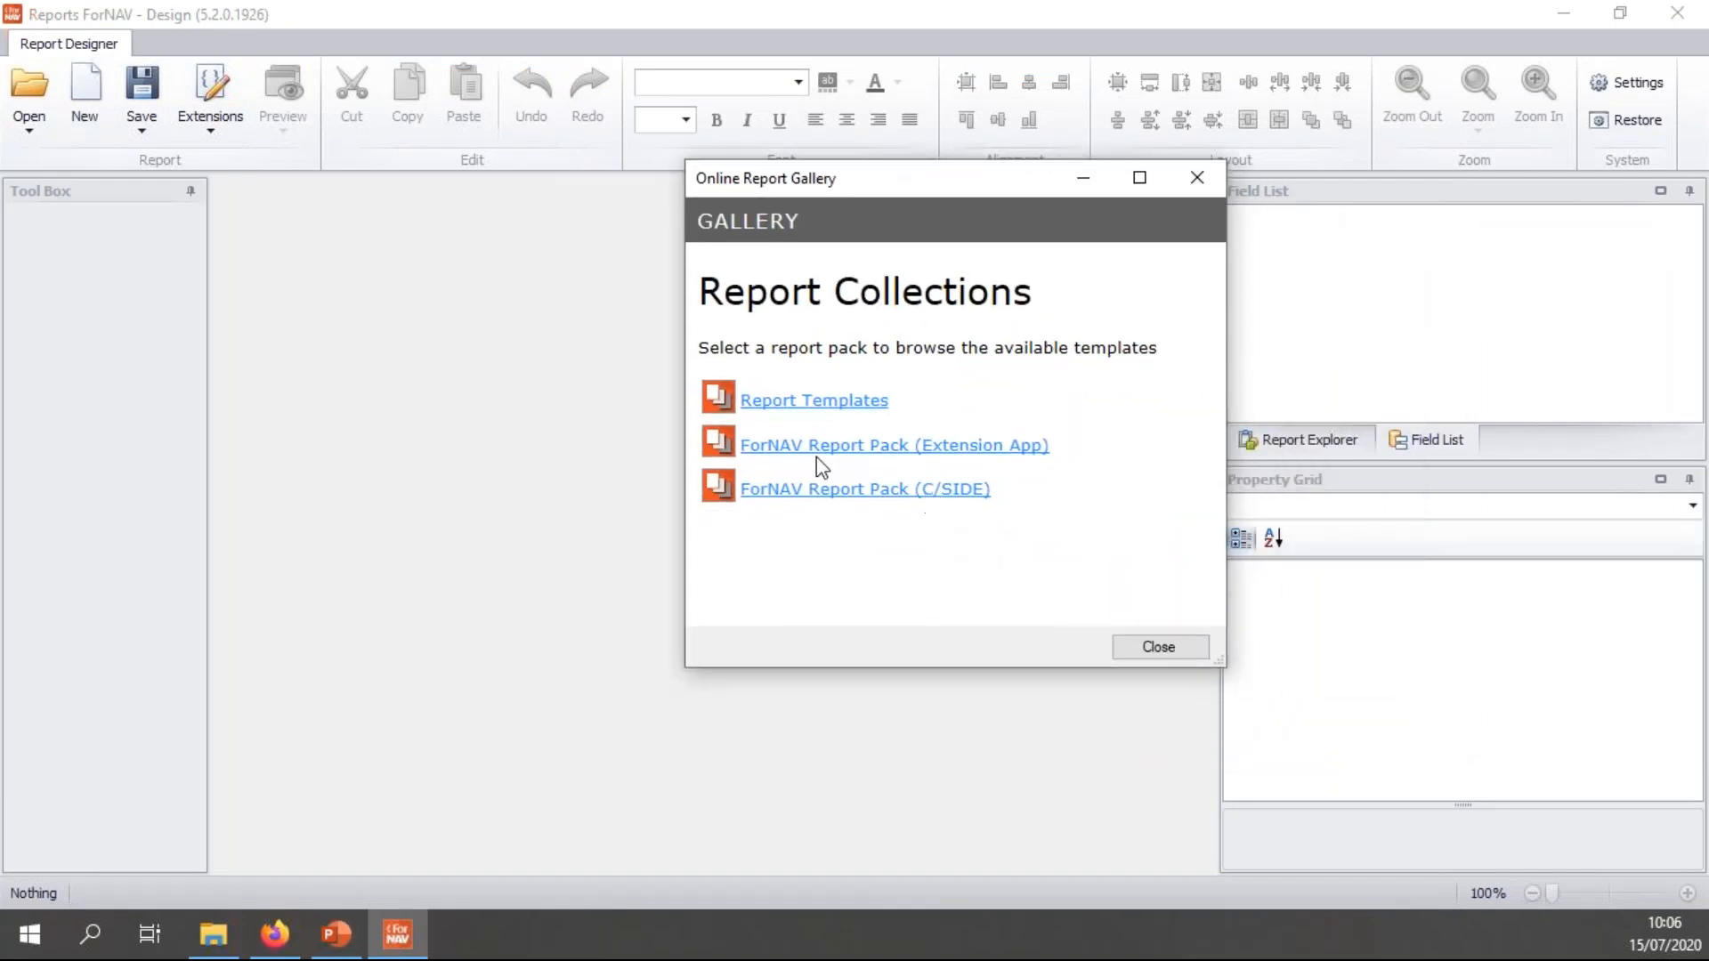
mouse_move(816, 452)
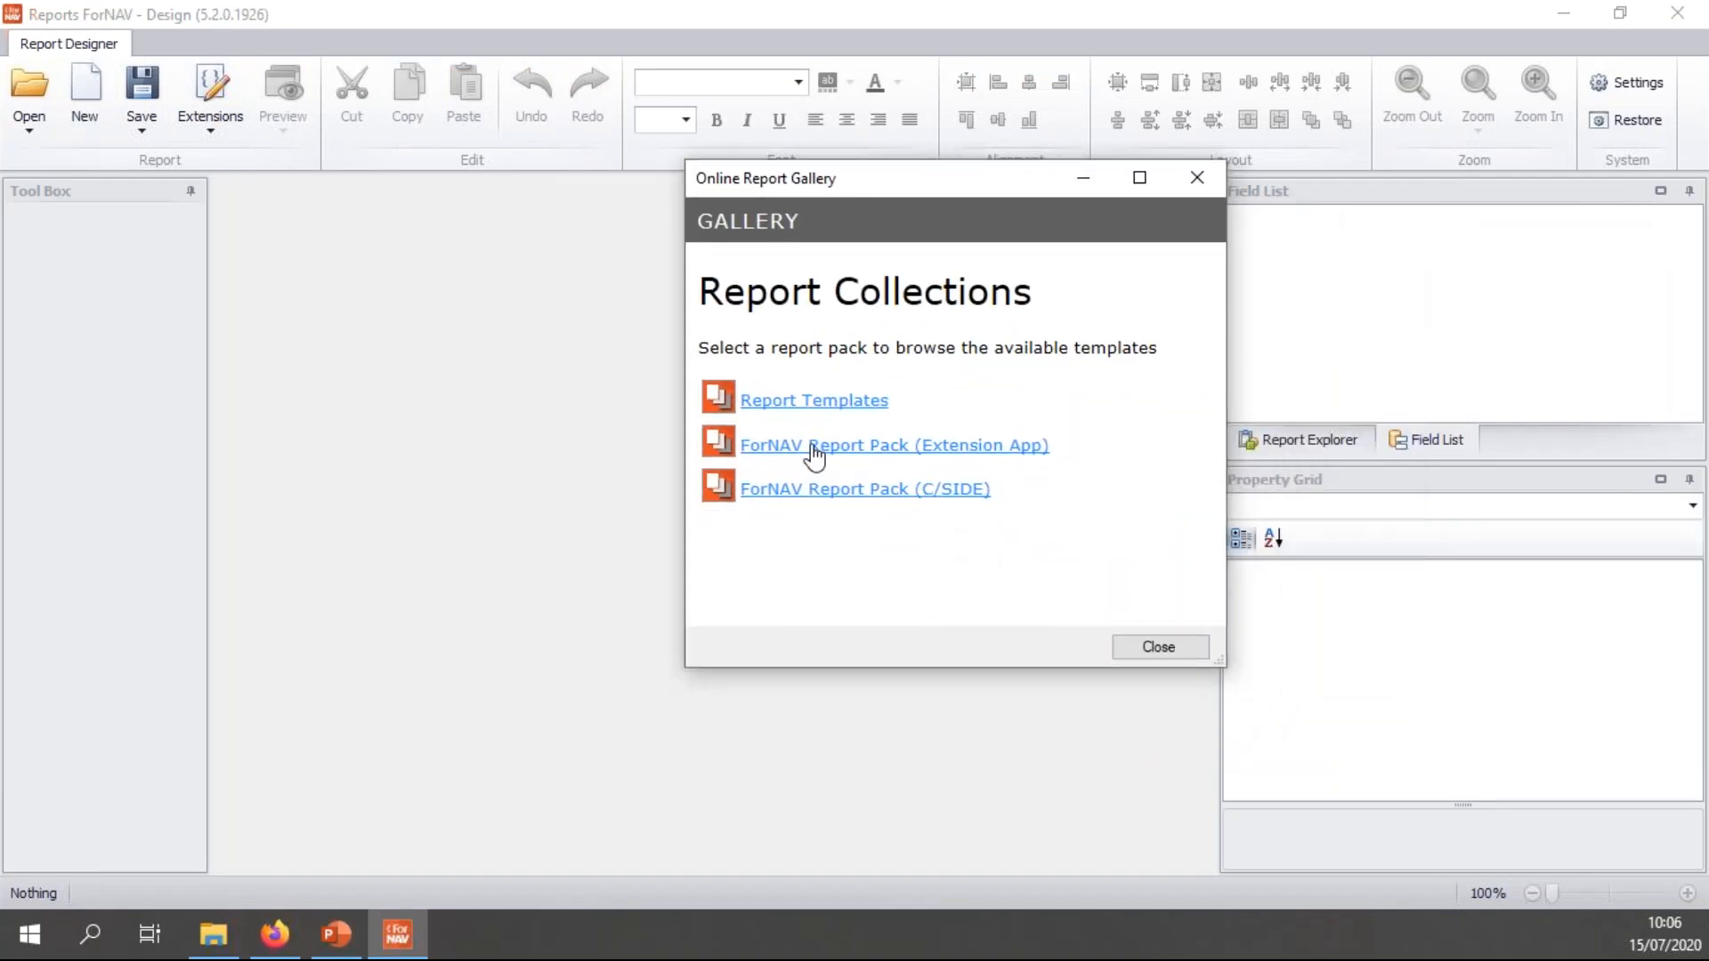
mouse_move(1004, 491)
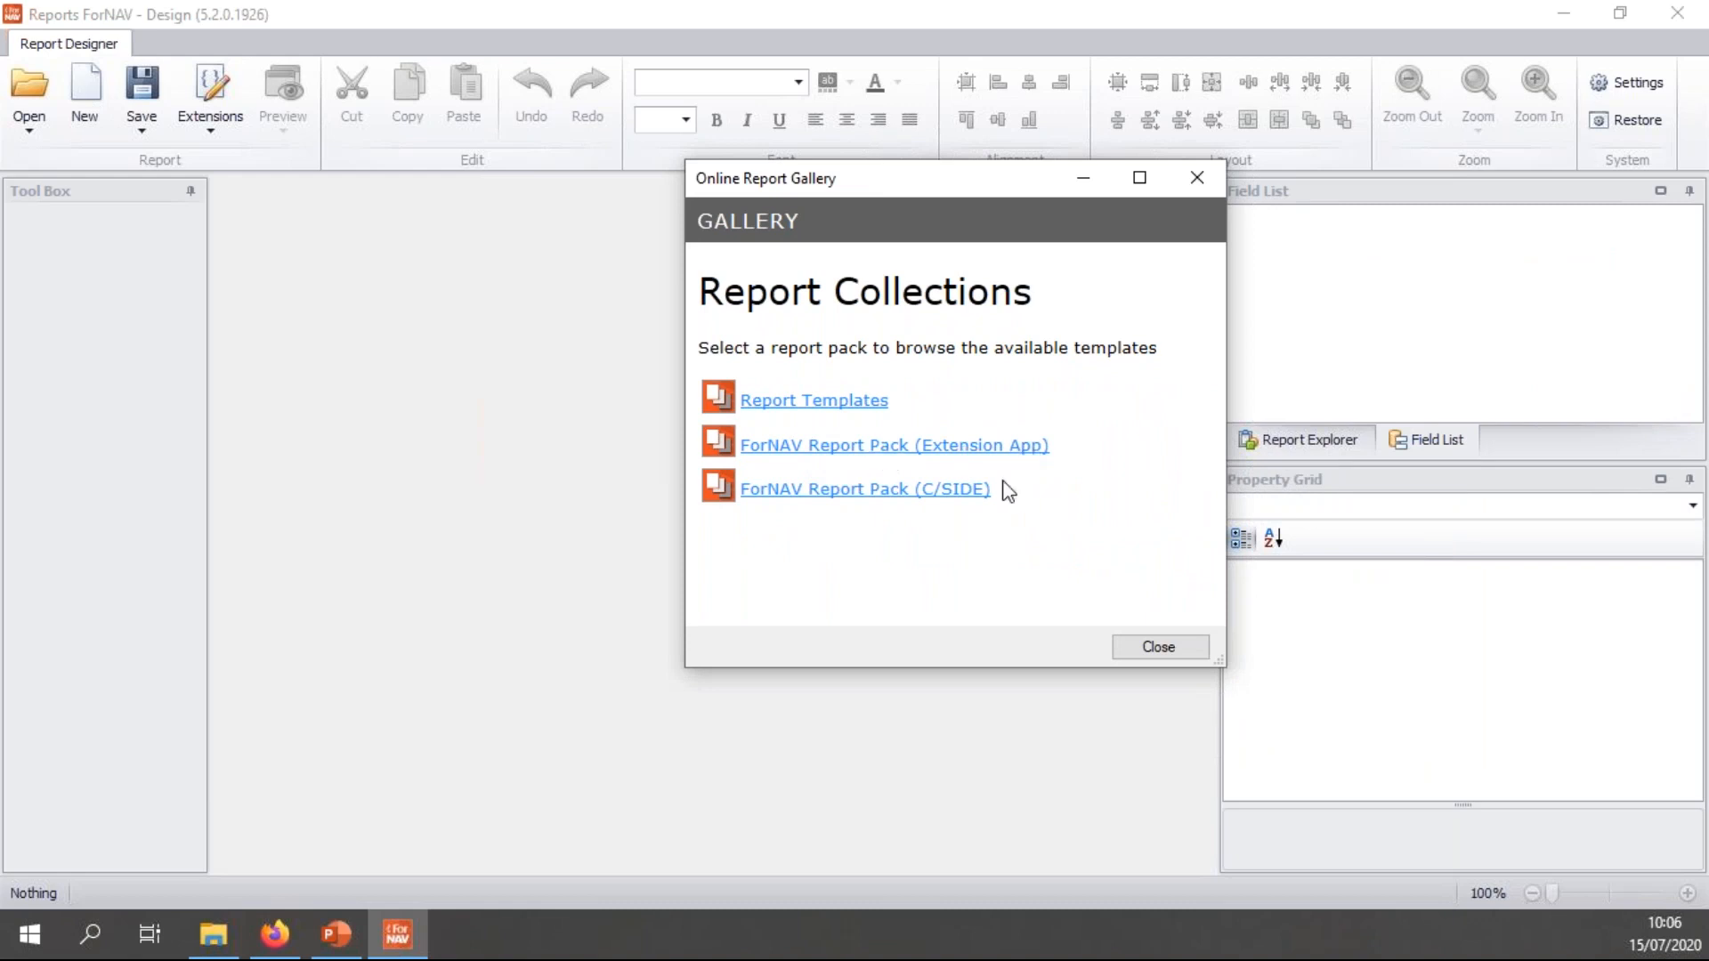
mouse_move(980, 503)
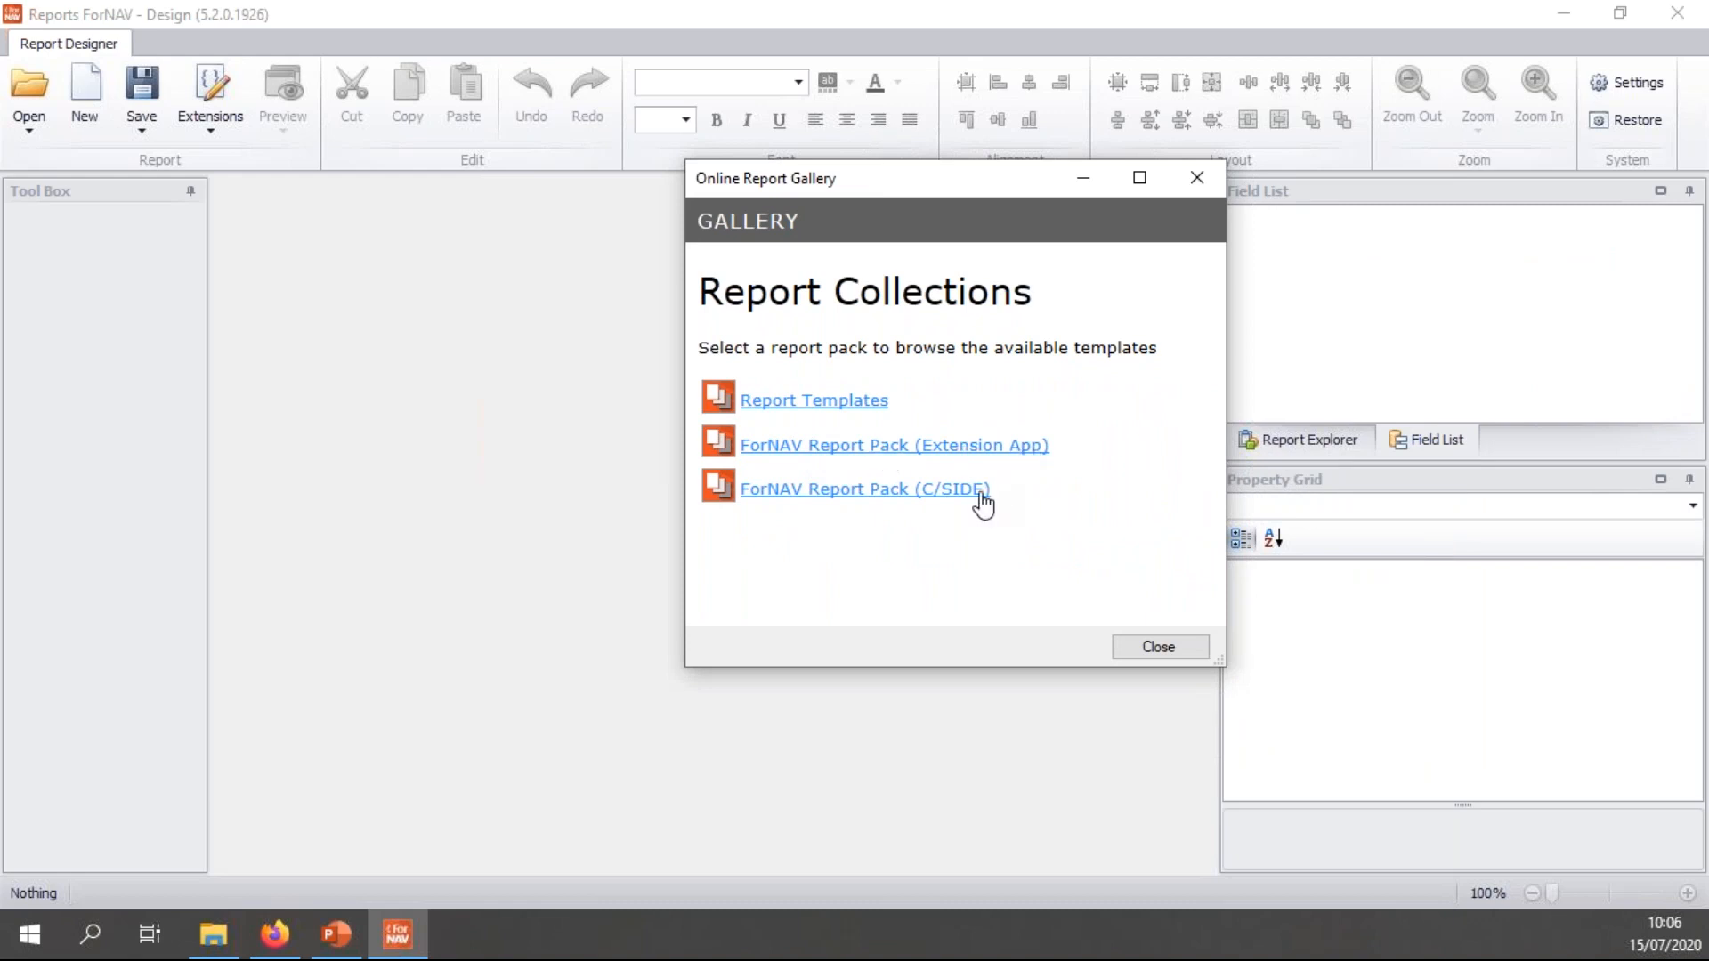
mouse_move(910, 456)
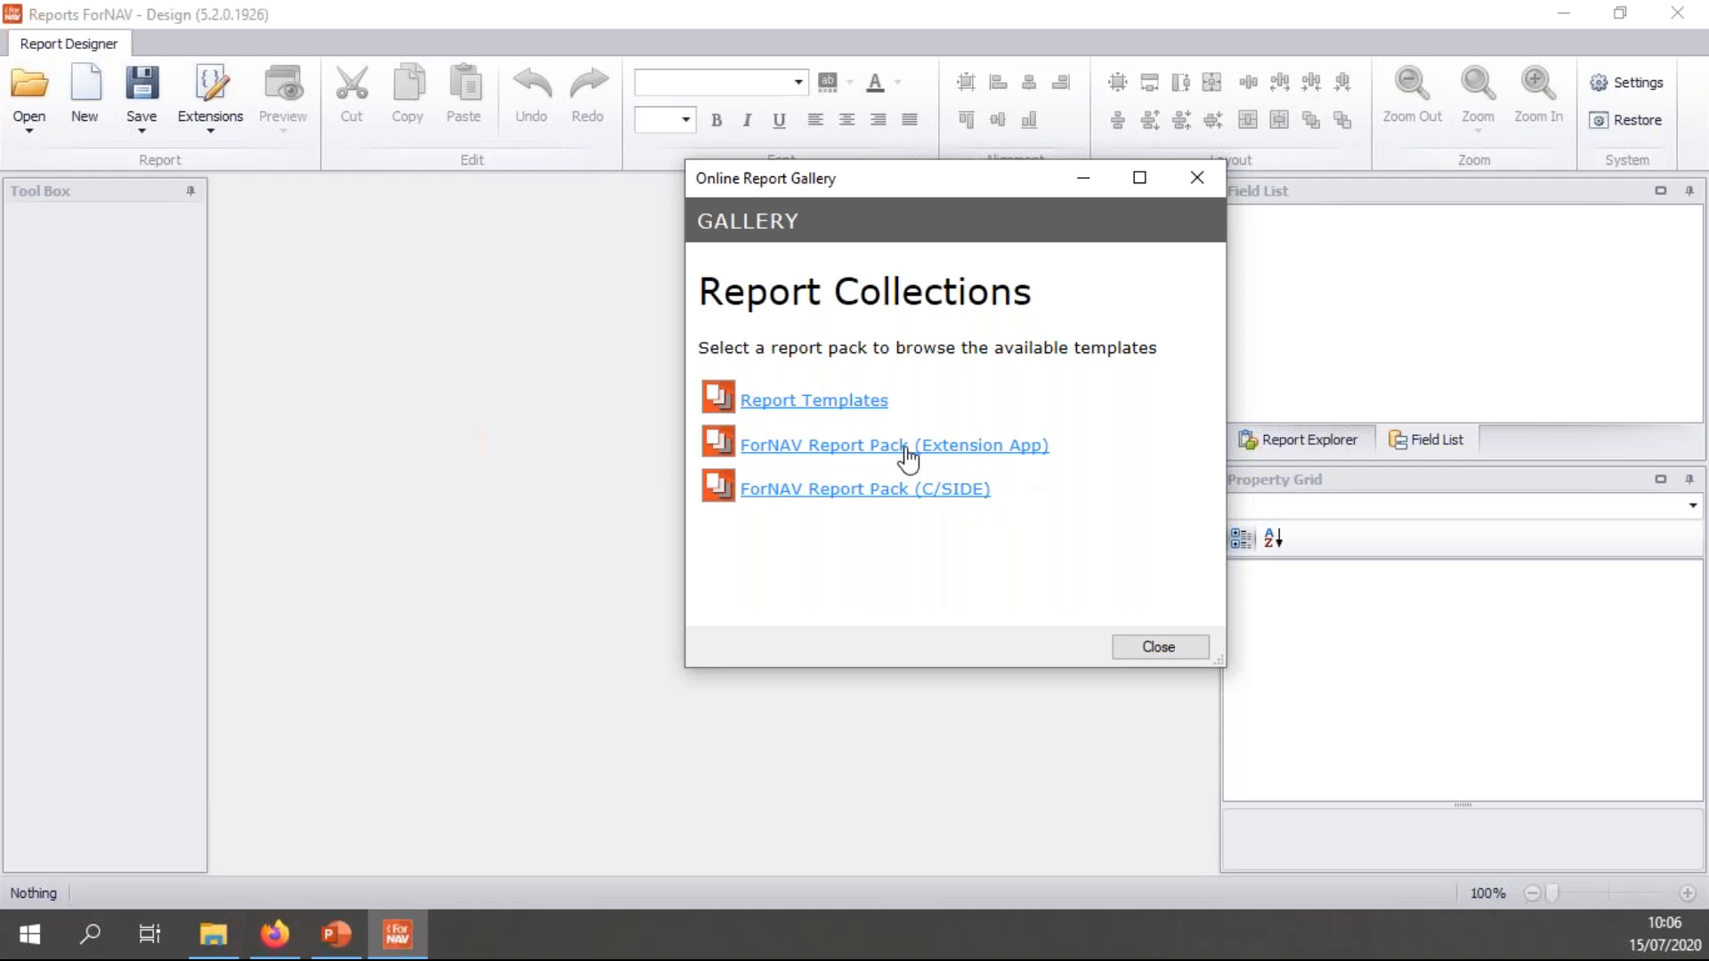
- Review the ForNAV Report Pack (Extension App) for BC16 on-premise, pack 5.2.0.0, then close the gallery
left_click(892, 445)
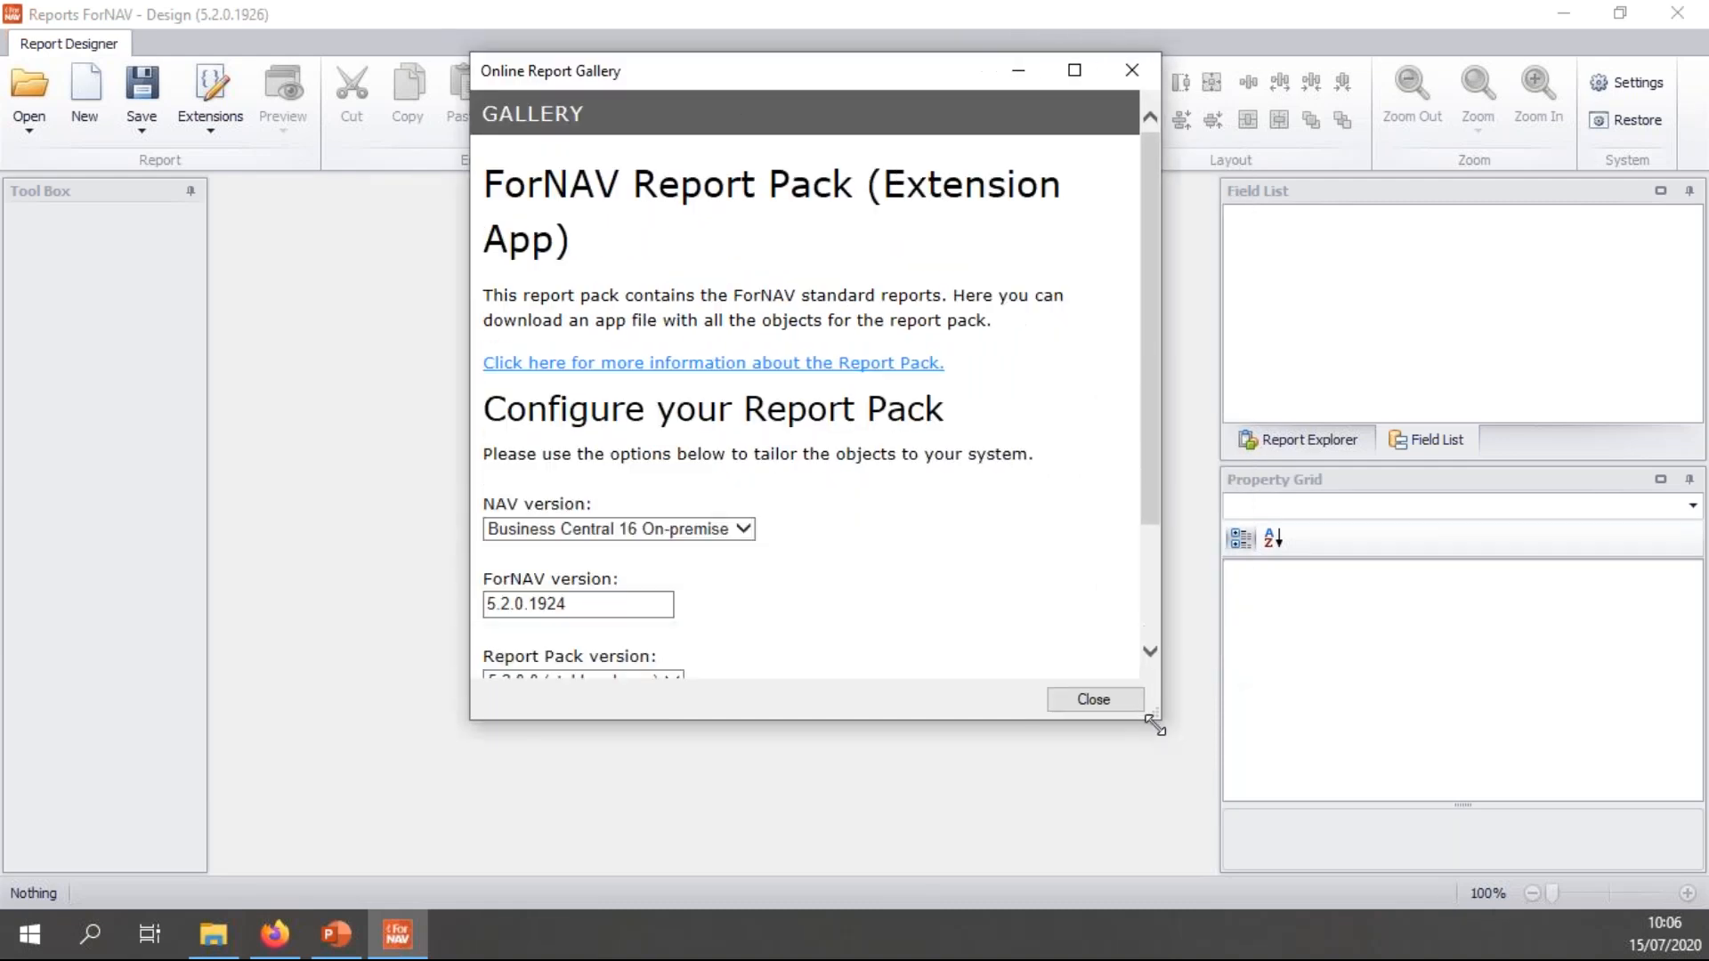
scroll("down", 3)
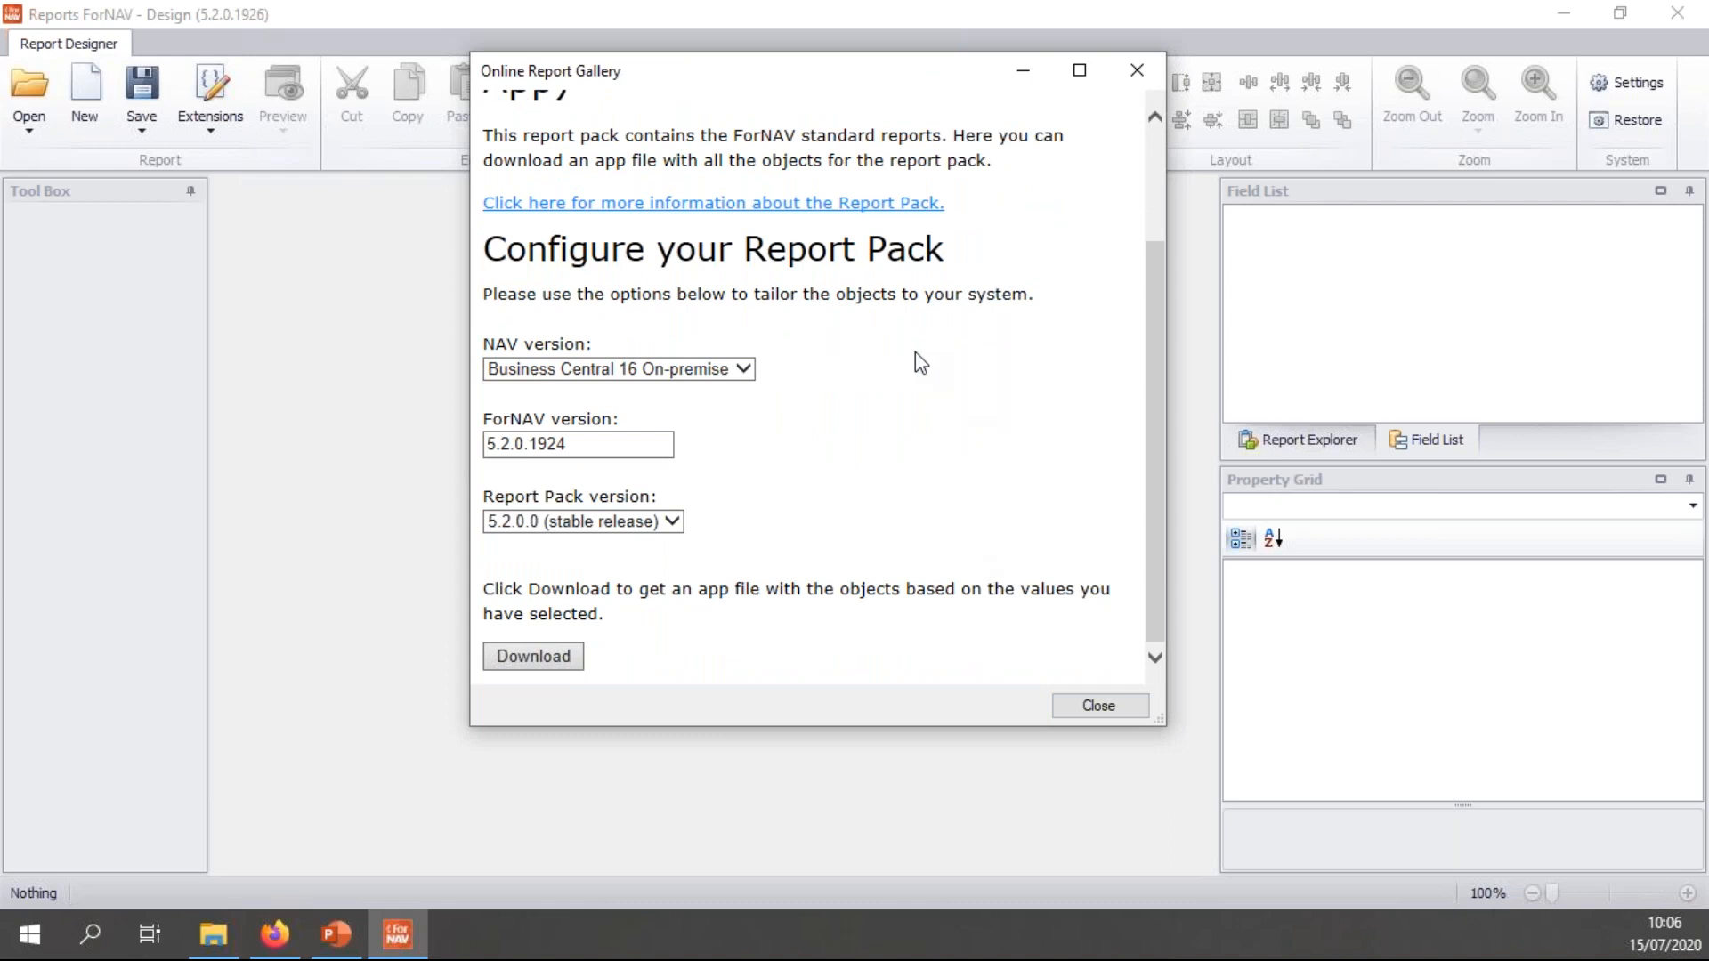
mouse_move(678, 285)
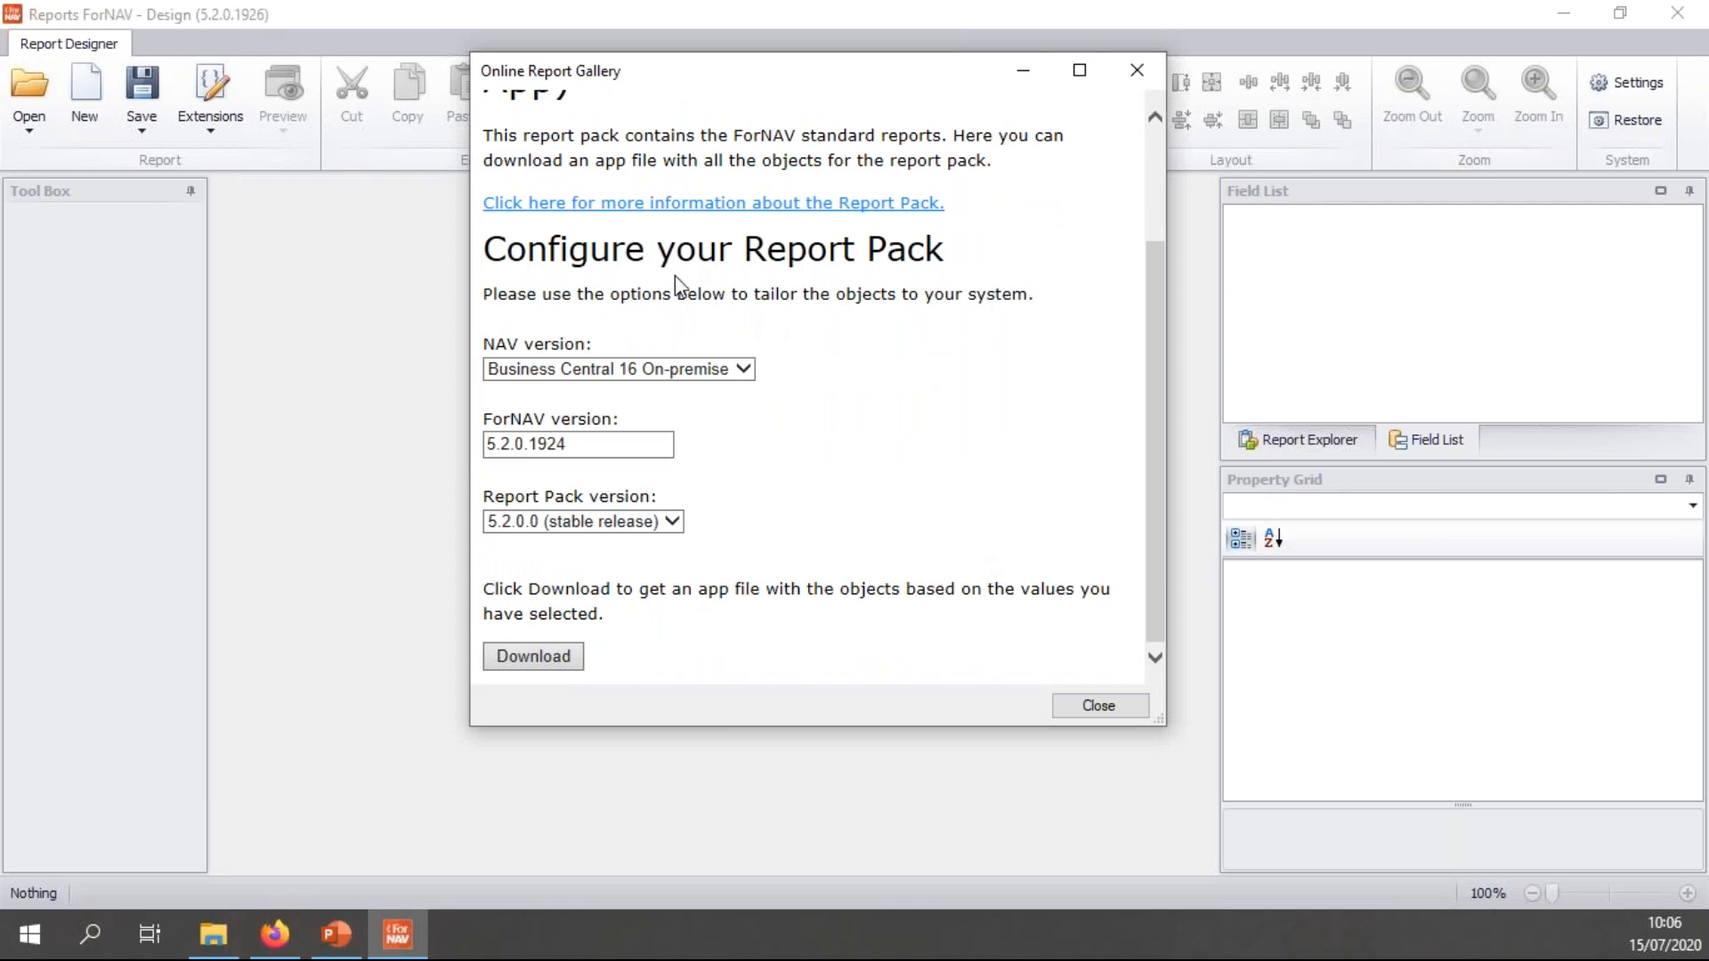
mouse_move(709, 373)
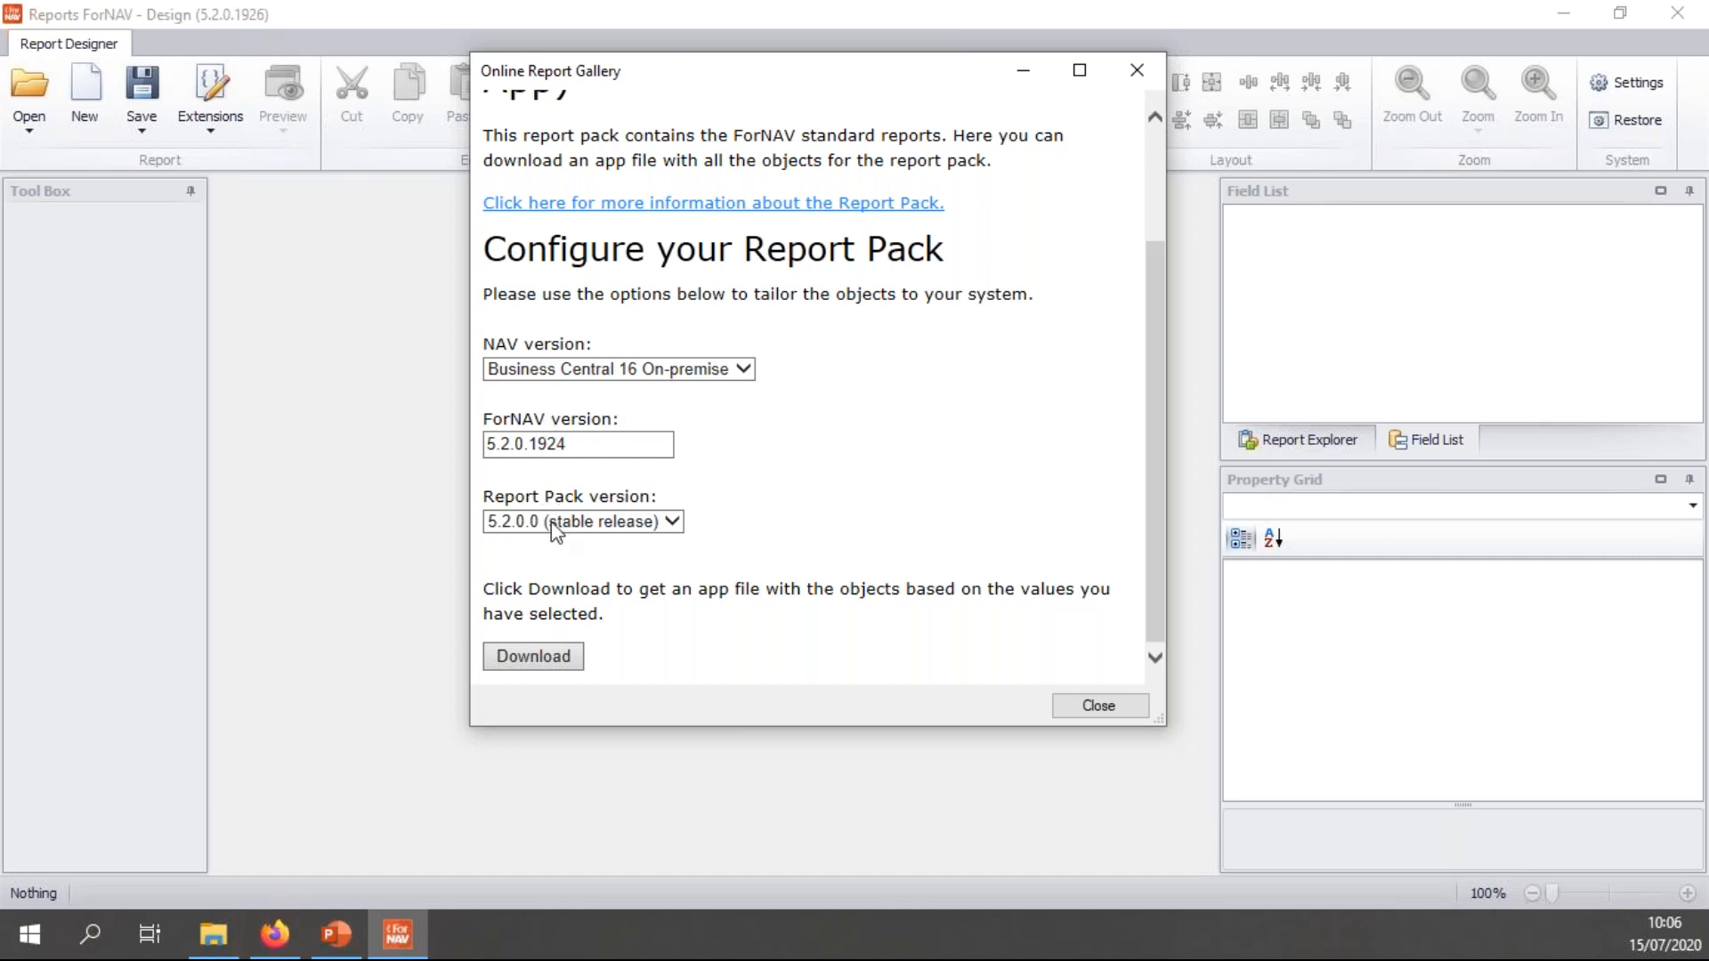
mouse_move(703, 566)
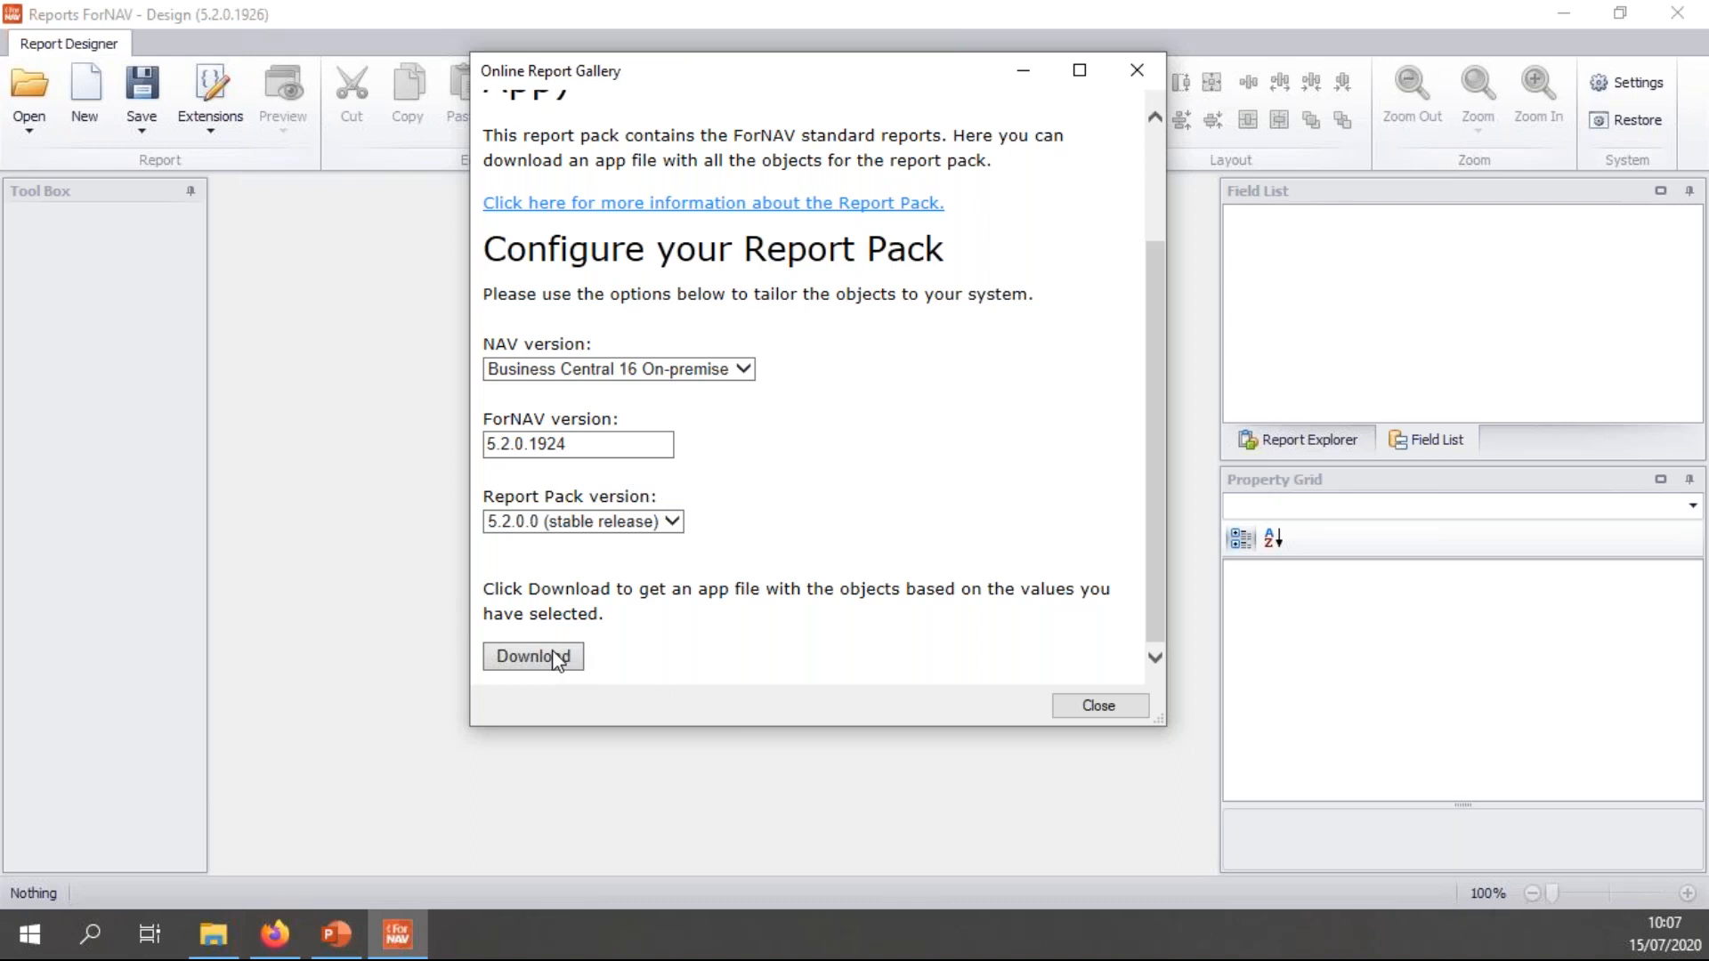
mouse_move(544, 559)
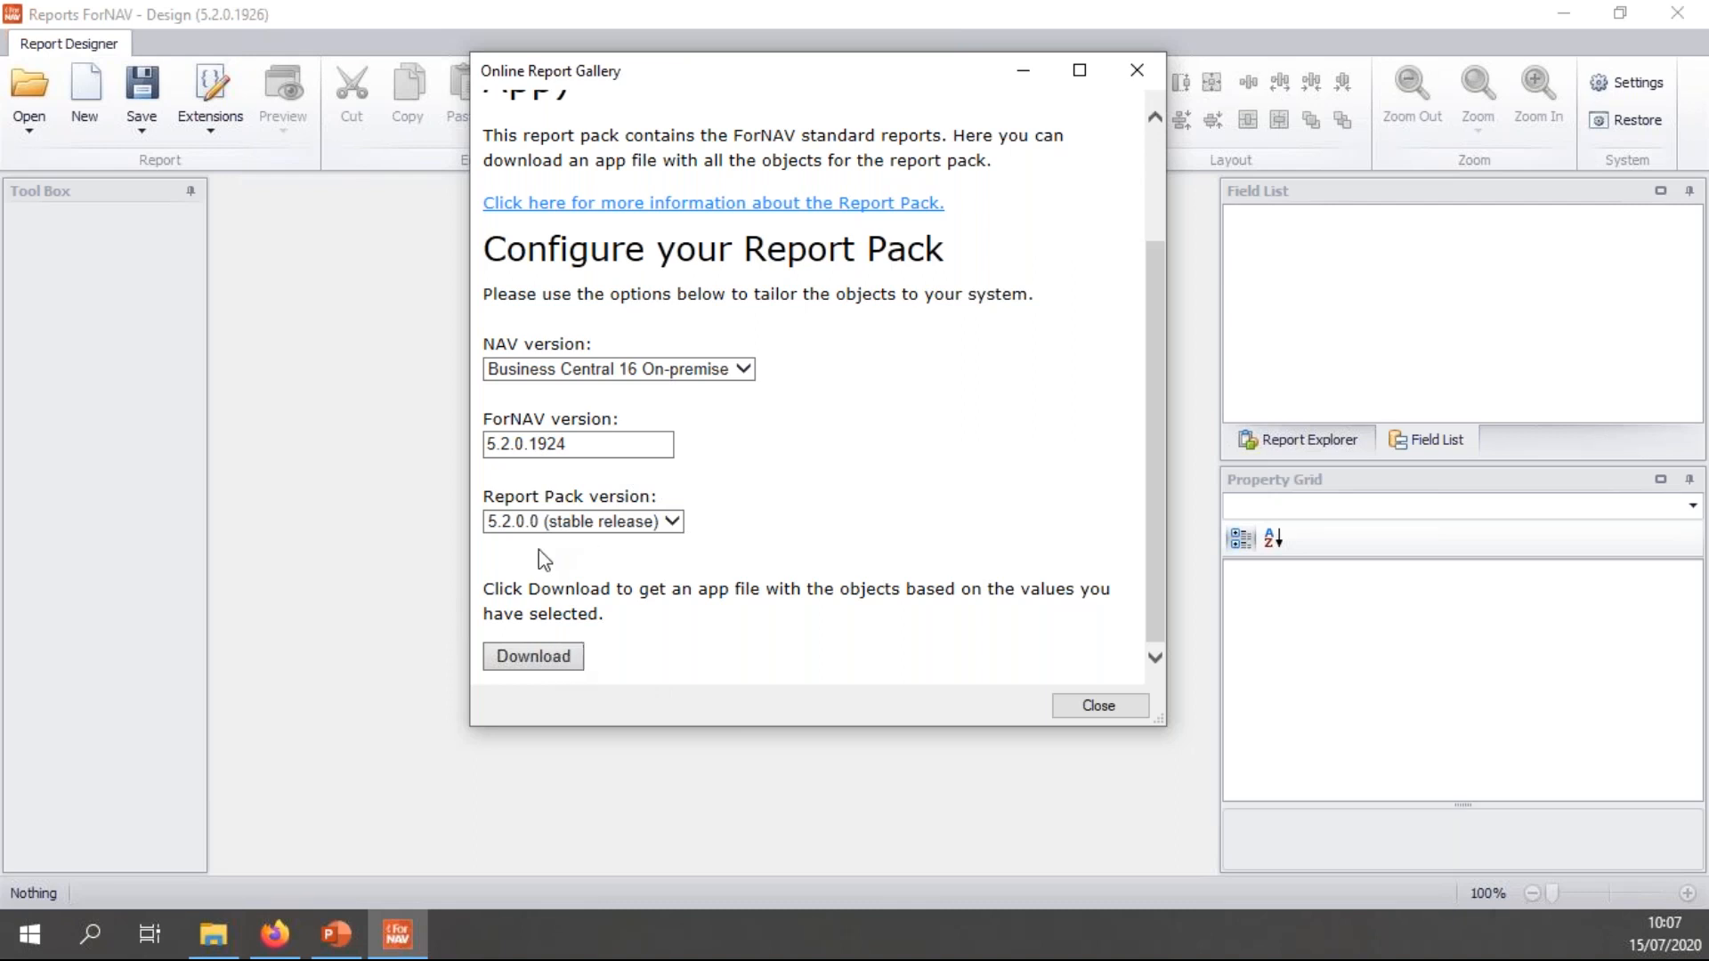
left_click(1098, 704)
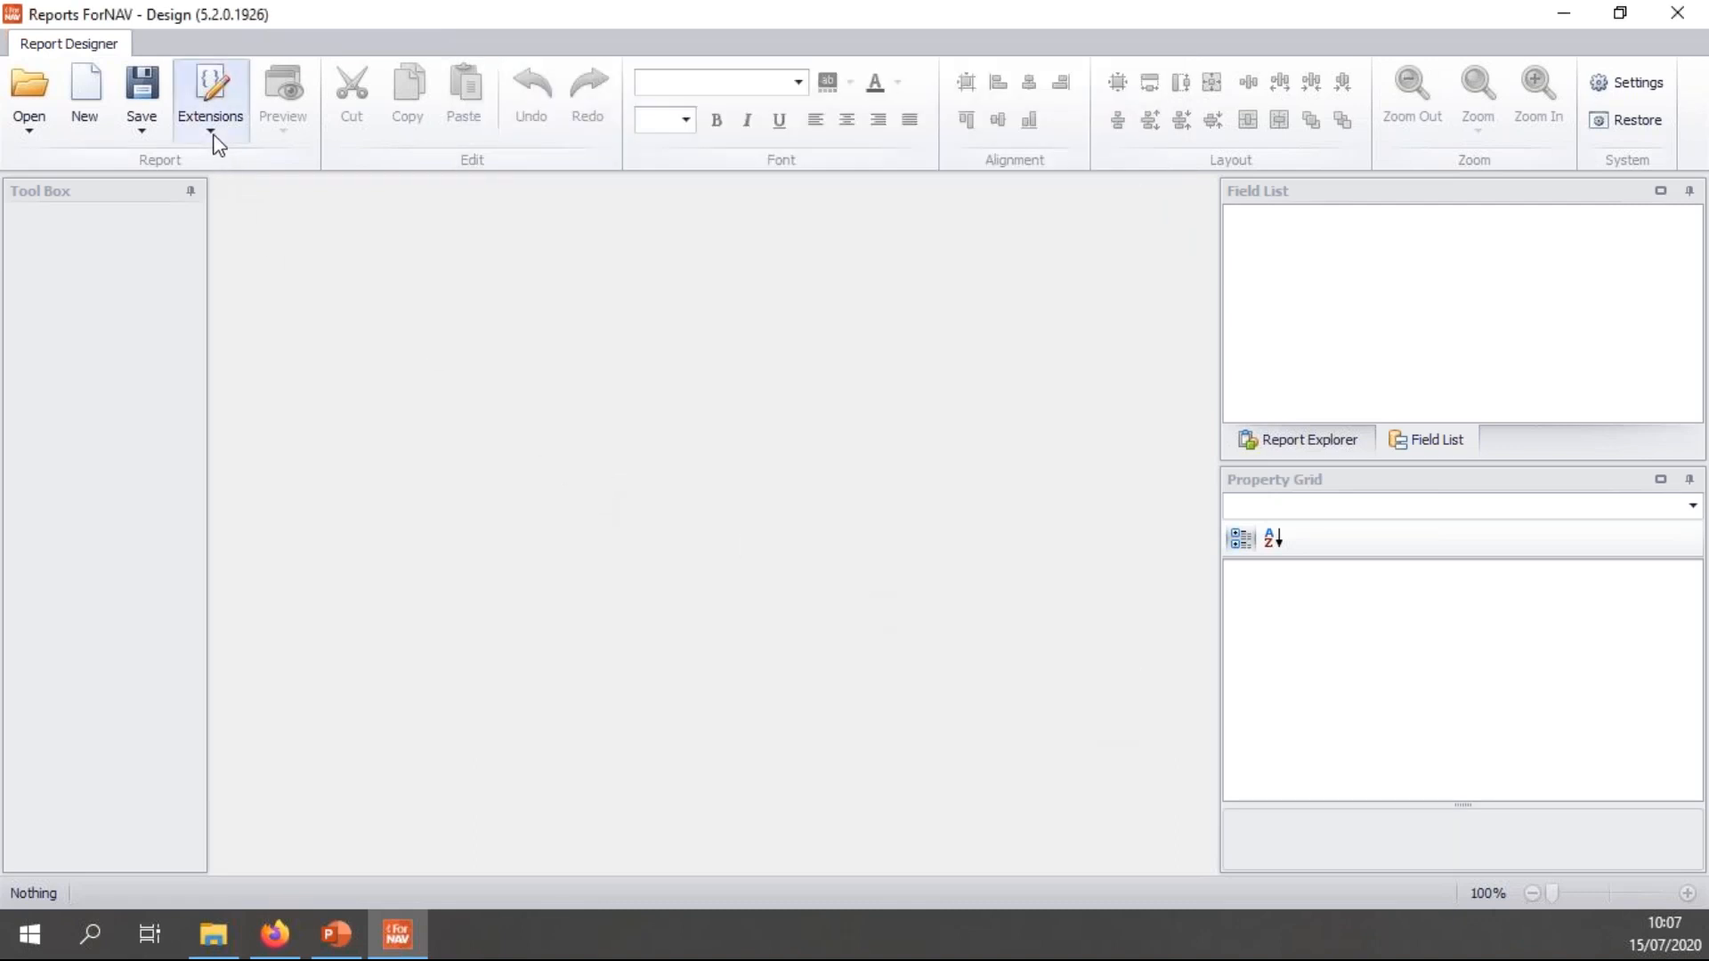
- Upload the ForNAV Report Pack 5.2.0.0 for BC16ONPREM .app file via Extensions > Upload Extension
left_click(210, 92)
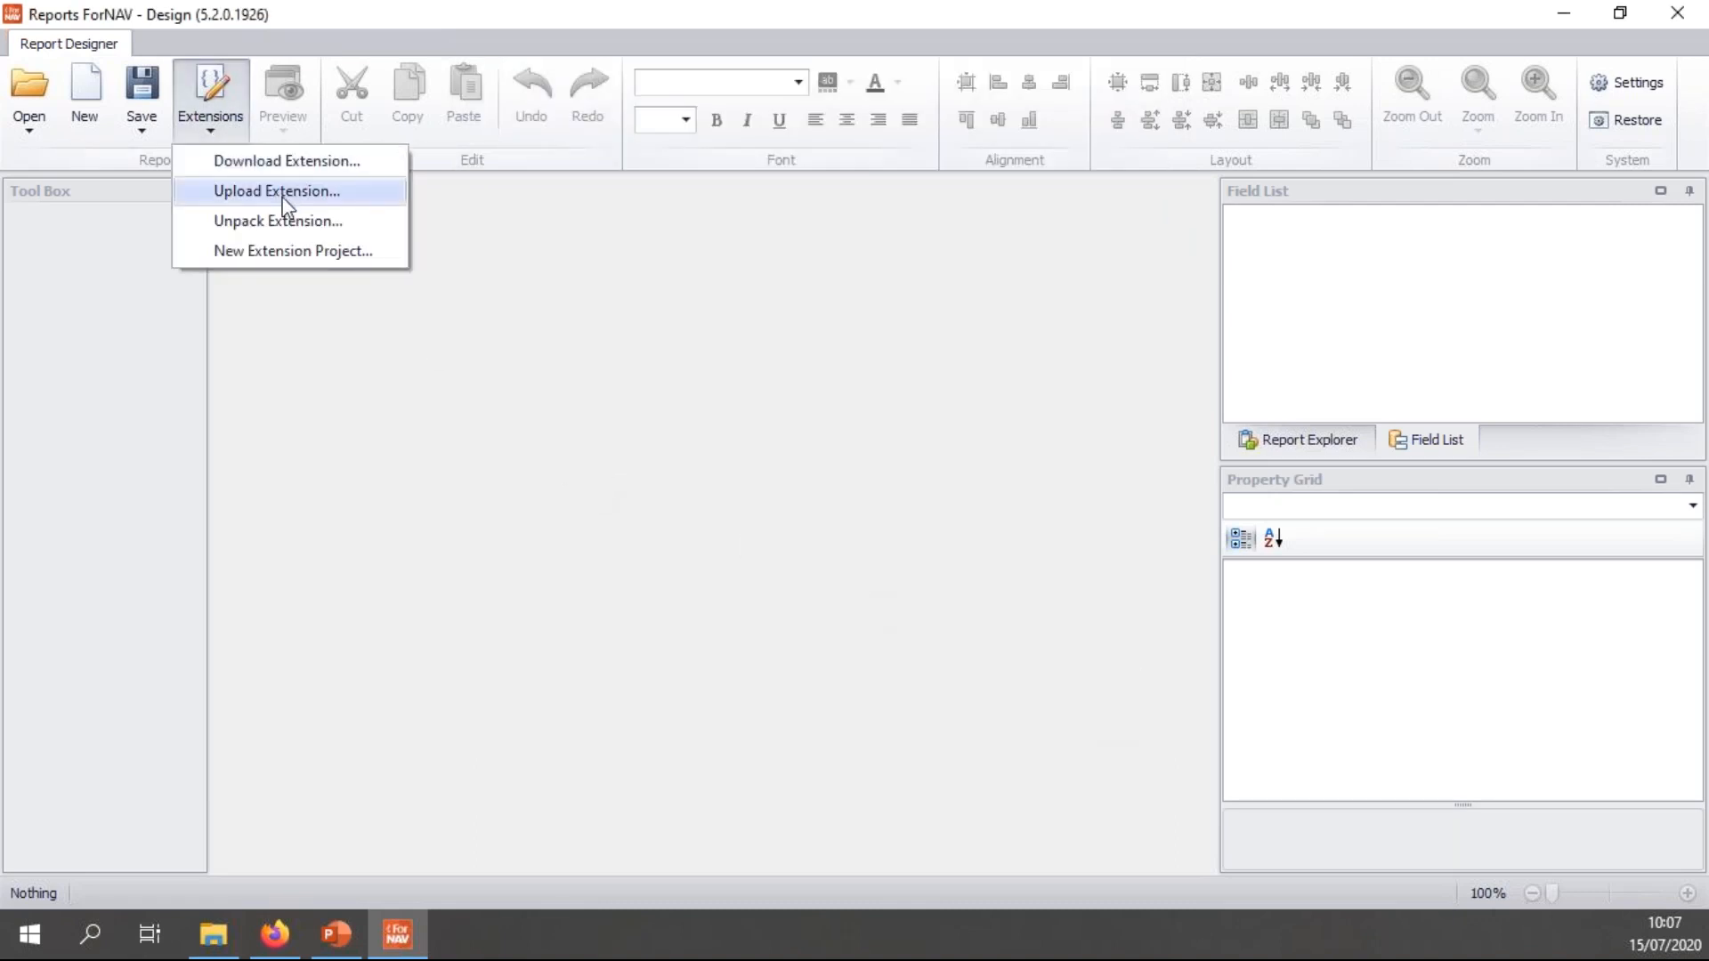
left_click(274, 190)
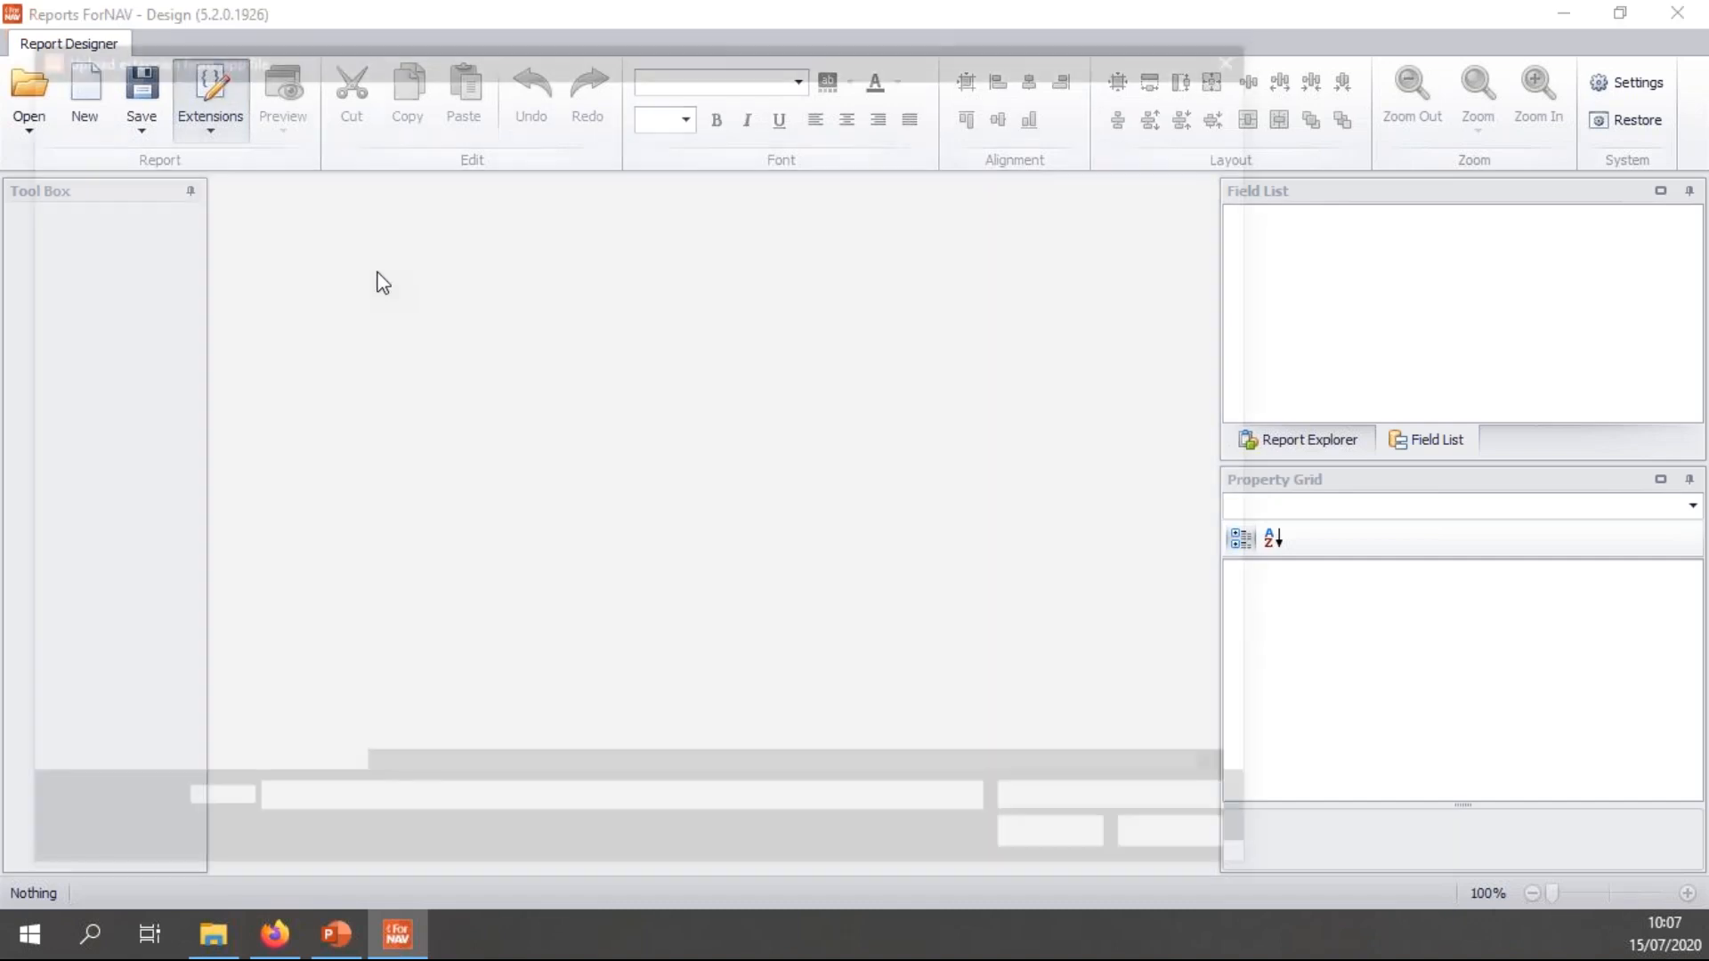
left_click(210, 98)
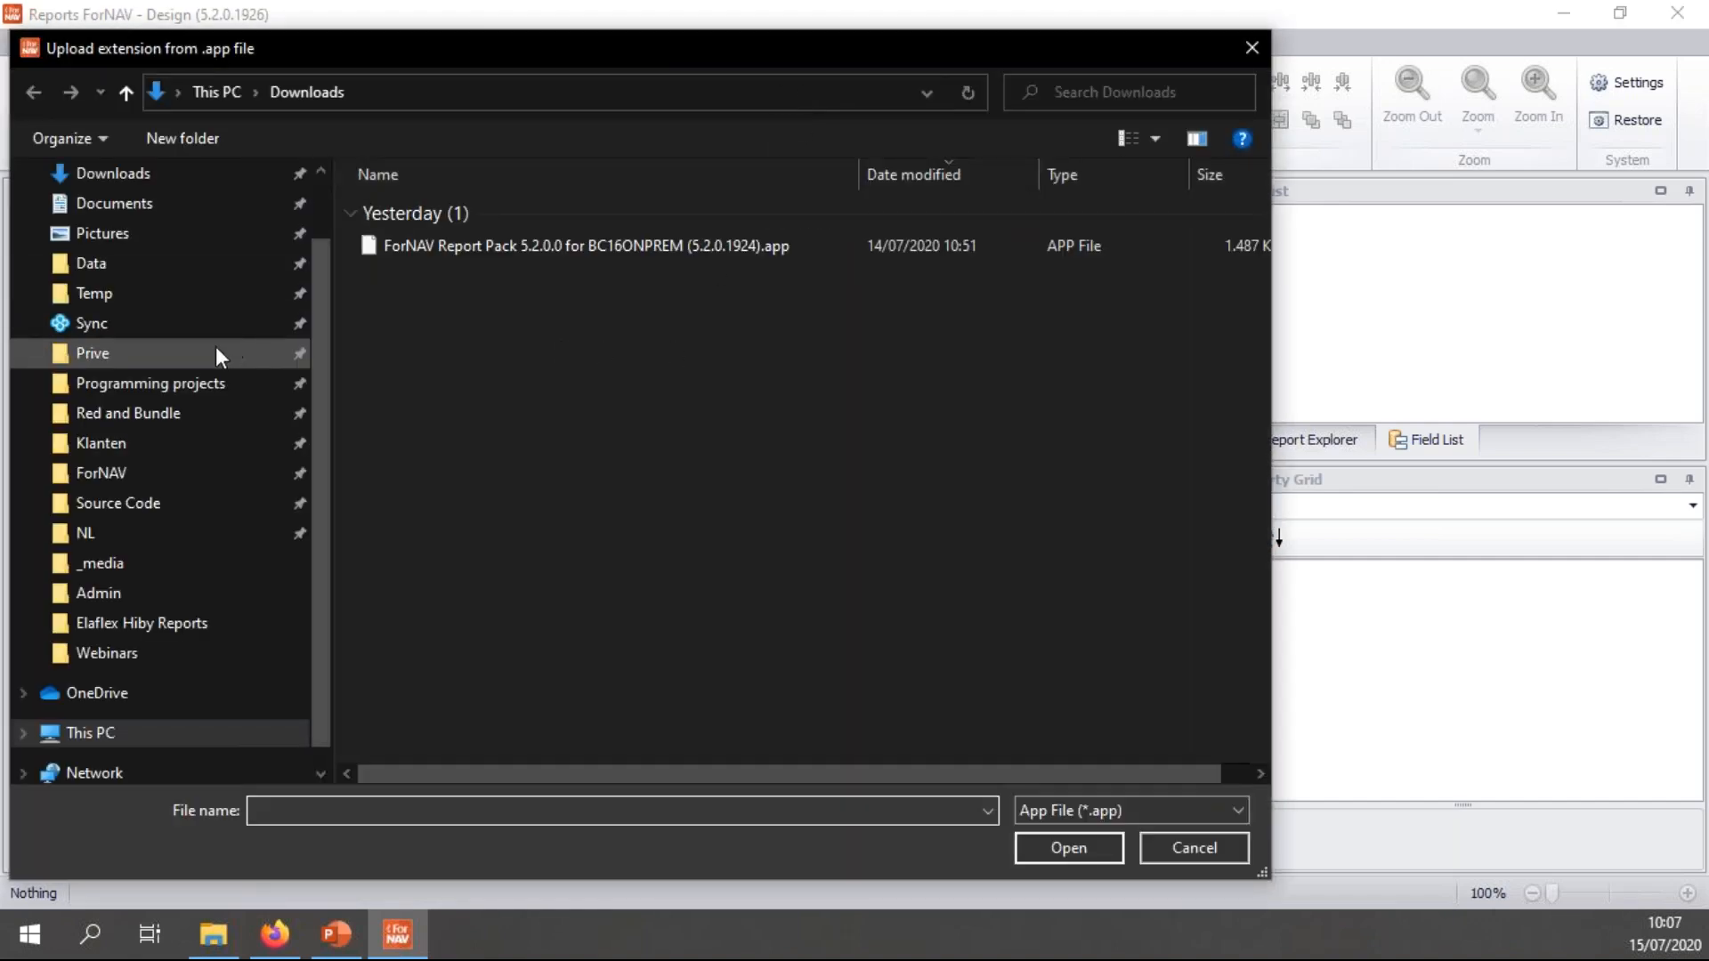
left_click(580, 246)
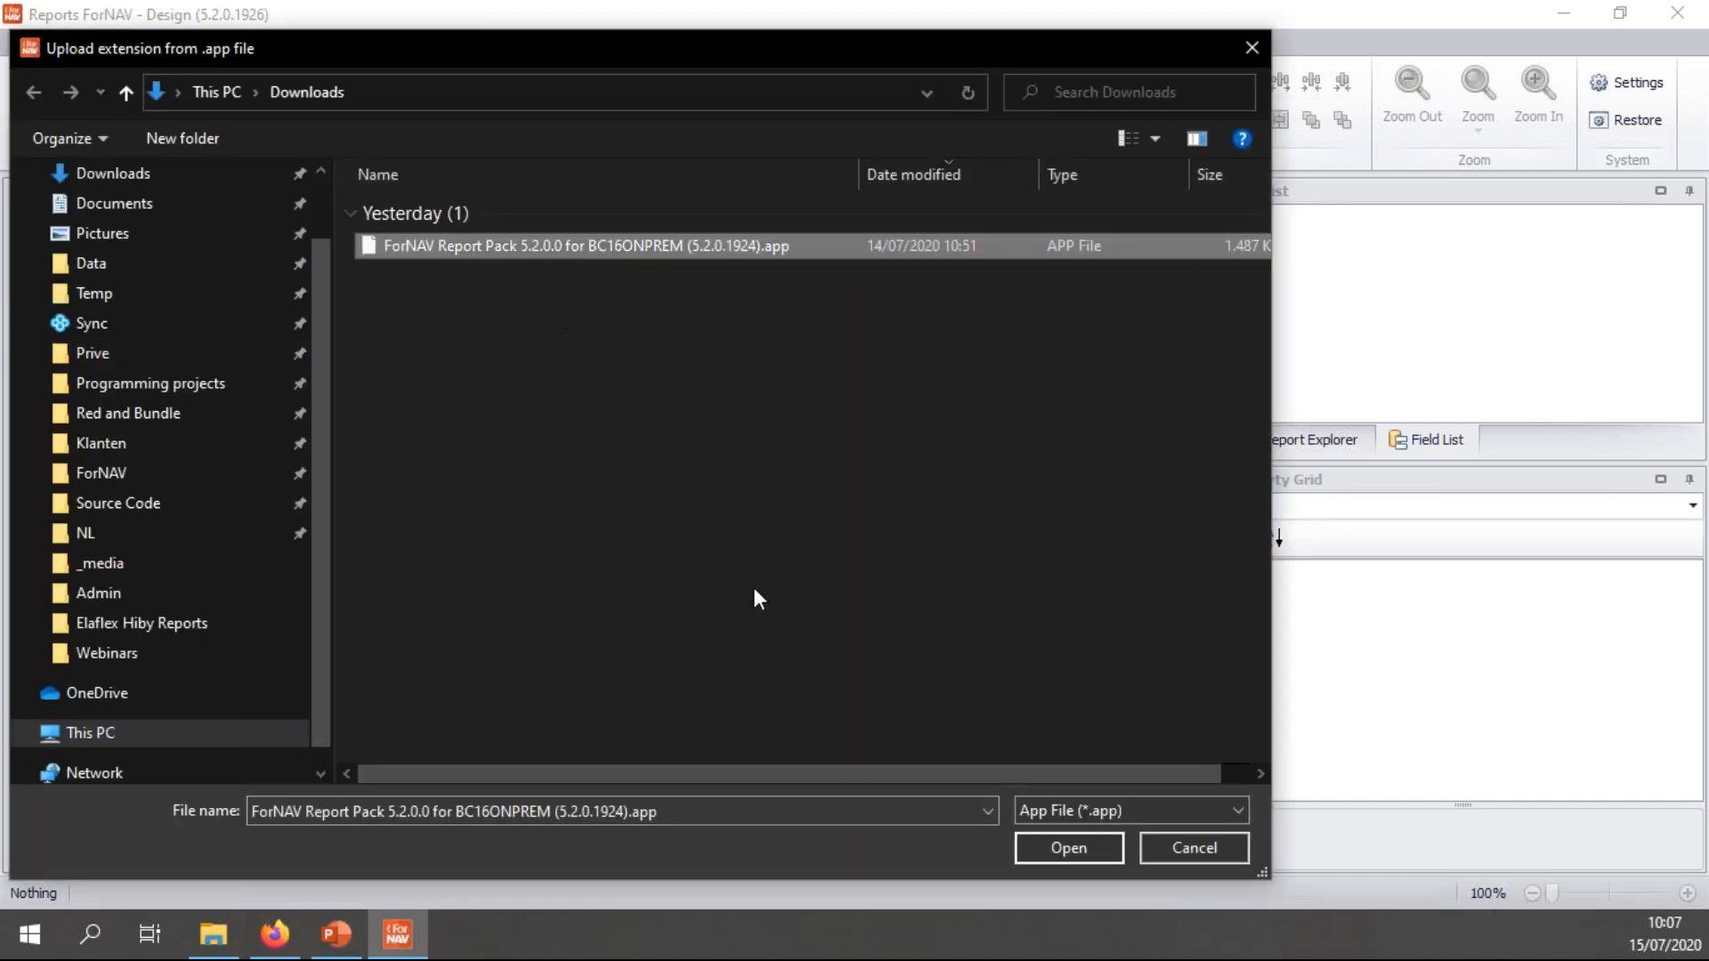
left_click(1068, 847)
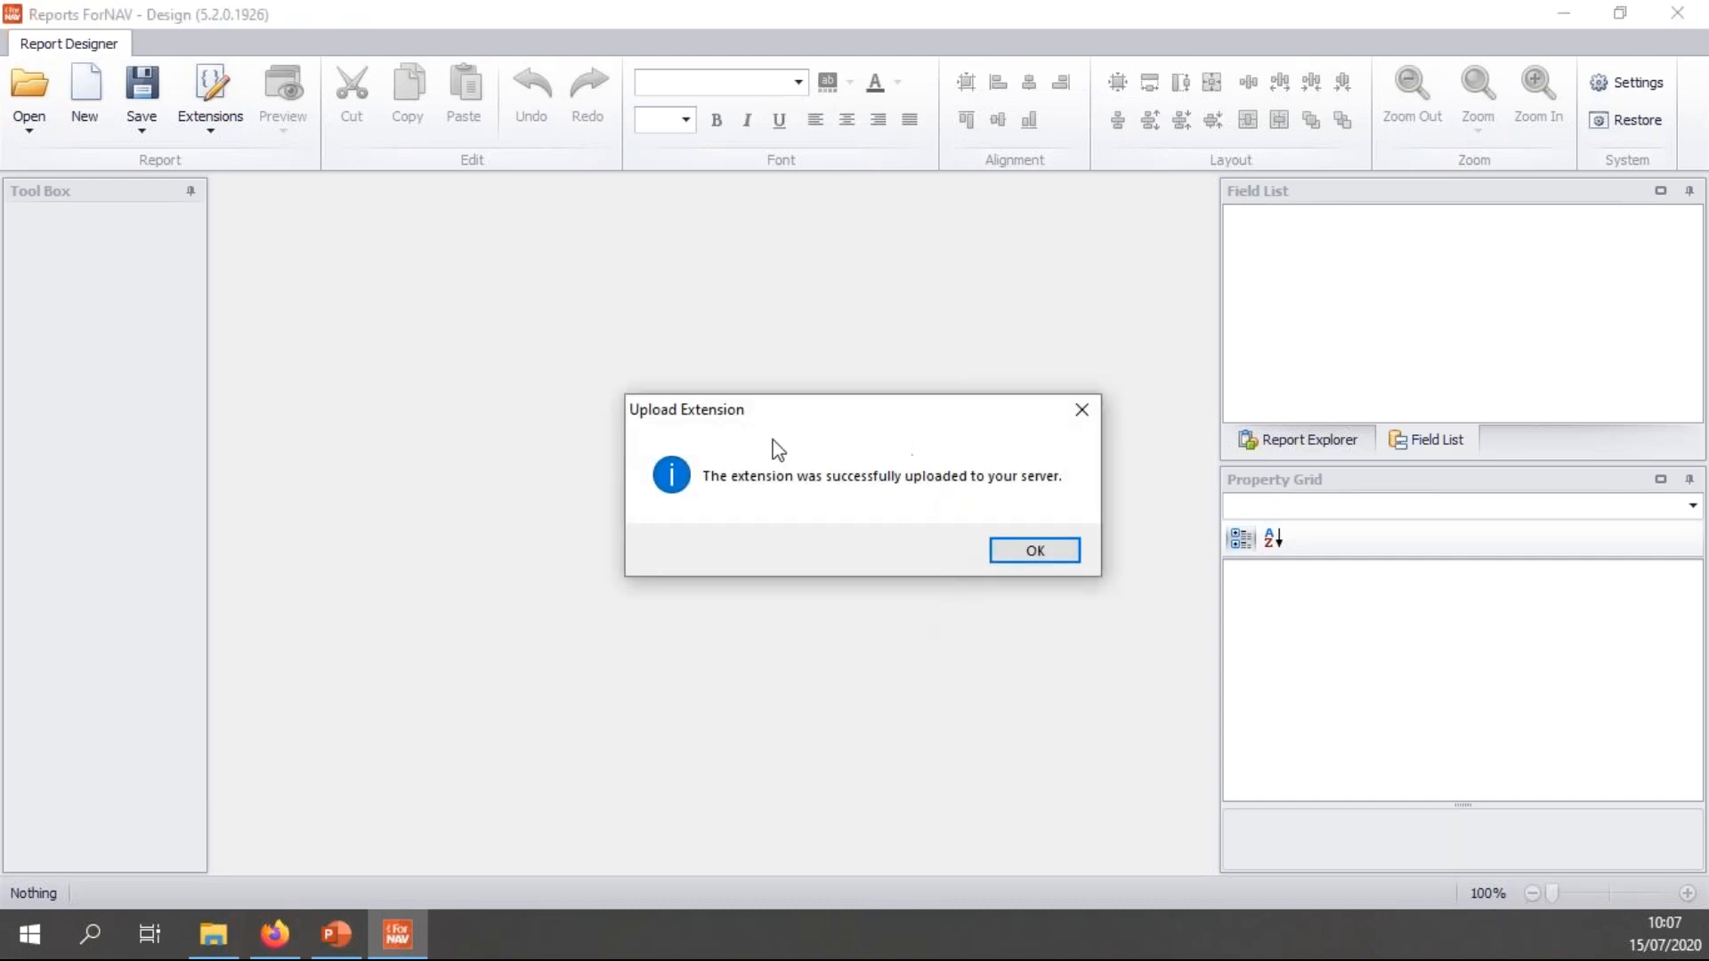
- Sign in to Business Central as admin and select Customizable Report Pack in the Extensions list
left_click(1032, 550)
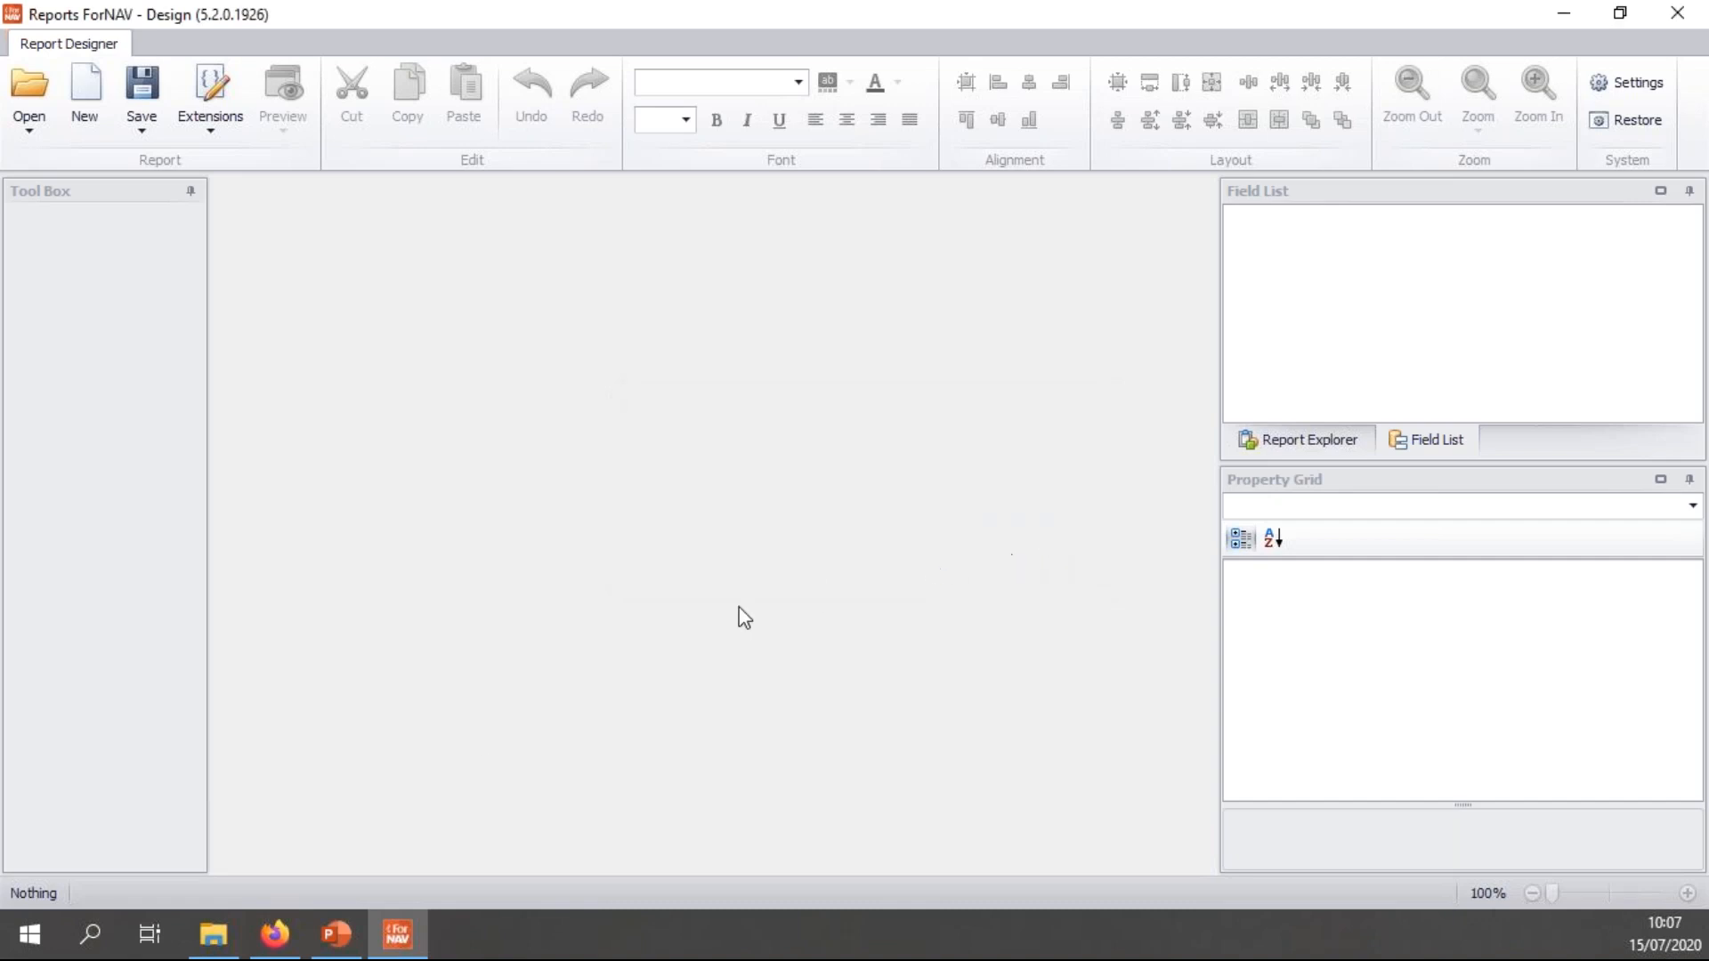
left_click(274, 934)
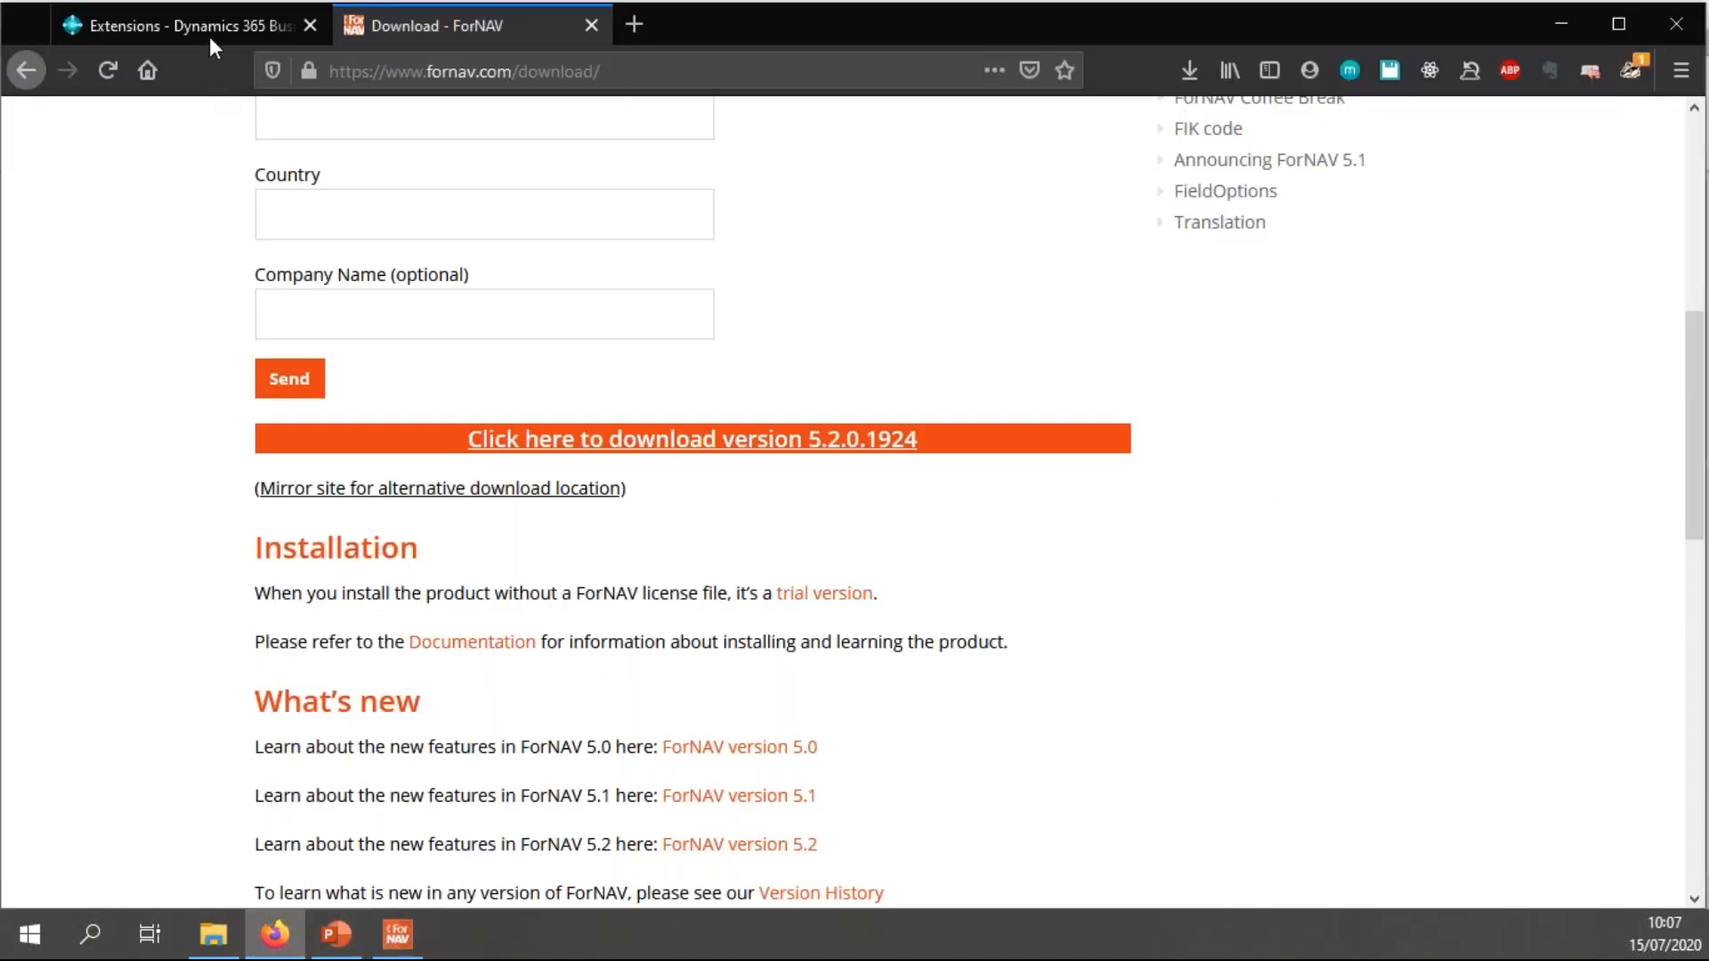
left_click(186, 25)
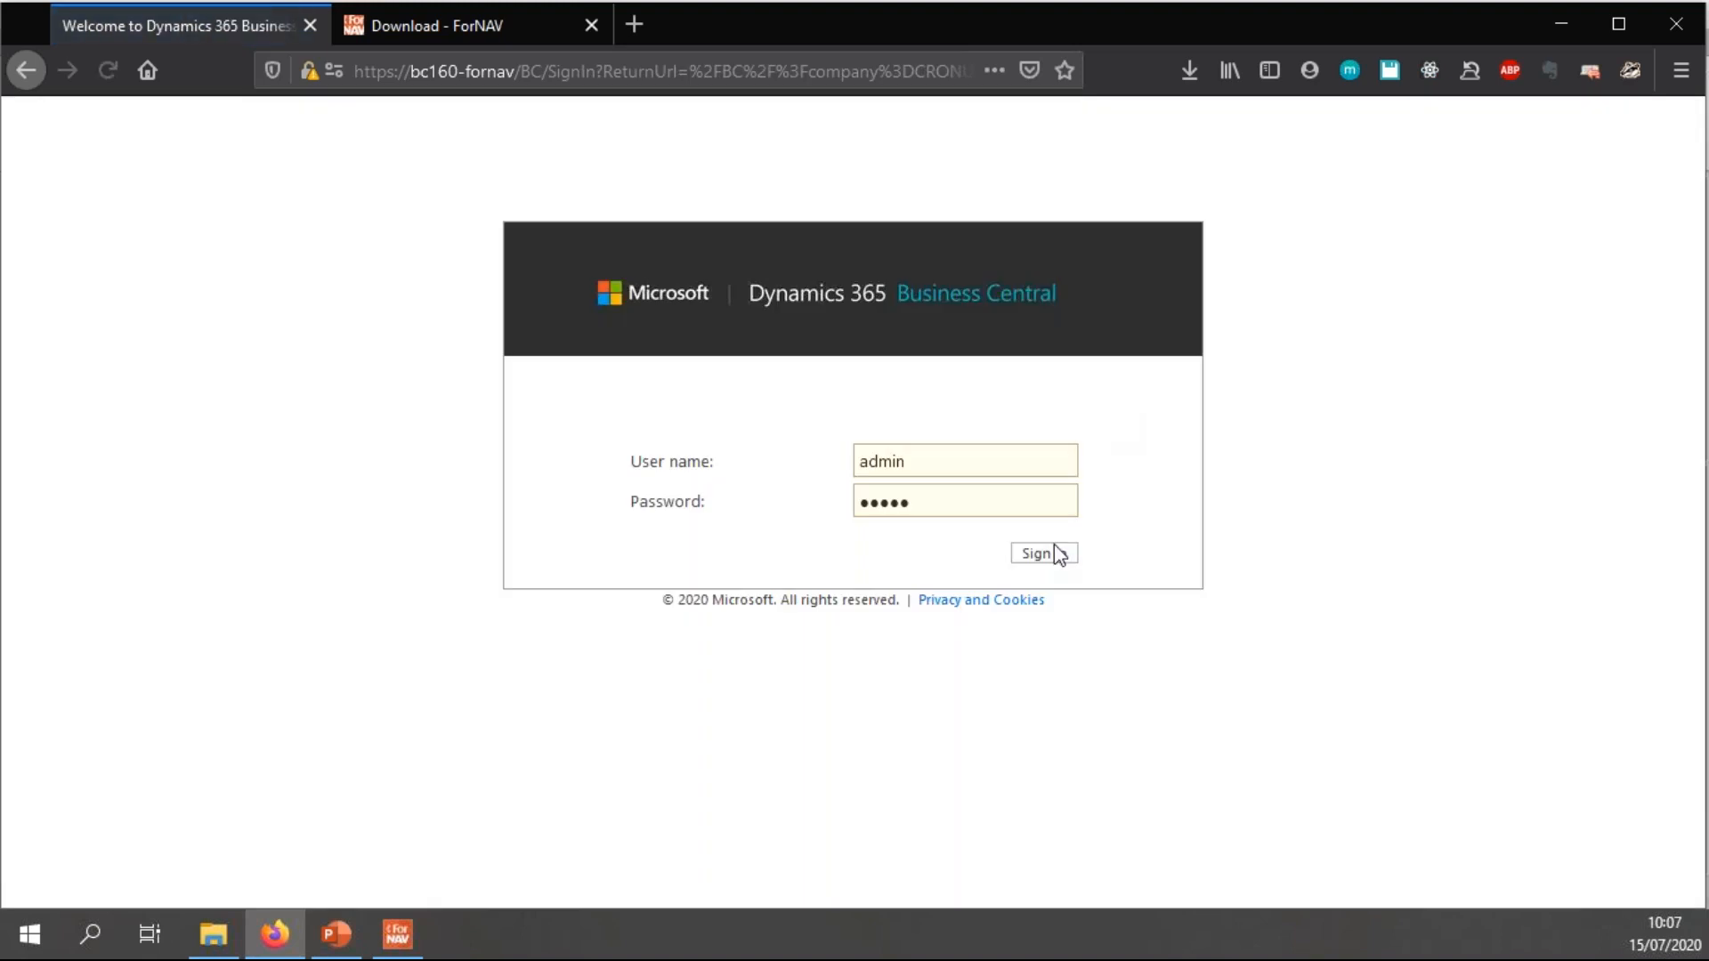
left_click(1041, 551)
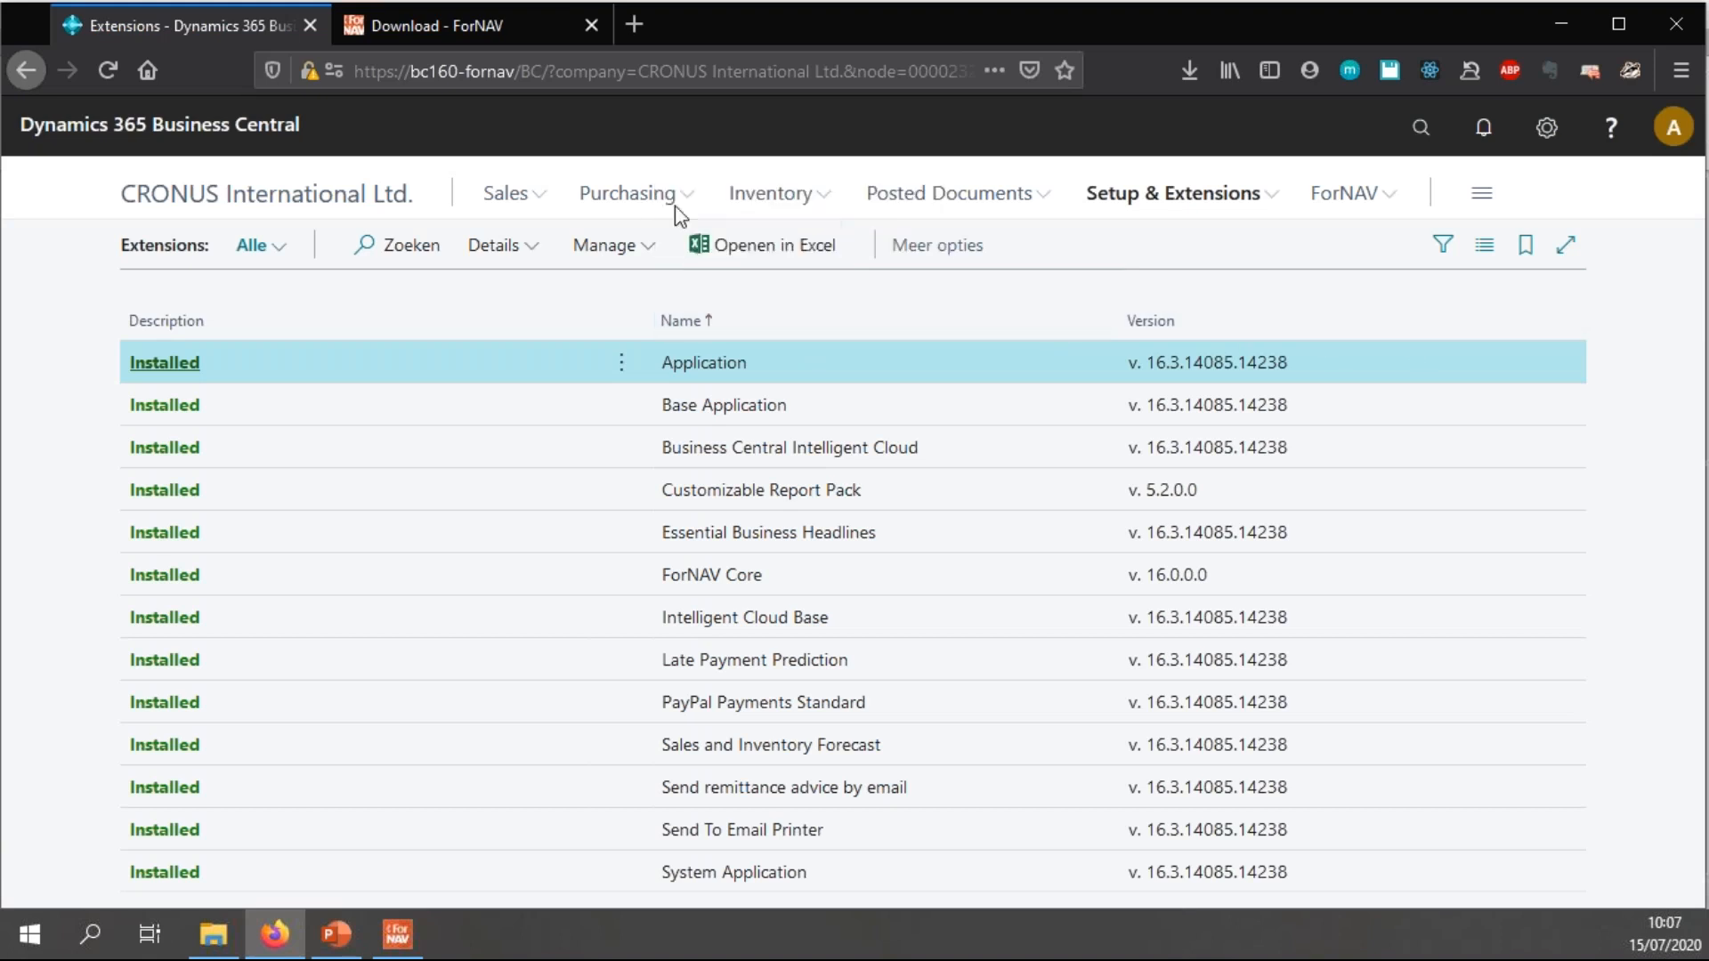
mouse_move(1186, 237)
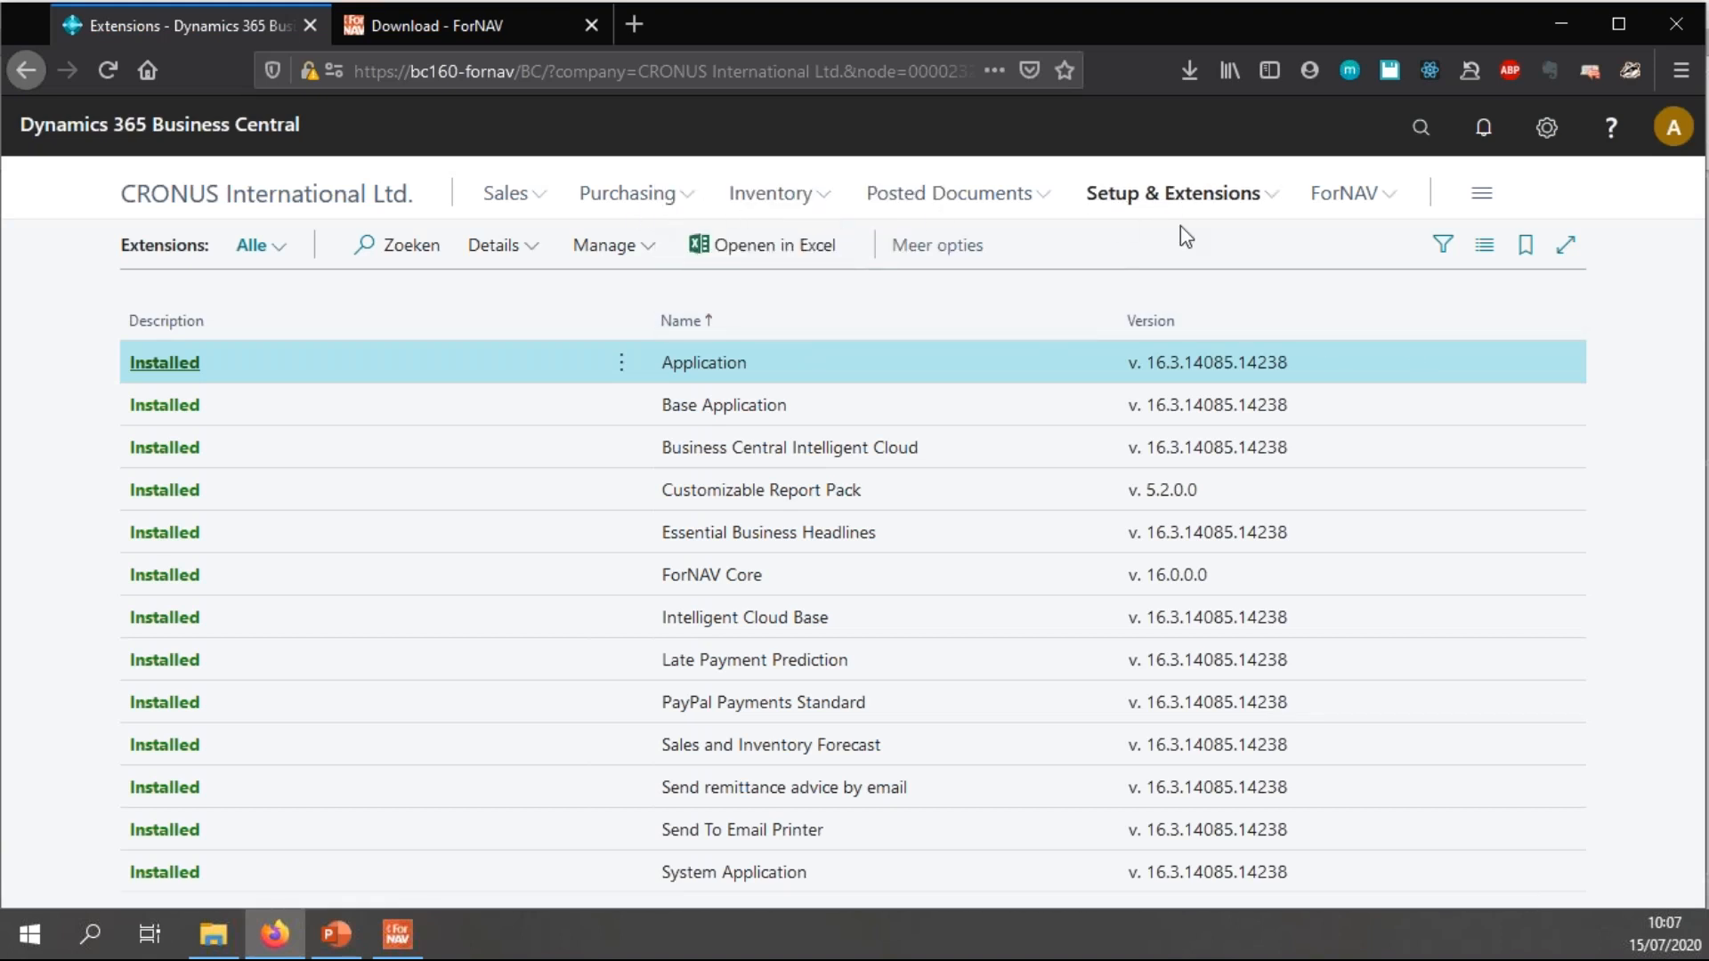
left_click(710, 575)
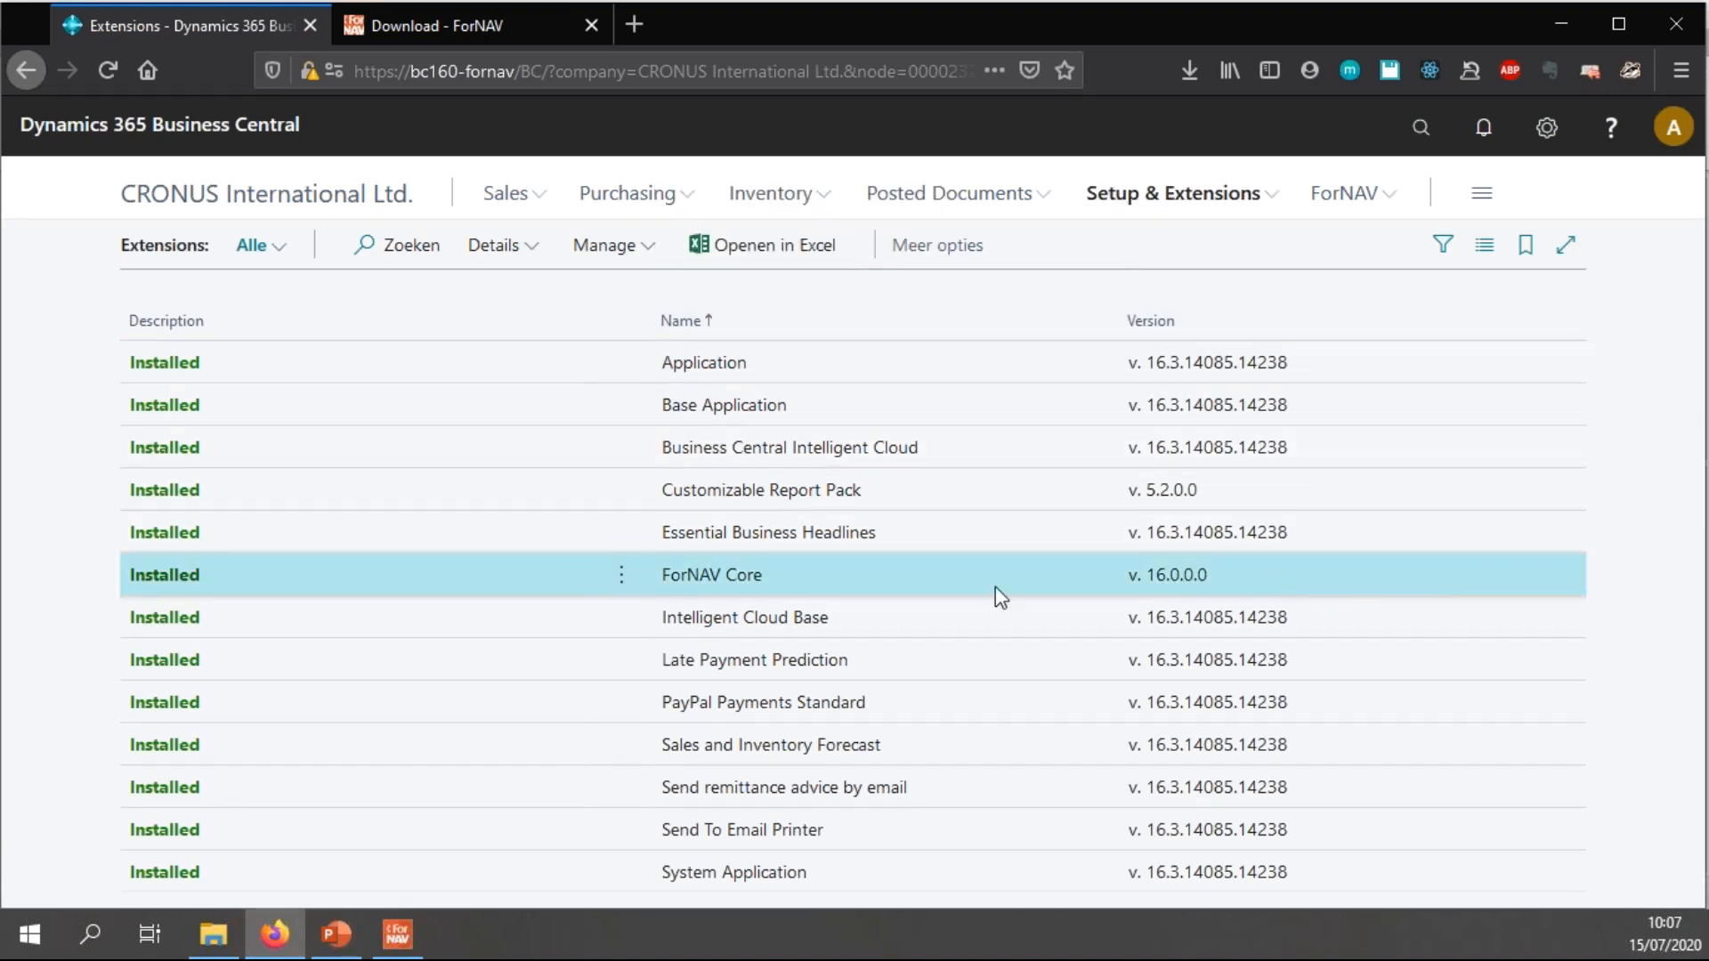
left_click(760, 490)
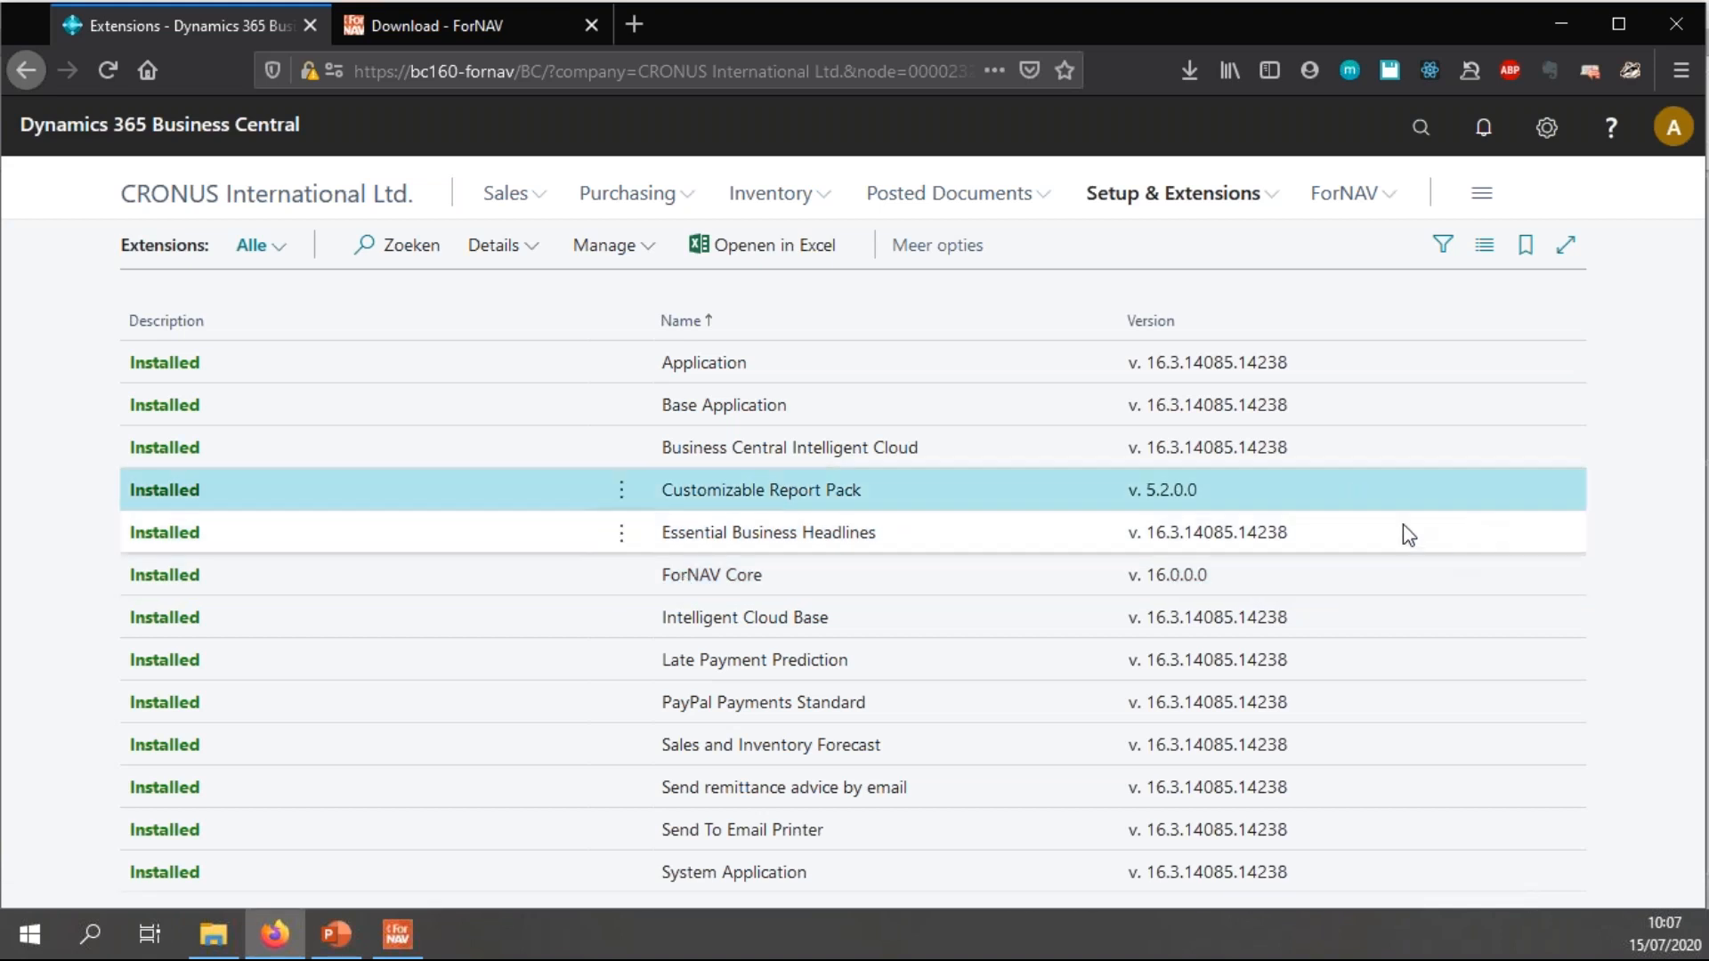
mouse_move(1375, 525)
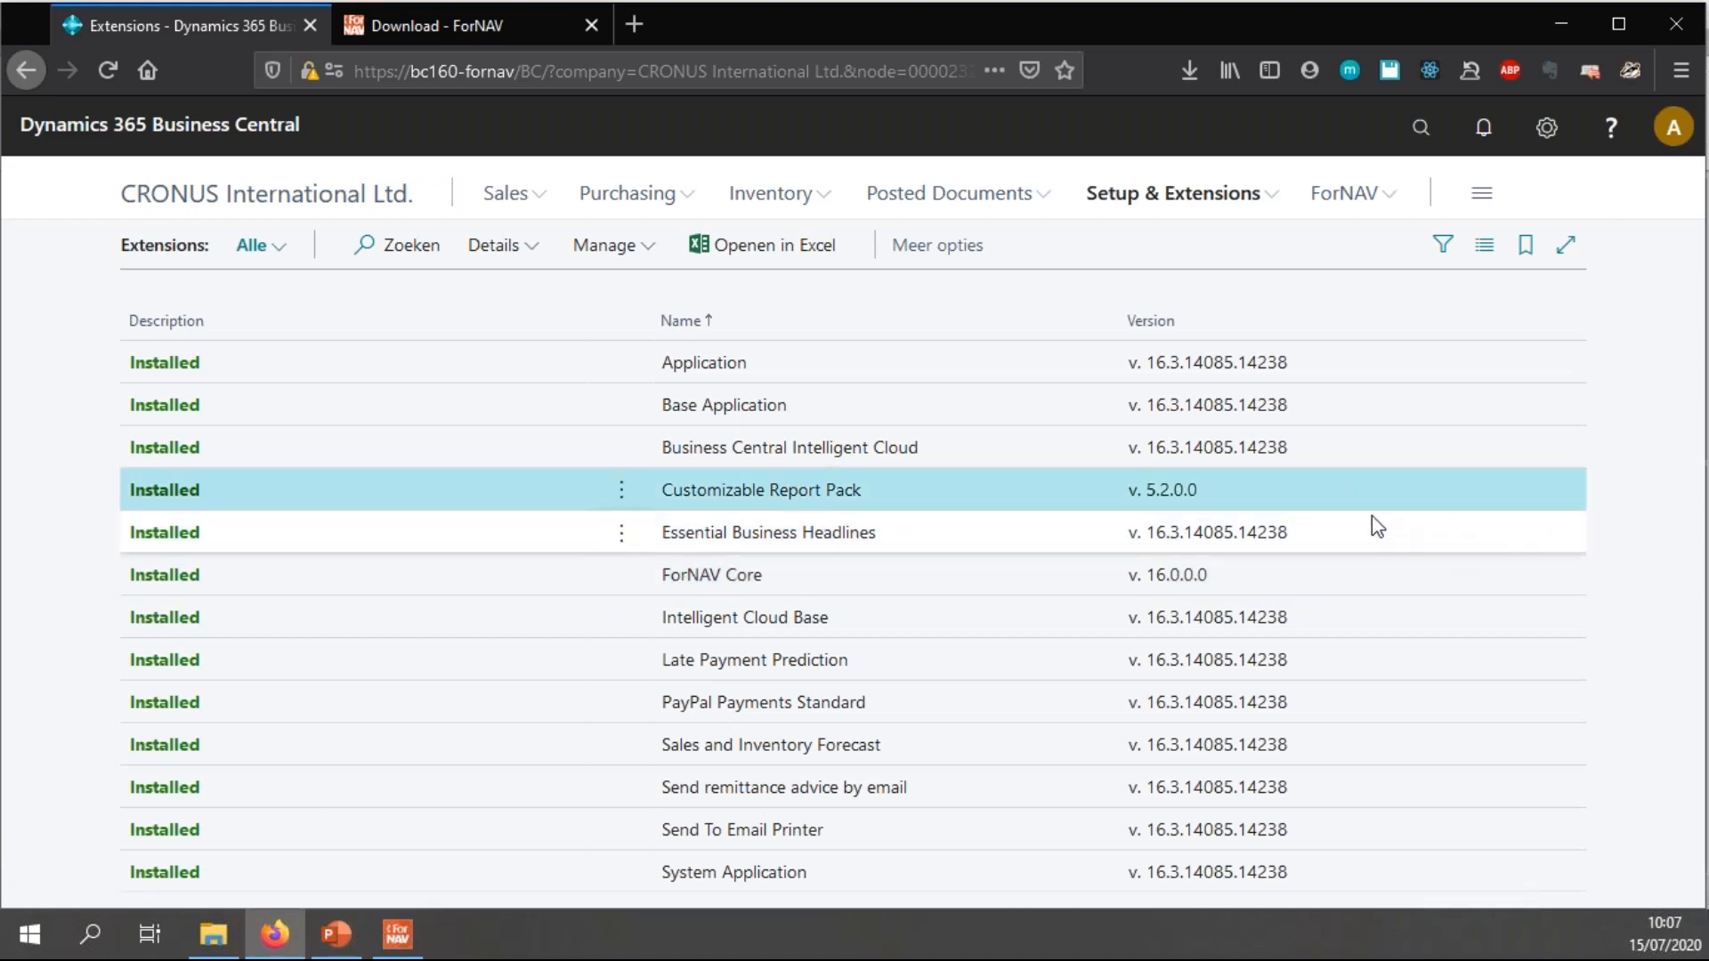
mouse_move(337, 935)
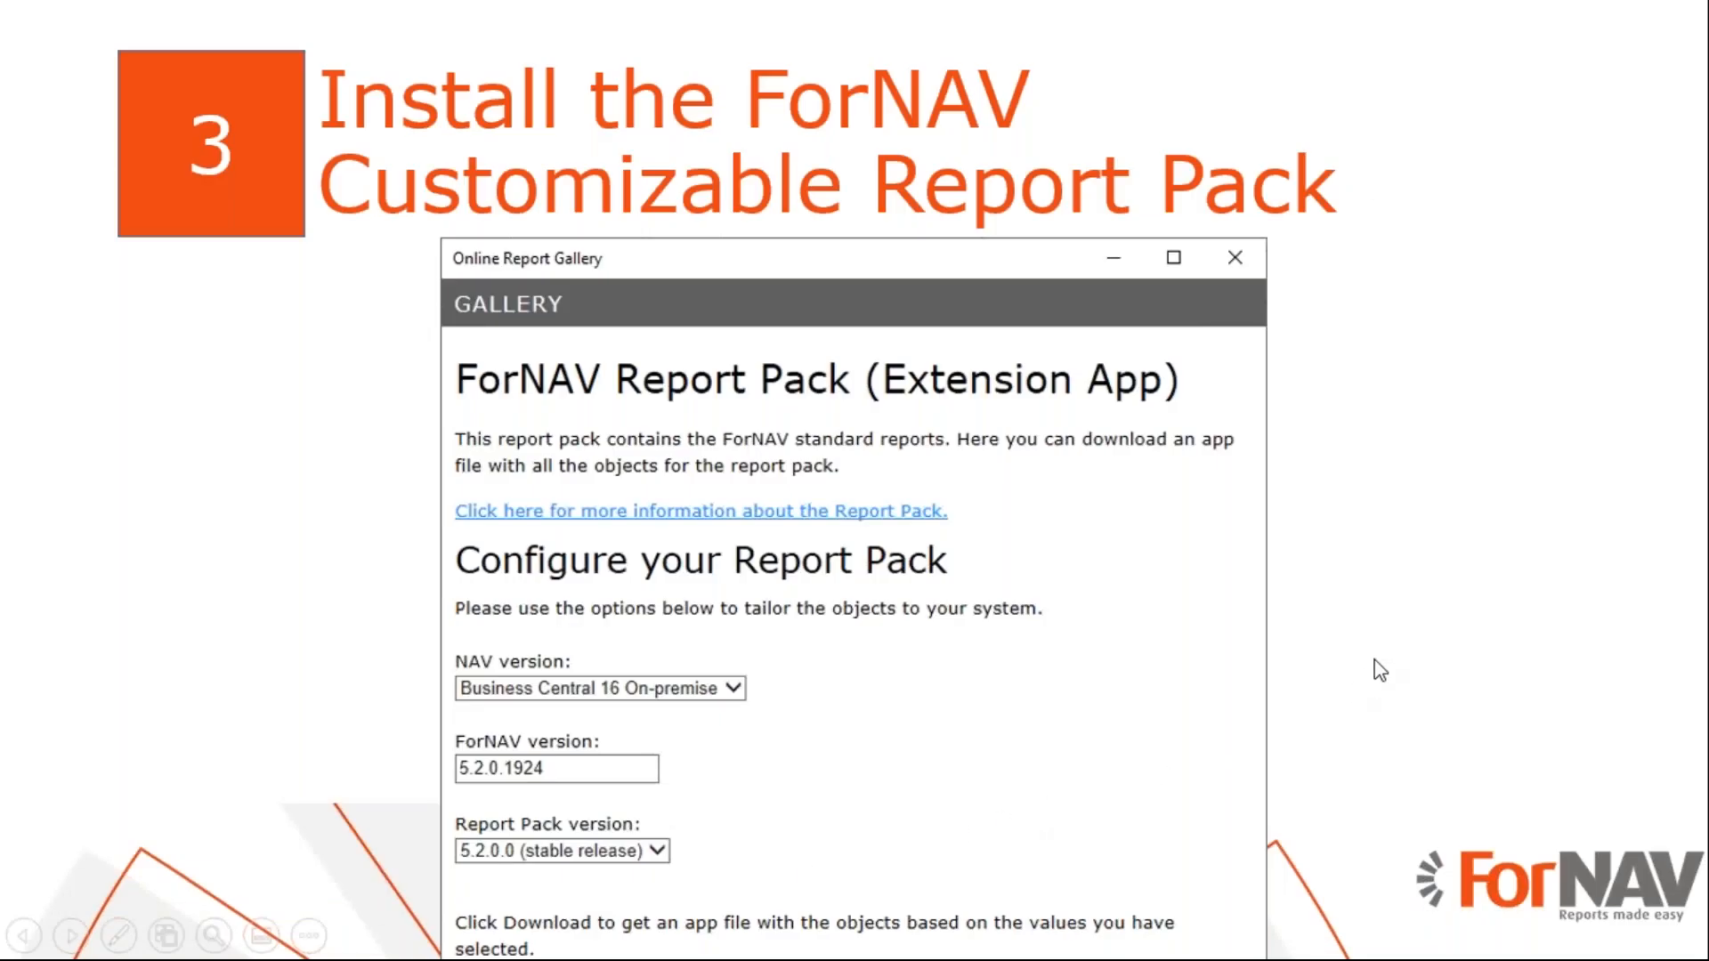
mouse_move(1386, 665)
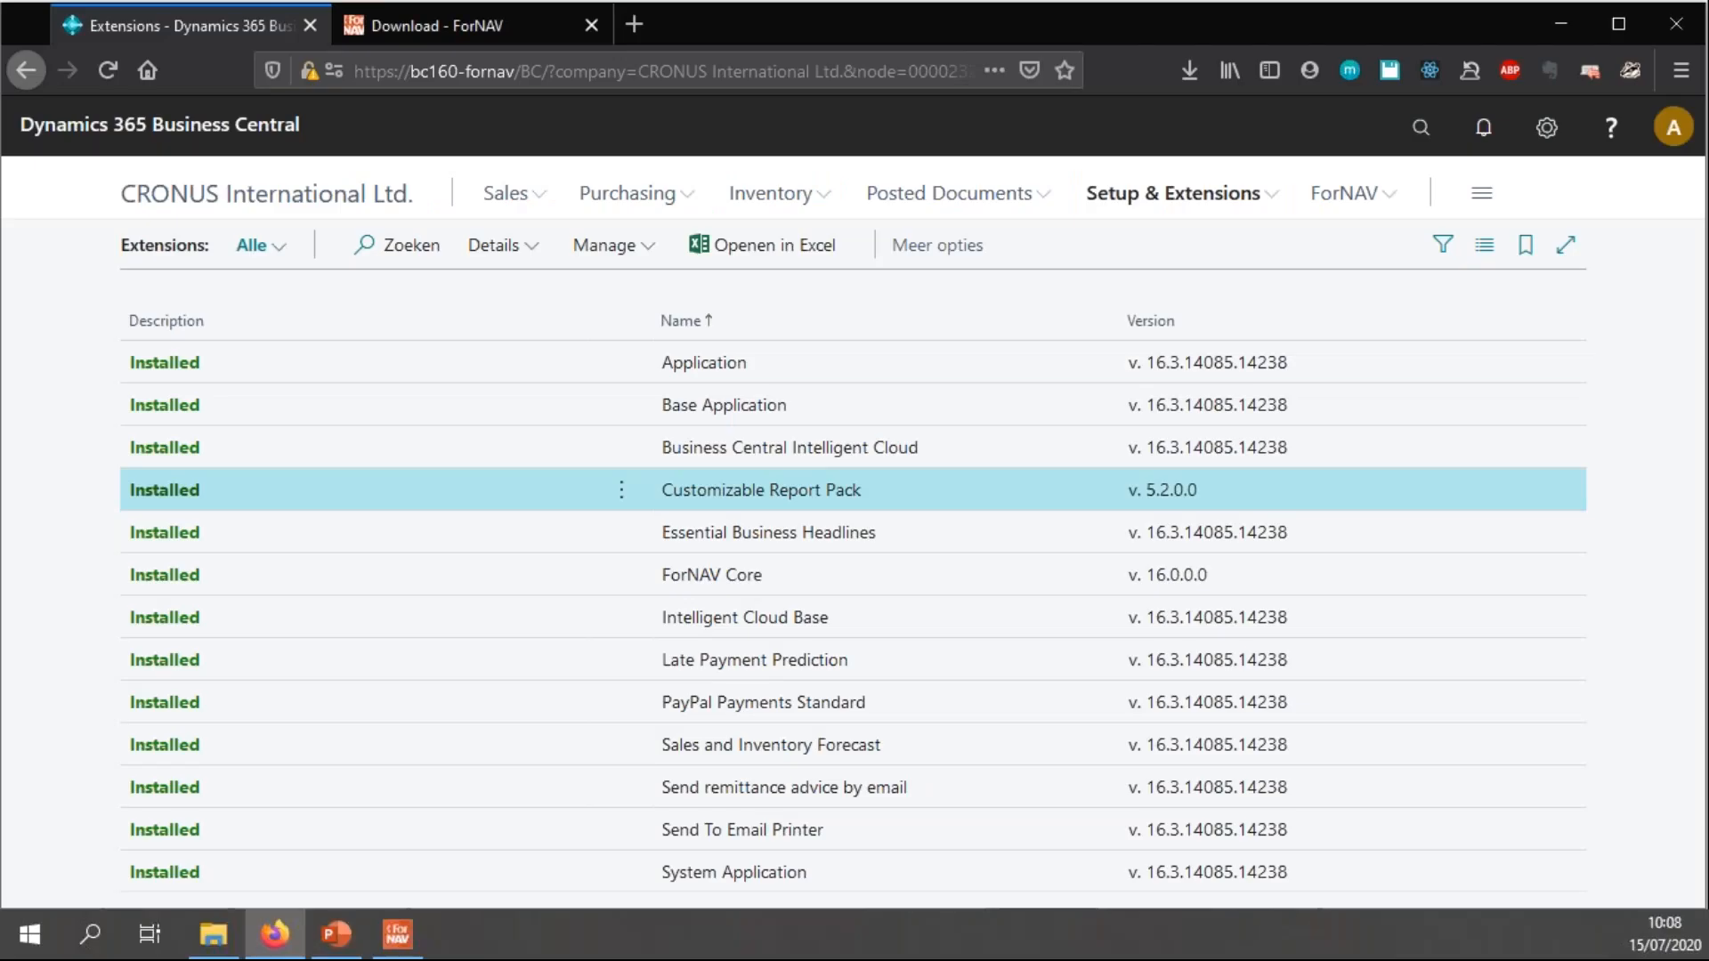
mouse_move(1543, 128)
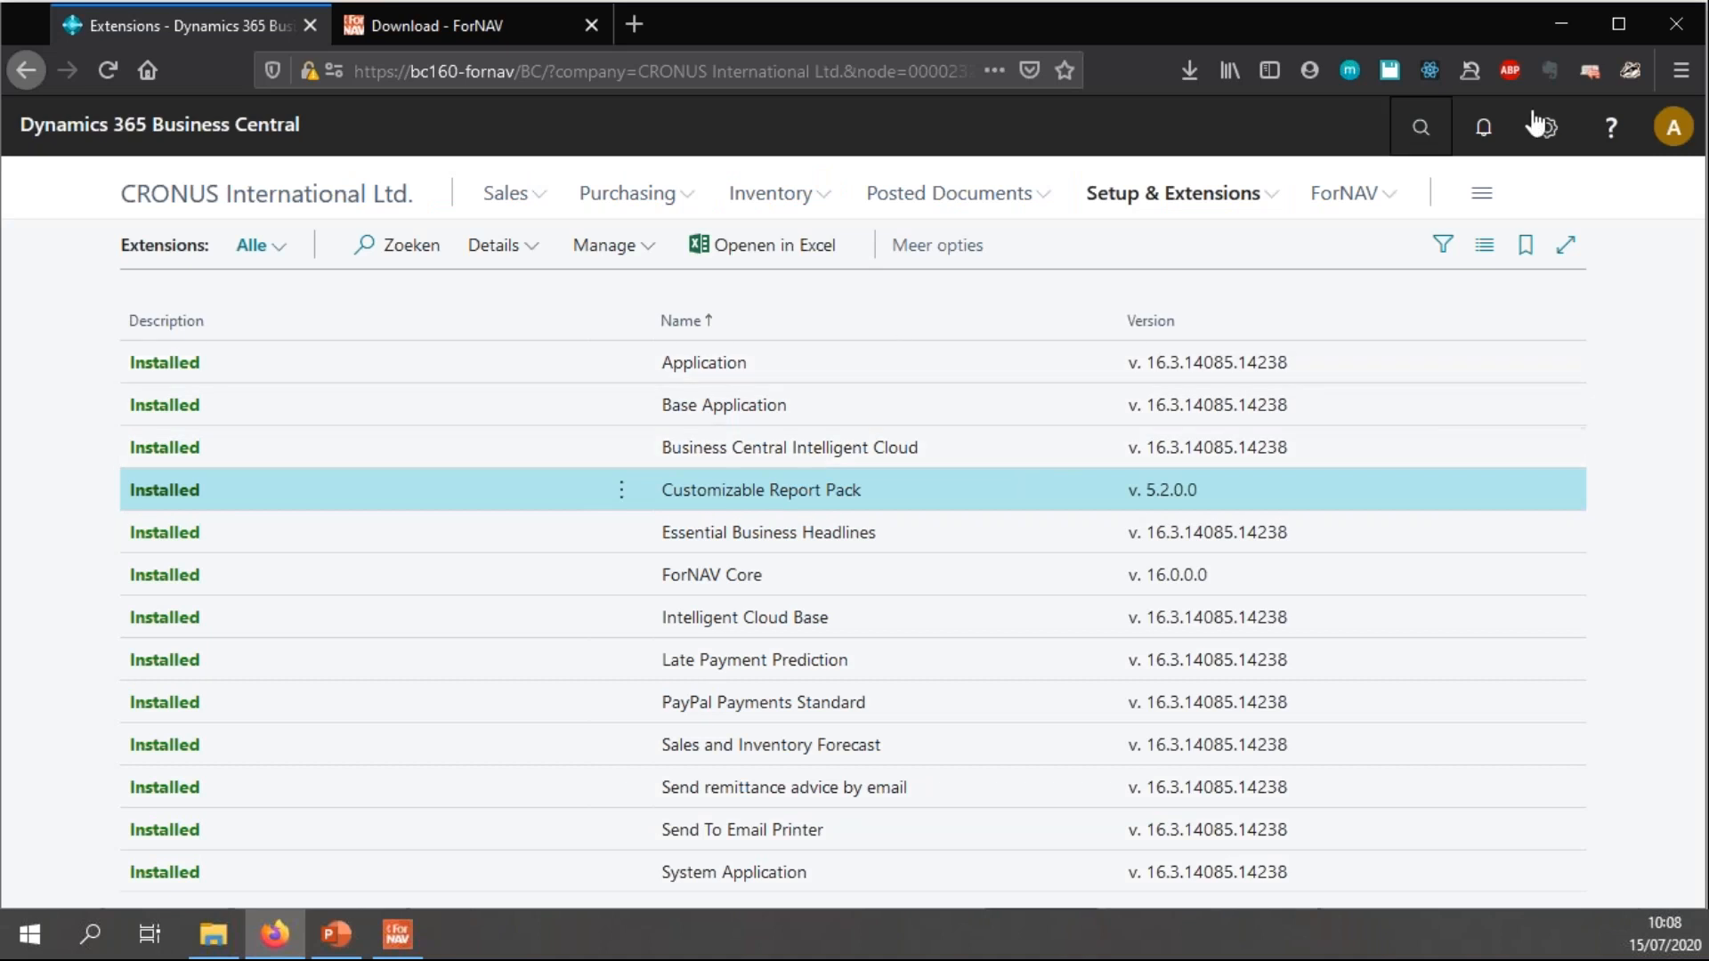
- Launch the ForNAV Instellingen wizard from Assisted Setup and advance to its first step
left_click(1175, 192)
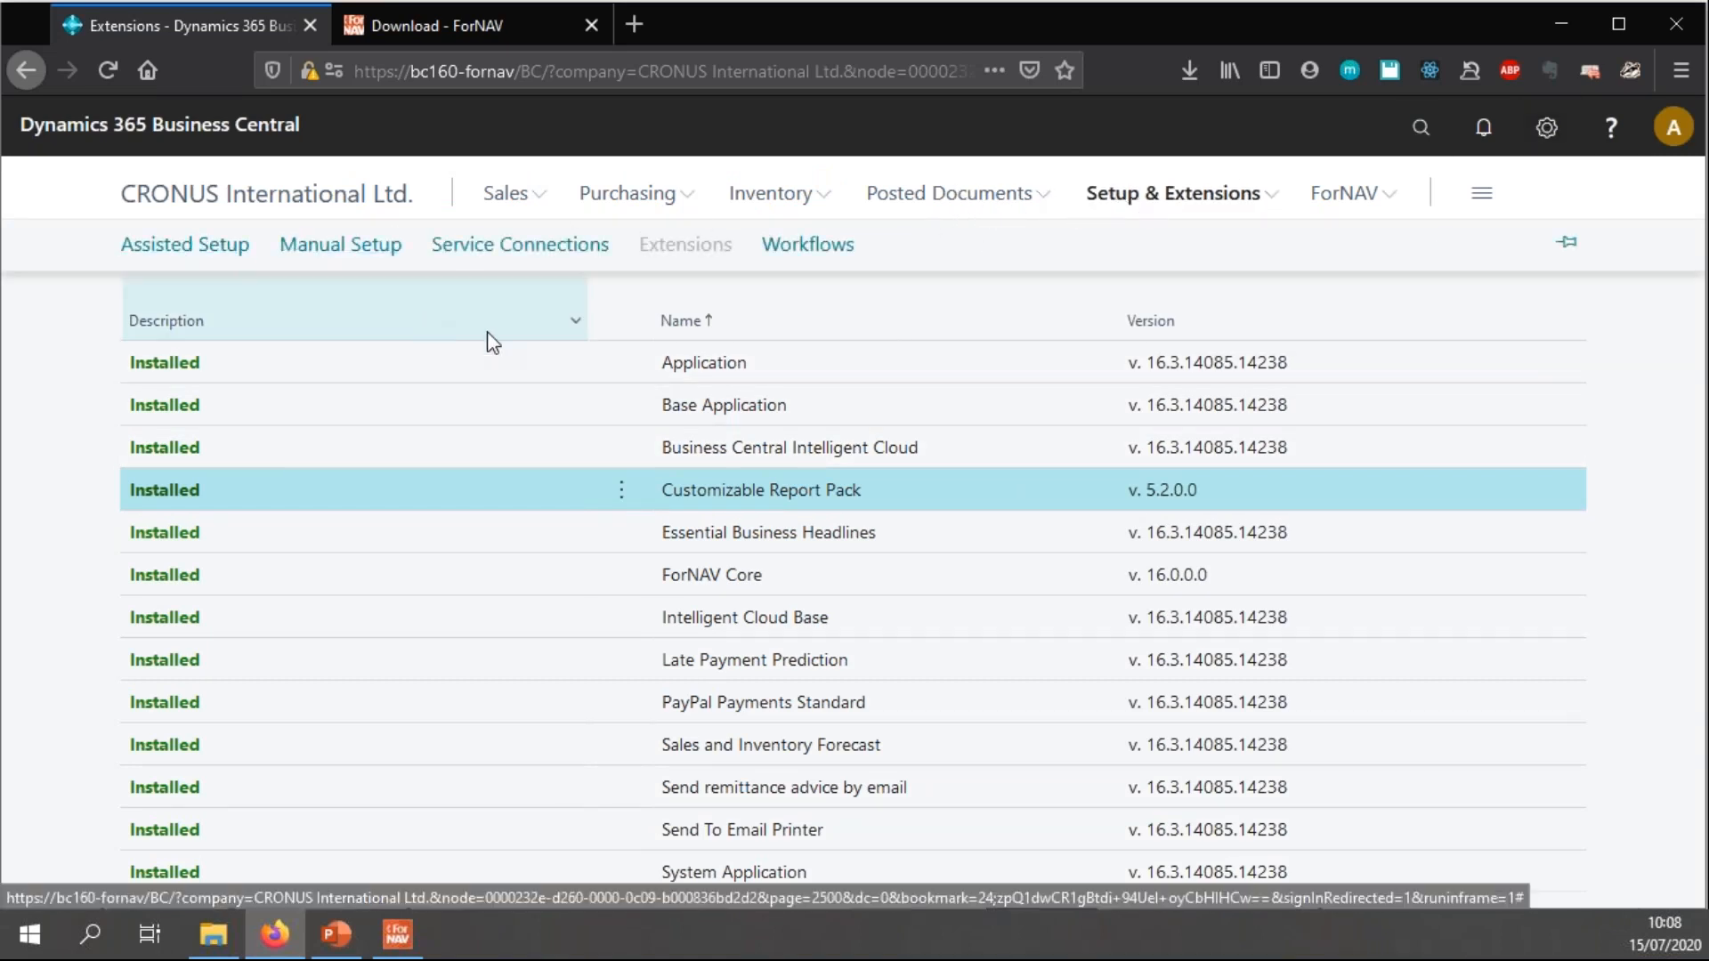
left_click(183, 244)
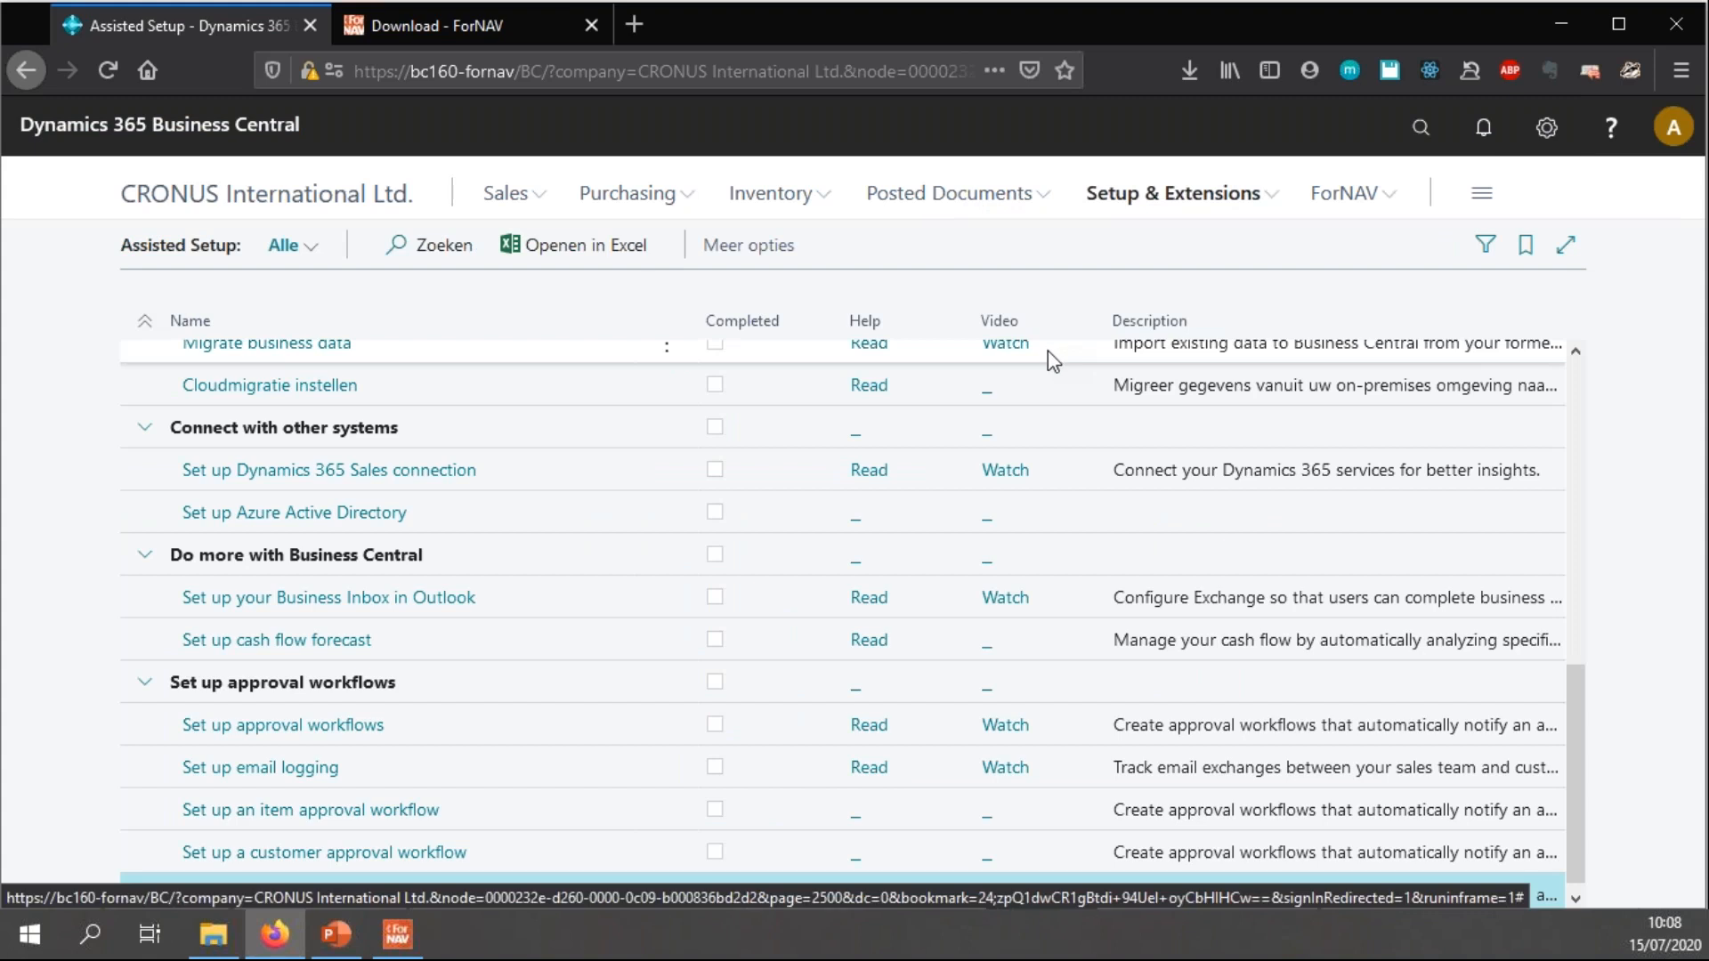
scroll("up", 3)
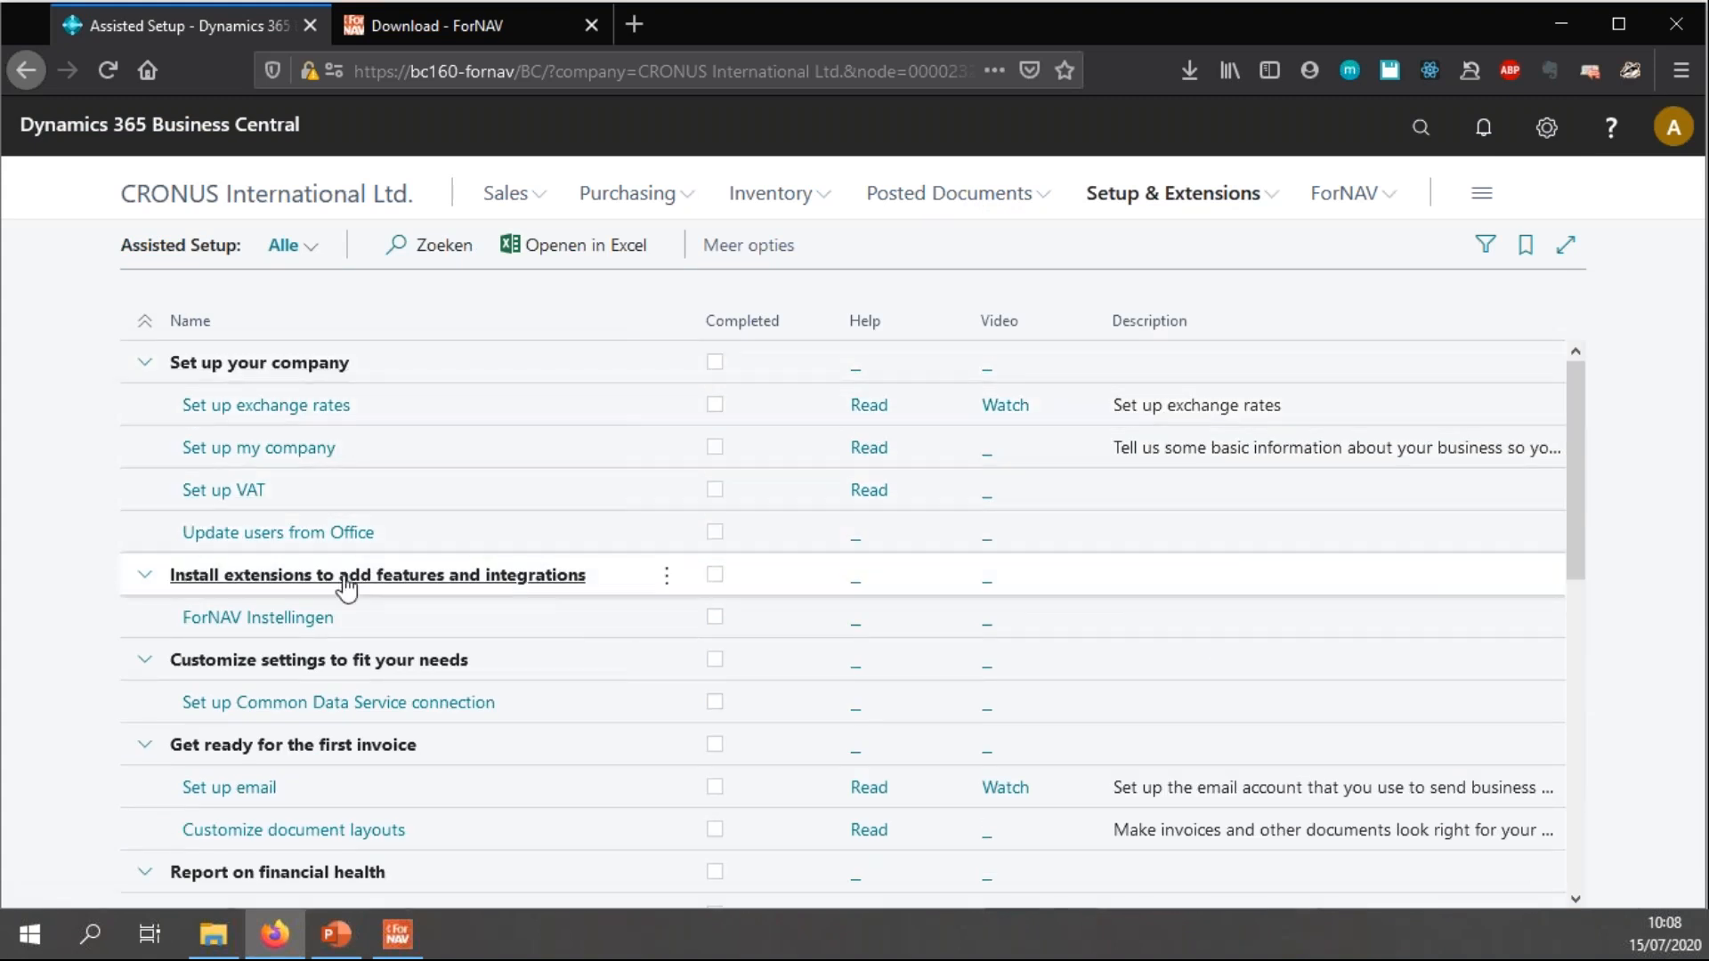
left_click(258, 618)
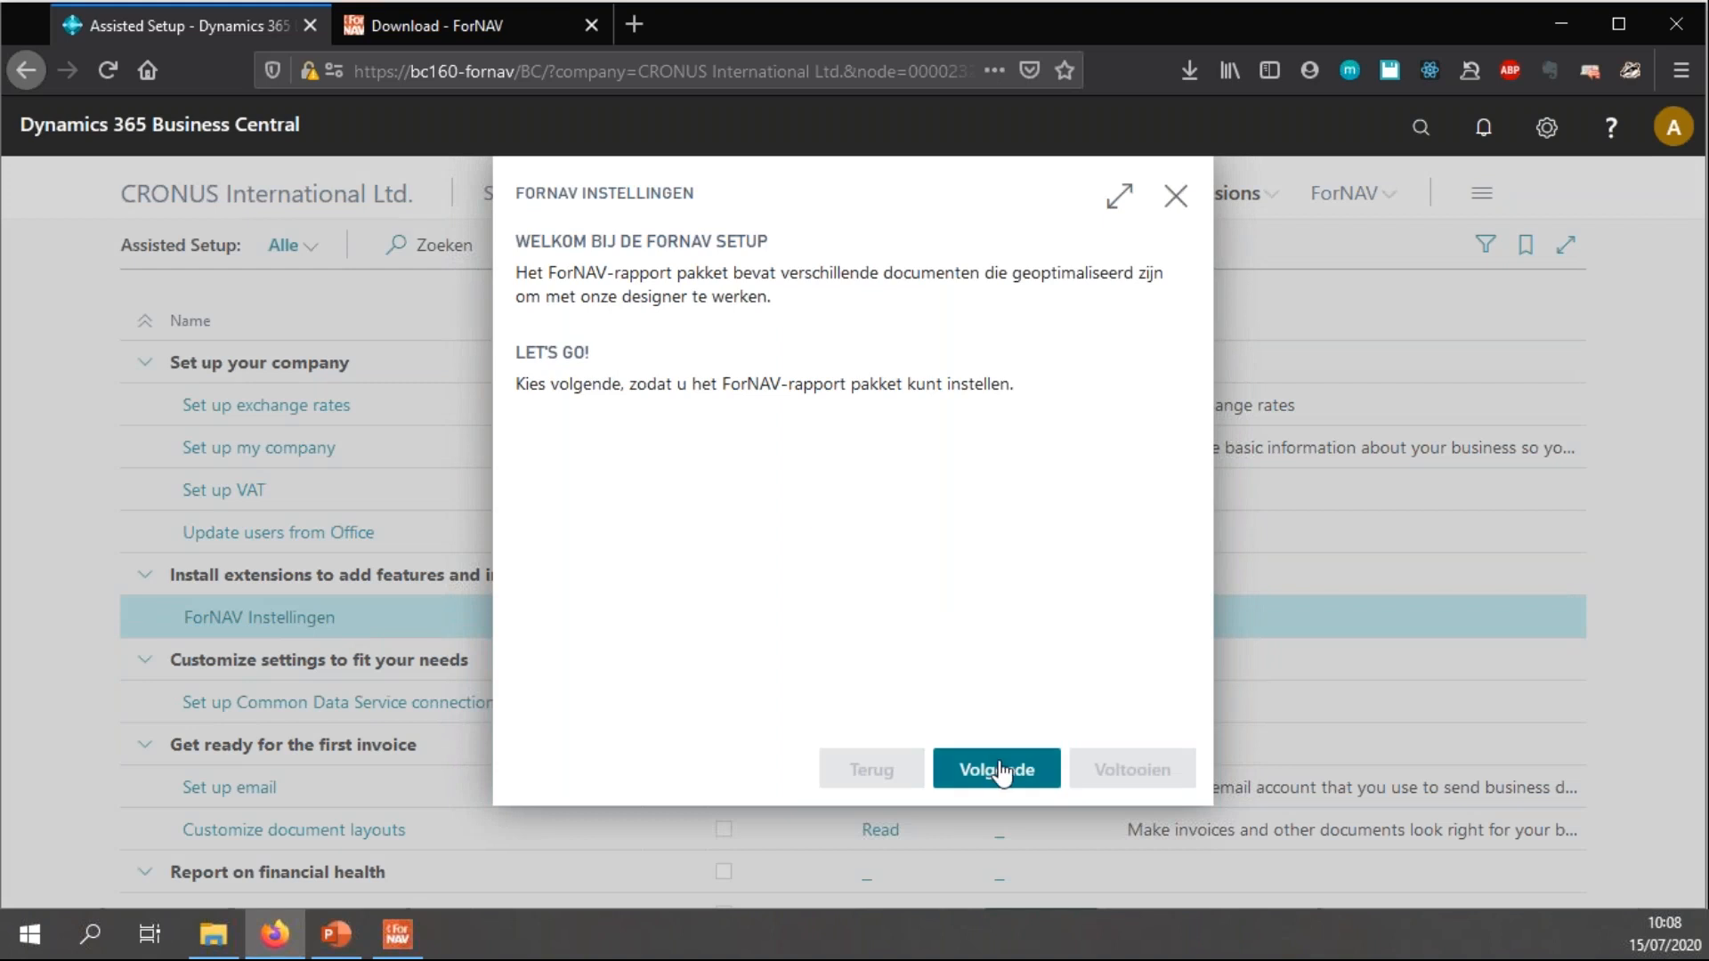
left_click(993, 769)
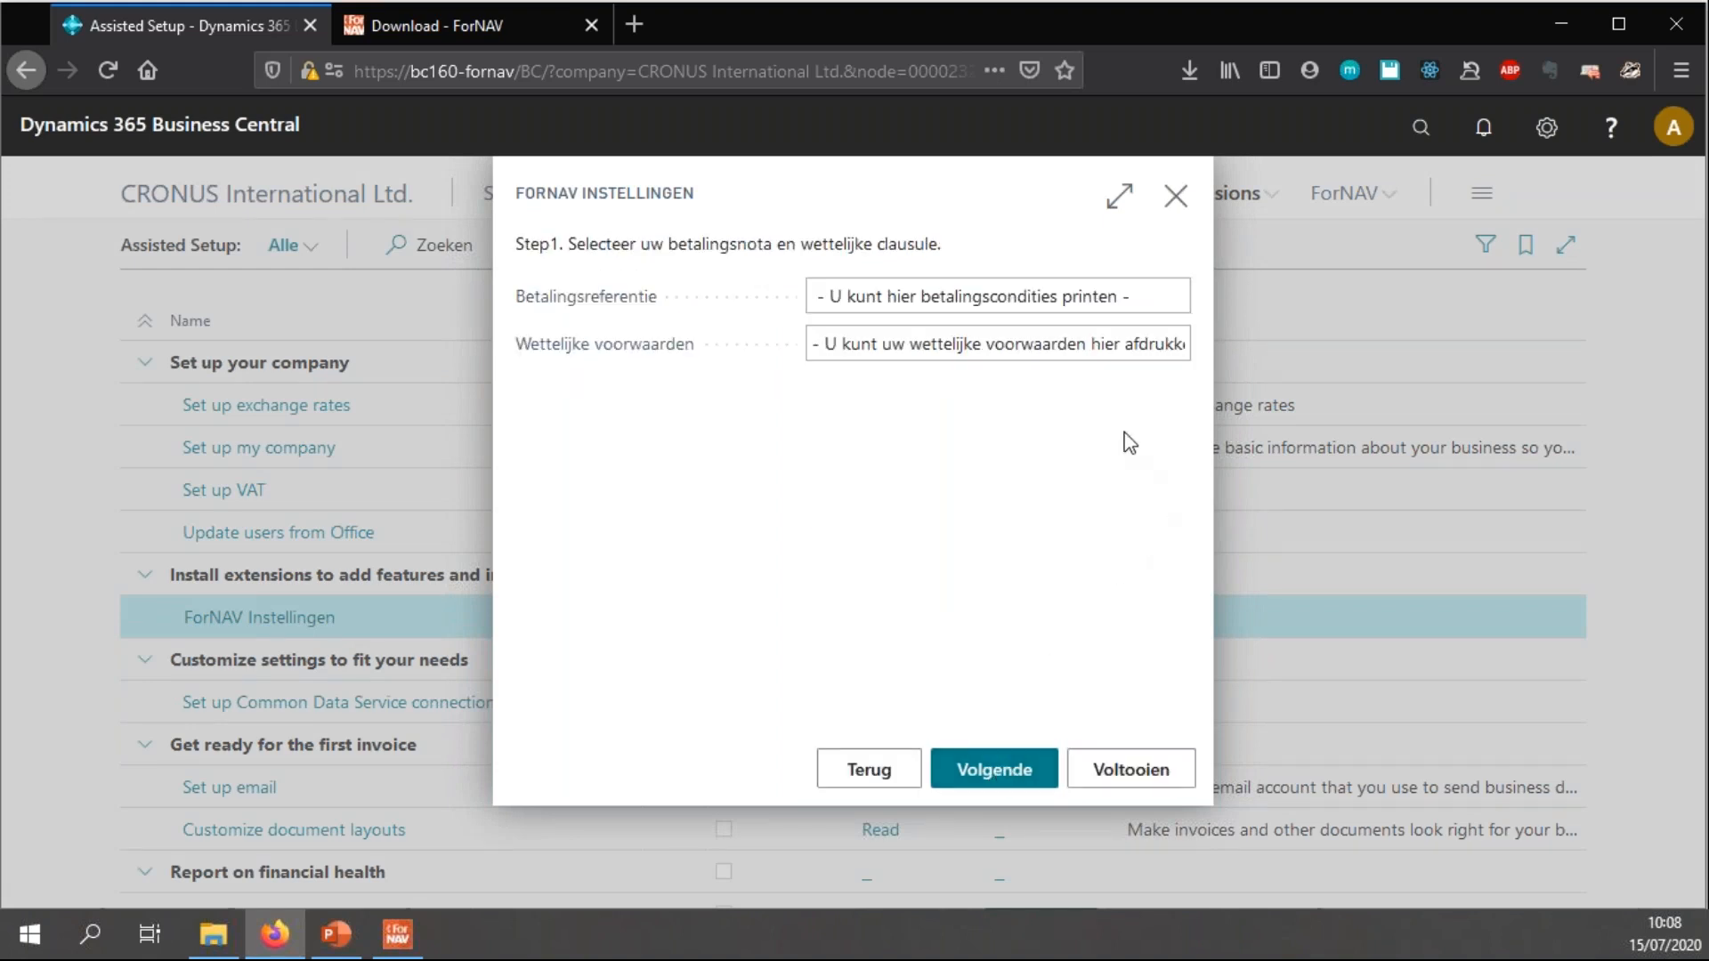
mouse_move(1317, 251)
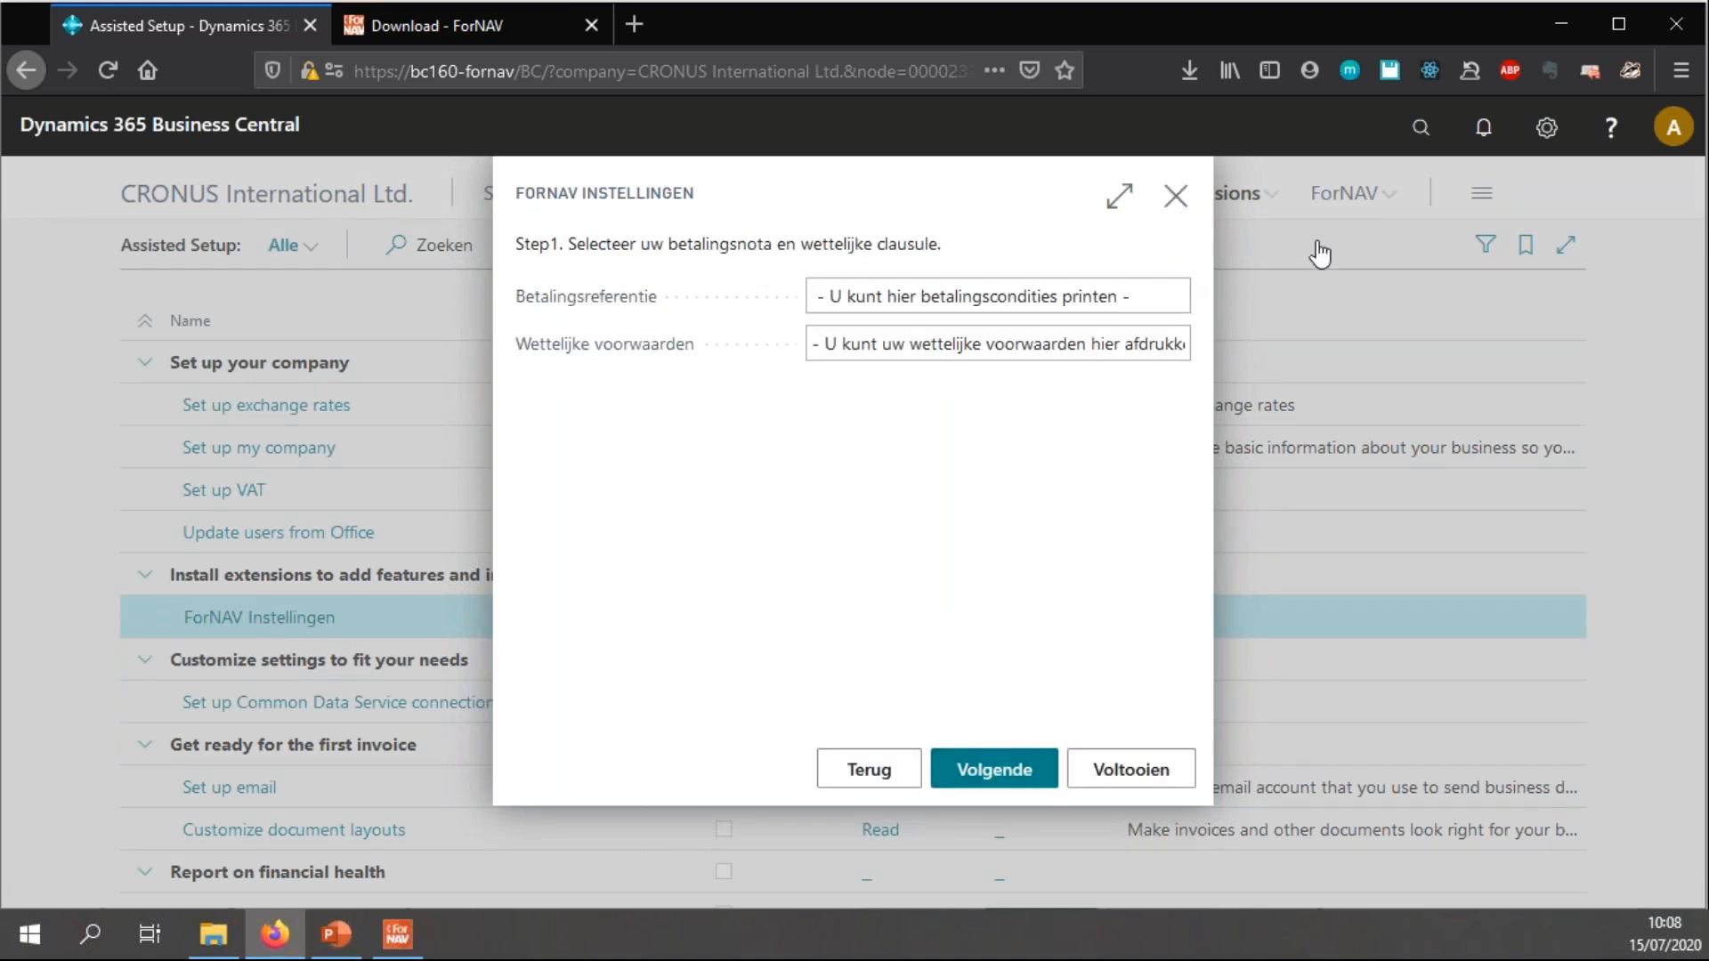
- Change the My Settings language to English (United States) and dismiss the page-closing error
left_click(1544, 127)
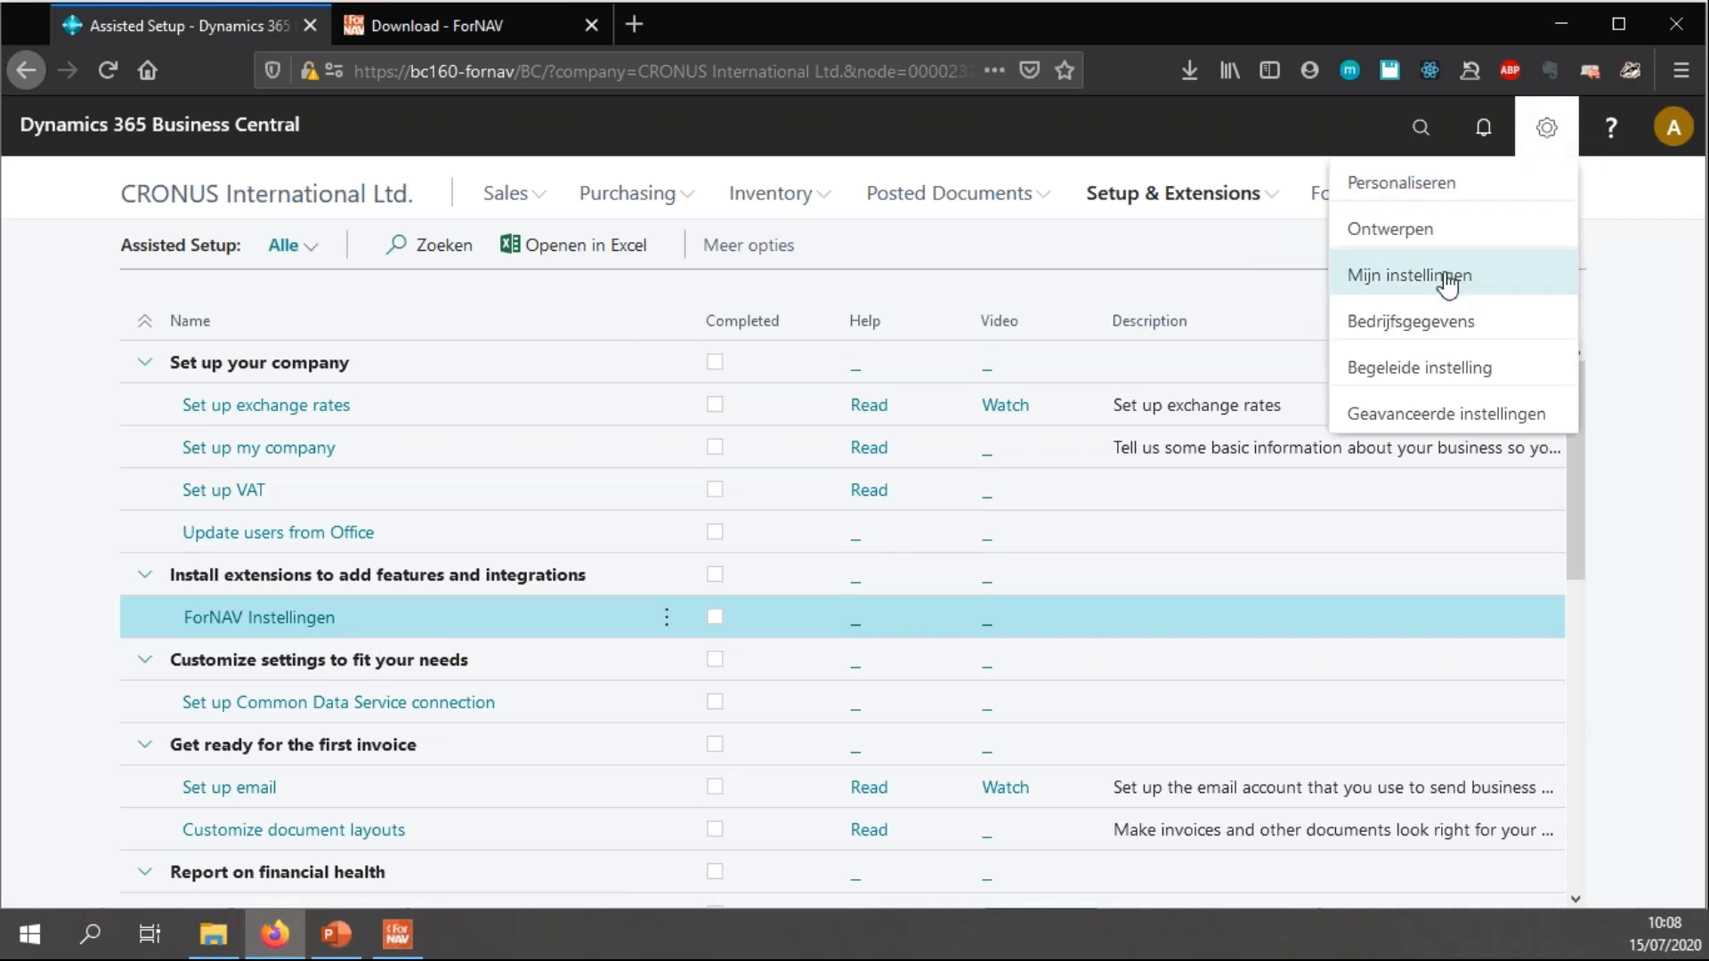
left_click(1410, 274)
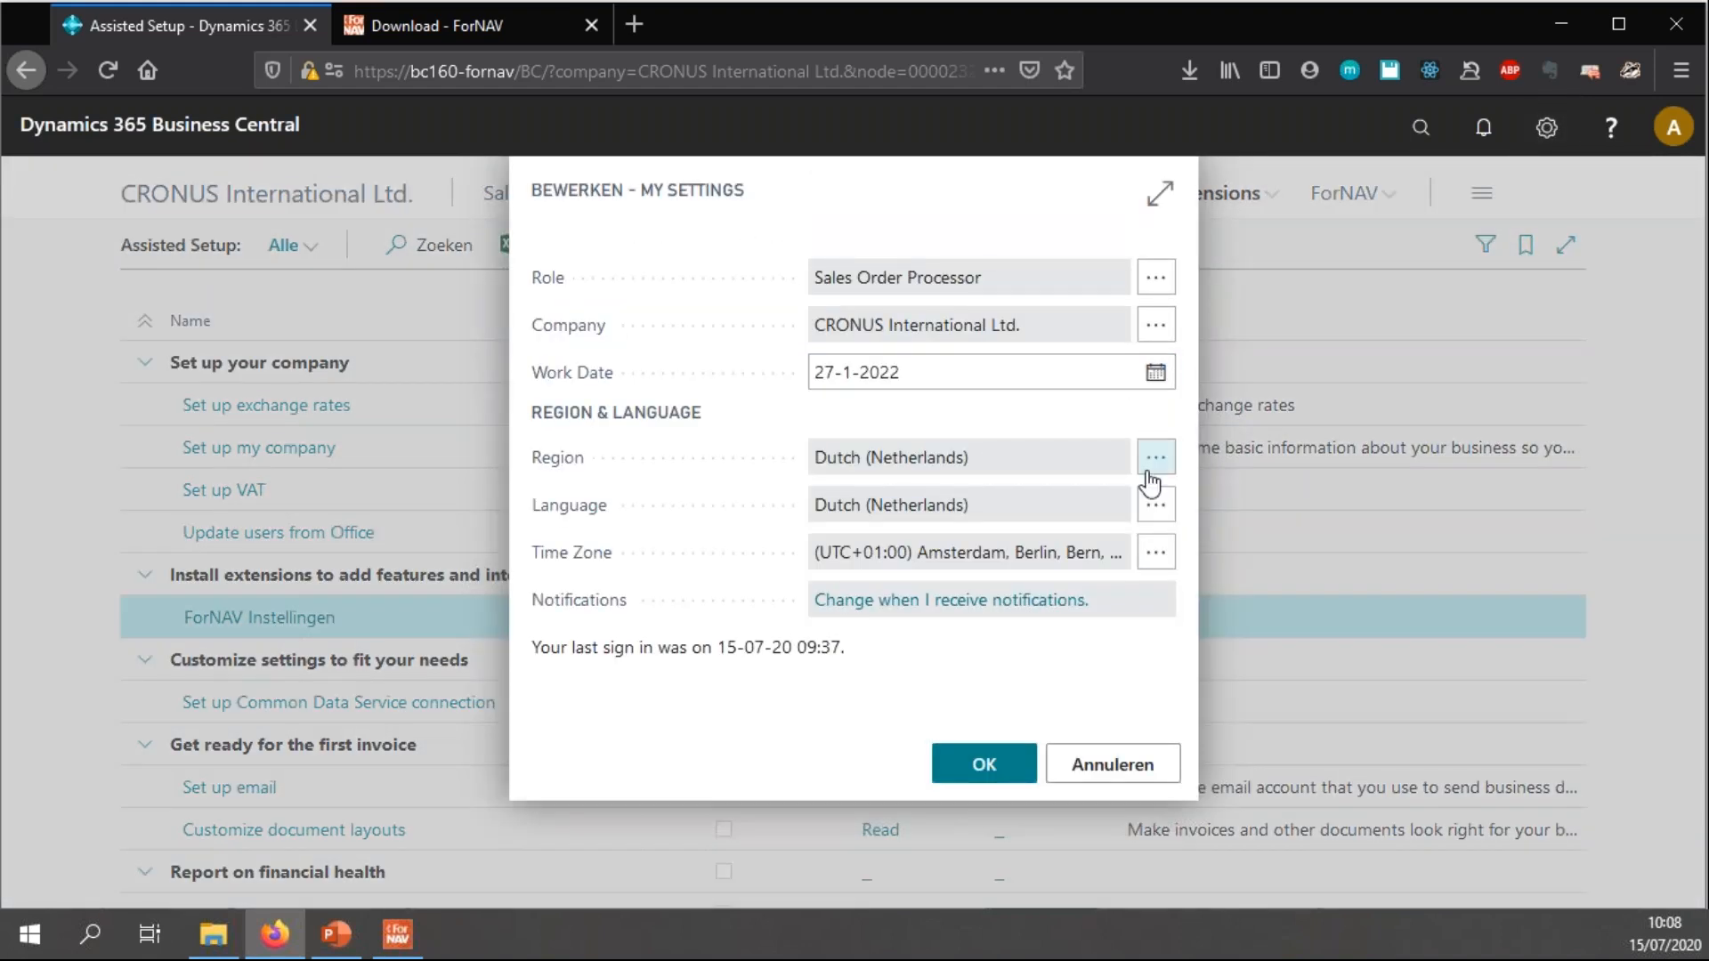
mouse_move(1134, 523)
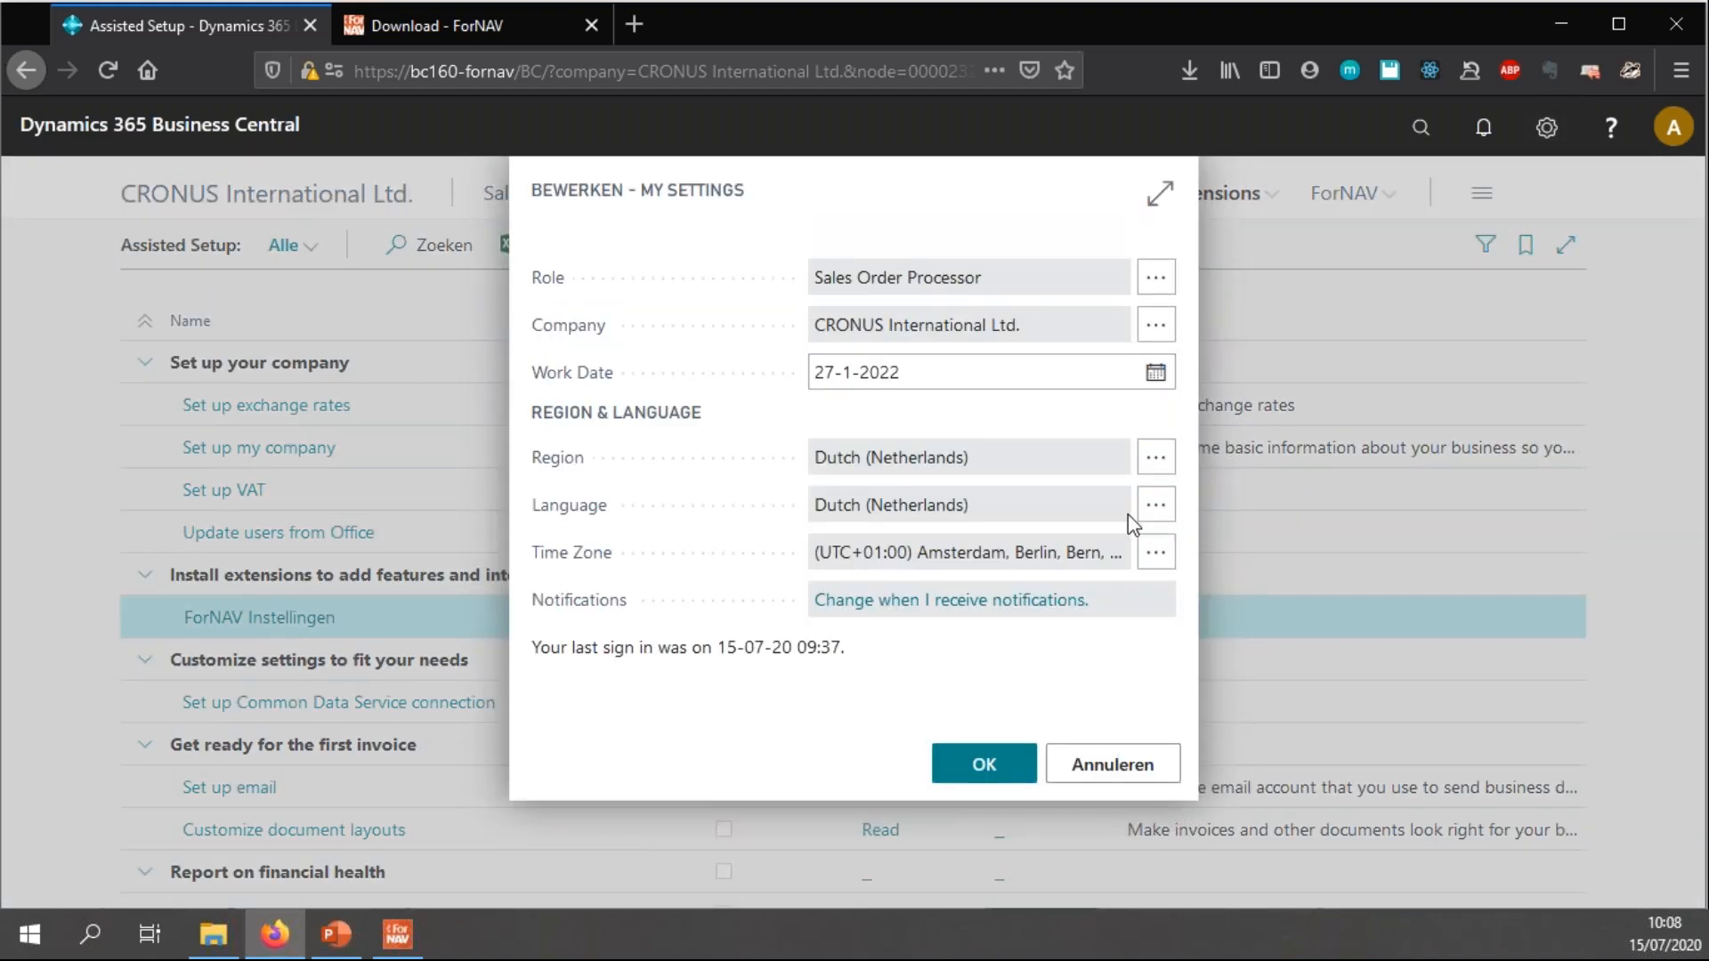
left_click(1155, 504)
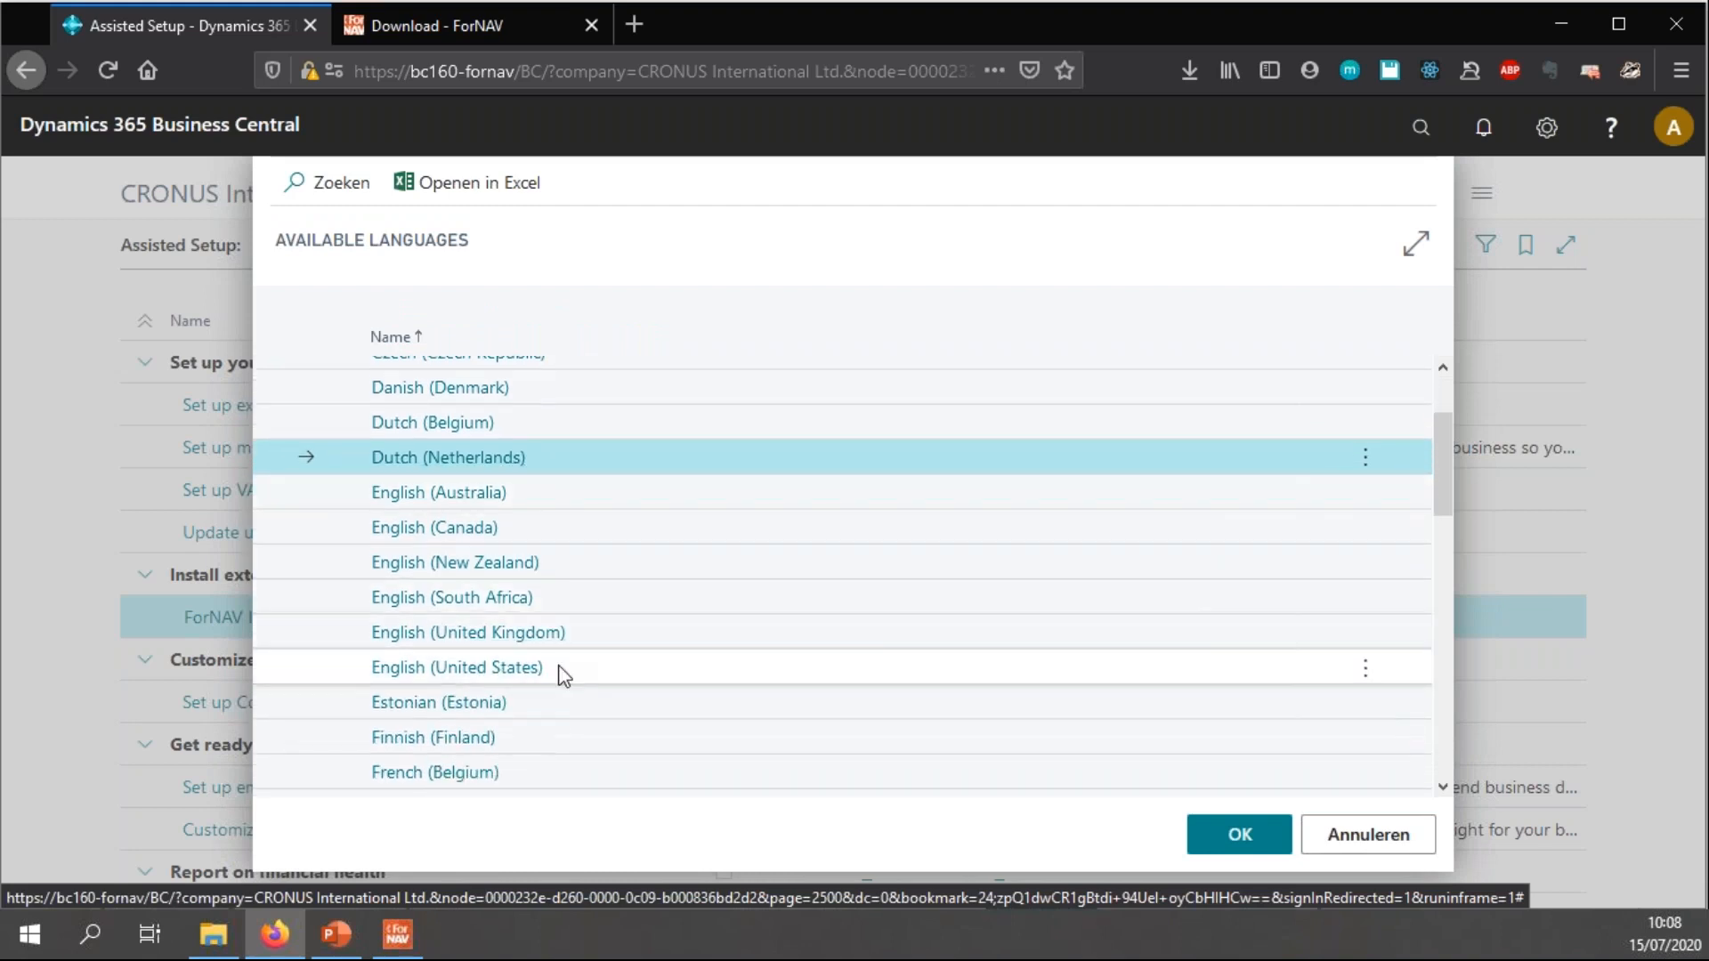
left_click(1237, 833)
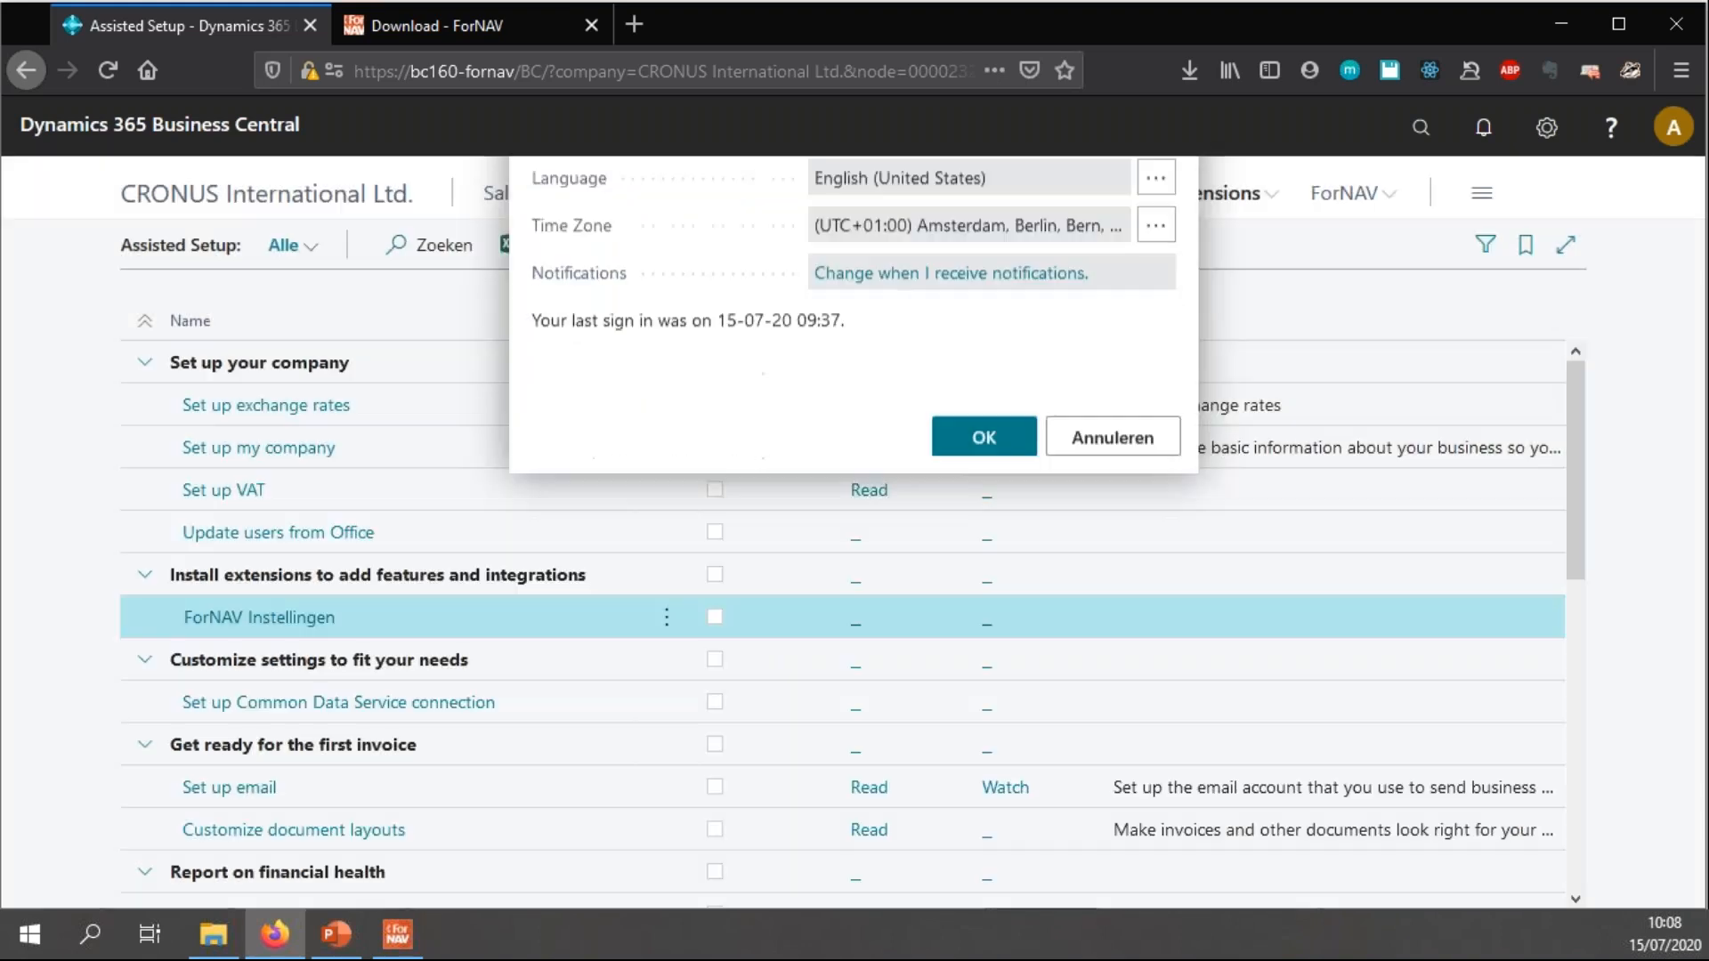
left_click(978, 436)
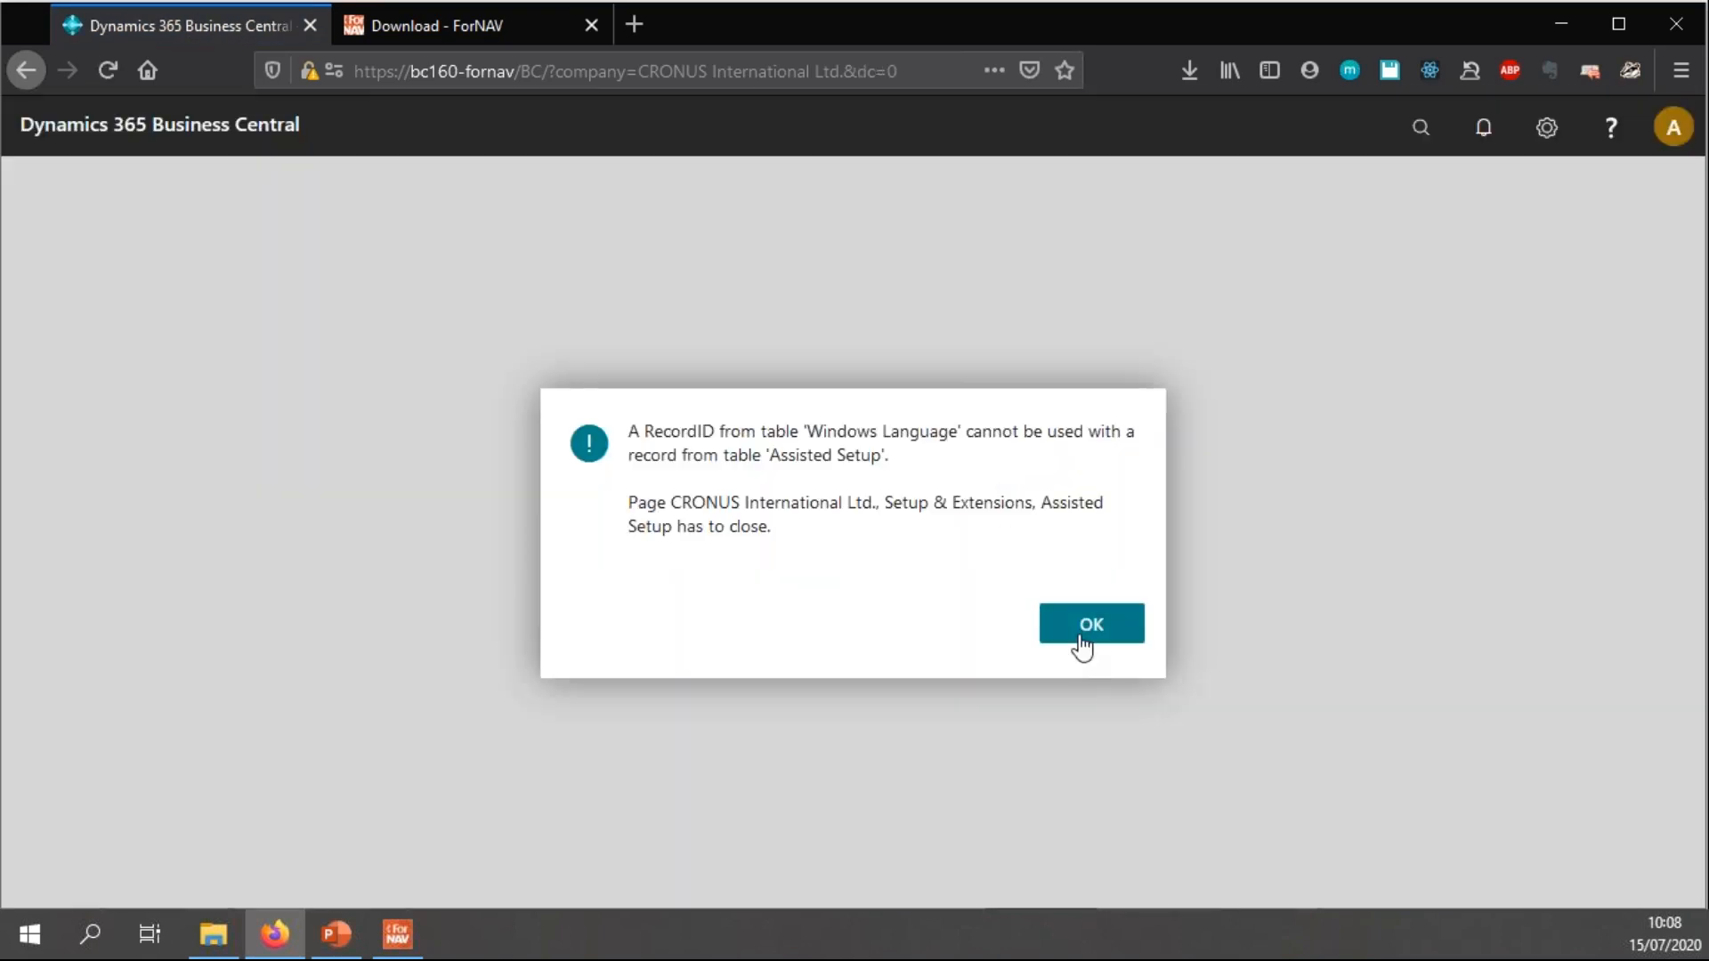
left_click(1089, 623)
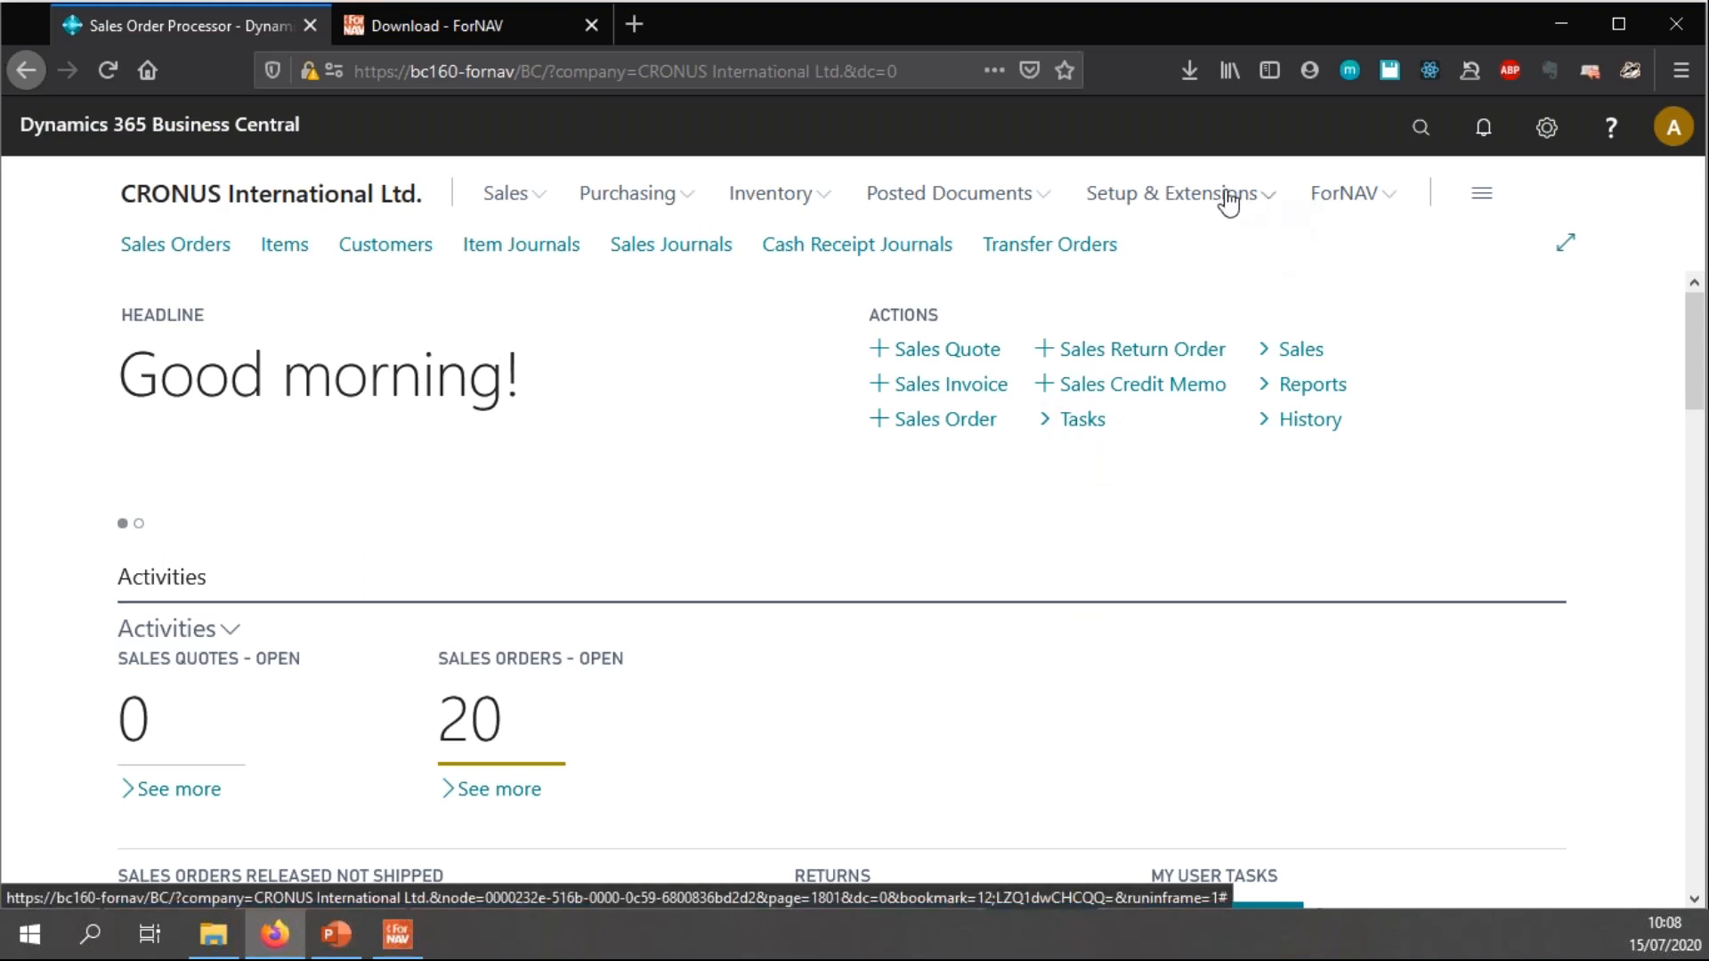
- Relaunch the ForNAV Setup wizard in English and advance to the payment note step
left_click(1171, 192)
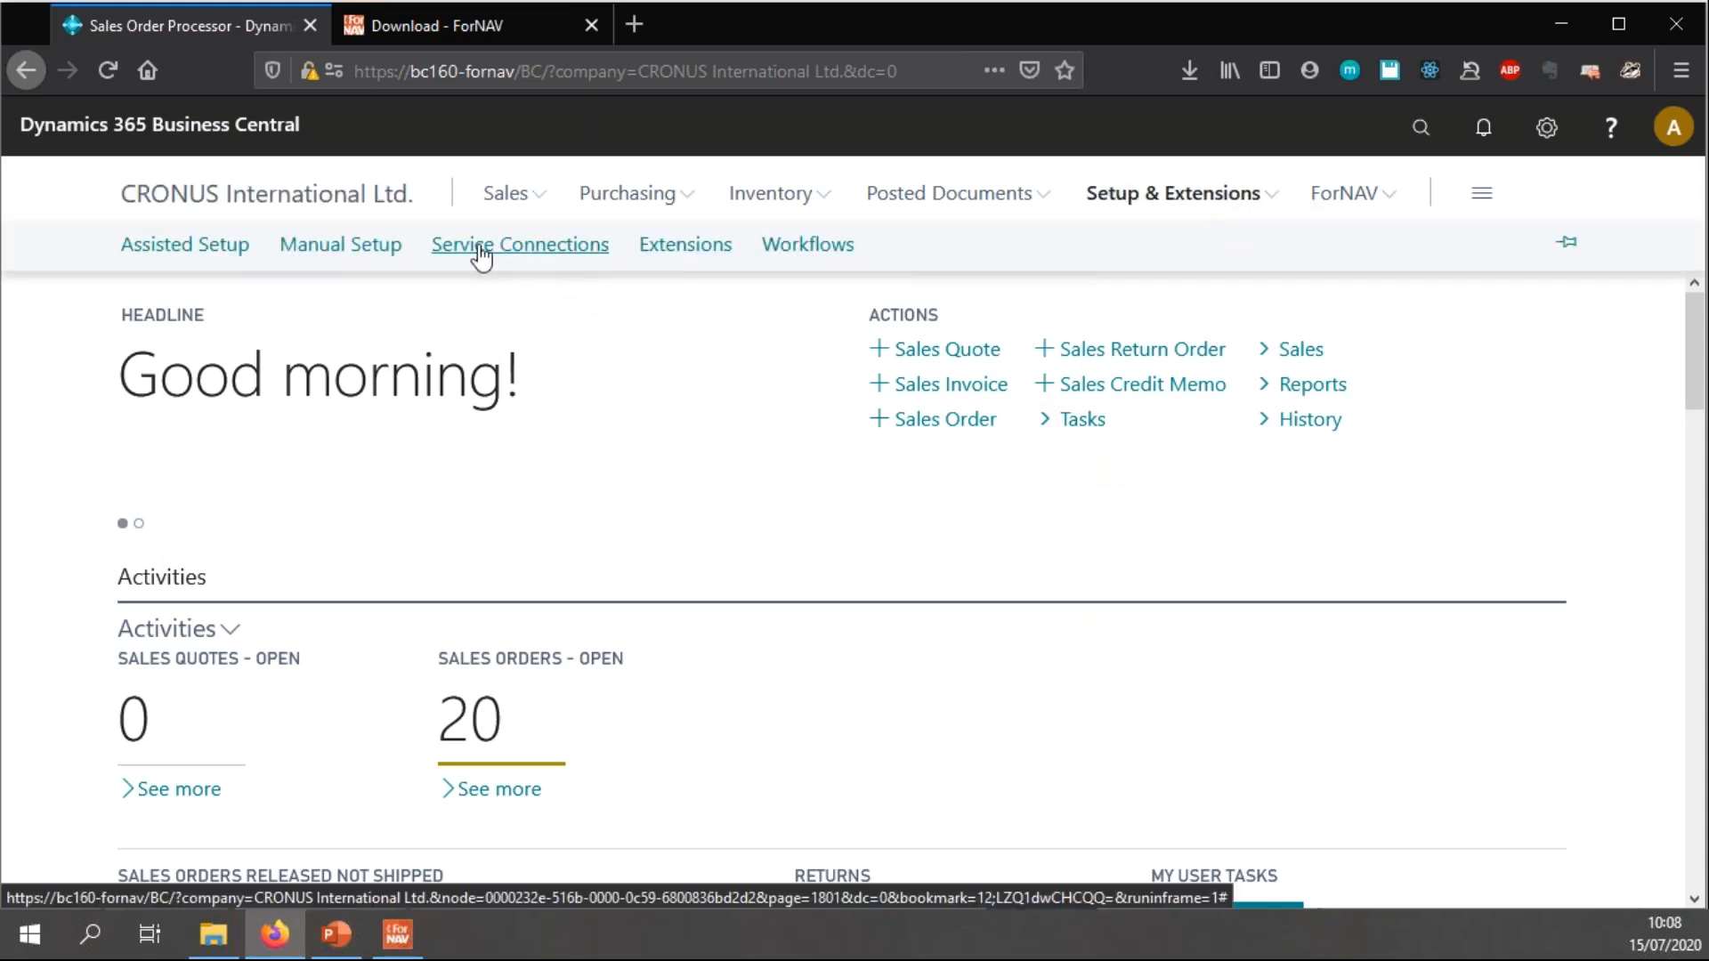
left_click(184, 244)
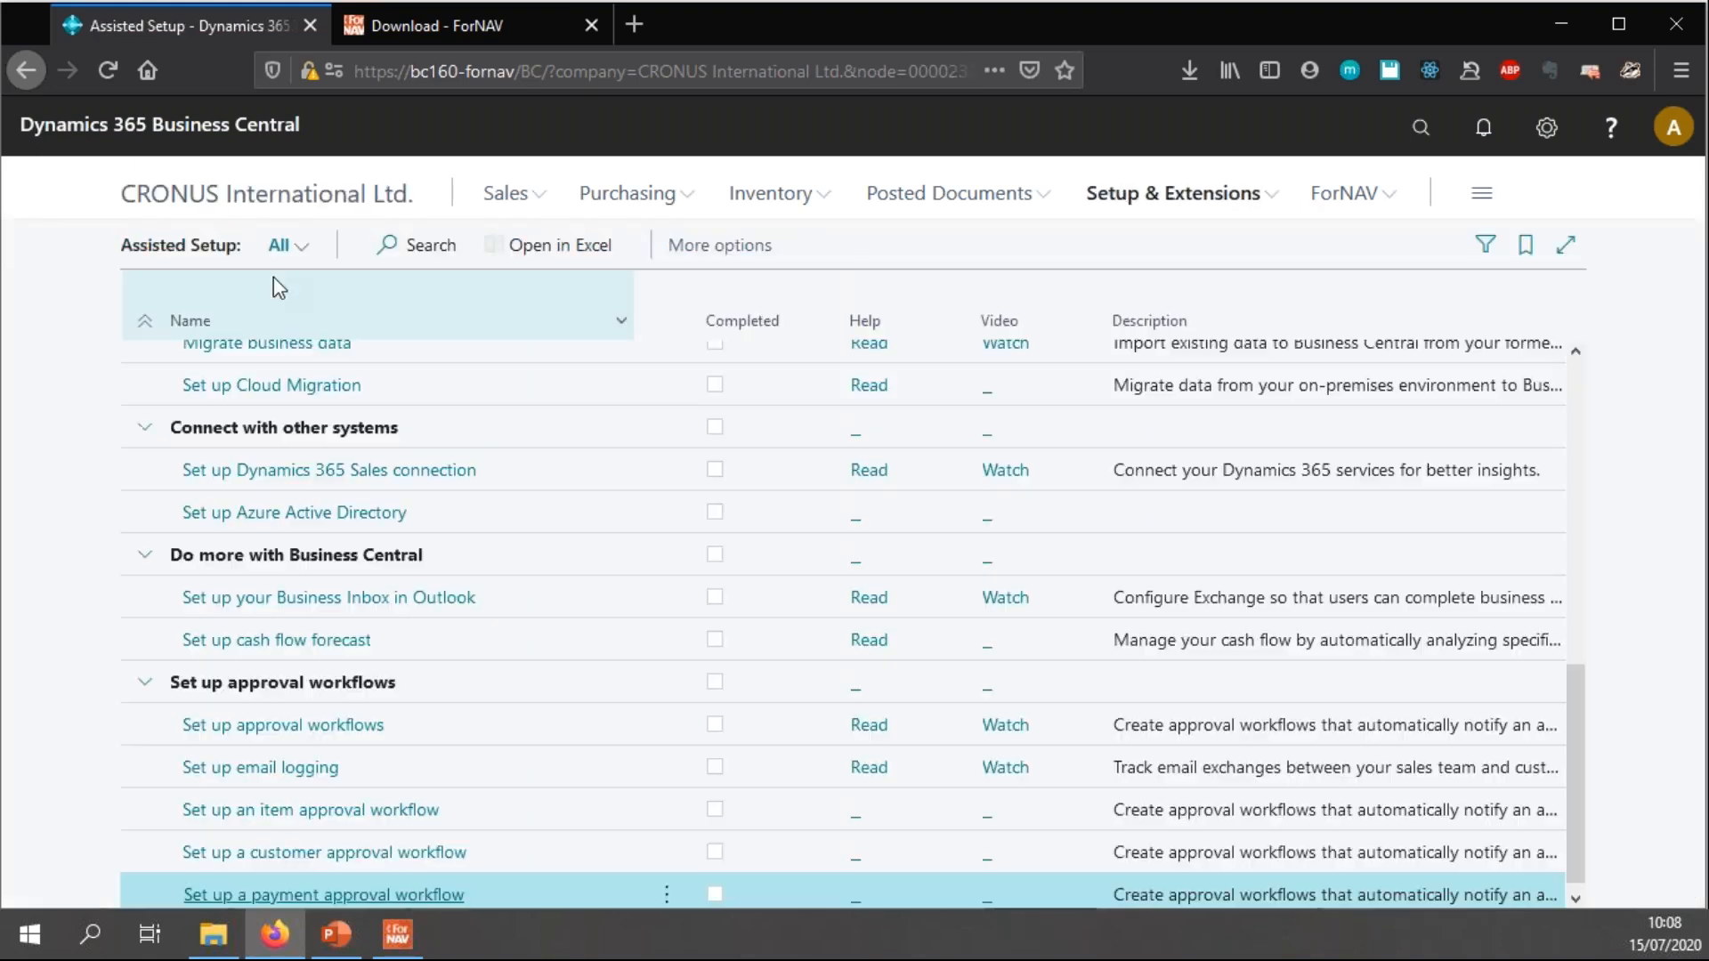
scroll("up", 3)
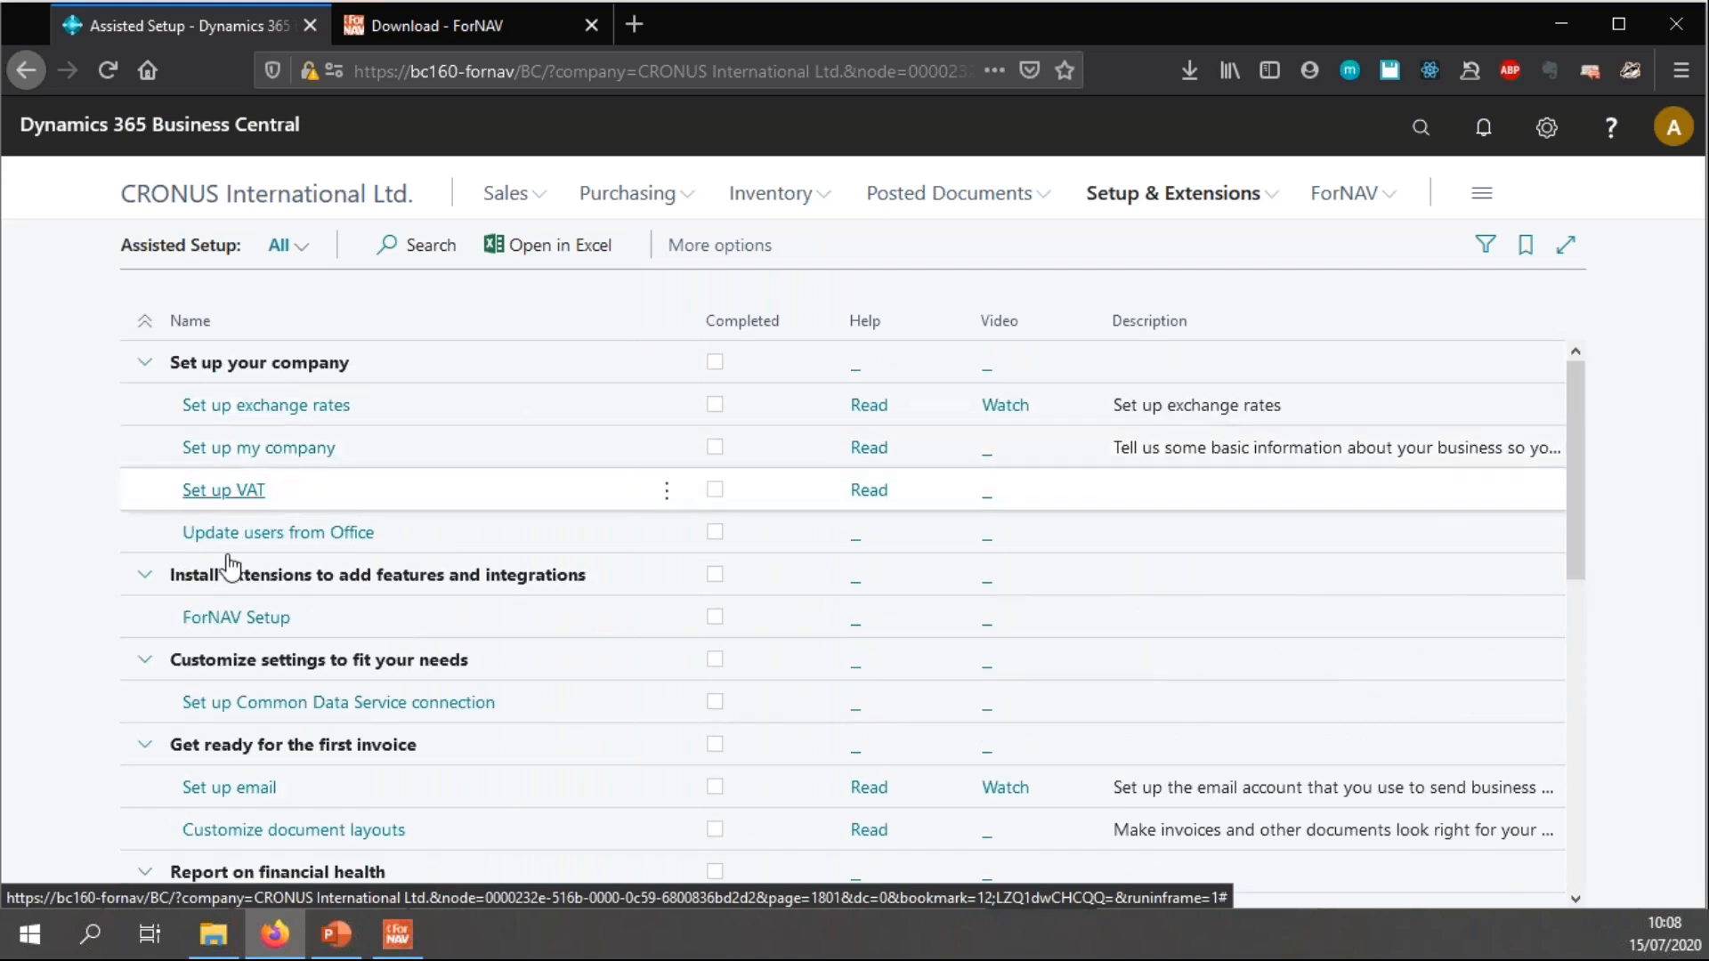
left_click(235, 618)
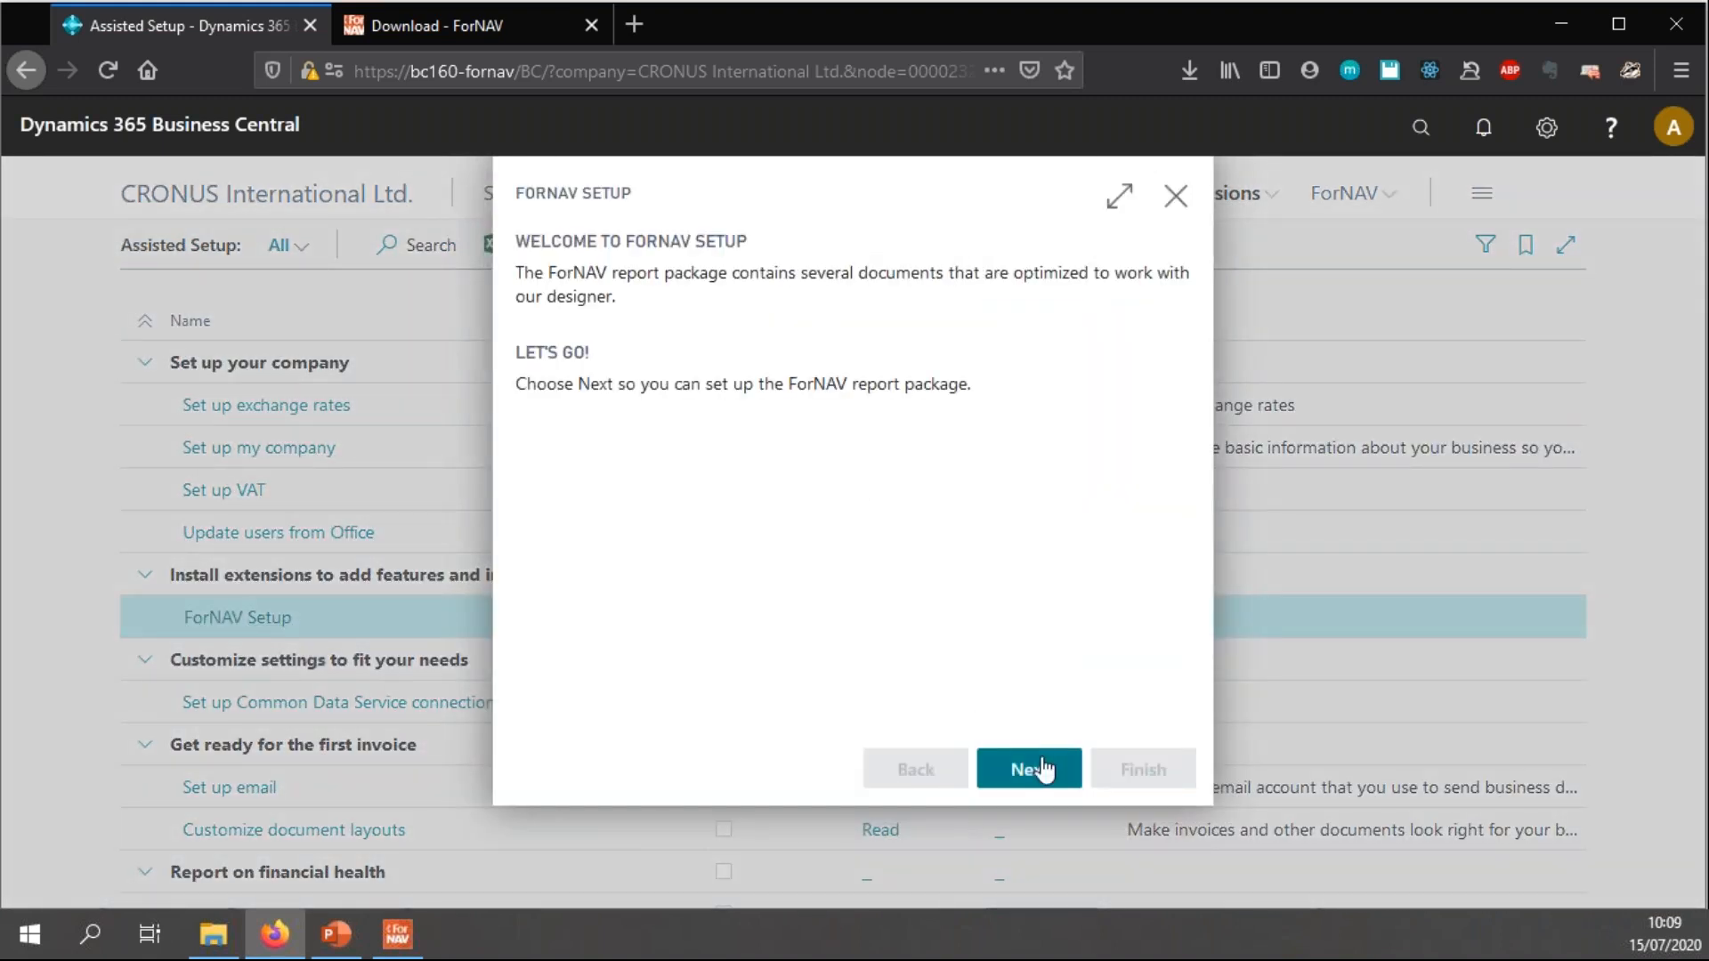
left_click(1027, 769)
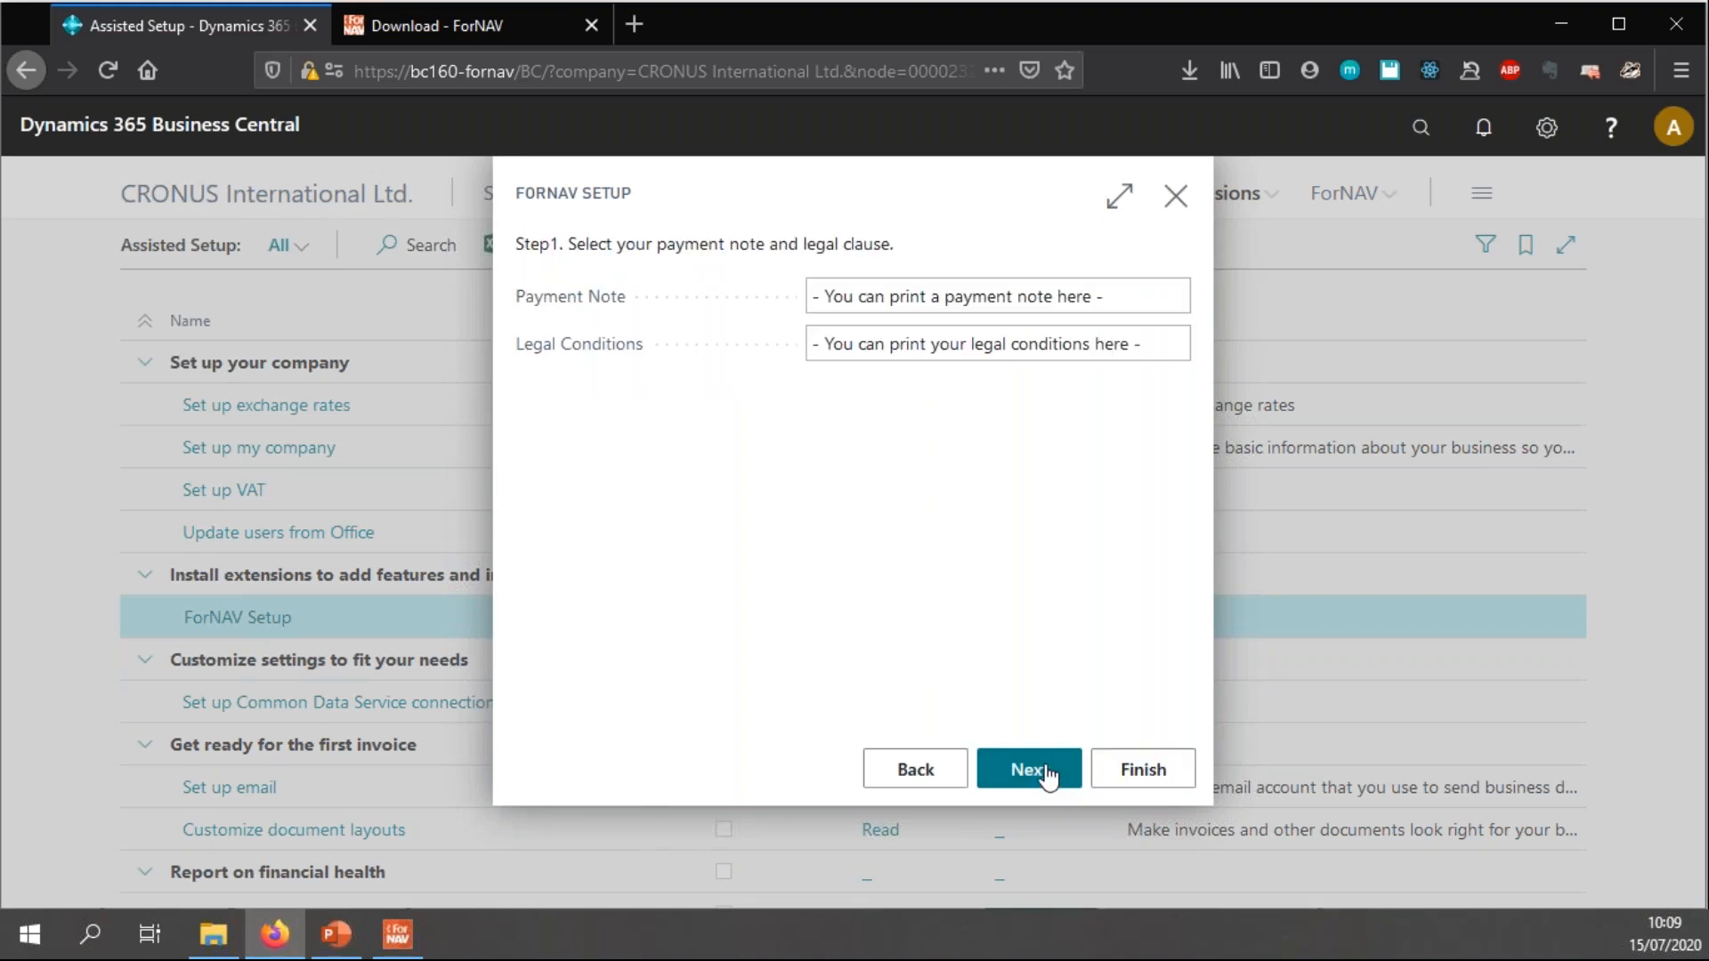
mouse_move(975, 327)
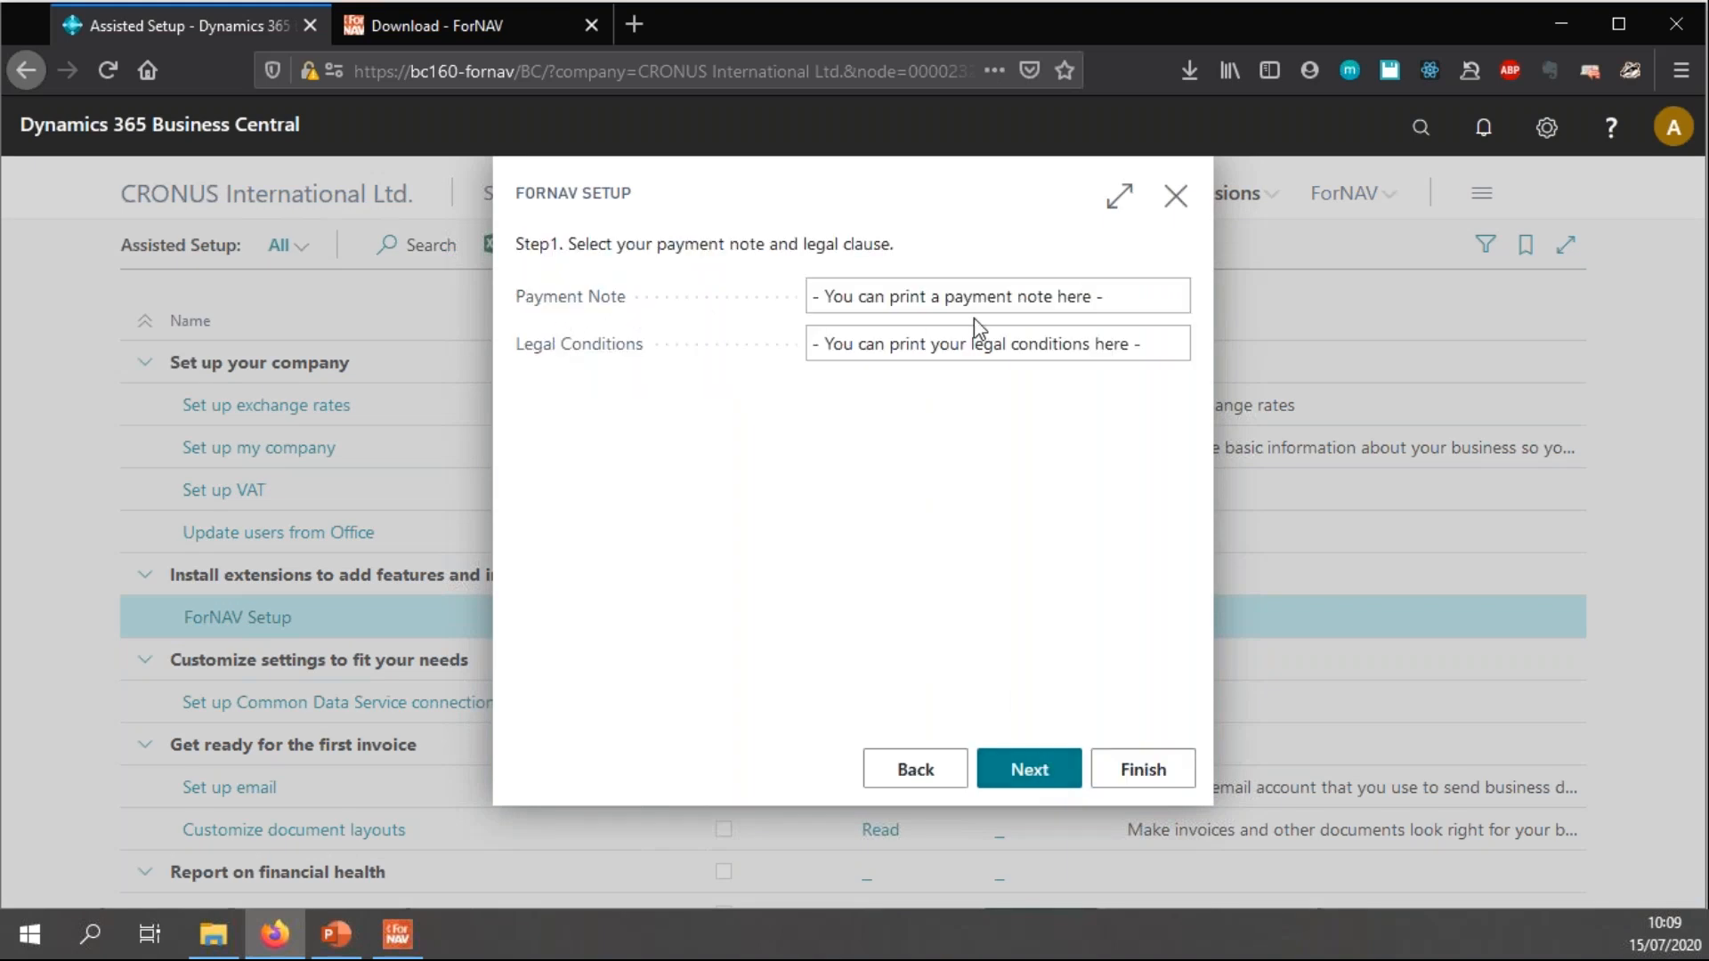
- Enter Payment Note 'Please pay' and Legal Conditions 'Or else'
triple_click(995, 296)
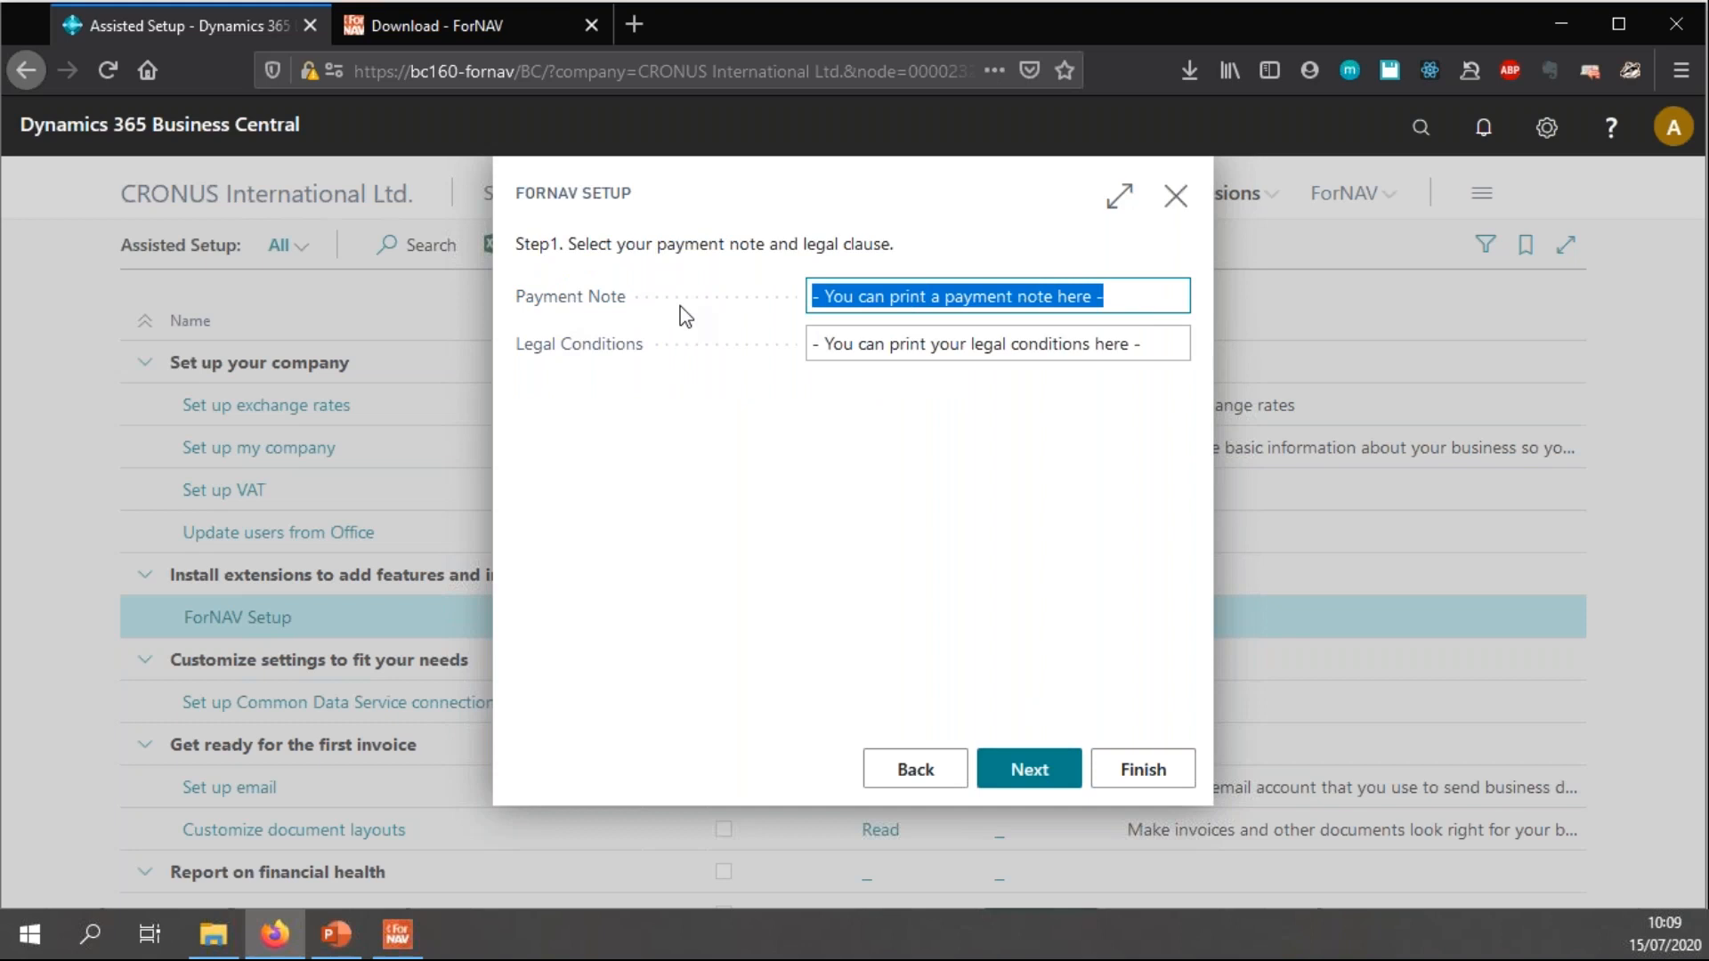
type("Please pay")
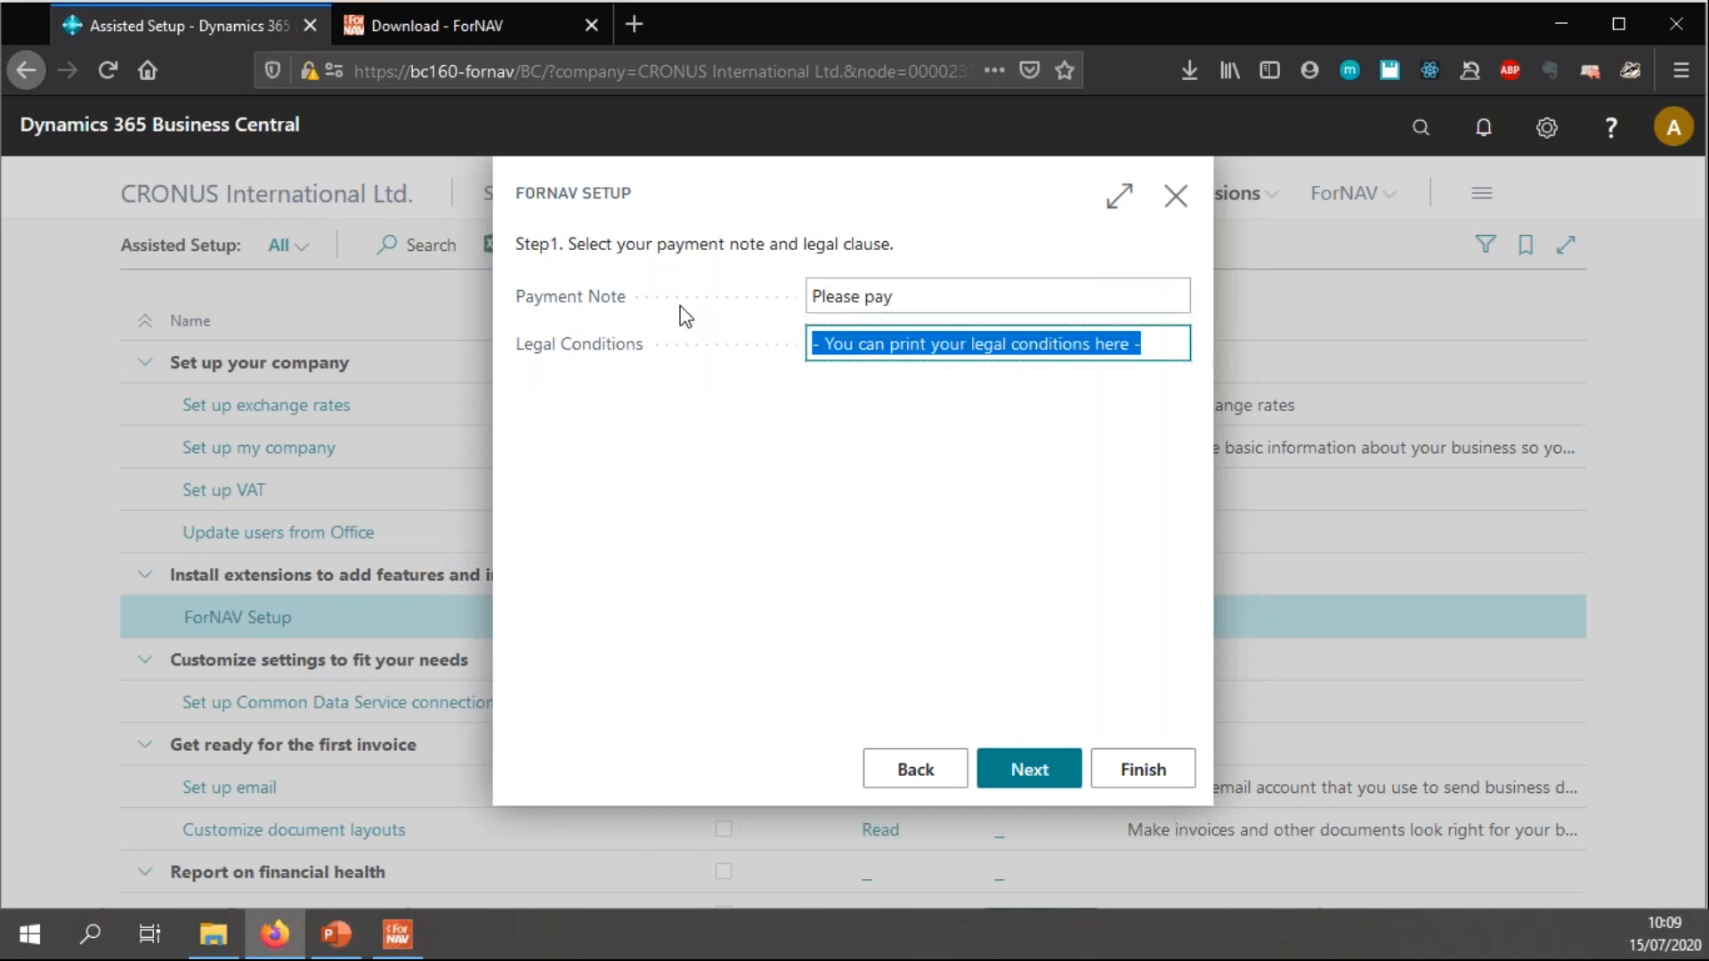
type("Or else")
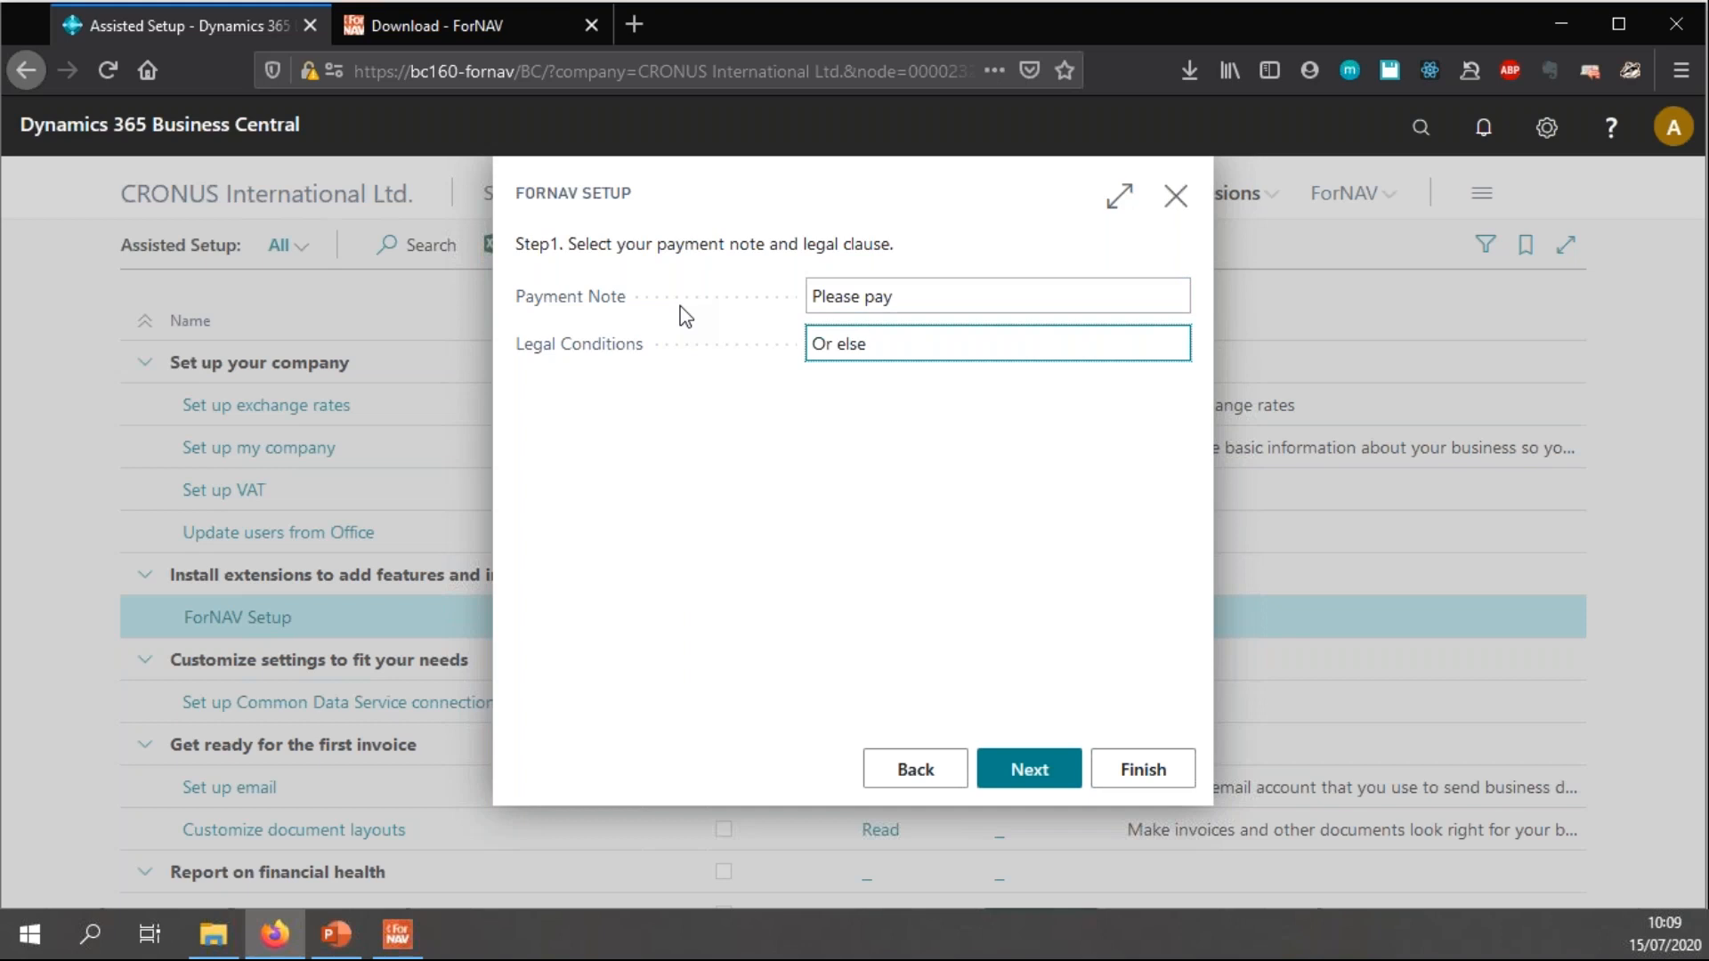
mouse_move(1027, 769)
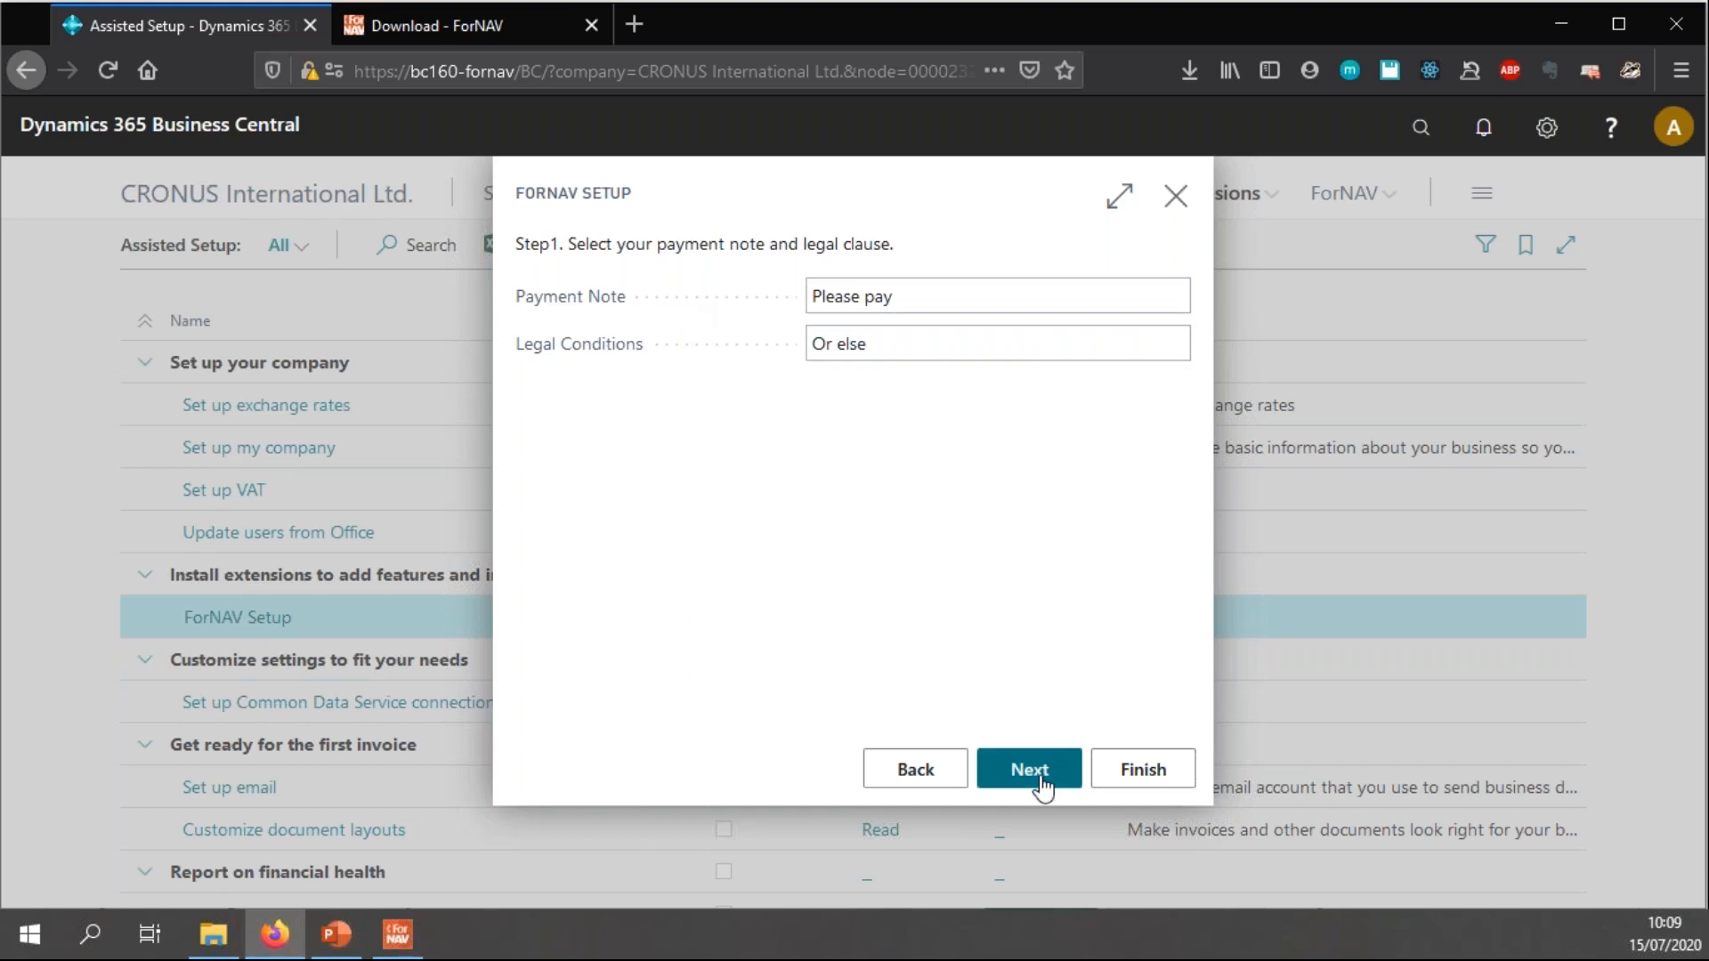
- Set VAT Report Type to Always and start importing a document report watermark
left_click(1027, 769)
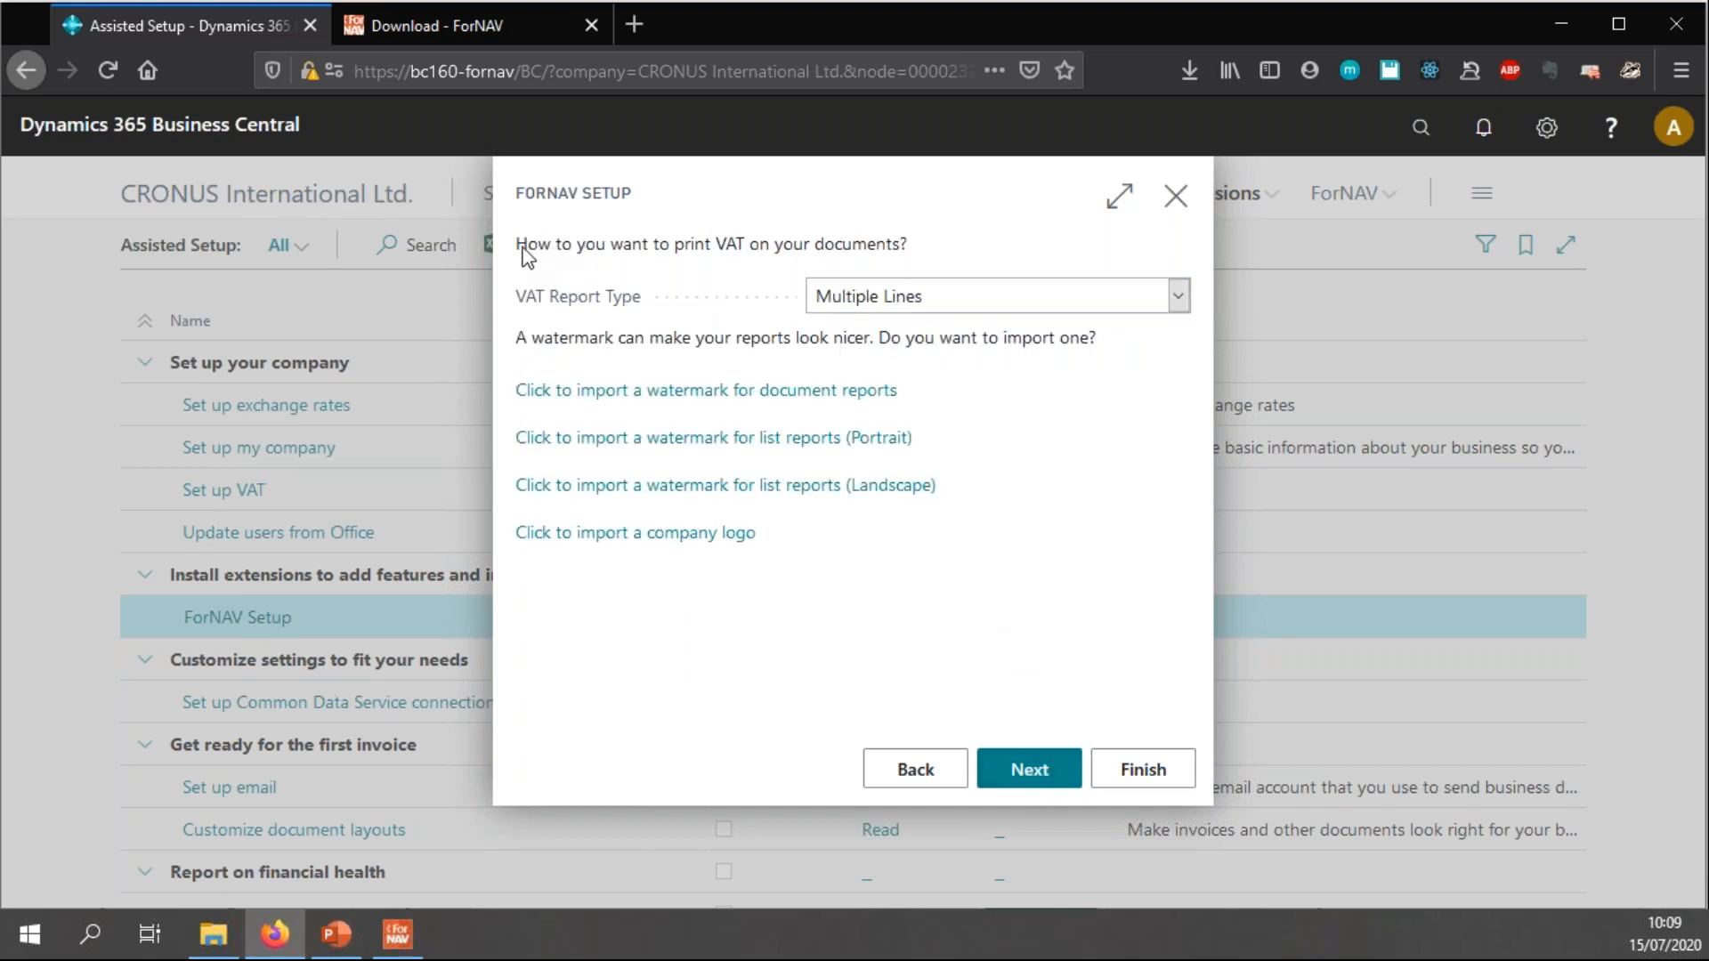
mouse_move(1110, 380)
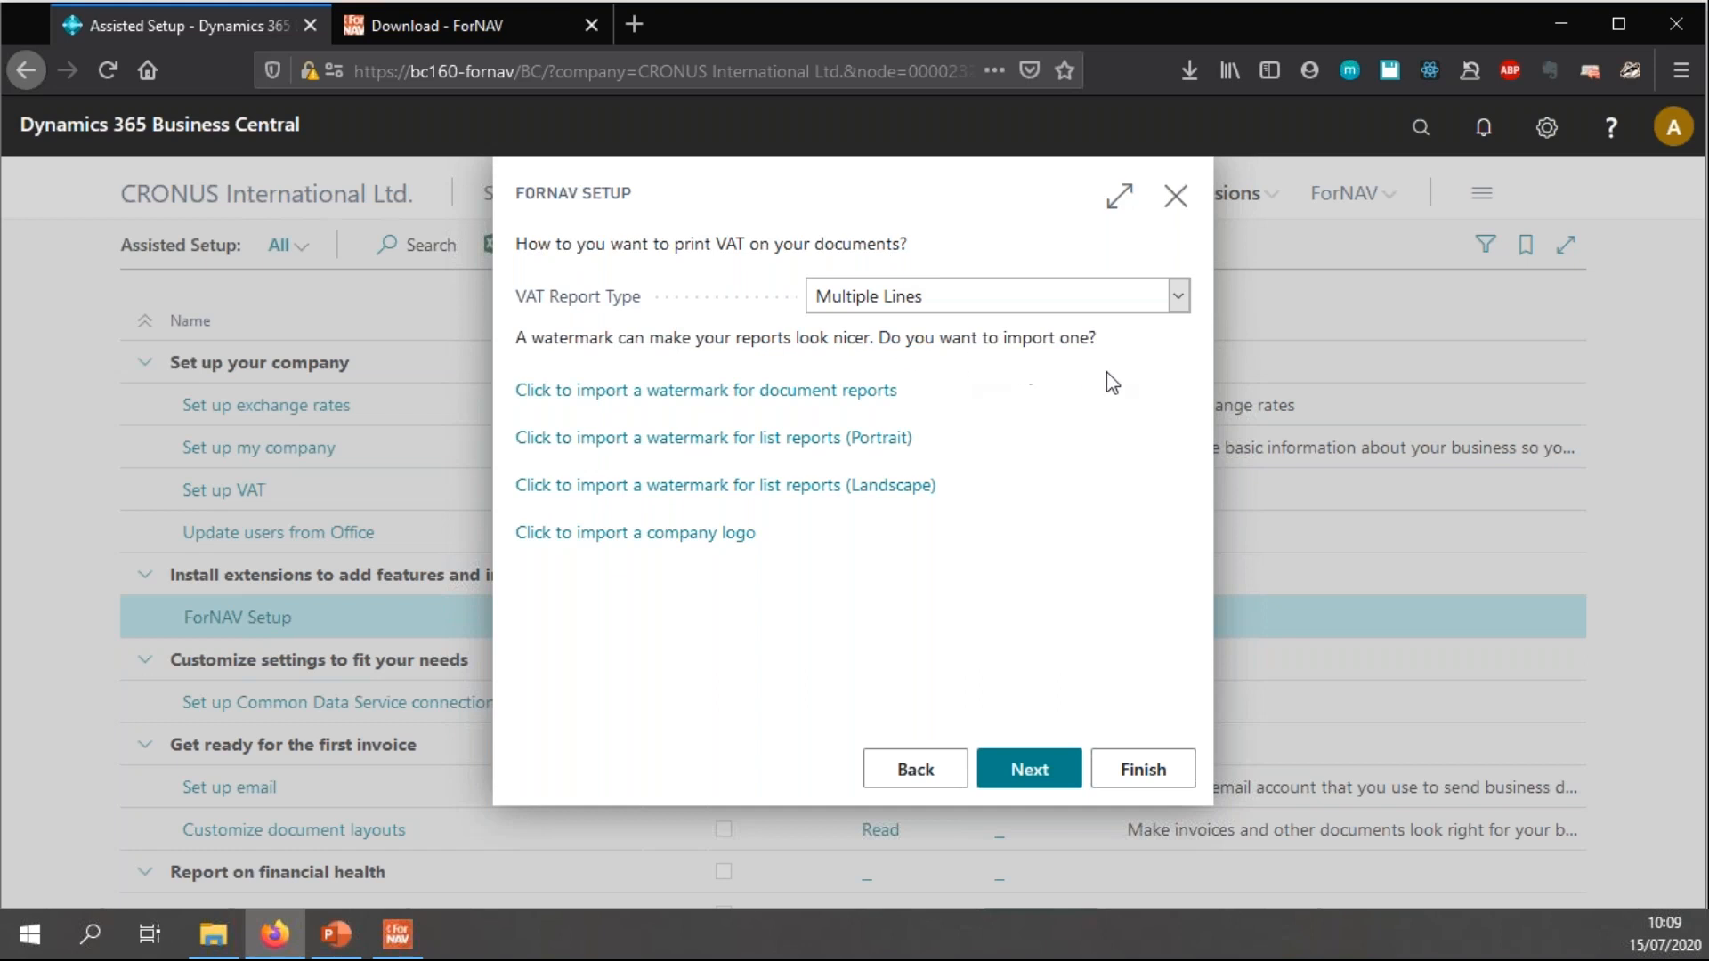
left_click(1175, 295)
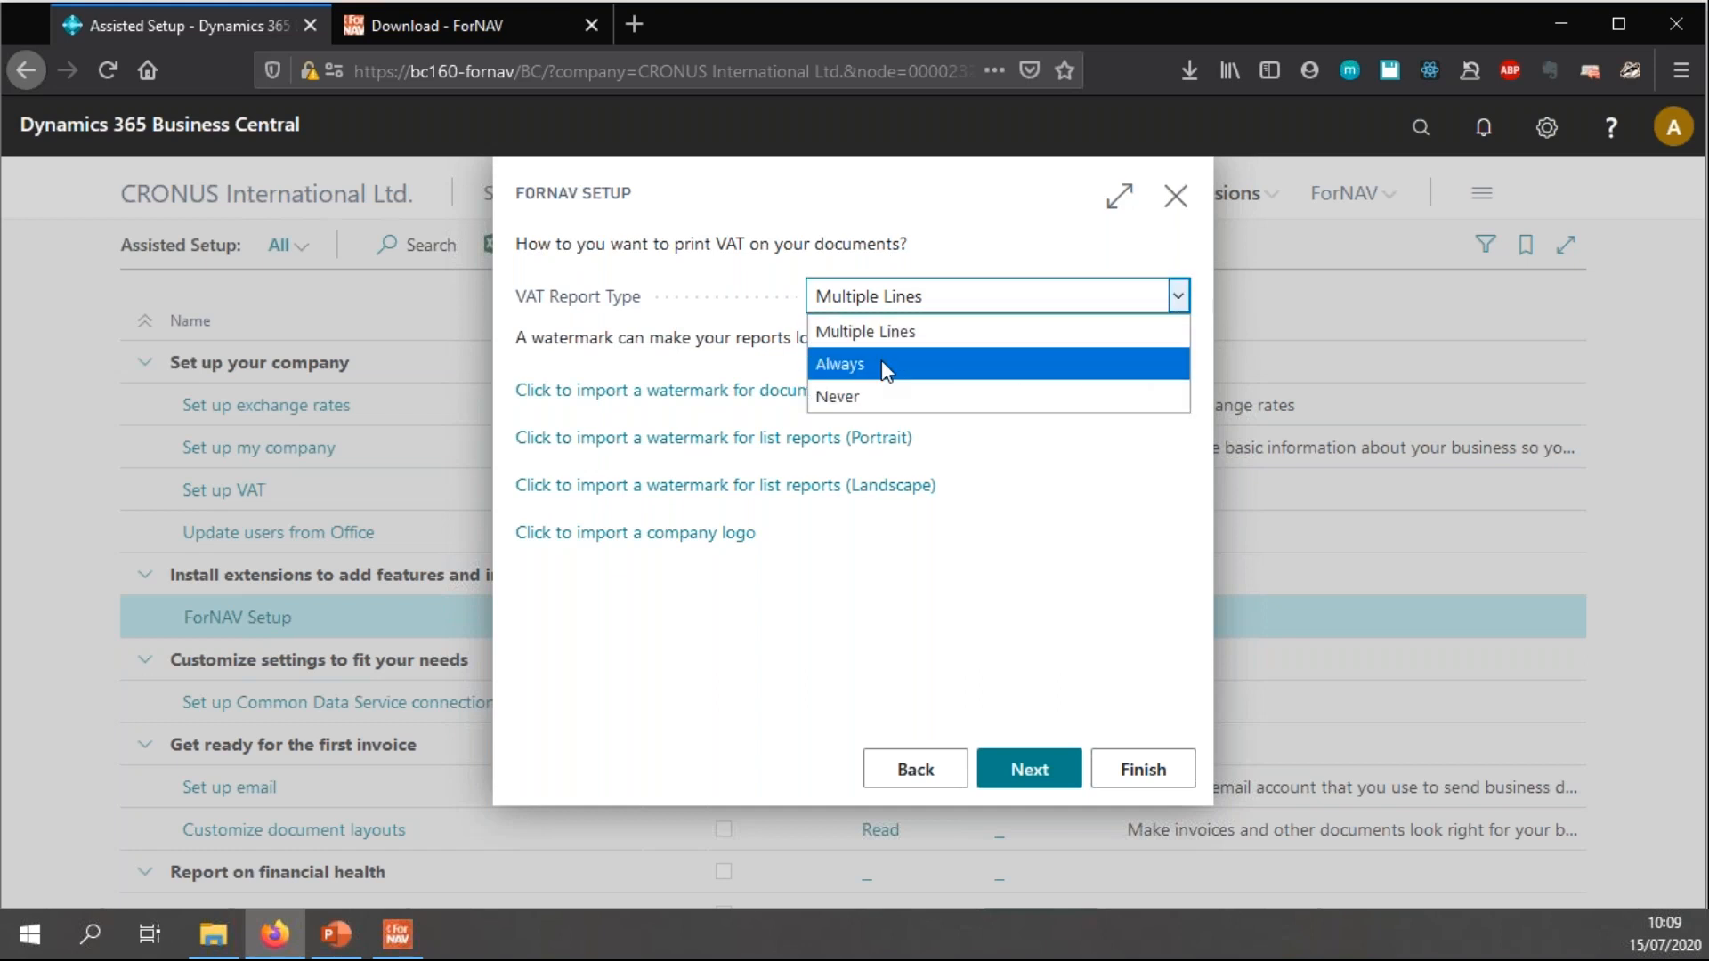
left_click(839, 363)
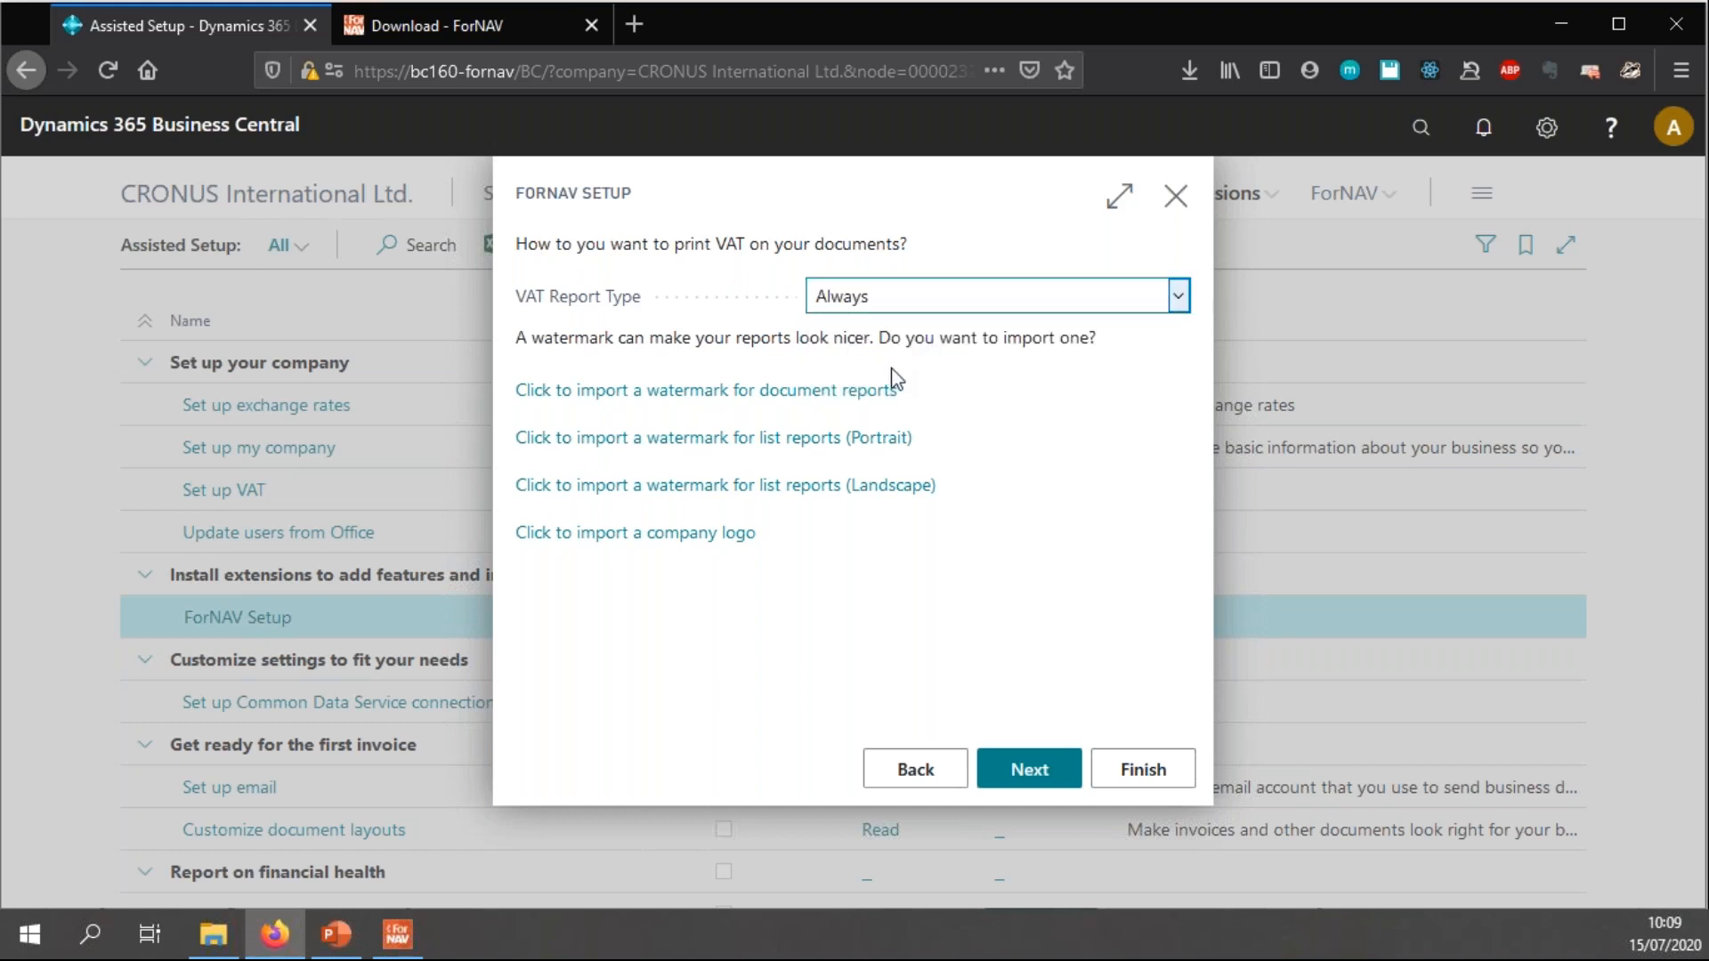
mouse_move(991, 397)
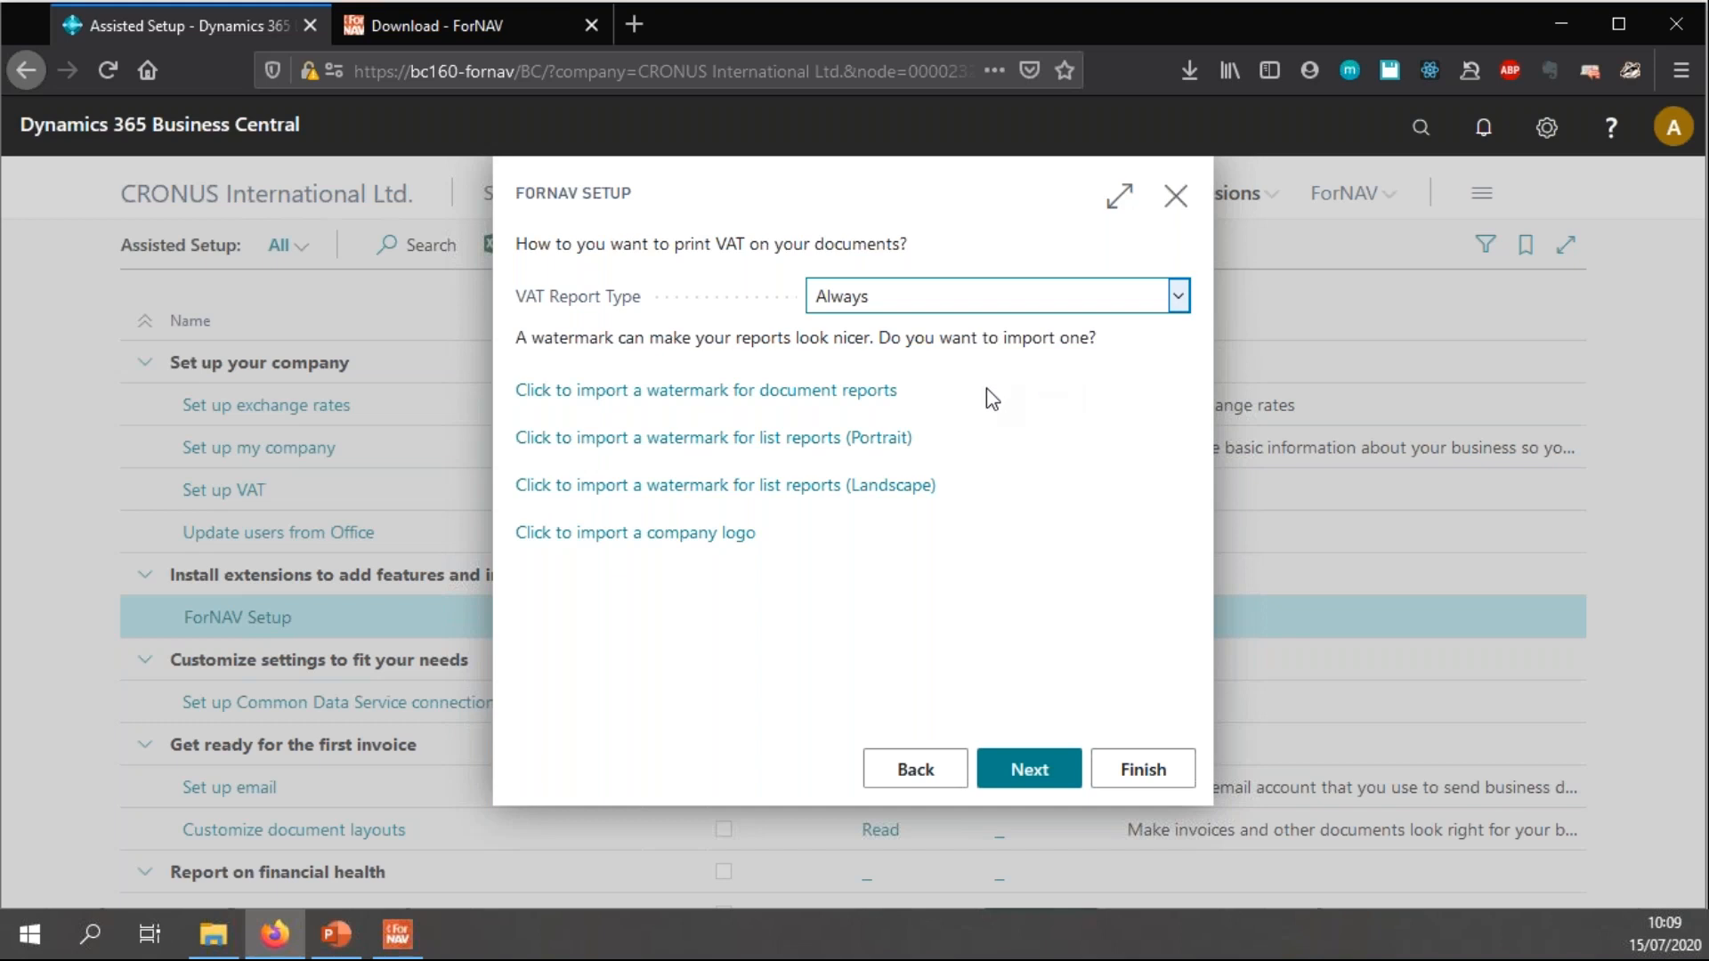
mouse_move(883, 427)
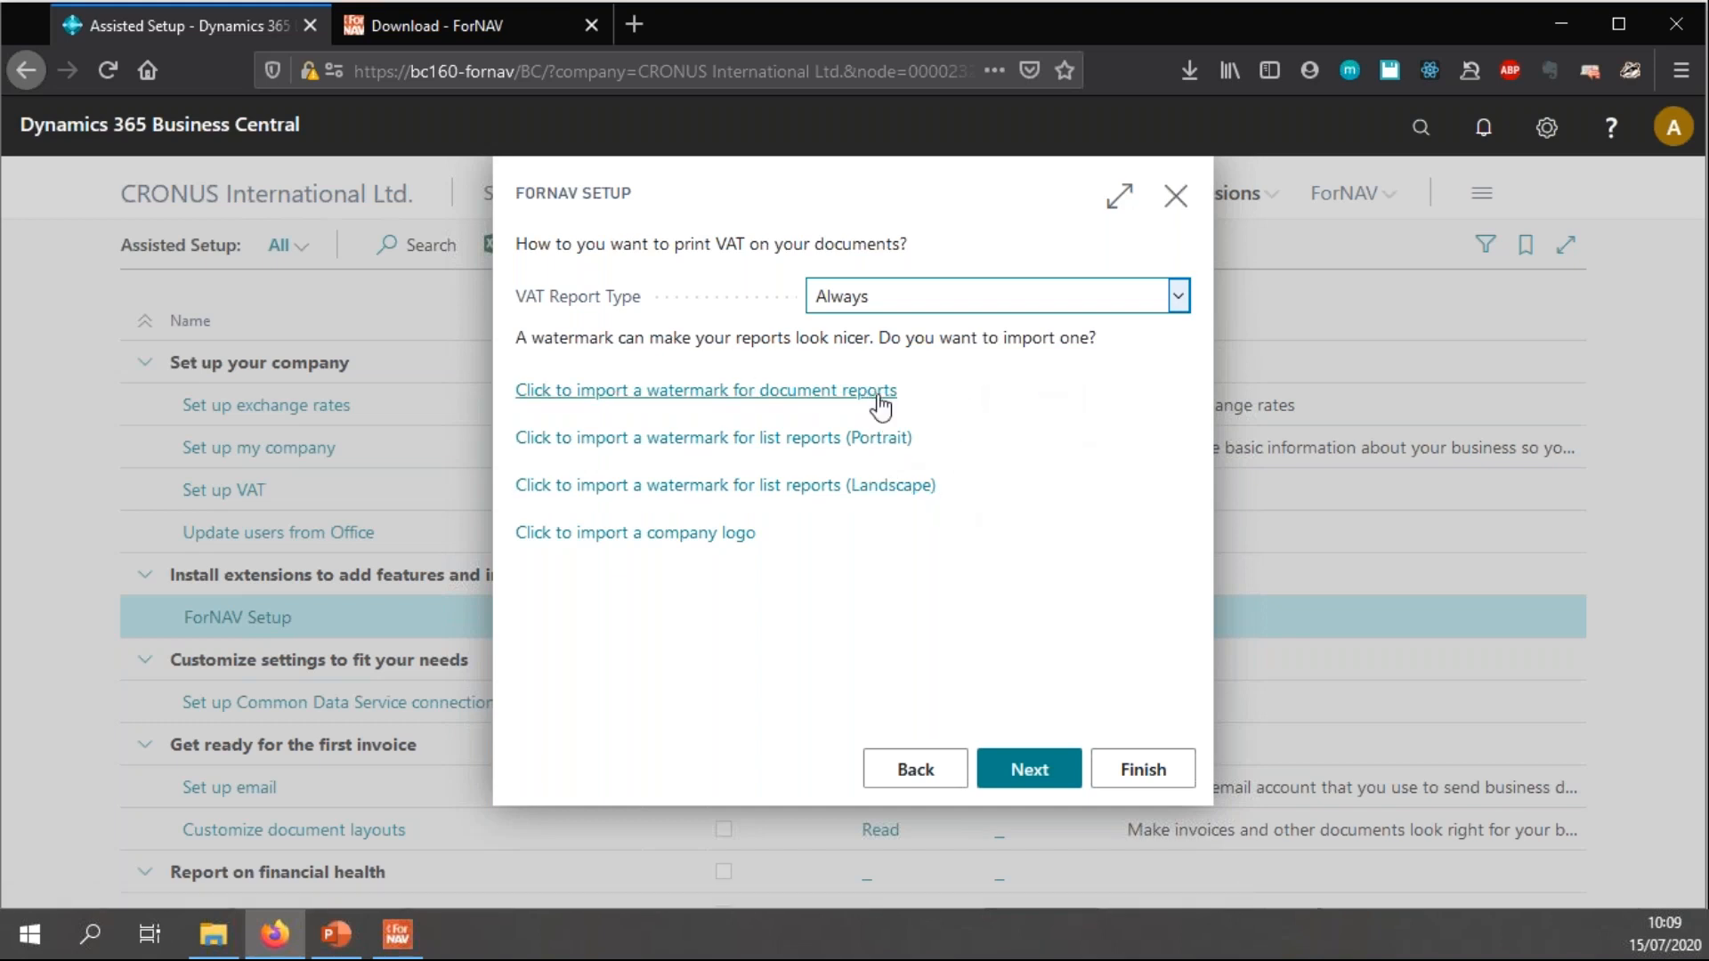
left_click(705, 389)
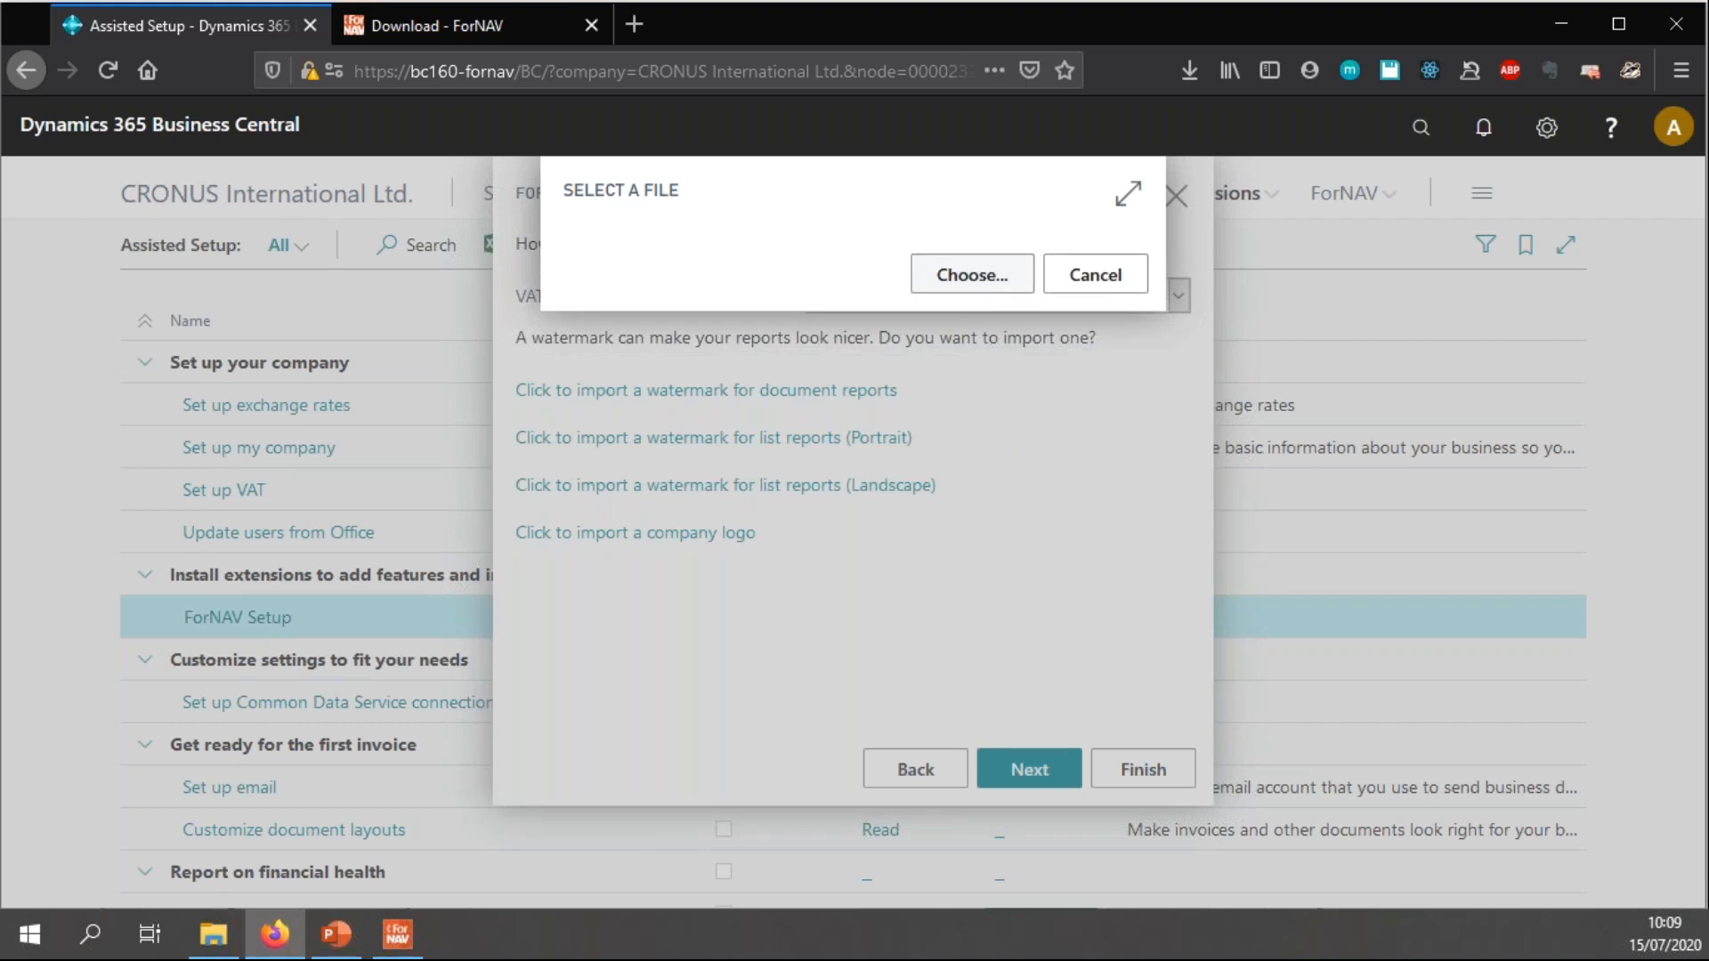
- Preview Invoice_A4_template_10.pdf from the file browser, then cancel the pending file selection
left_click(968, 274)
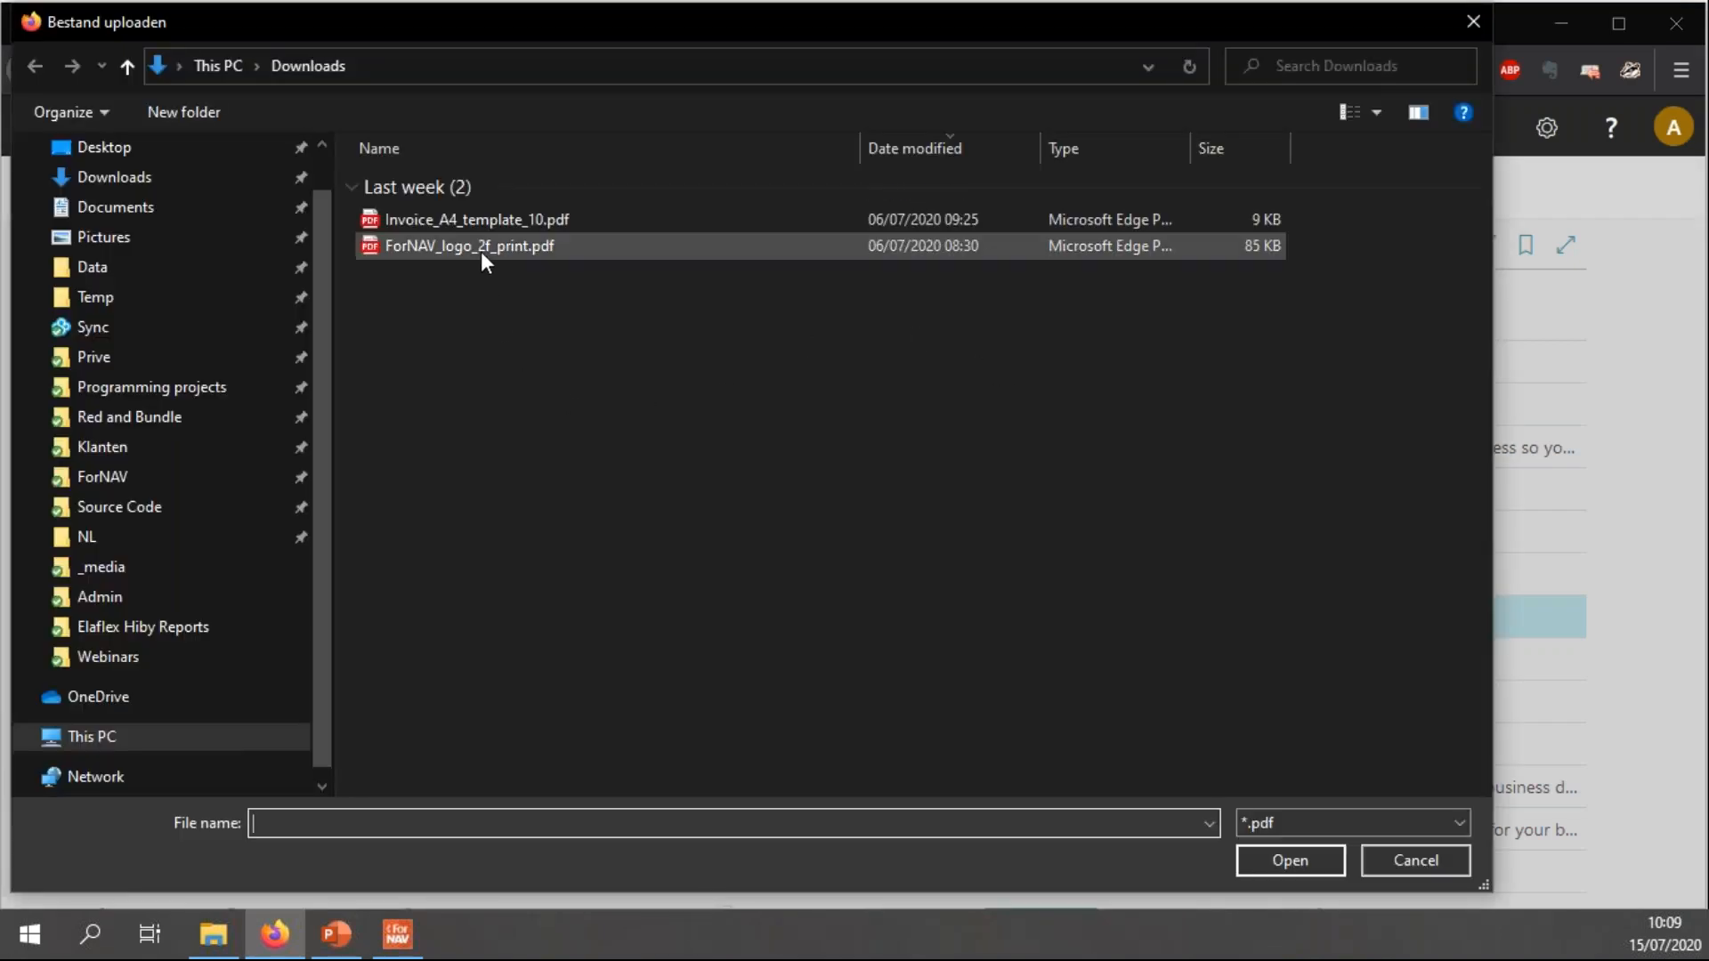
left_click(477, 219)
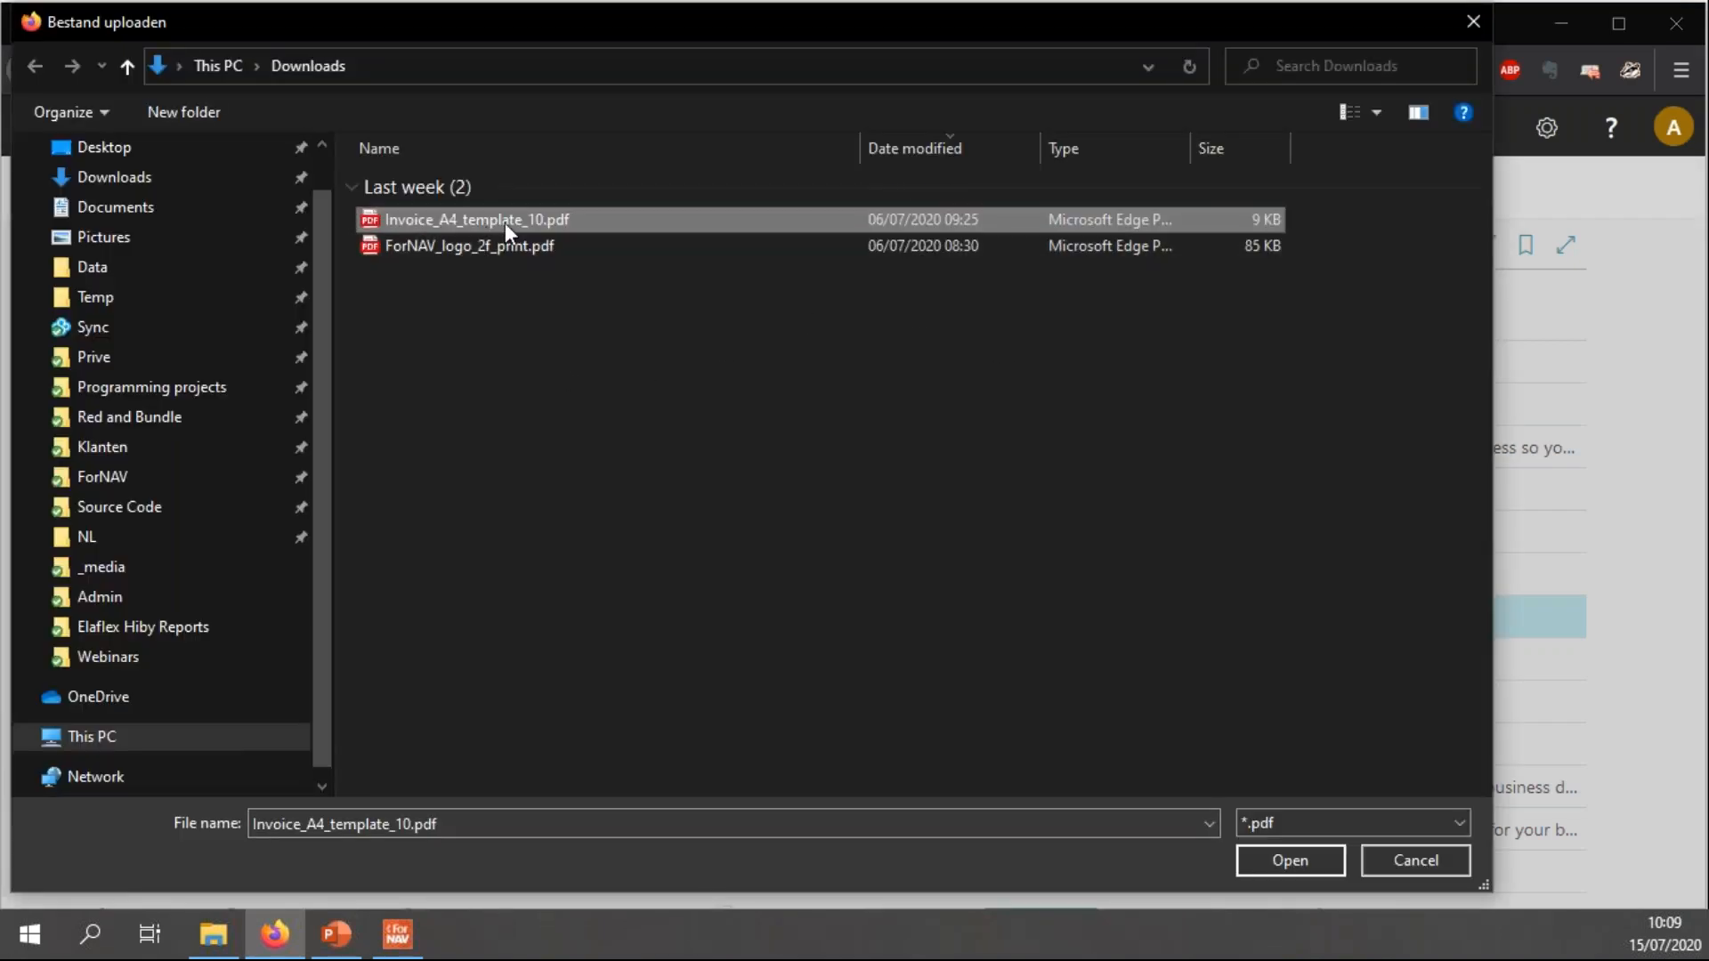
right_click(507, 219)
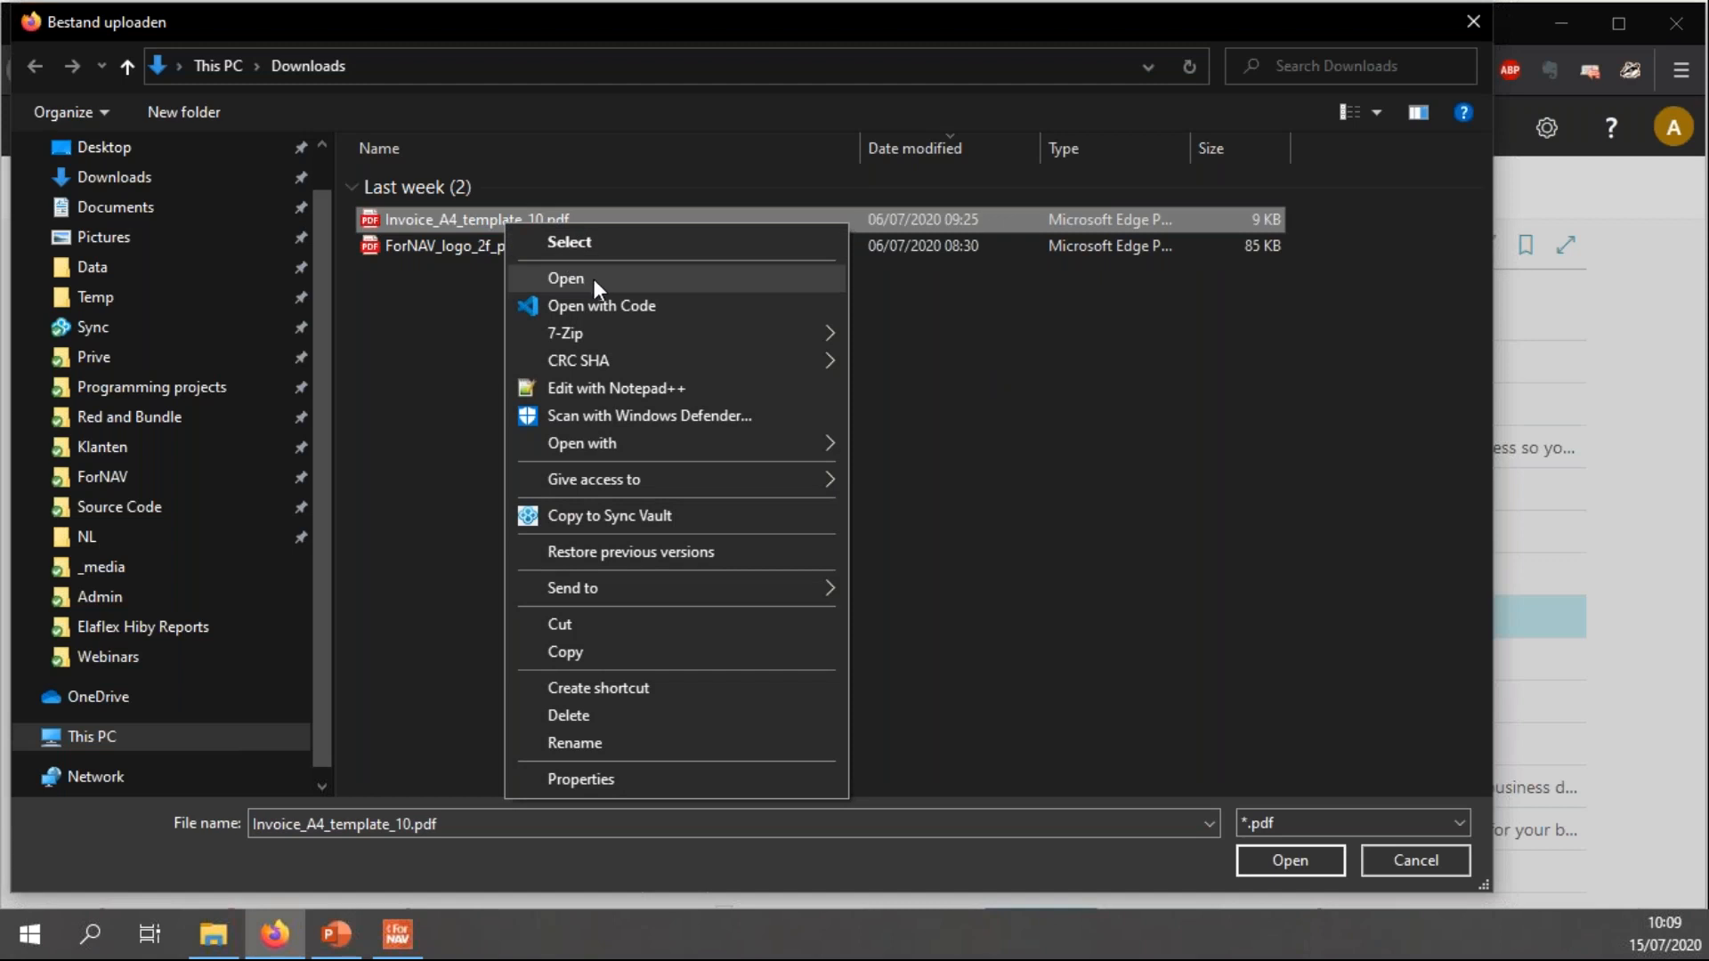
mouse_move(600, 305)
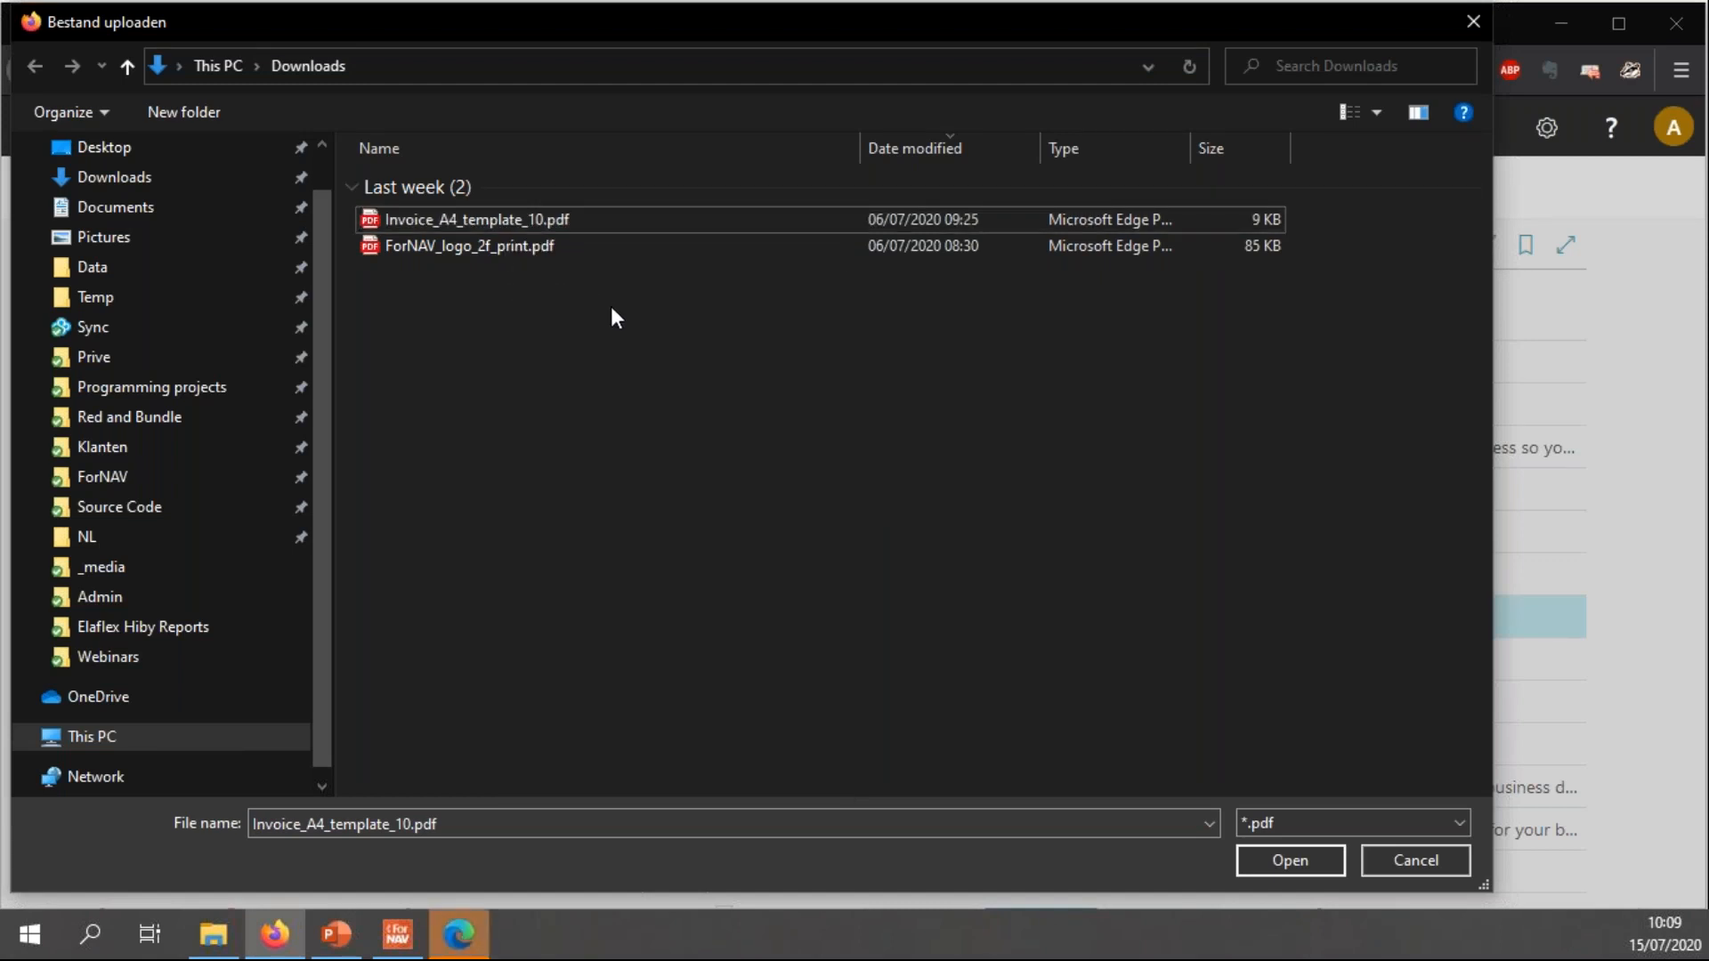
left_click(1287, 859)
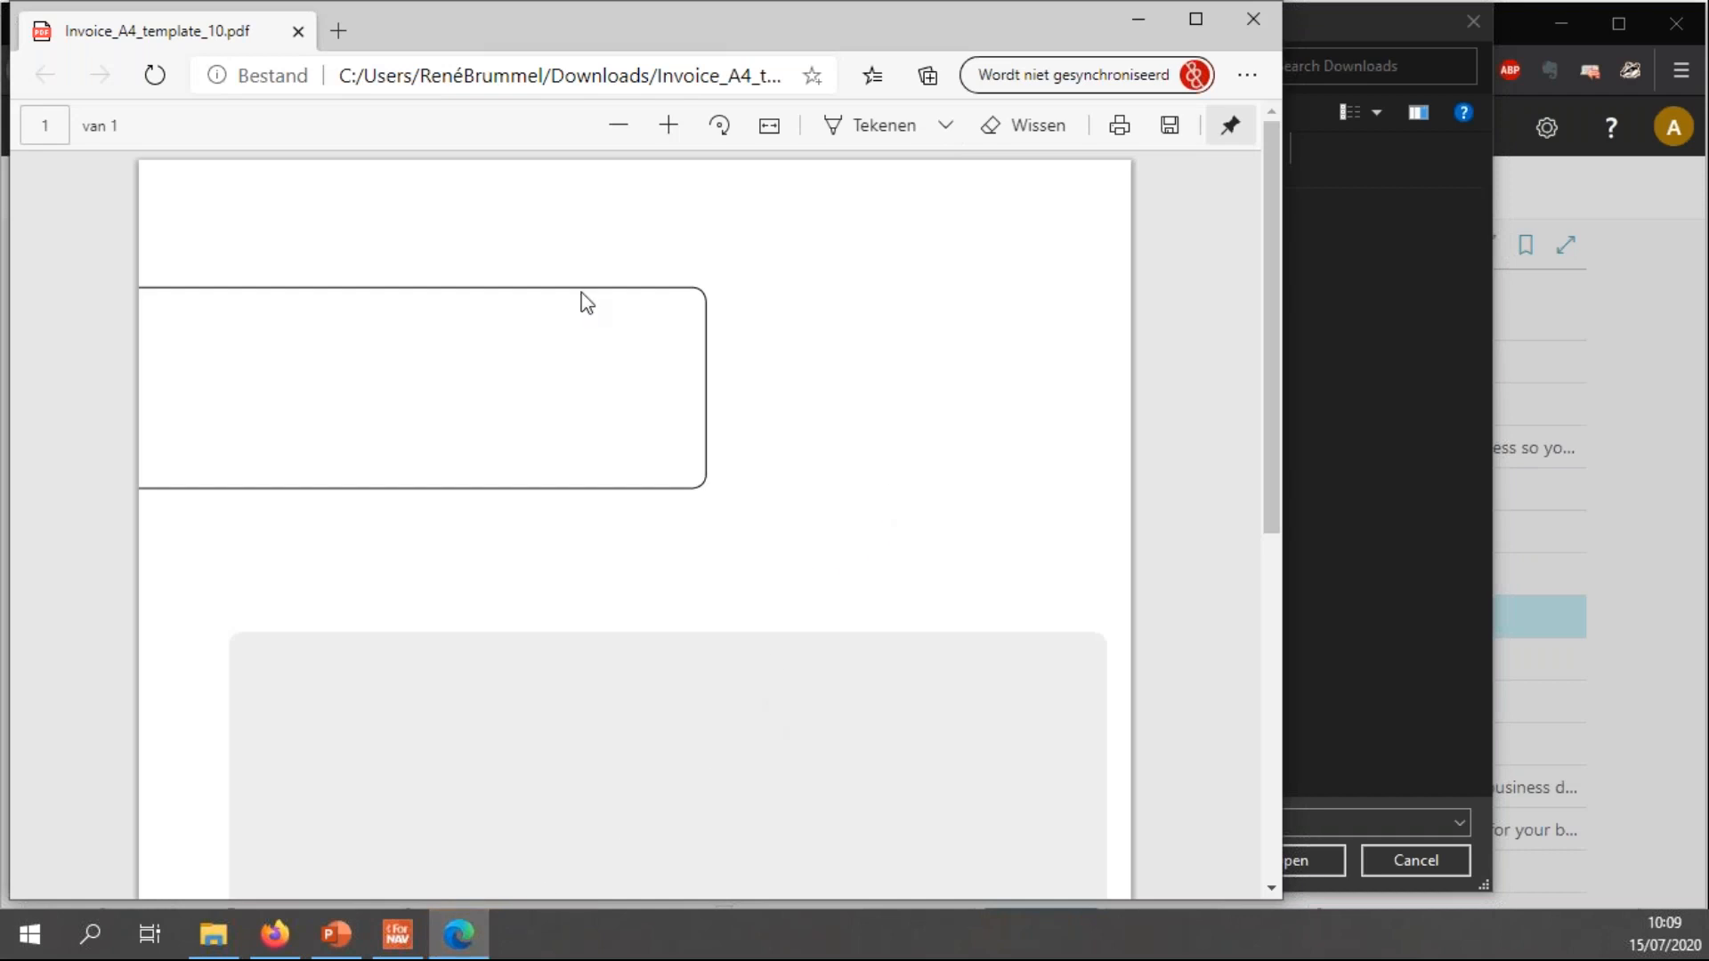
scroll("down", 3)
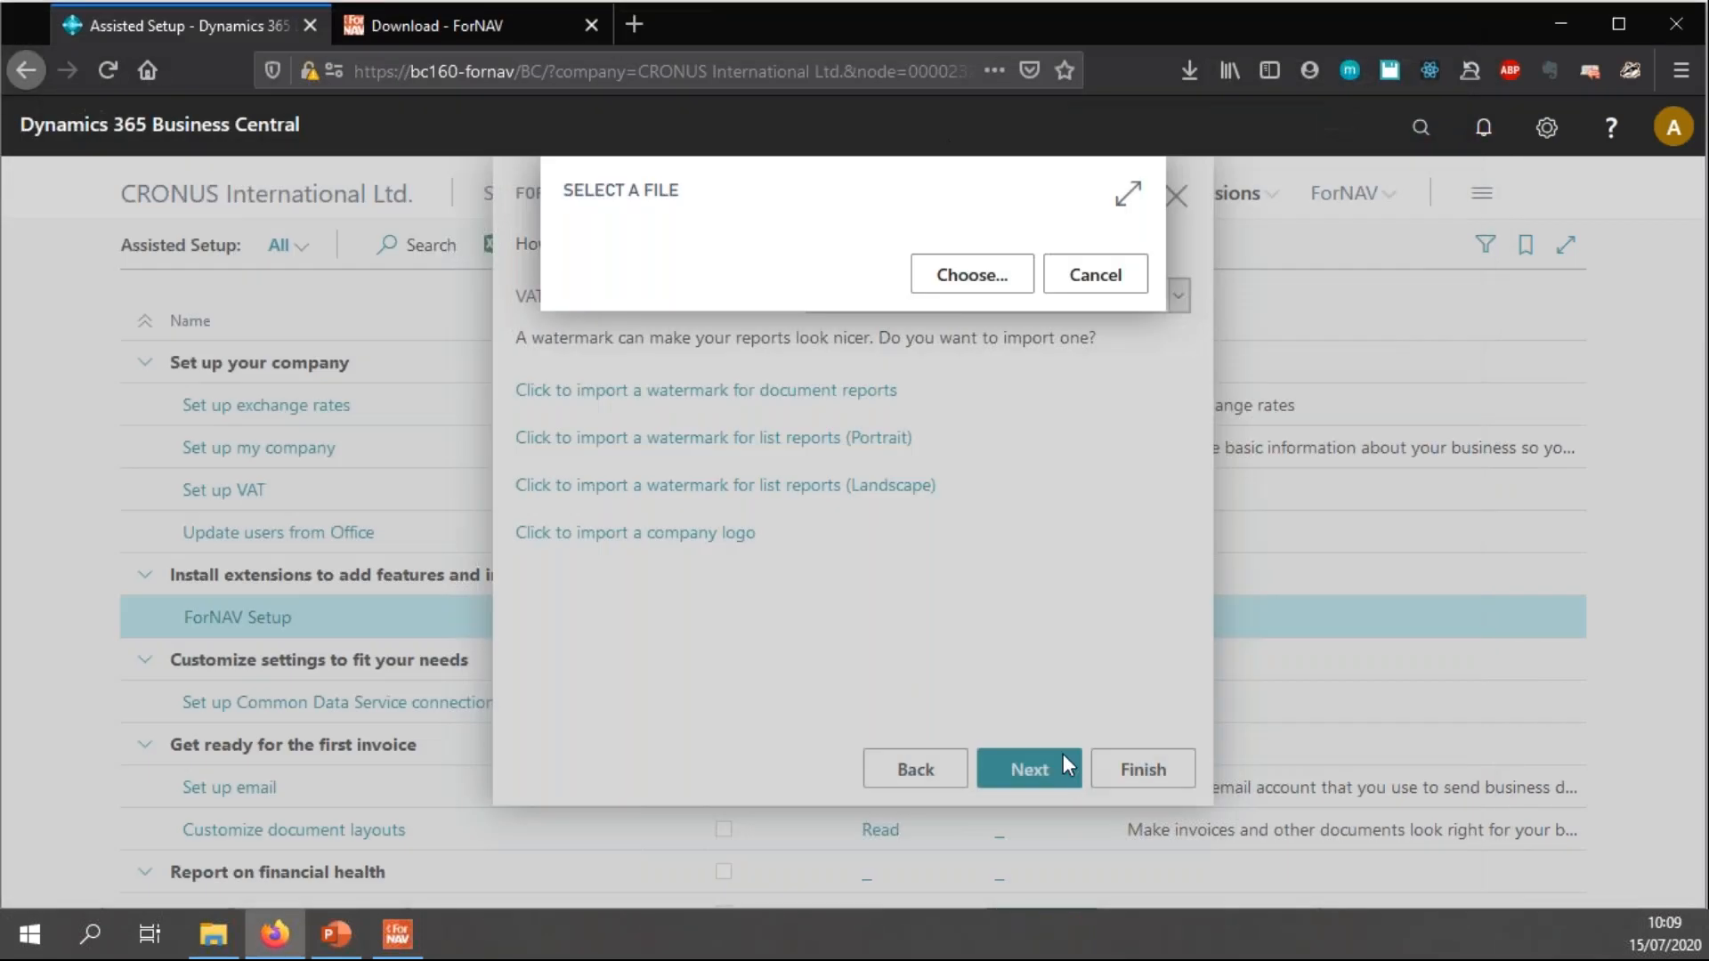
left_click(1094, 274)
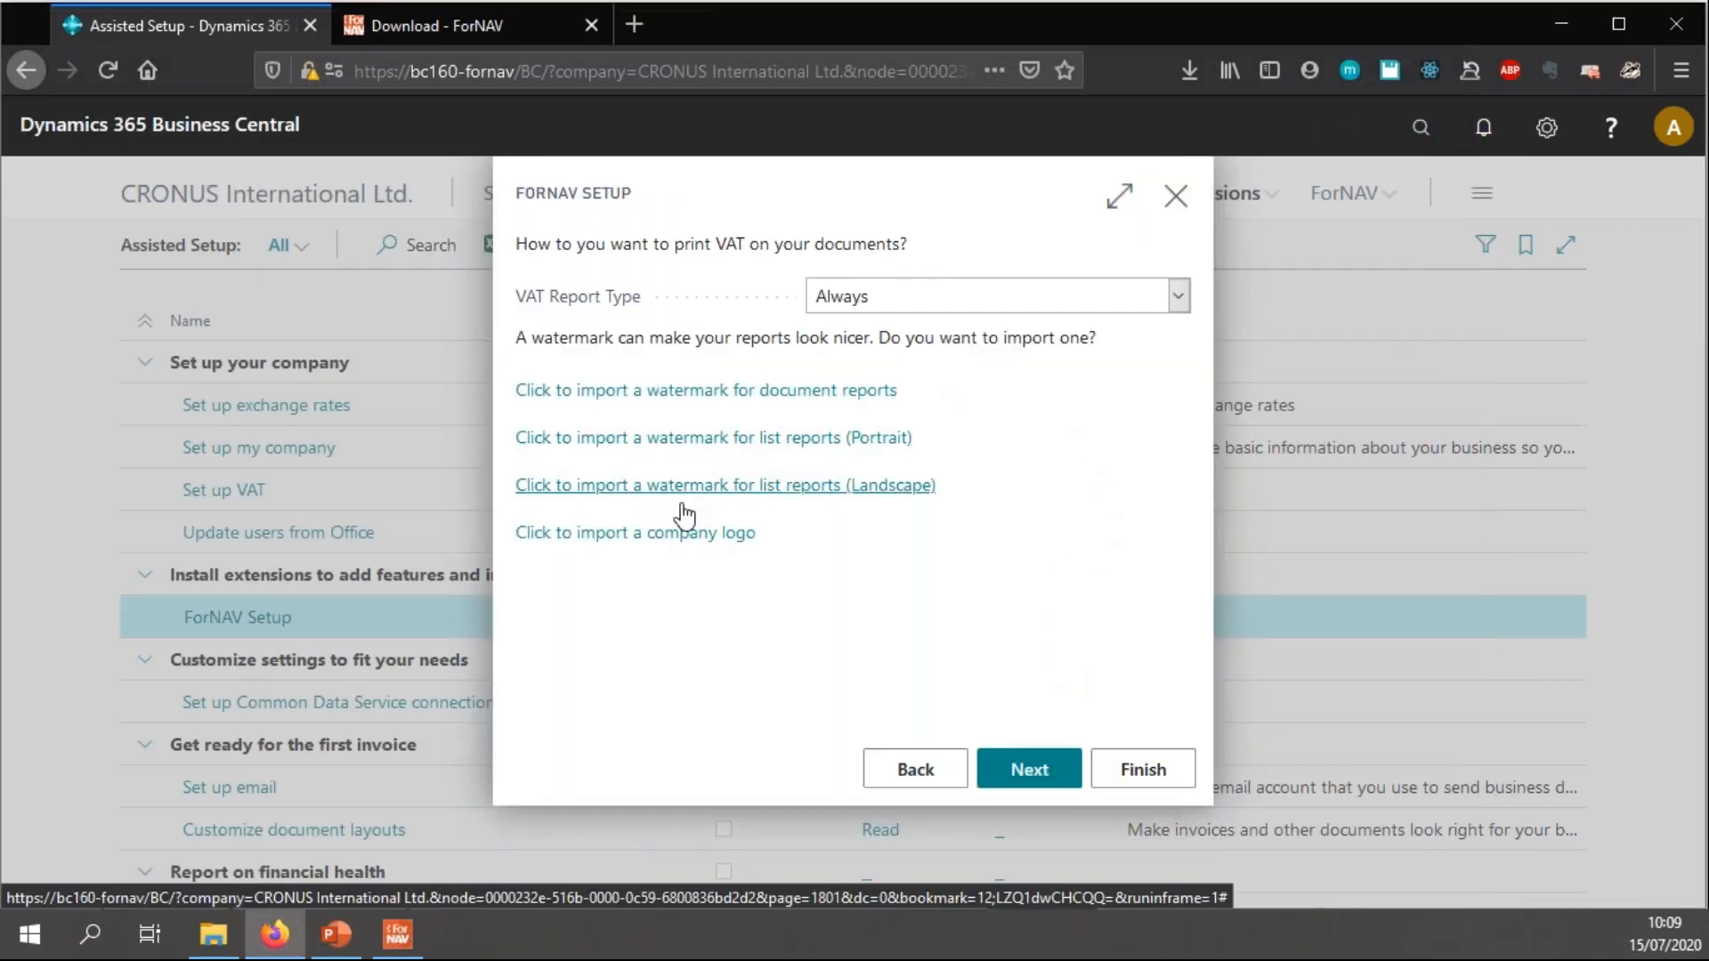
- Choose ForNAV_logo_2f_print.pdf from Downloads as the landscape list watermark, keeping the PDF filter
left_click(724, 484)
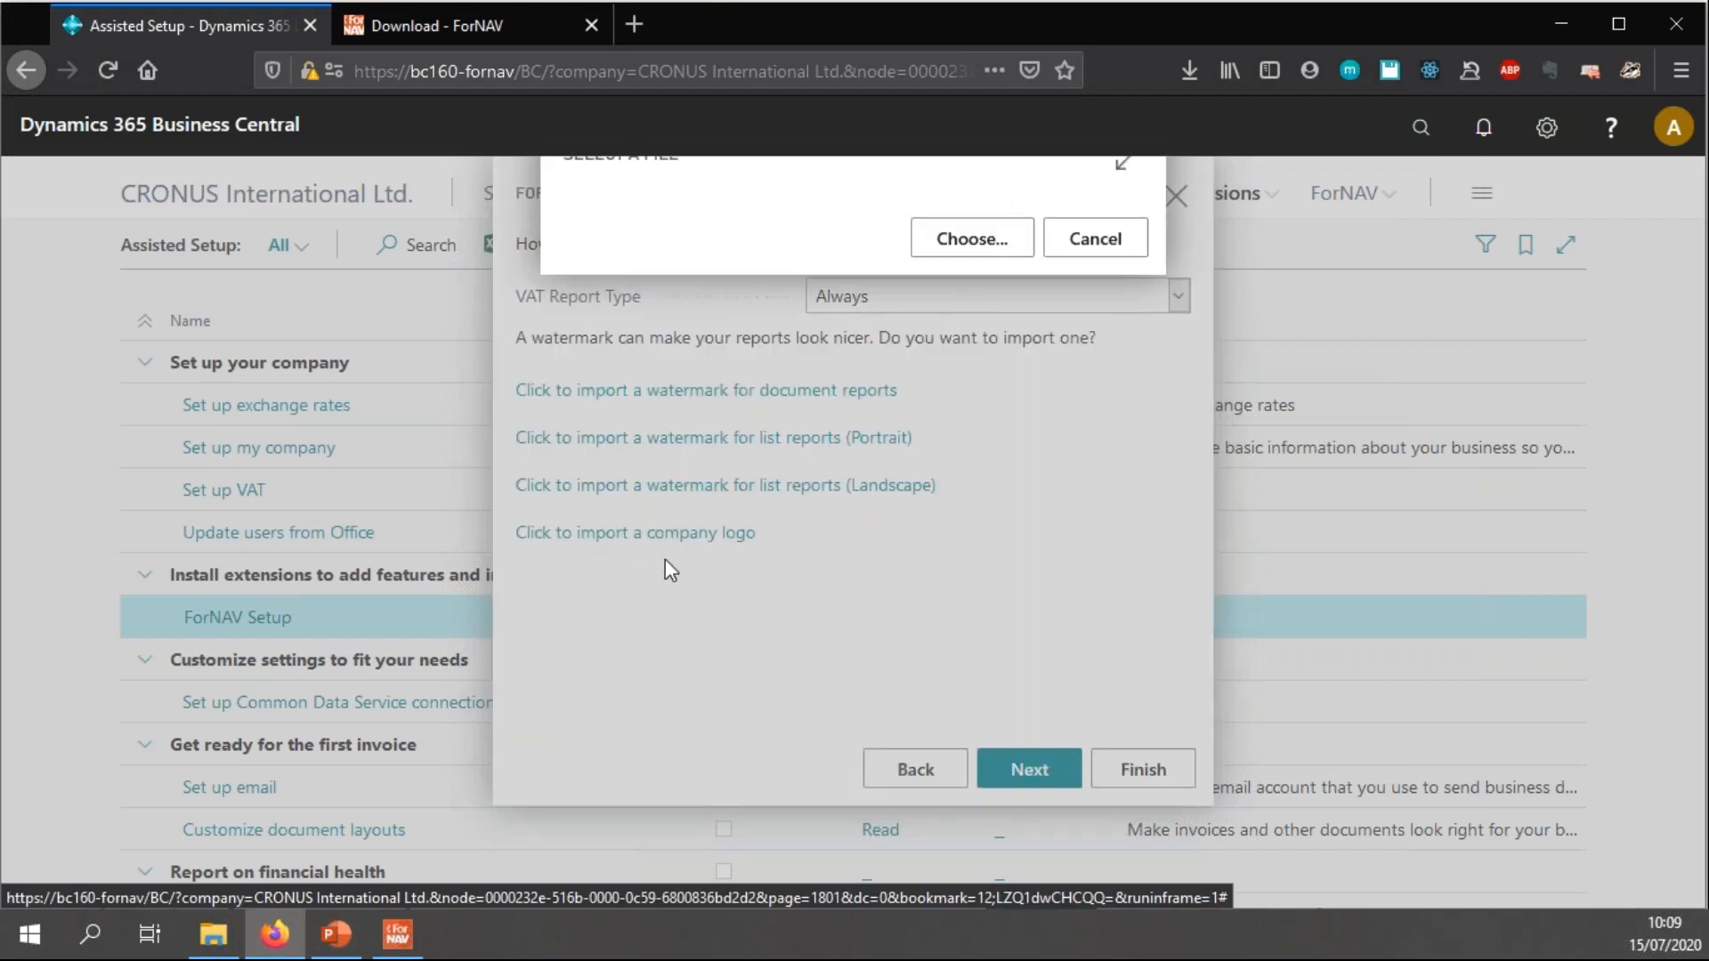
left_click(968, 237)
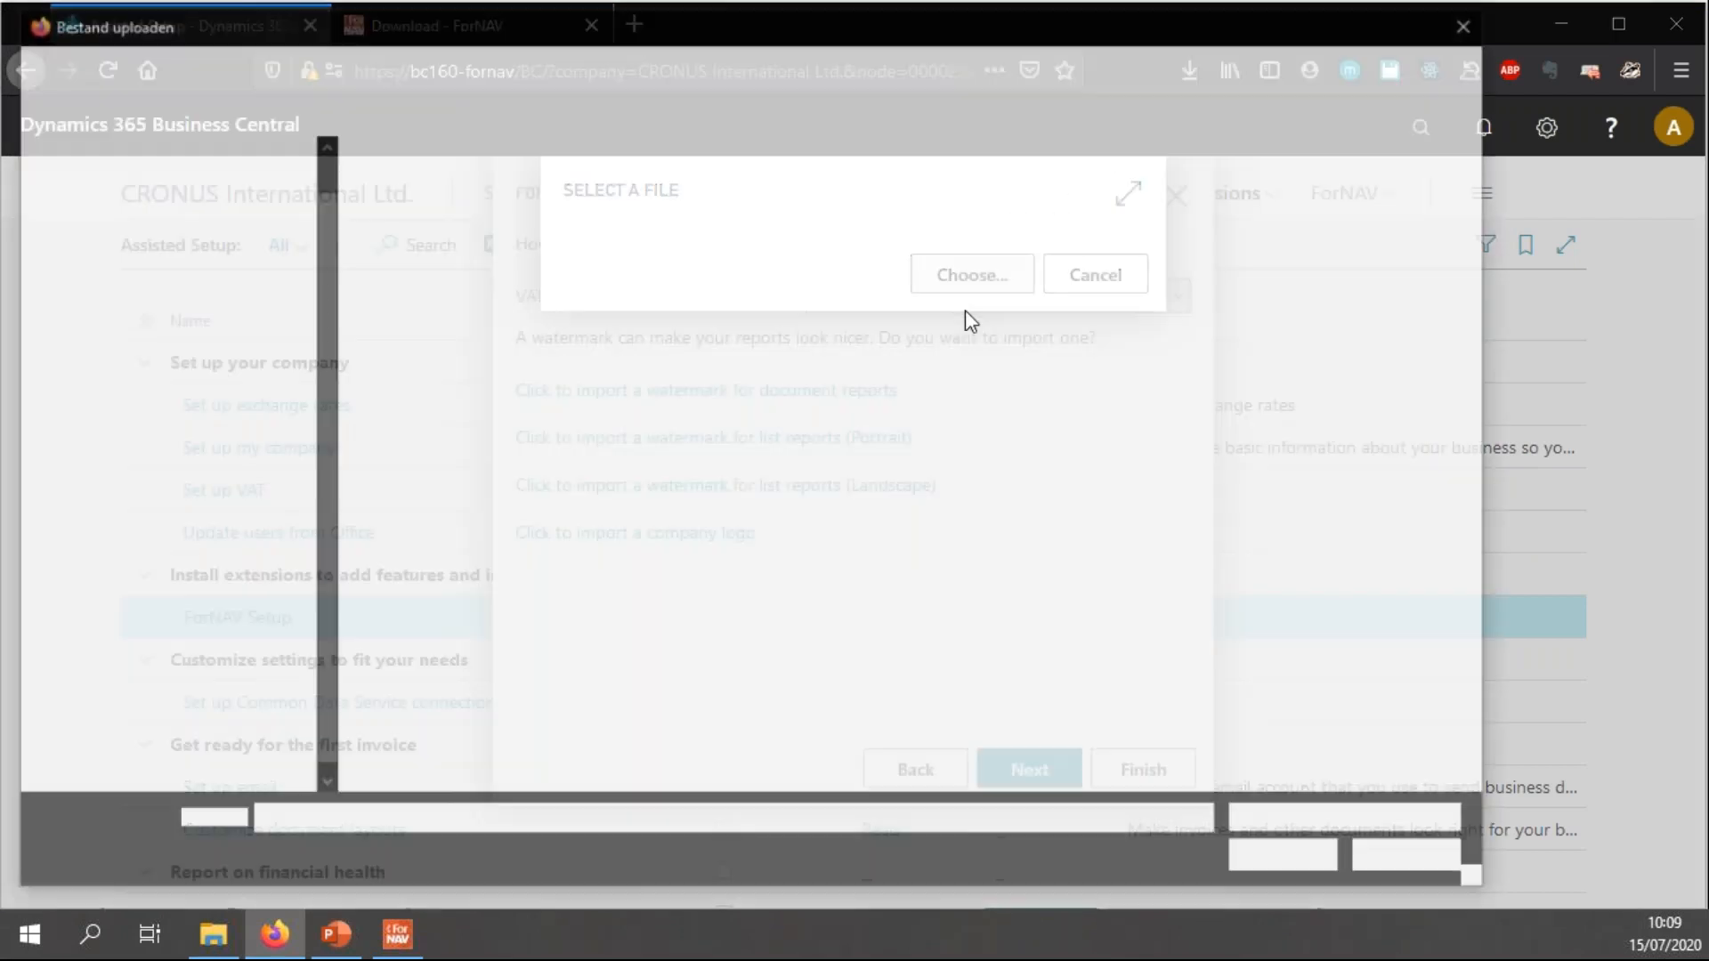
left_click(970, 275)
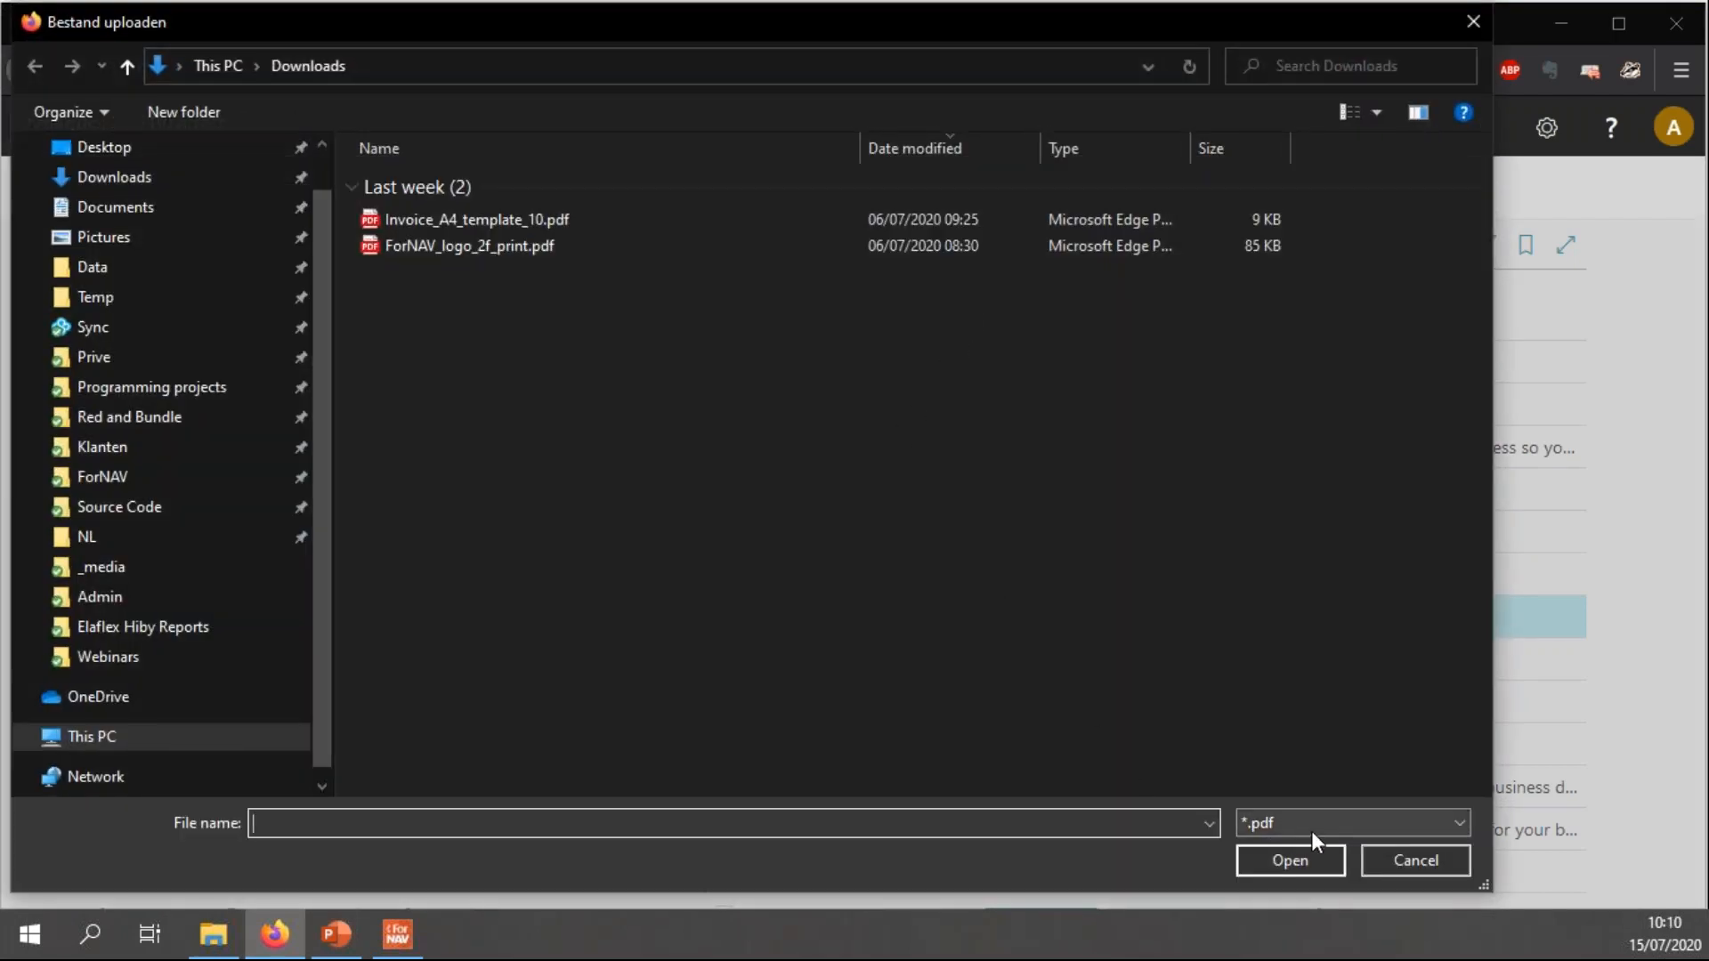
left_click(468, 246)
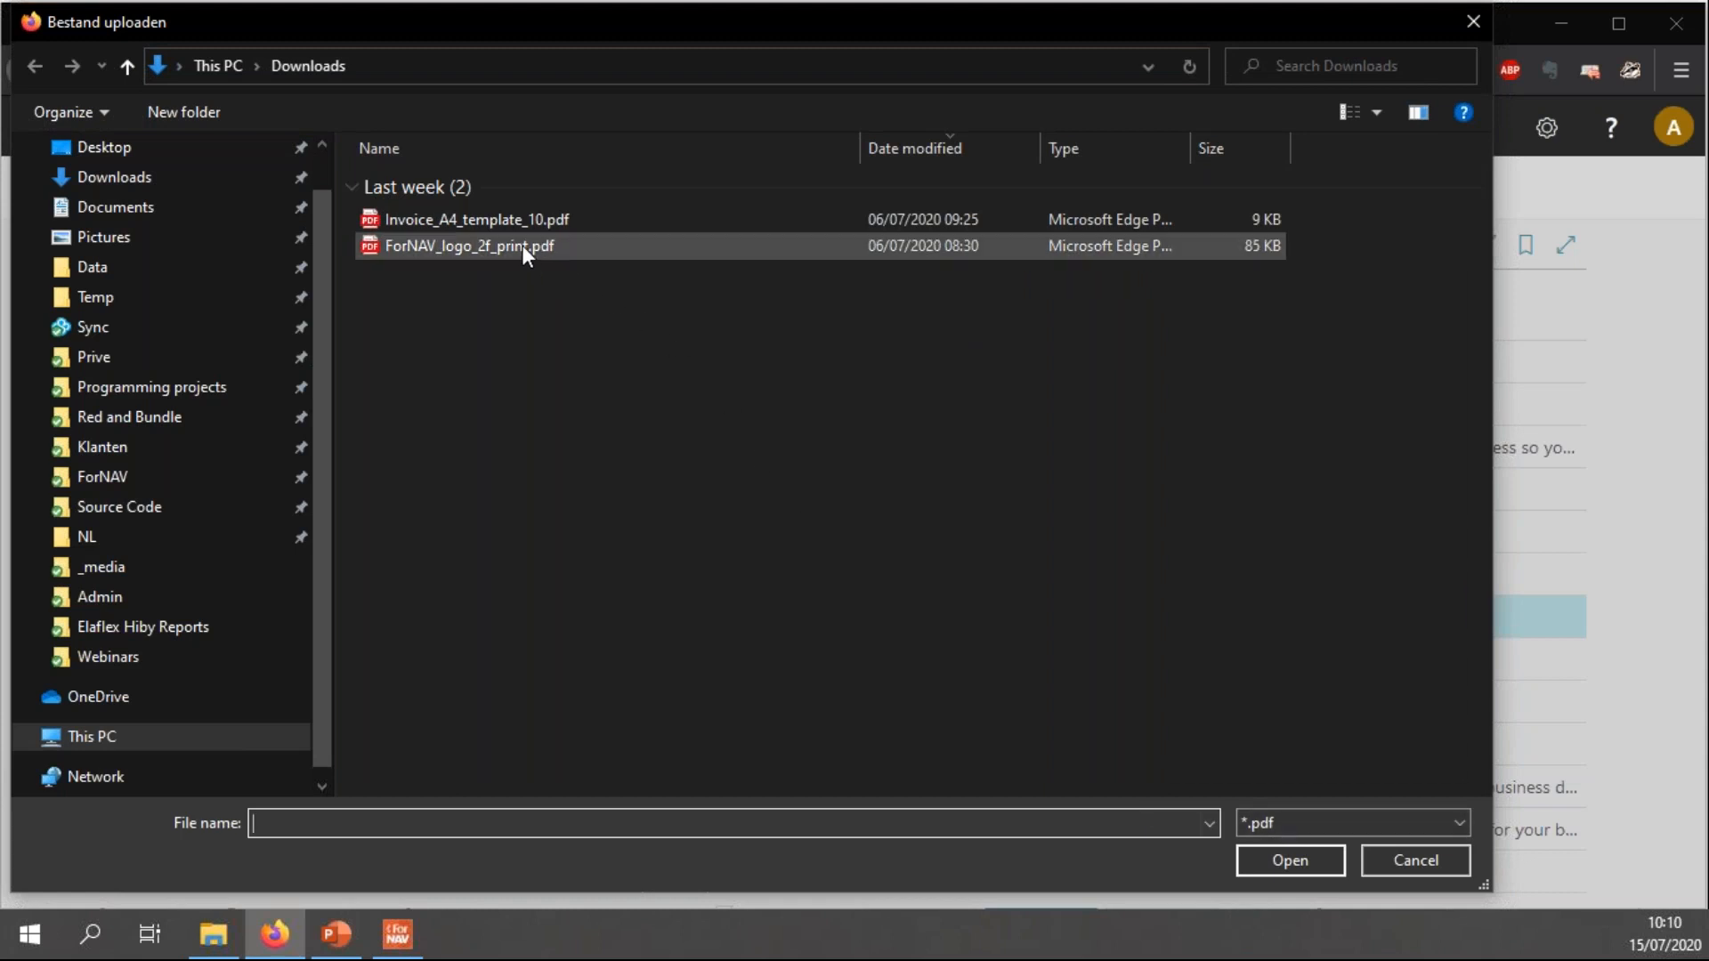
left_click(468, 246)
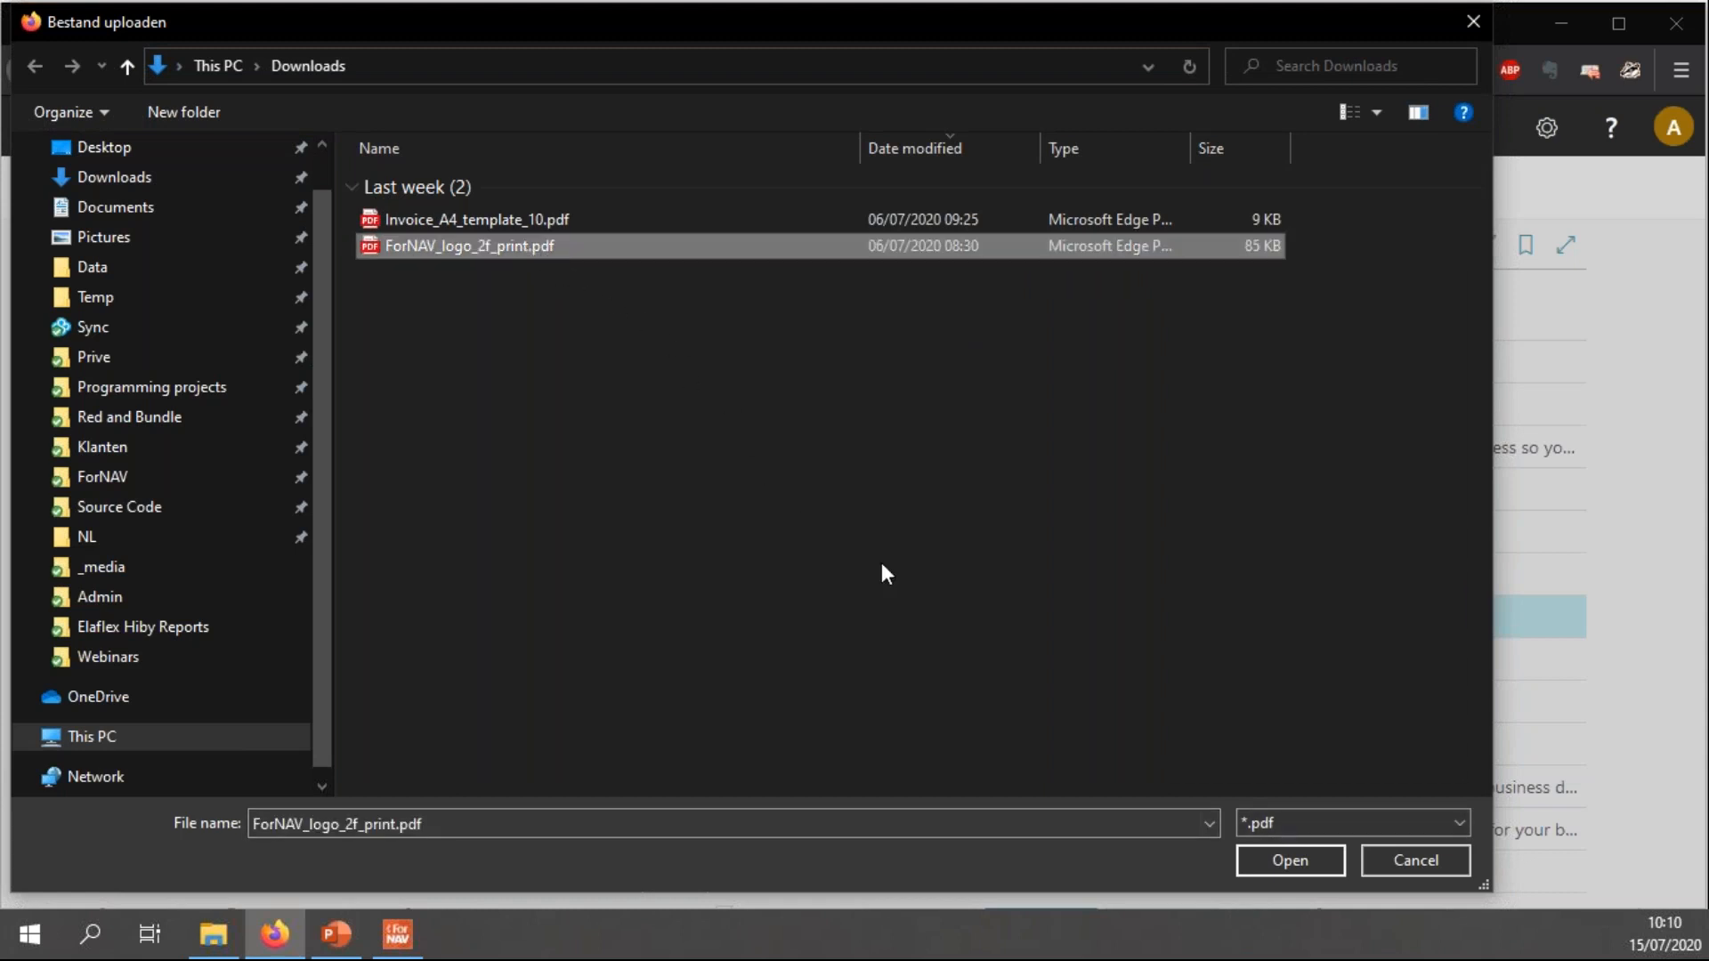
mouse_move(617, 290)
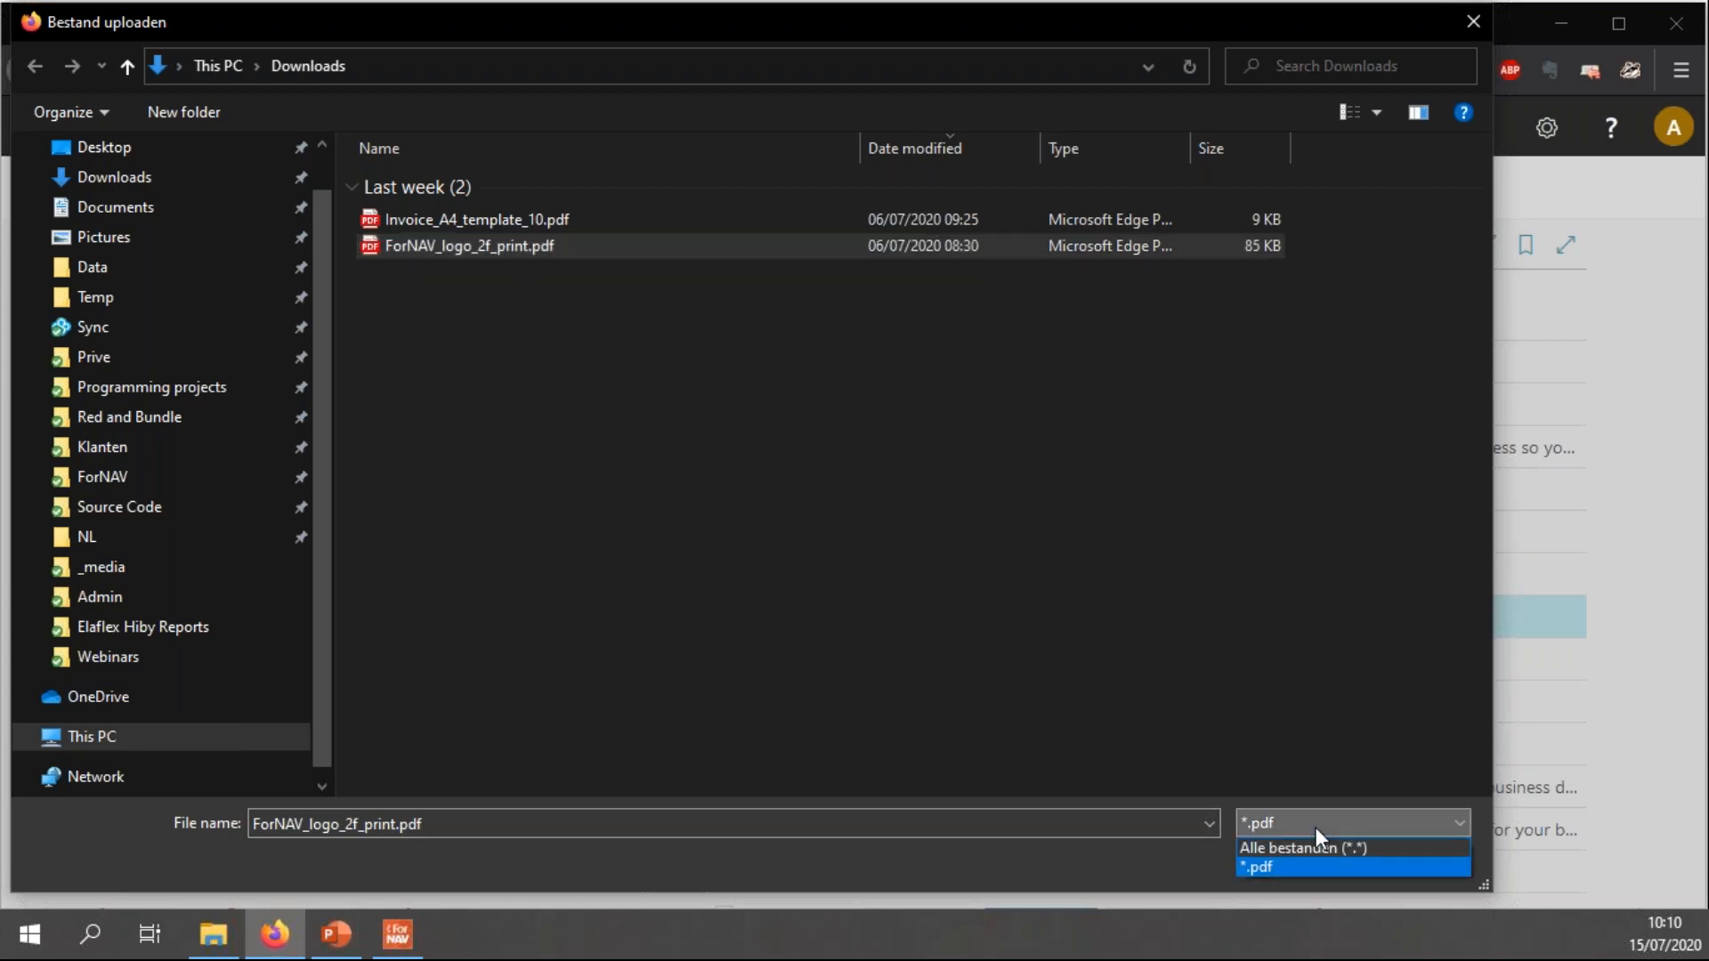
left_click(1255, 867)
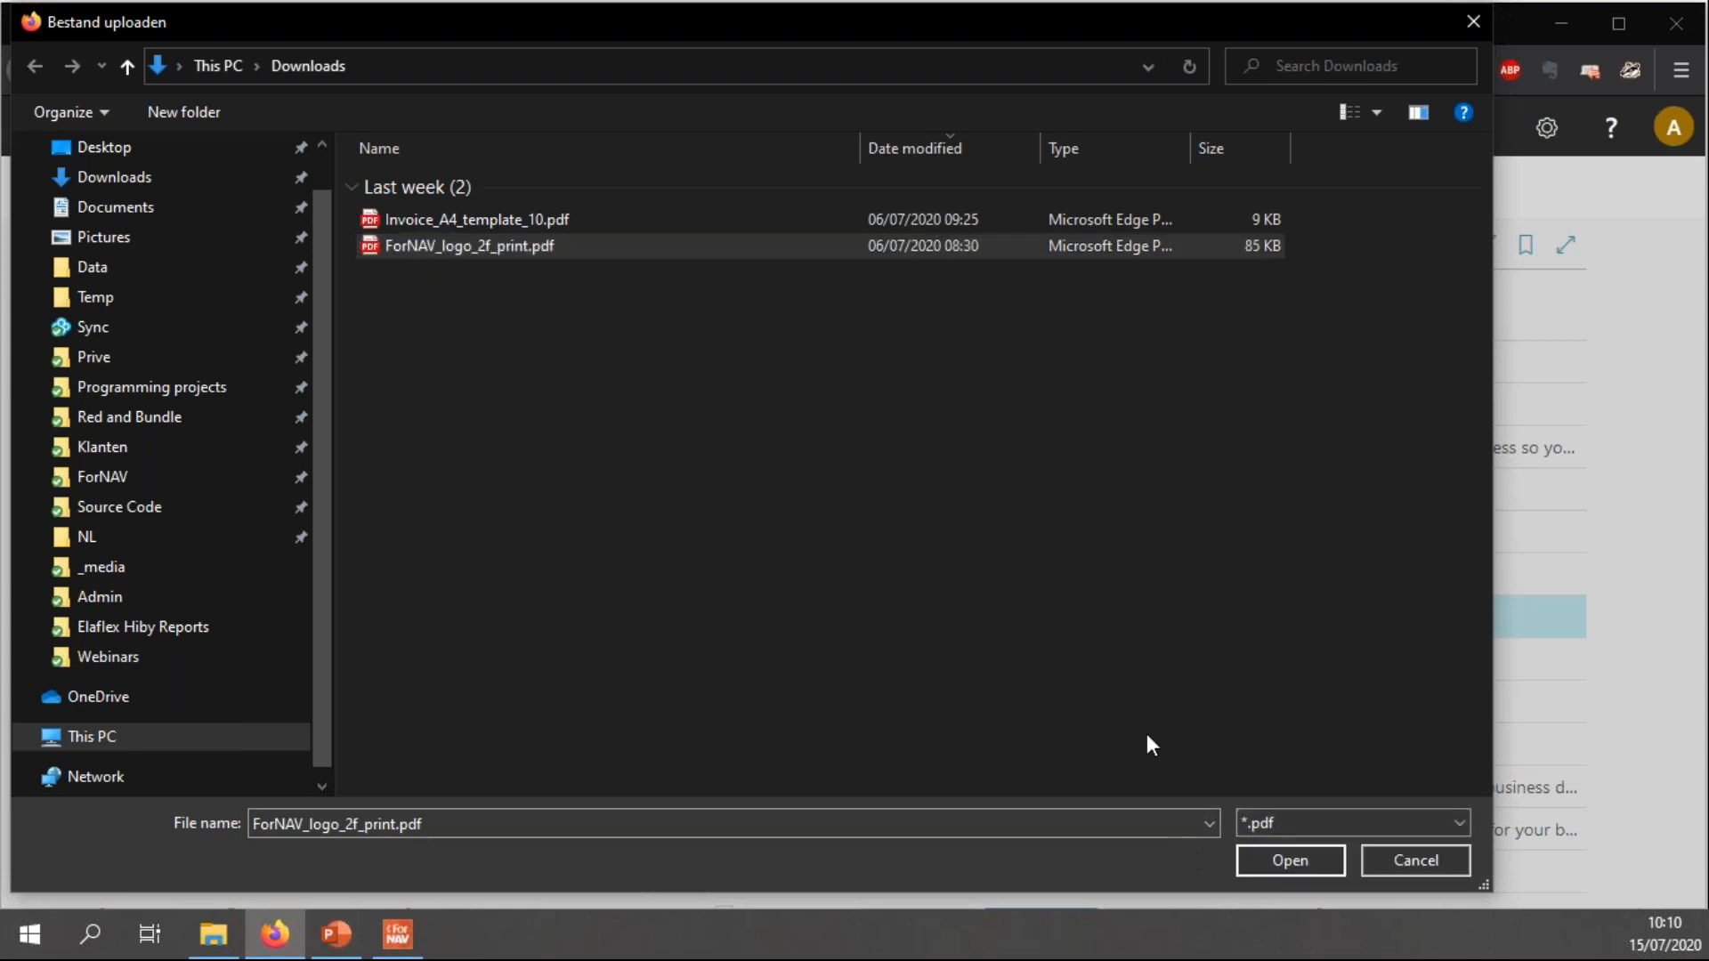
mouse_move(556, 219)
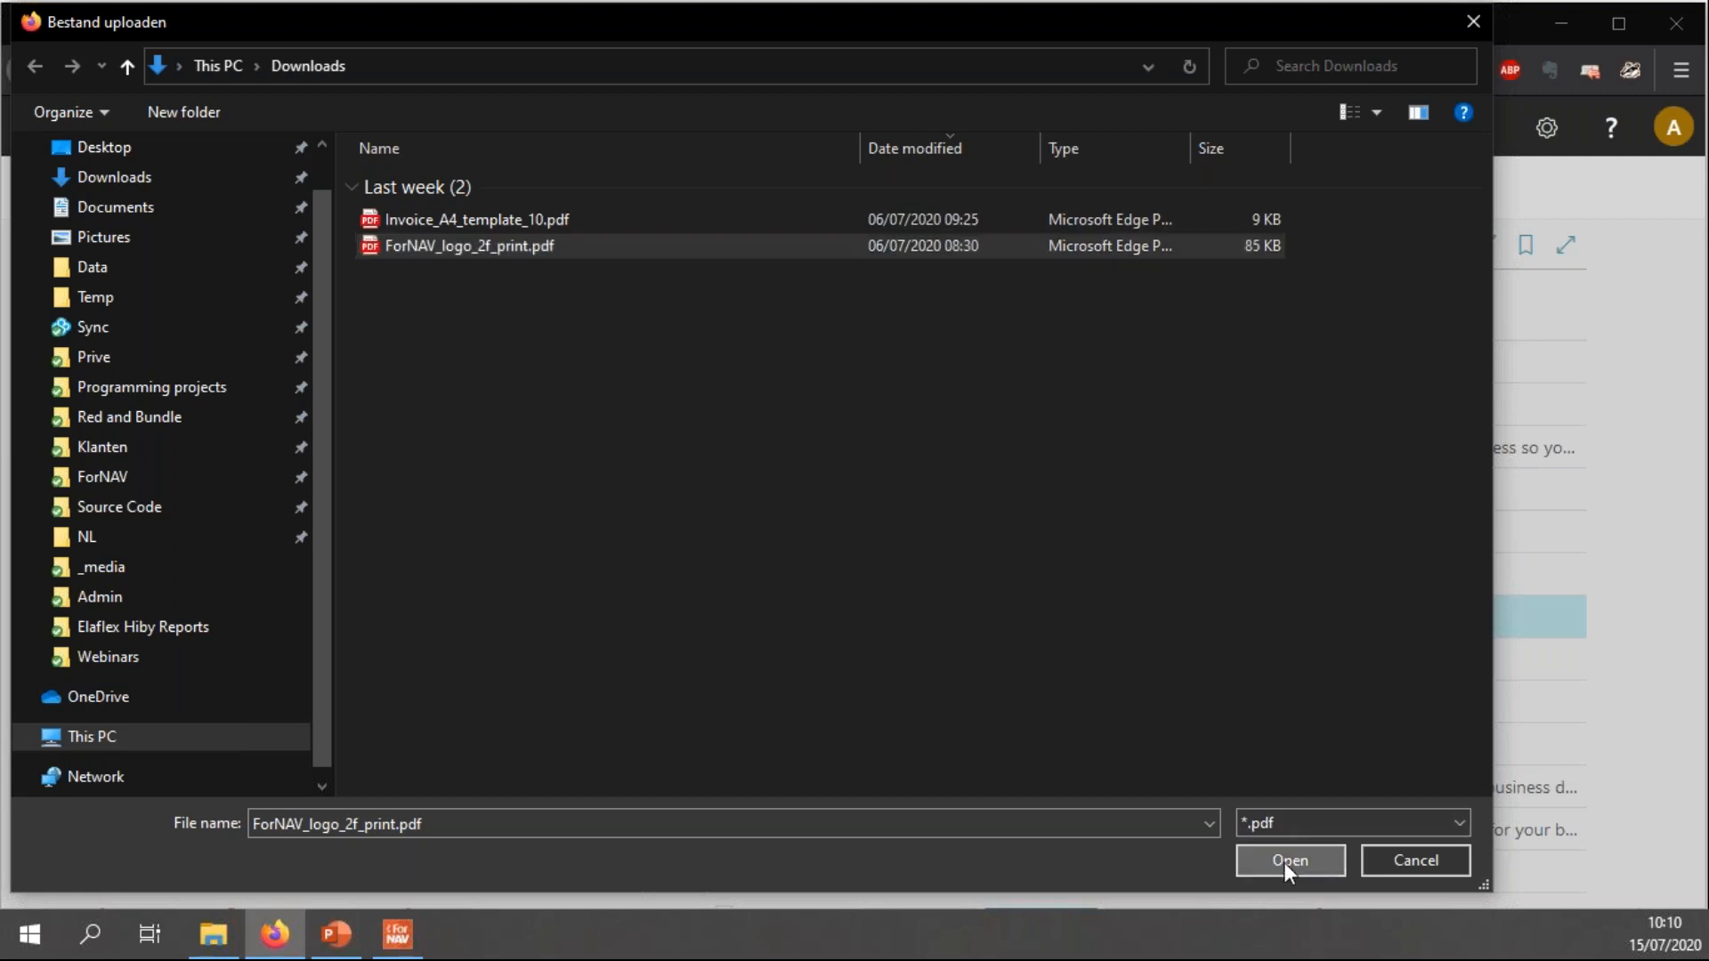
- Upload the logo, keep Replace Report Selections on, and finish the wizard to enable ForNAV reports
left_click(1289, 860)
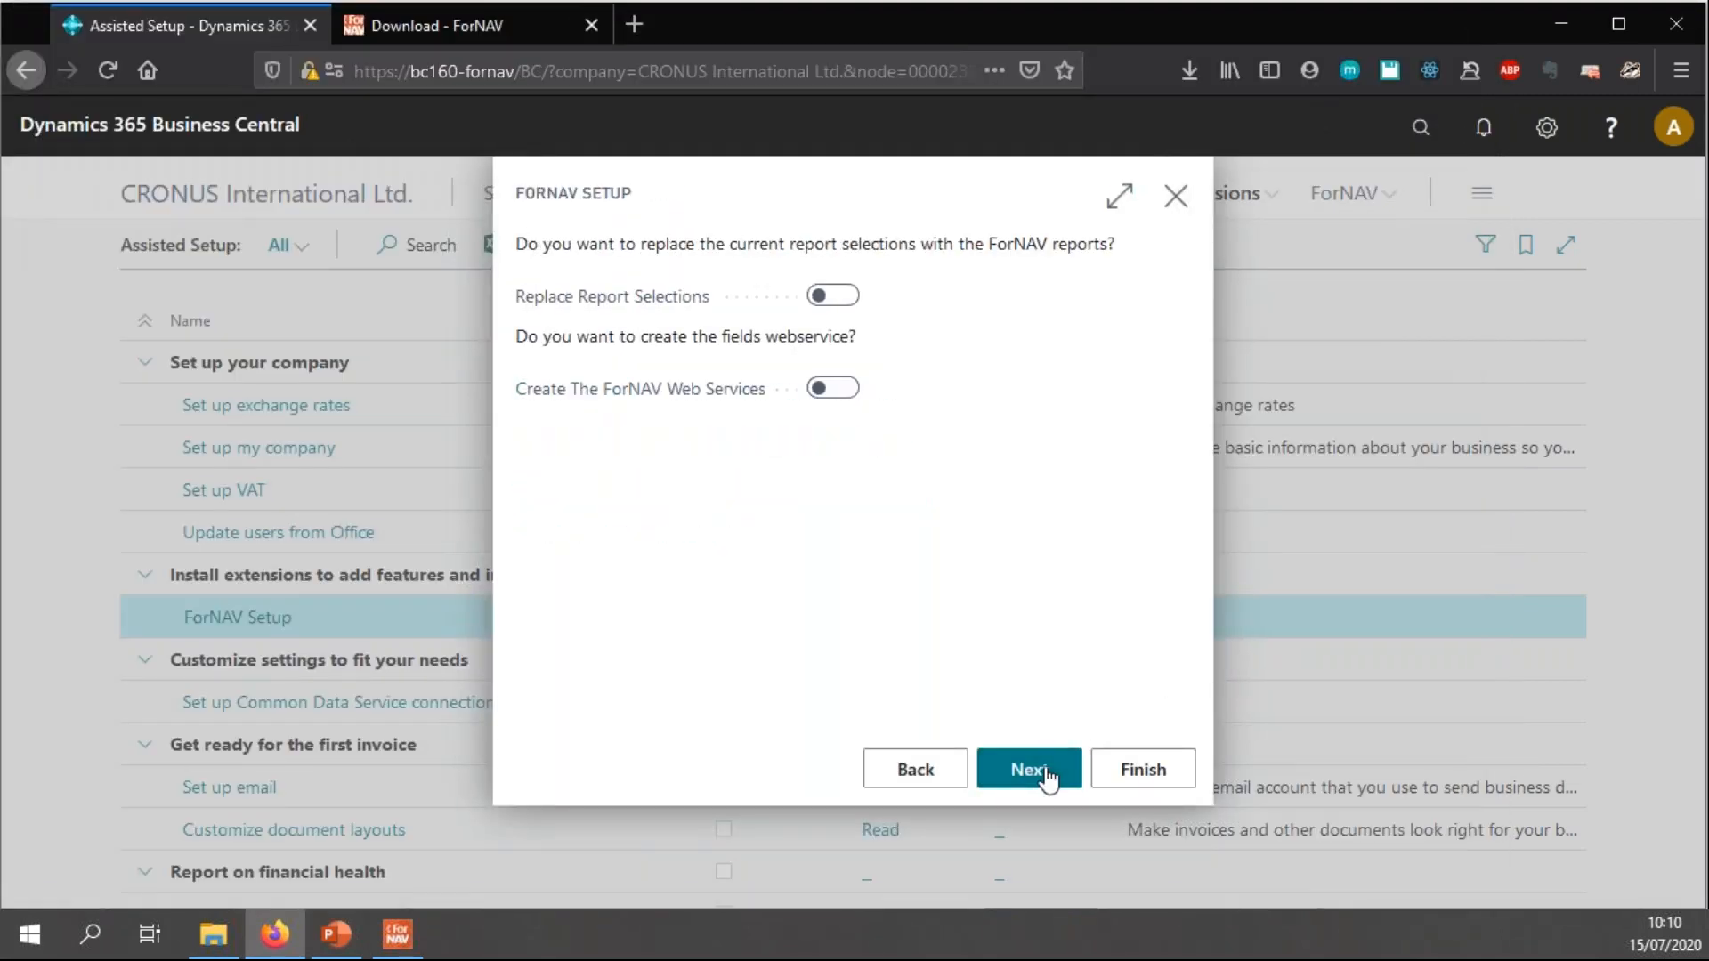
mouse_move(822, 272)
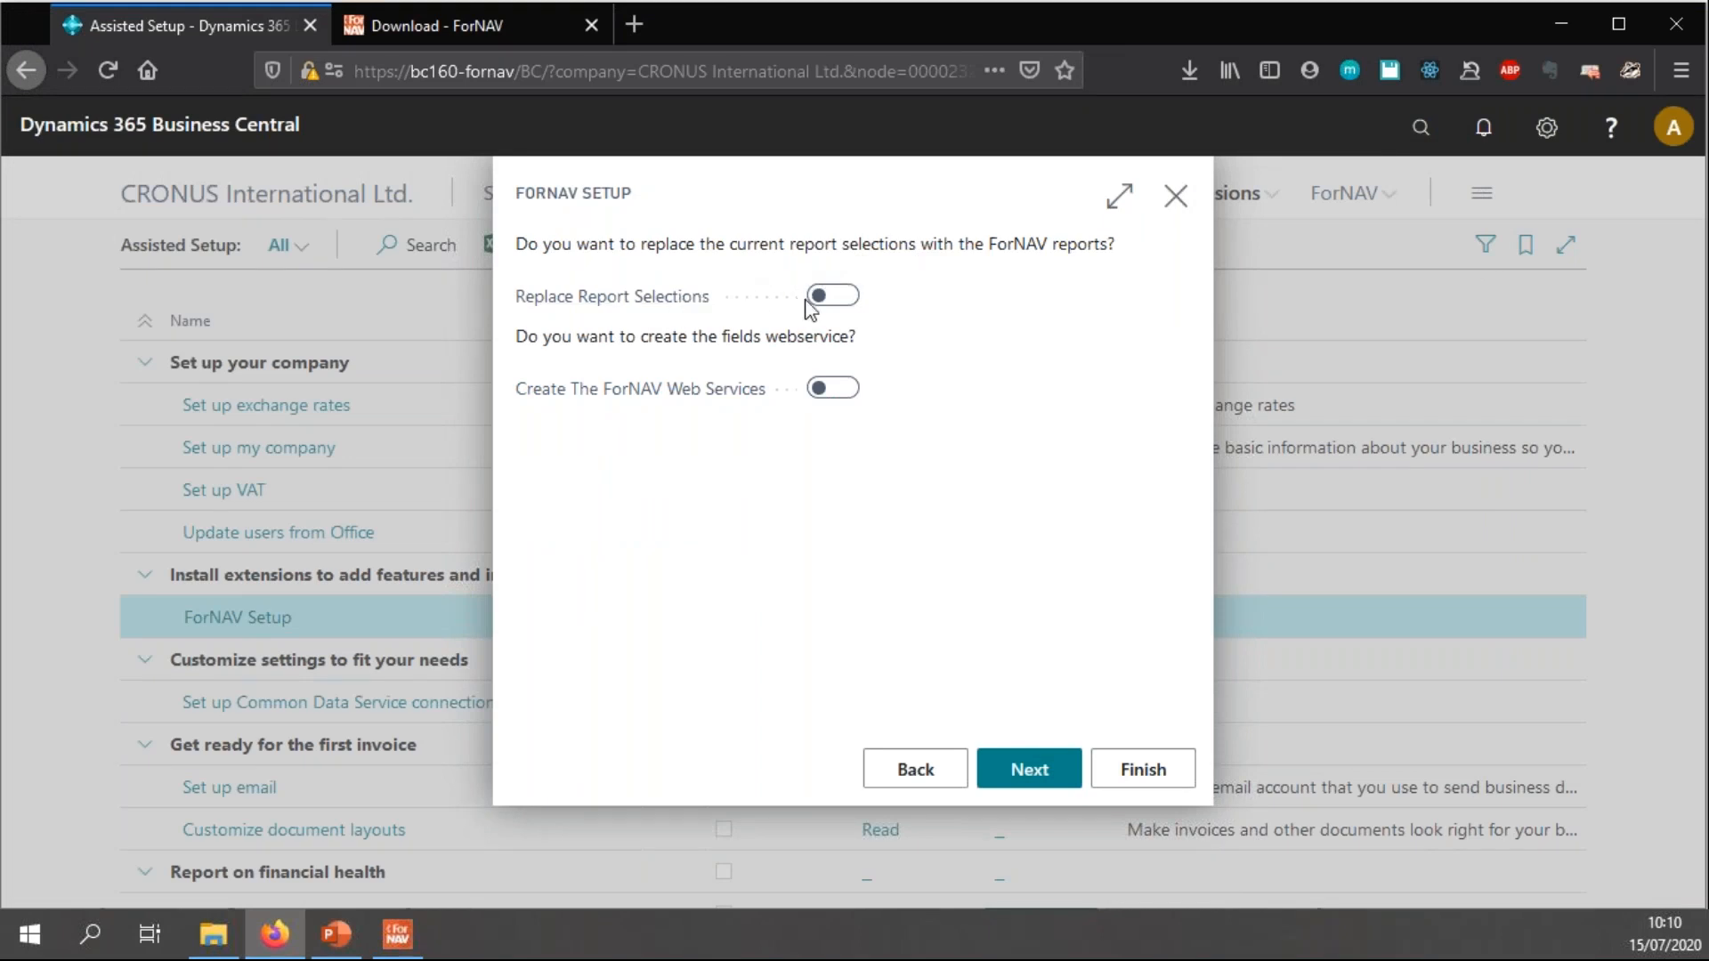
left_click(831, 296)
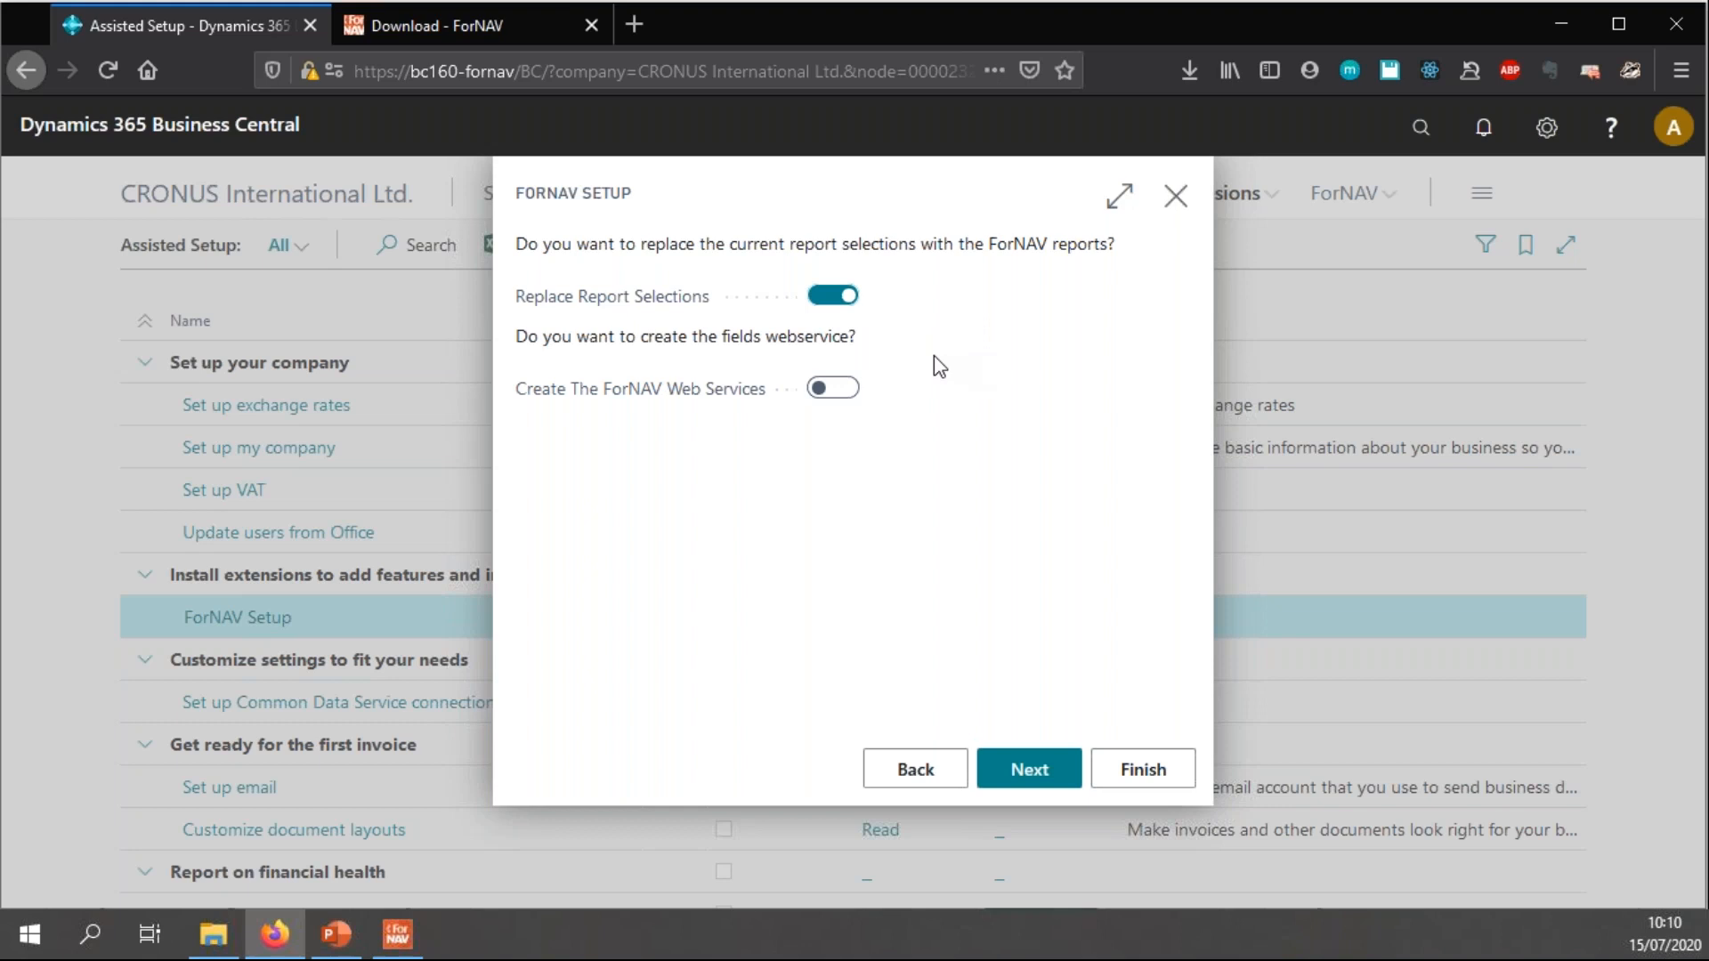
mouse_move(972, 372)
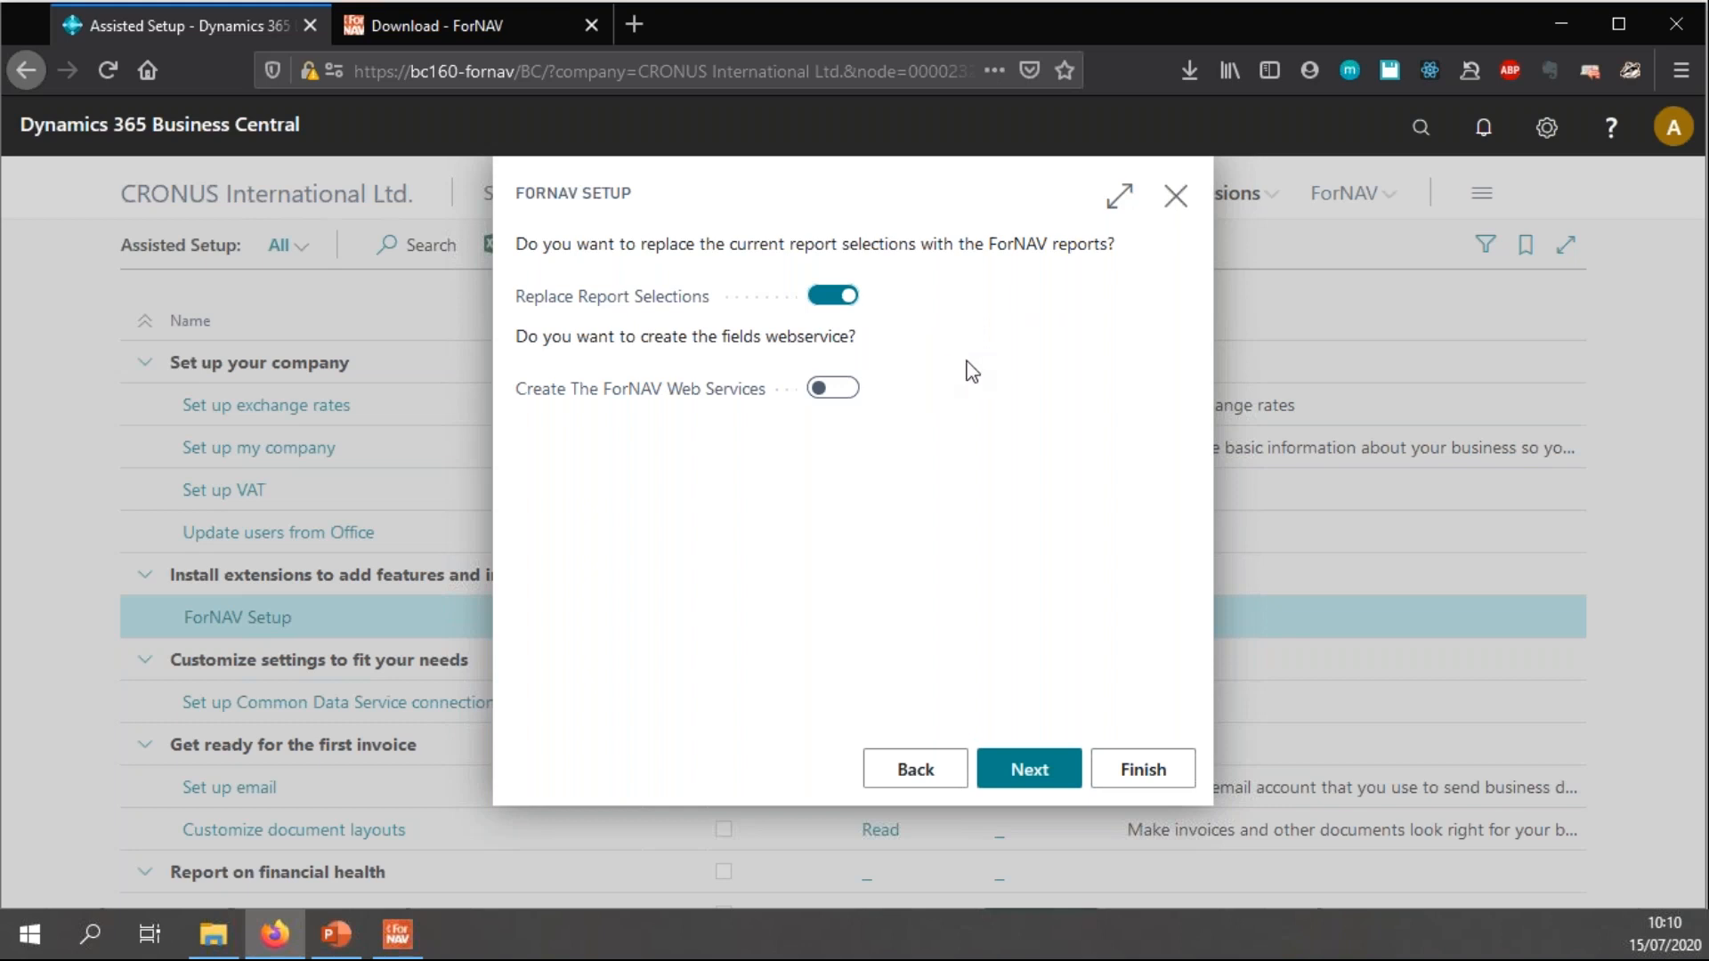
mouse_move(920, 628)
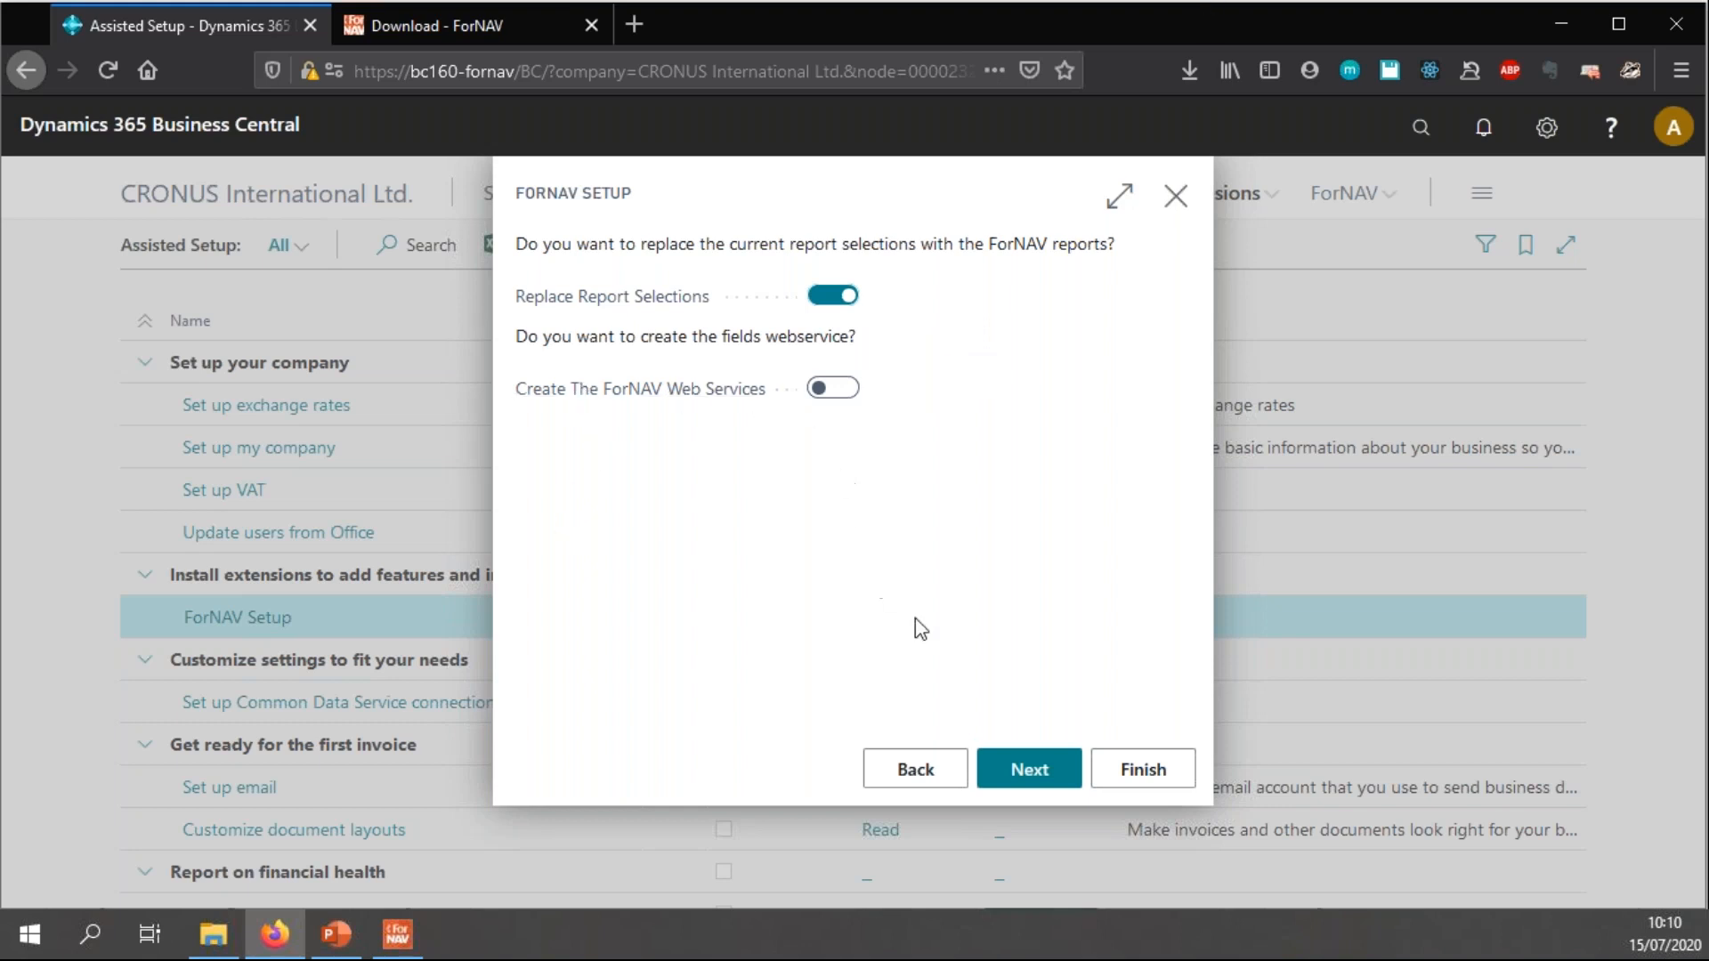
left_click(1027, 769)
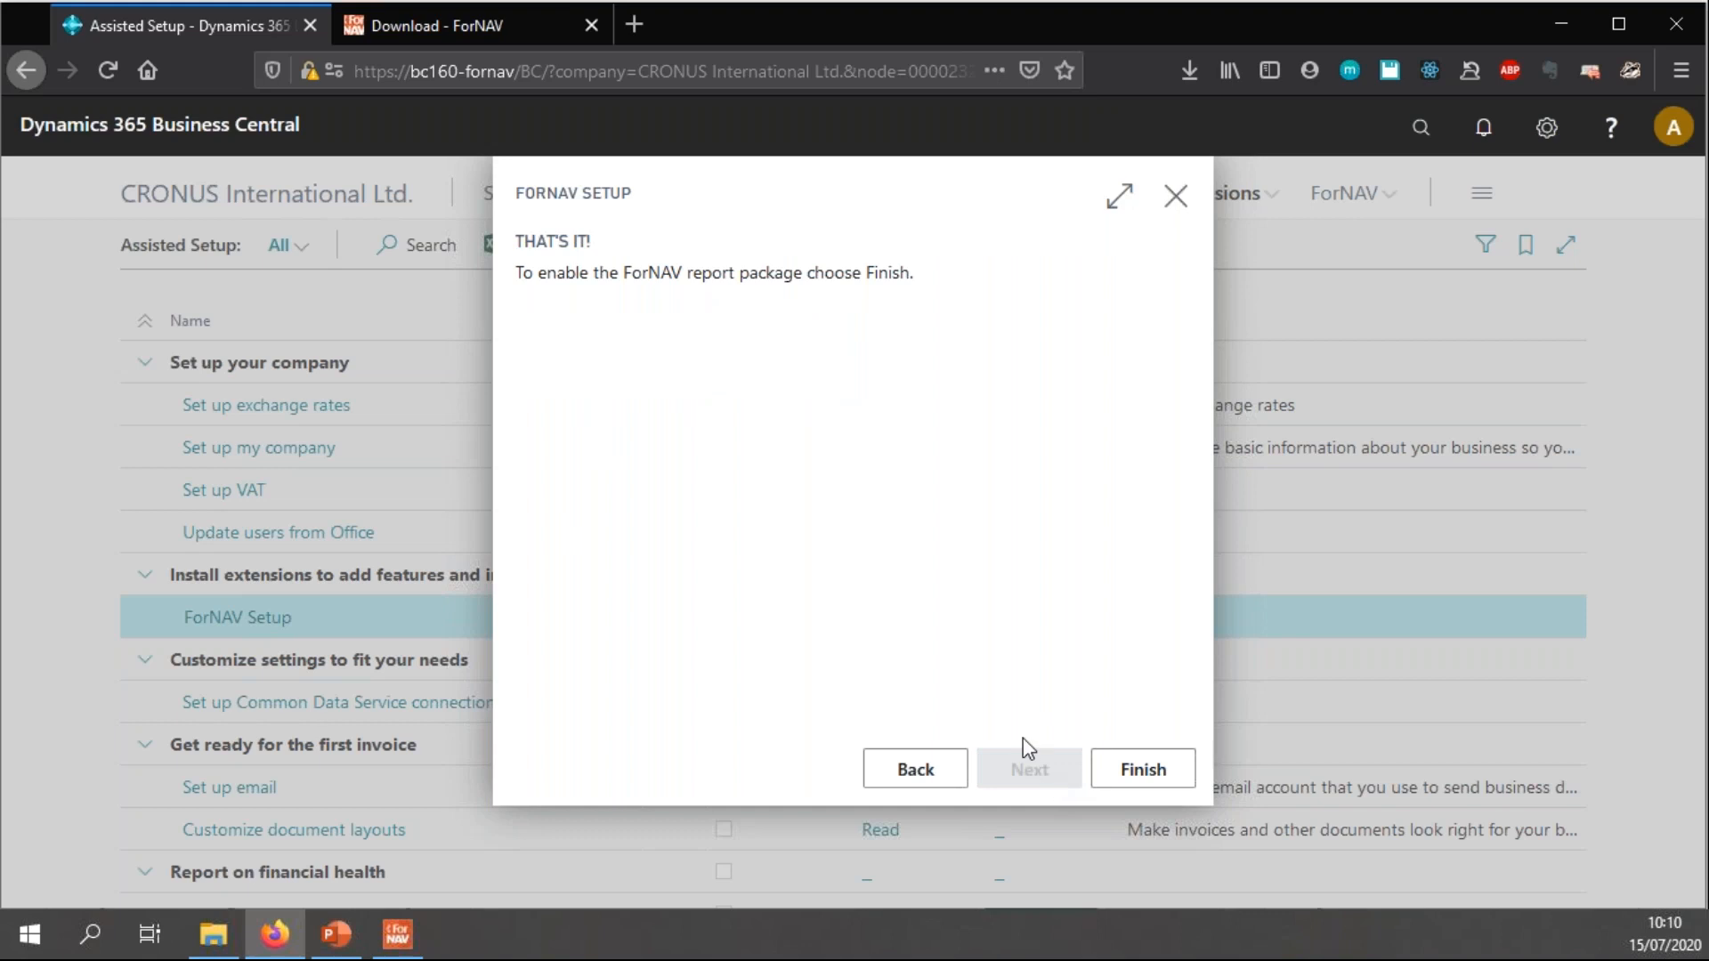
left_click(1141, 769)
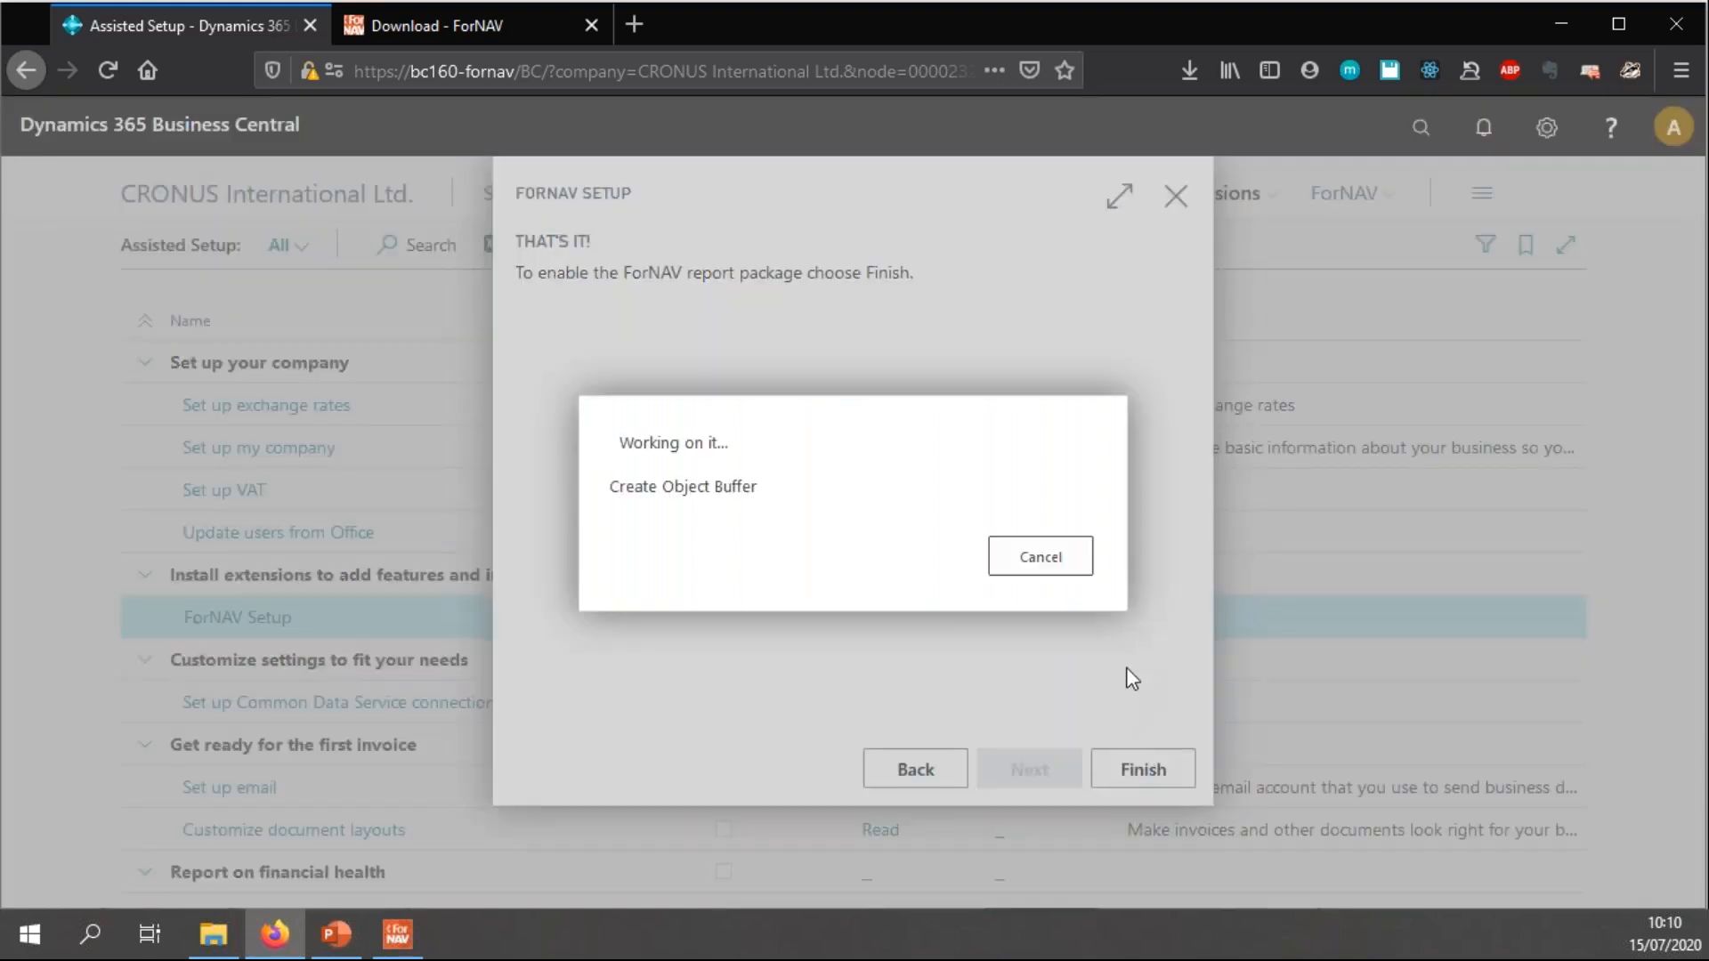
mouse_move(1074, 479)
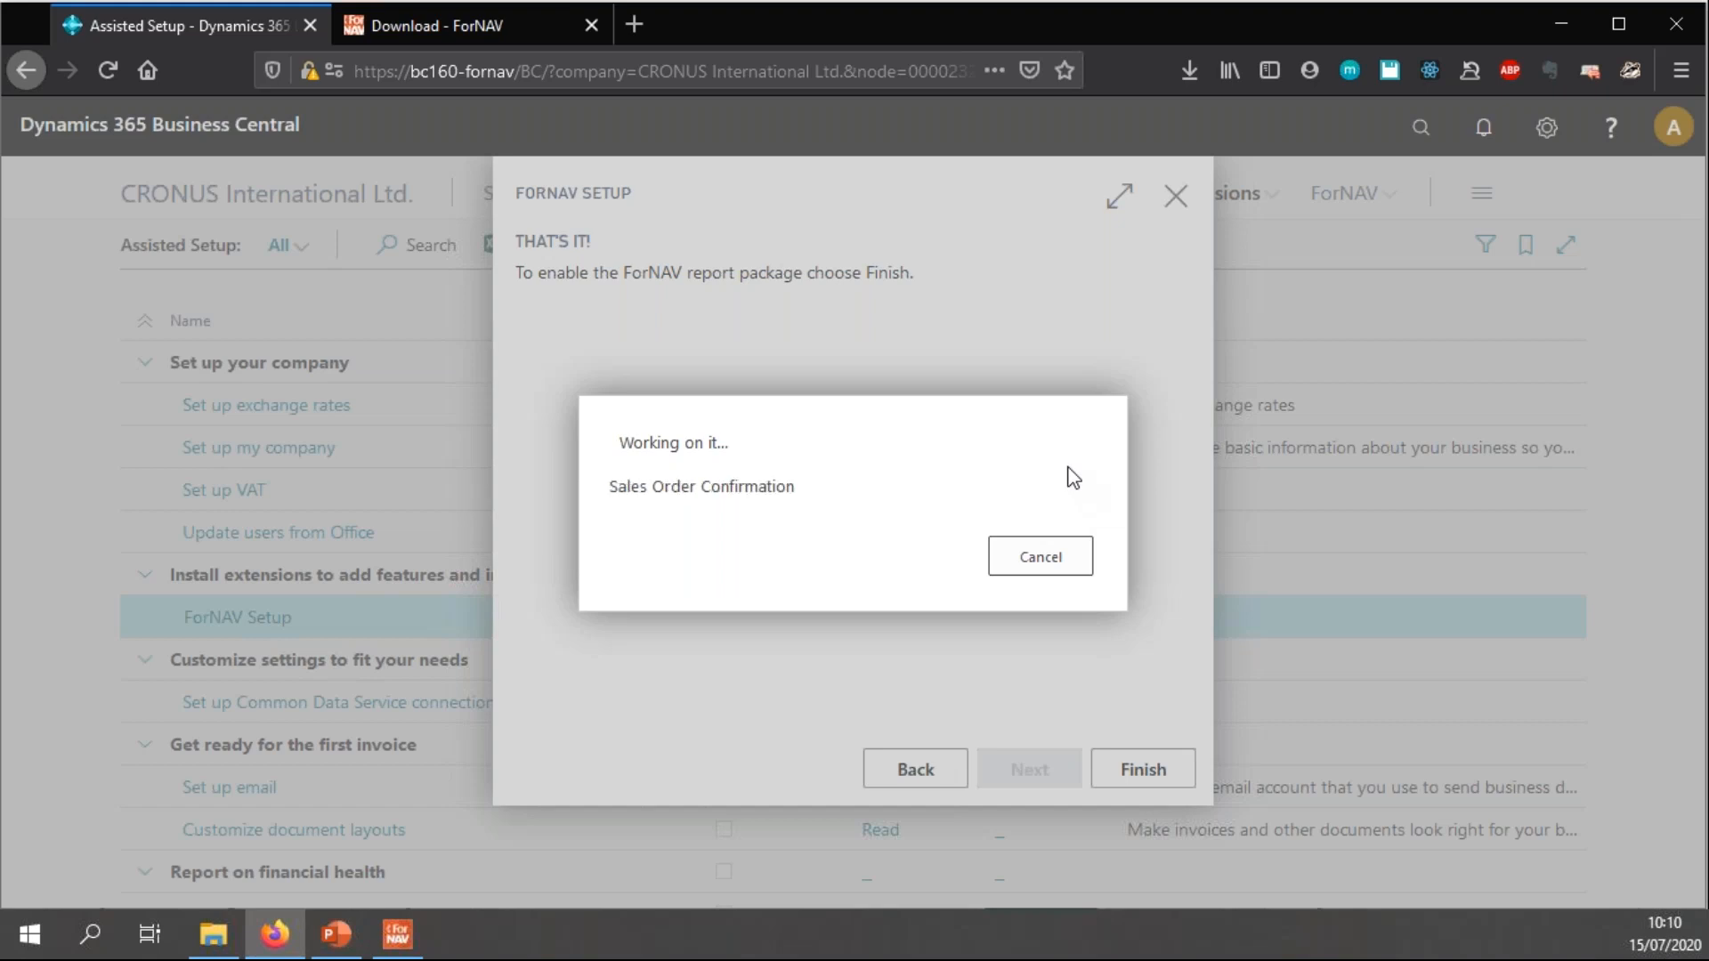
left_click(1141, 769)
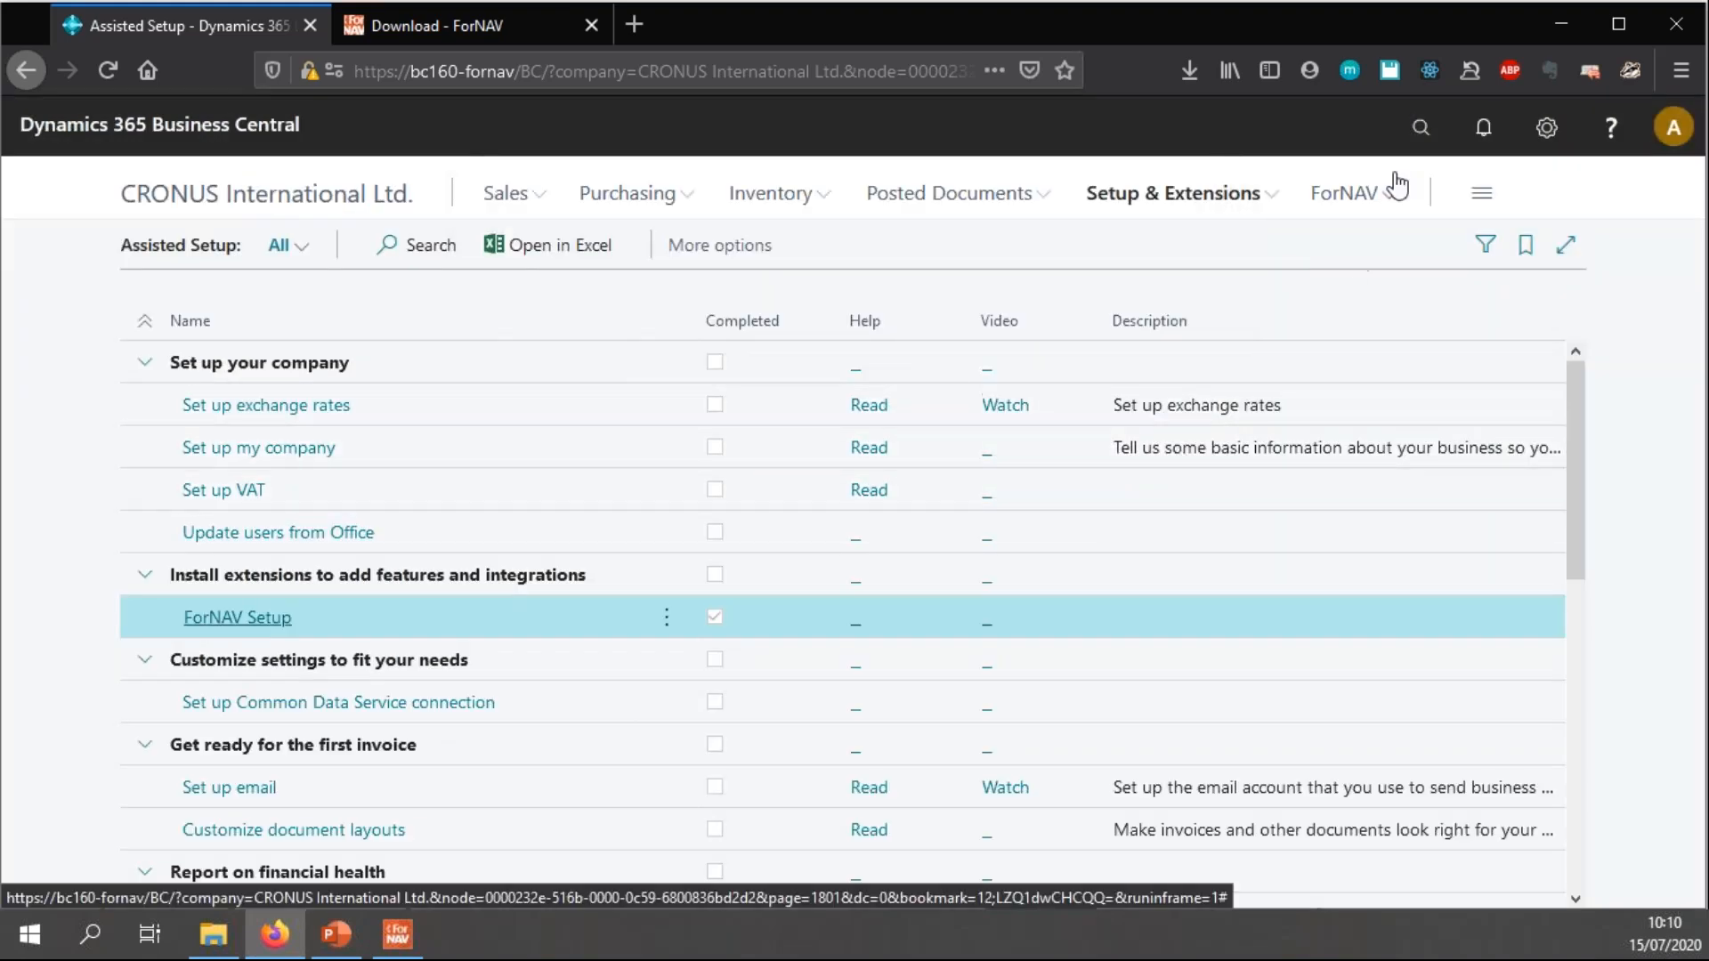
- Search 'pos sal inv' and open the Posted Sales Invoices list
left_click(1421, 128)
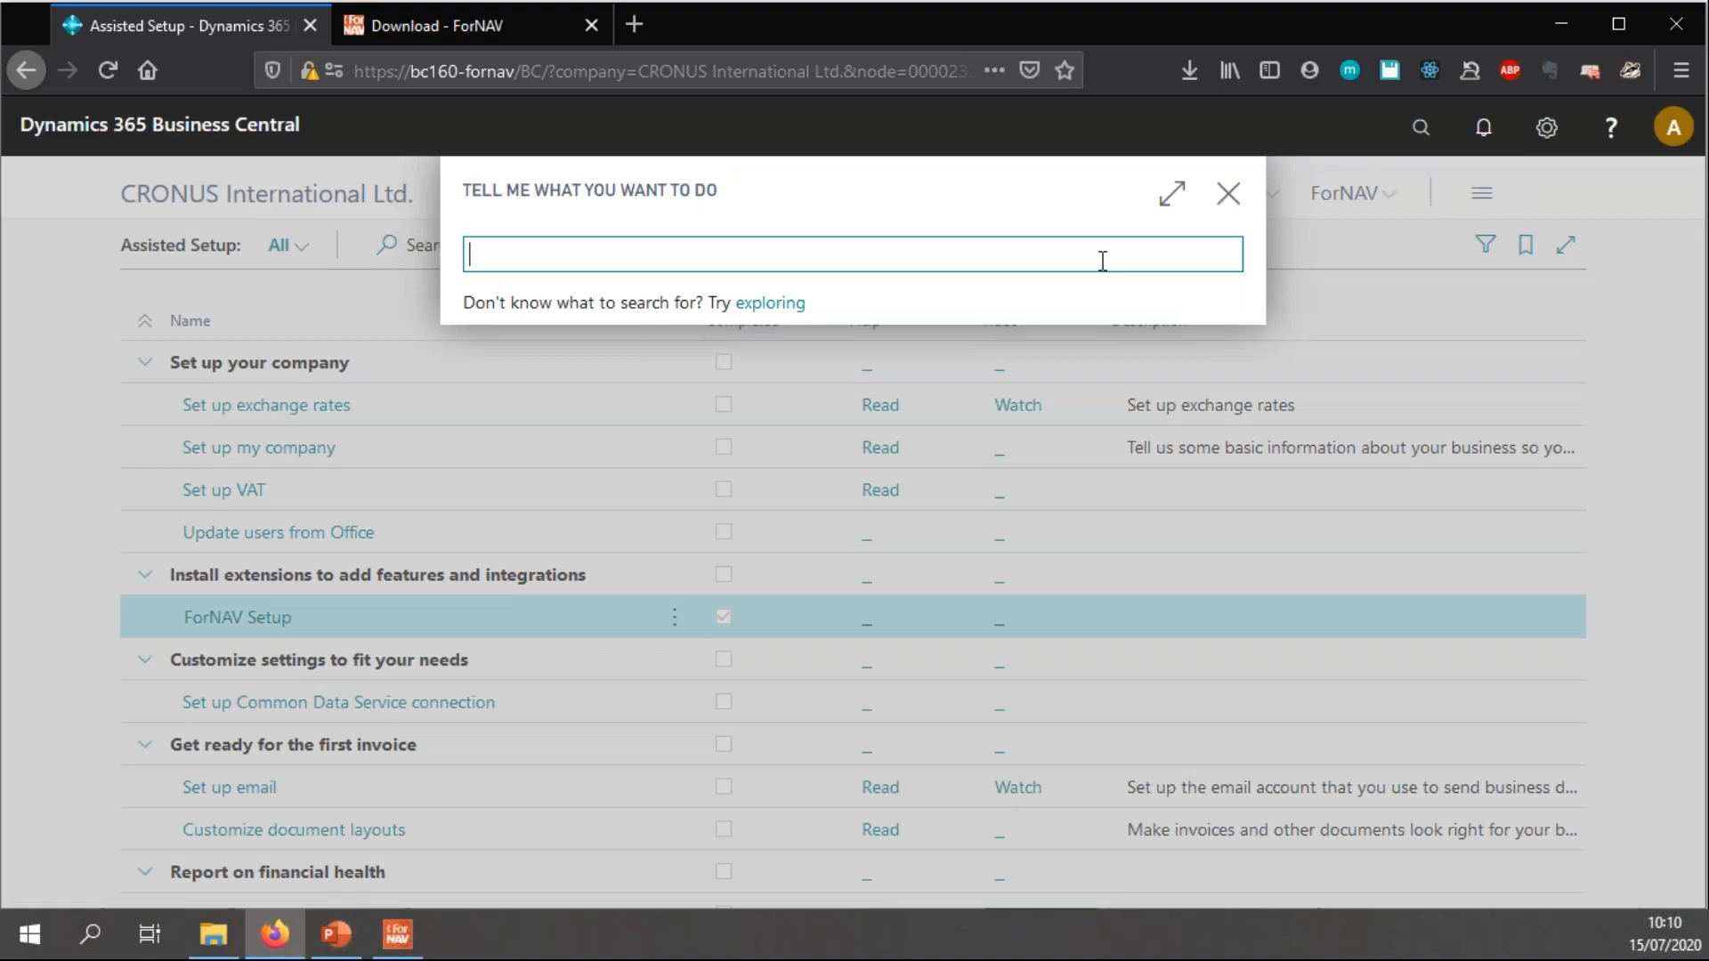
type("pos sal")
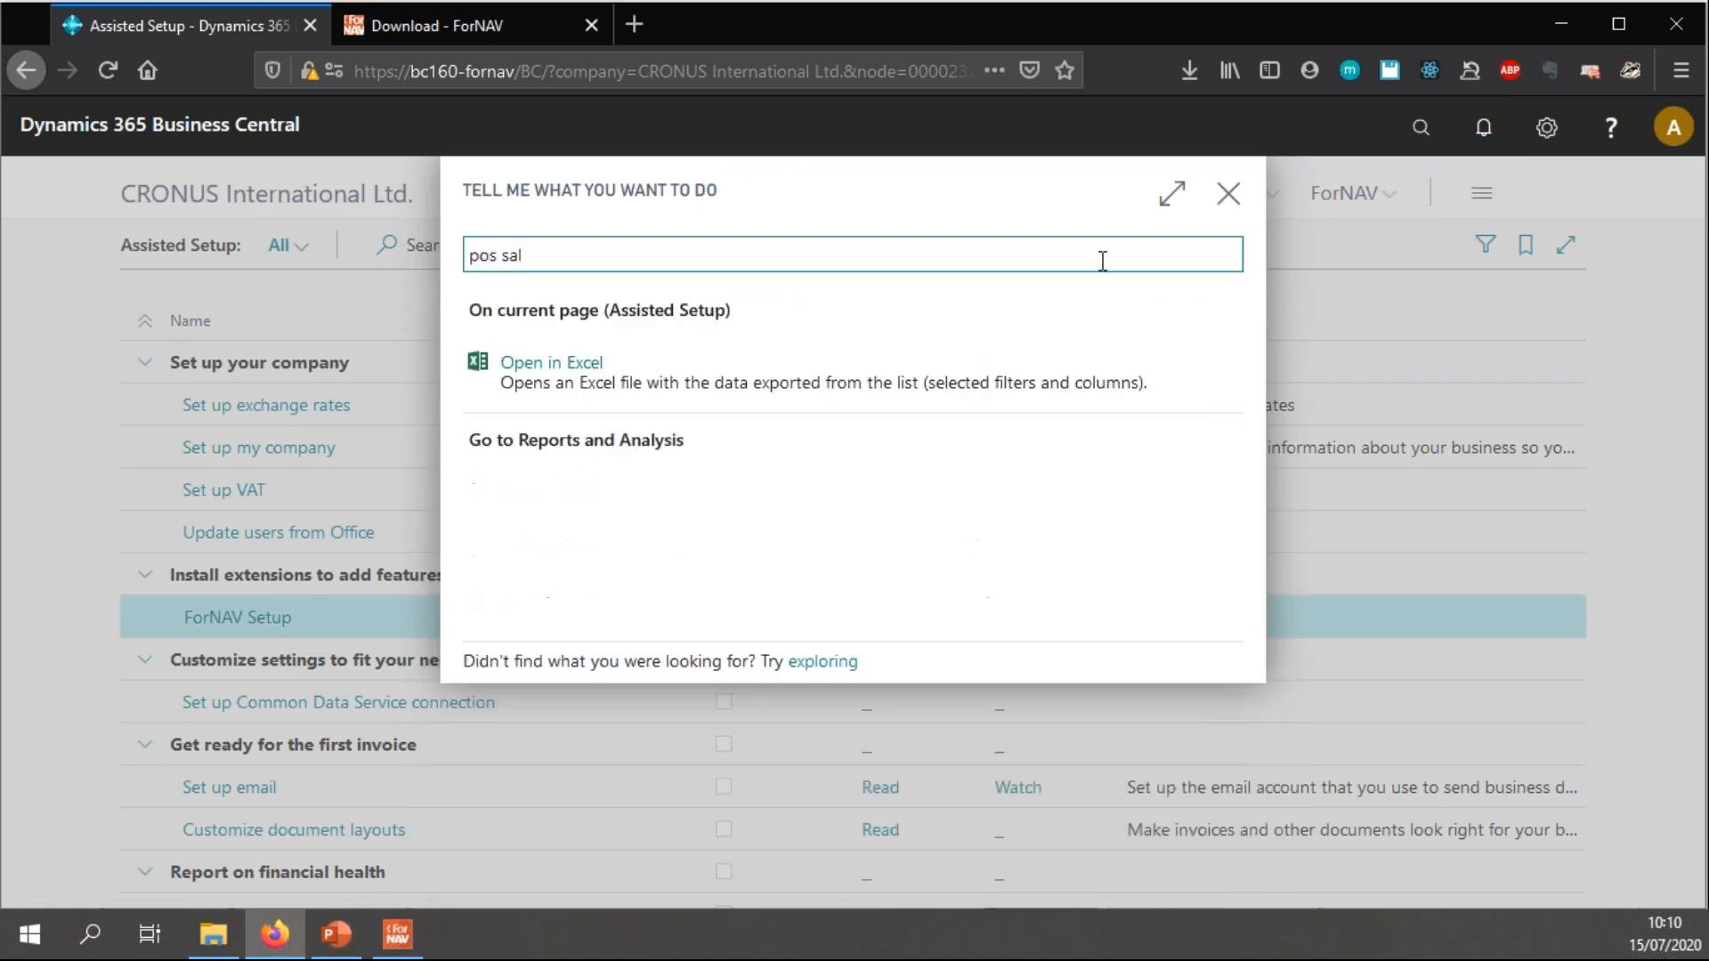
type("inv")
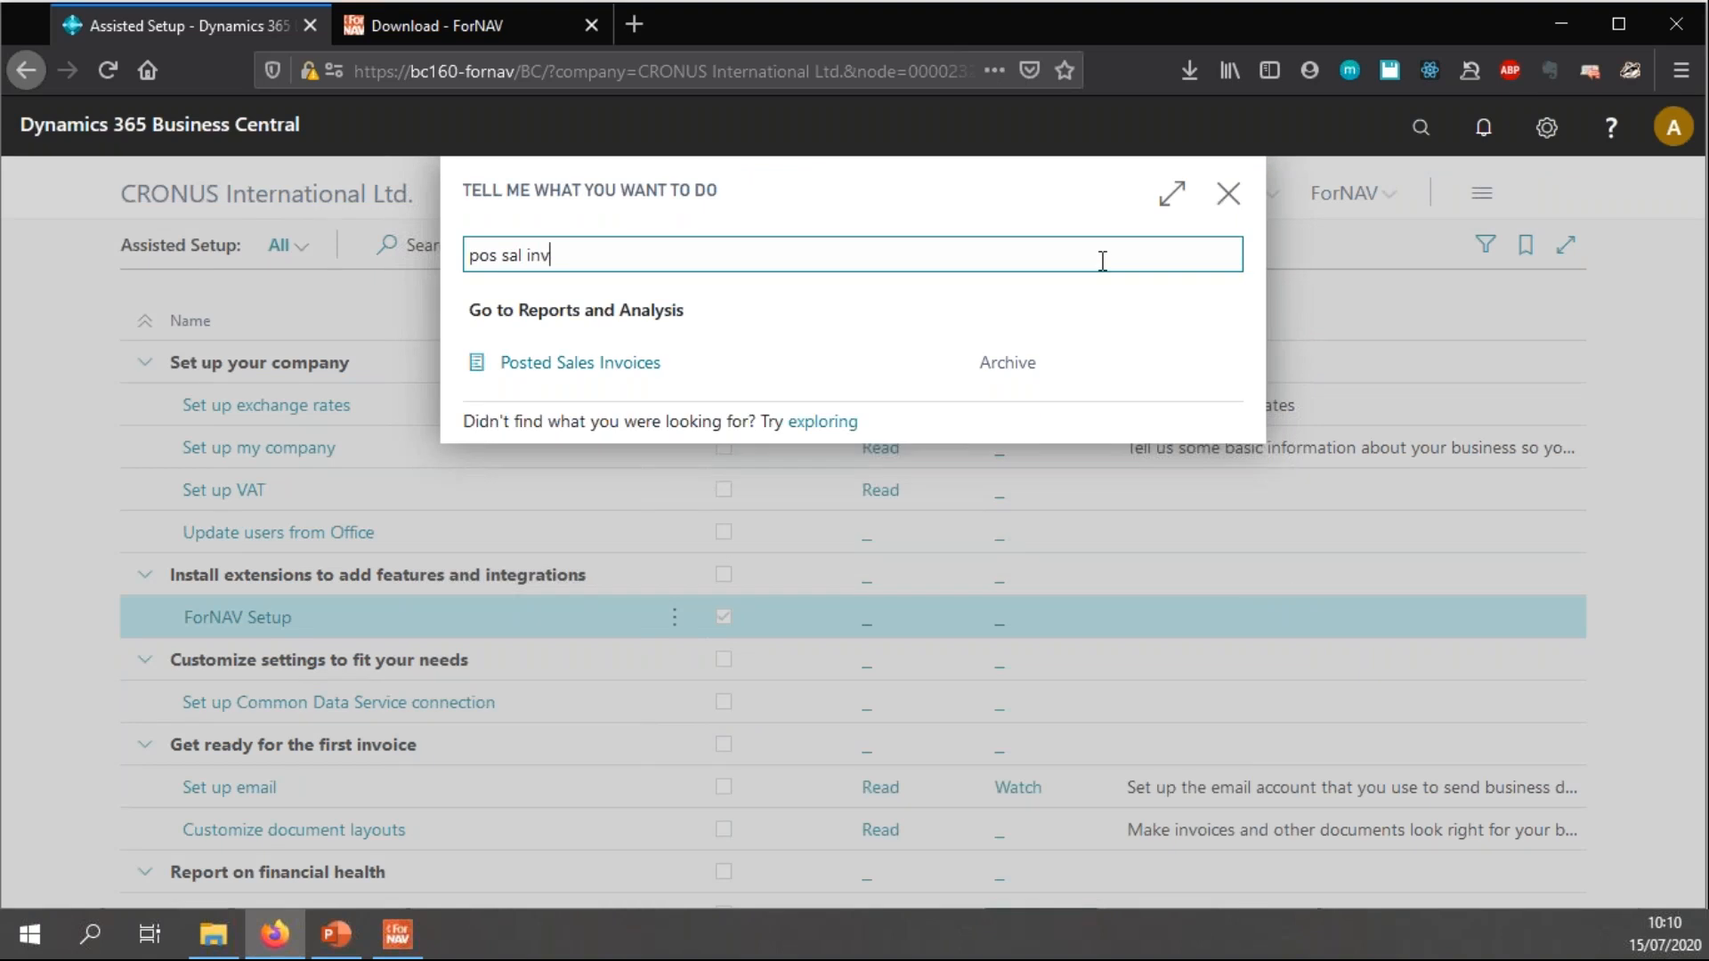
left_click(580, 362)
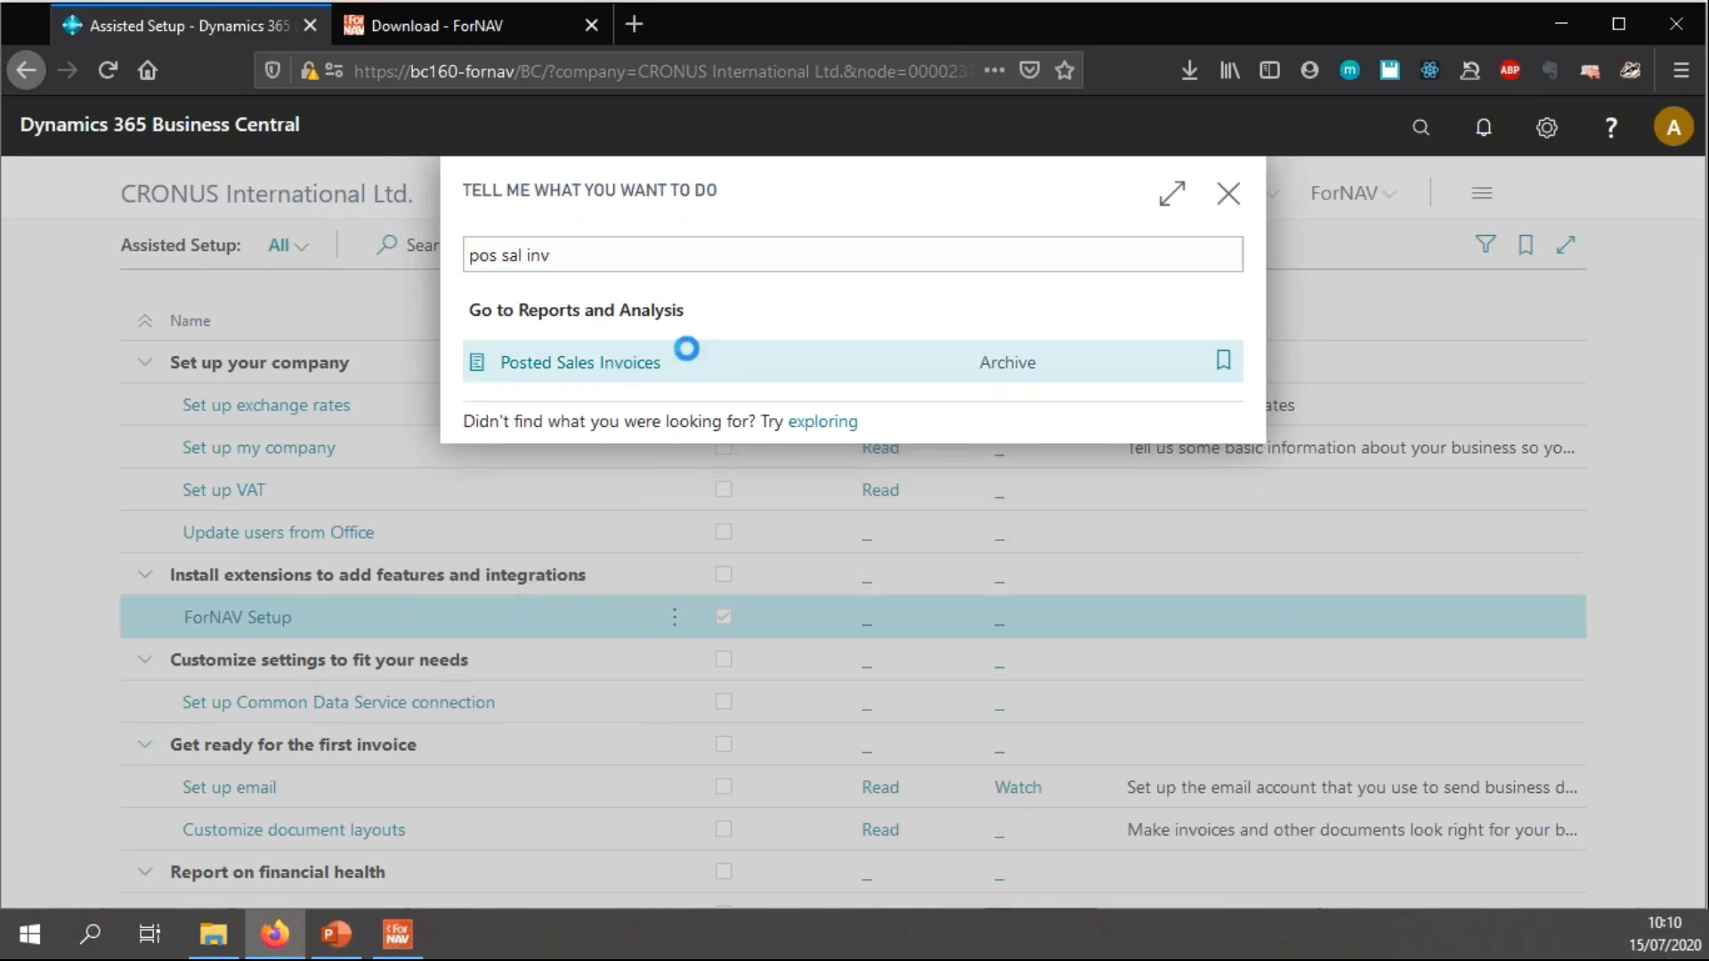
left_click(578, 362)
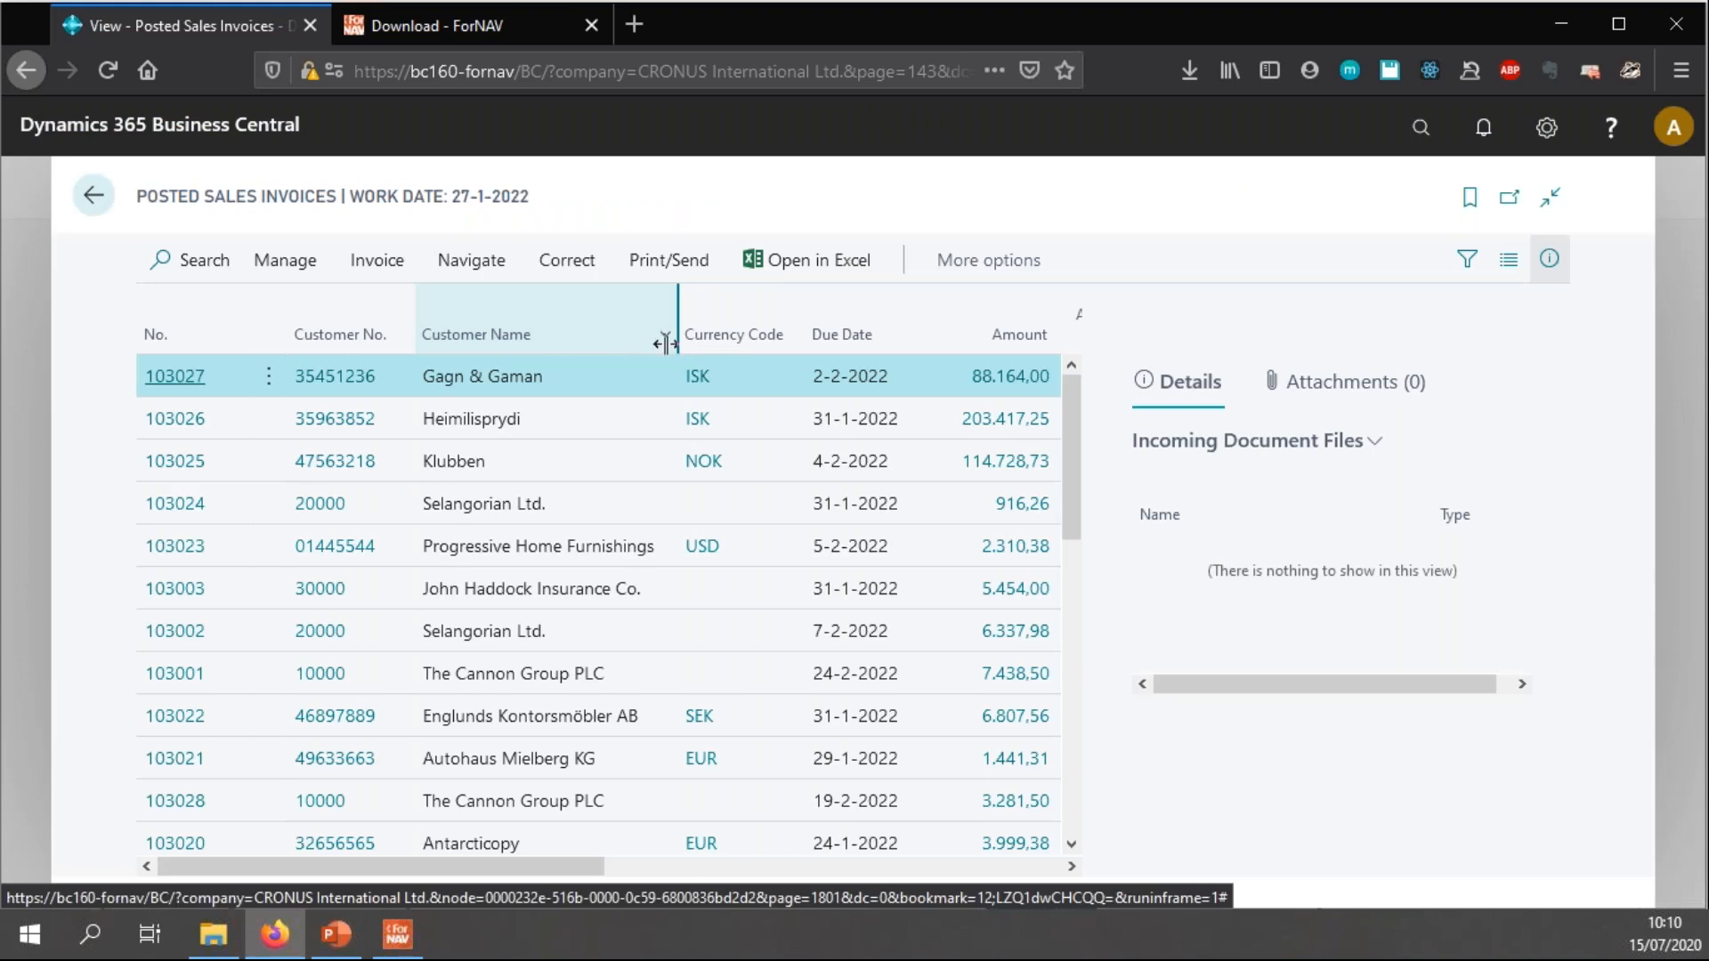
- Print invoice 103027 and preview it on screen with the ForNAV logo and trial watermark
left_click(667, 259)
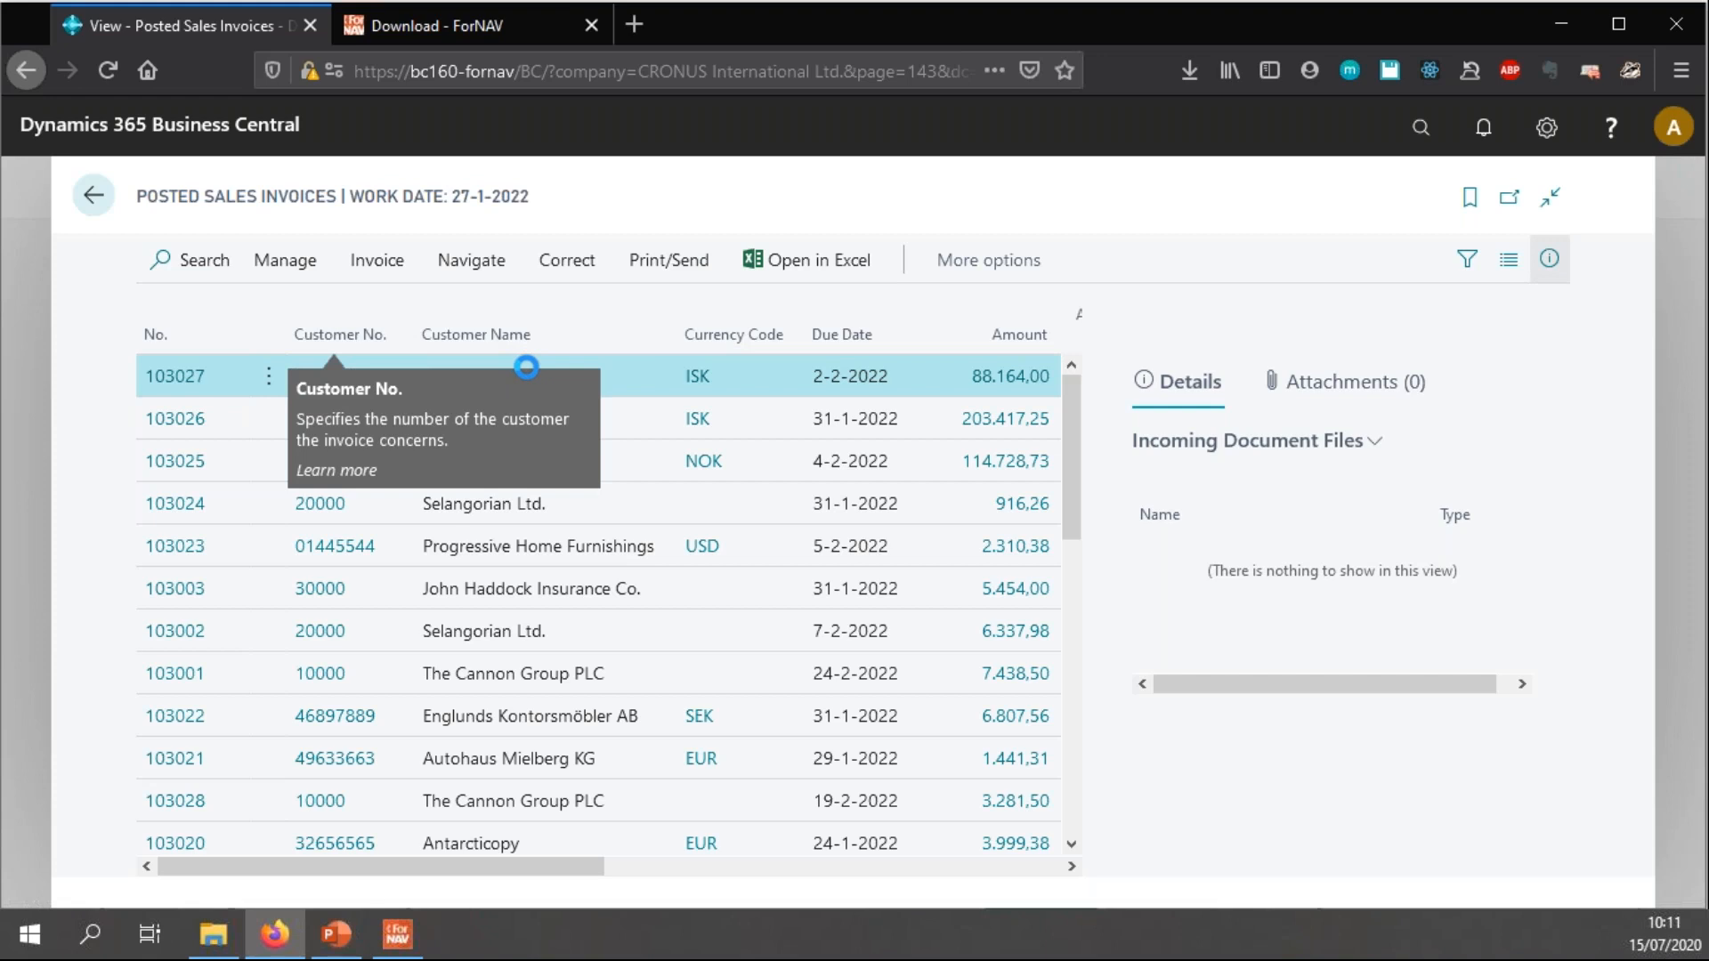
left_click(667, 260)
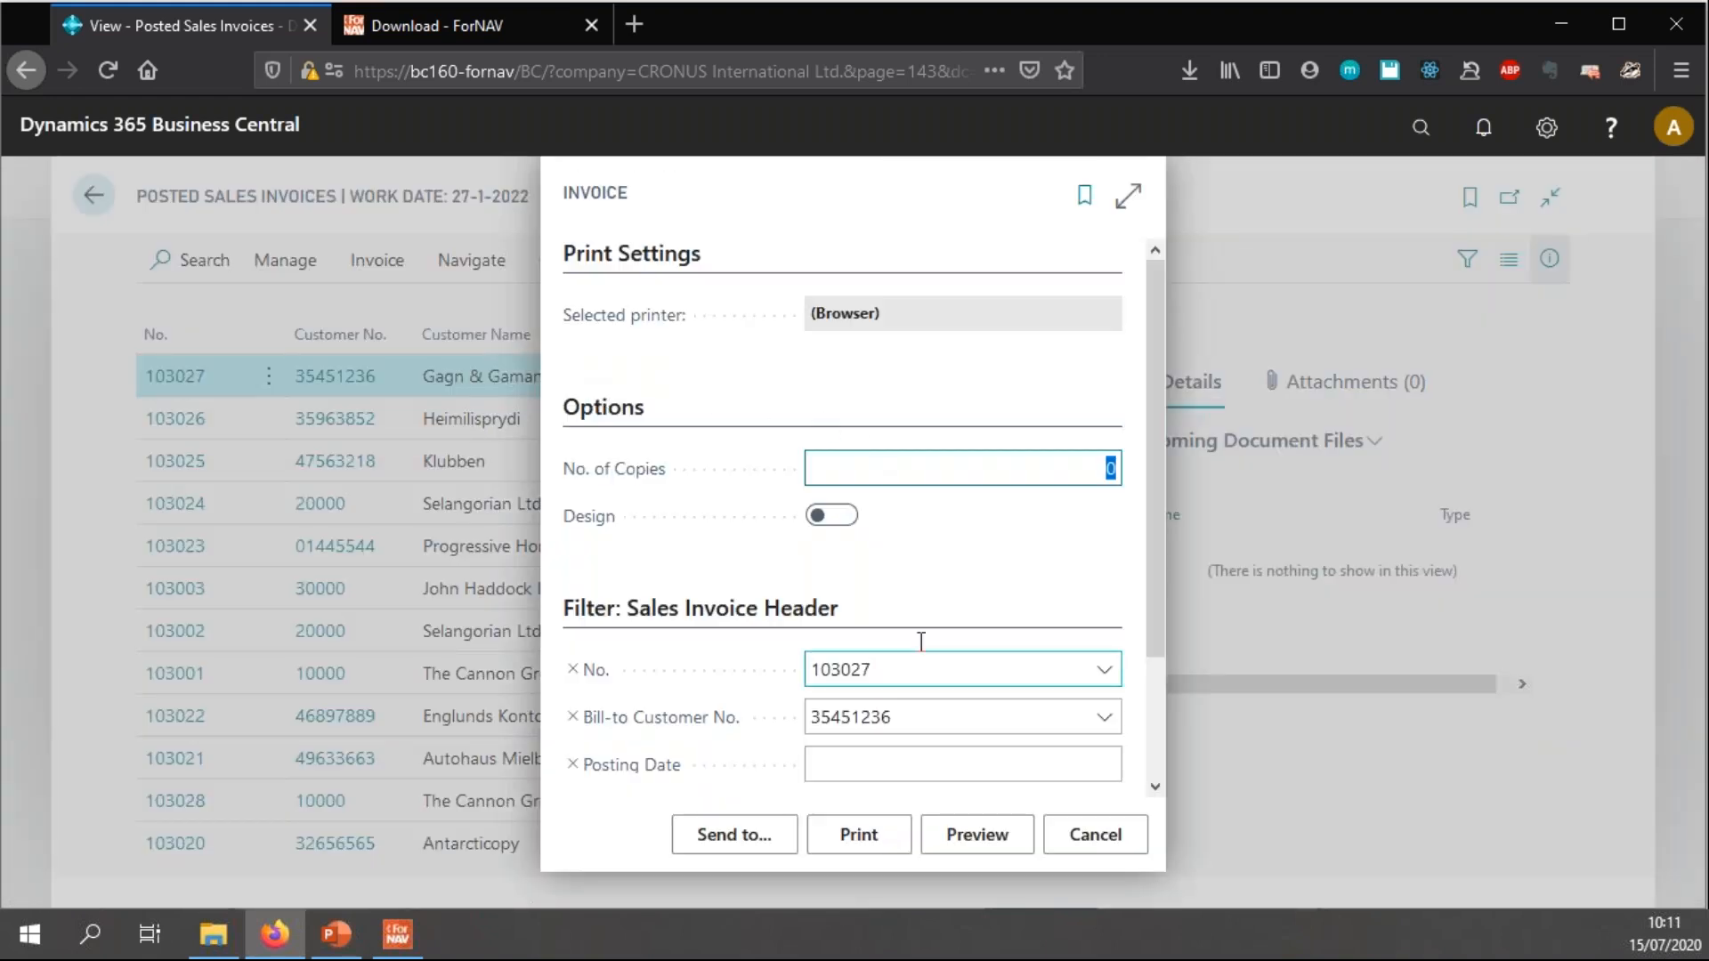
left_click(974, 833)
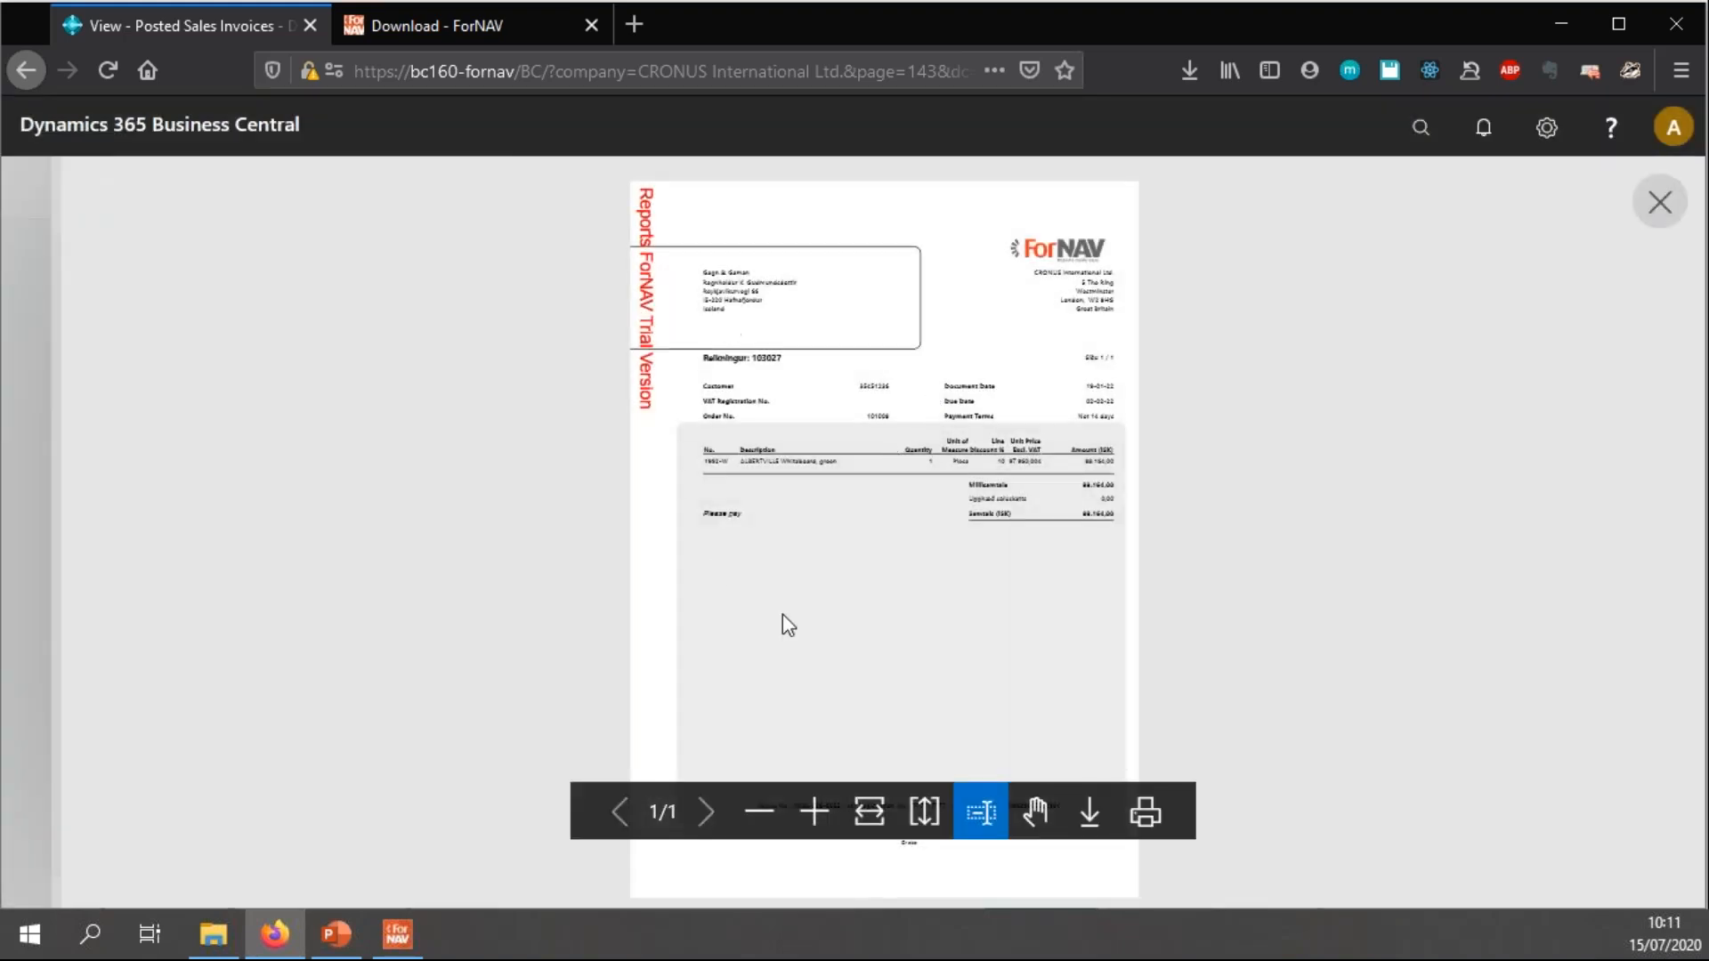
- Zoom the preview to check 'Please pay', footer and 'Or else' texts, fit to width, then close it
left_click(812, 811)
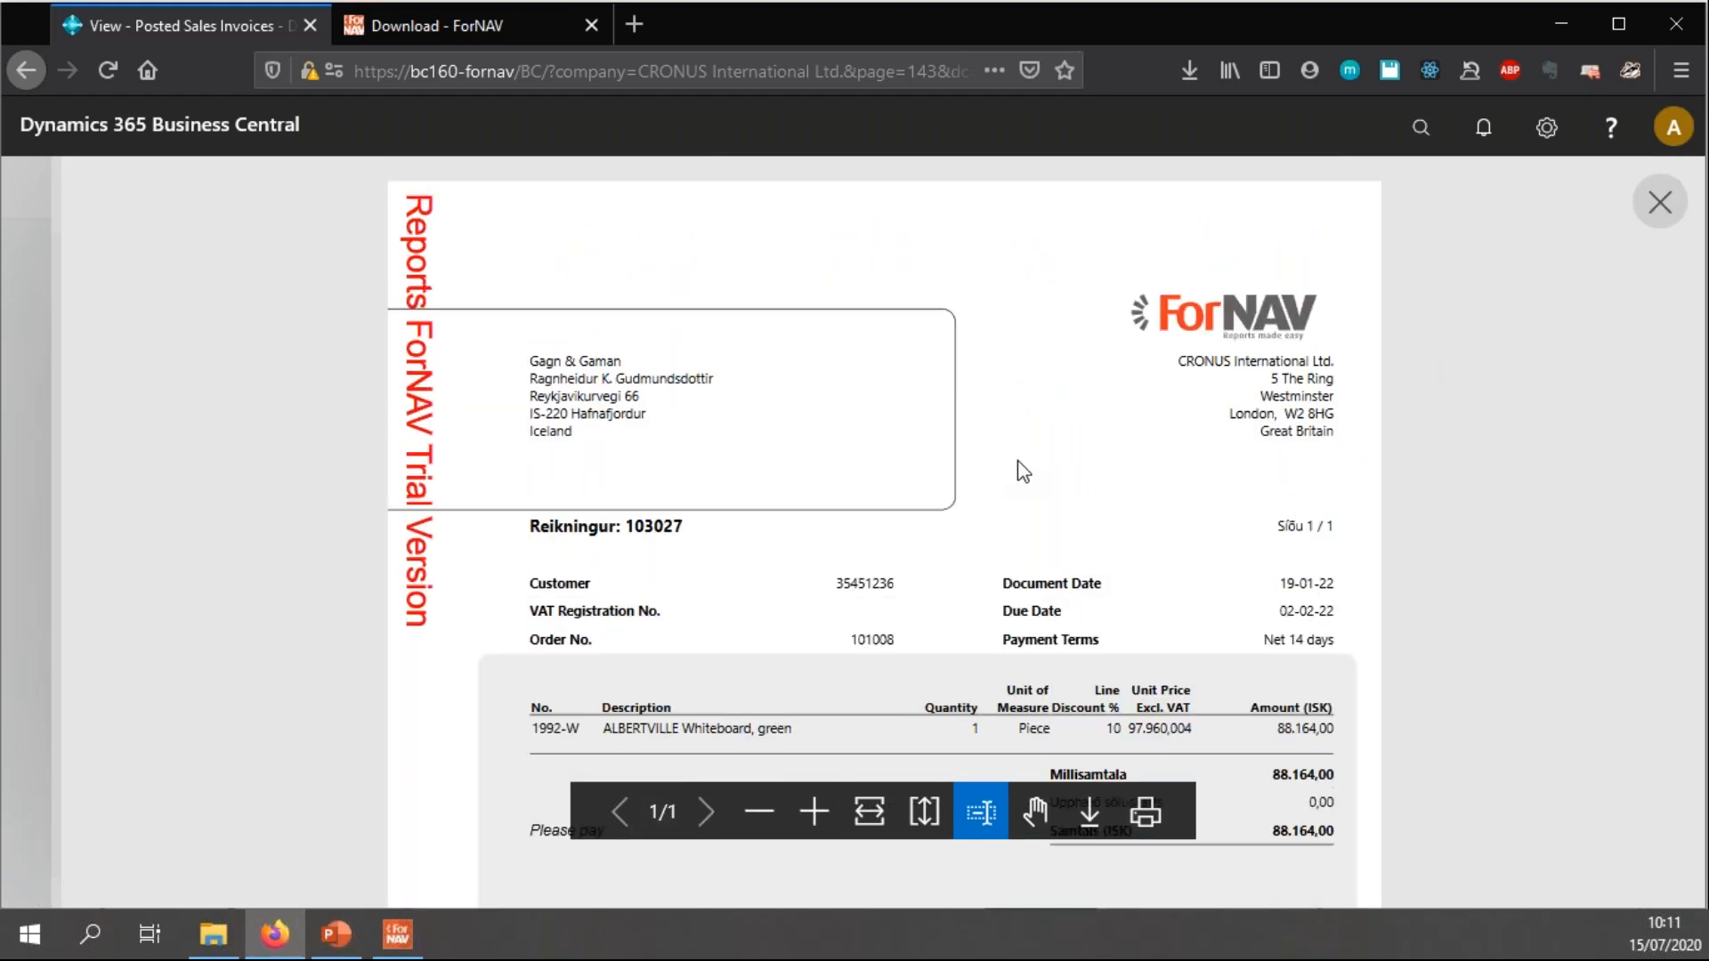
scroll("down", 3)
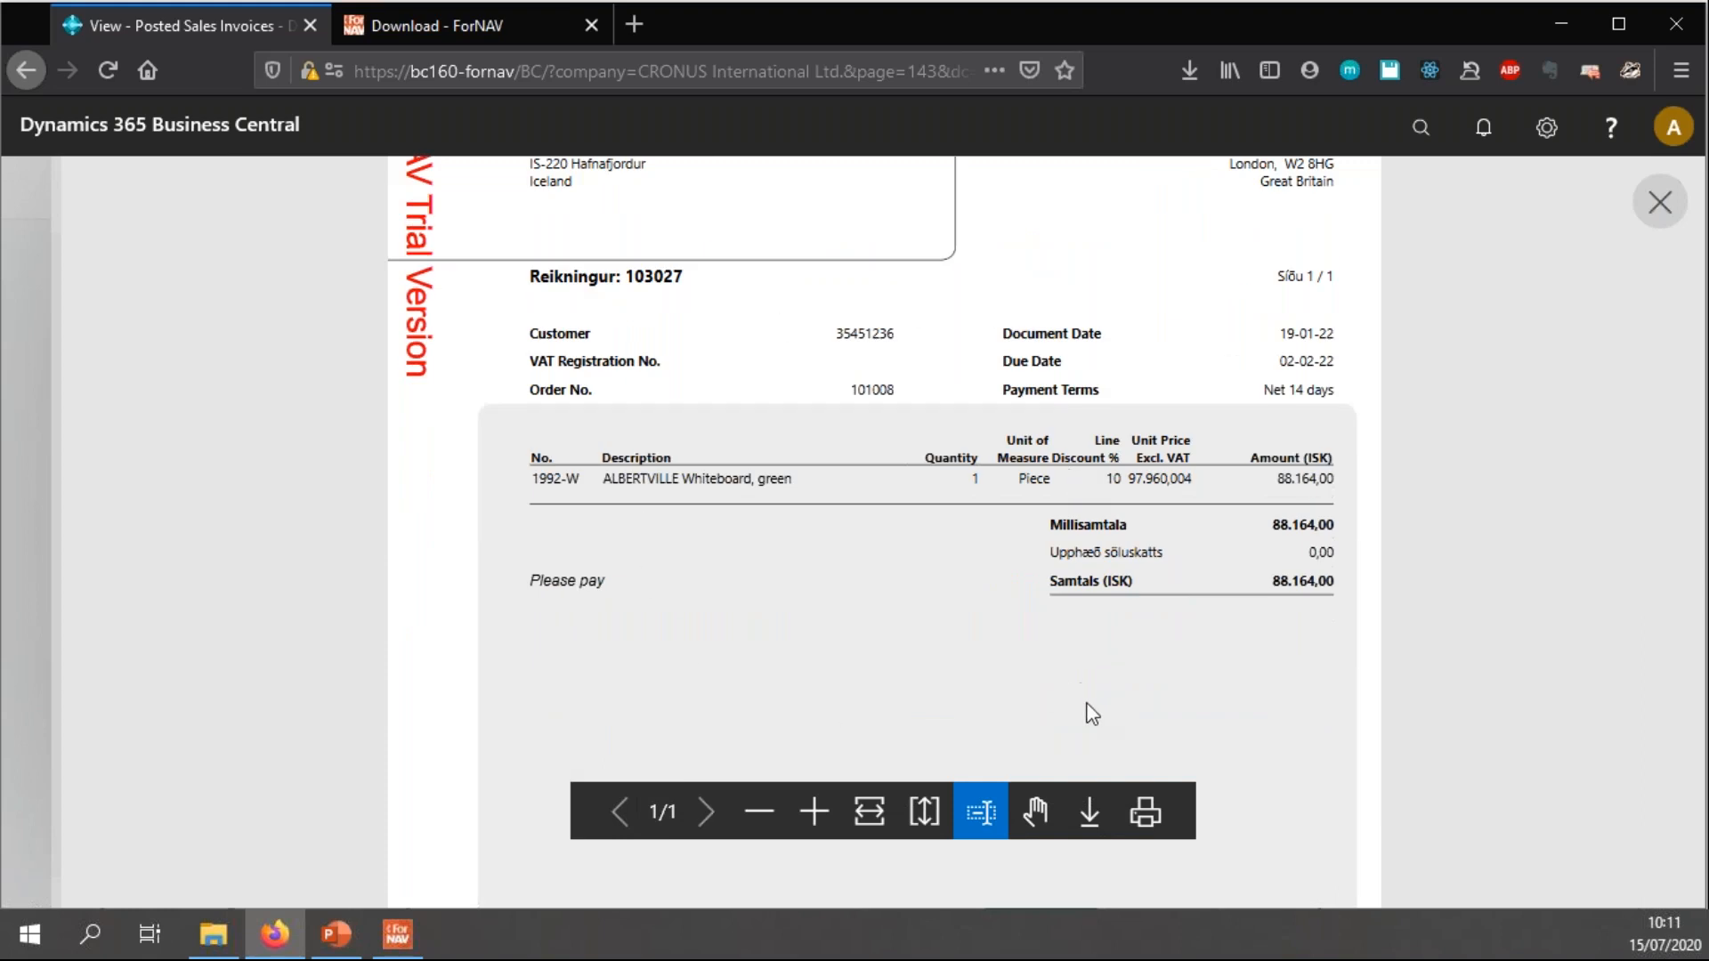
scroll("up", 3)
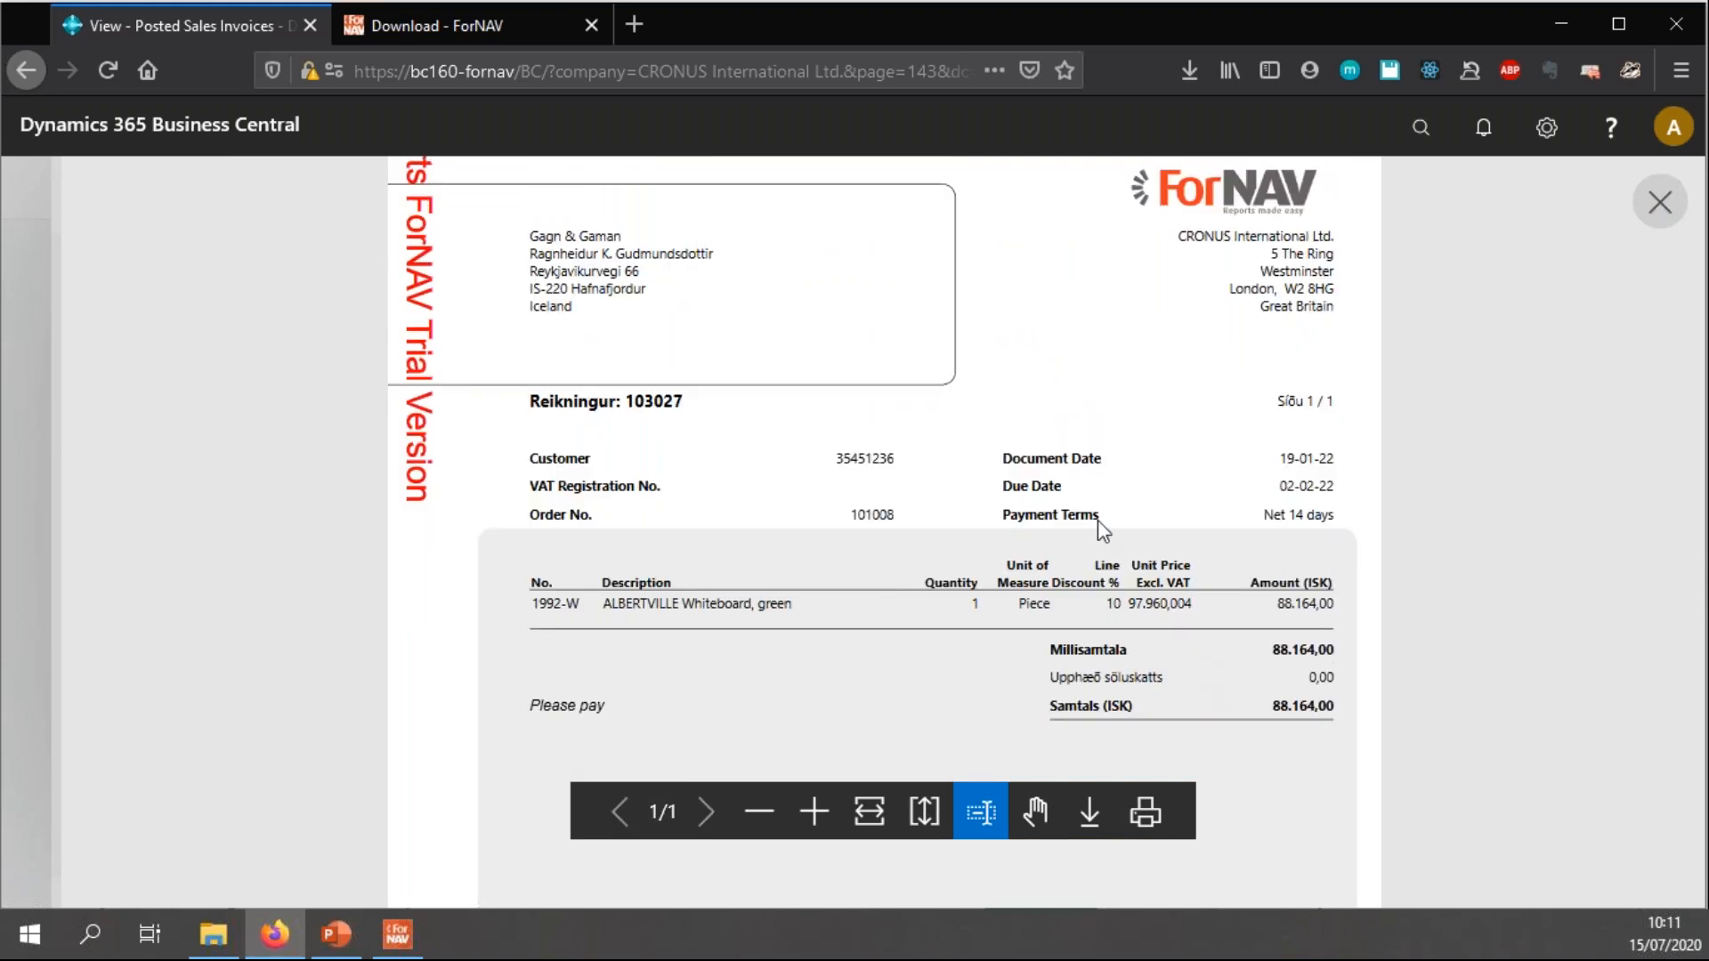
scroll("down", 3)
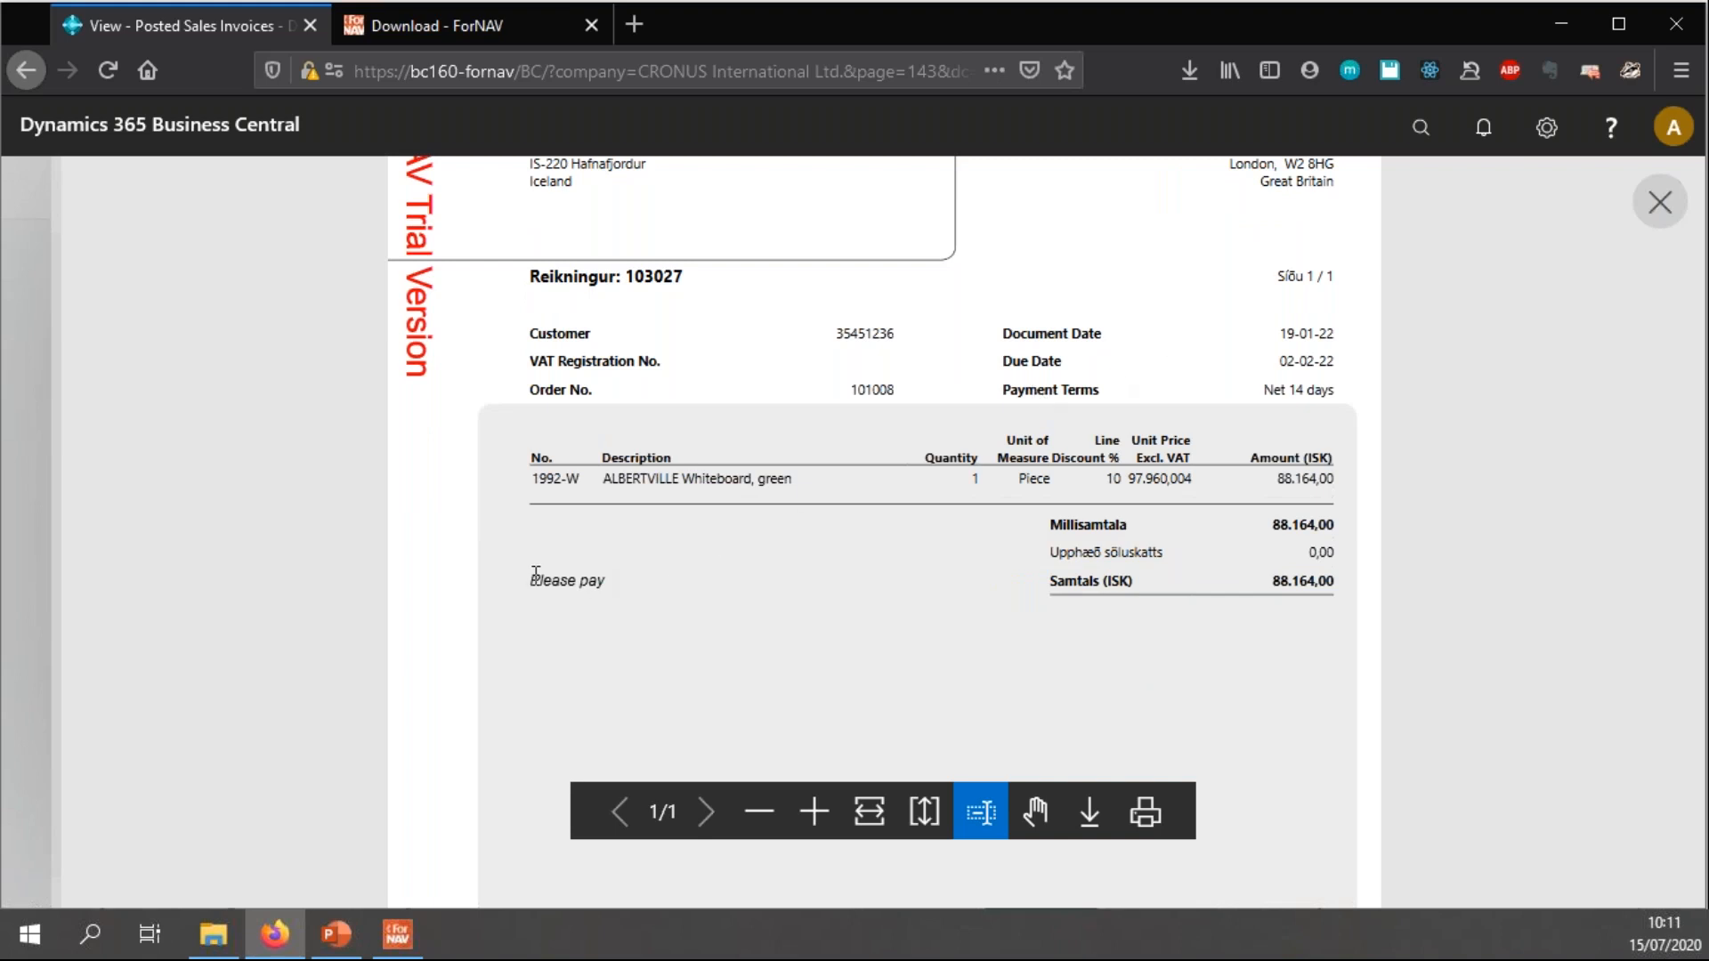
scroll("down", 3)
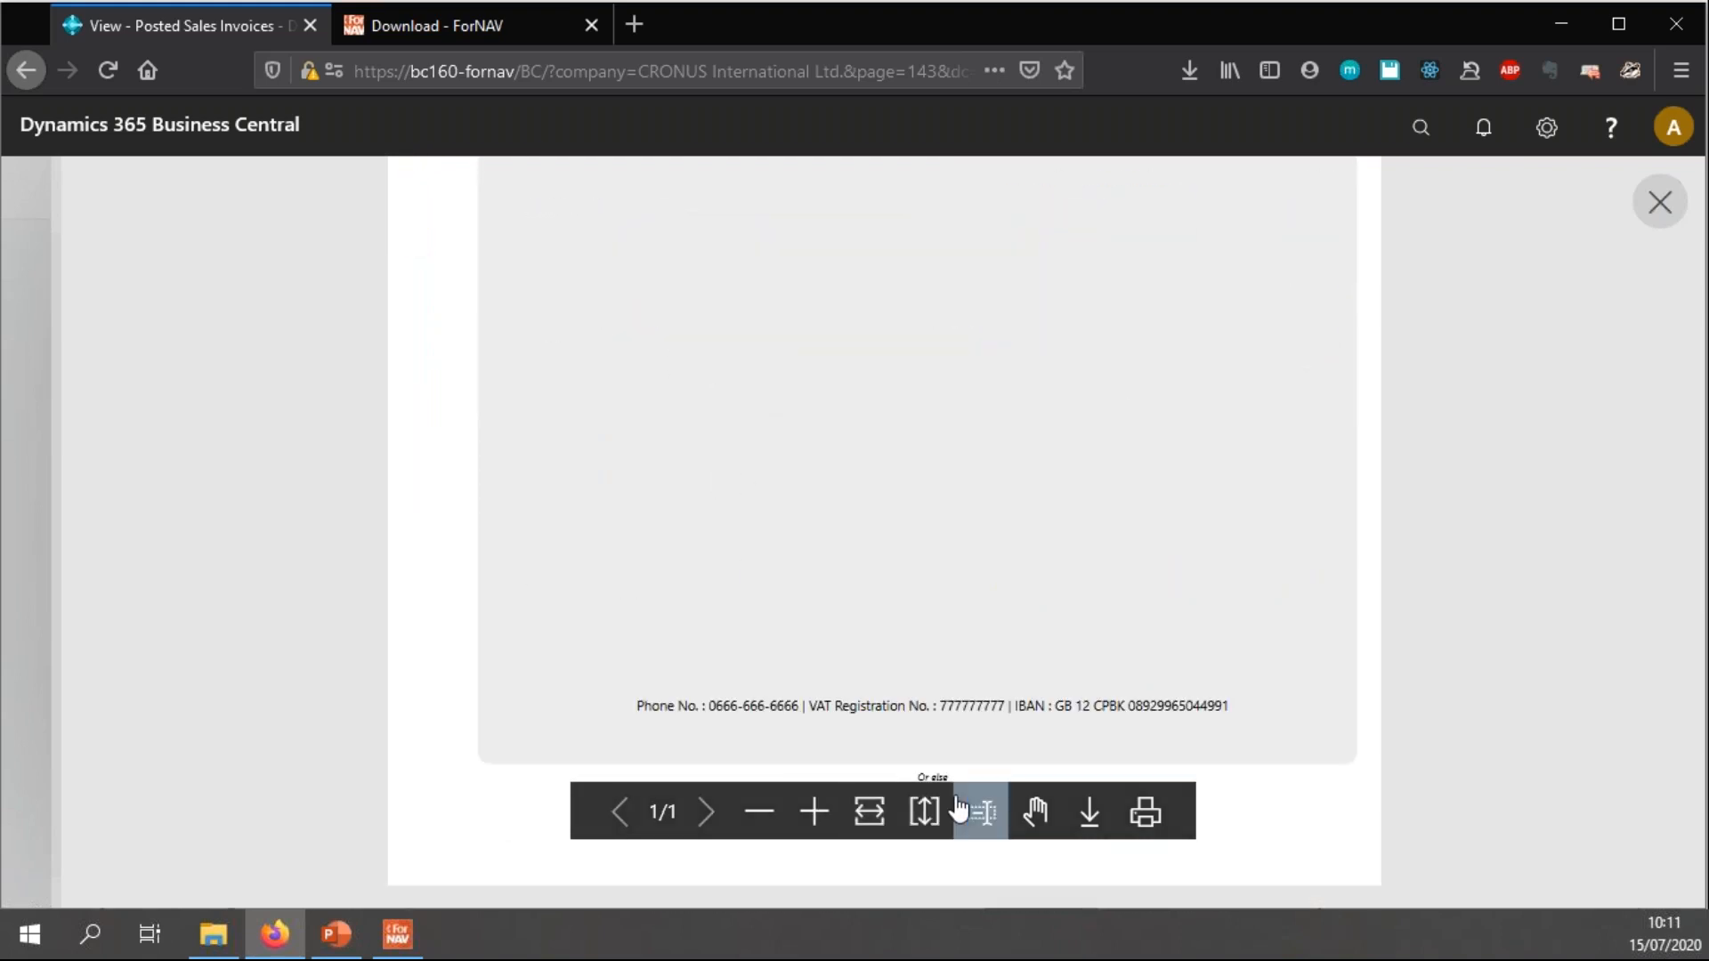
left_click(979, 812)
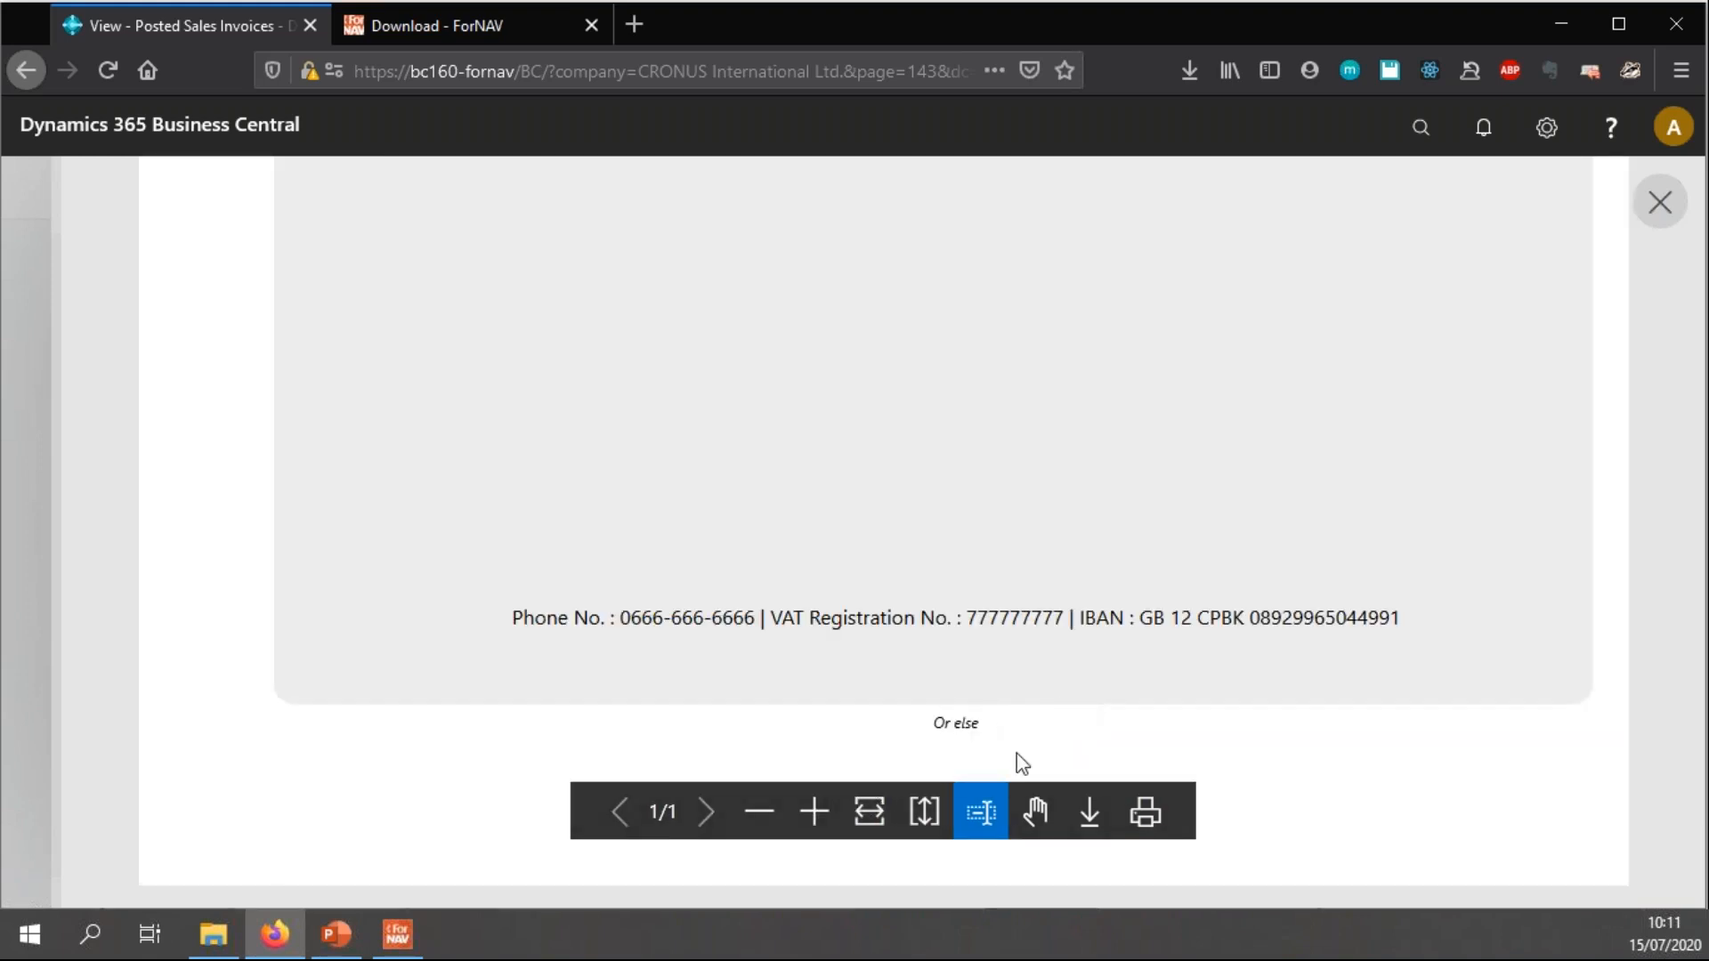
mouse_move(1598, 279)
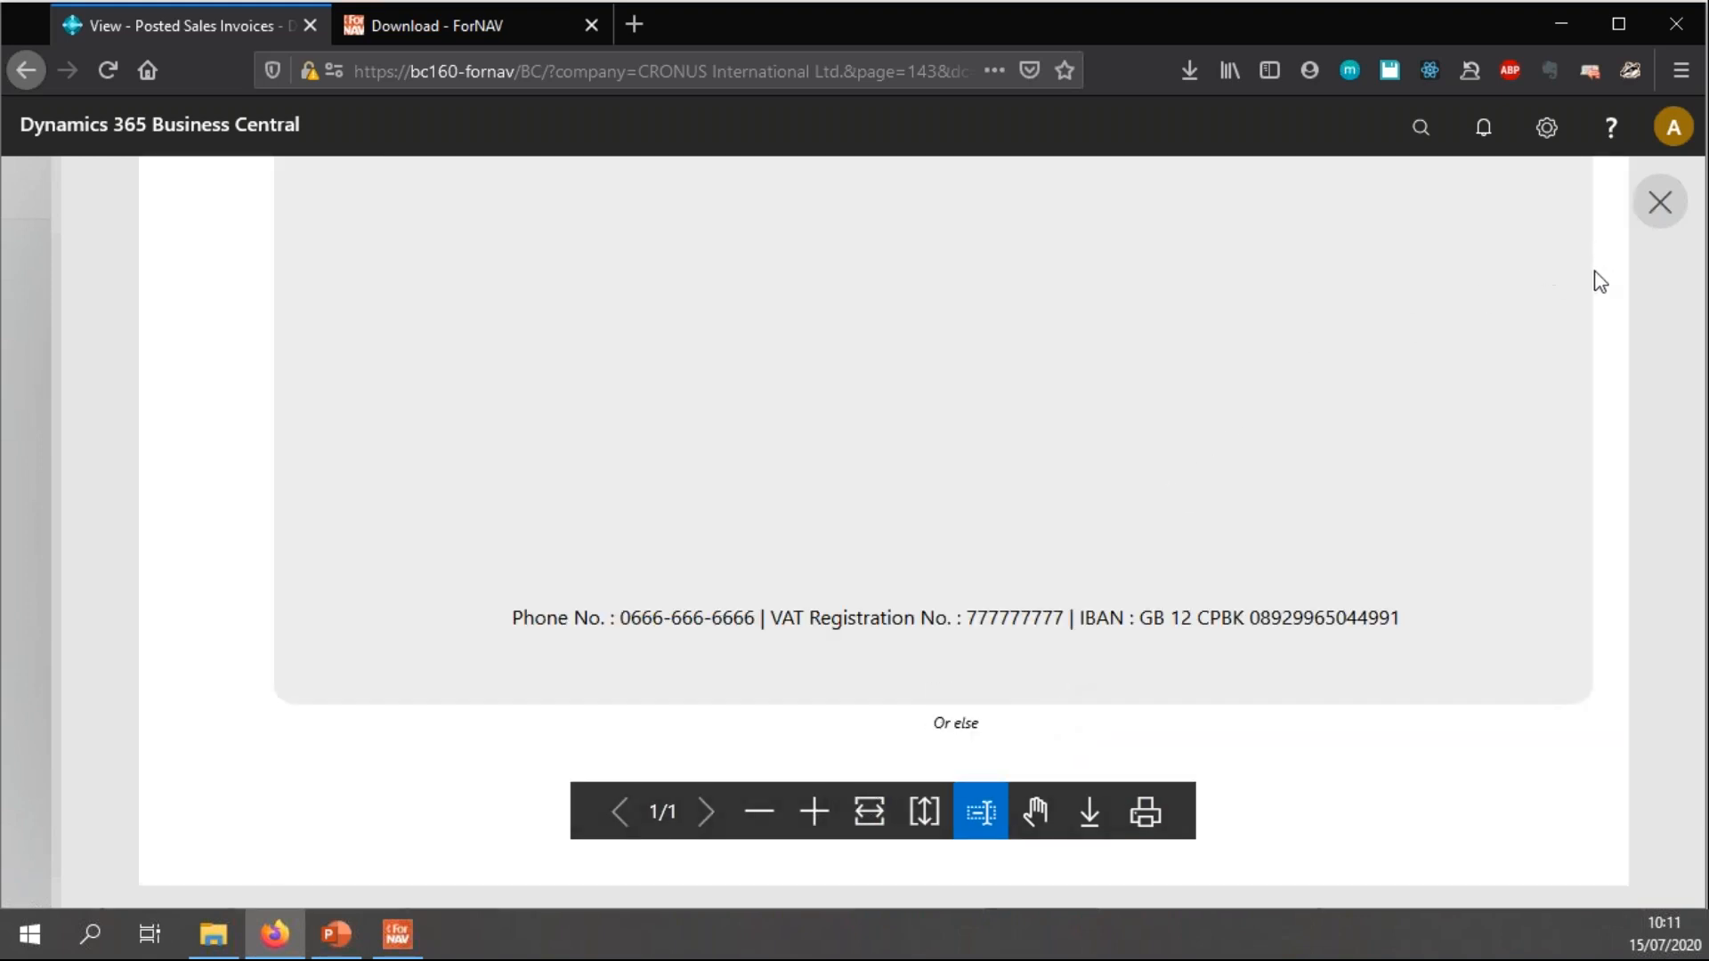
left_click(1657, 202)
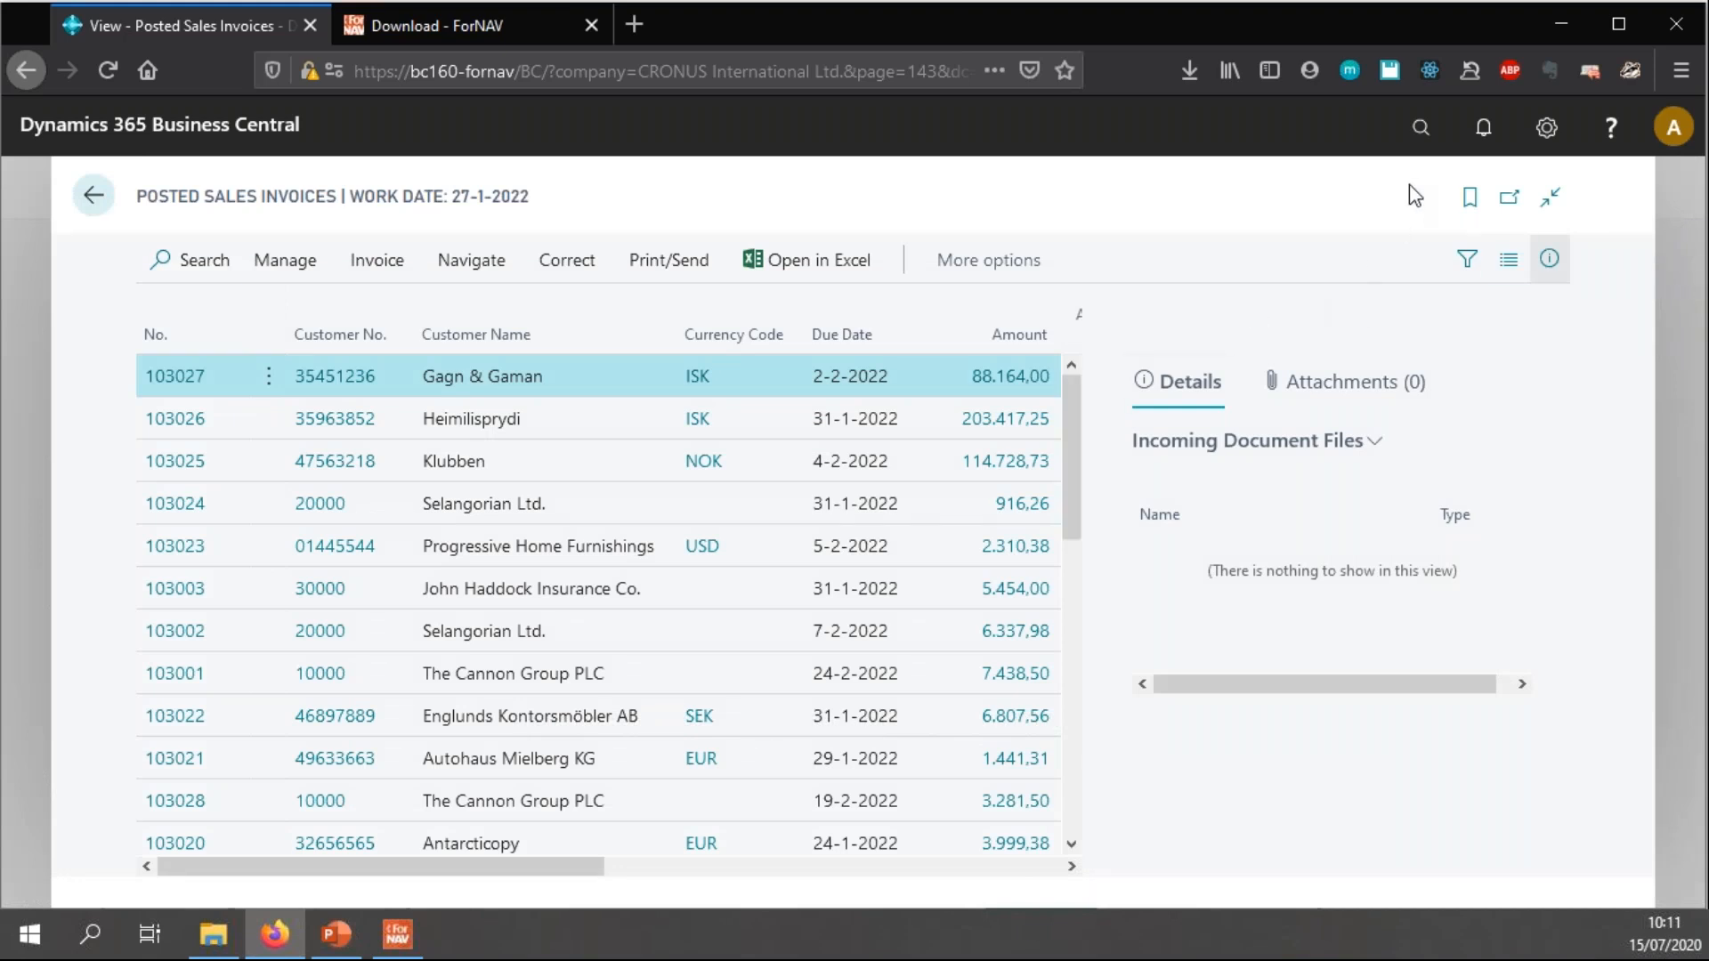
- Search 'forn set', open the ForNAV Setup page and review its Legal Conditions and lower settings
left_click(1421, 128)
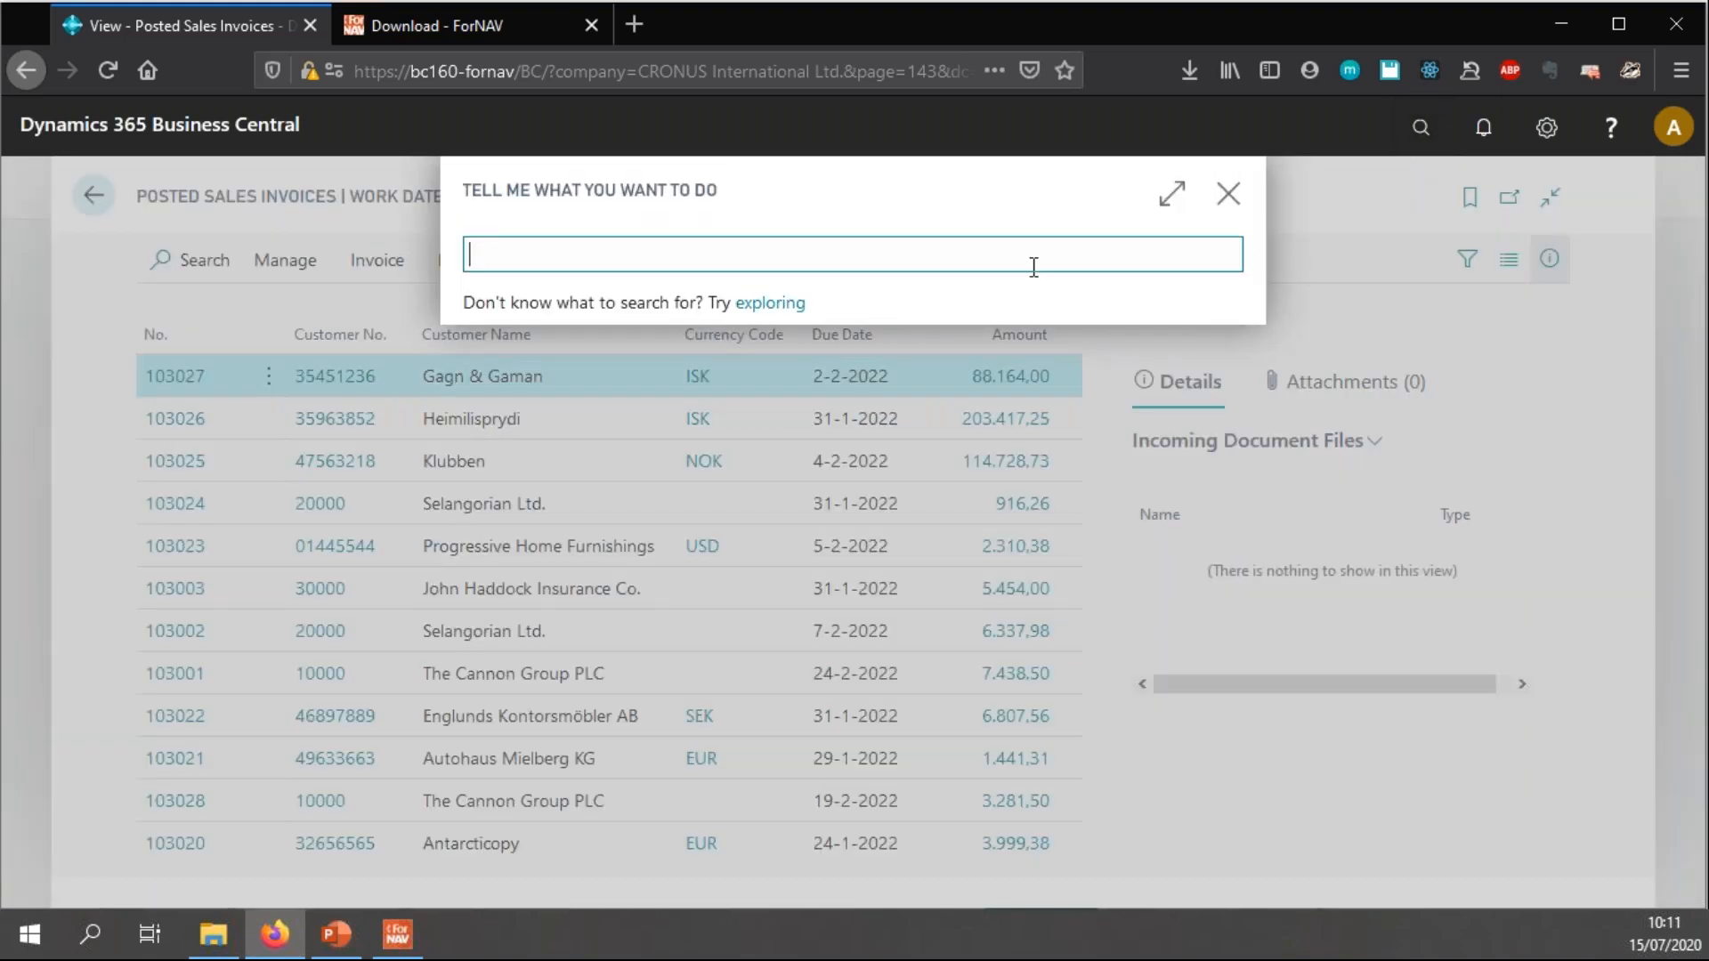
type("fo")
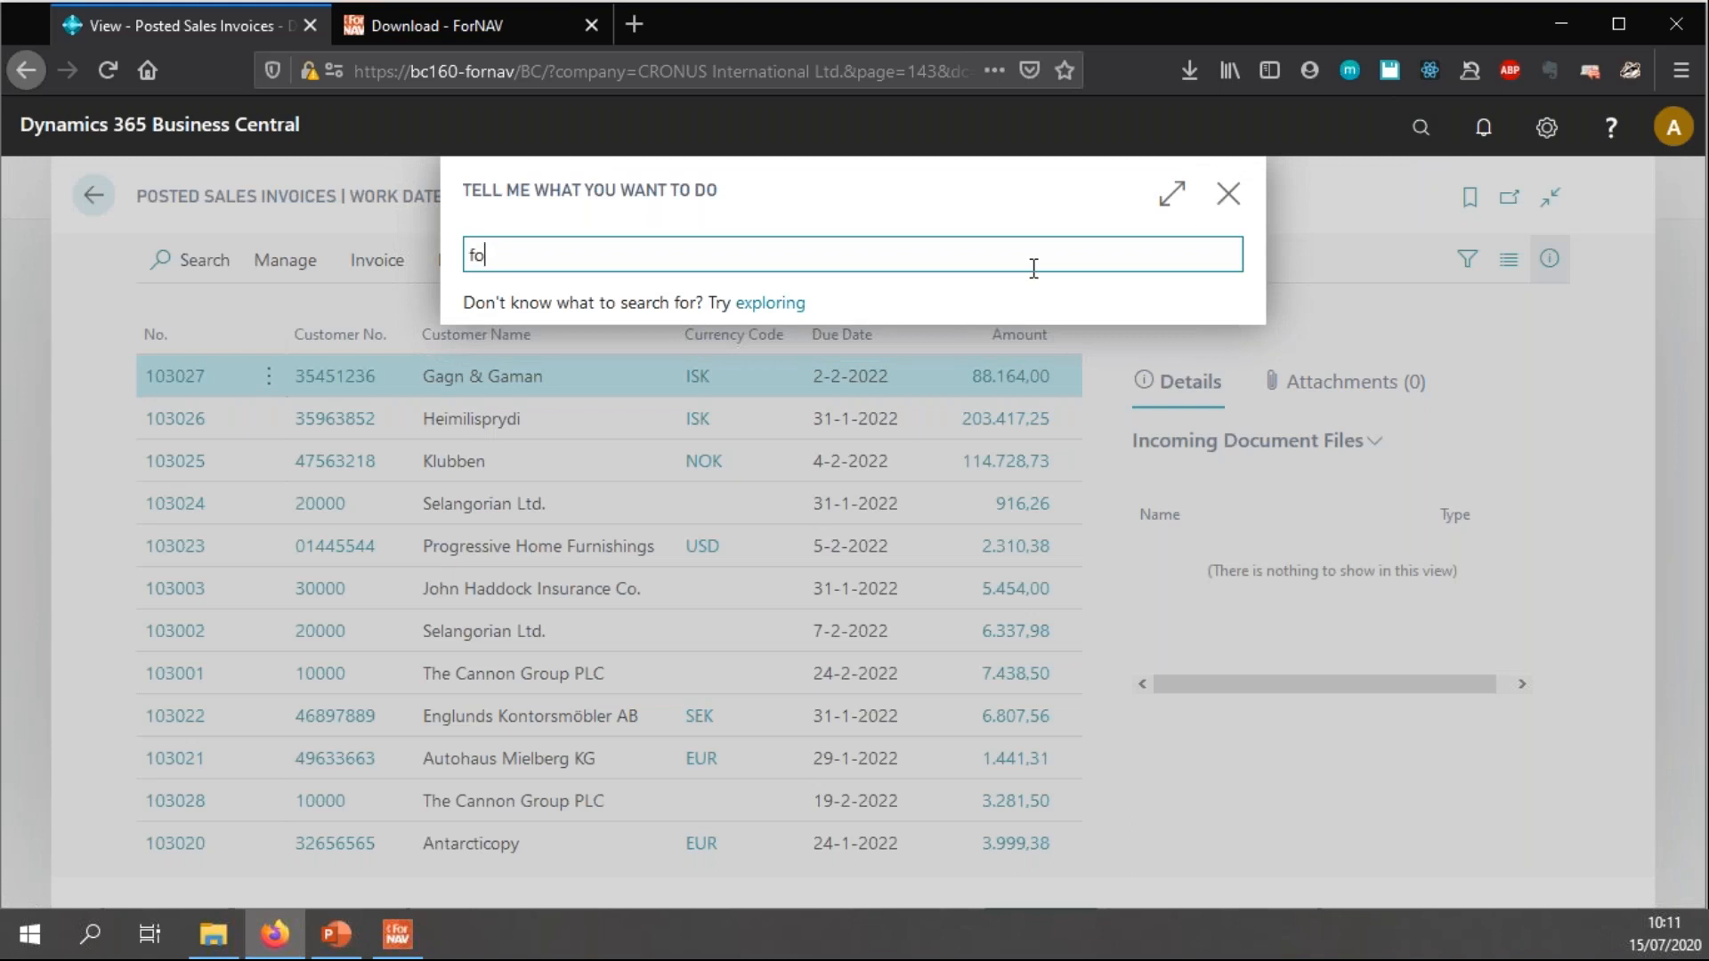
type("rn set")
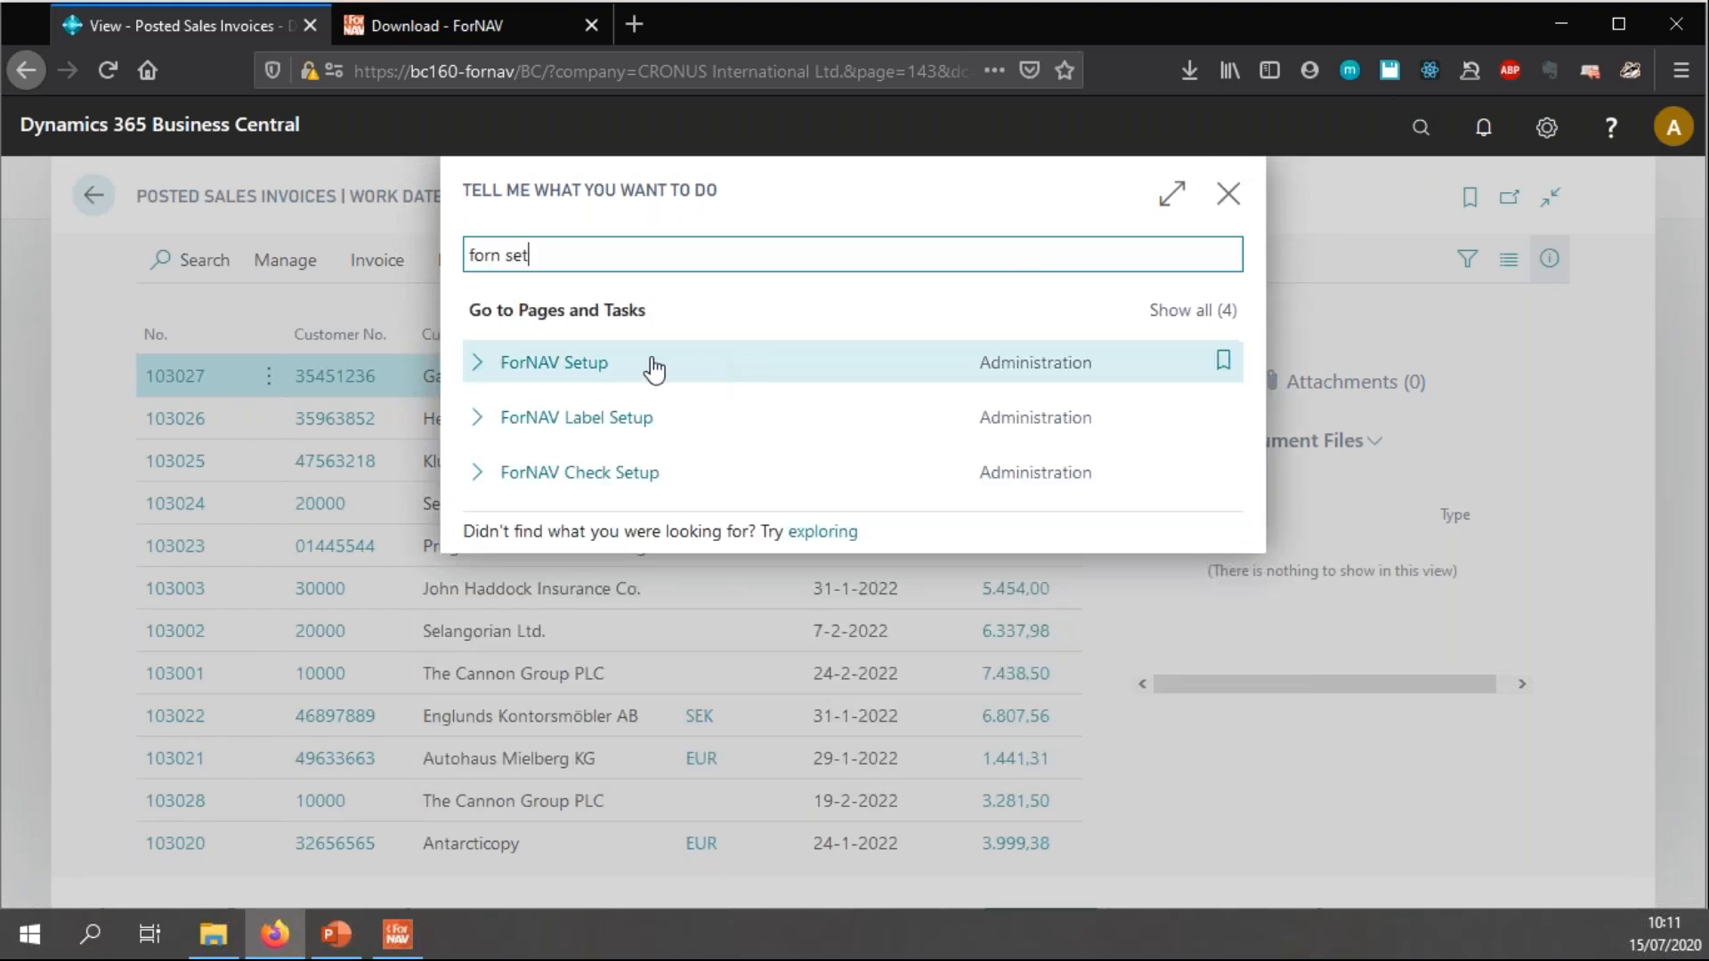
mouse_move(729, 416)
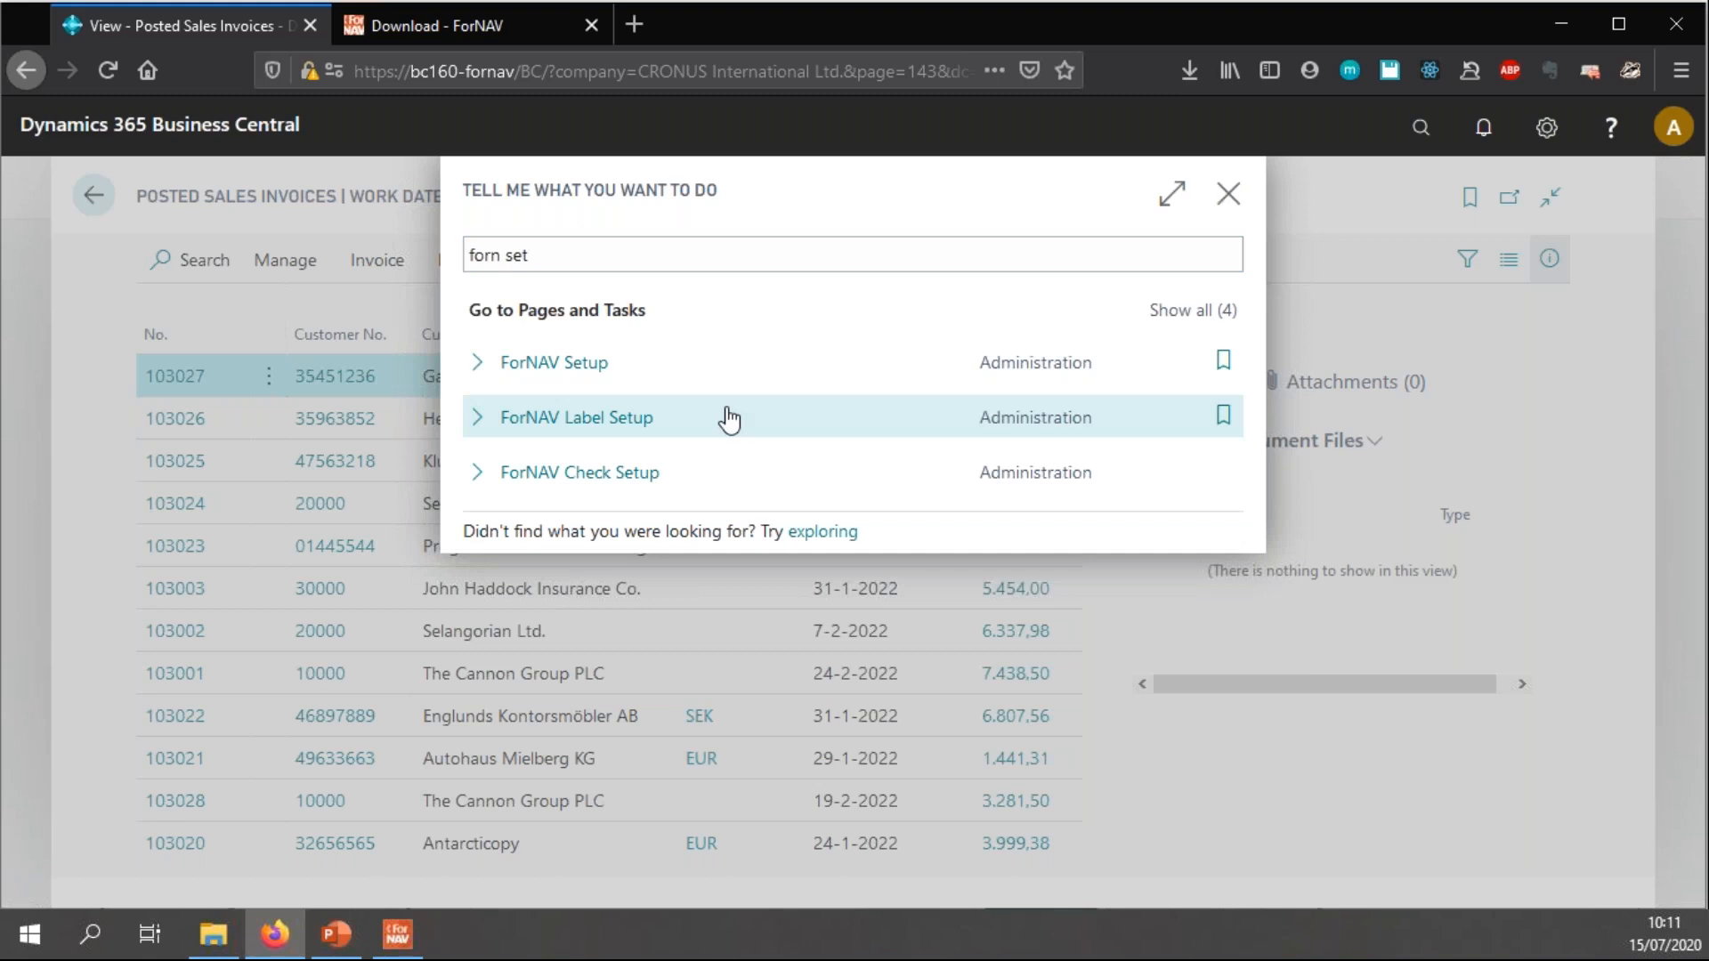
left_click(550, 361)
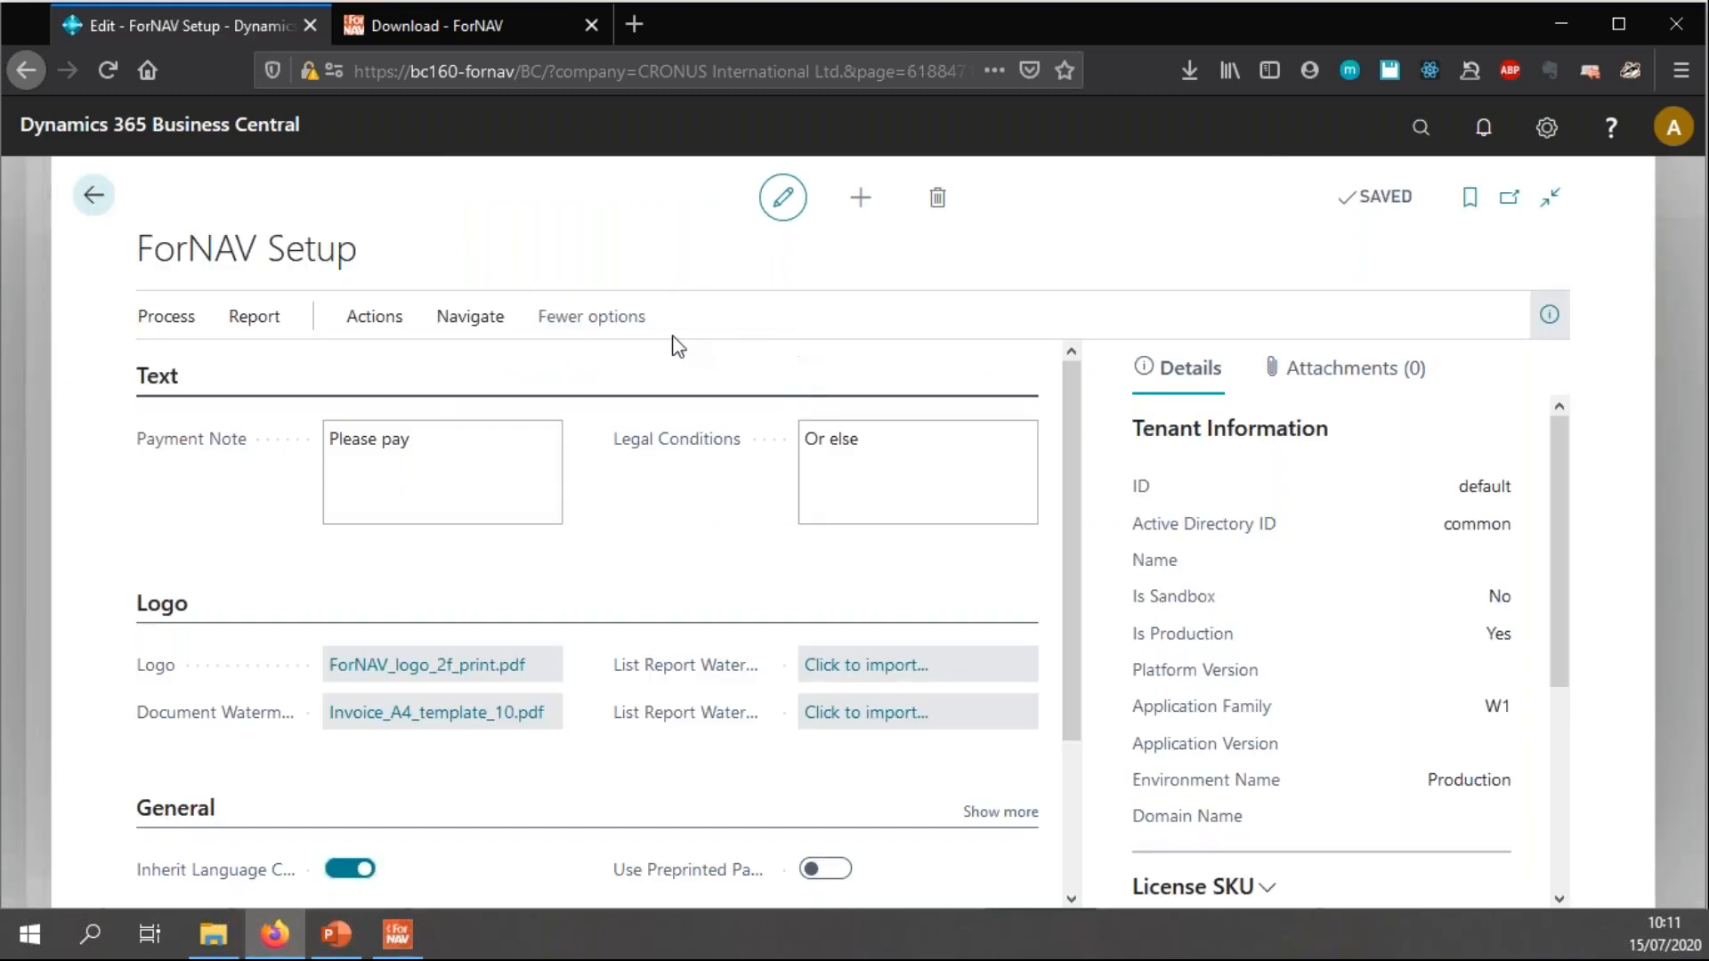
mouse_move(609, 516)
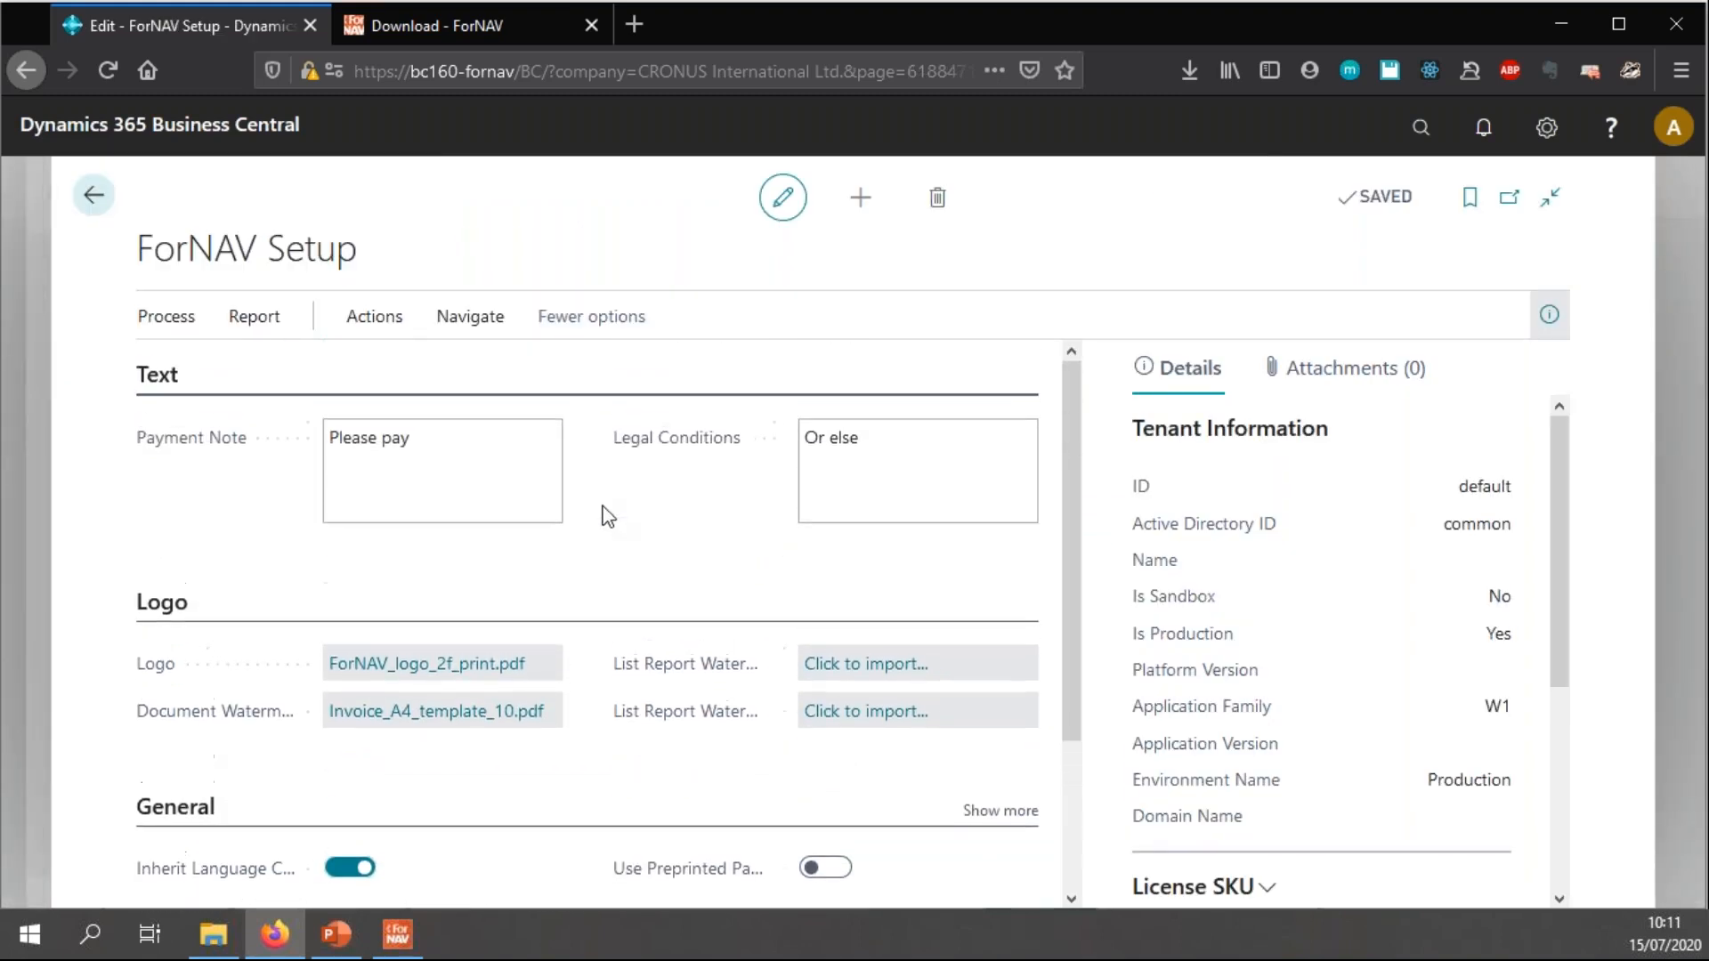
left_click(916, 487)
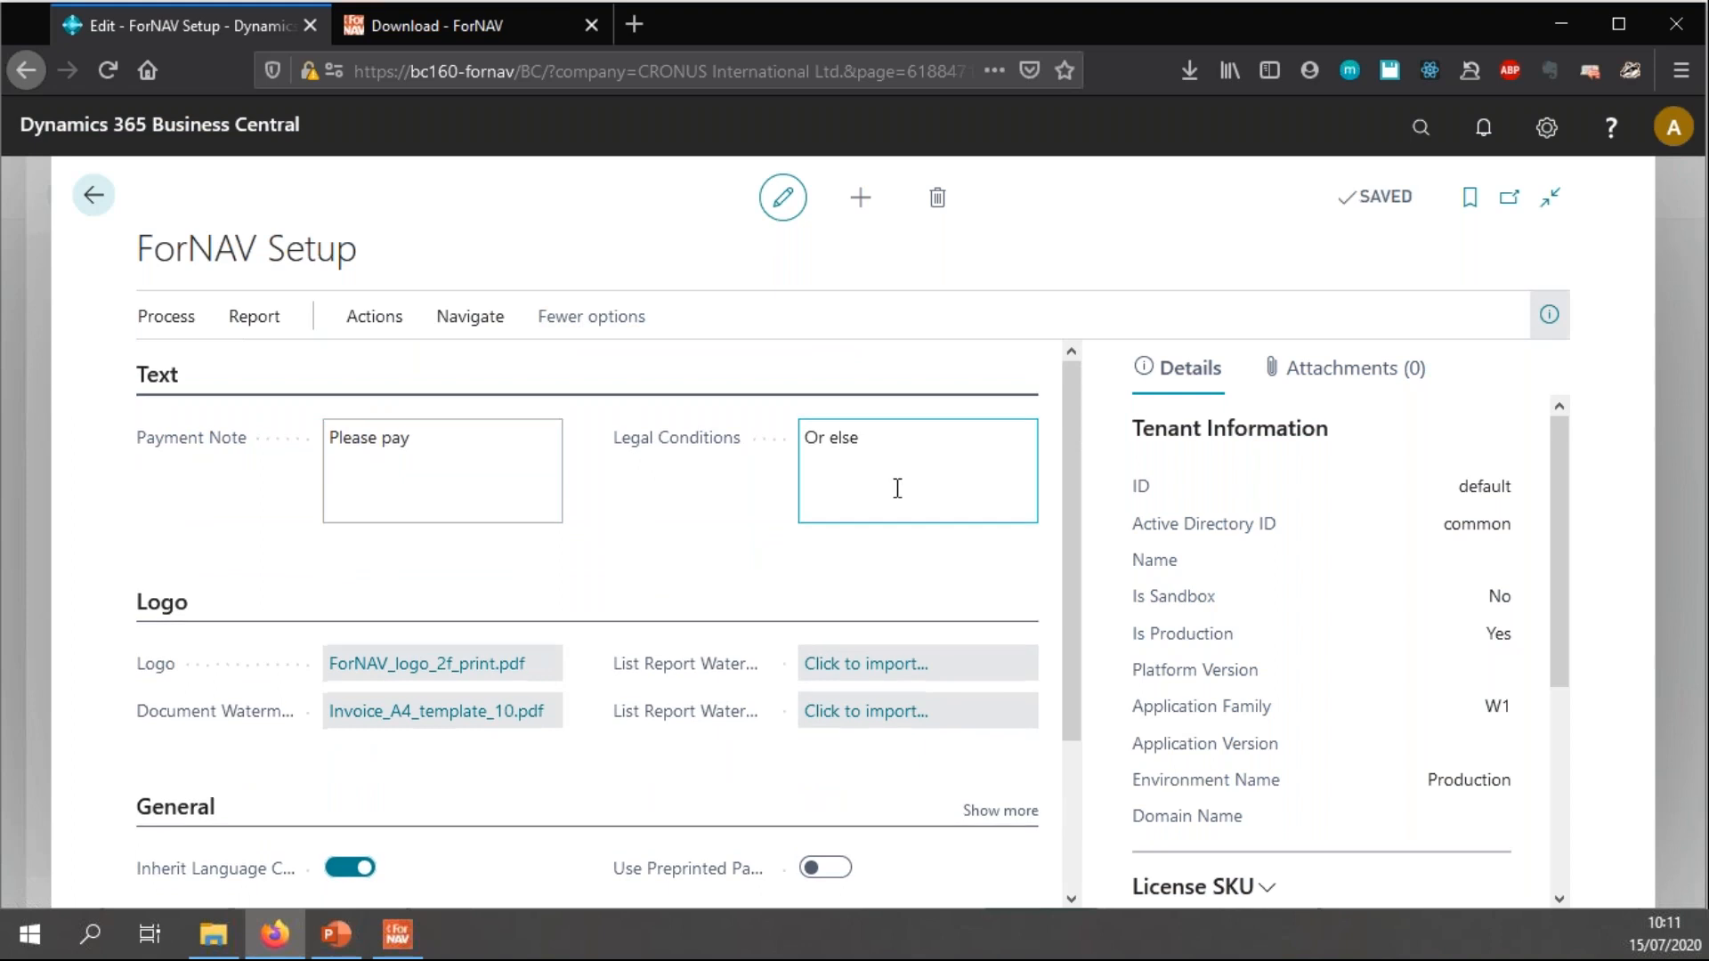
scroll("down", 3)
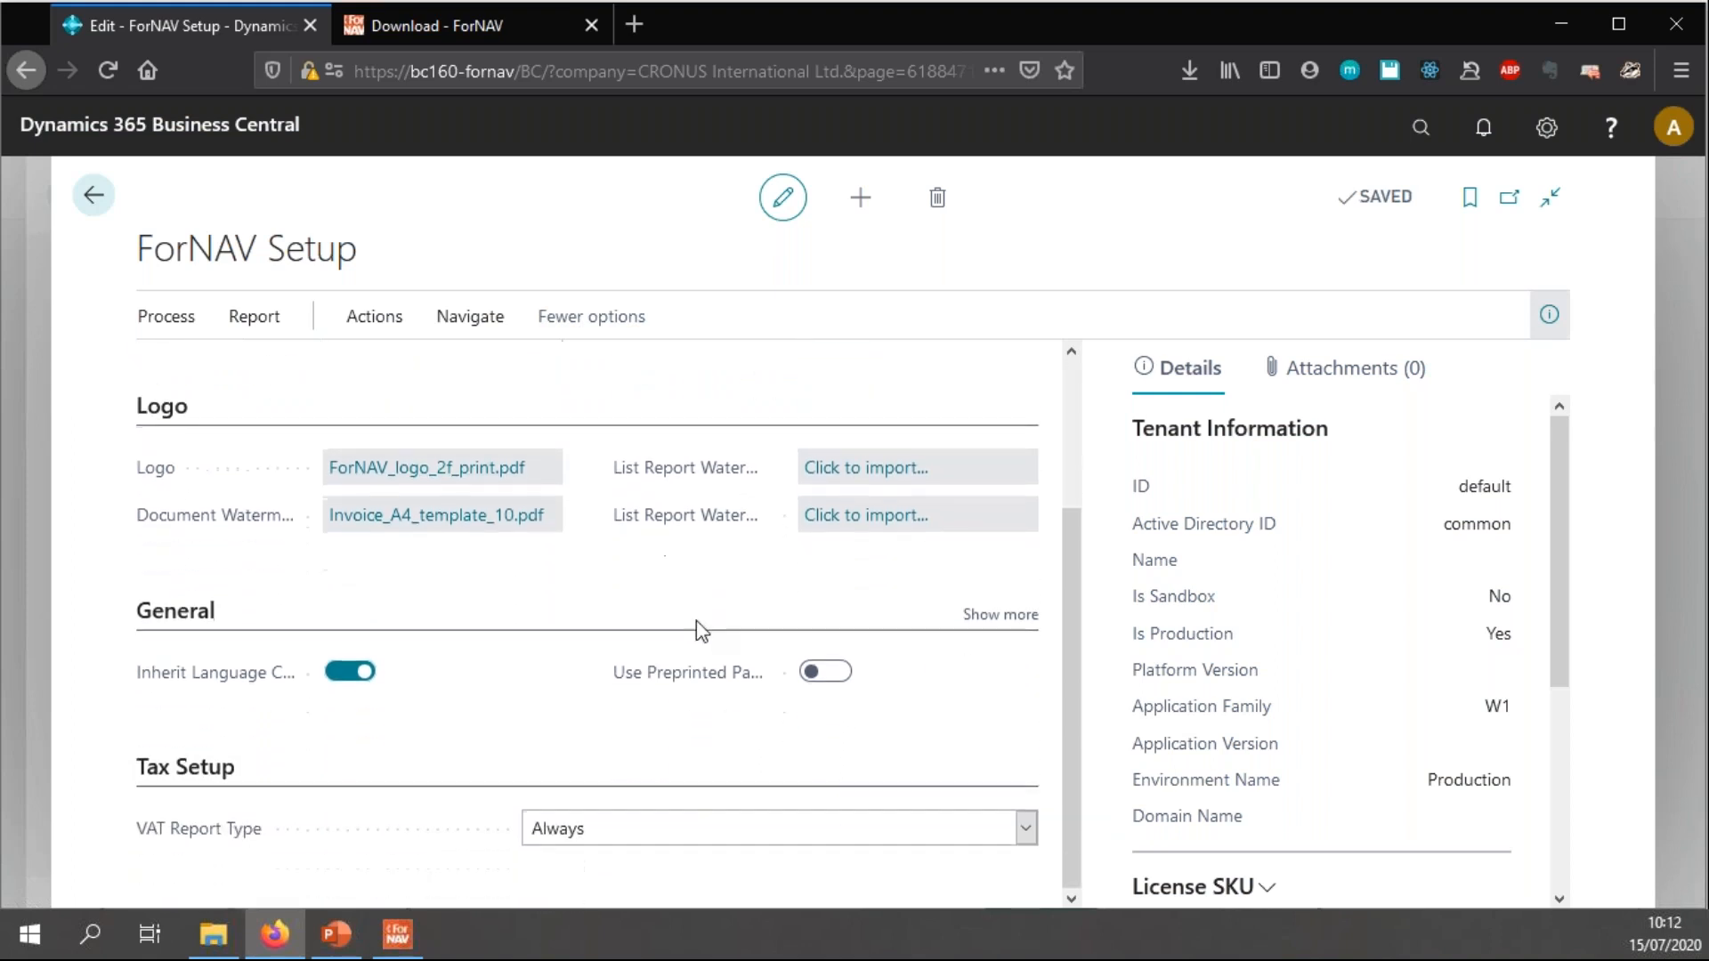